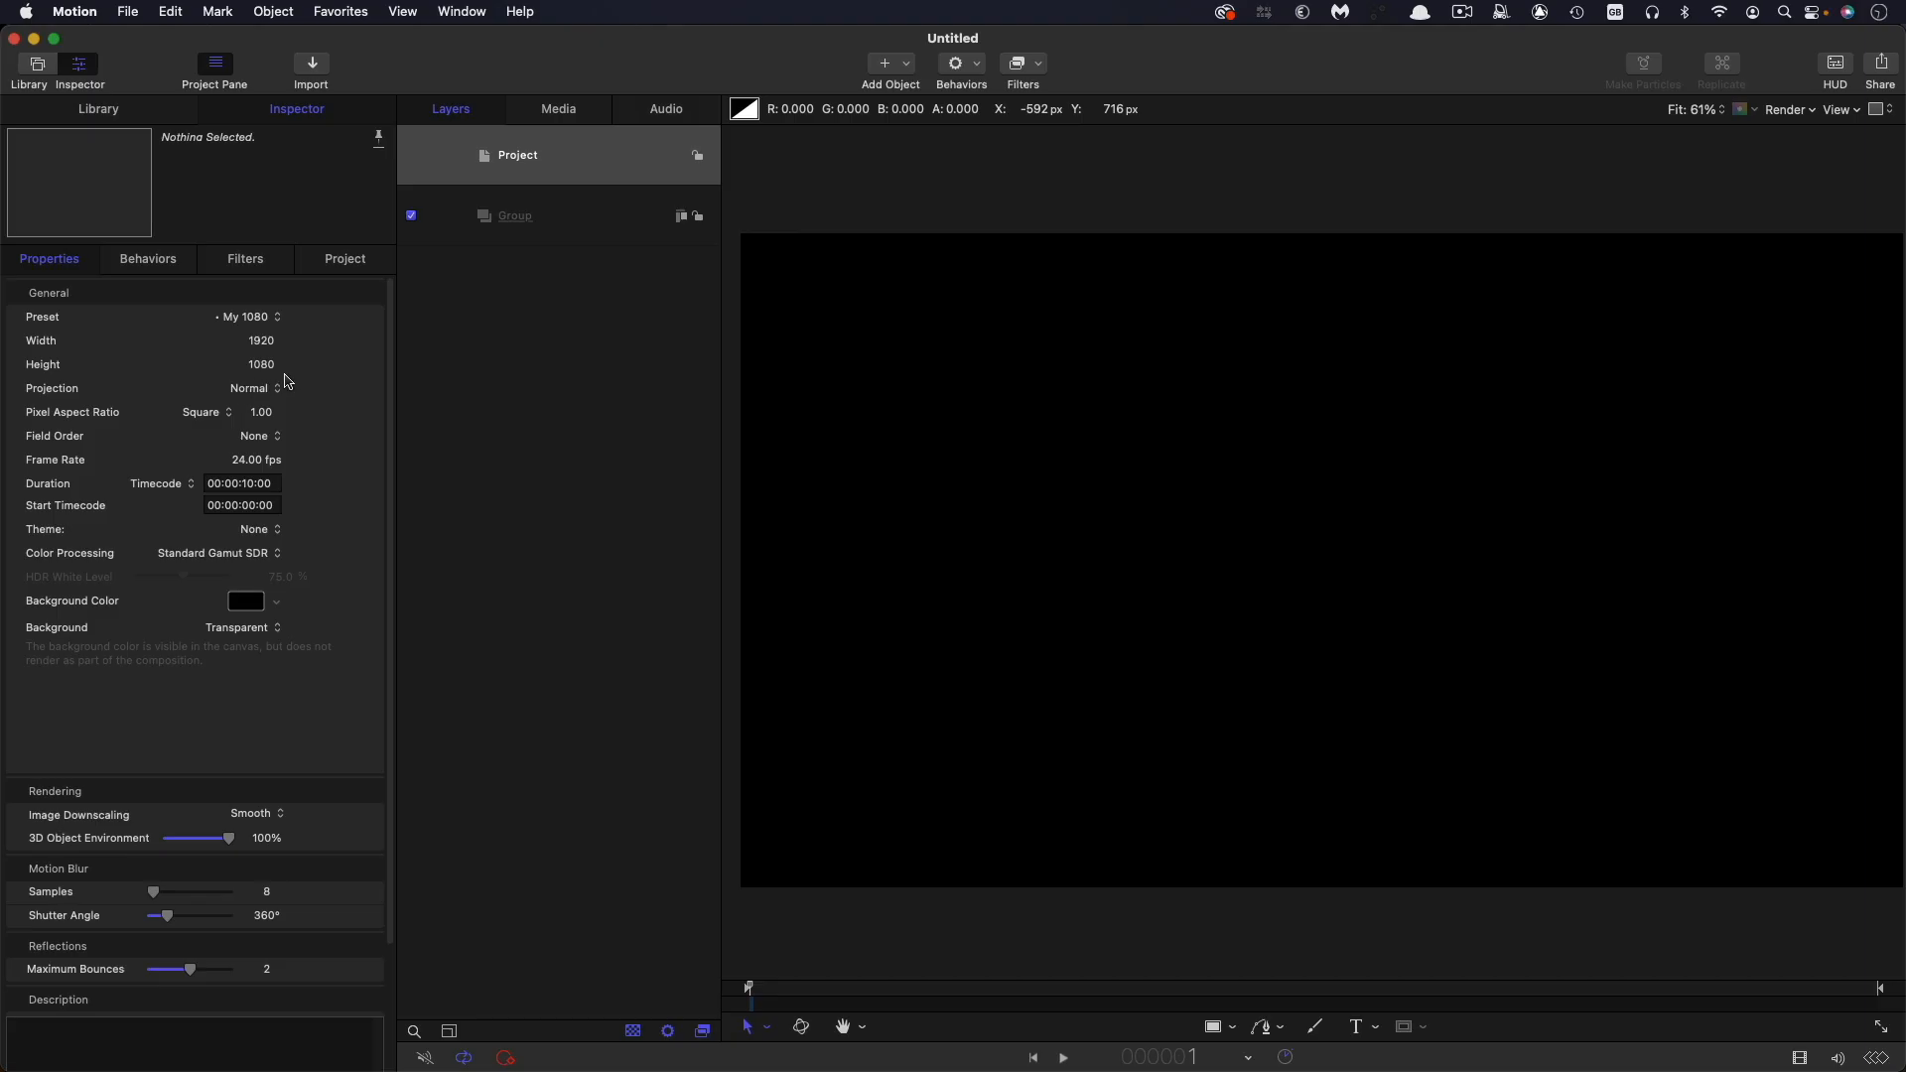
{"action": "mouse_move", "coordinate": [199, 351]}
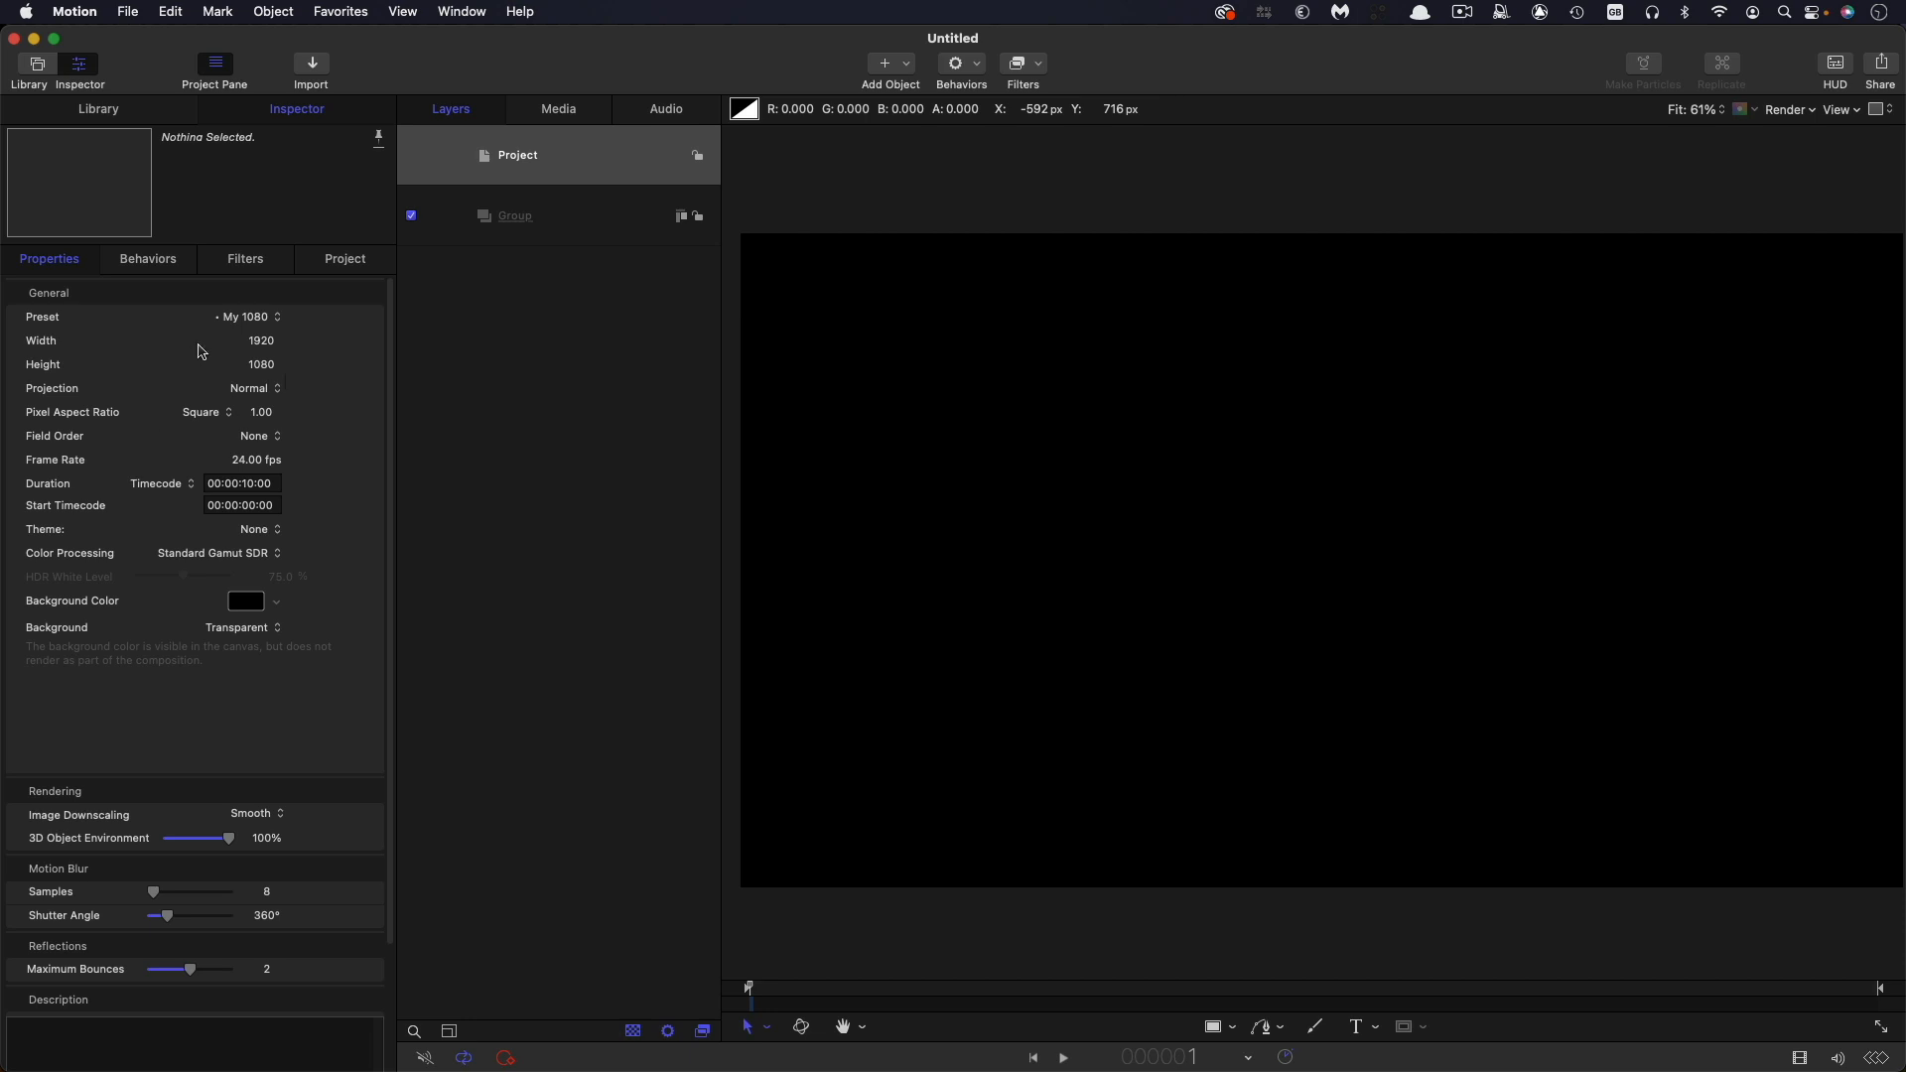
{"action": "mouse_move", "coordinate": [137, 454]}
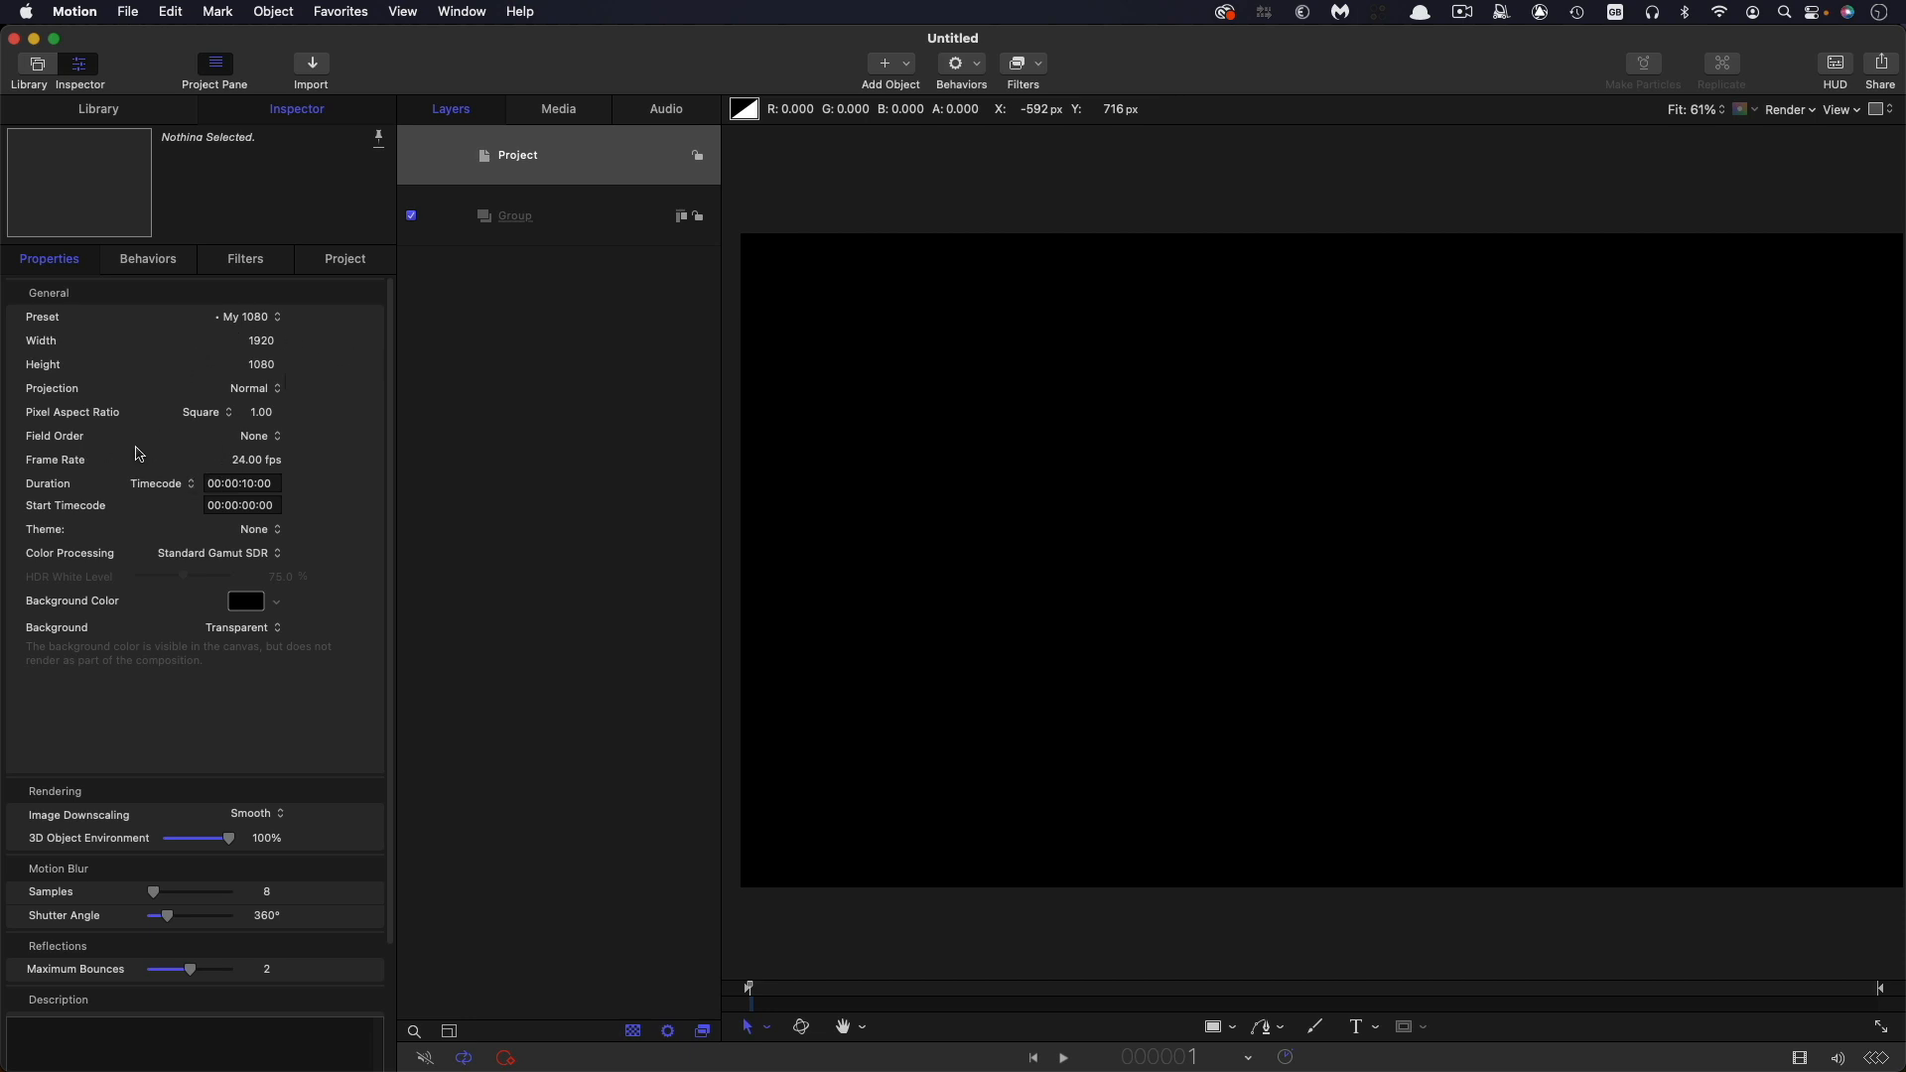
- Show the project duration as 240 frames instead of timecode, then select the Group layer
{"action": "double_click", "coordinate": [241, 482]}
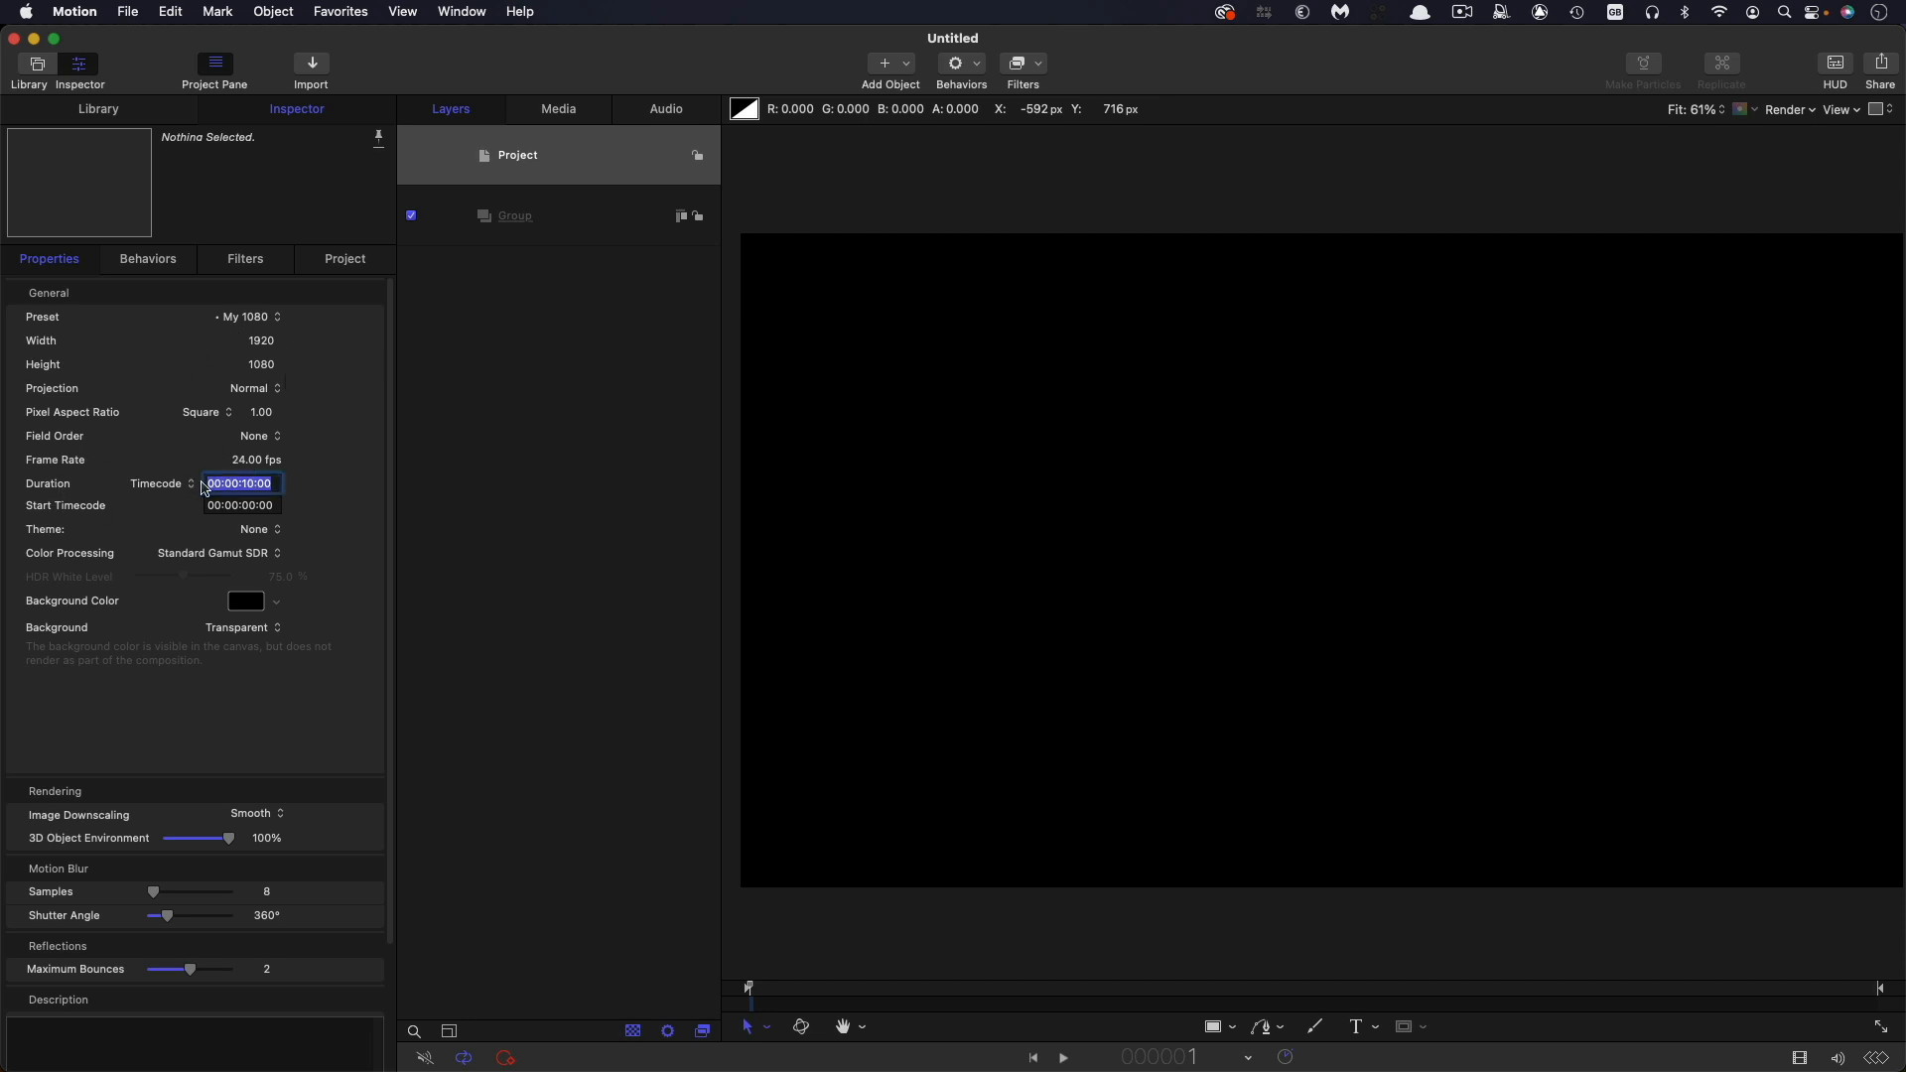
{"action": "left_click", "coordinate": [162, 482]}
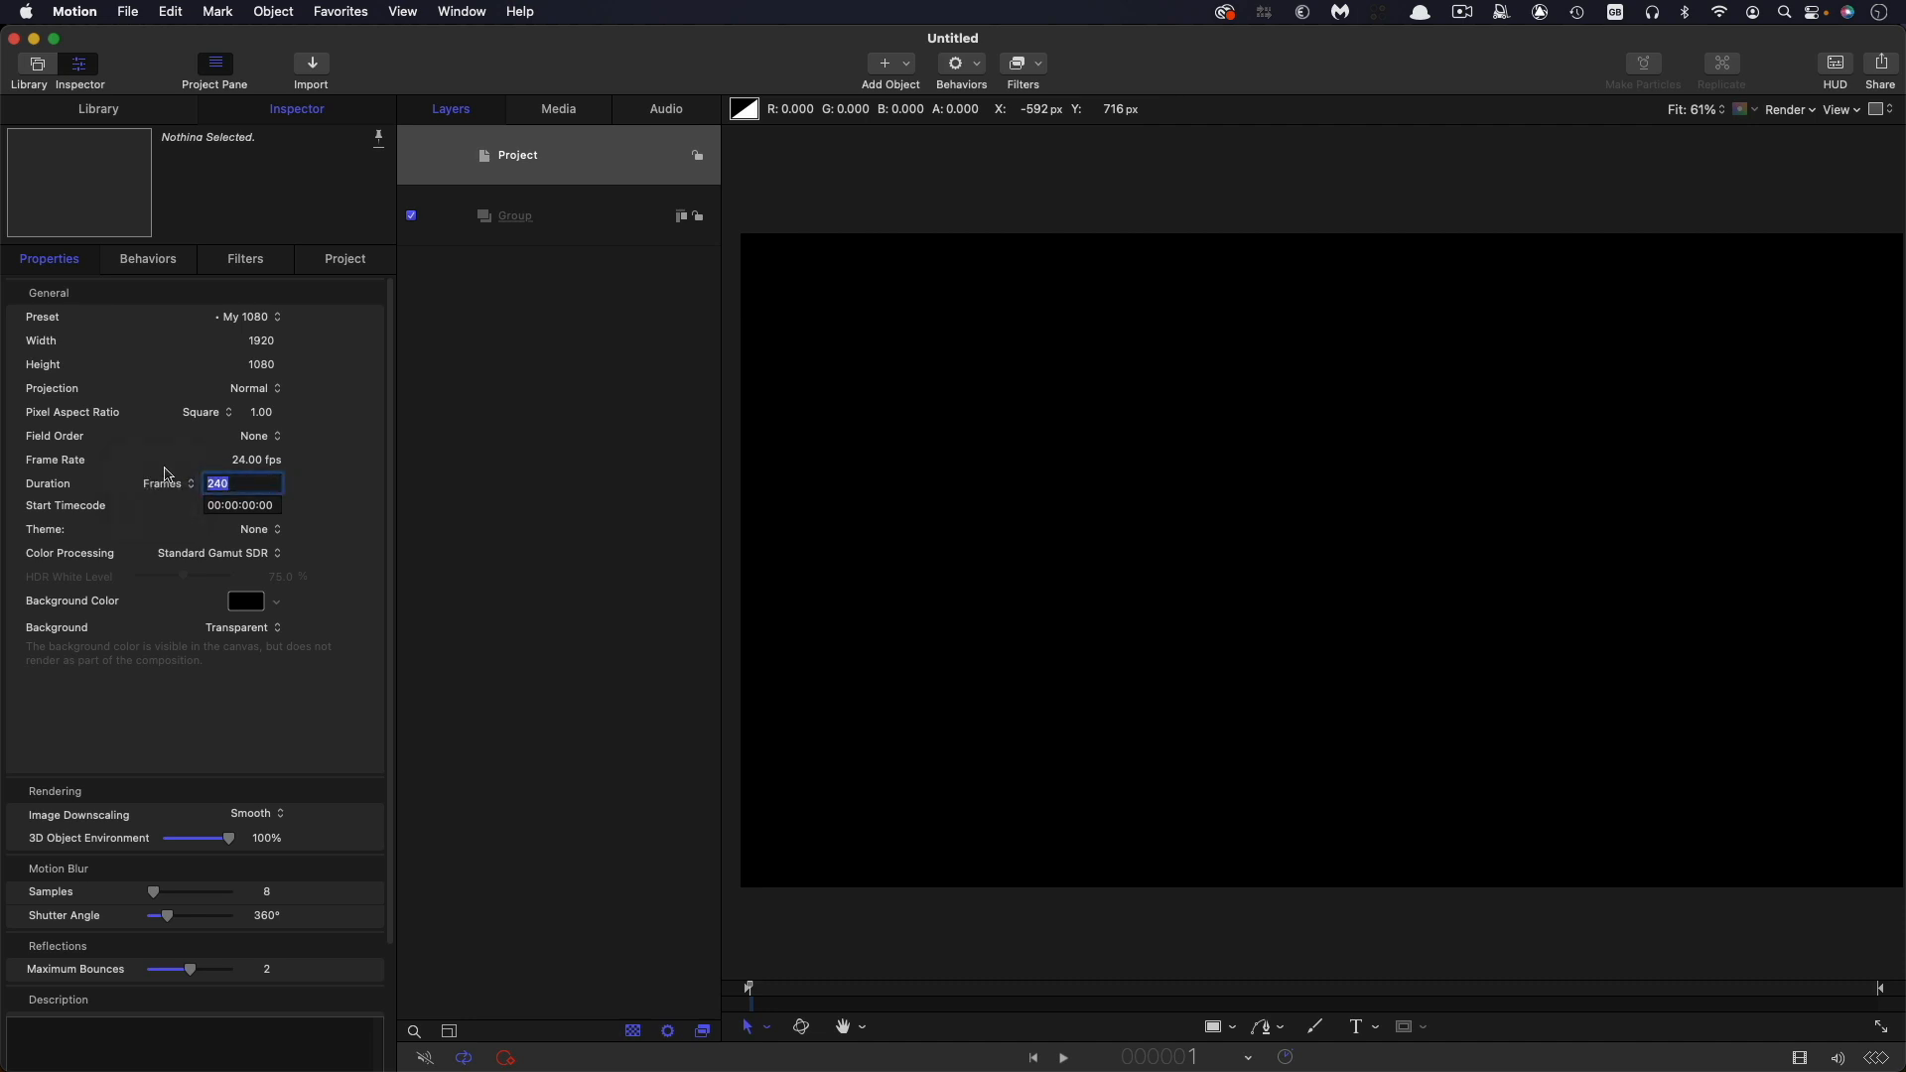
{"action": "left_click", "coordinate": [513, 215]}
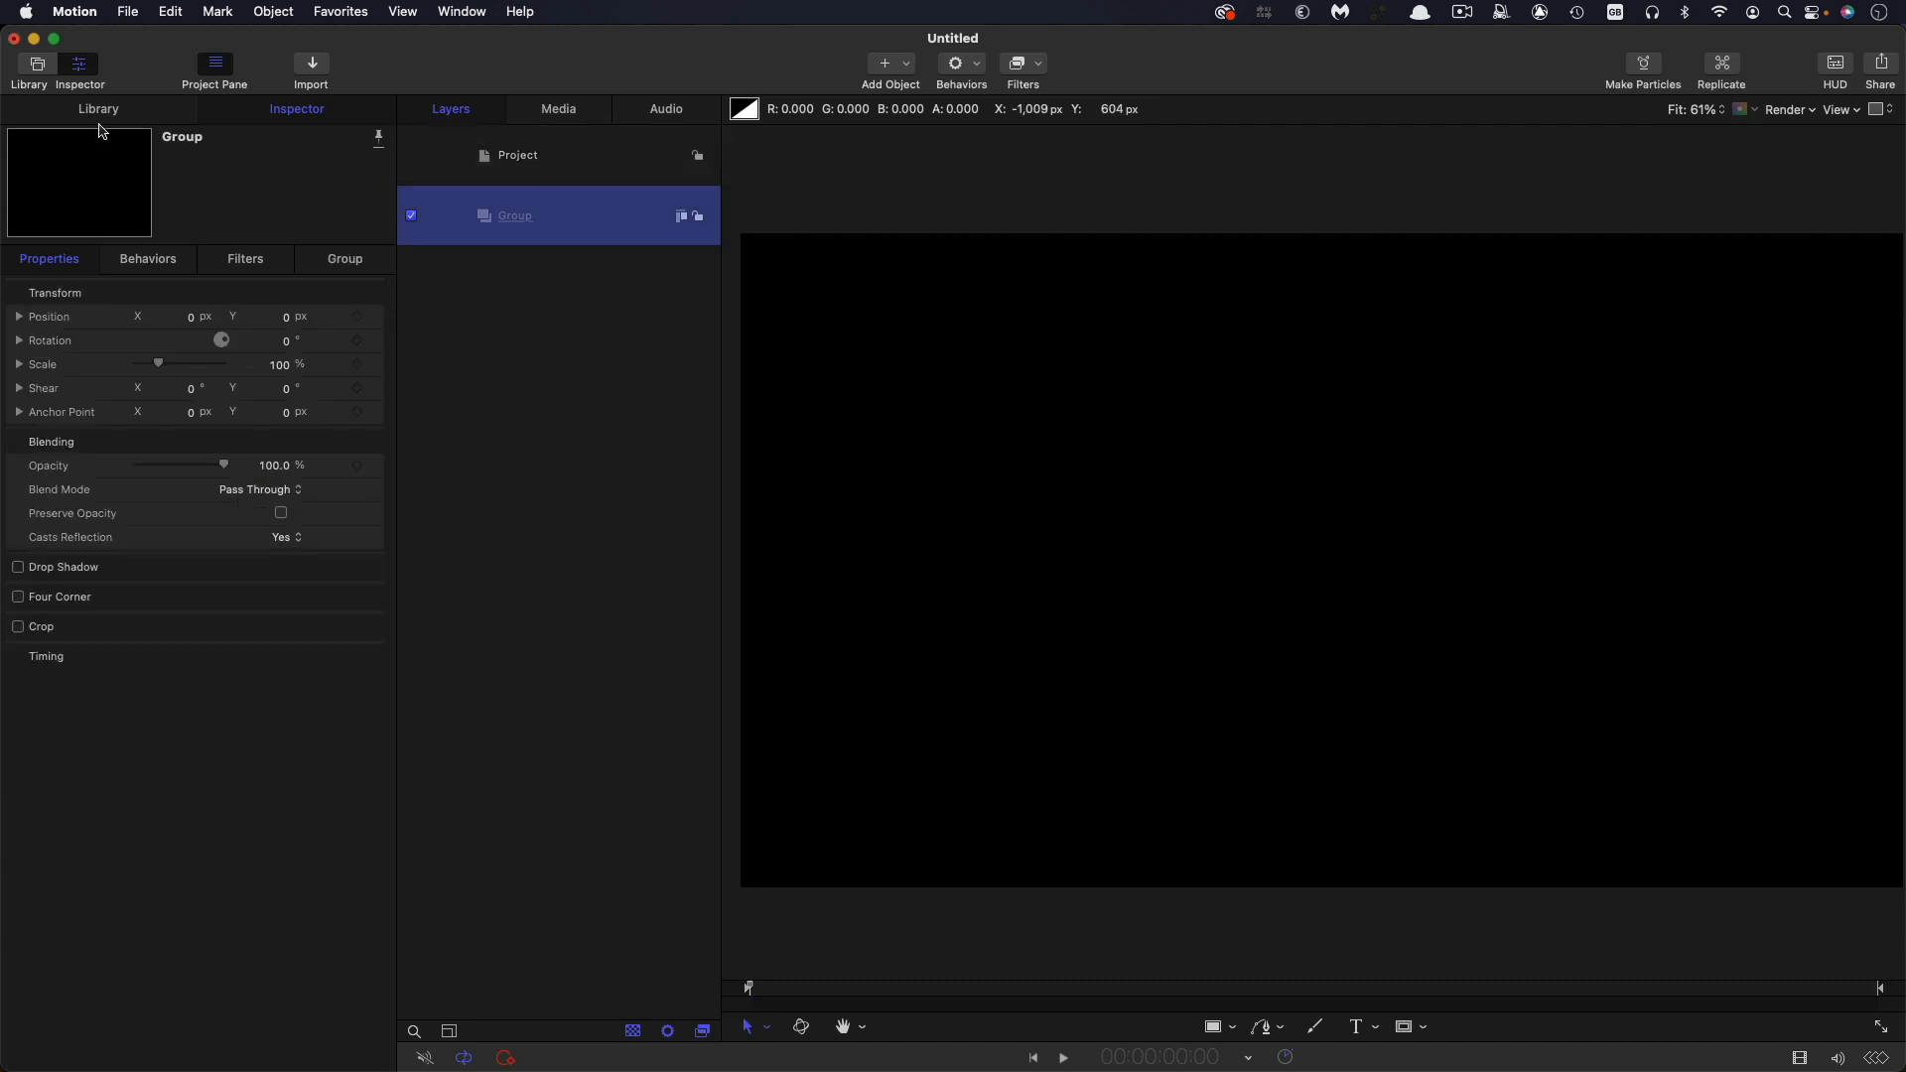
- Add a Color Solid generator and set its colour to dark purple (422046)
{"action": "left_click", "coordinate": [98, 108]}
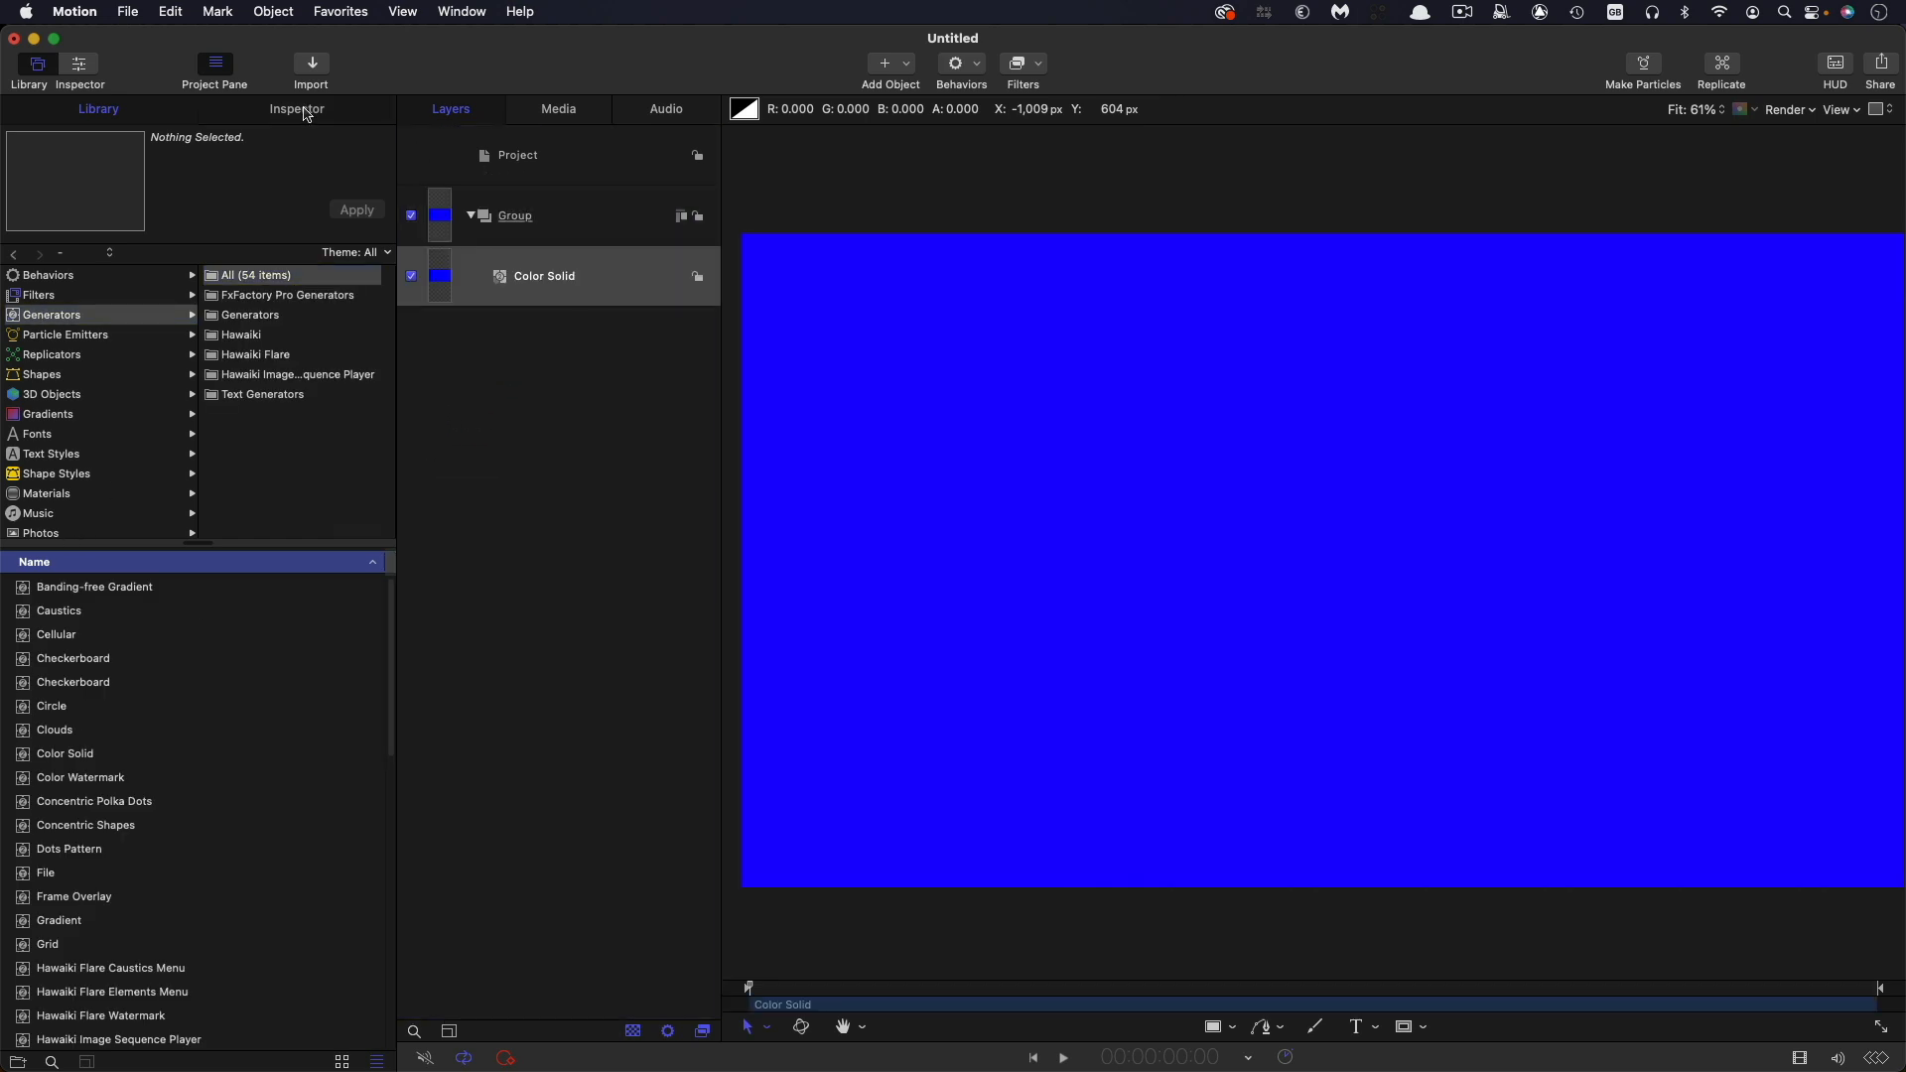
{"action": "left_click", "coordinate": [297, 109]}
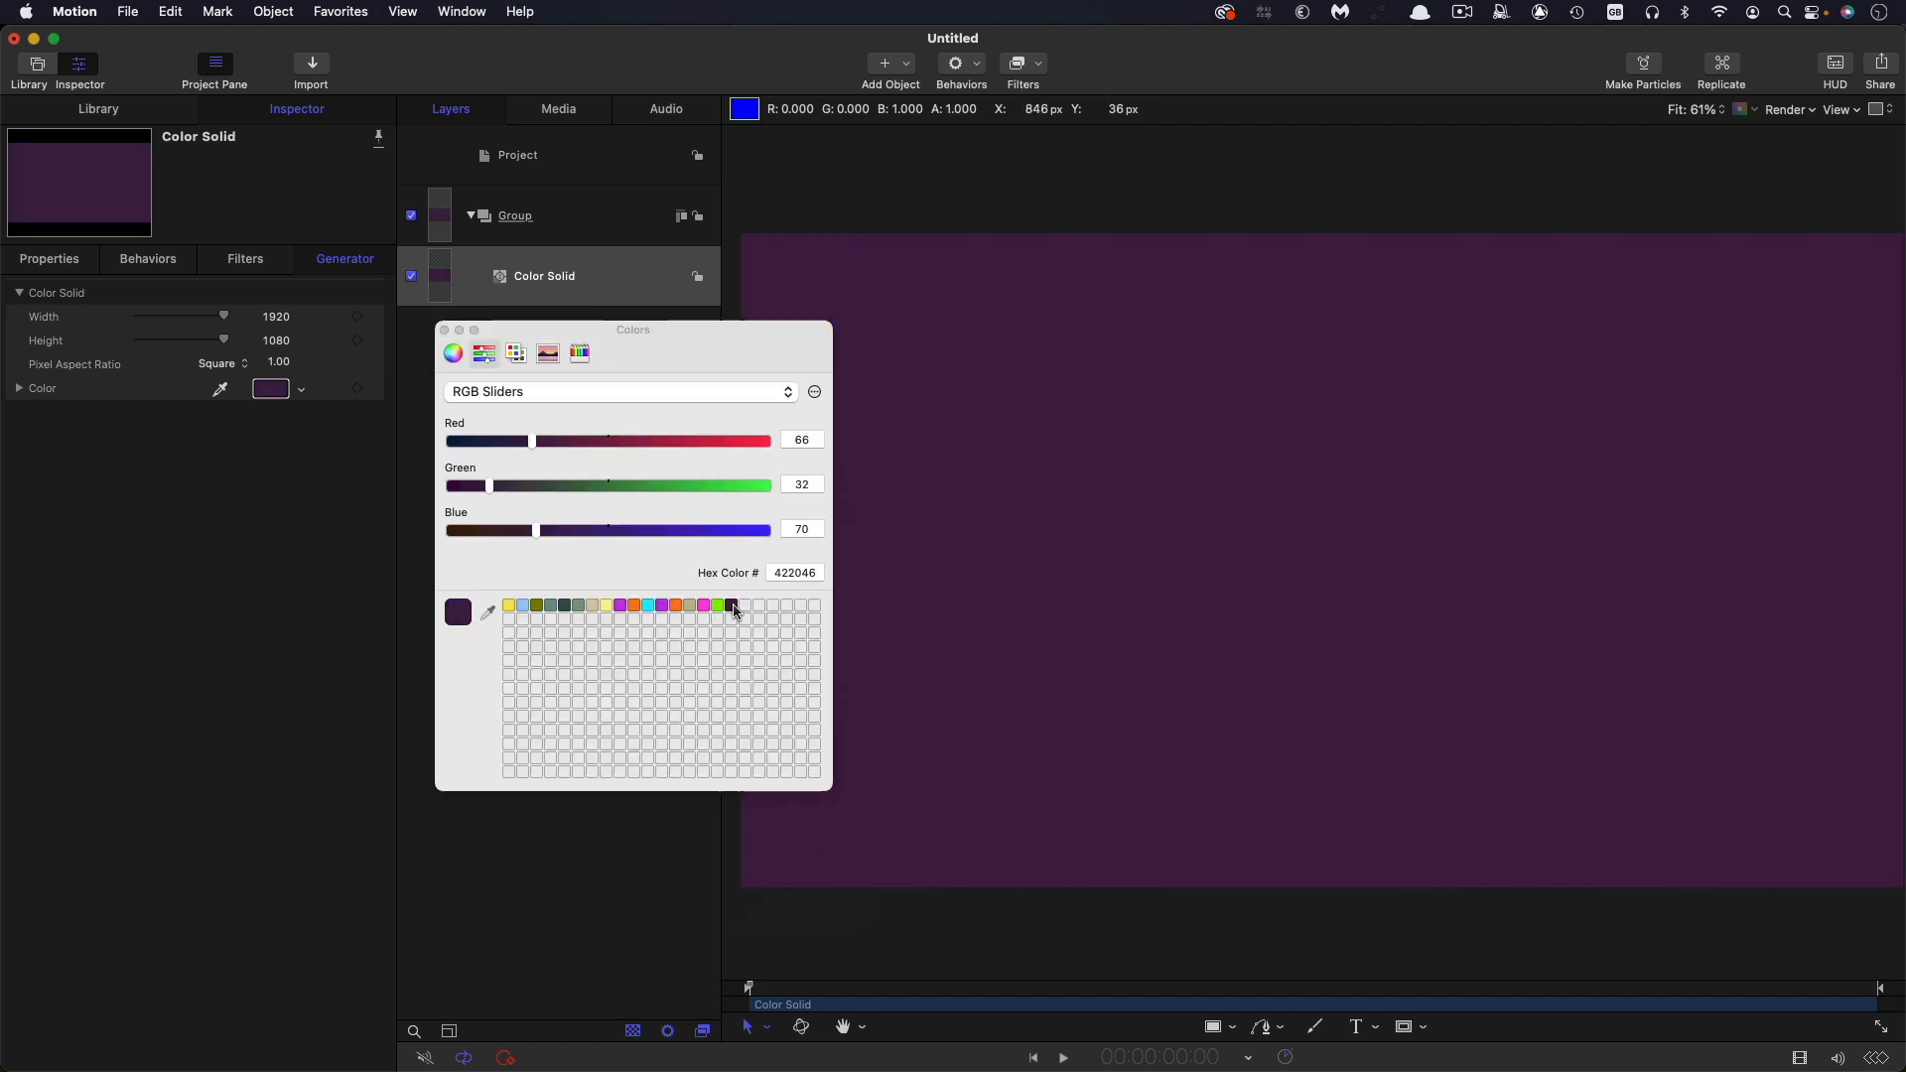
{"action": "left_click", "coordinate": [517, 154]}
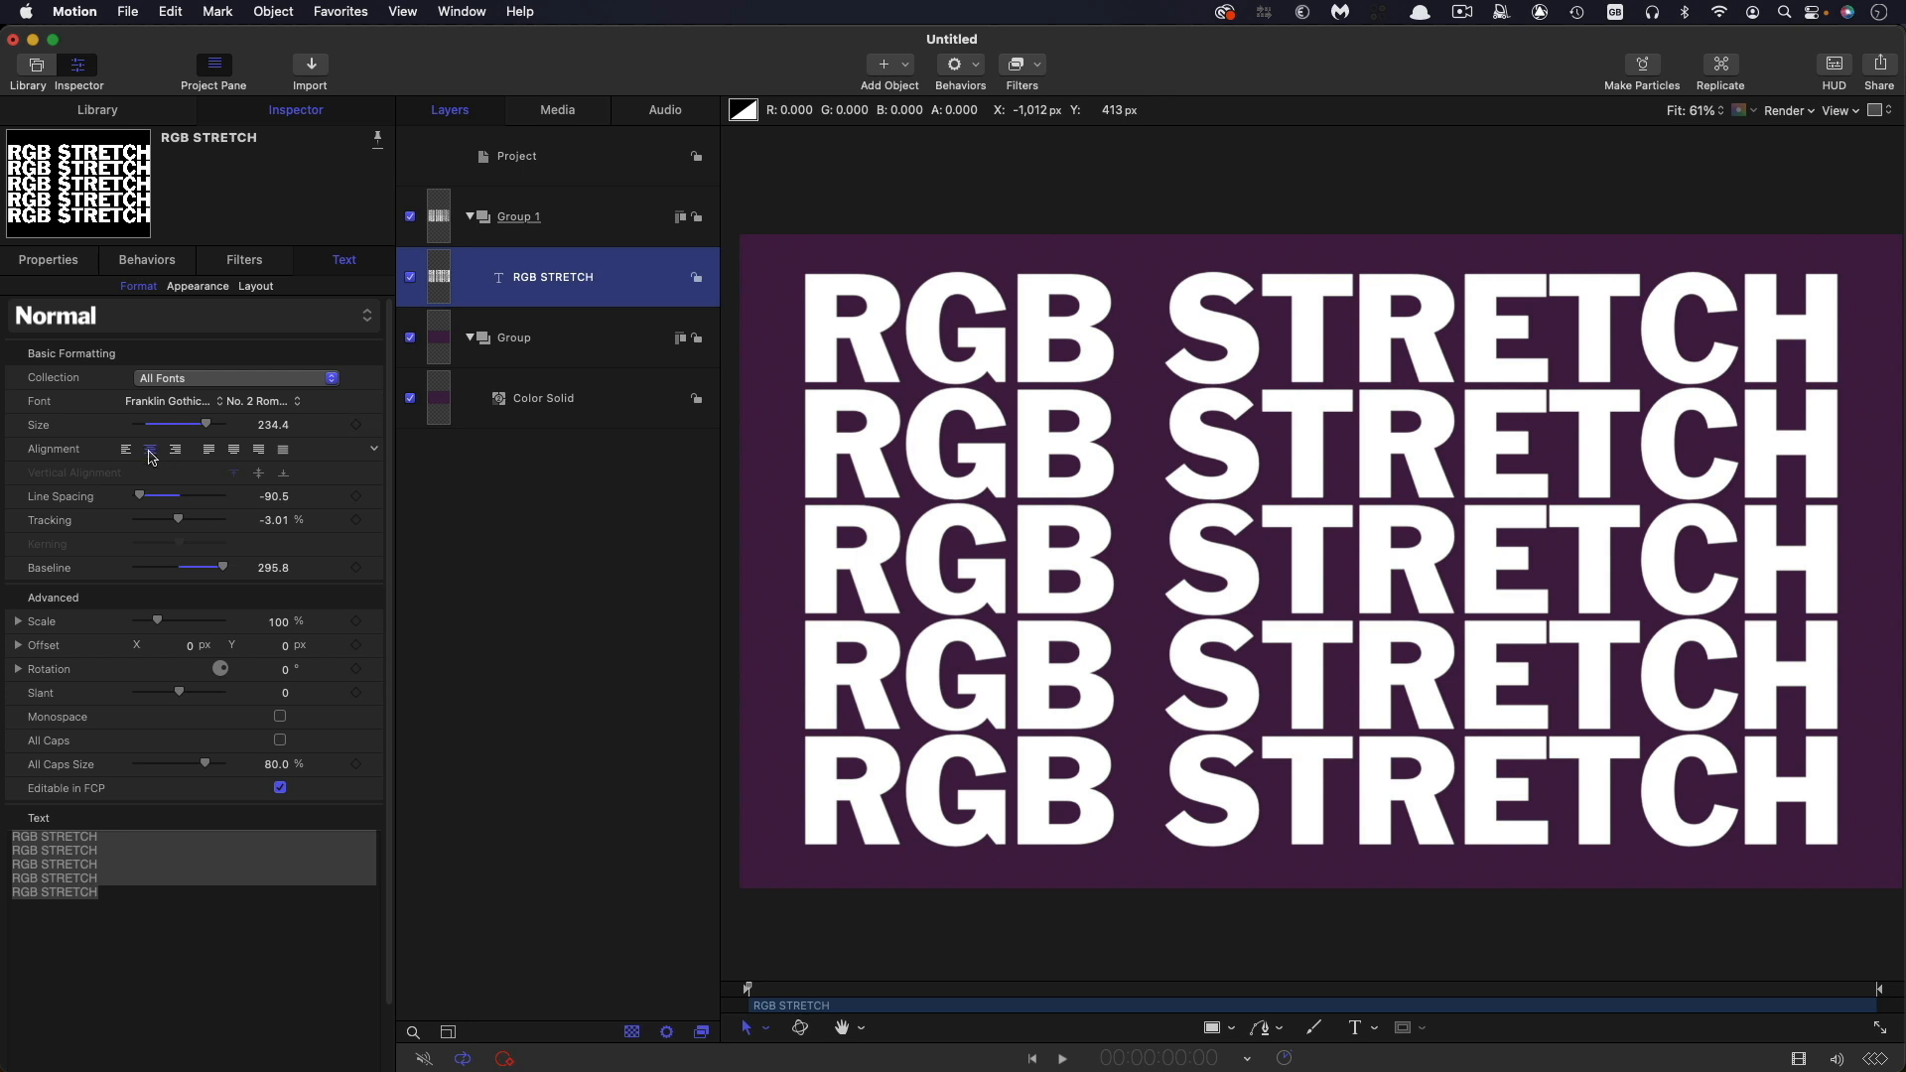
{"action": "mouse_move", "coordinate": [1689, 464]}
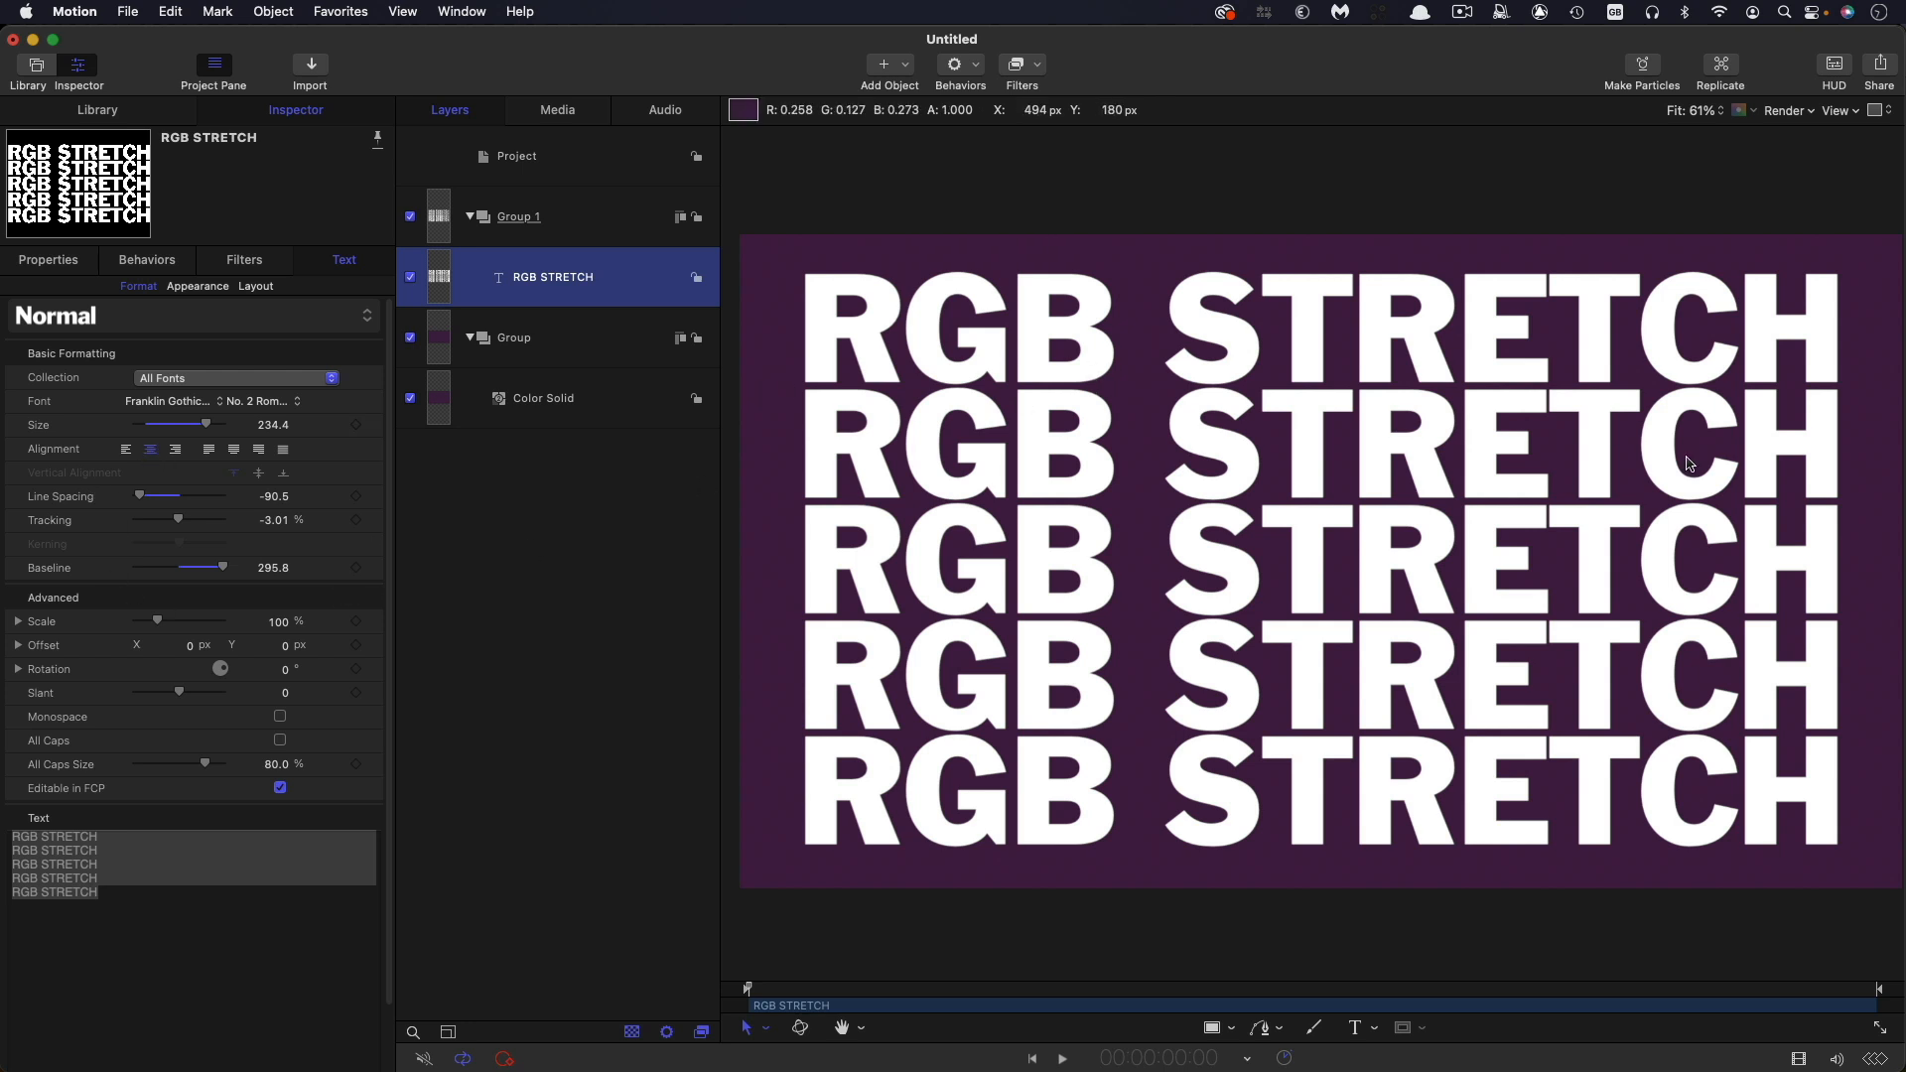
{"action": "mouse_move", "coordinate": [916, 455]}
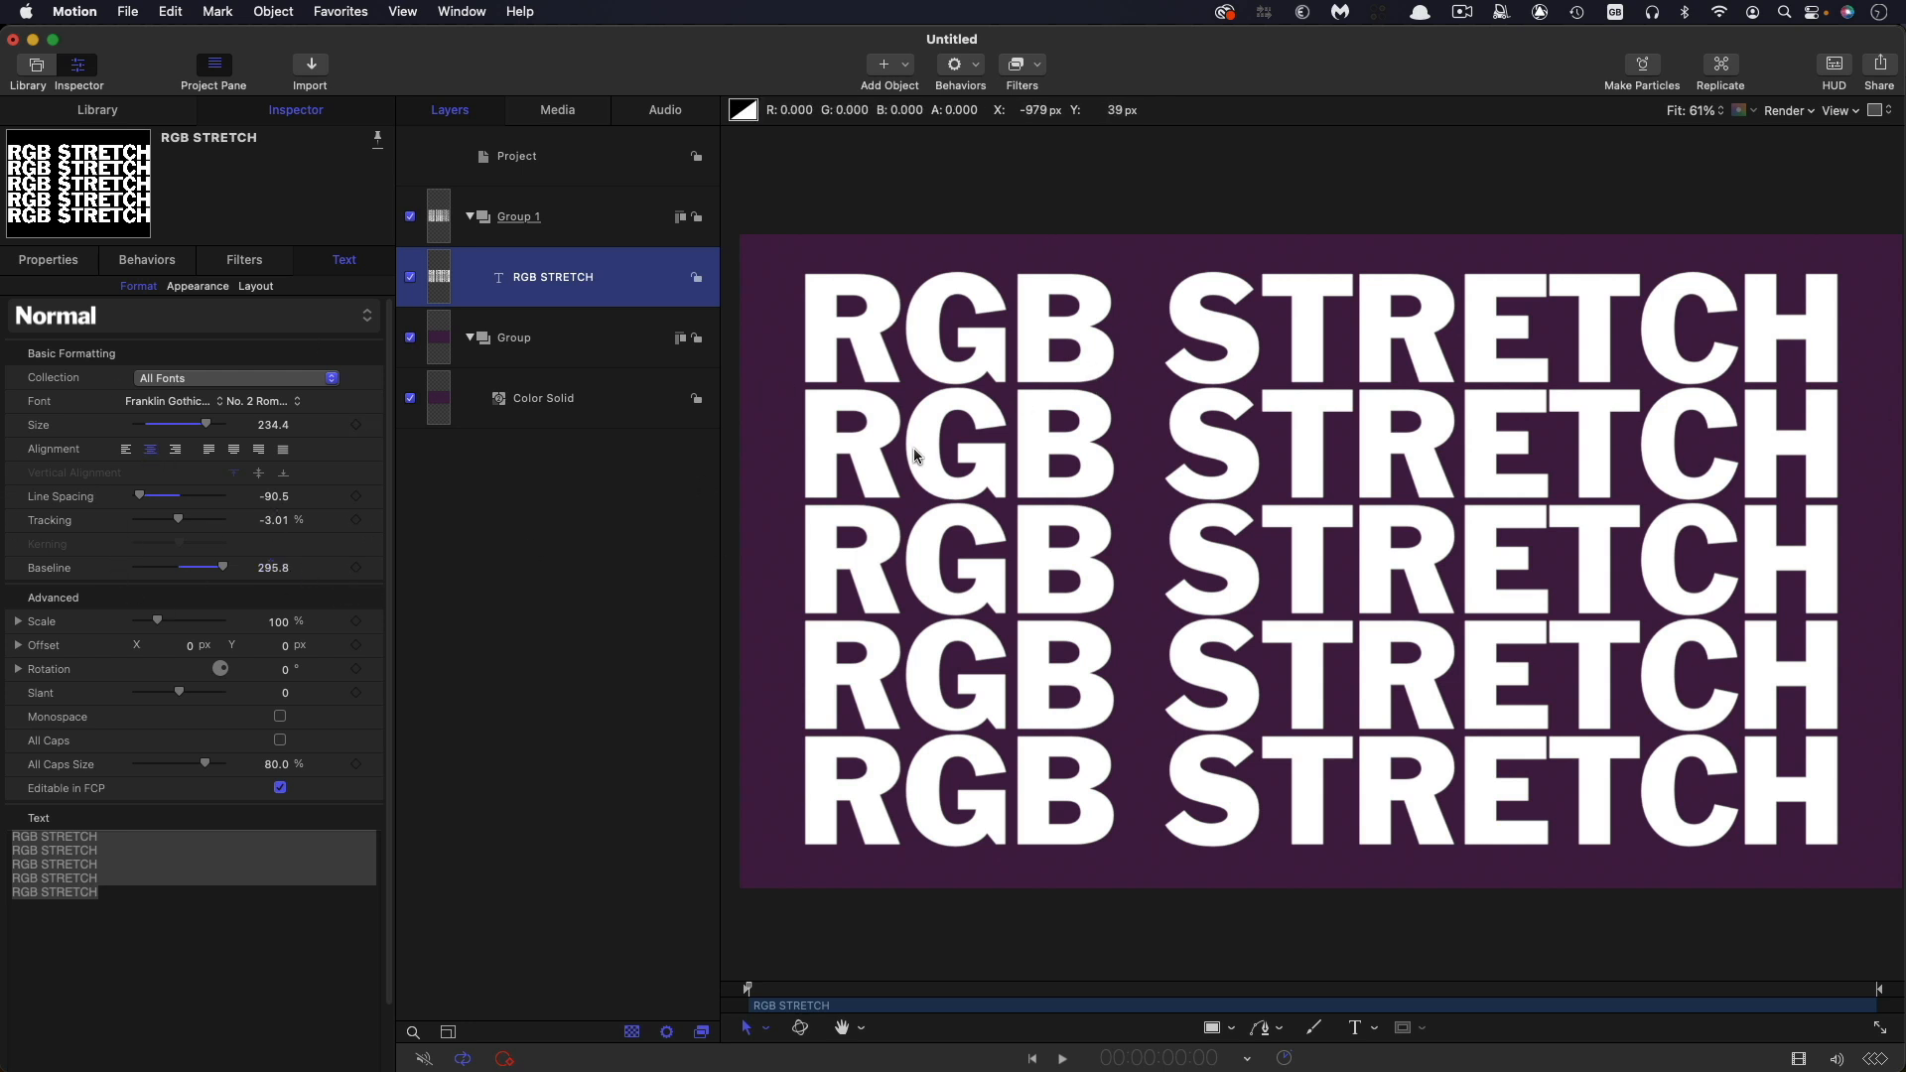
{"action": "mouse_move", "coordinate": [1077, 862]}
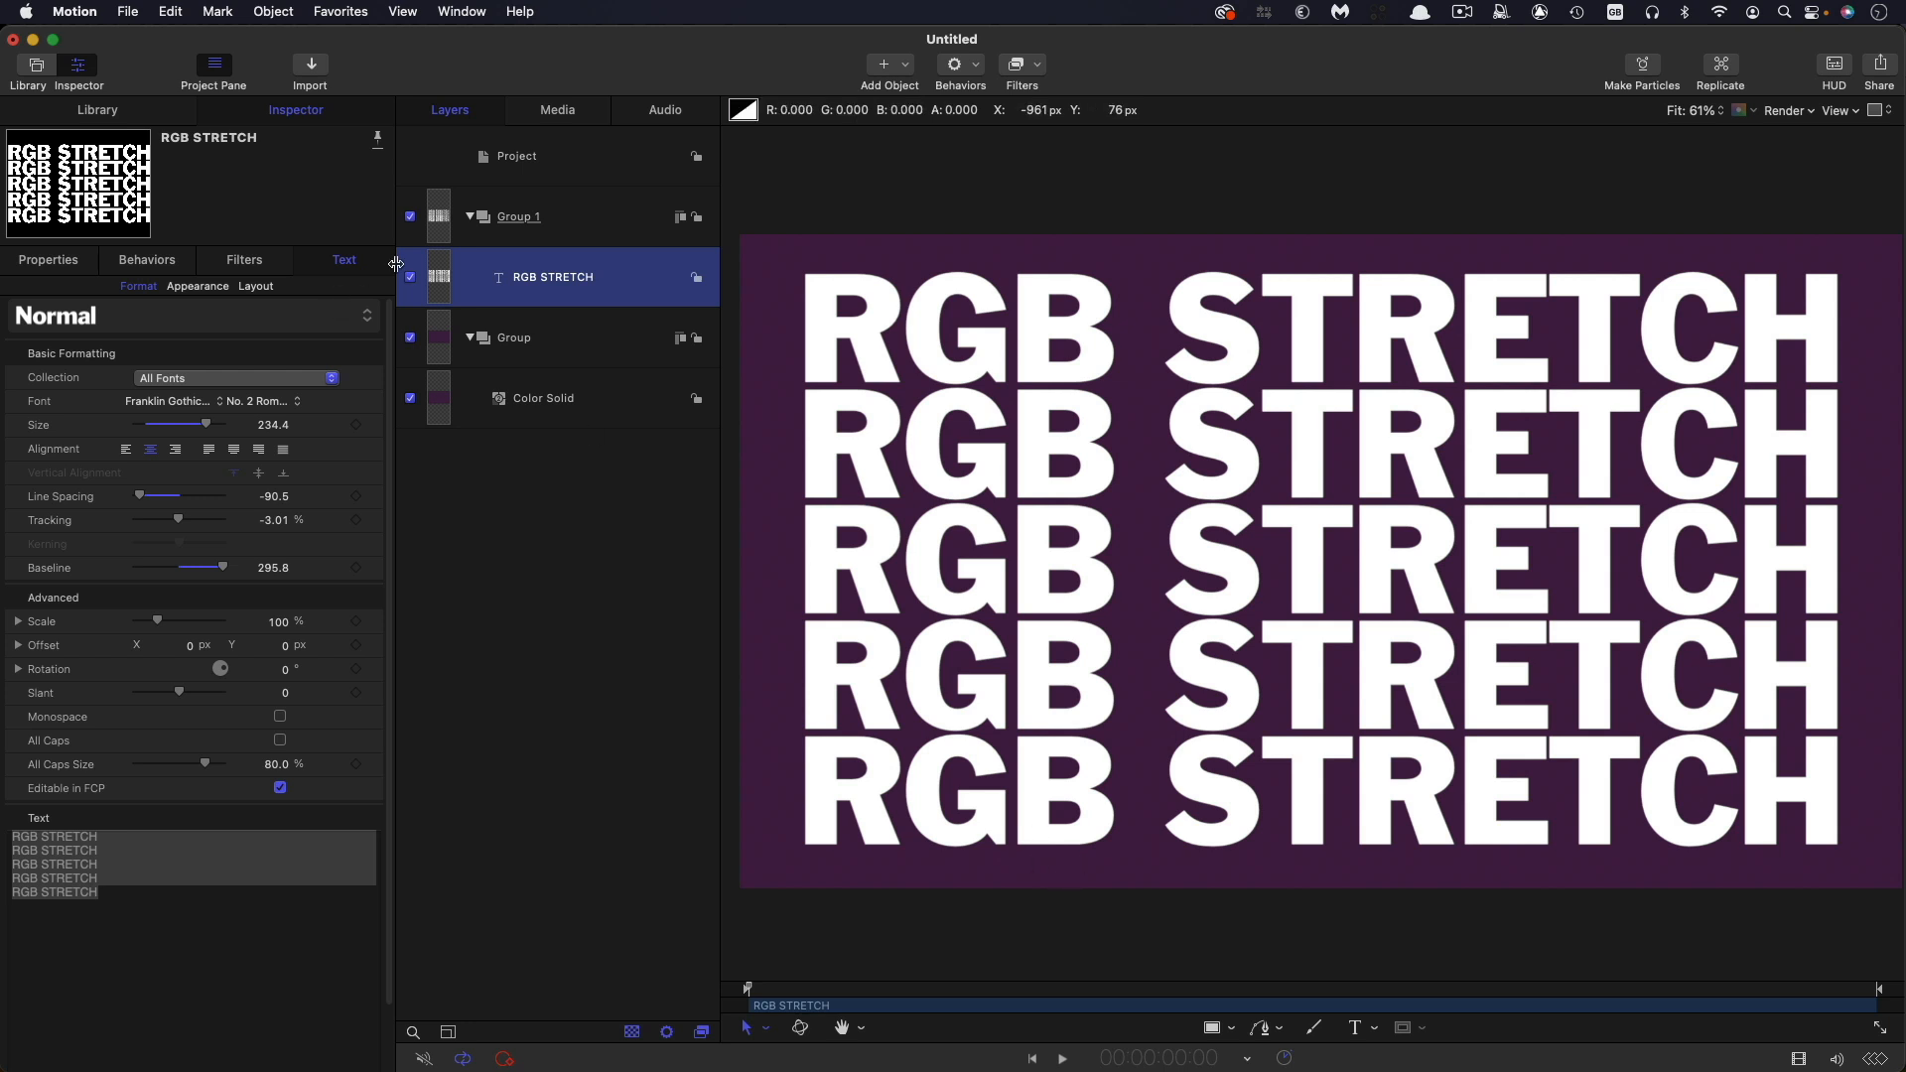
{"action": "mouse_move", "coordinate": [1311, 423]}
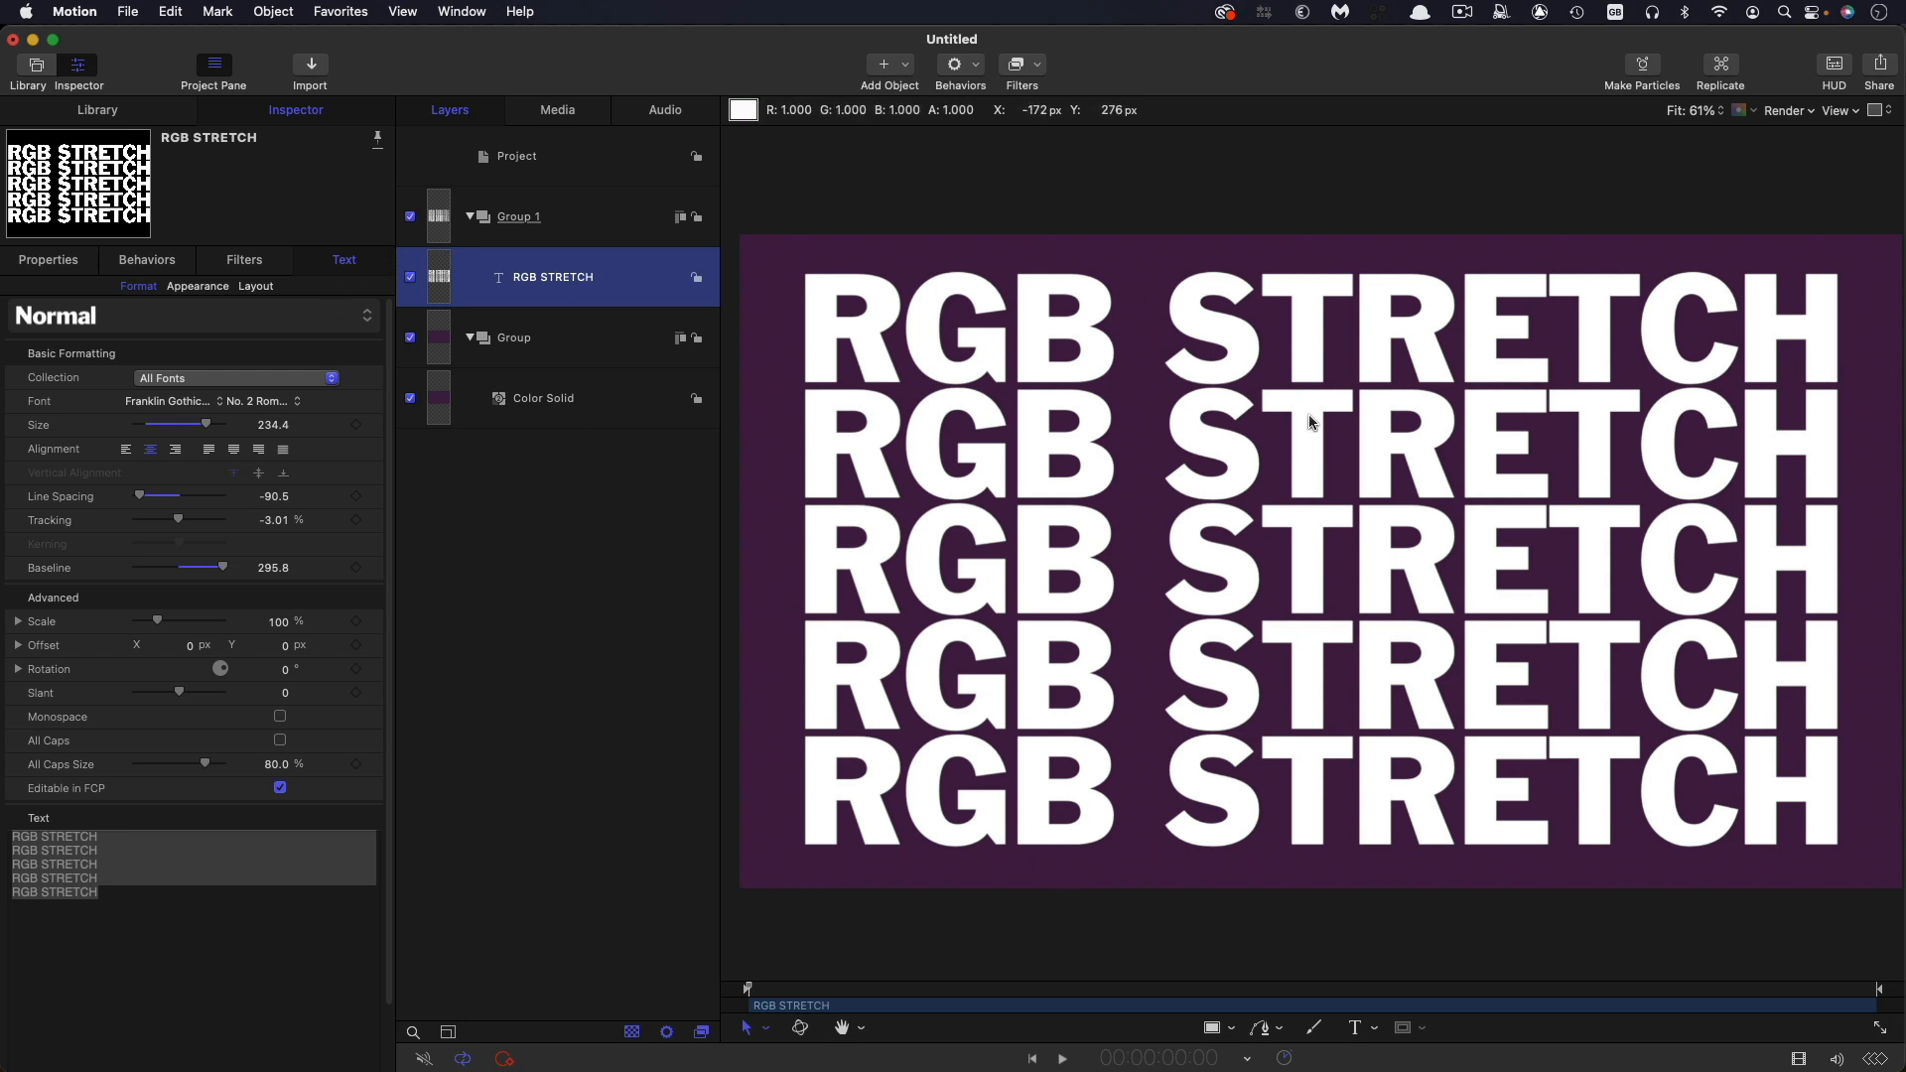
{"action": "mouse_move", "coordinate": [812, 261]}
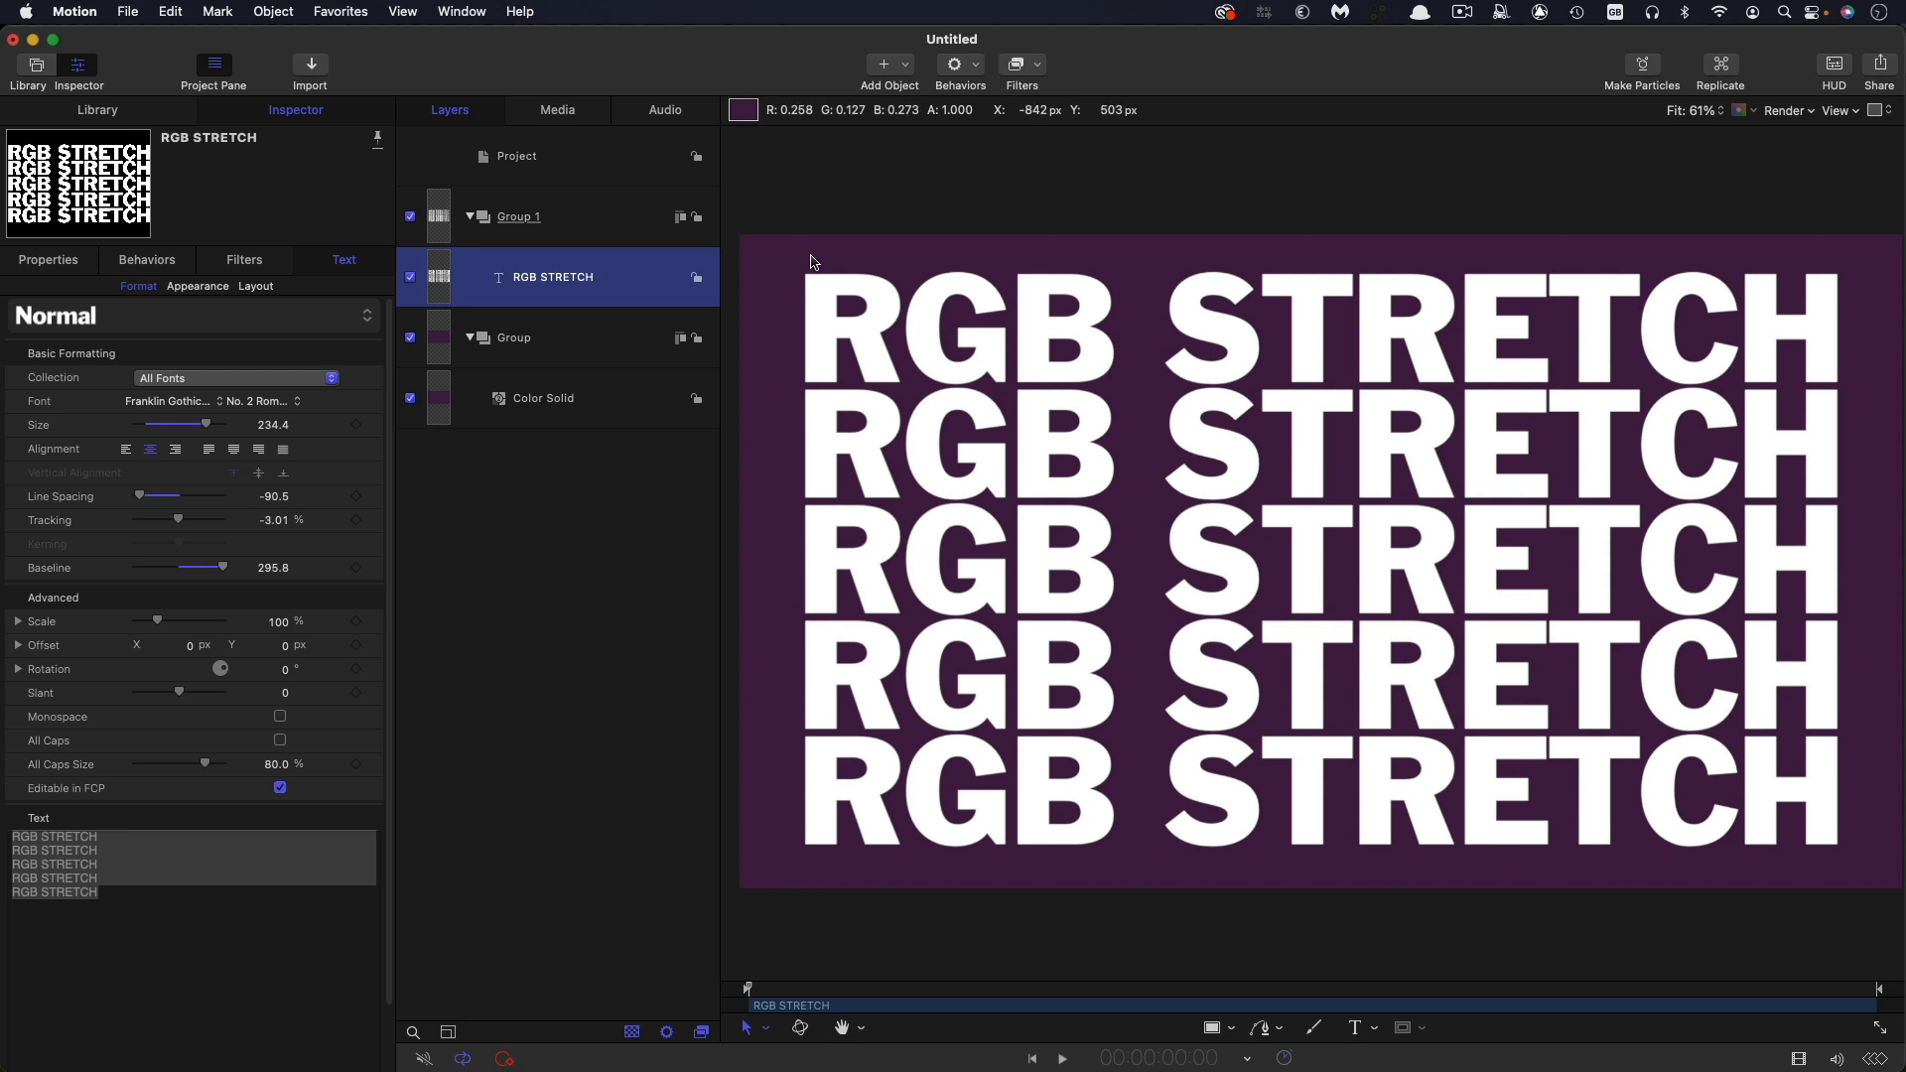
{"action": "mouse_move", "coordinate": [1532, 325]}
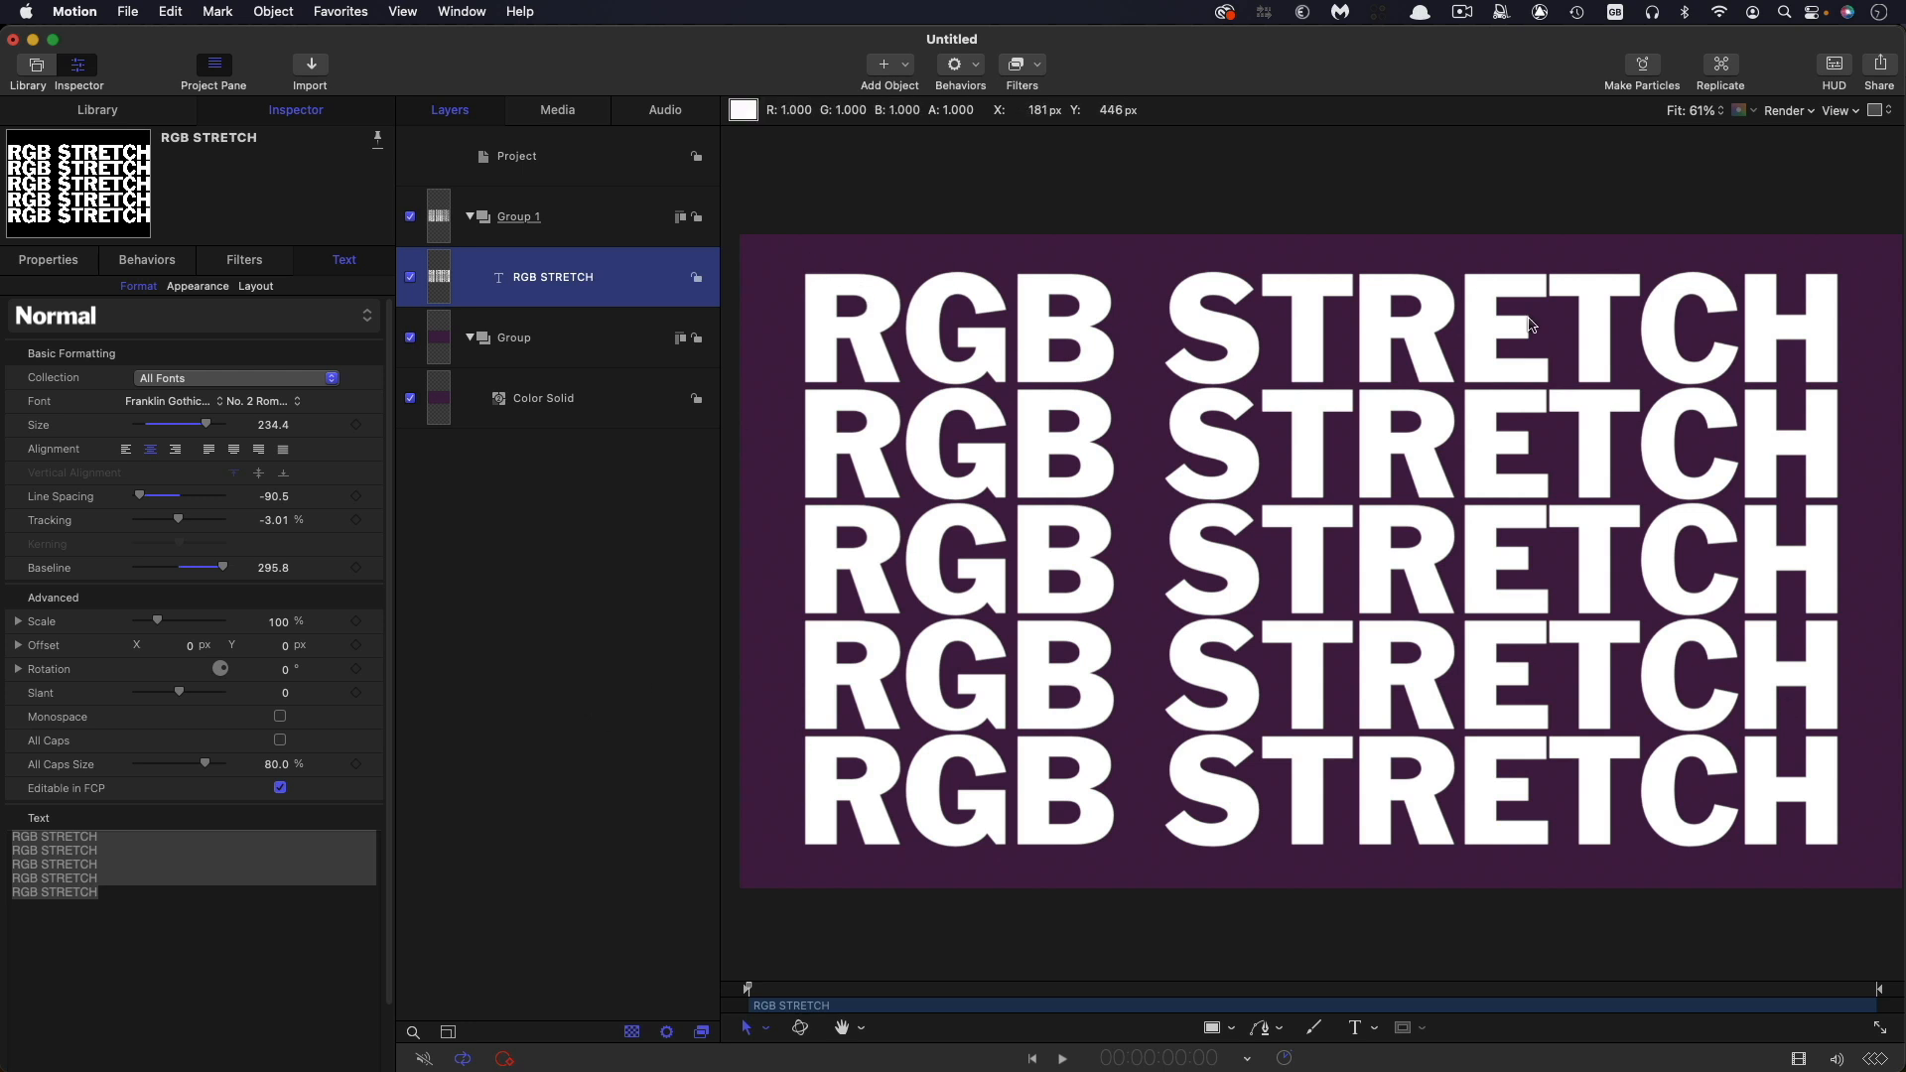
- Select Group 1, the group holding the RGB STRETCH text
{"action": "left_click", "coordinate": [519, 217]}
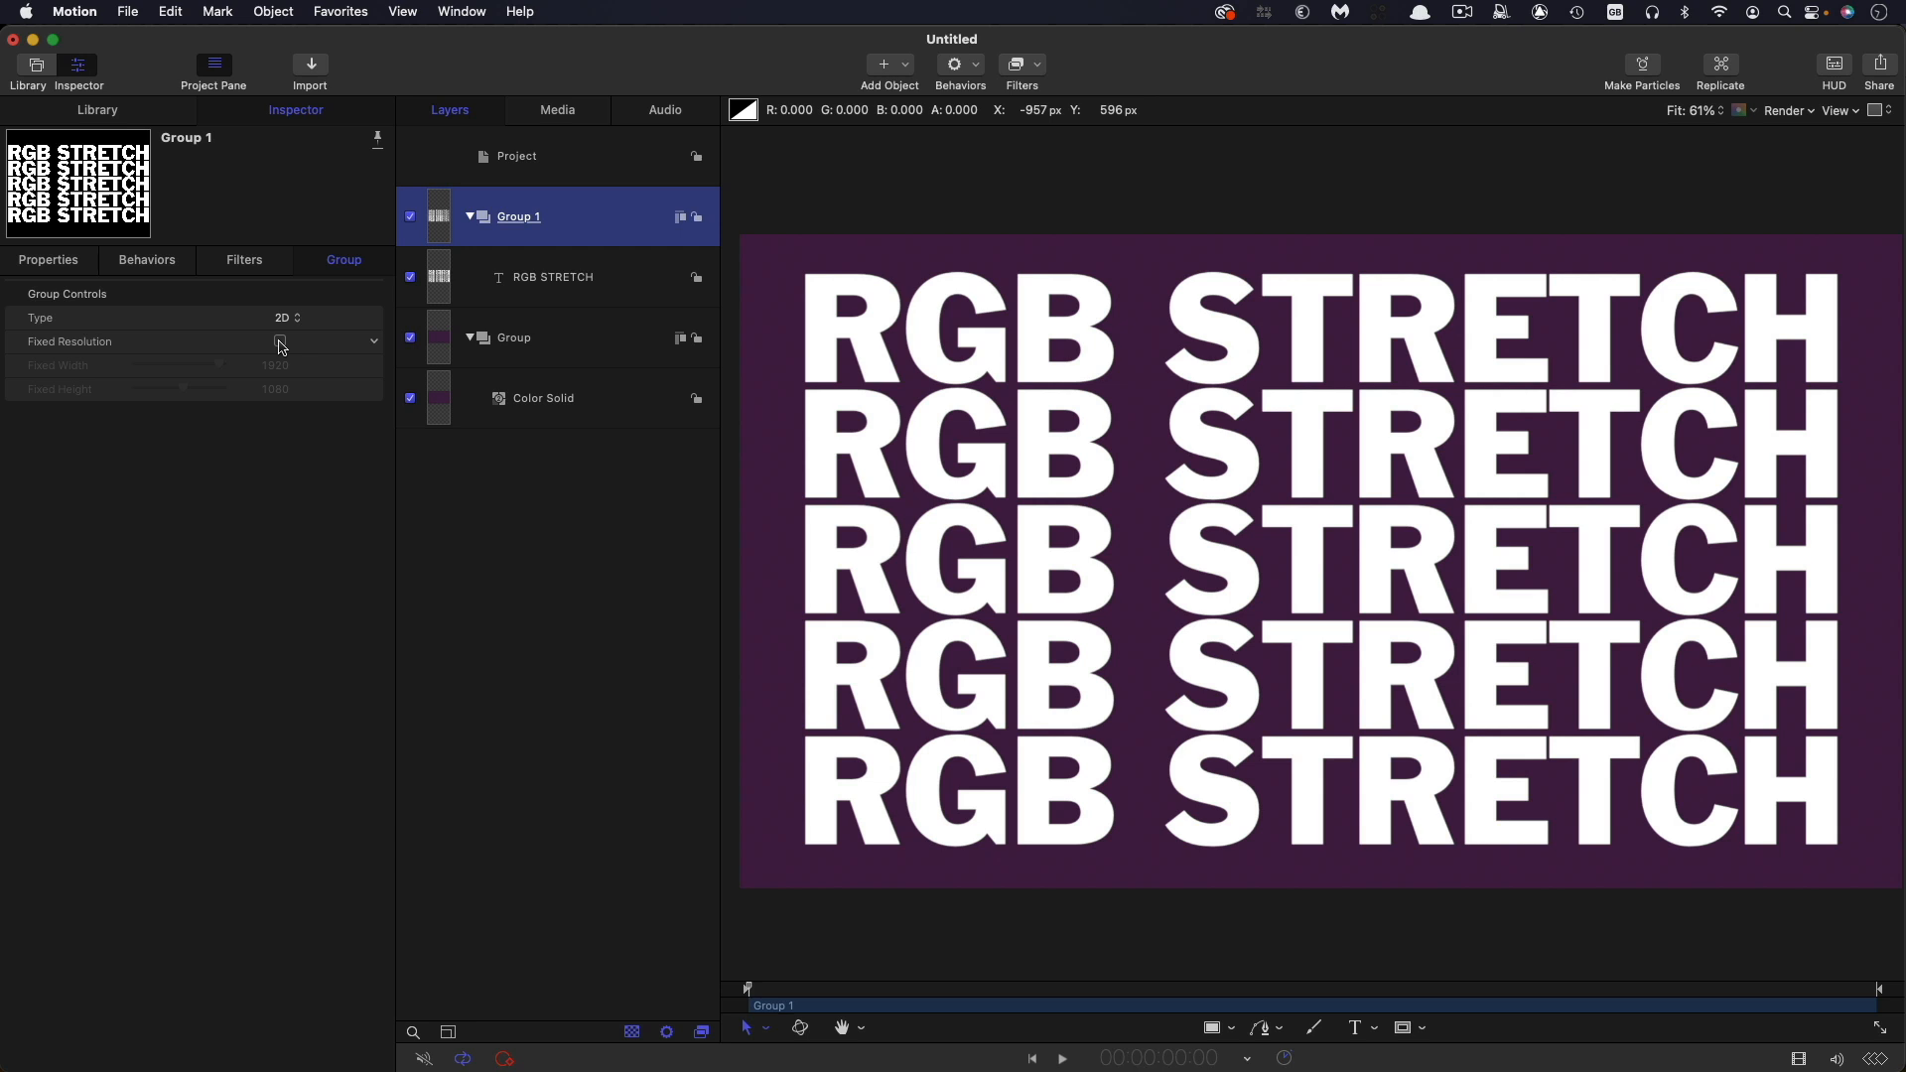
- Enable Fixed Resolution on Group 1 and apply the Distortion > Scrape filter
{"action": "left_click", "coordinate": [280, 341]}
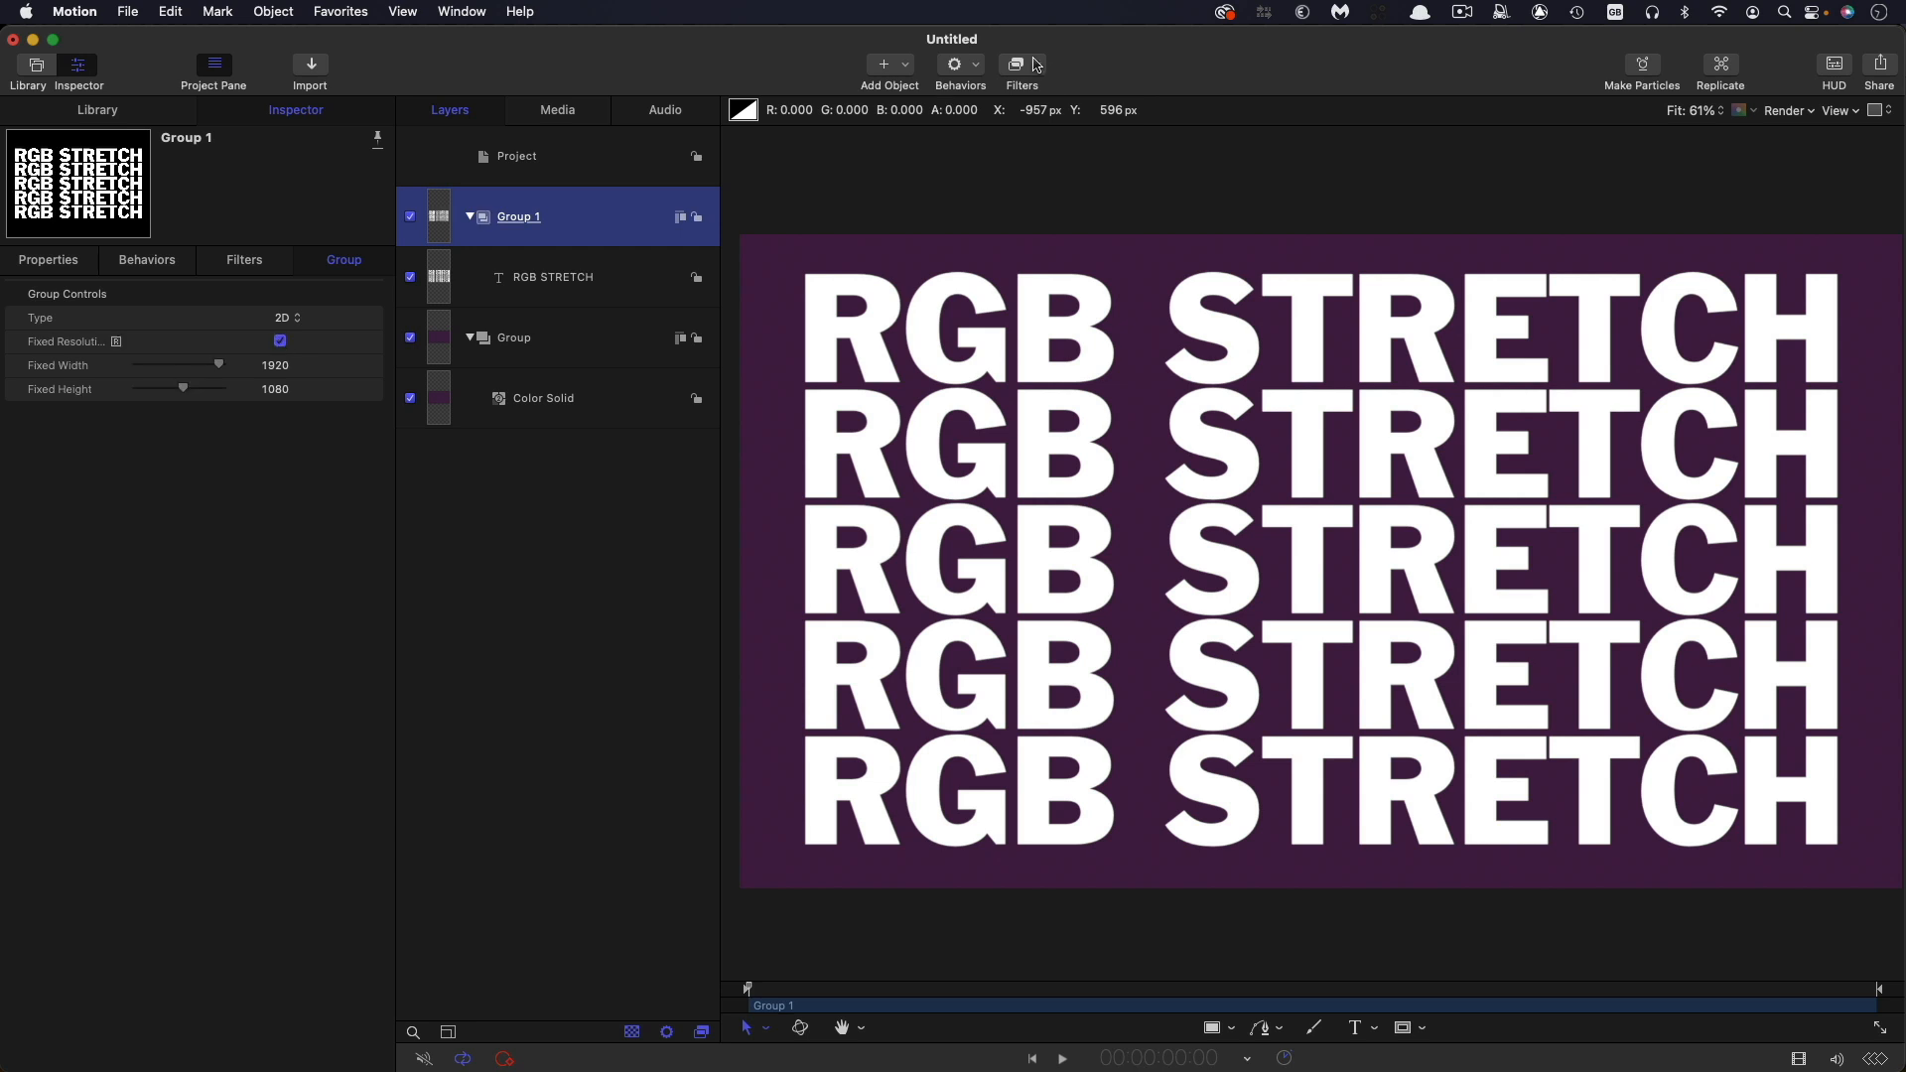
{"action": "left_click", "coordinate": [1022, 64]}
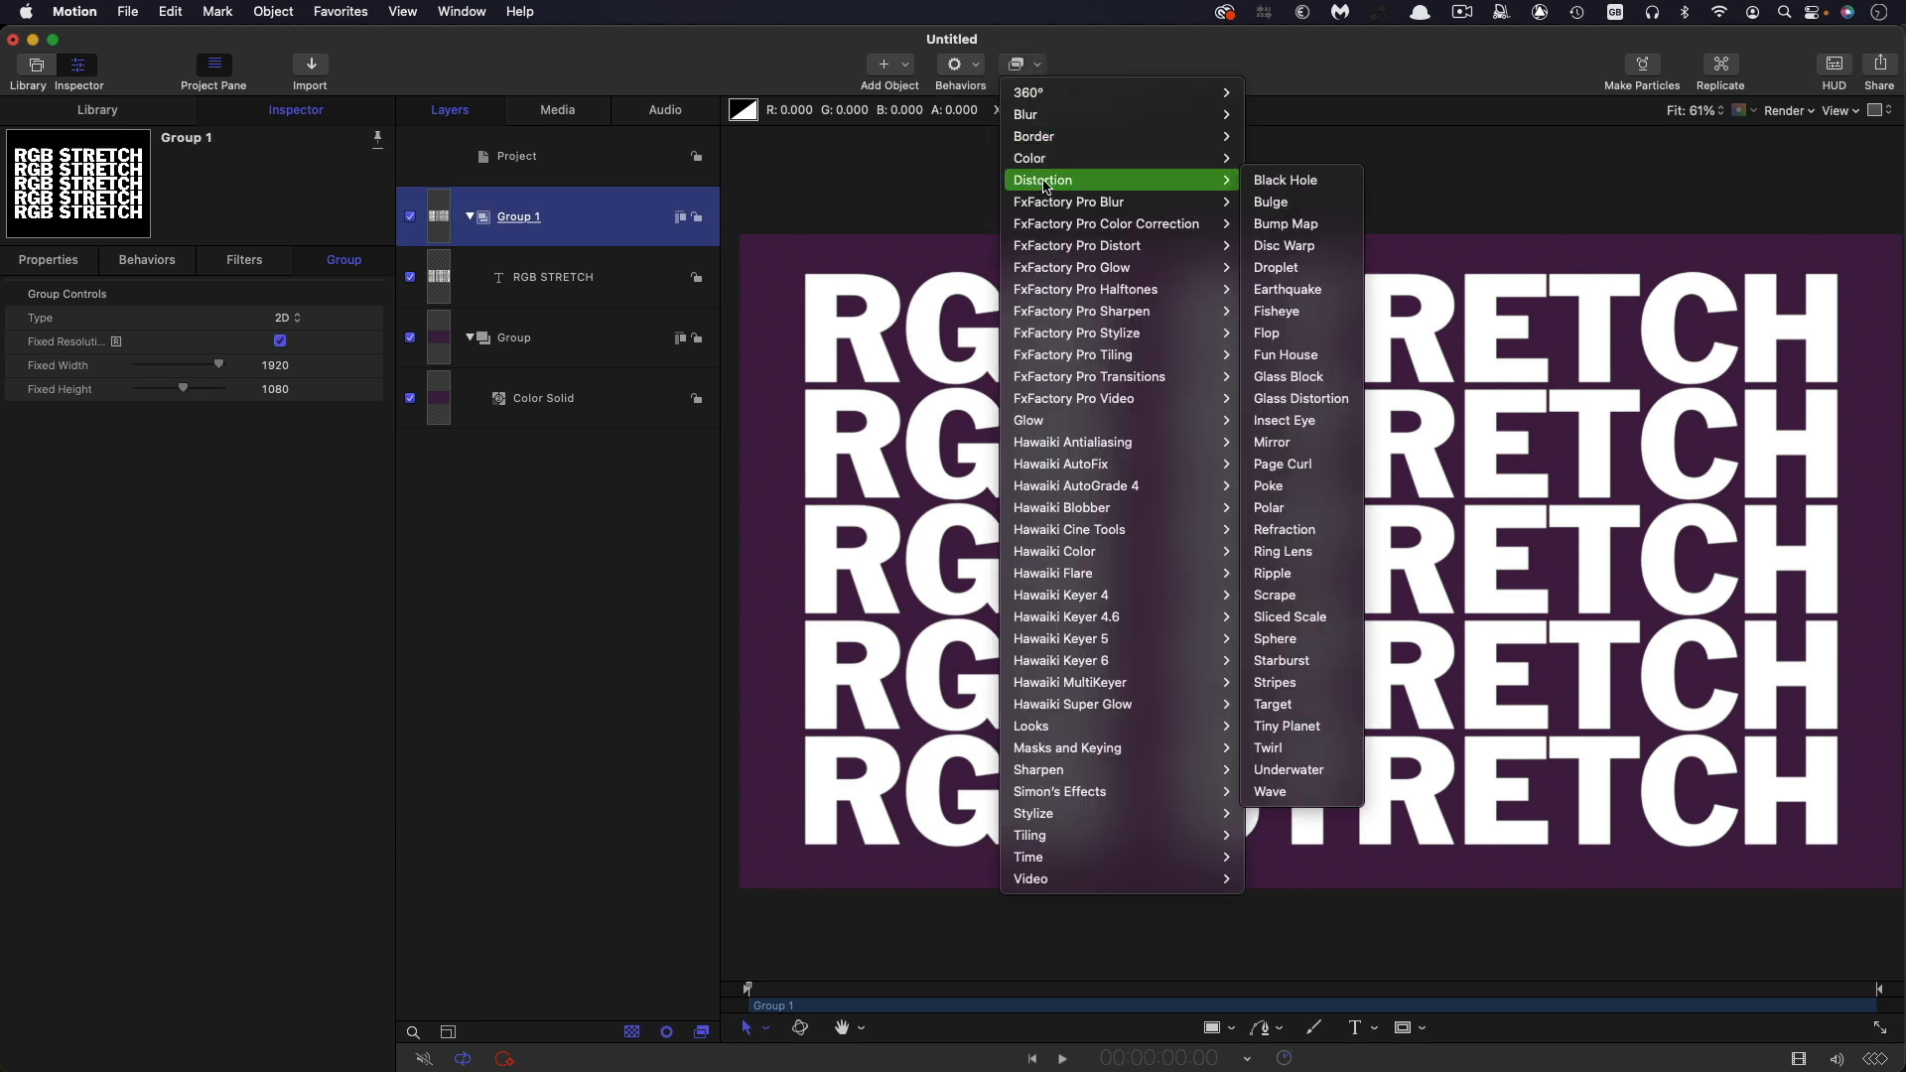
{"action": "left_click", "coordinate": [1273, 594]}
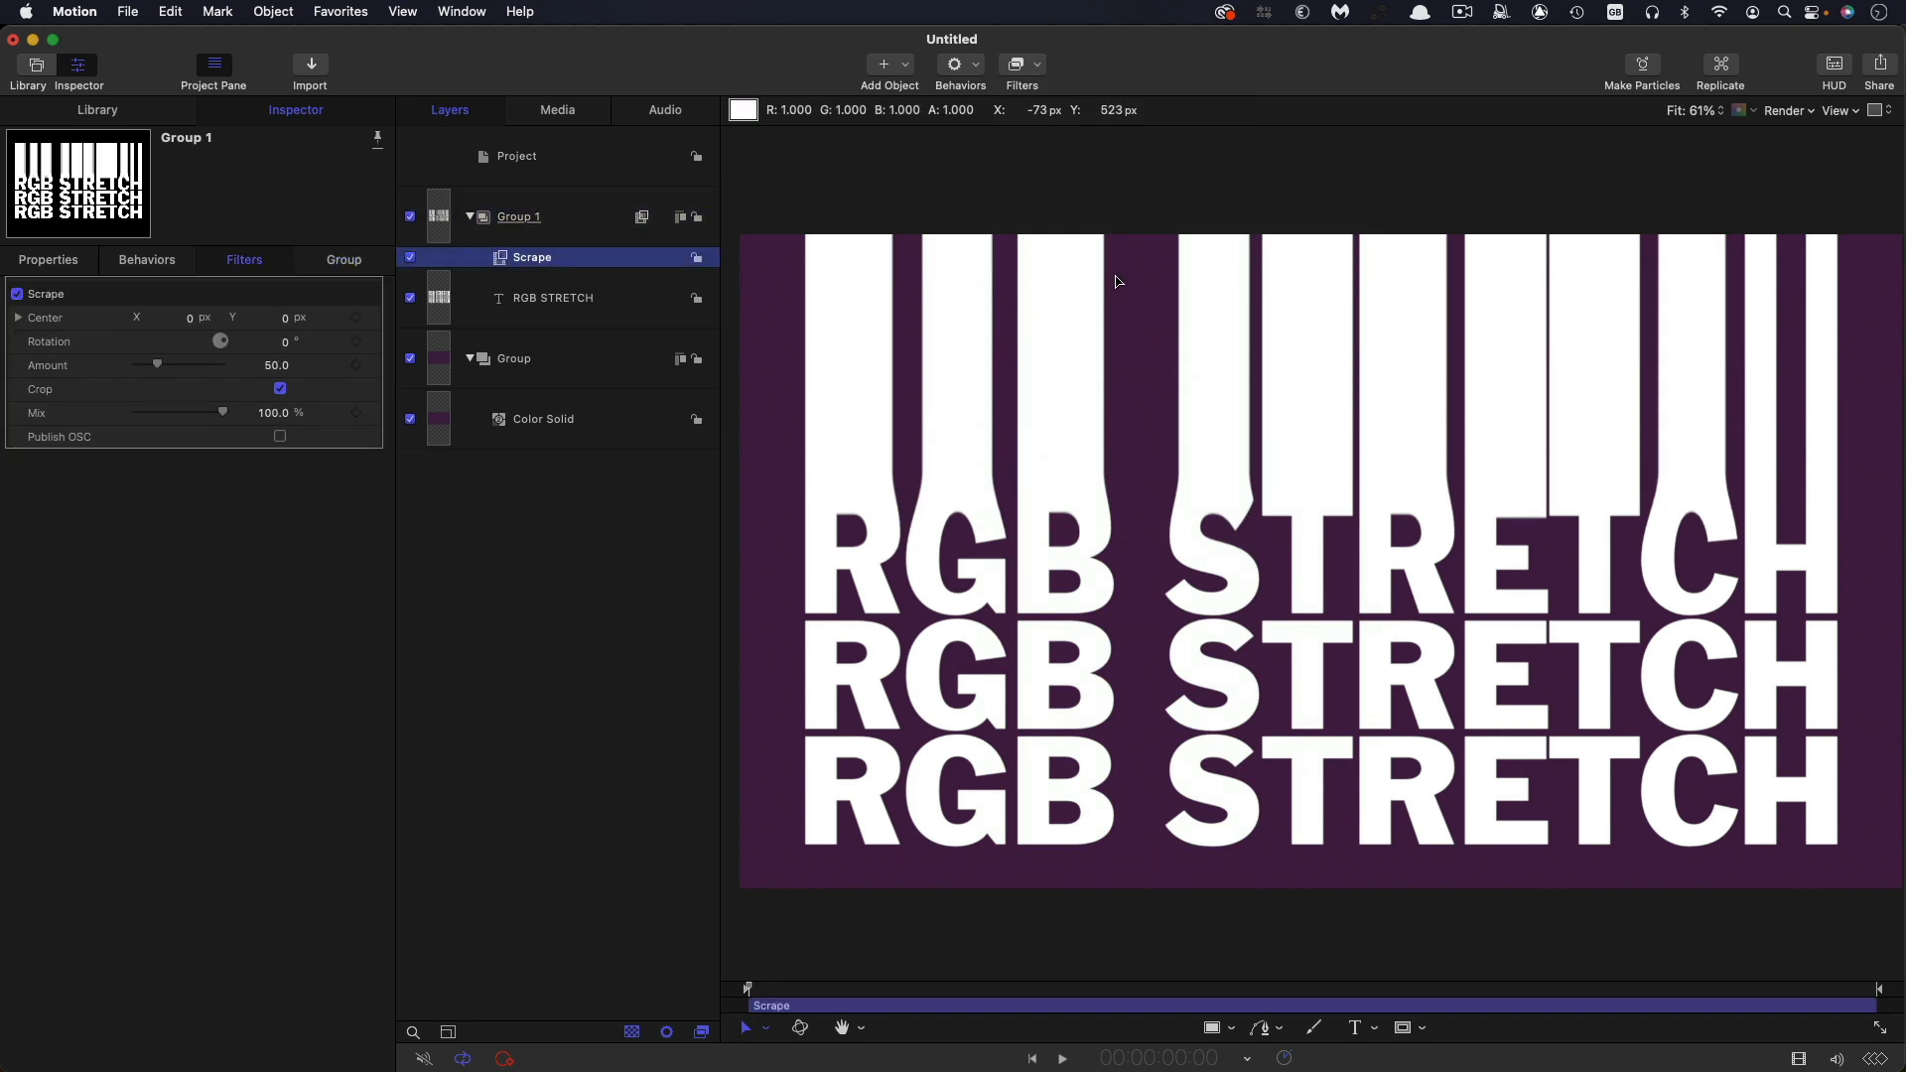
{"action": "mouse_move", "coordinate": [222, 288]}
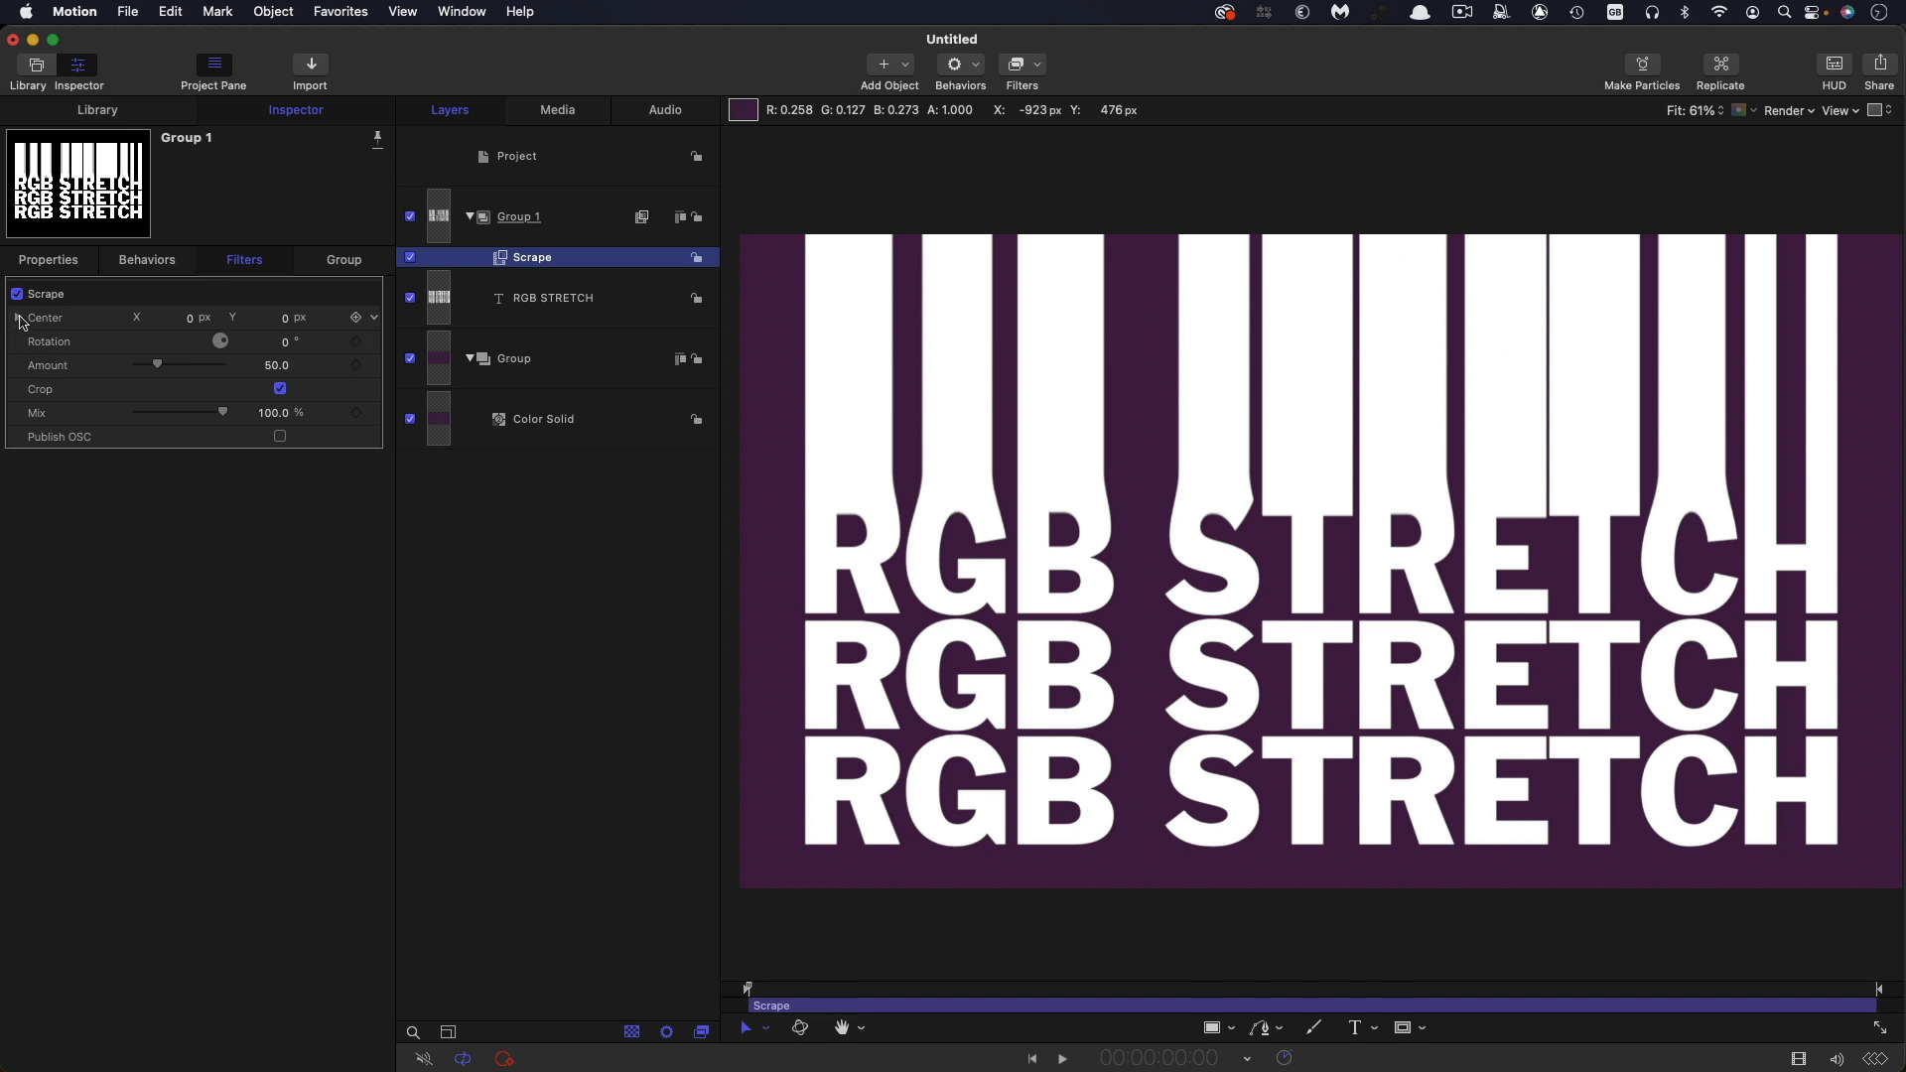
- Publish the Scrape filter's Center X to the rig as a Centre slider
{"action": "left_click", "coordinate": [9, 317]}
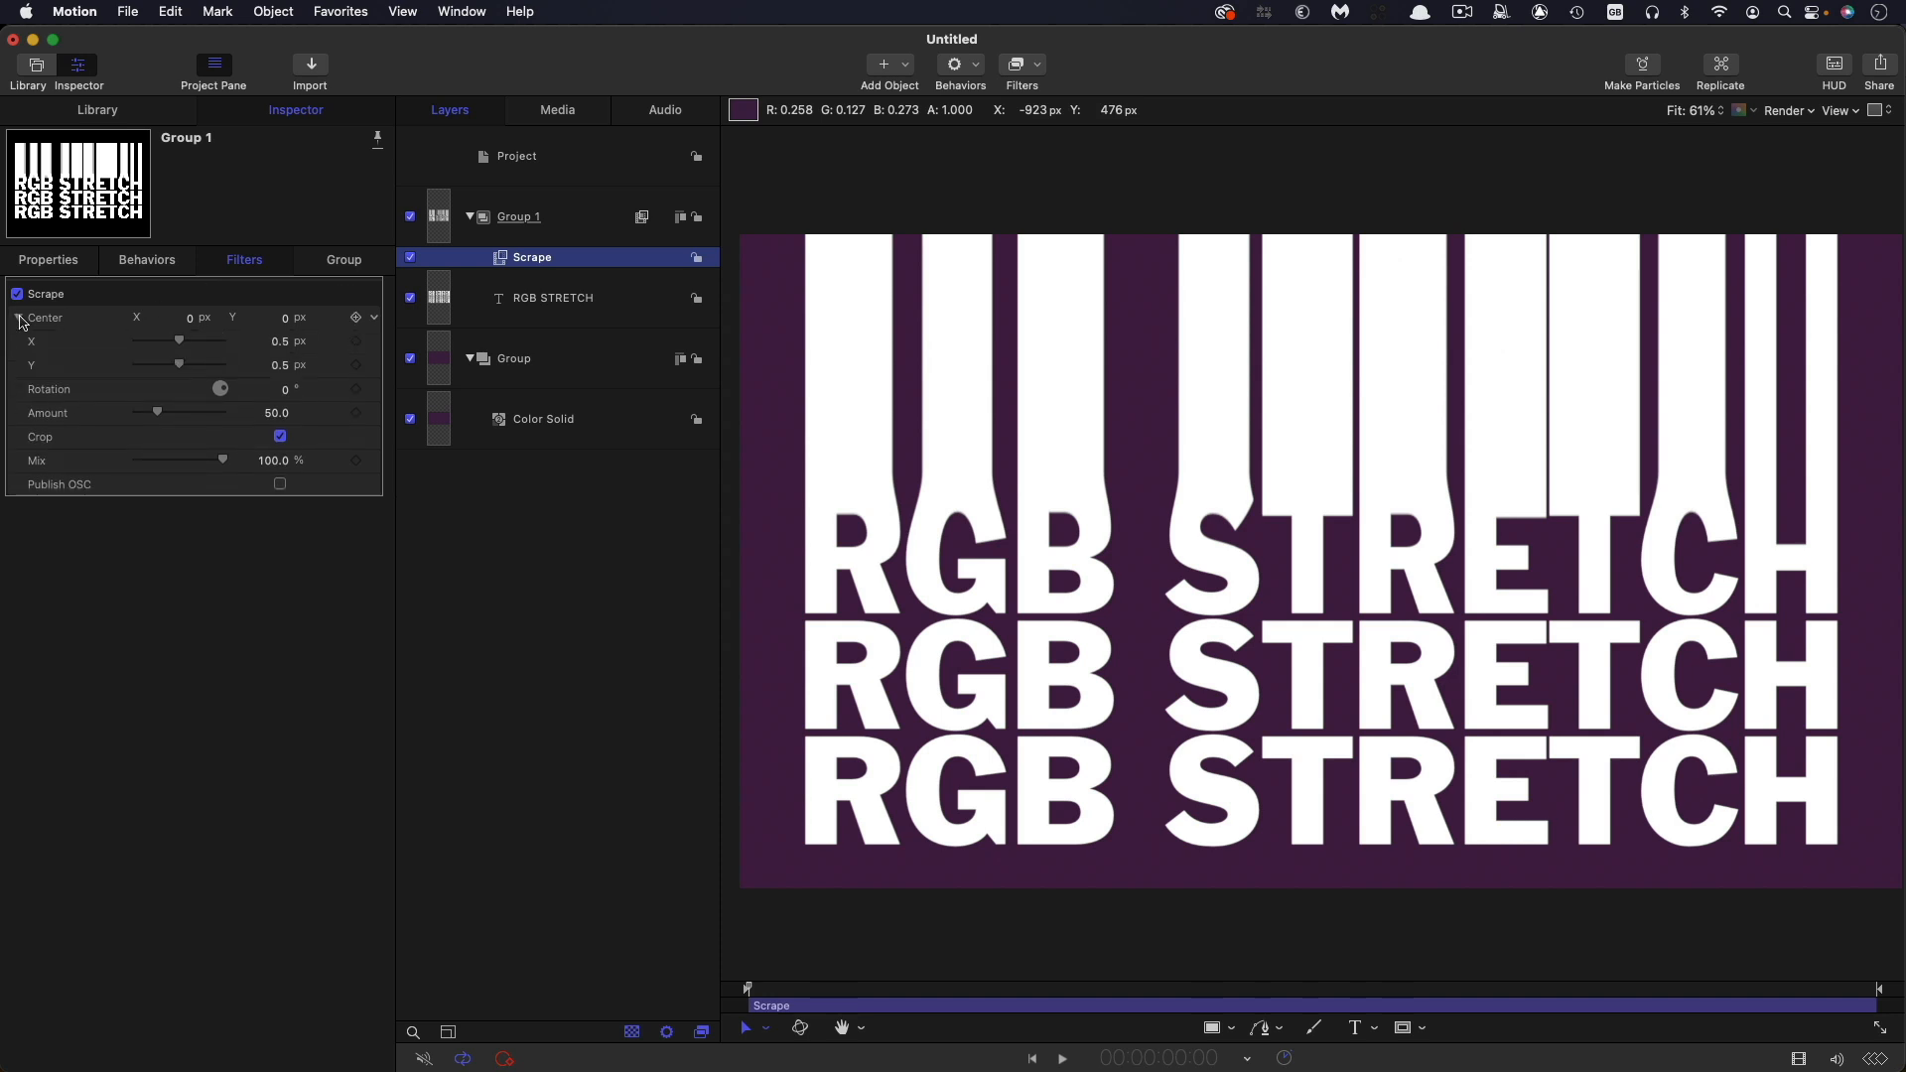
{"action": "left_click", "coordinate": [18, 319]}
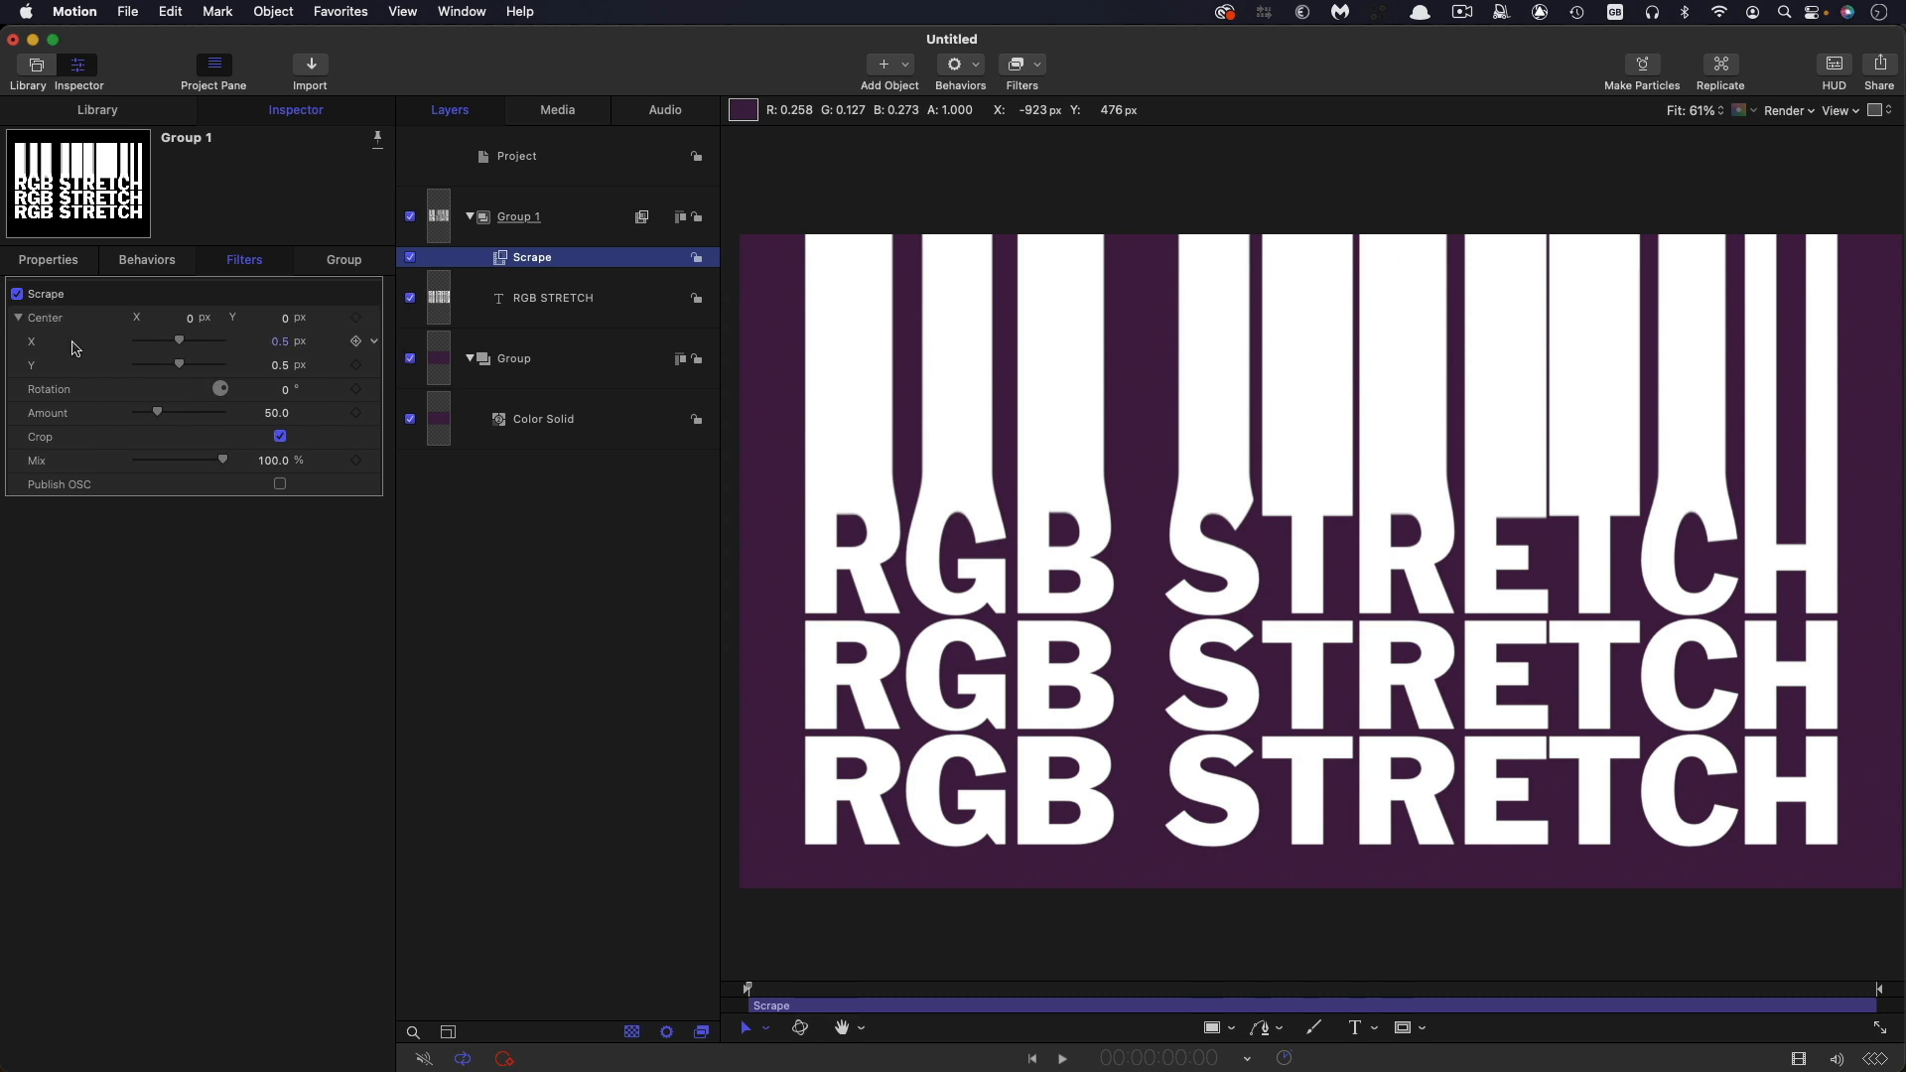
{"action": "mouse_move", "coordinate": [377, 350]}
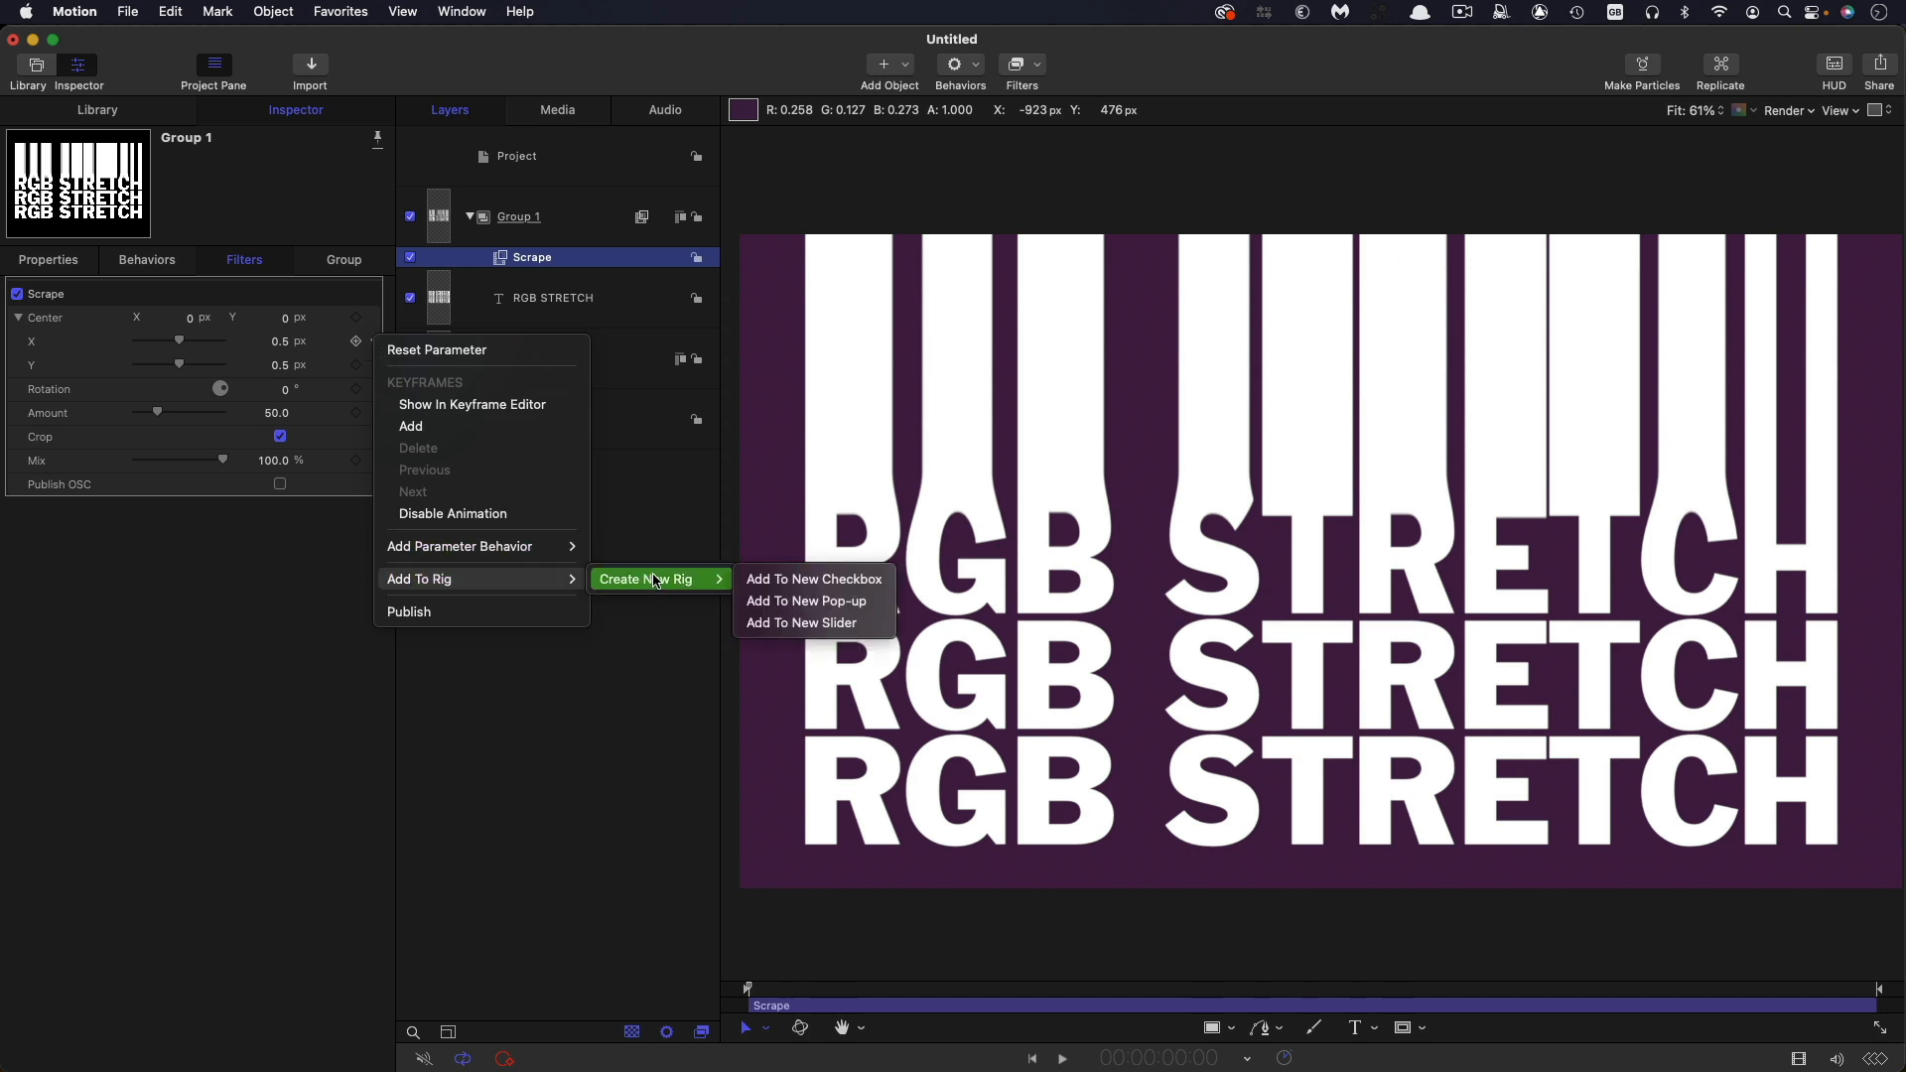
{"action": "left_click", "coordinate": [801, 623]}
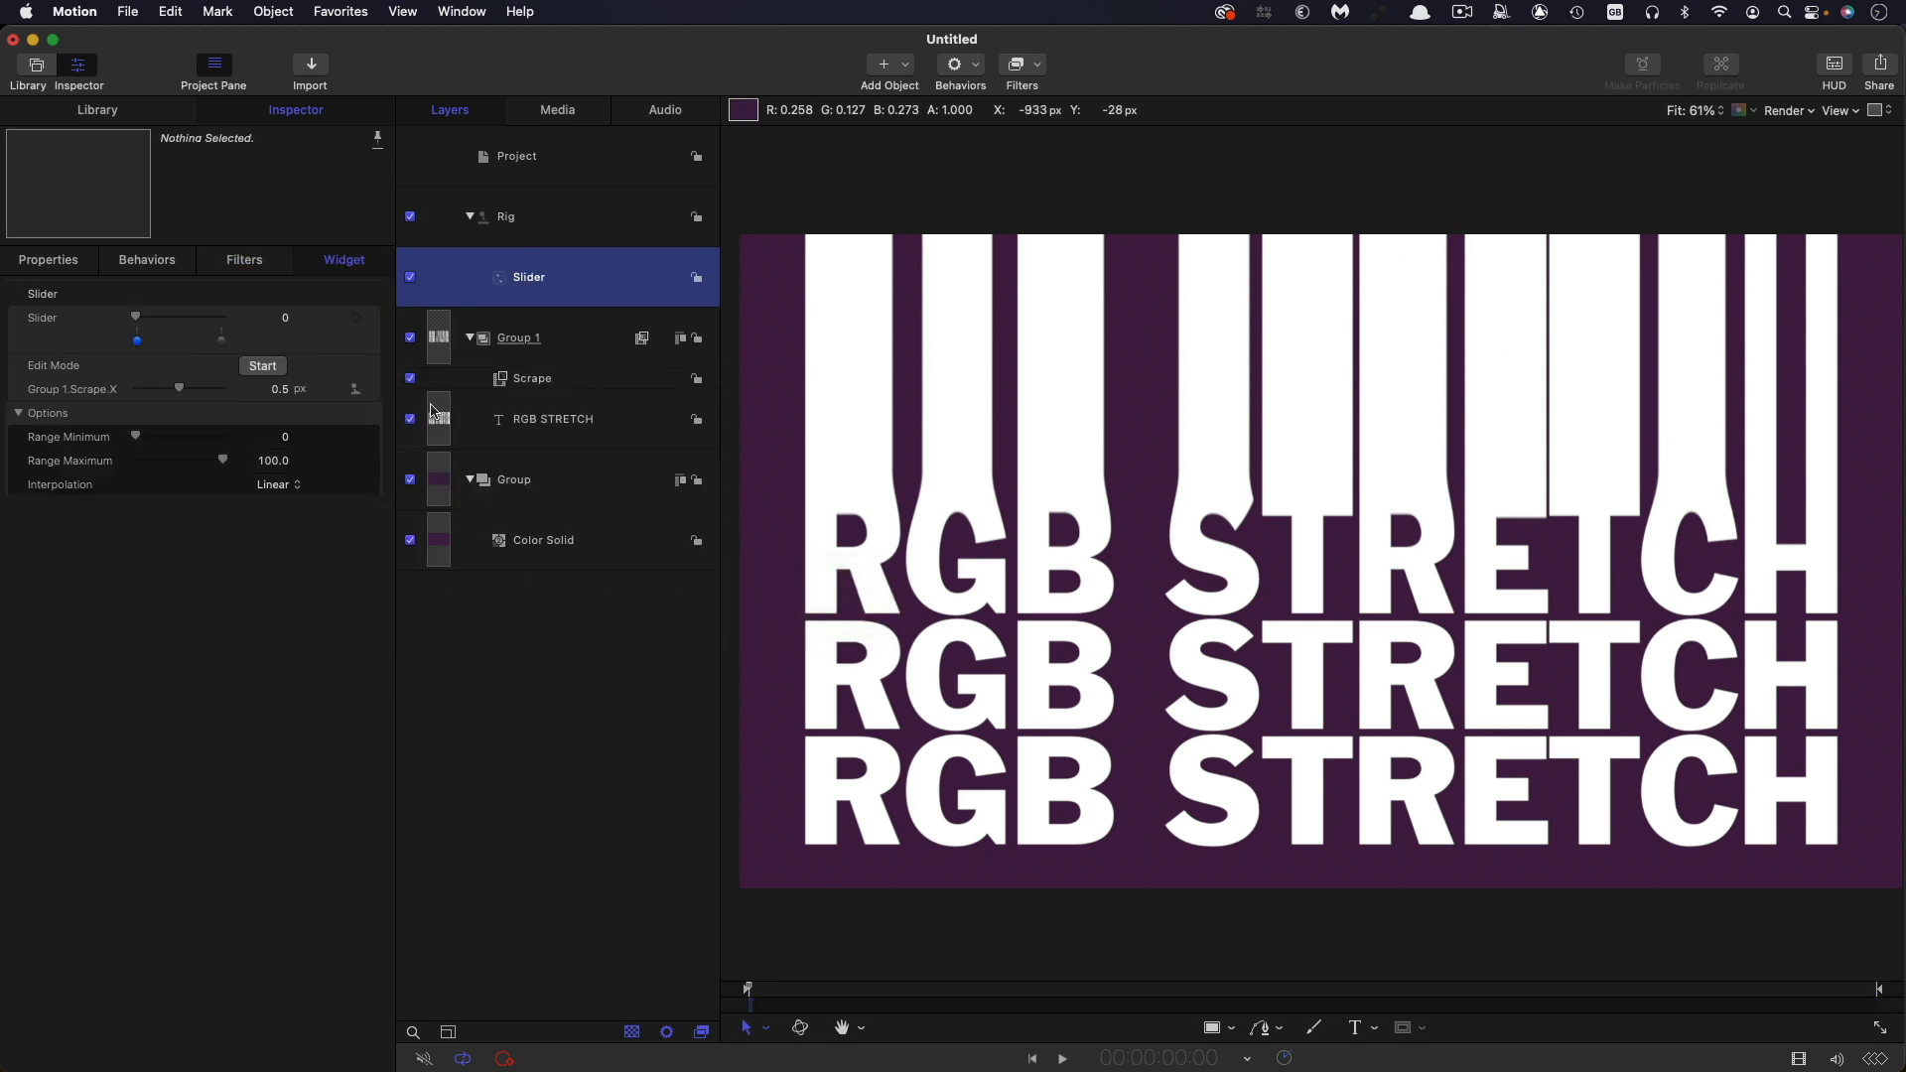
- Add the Scrape rotation as a Rotation slider and review both rig sliders
{"action": "left_click", "coordinate": [532, 378]}
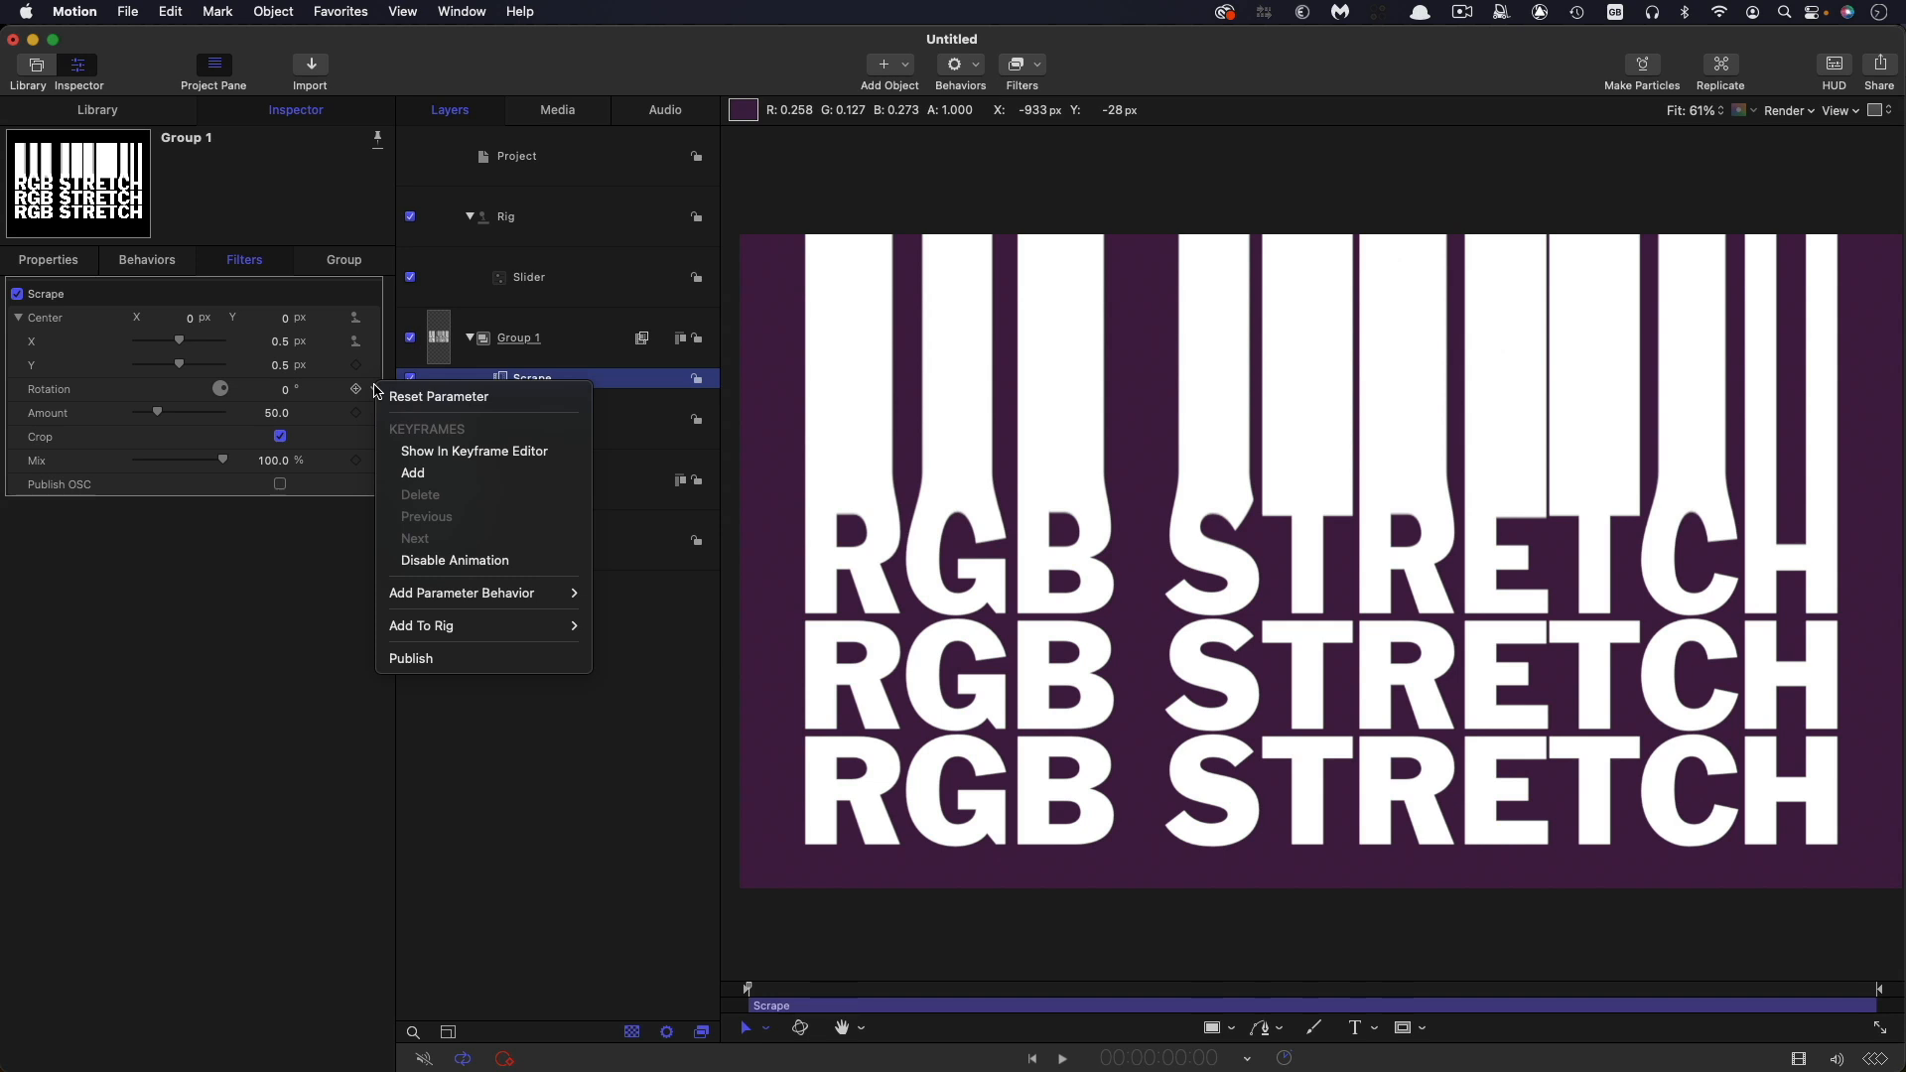
{"action": "mouse_move", "coordinate": [462, 627]}
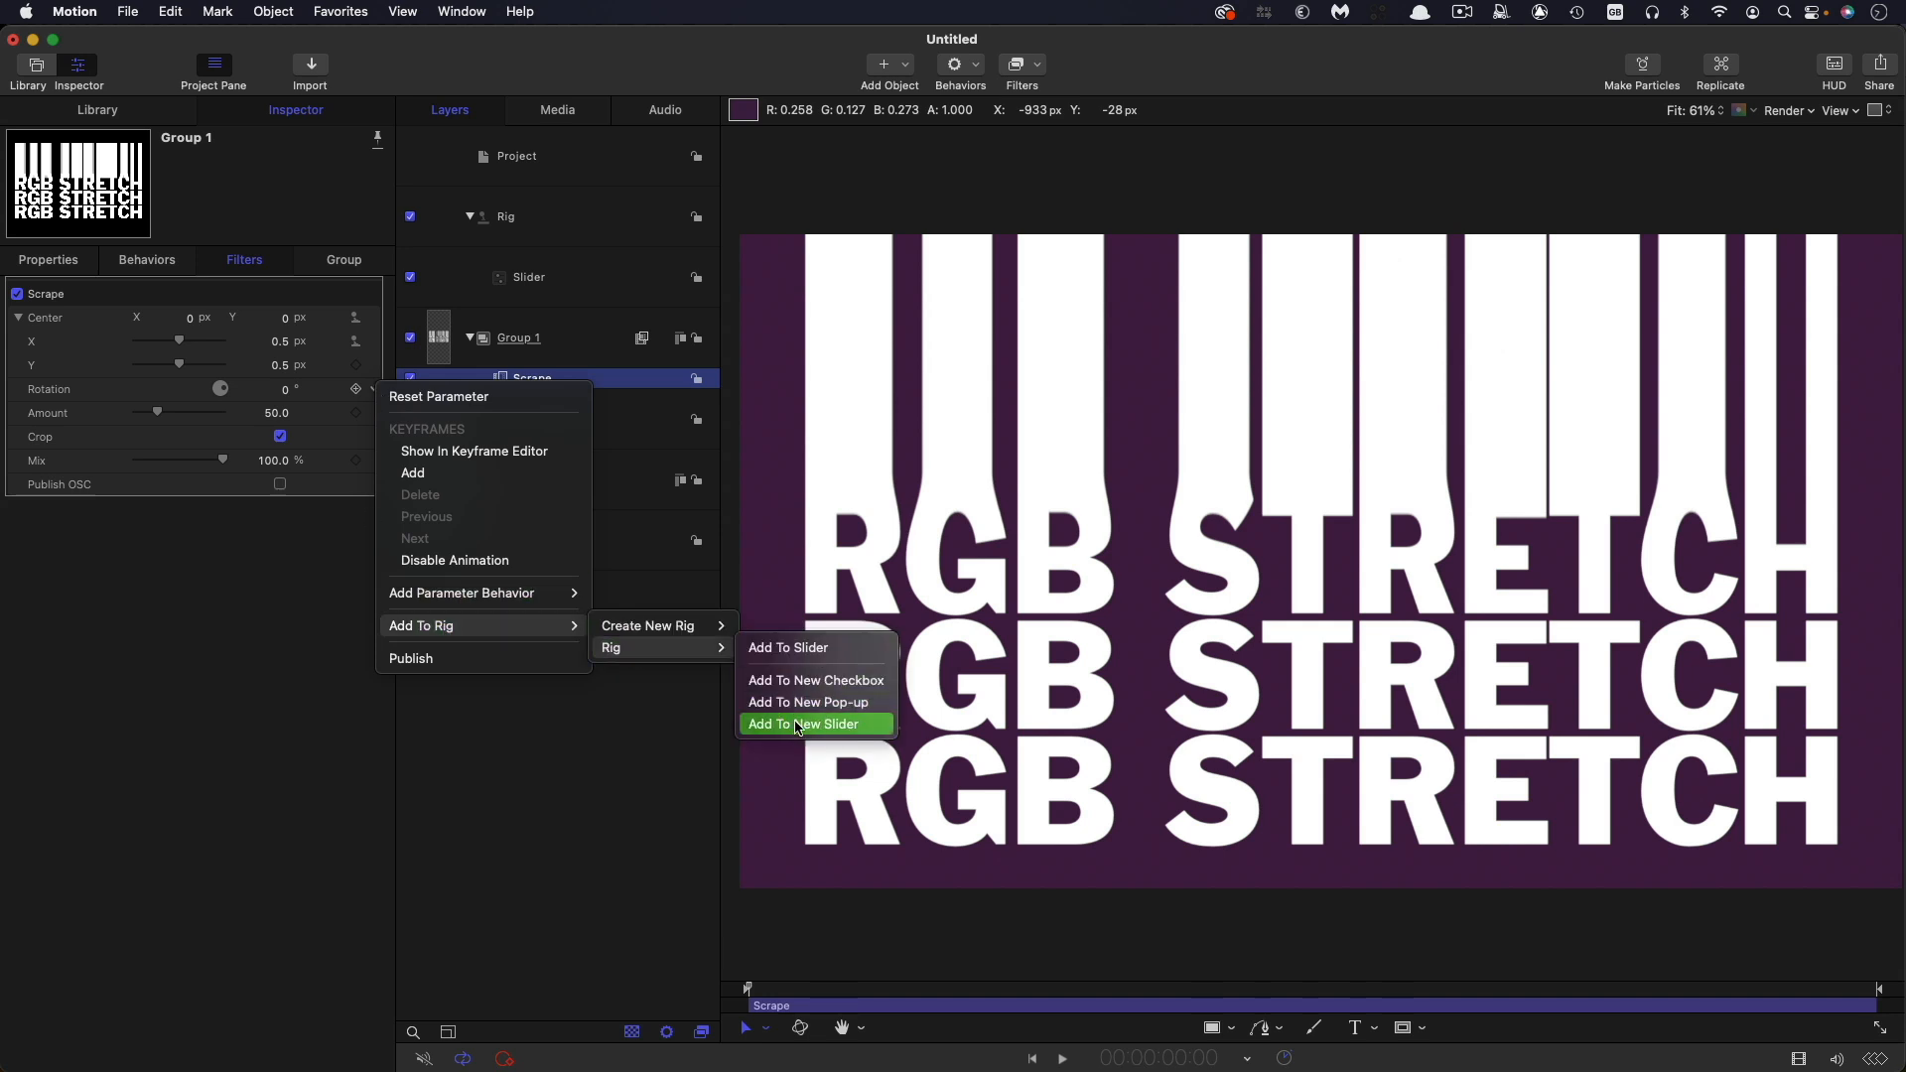
{"action": "left_click", "coordinate": [802, 723]}
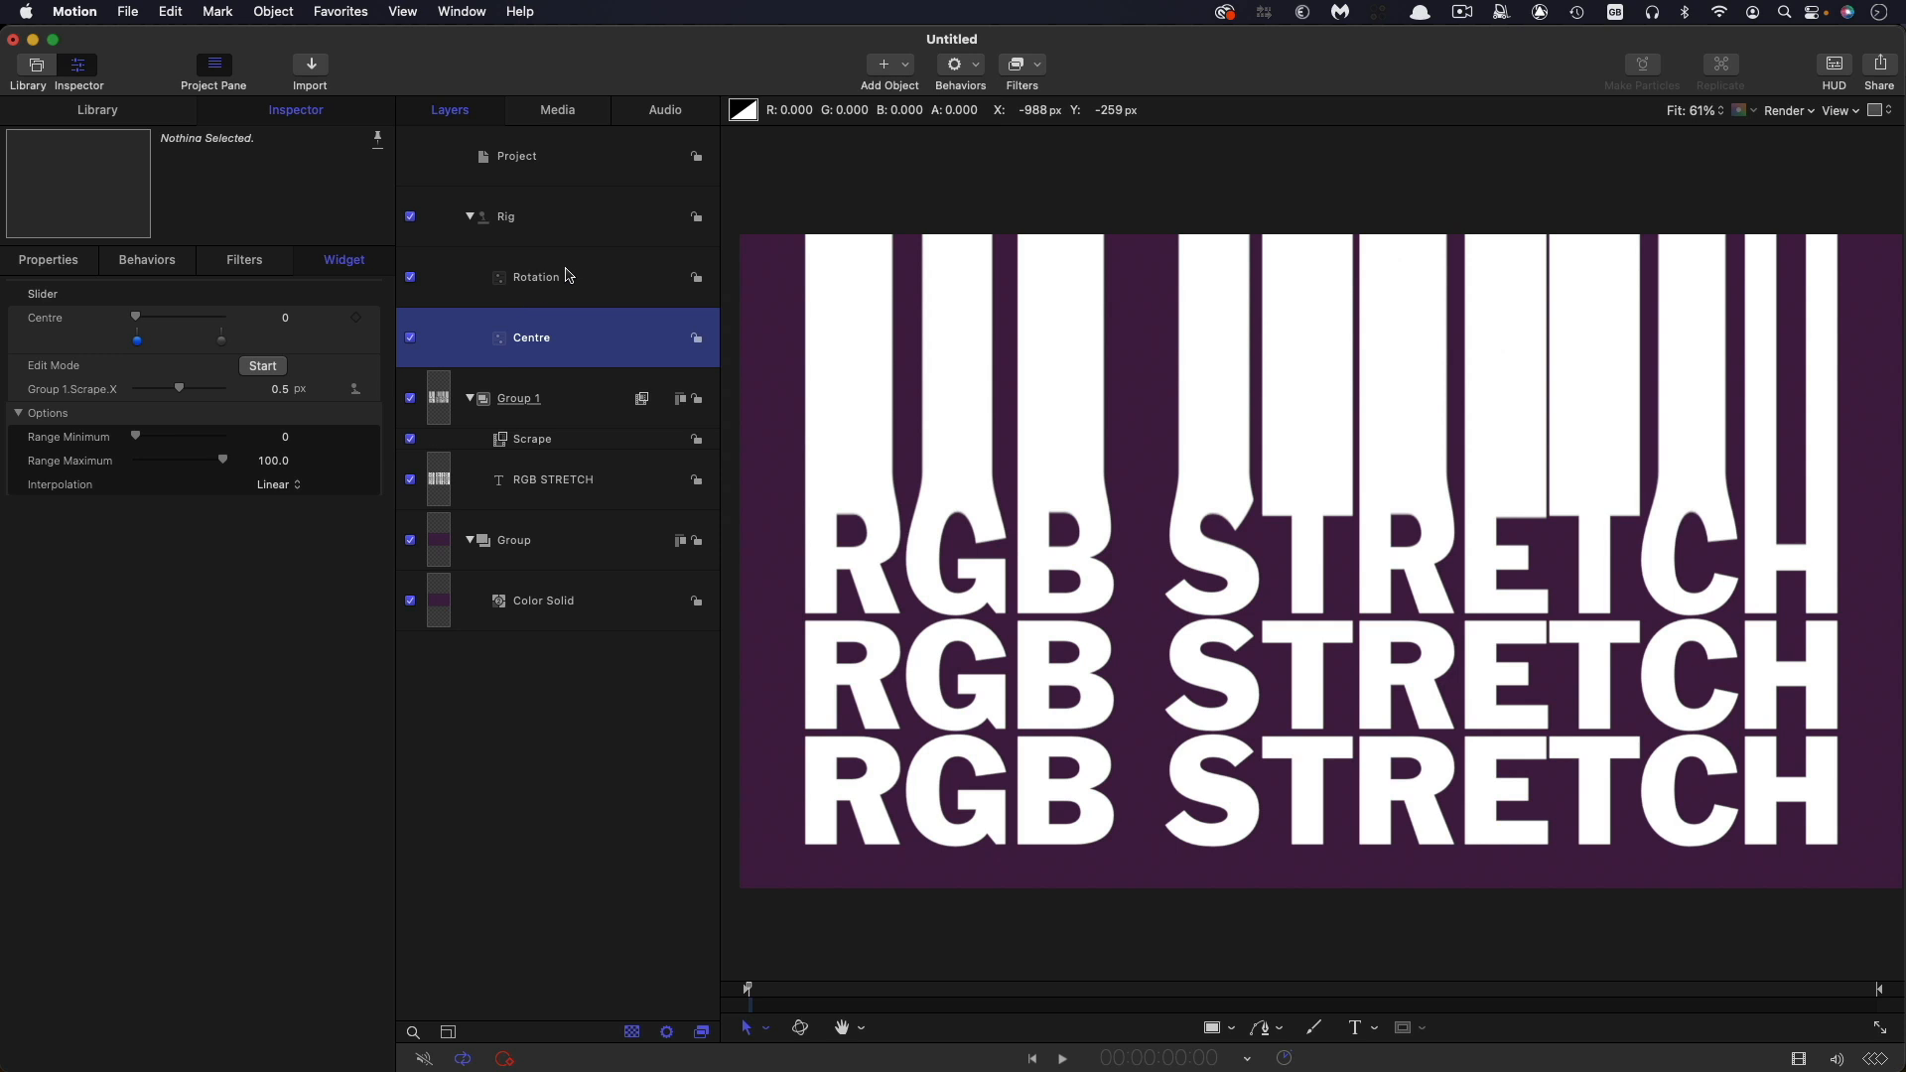
{"action": "mouse_move", "coordinate": [572, 272]}
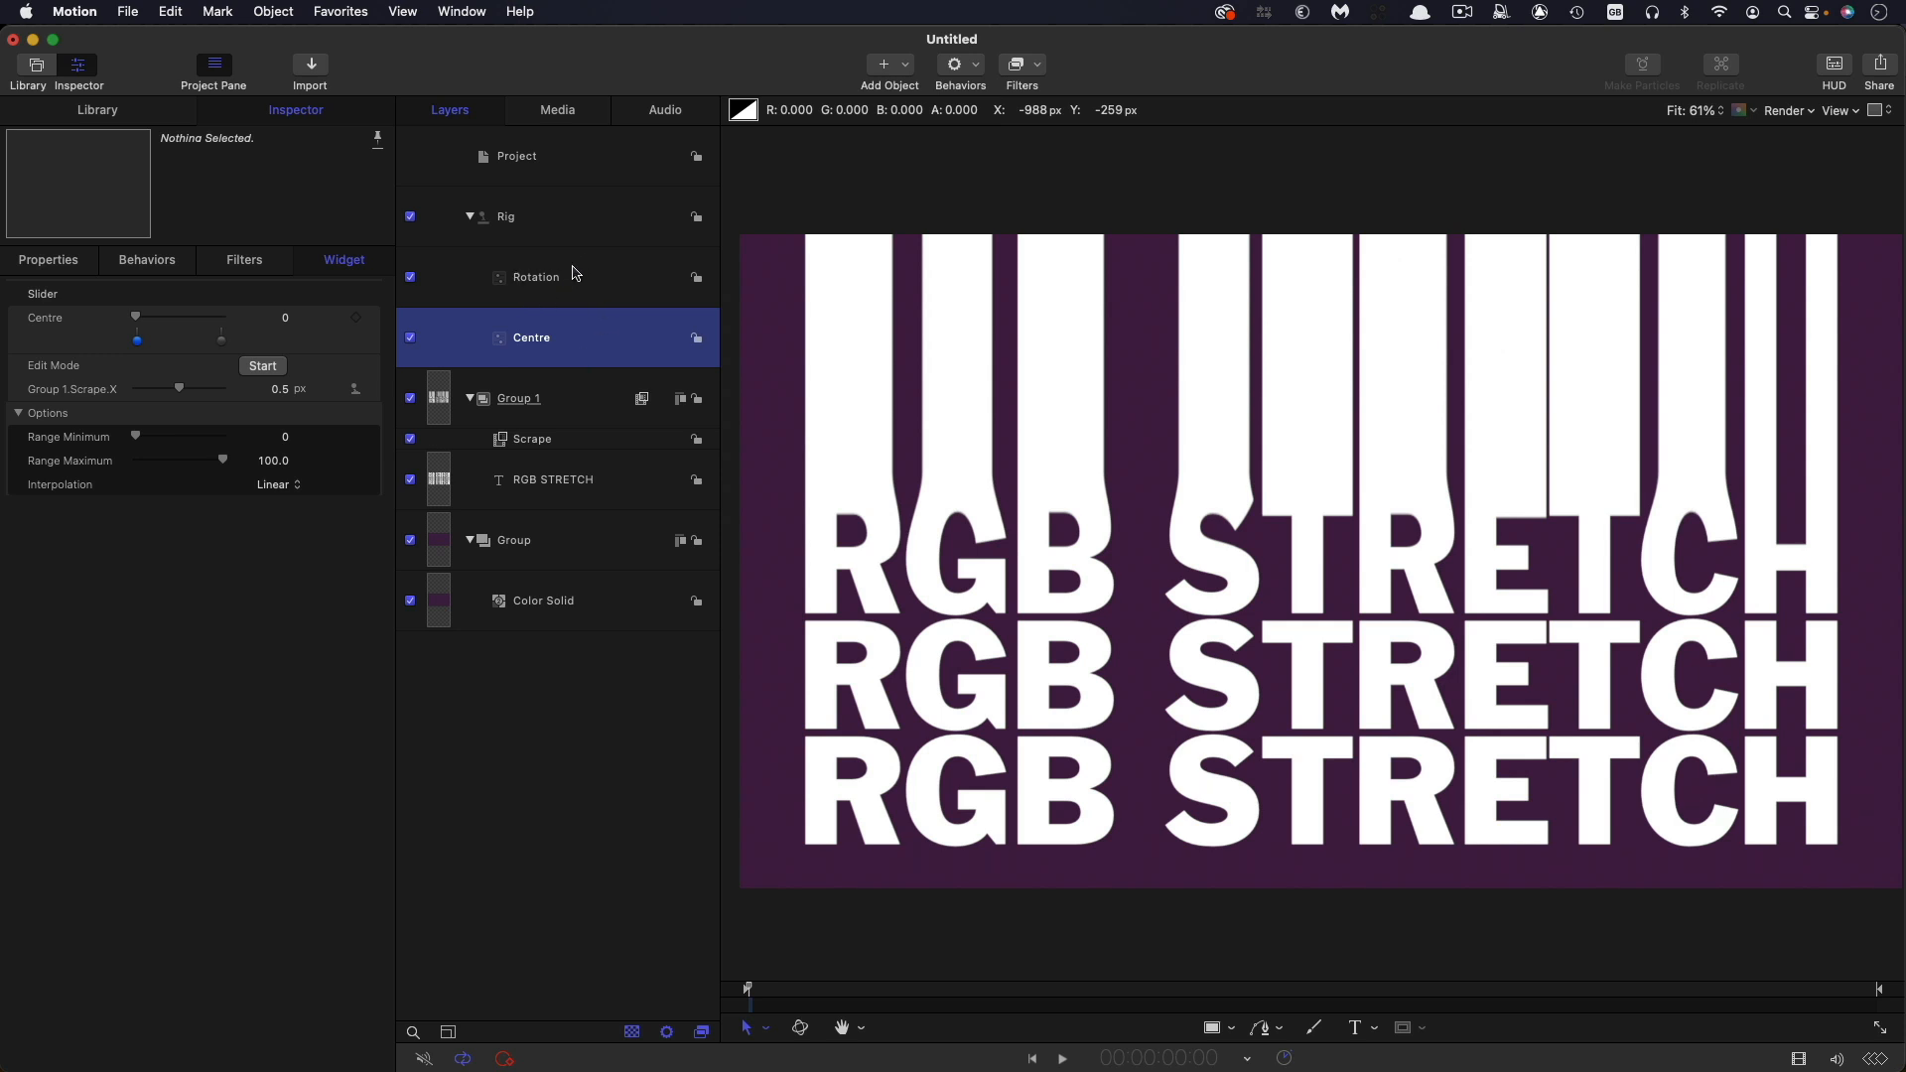
{"action": "left_click", "coordinate": [535, 276]}
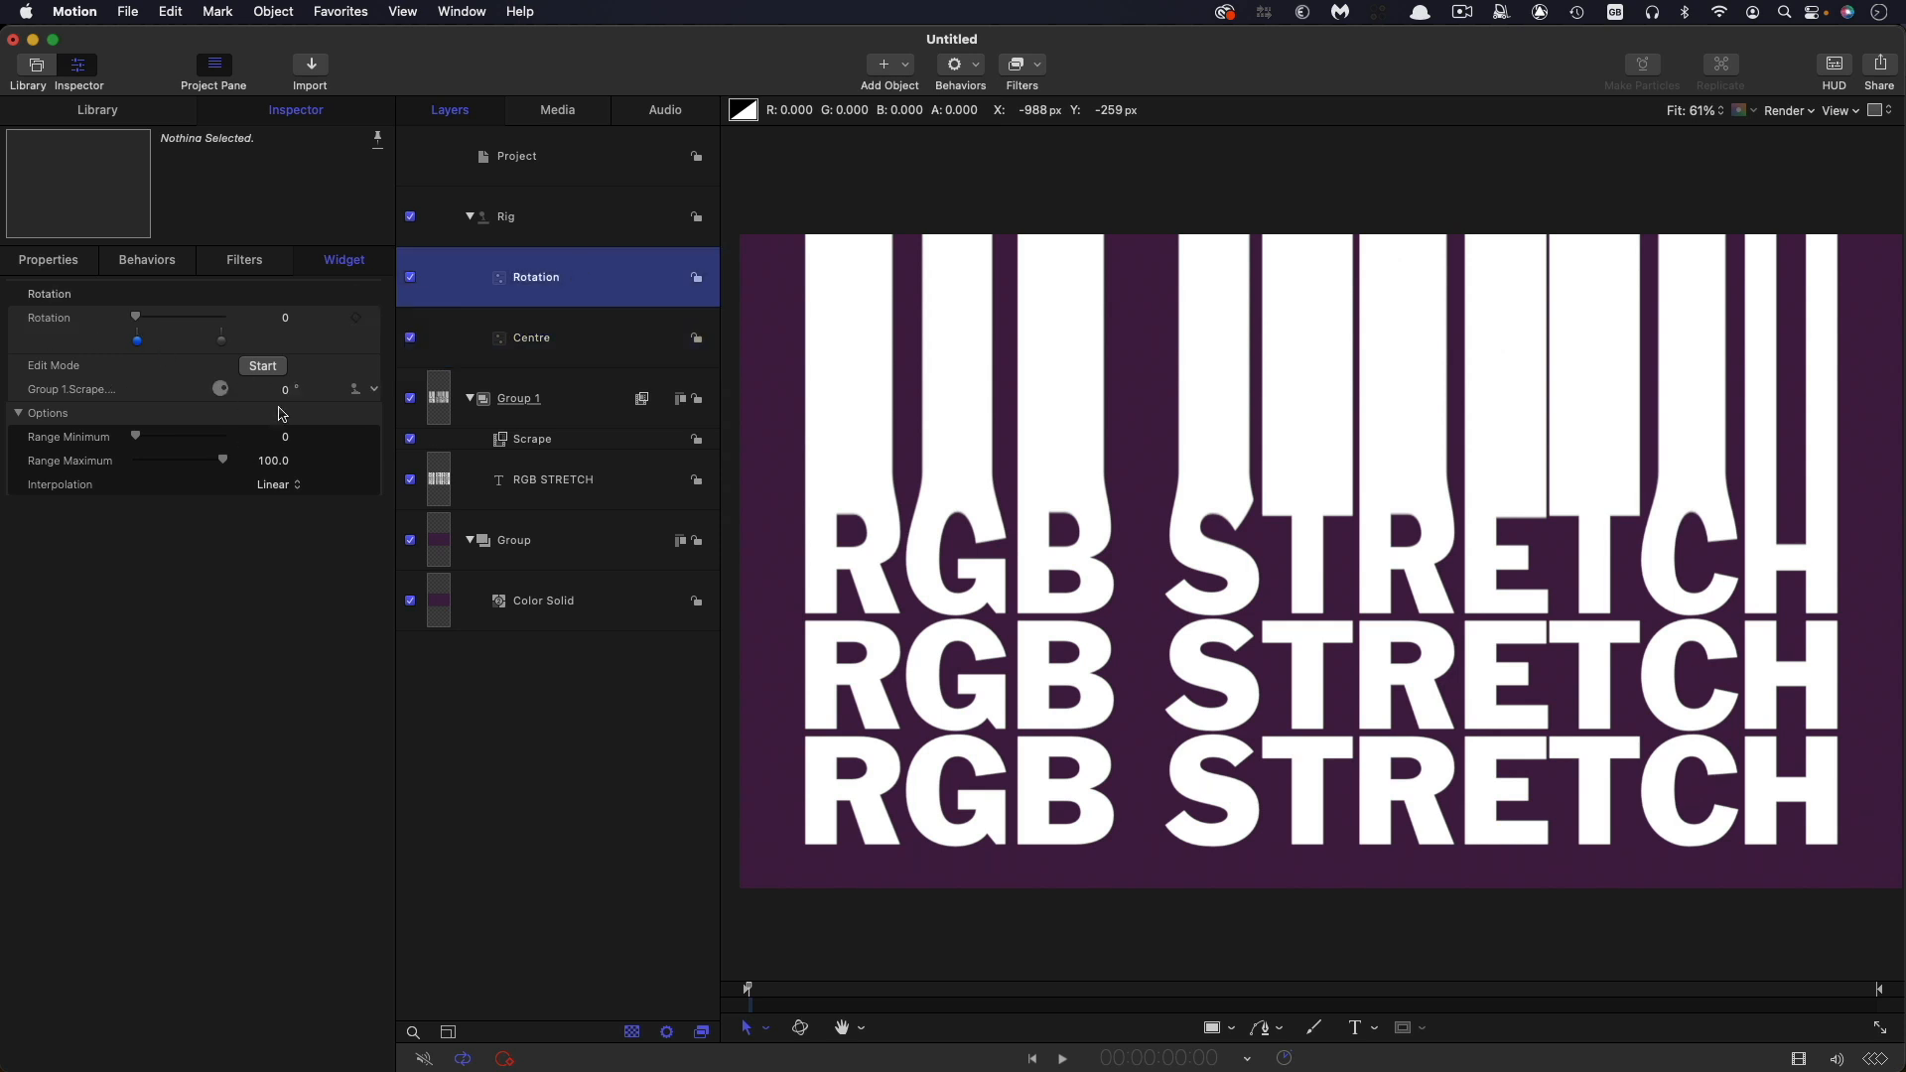
{"action": "left_click", "coordinate": [531, 338]}
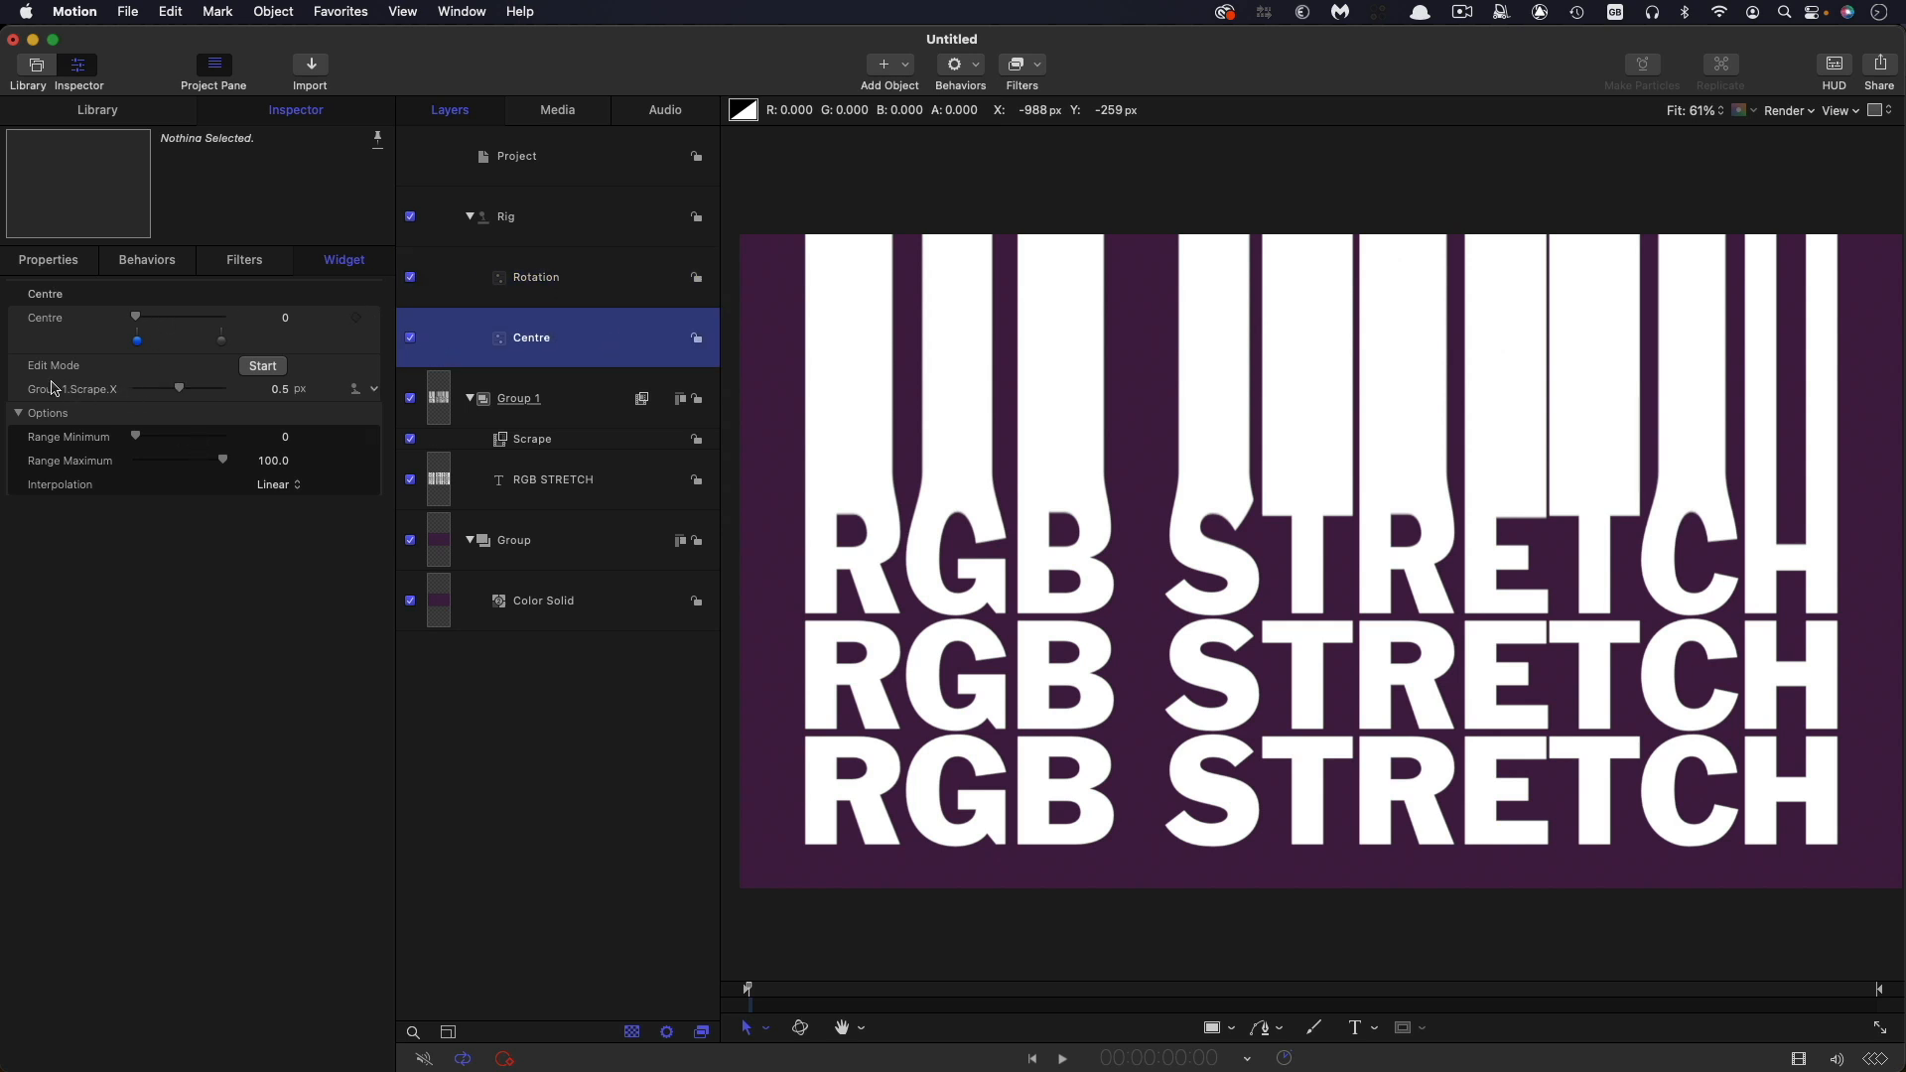
{"action": "mouse_move", "coordinate": [748, 448]}
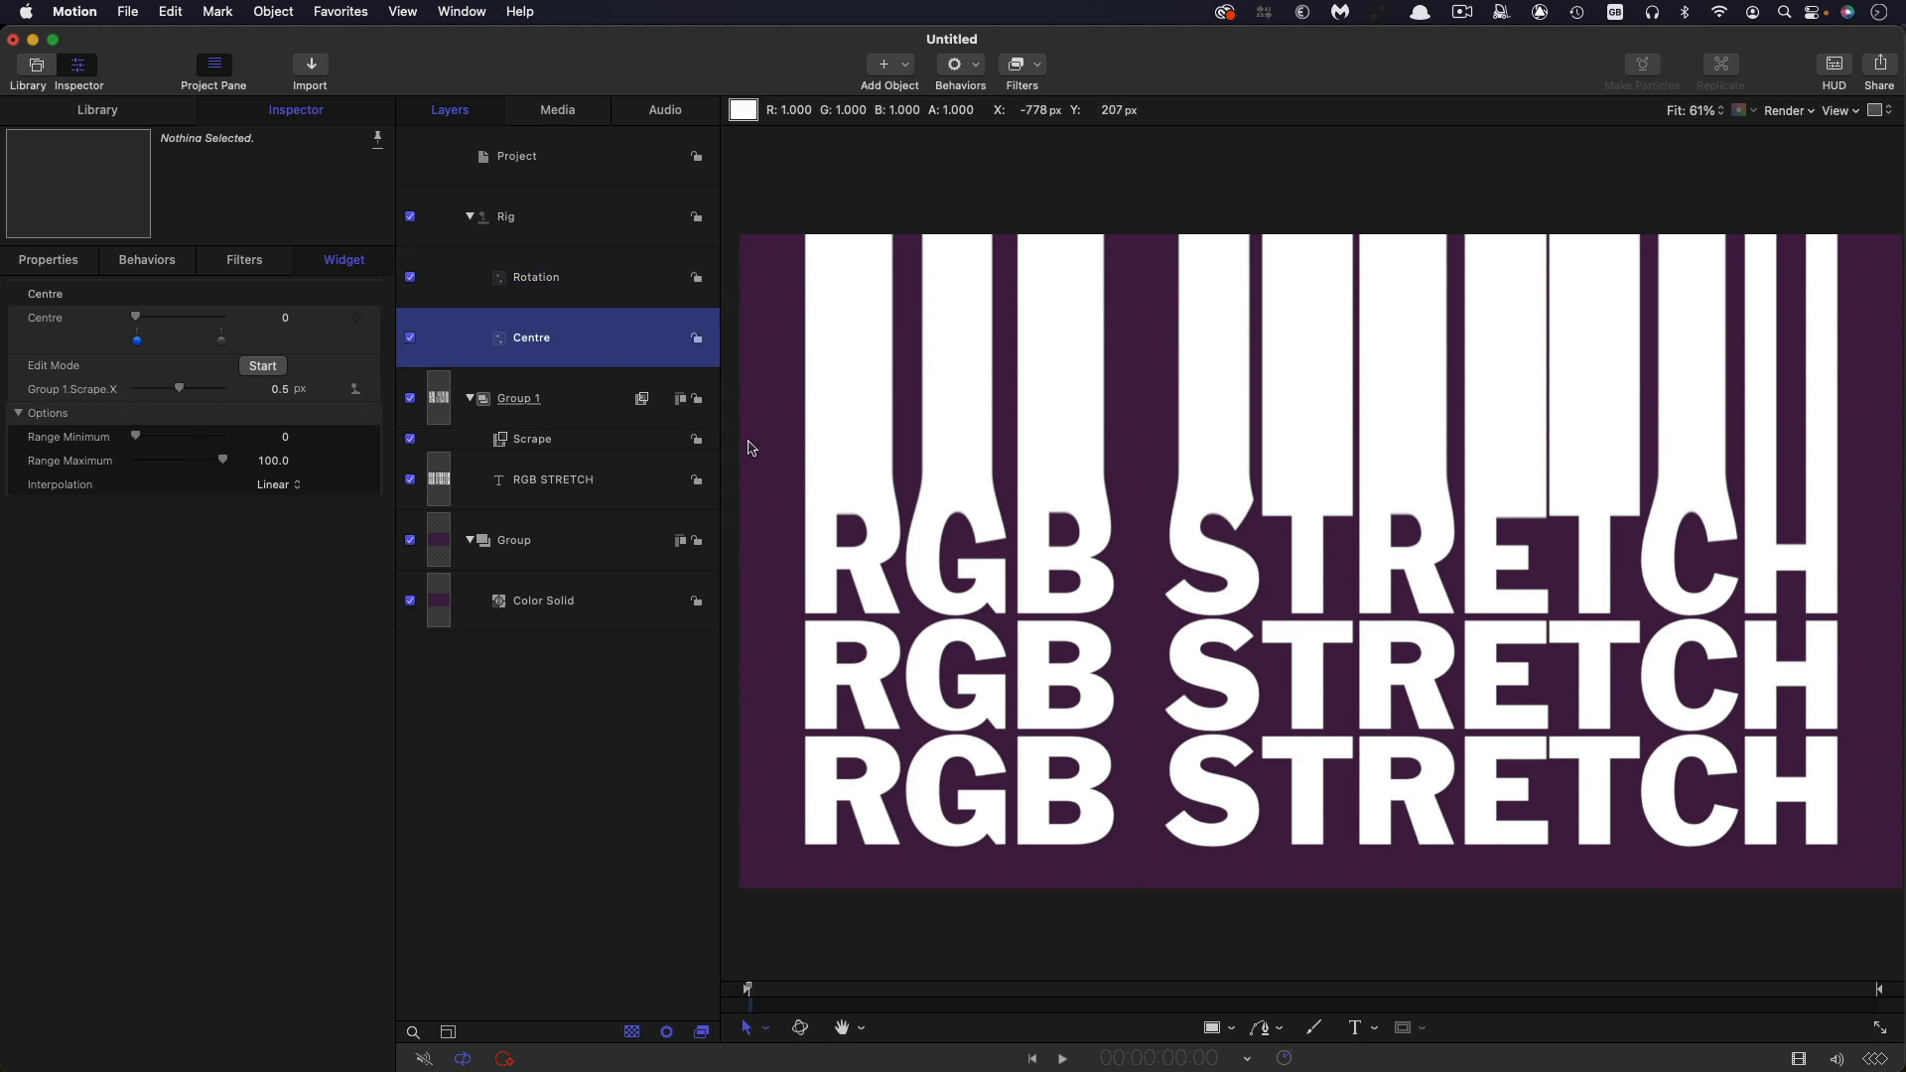
{"action": "mouse_move", "coordinate": [509, 445]}
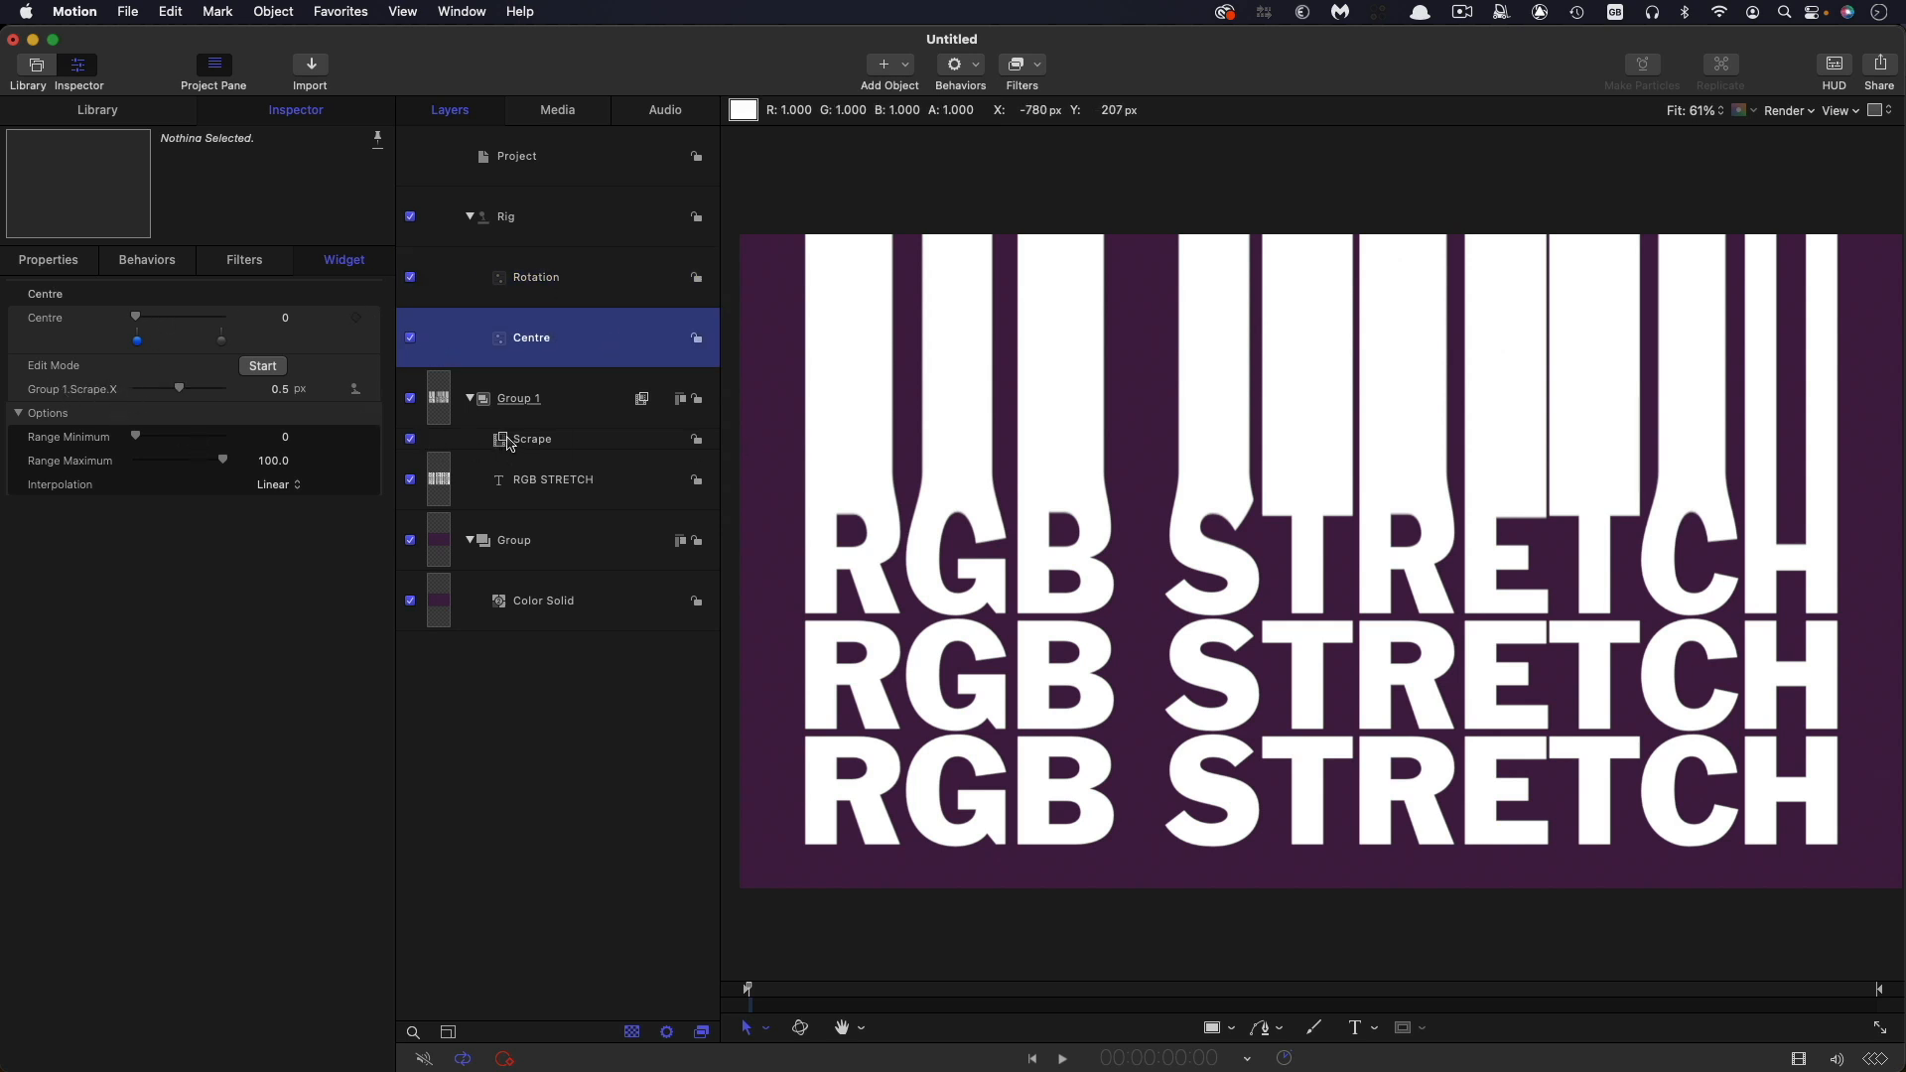
- Duplicate the Scrape filter and verify the copy under the Centre and Rotation sliders
{"action": "right_click", "coordinate": [531, 438]}
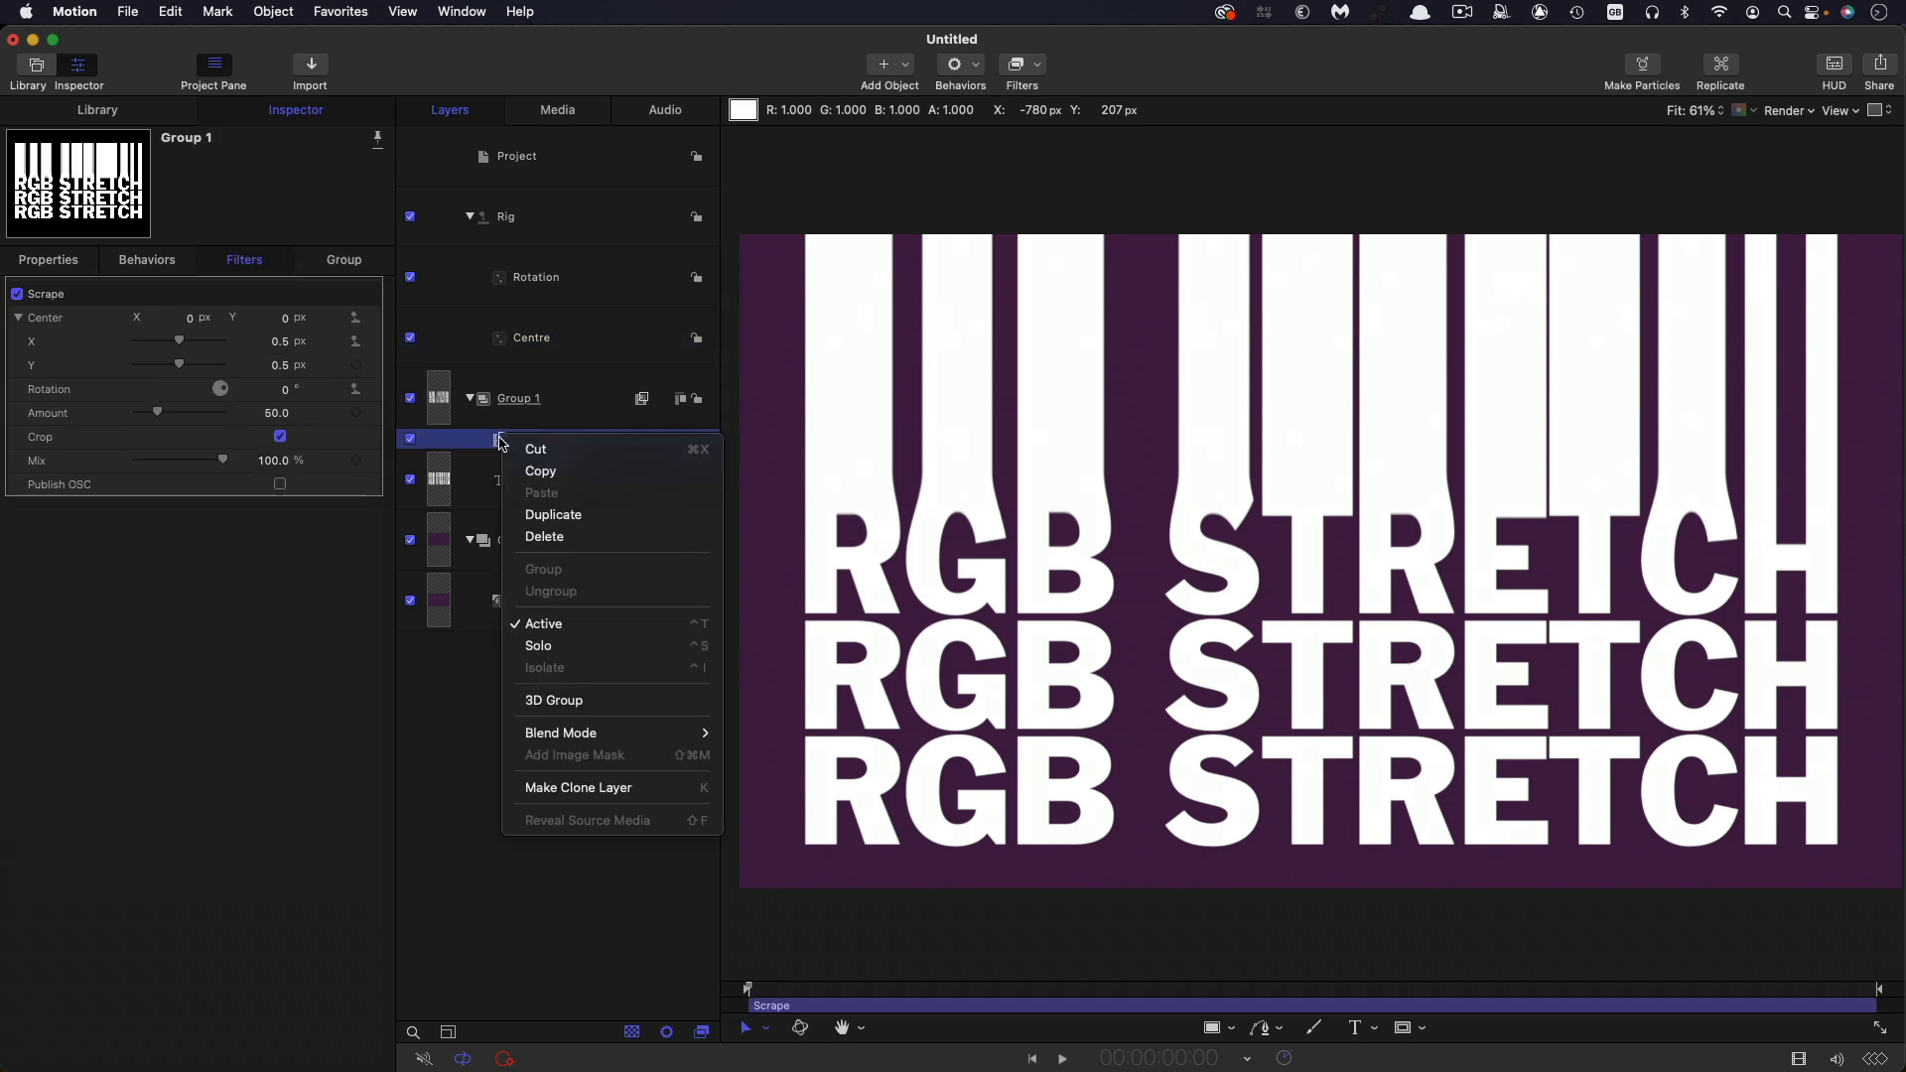
{"action": "left_click", "coordinate": [553, 514]}
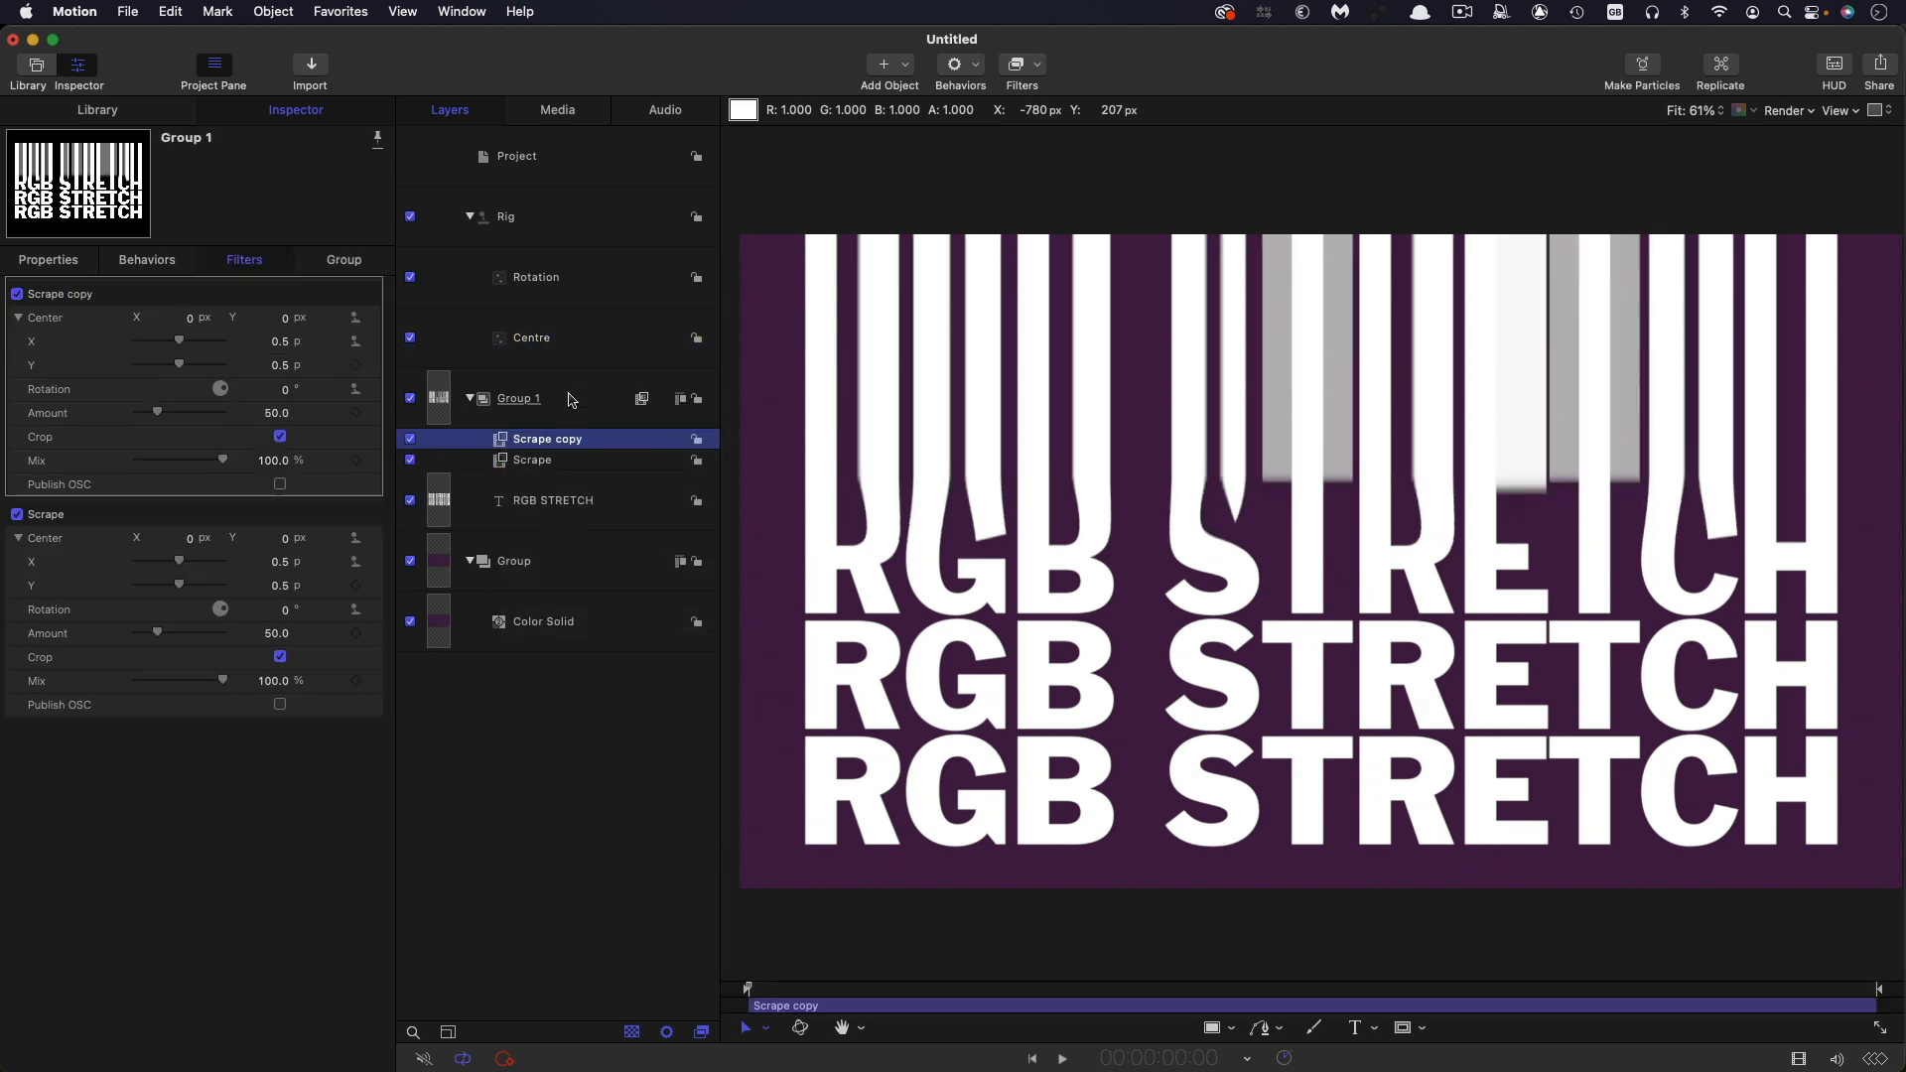
{"action": "left_click", "coordinate": [531, 337]}
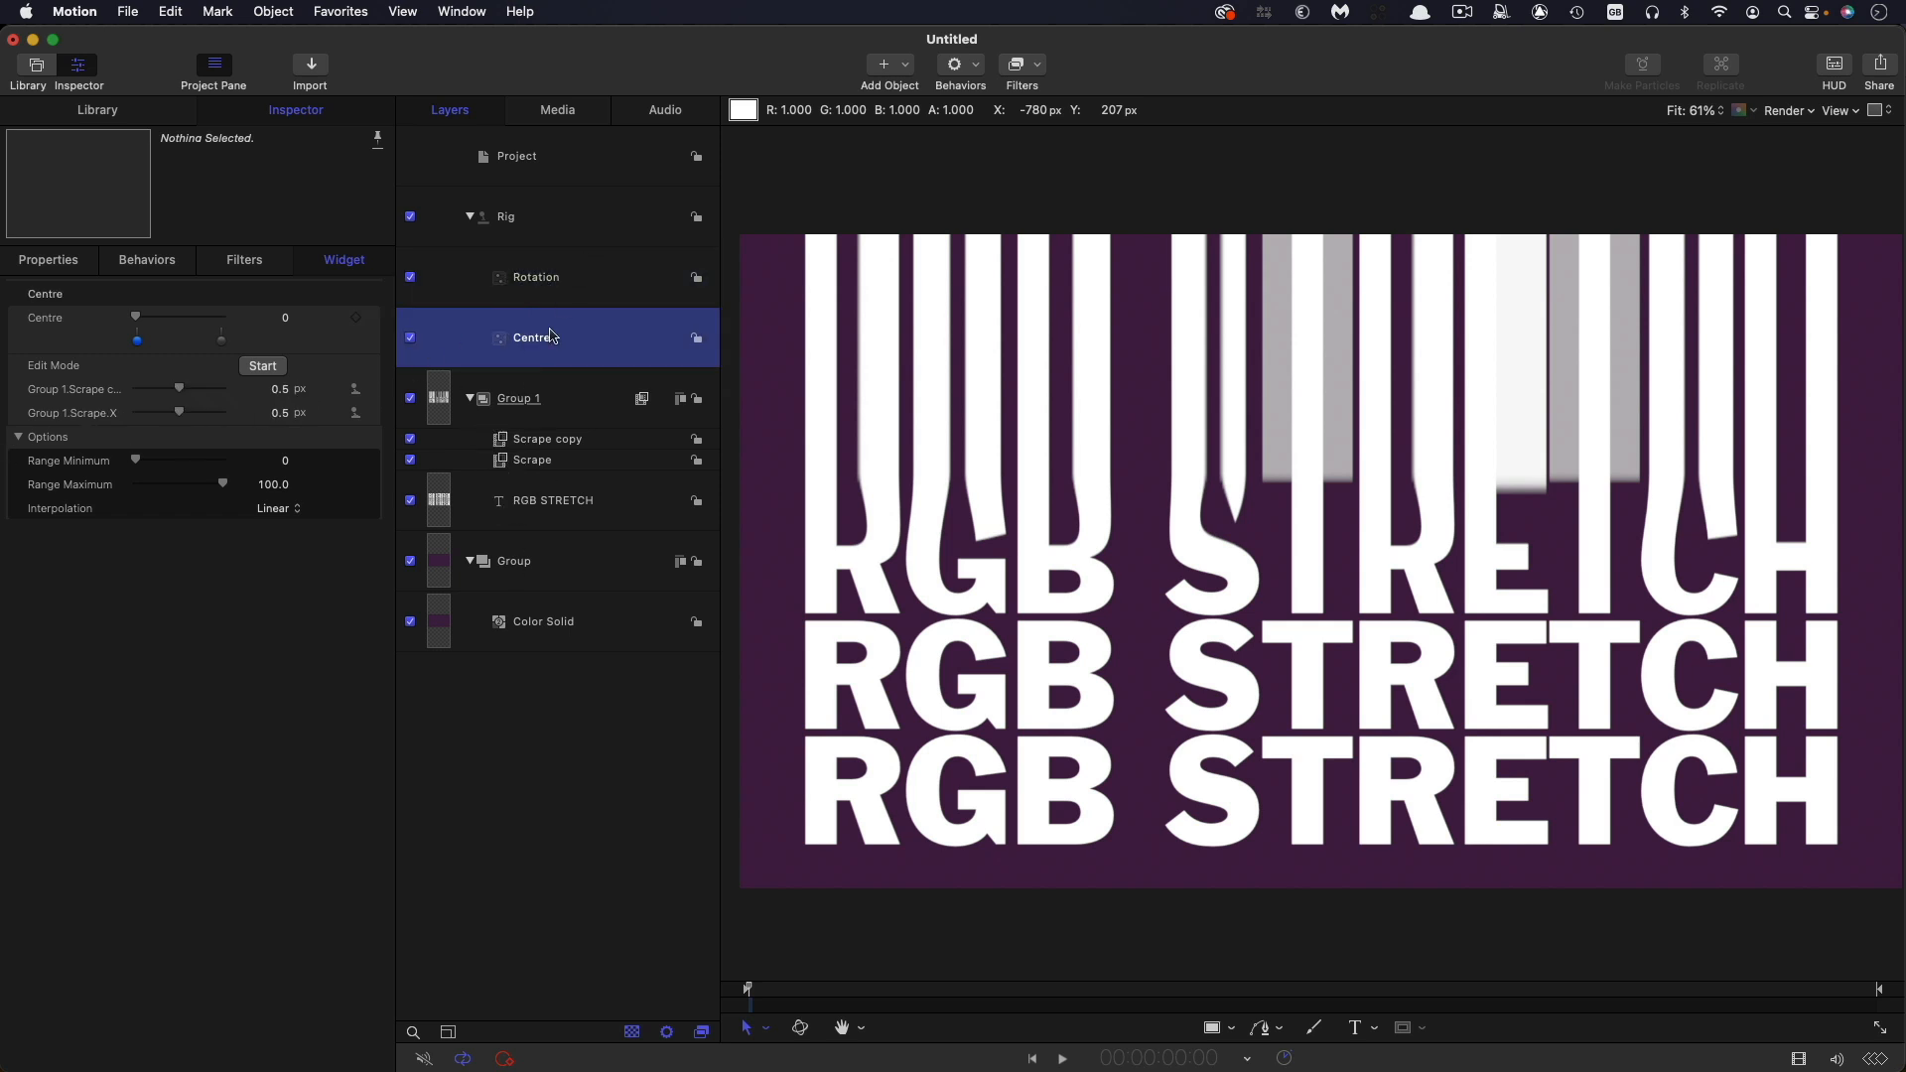
{"action": "left_click", "coordinate": [535, 276]}
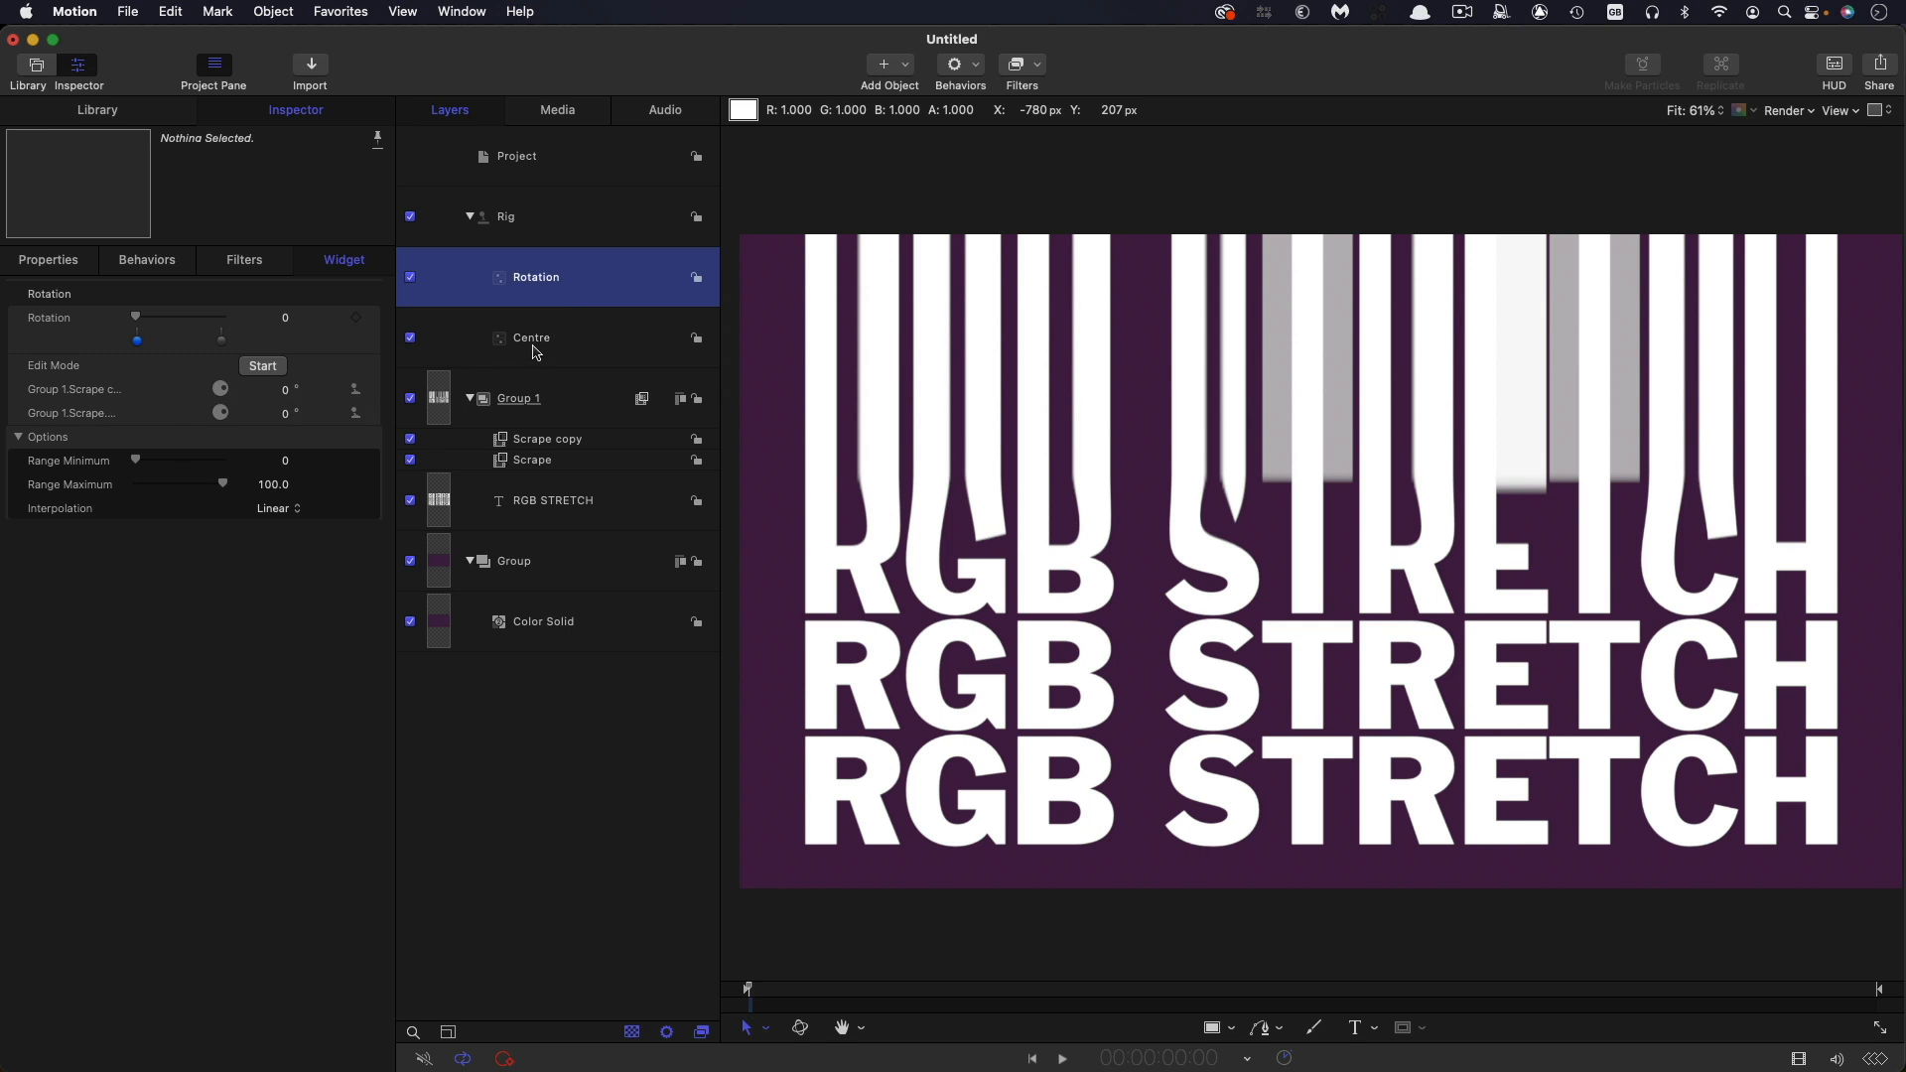
- Begin renaming the two Scrape filters to Scrape L and Scrape R
{"action": "left_click", "coordinate": [532, 337]}
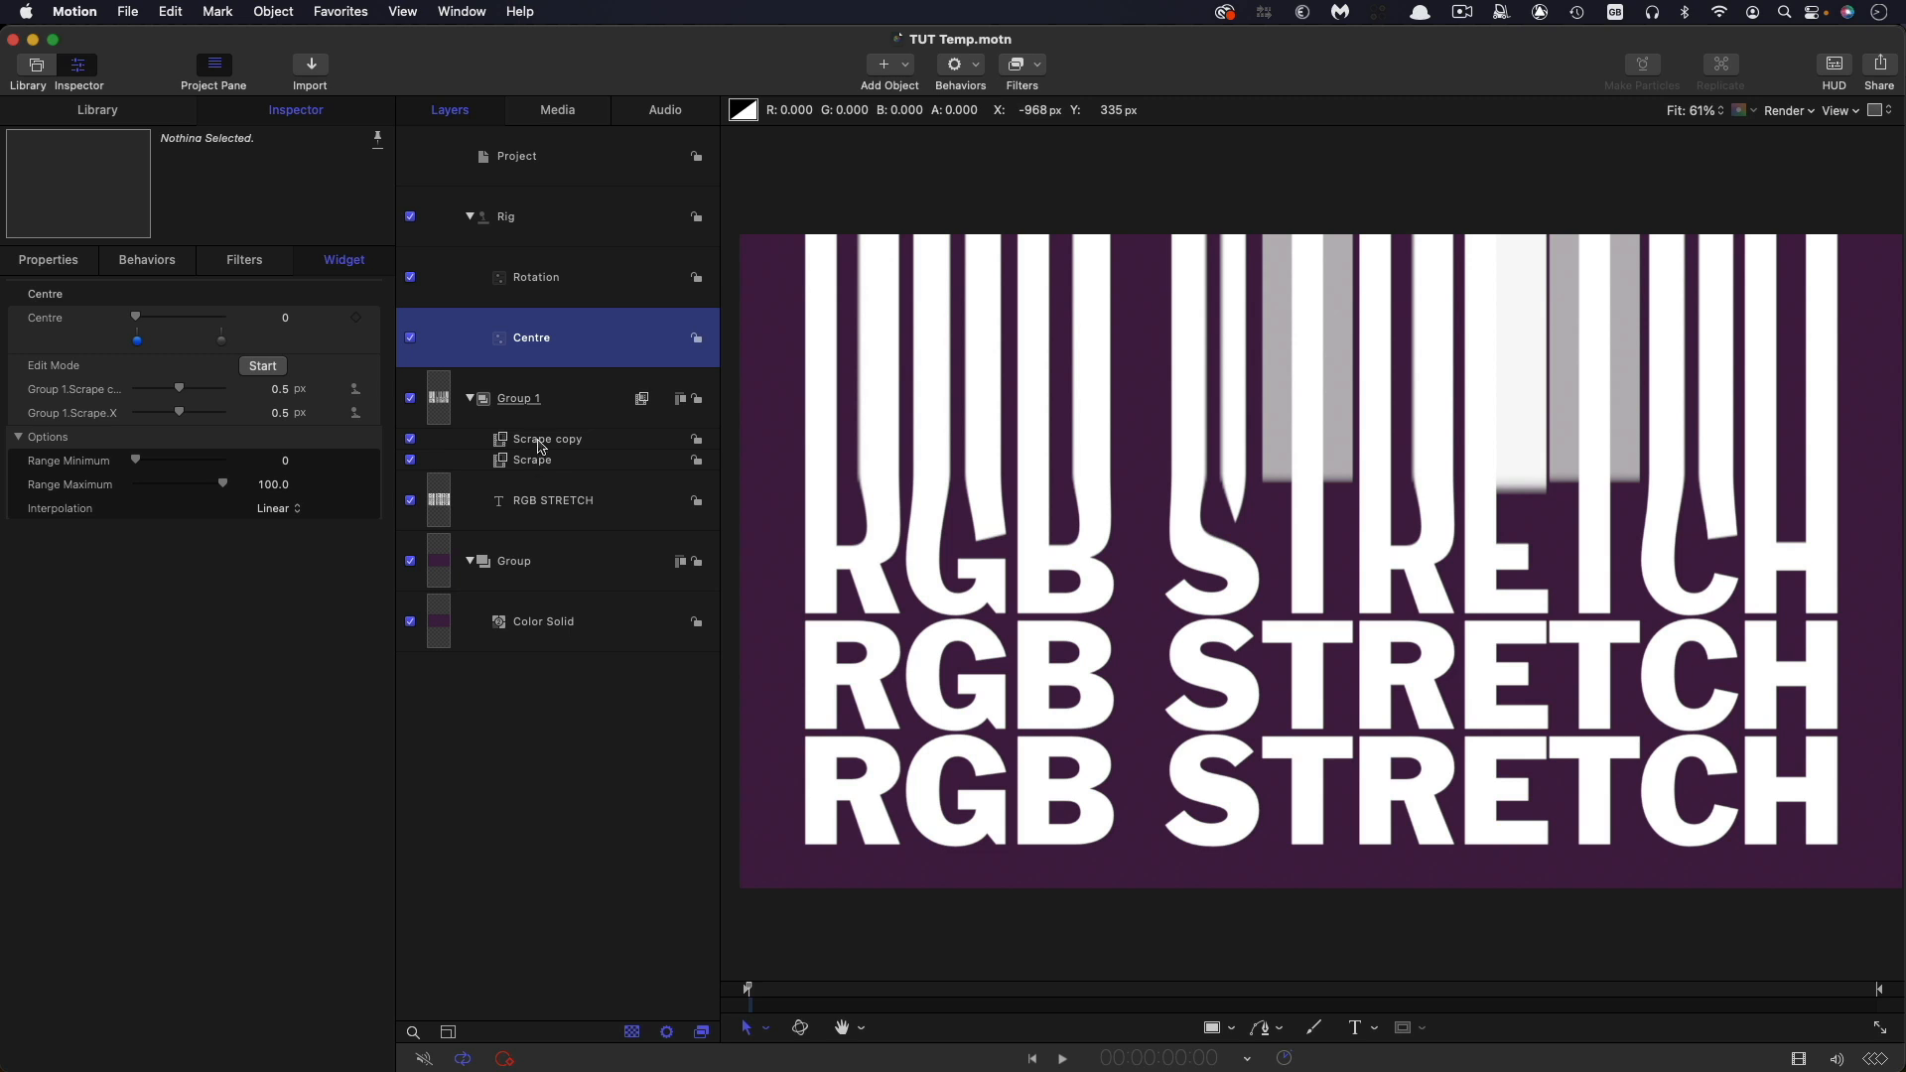
{"action": "left_click", "coordinate": [547, 439]}
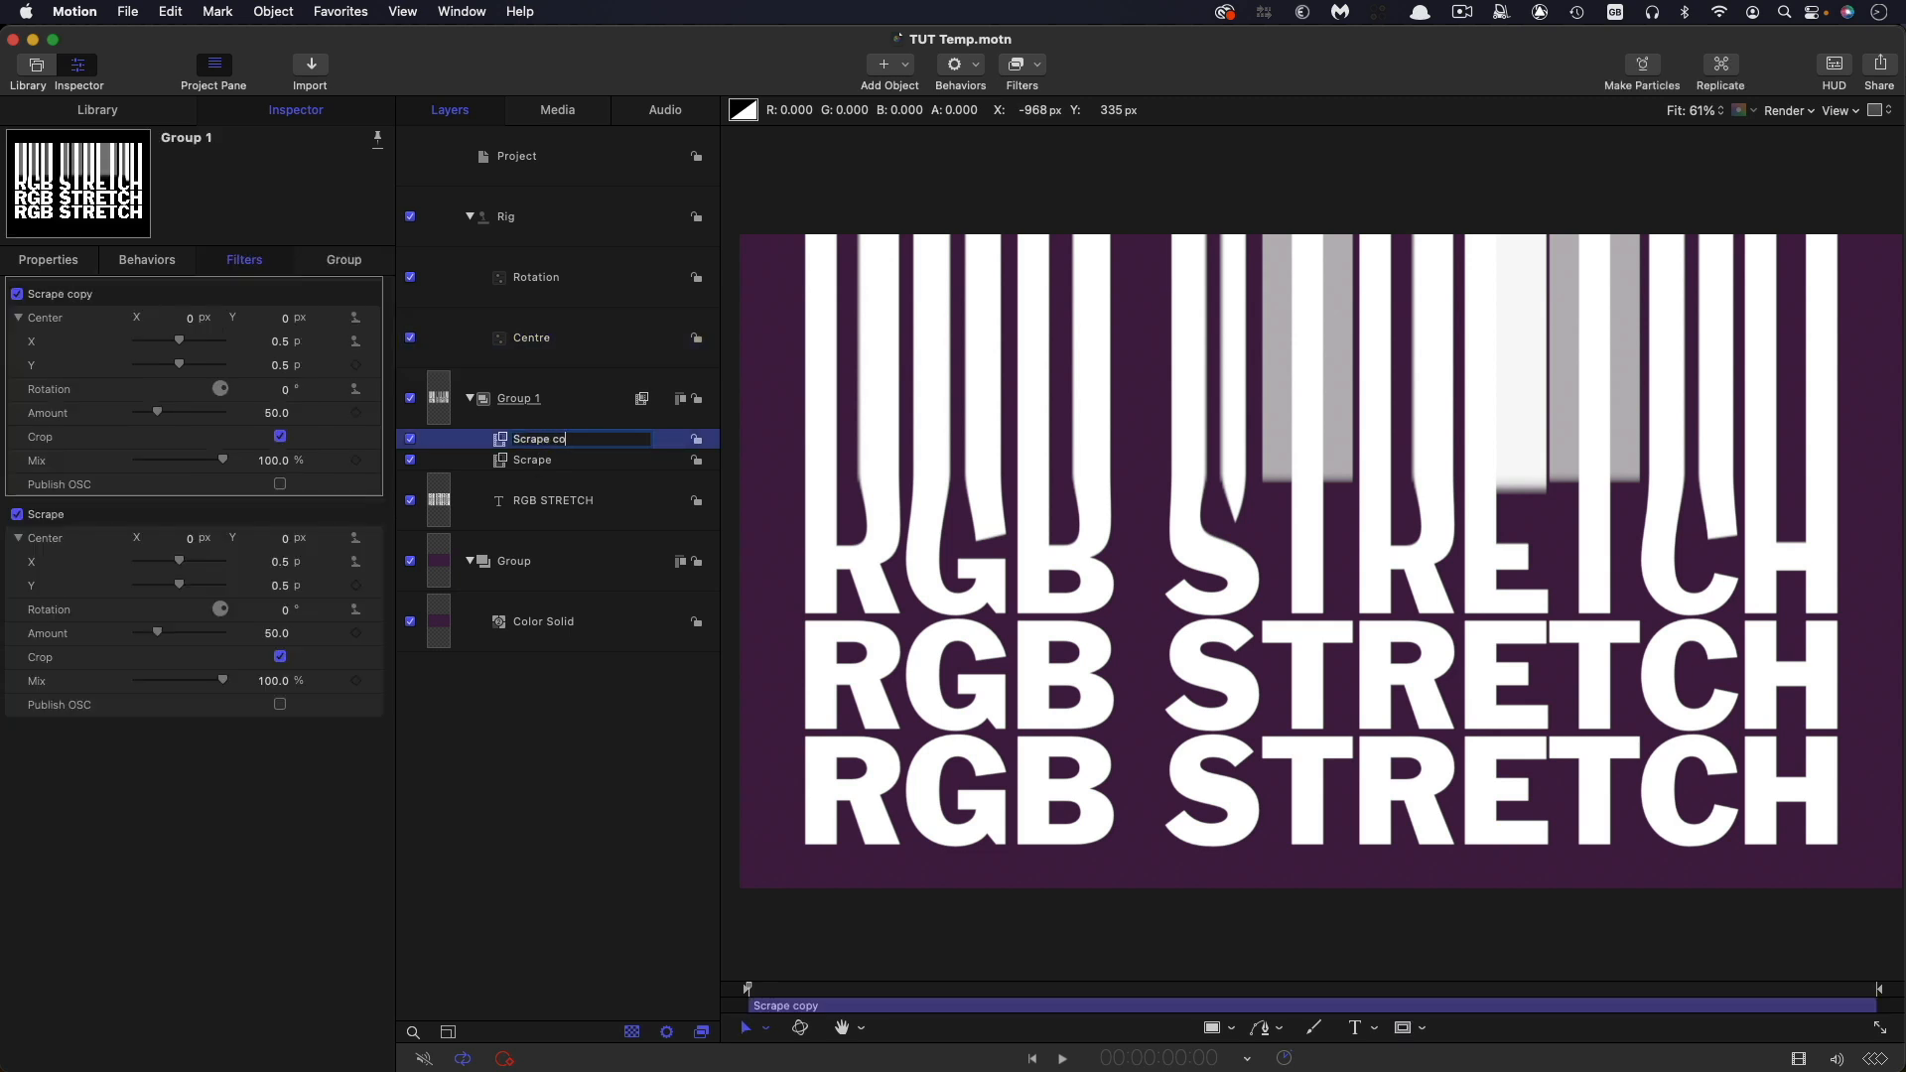
{"action": "left_click", "coordinate": [532, 460]}
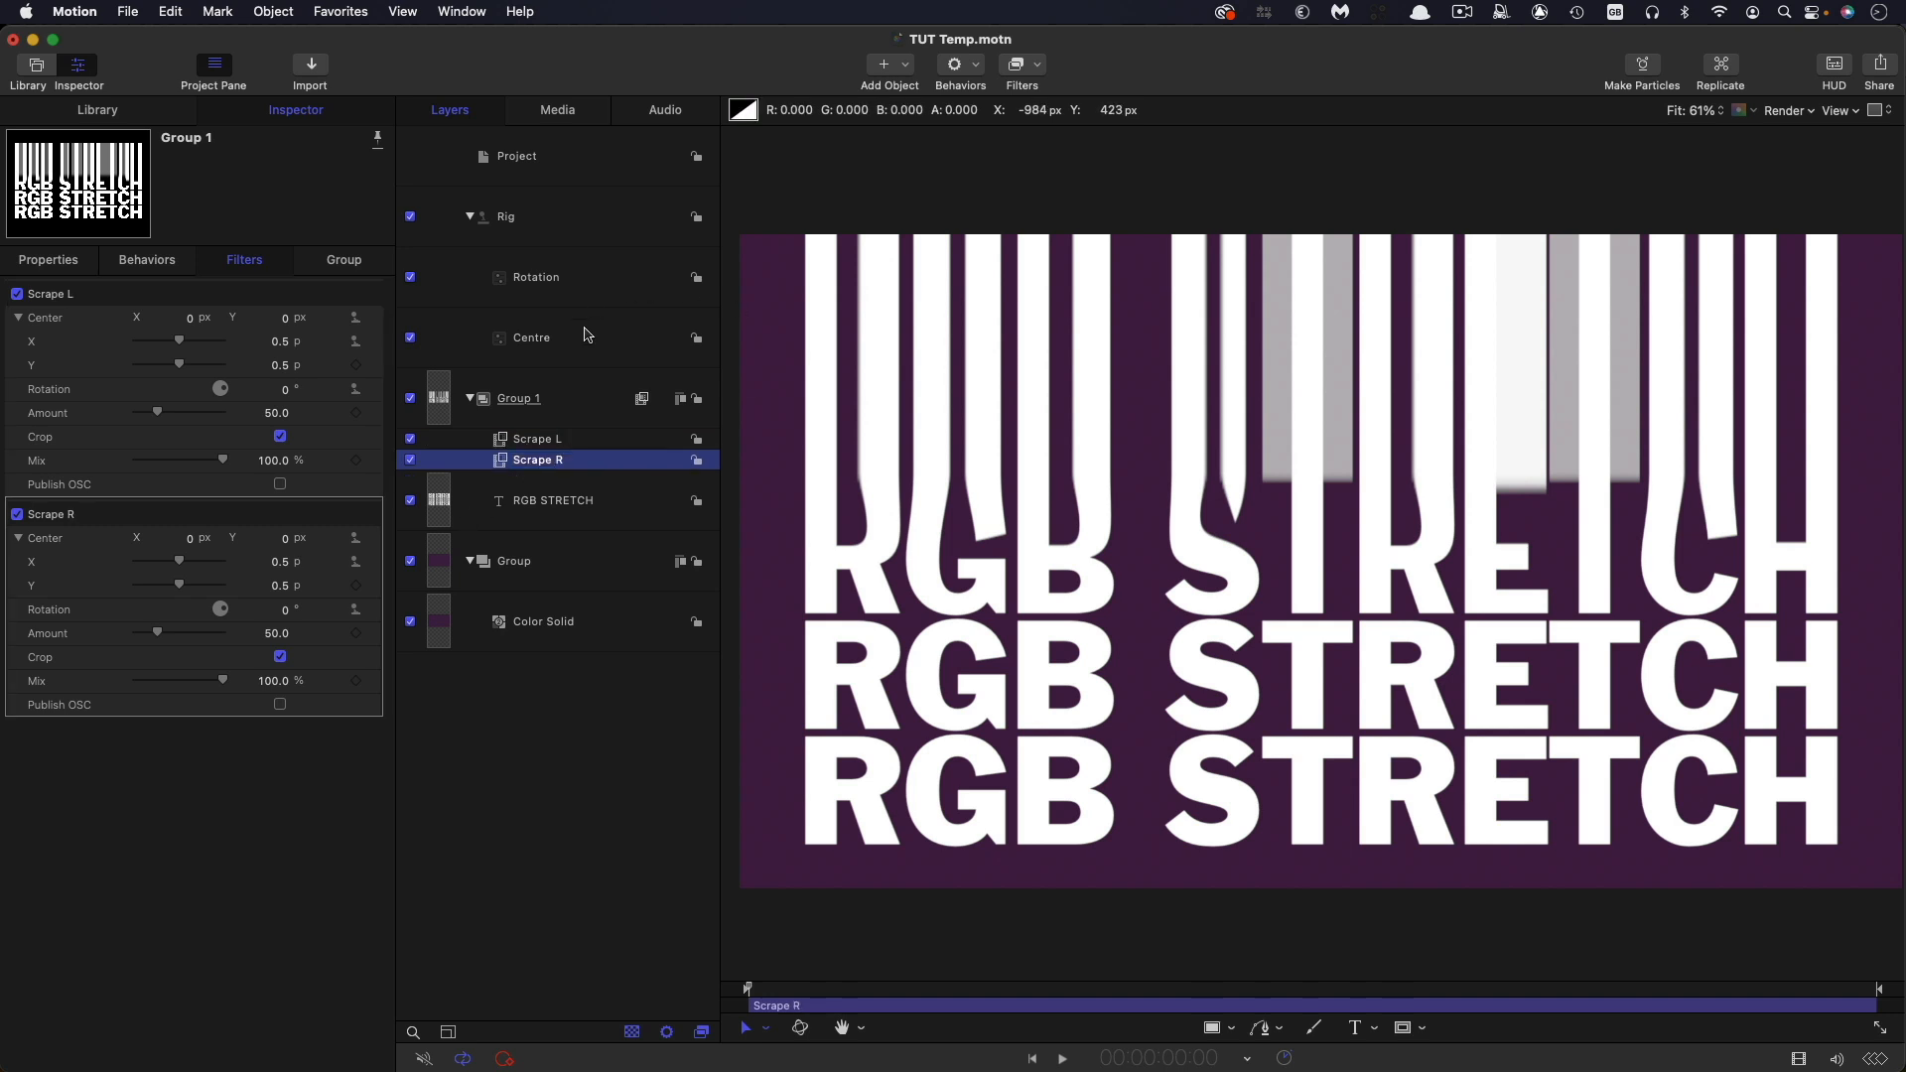
- Rig Centre so Scrape L's X goes 2 to -1 and Scrape R's -1 to 2
{"action": "left_click", "coordinate": [532, 337]}
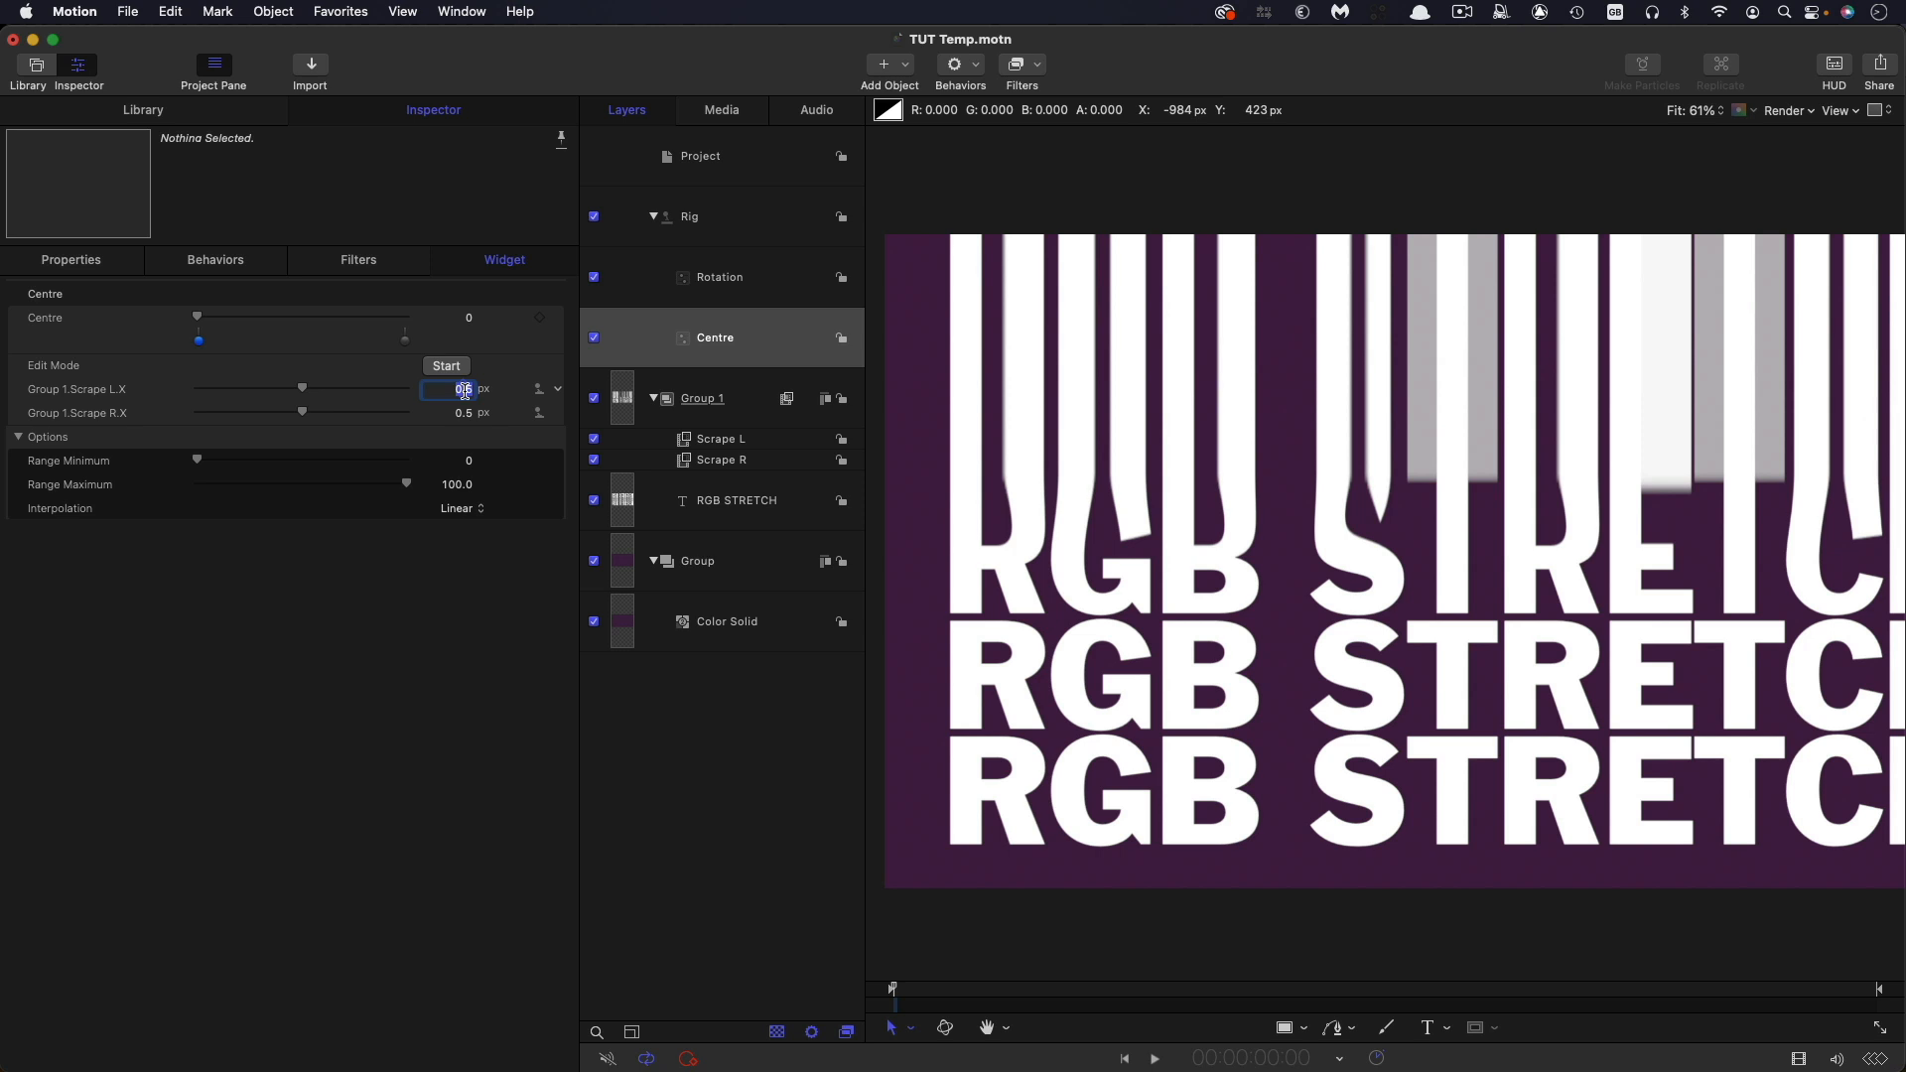
{"action": "left_click_drag", "start_coordinate": [302, 388], "coordinate": [405, 388]}
{"action": "type", "text": "-1"}
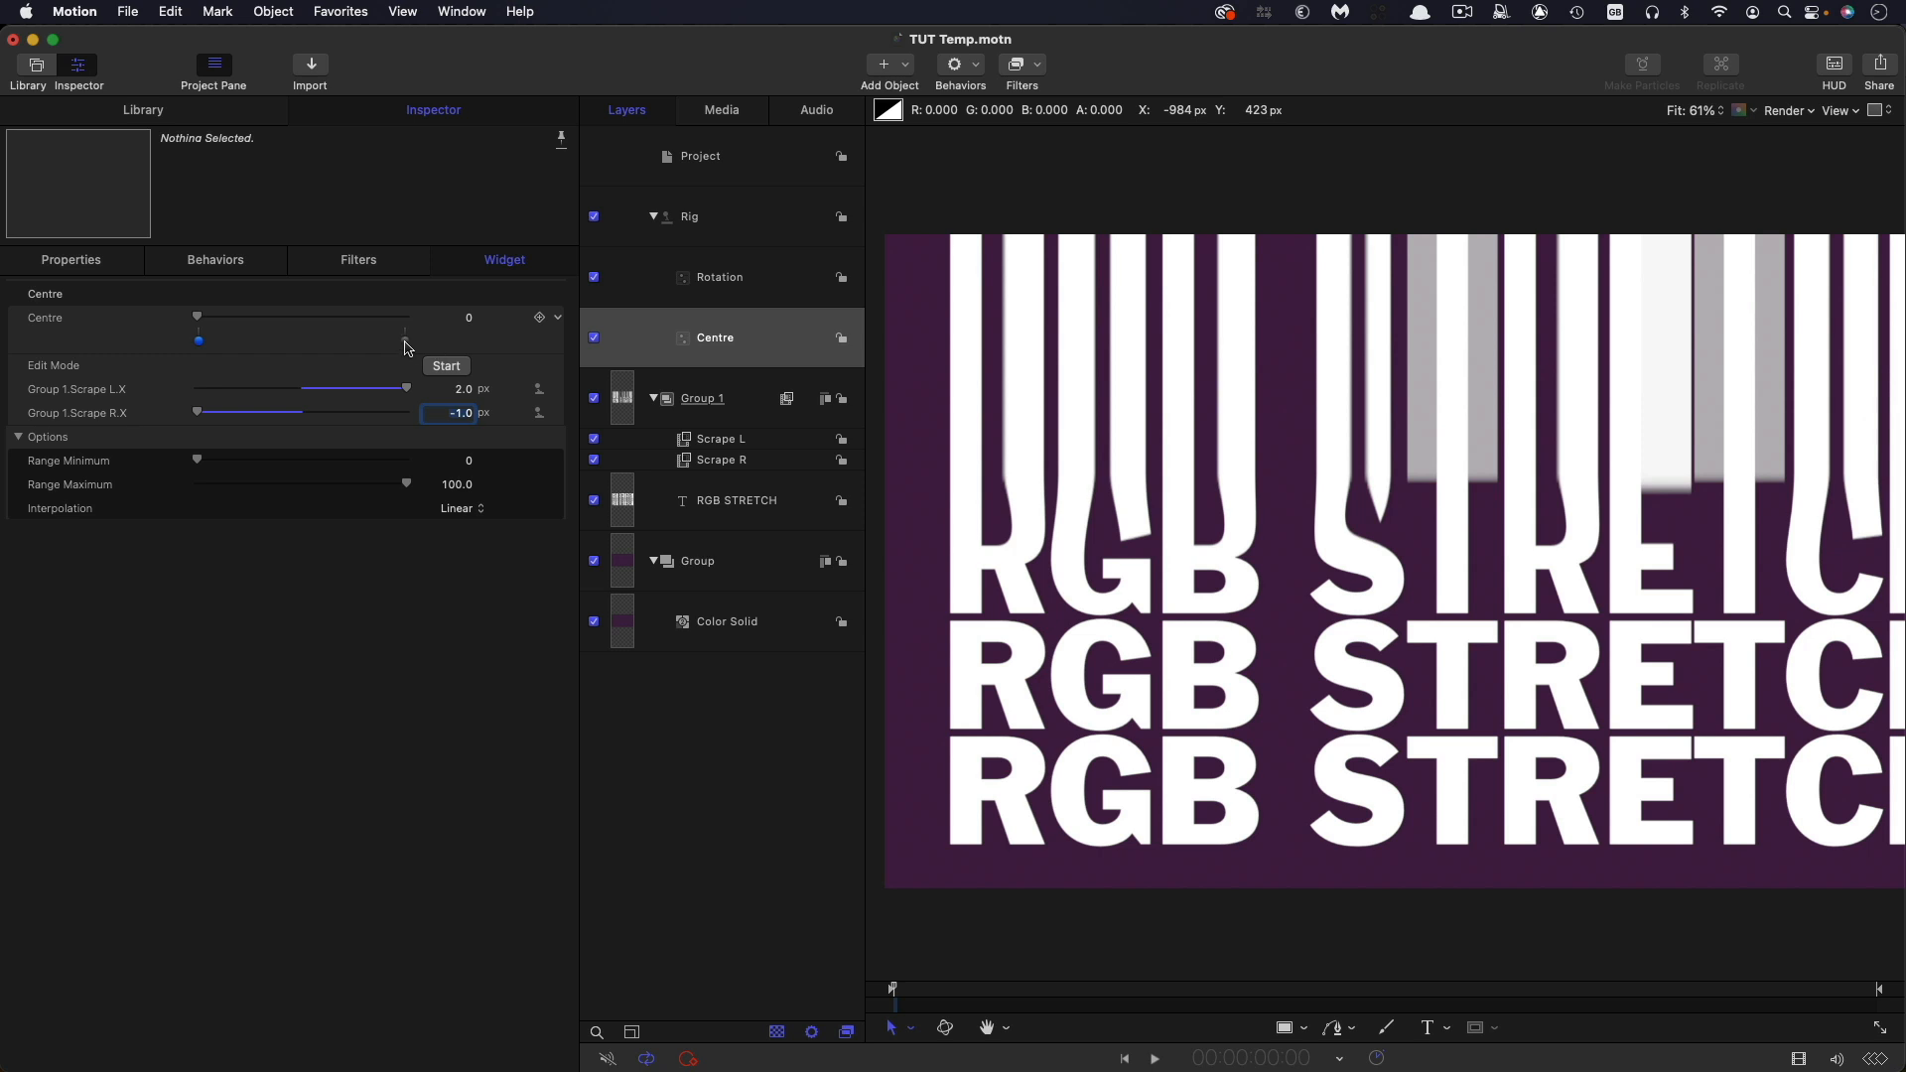
{"action": "left_click_drag", "start_coordinate": [197, 316], "coordinate": [406, 316]}
{"action": "type", "text": "-1"}
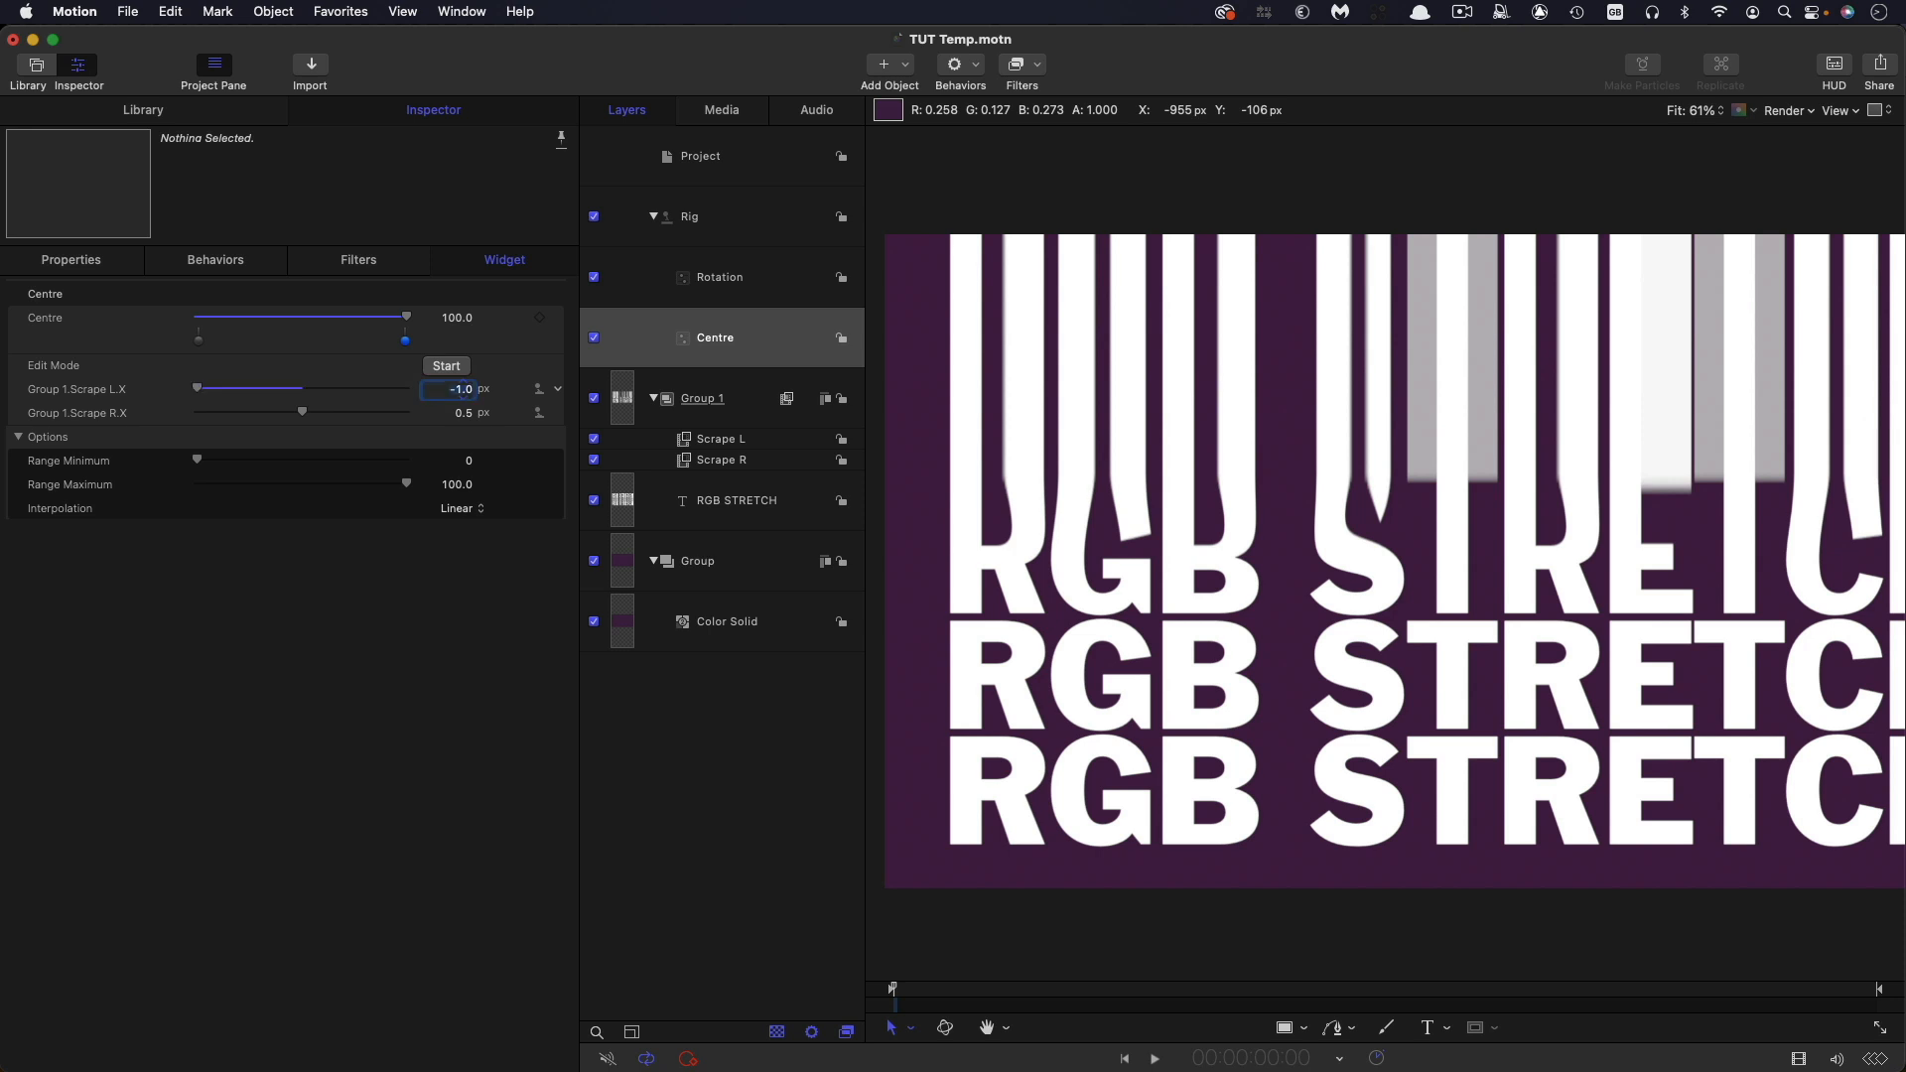
{"action": "left_click_drag", "start_coordinate": [304, 412], "coordinate": [407, 412]}
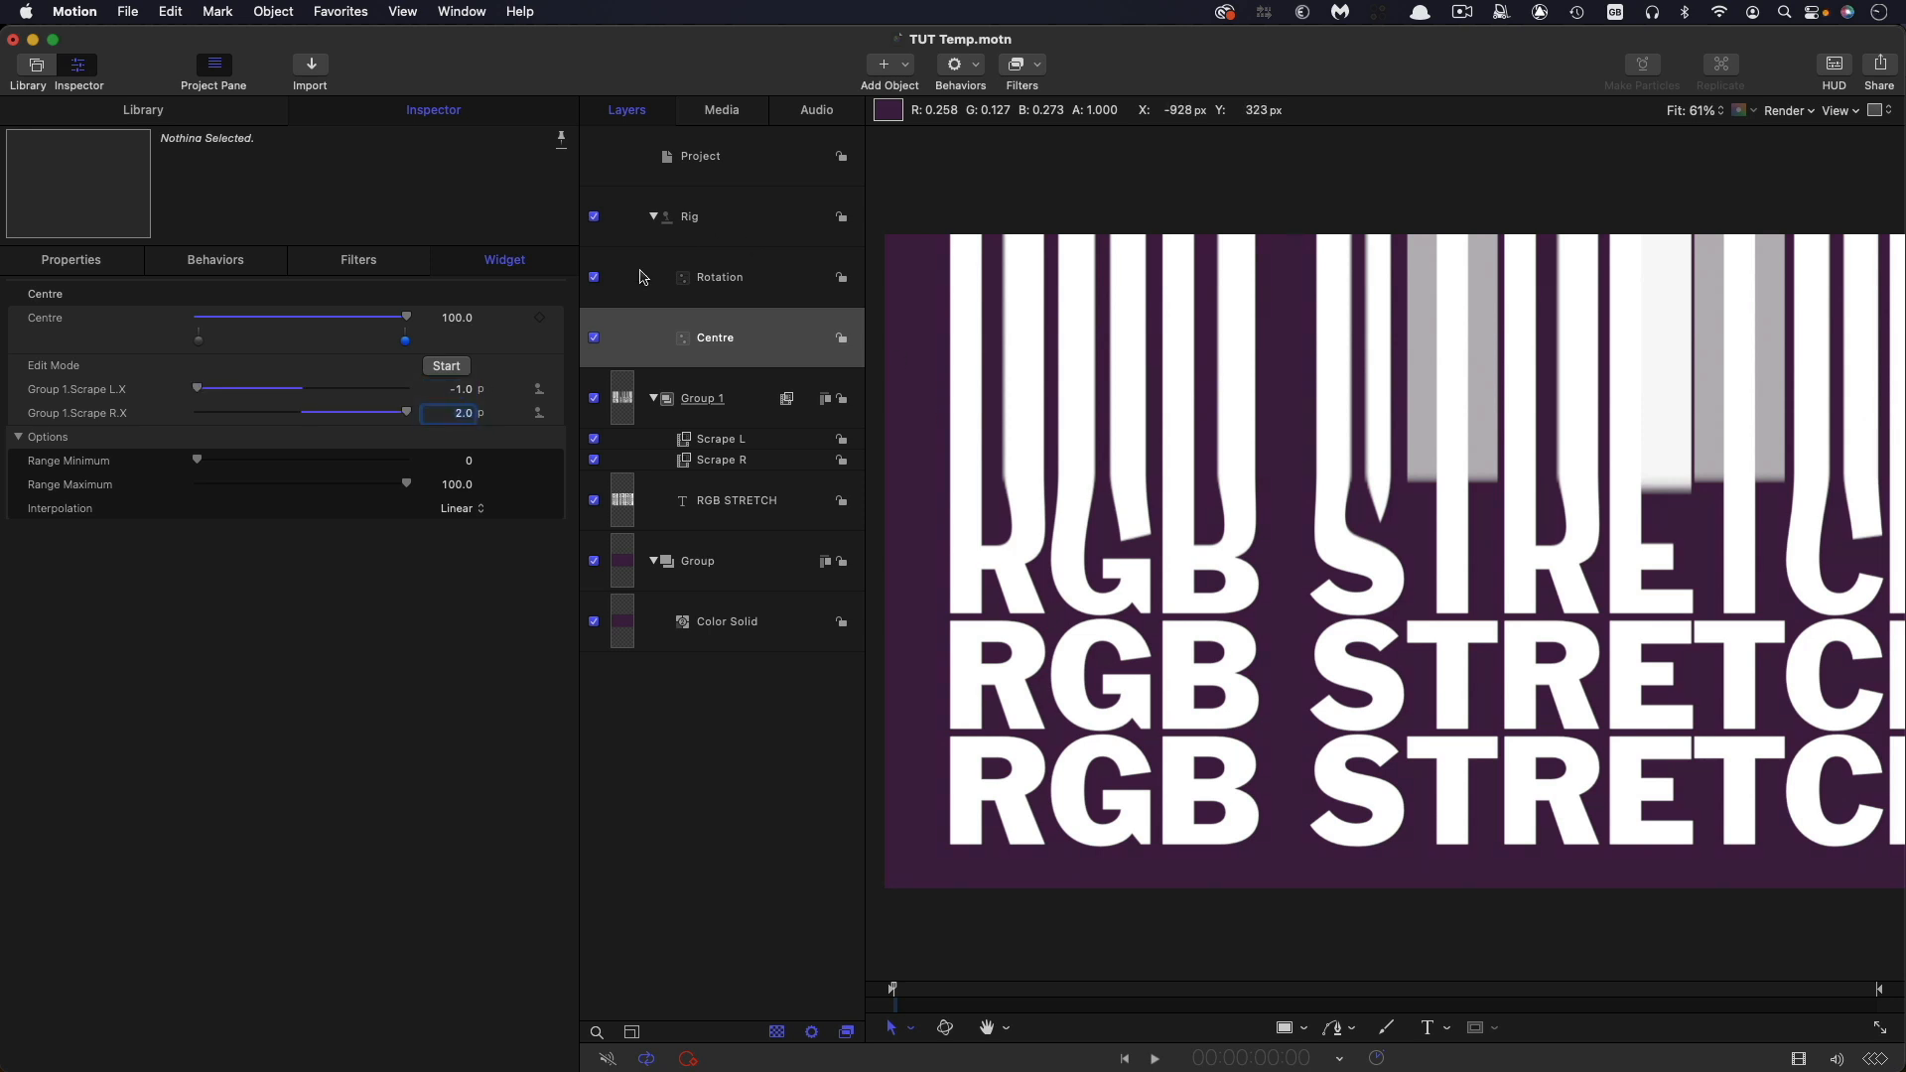
{"action": "mouse_move", "coordinate": [752, 285]}
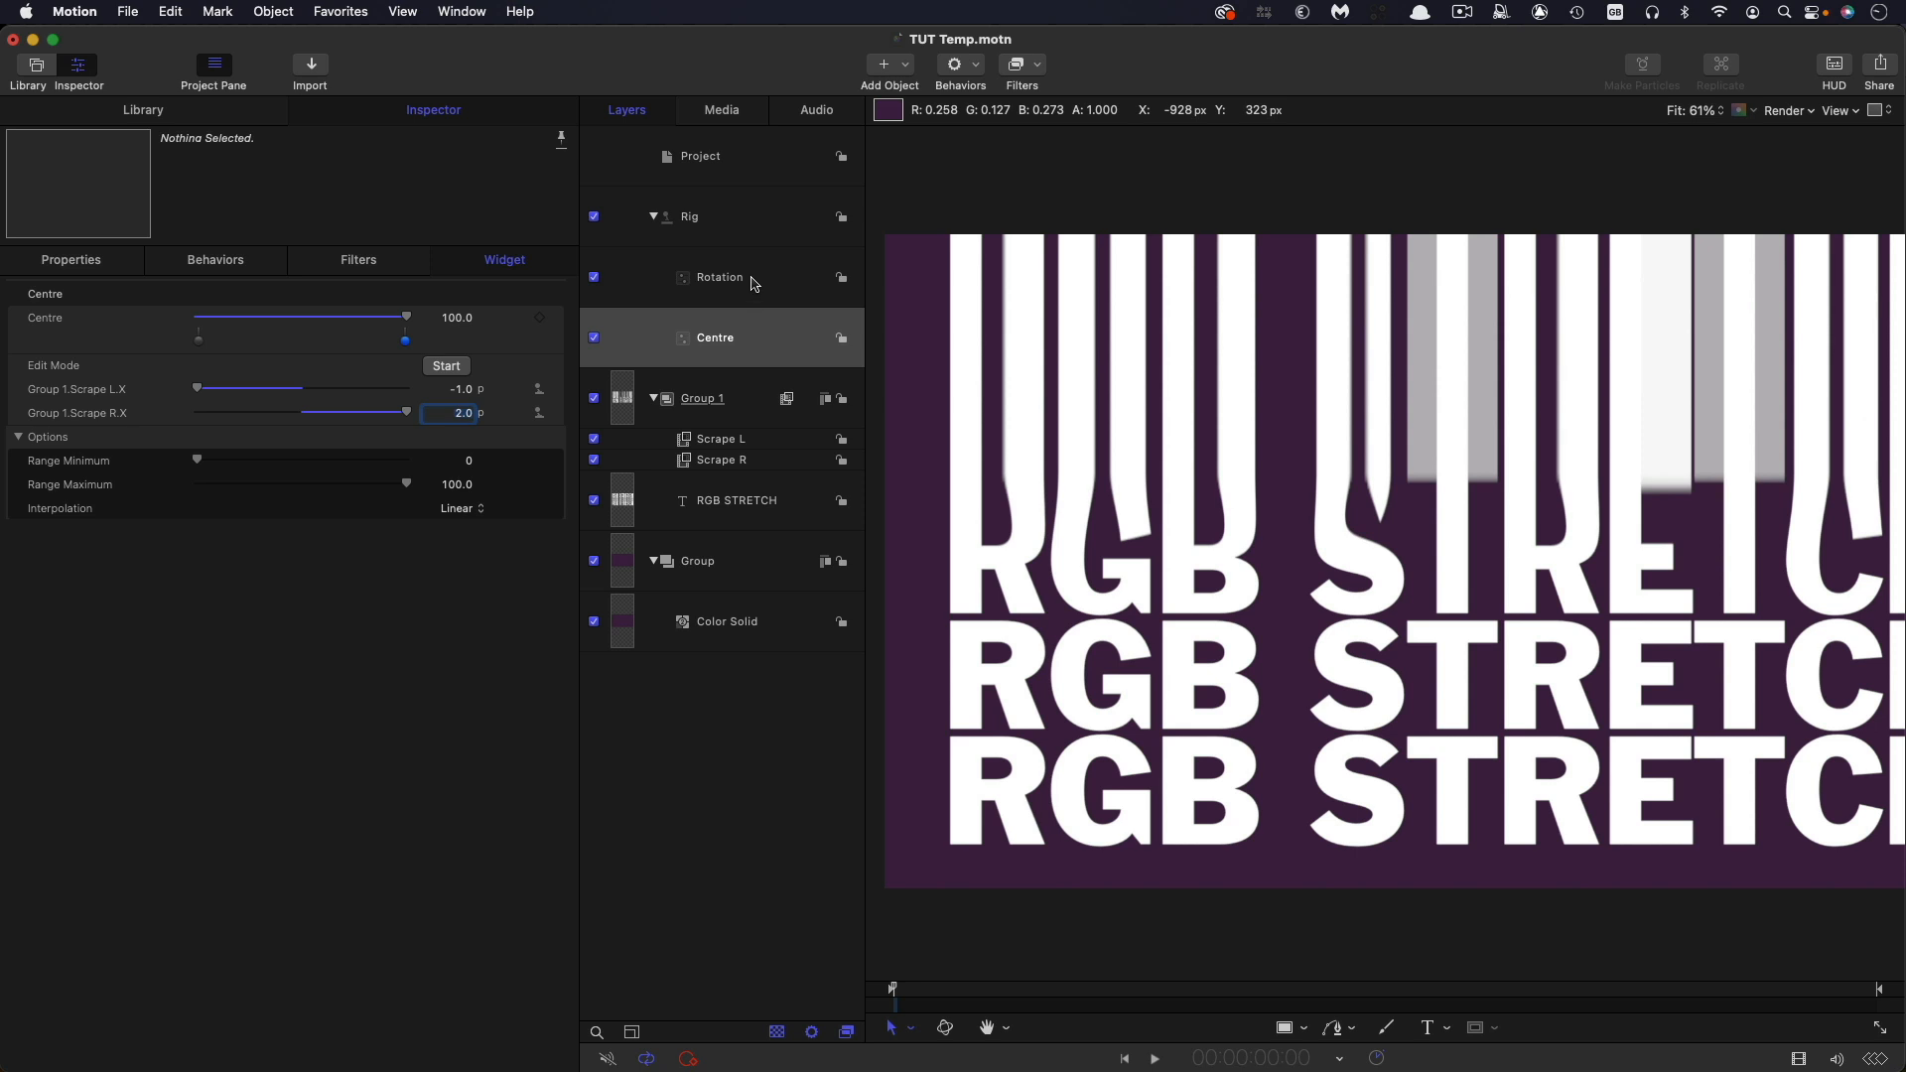
- Set Scrape R's rotation to 180° at the start and raise Rotation to 25
{"action": "left_click", "coordinate": [719, 277]}
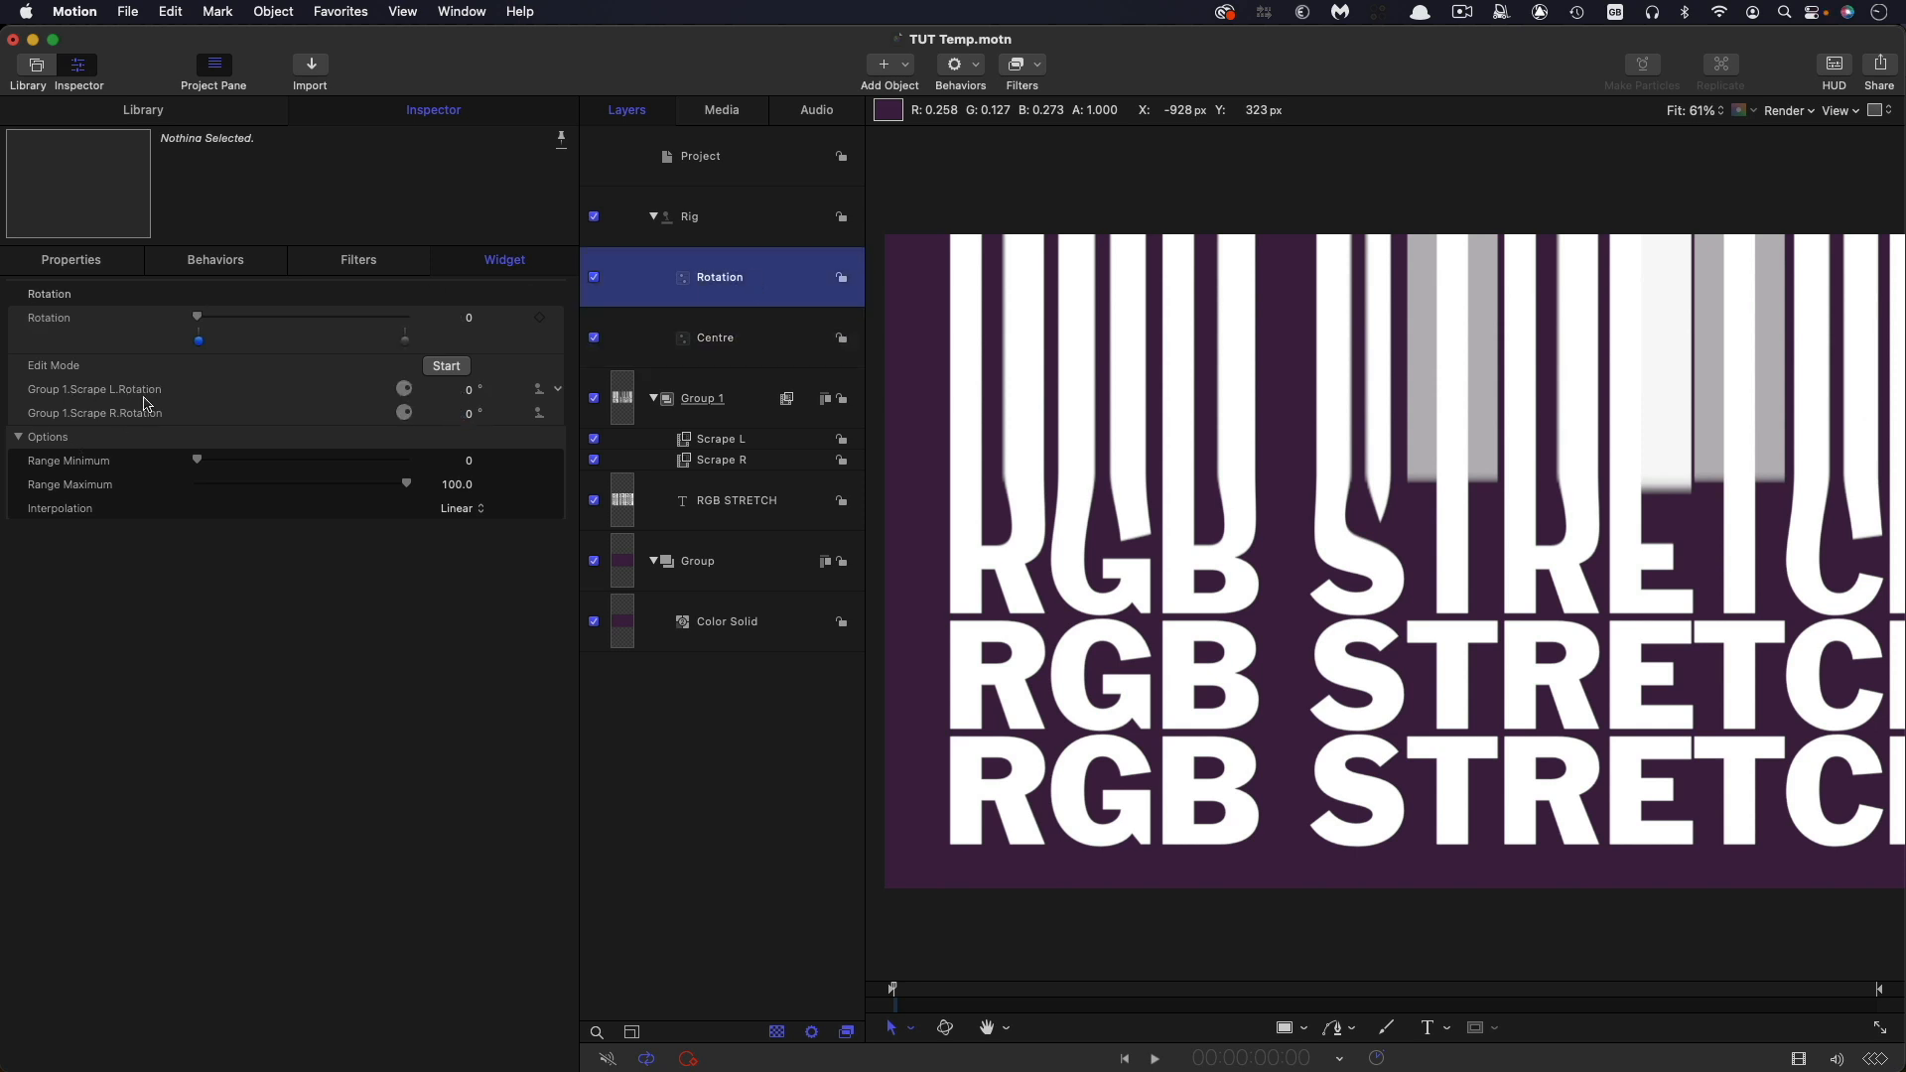
{"action": "mouse_move", "coordinate": [467, 418]}
{"action": "type", "text": "180"}
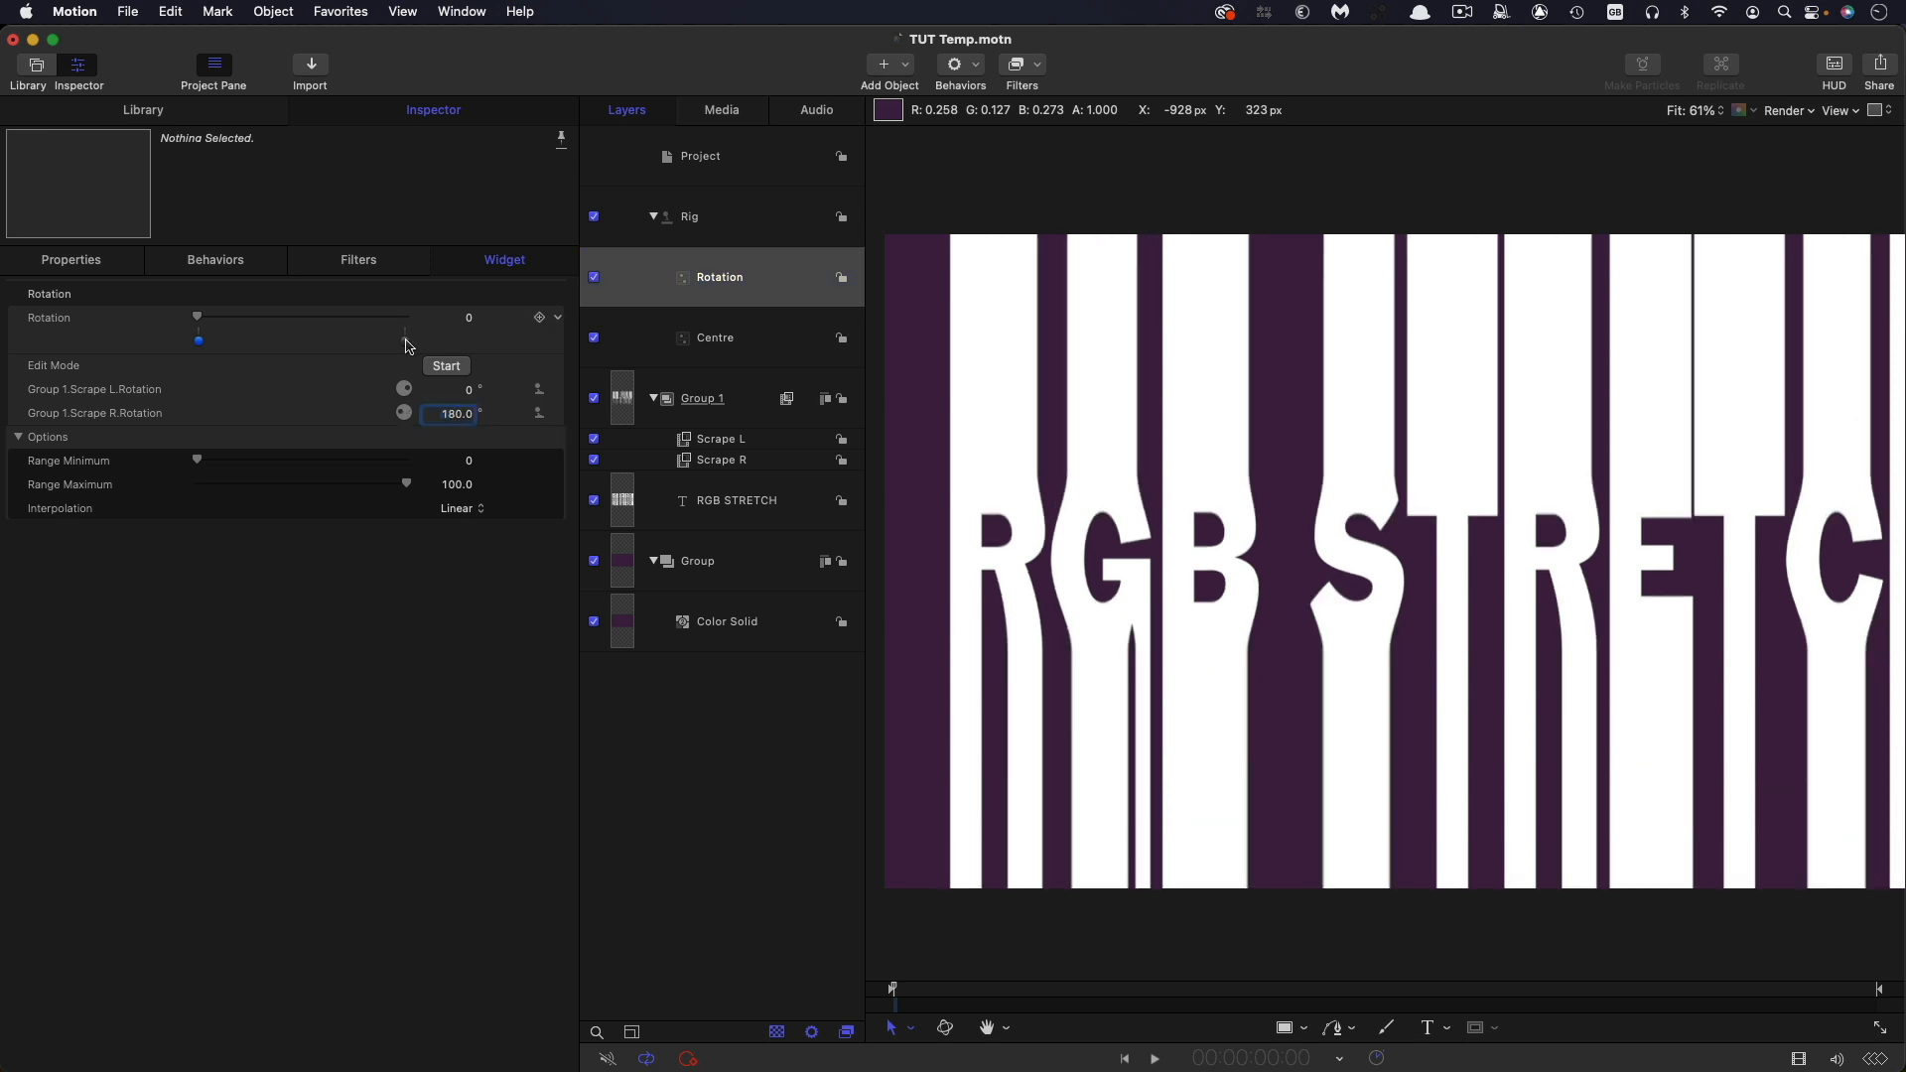
{"action": "left_click_drag", "start_coordinate": [199, 316], "coordinate": [407, 316]}
{"action": "type", "text": "25"}
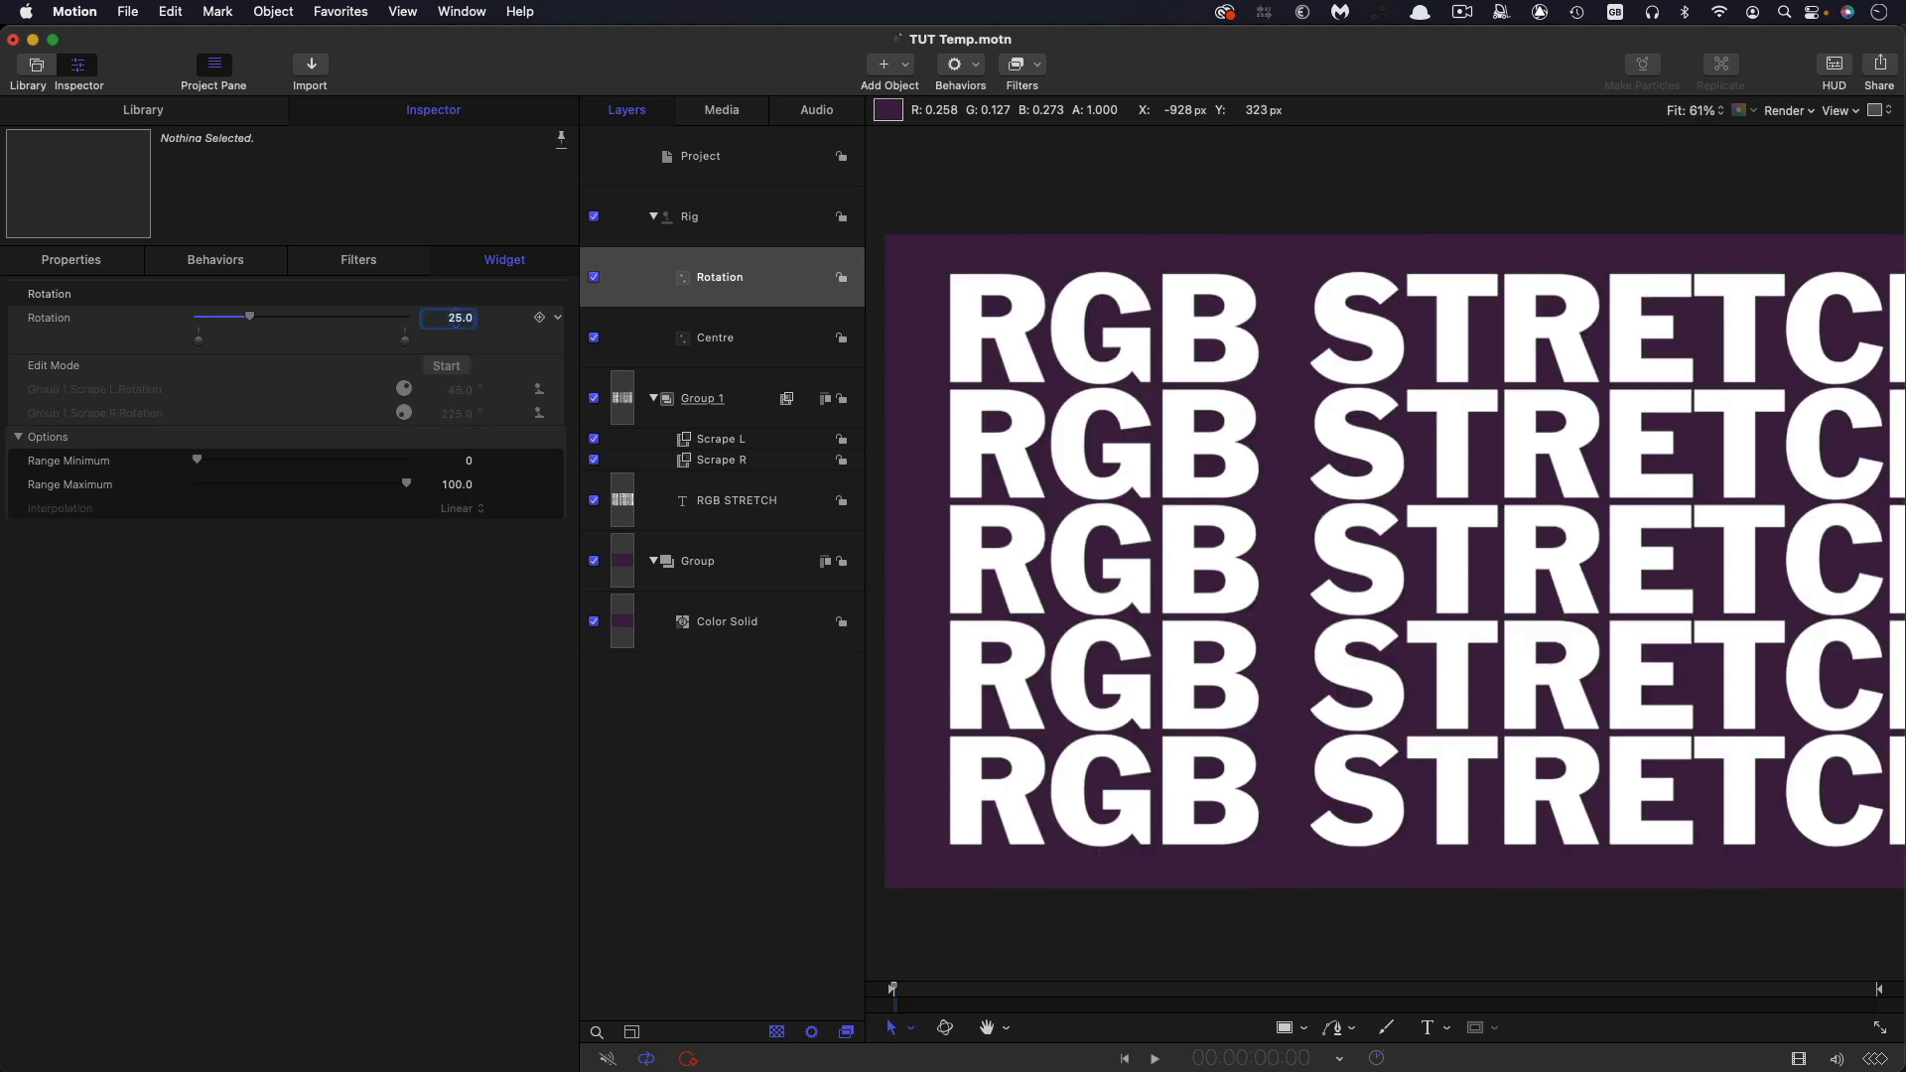
- Sweep the Centre slider back and forth, settling at 15 for plain purple
{"action": "left_click", "coordinate": [714, 337]}
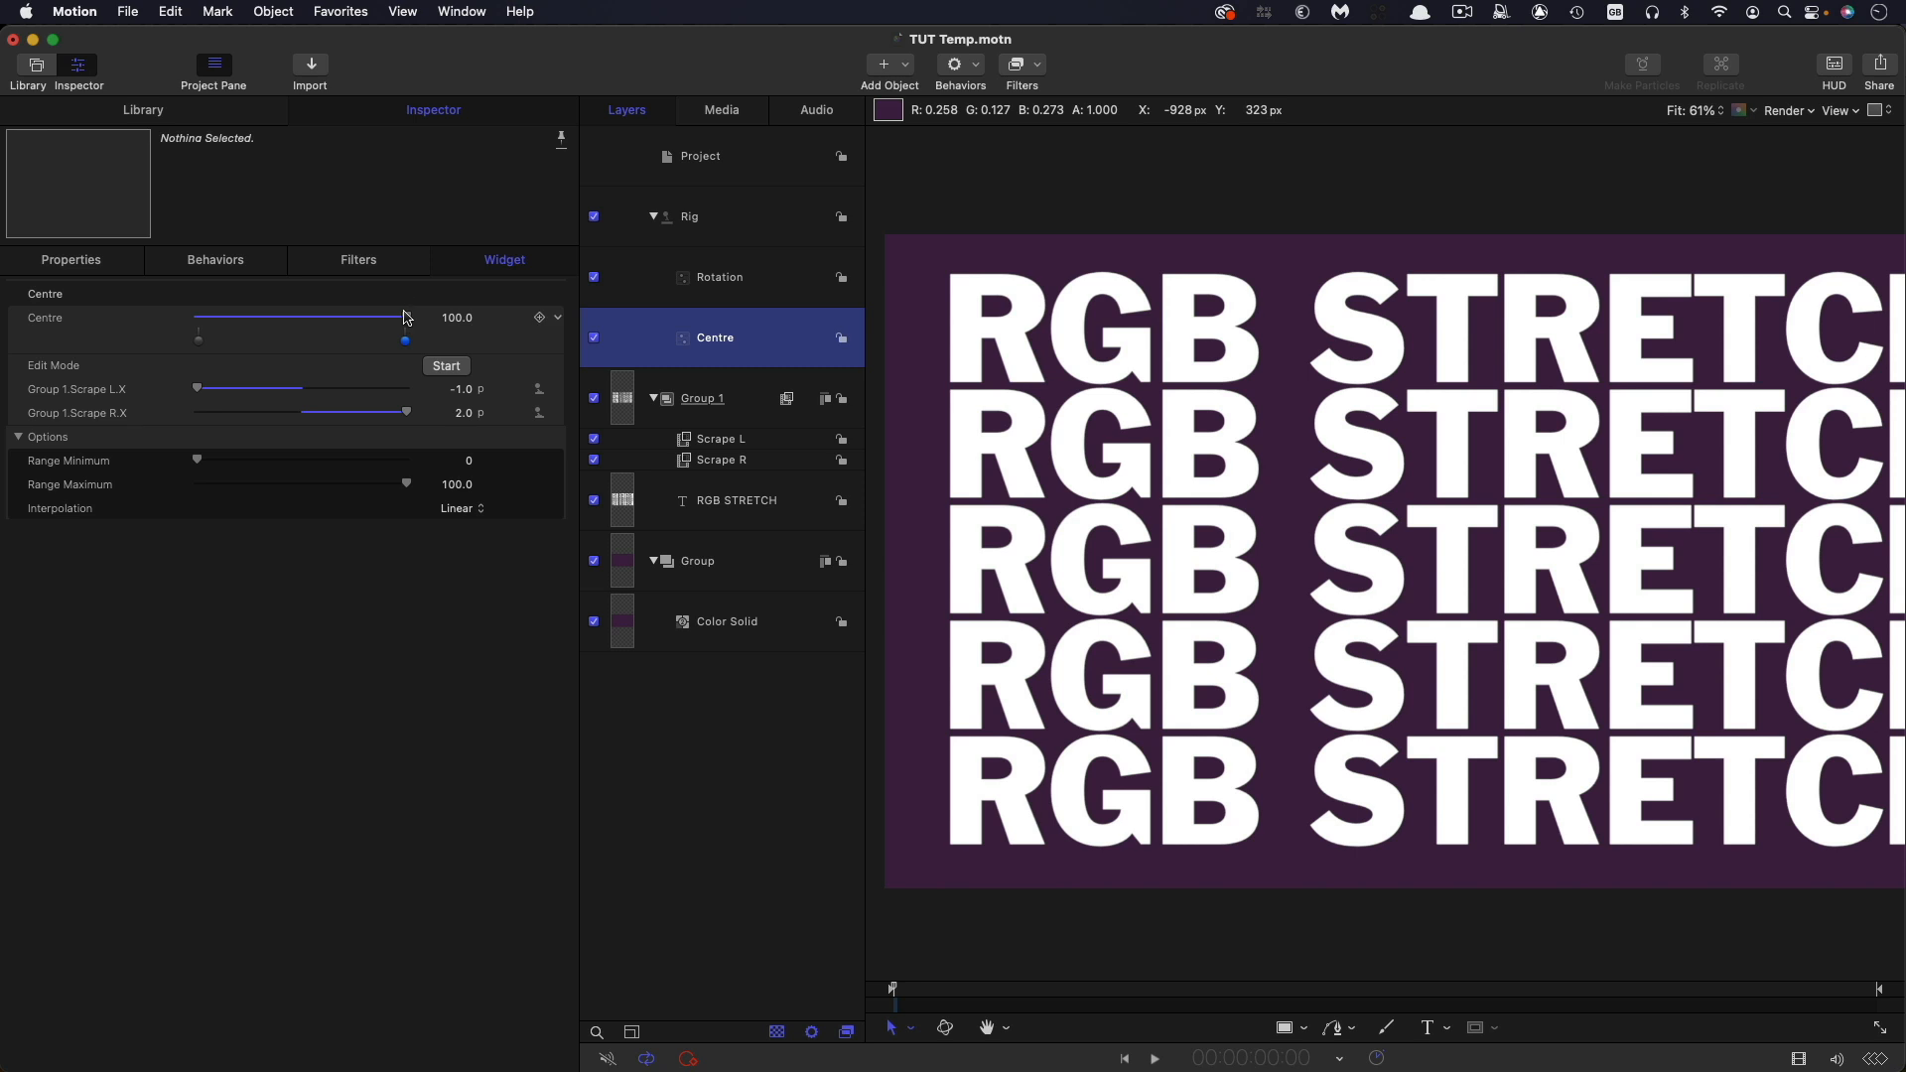
{"action": "left_click_drag", "start_coordinate": [401, 318], "coordinate": [288, 317]}
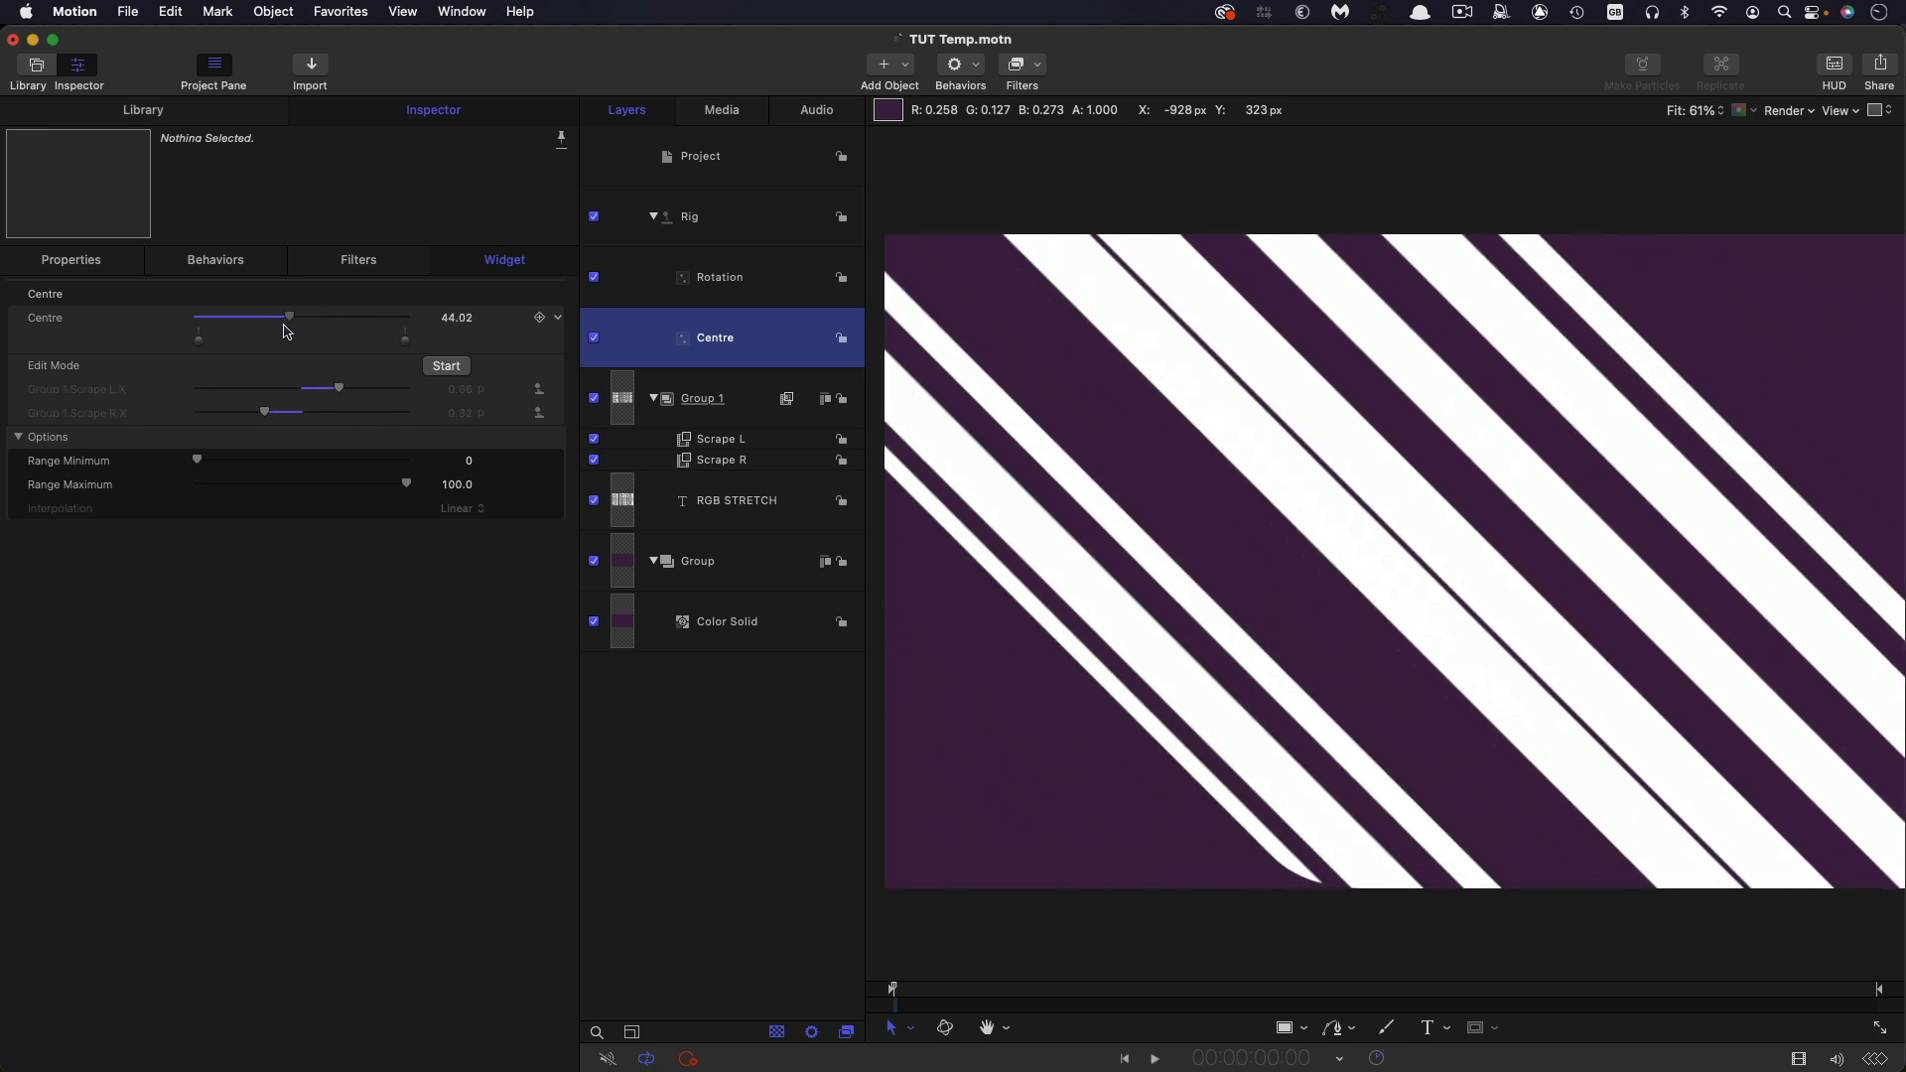
{"action": "left_click_drag", "start_coordinate": [288, 315], "coordinate": [302, 316]}
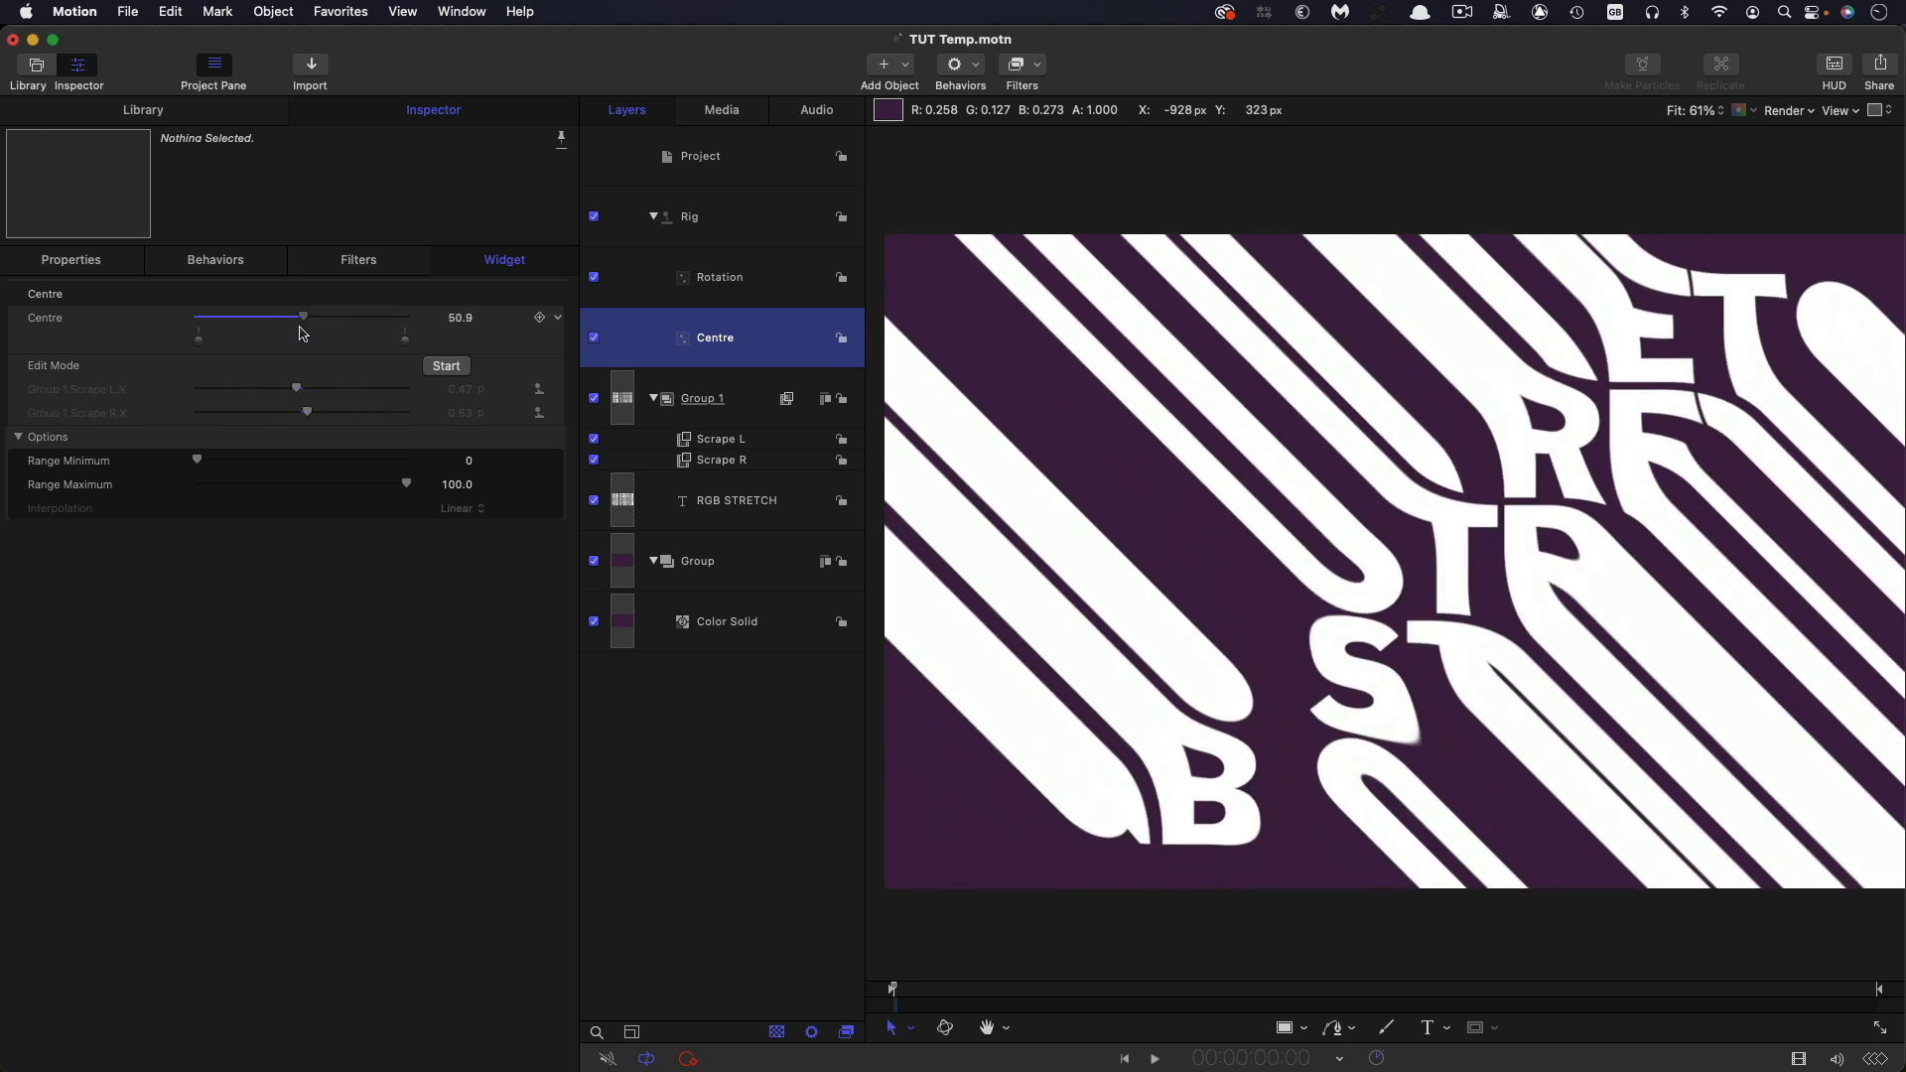
{"action": "left_click_drag", "start_coordinate": [304, 316], "coordinate": [301, 316]}
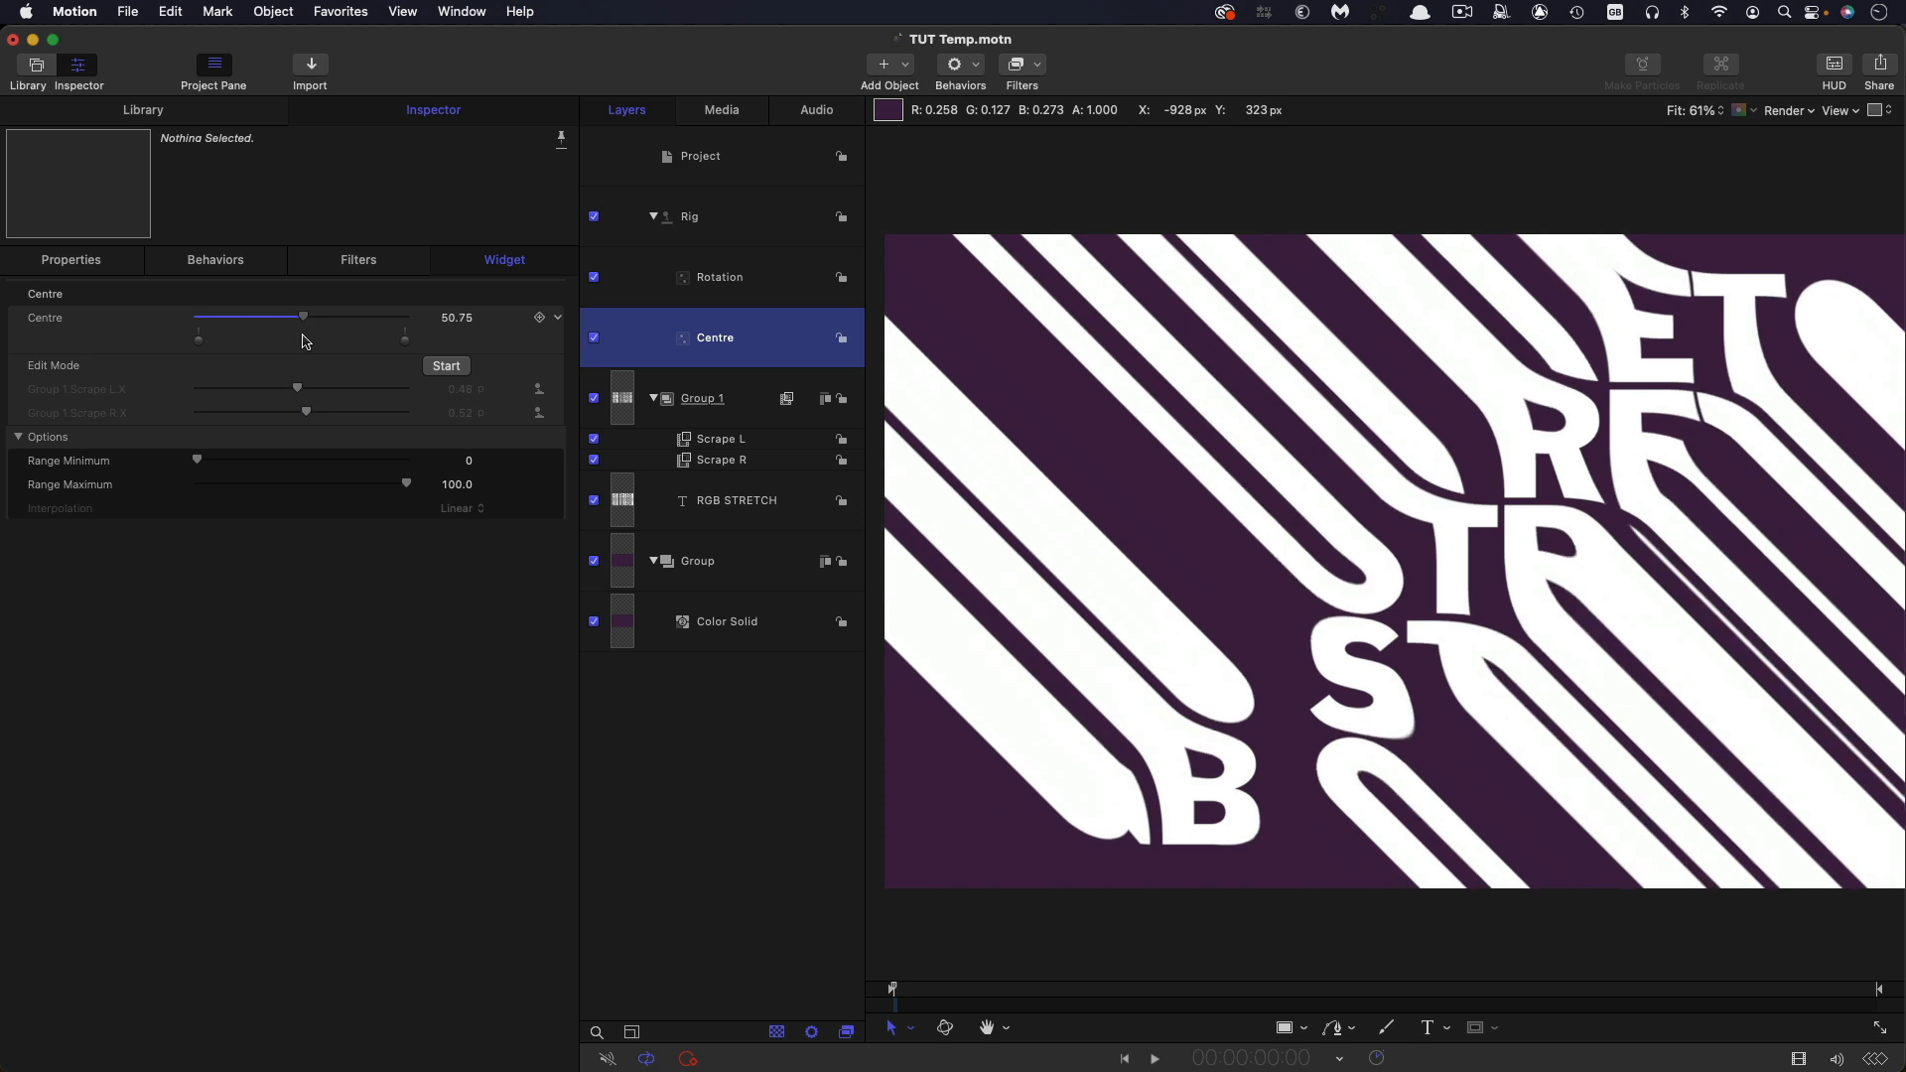
{"action": "left_click_drag", "start_coordinate": [303, 318], "coordinate": [322, 318]}
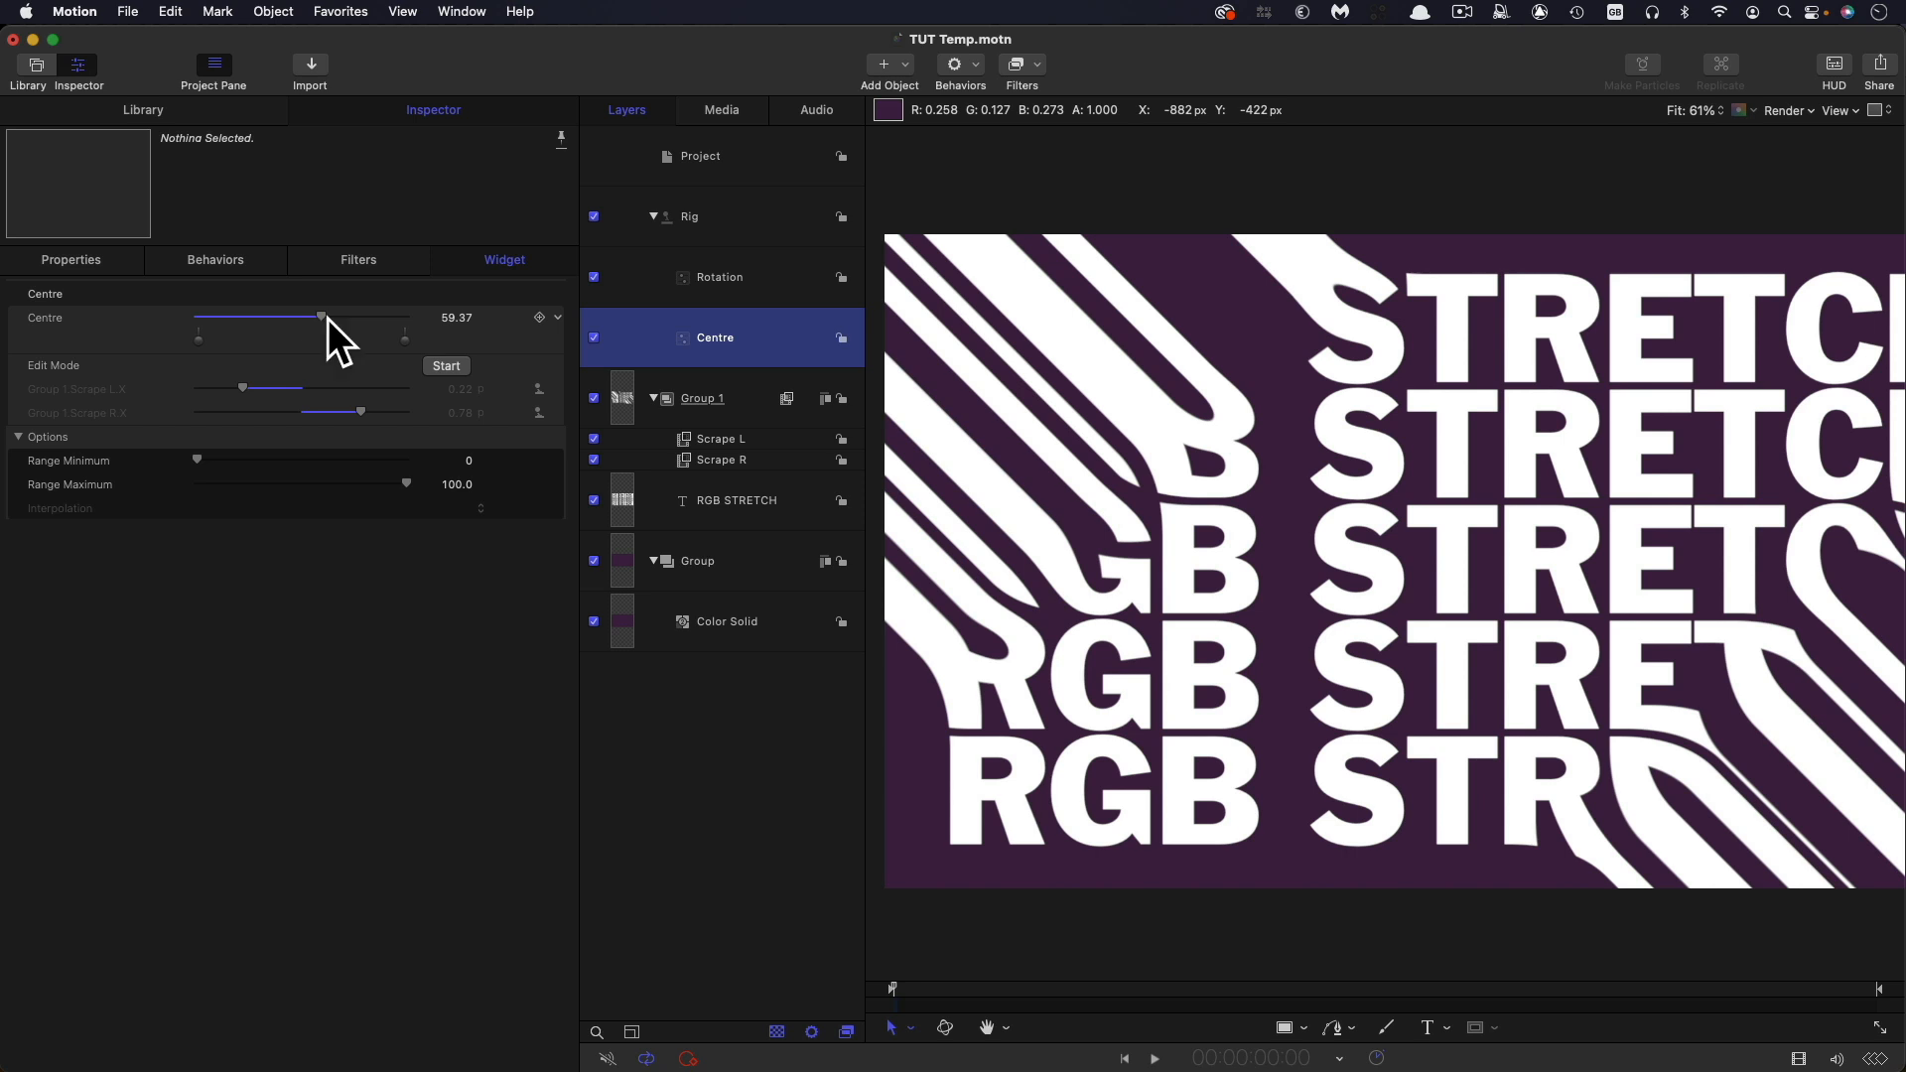
{"action": "left_click_drag", "start_coordinate": [320, 318], "coordinate": [313, 318]}
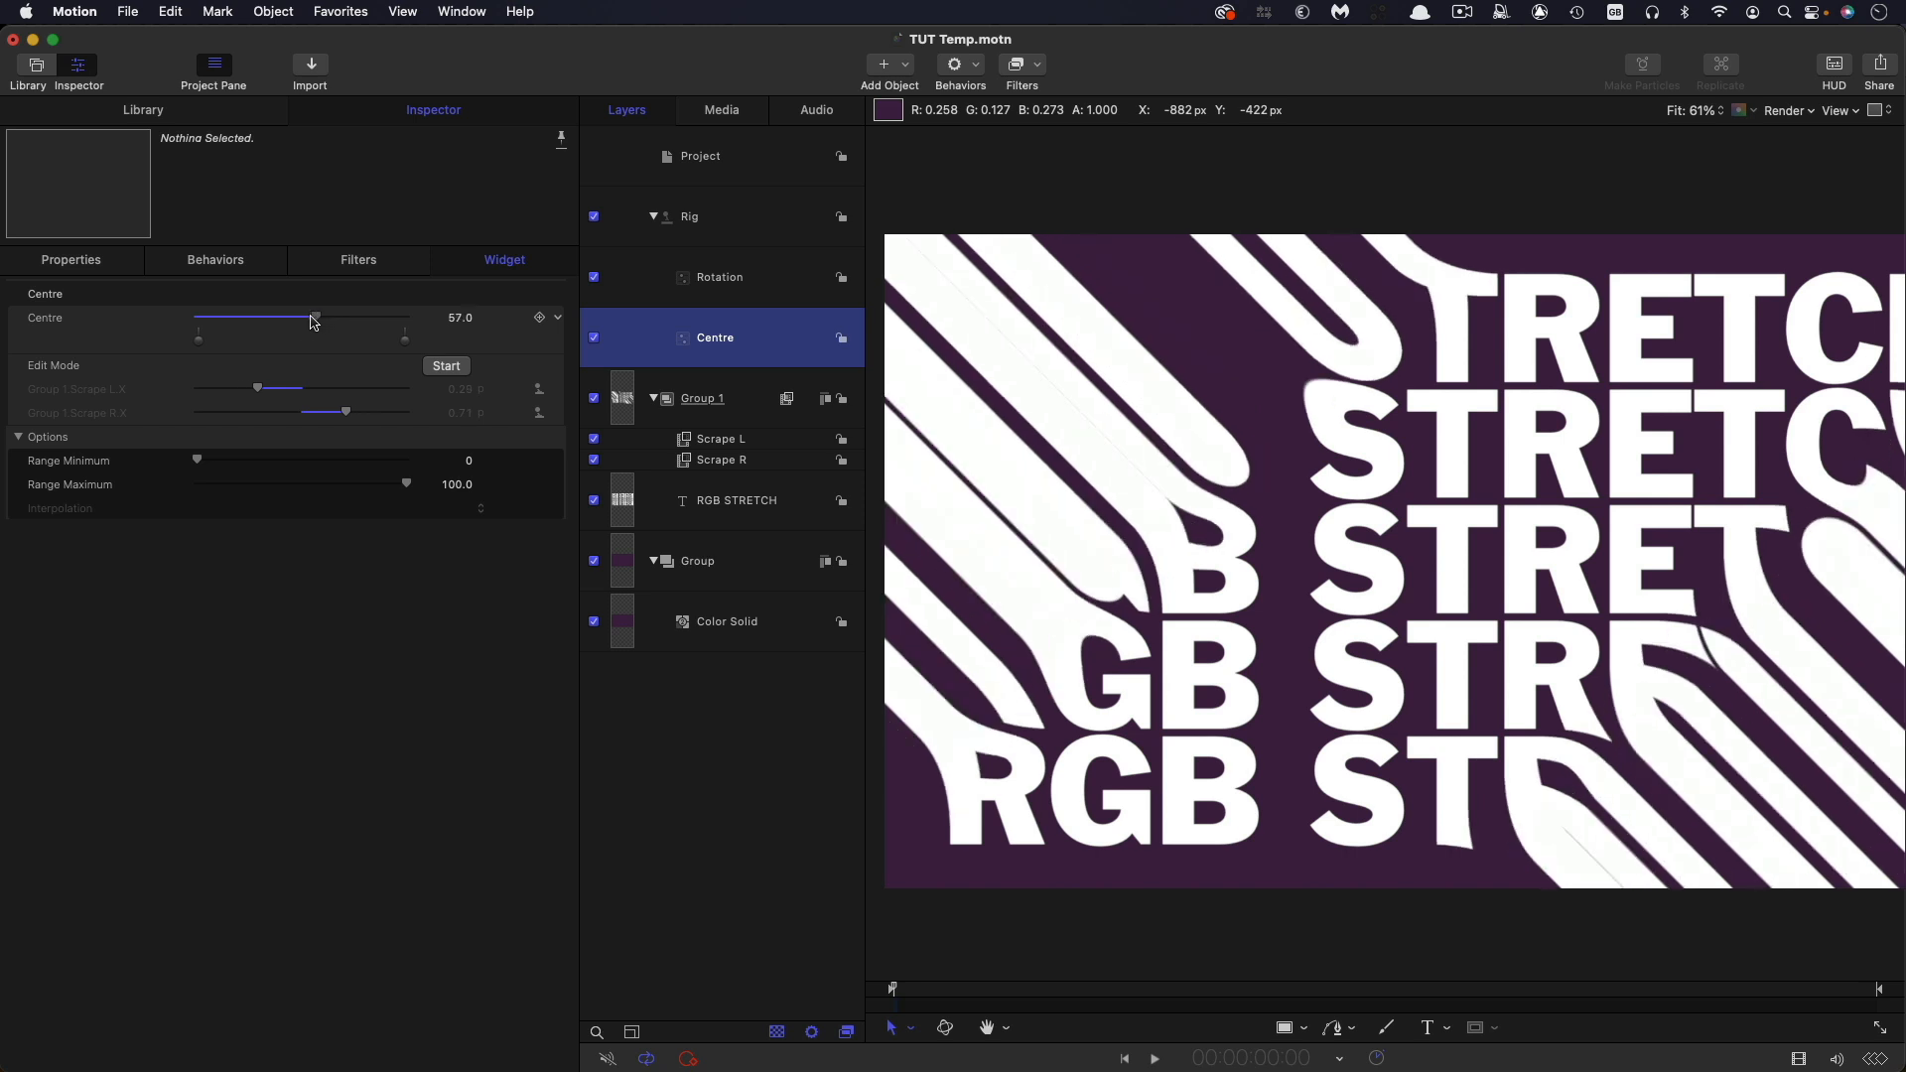
{"action": "left_click_drag", "start_coordinate": [314, 318], "coordinate": [267, 318]}
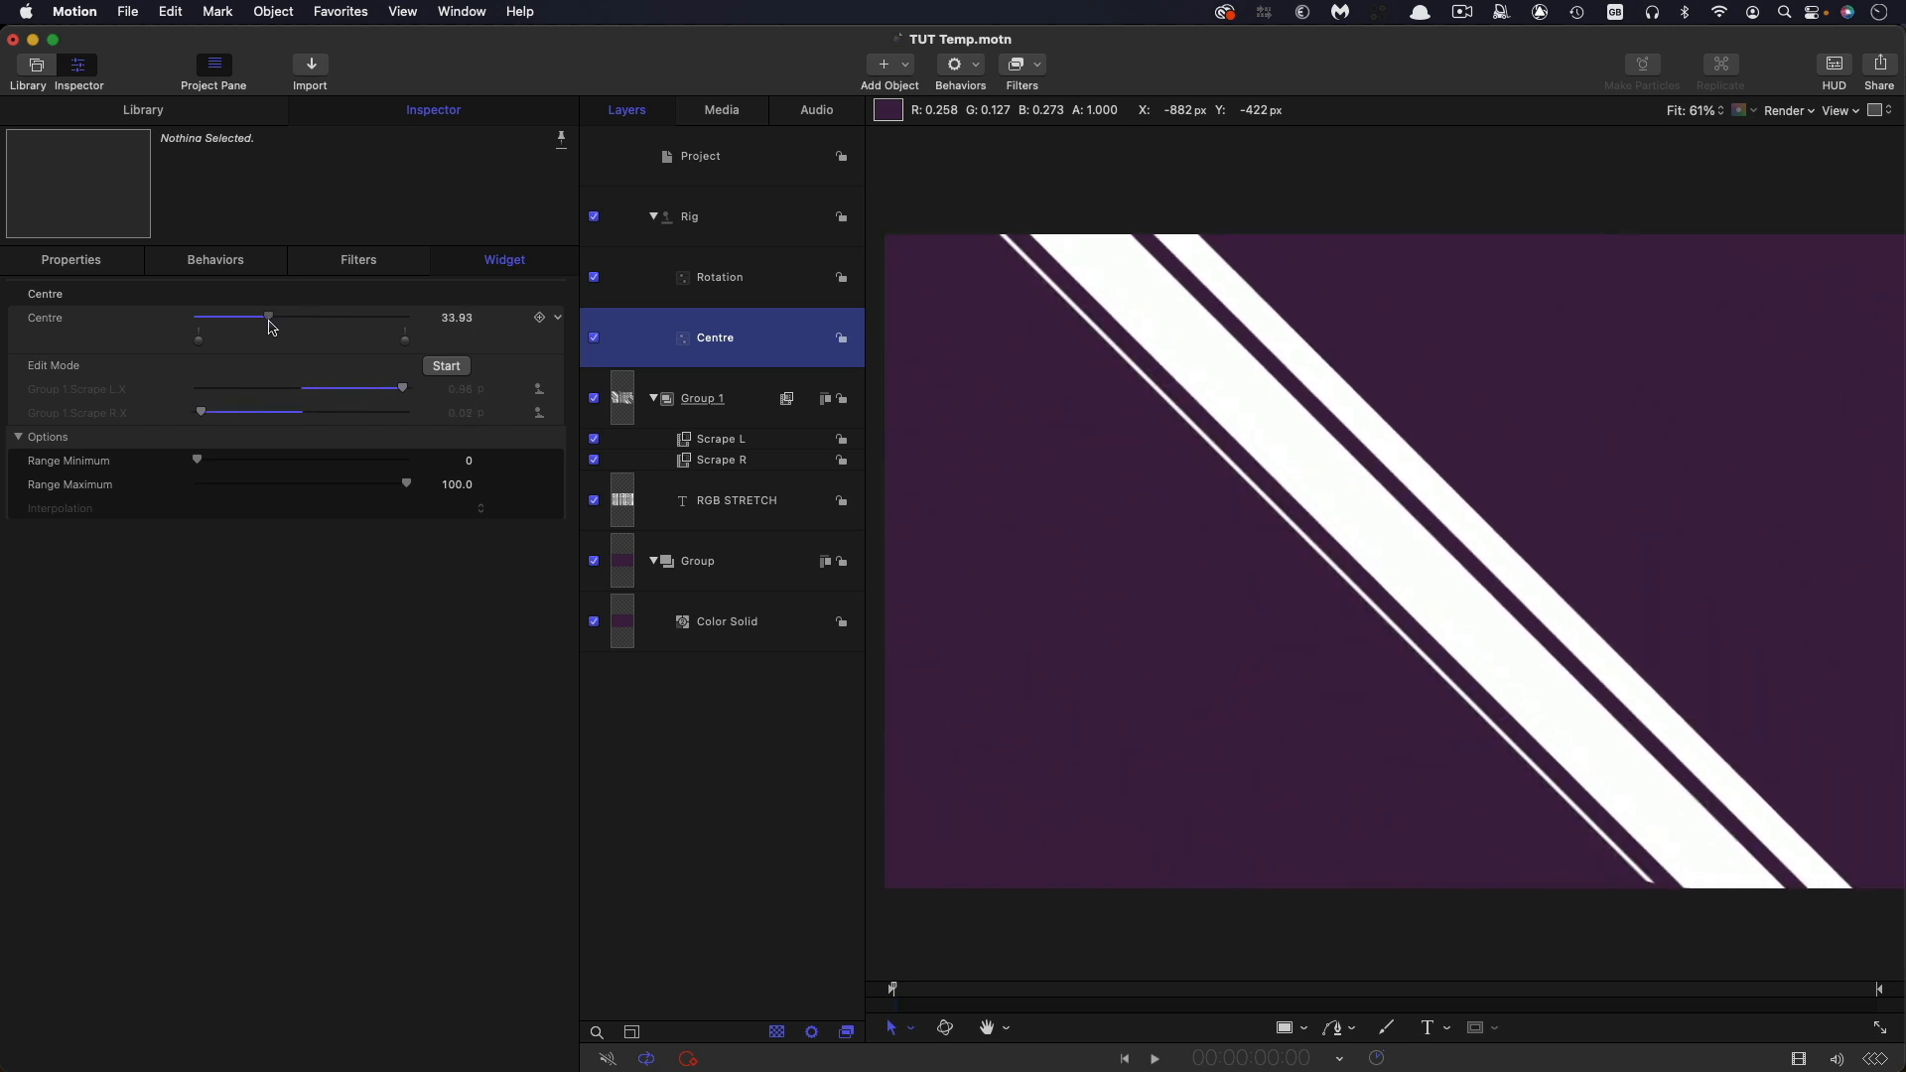
{"action": "left_click_drag", "start_coordinate": [269, 318], "coordinate": [266, 318]}
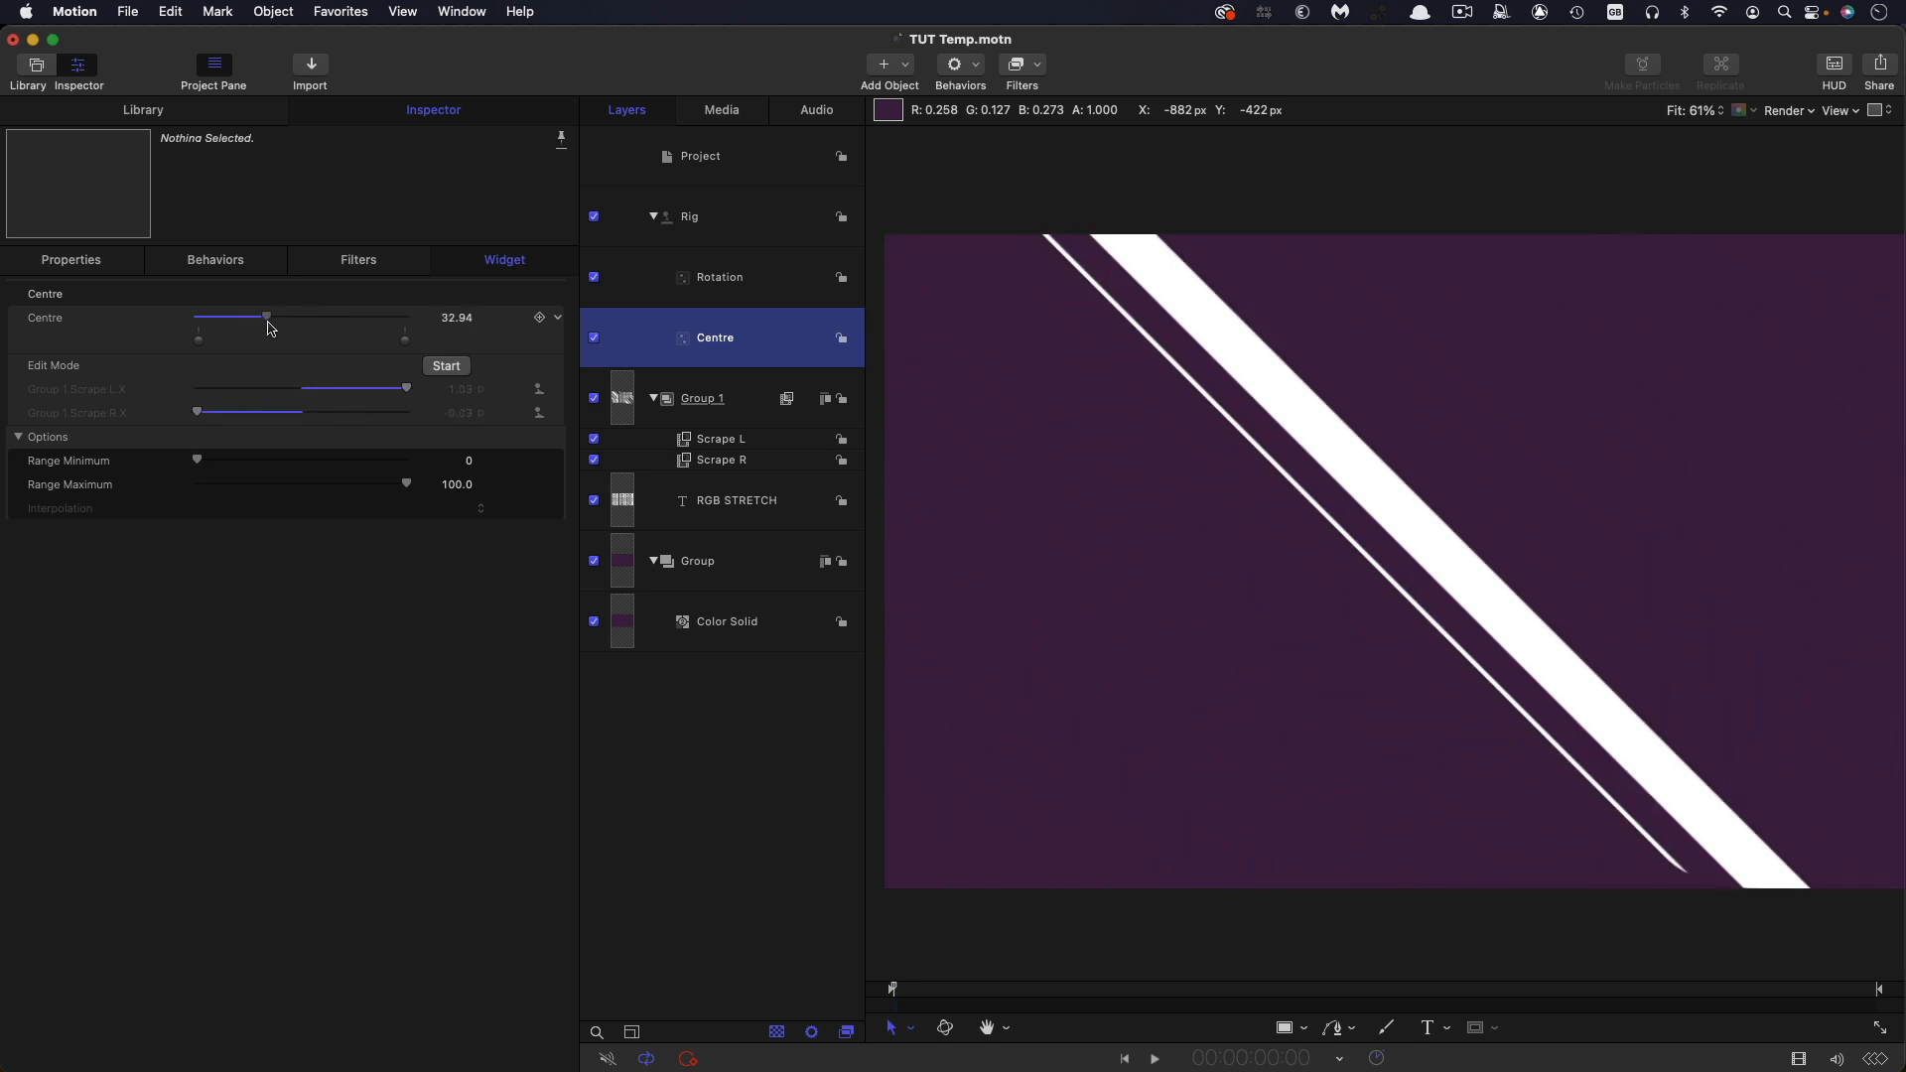
{"action": "left_click_drag", "start_coordinate": [265, 317], "coordinate": [232, 318]}
{"action": "type", "text": "15"}
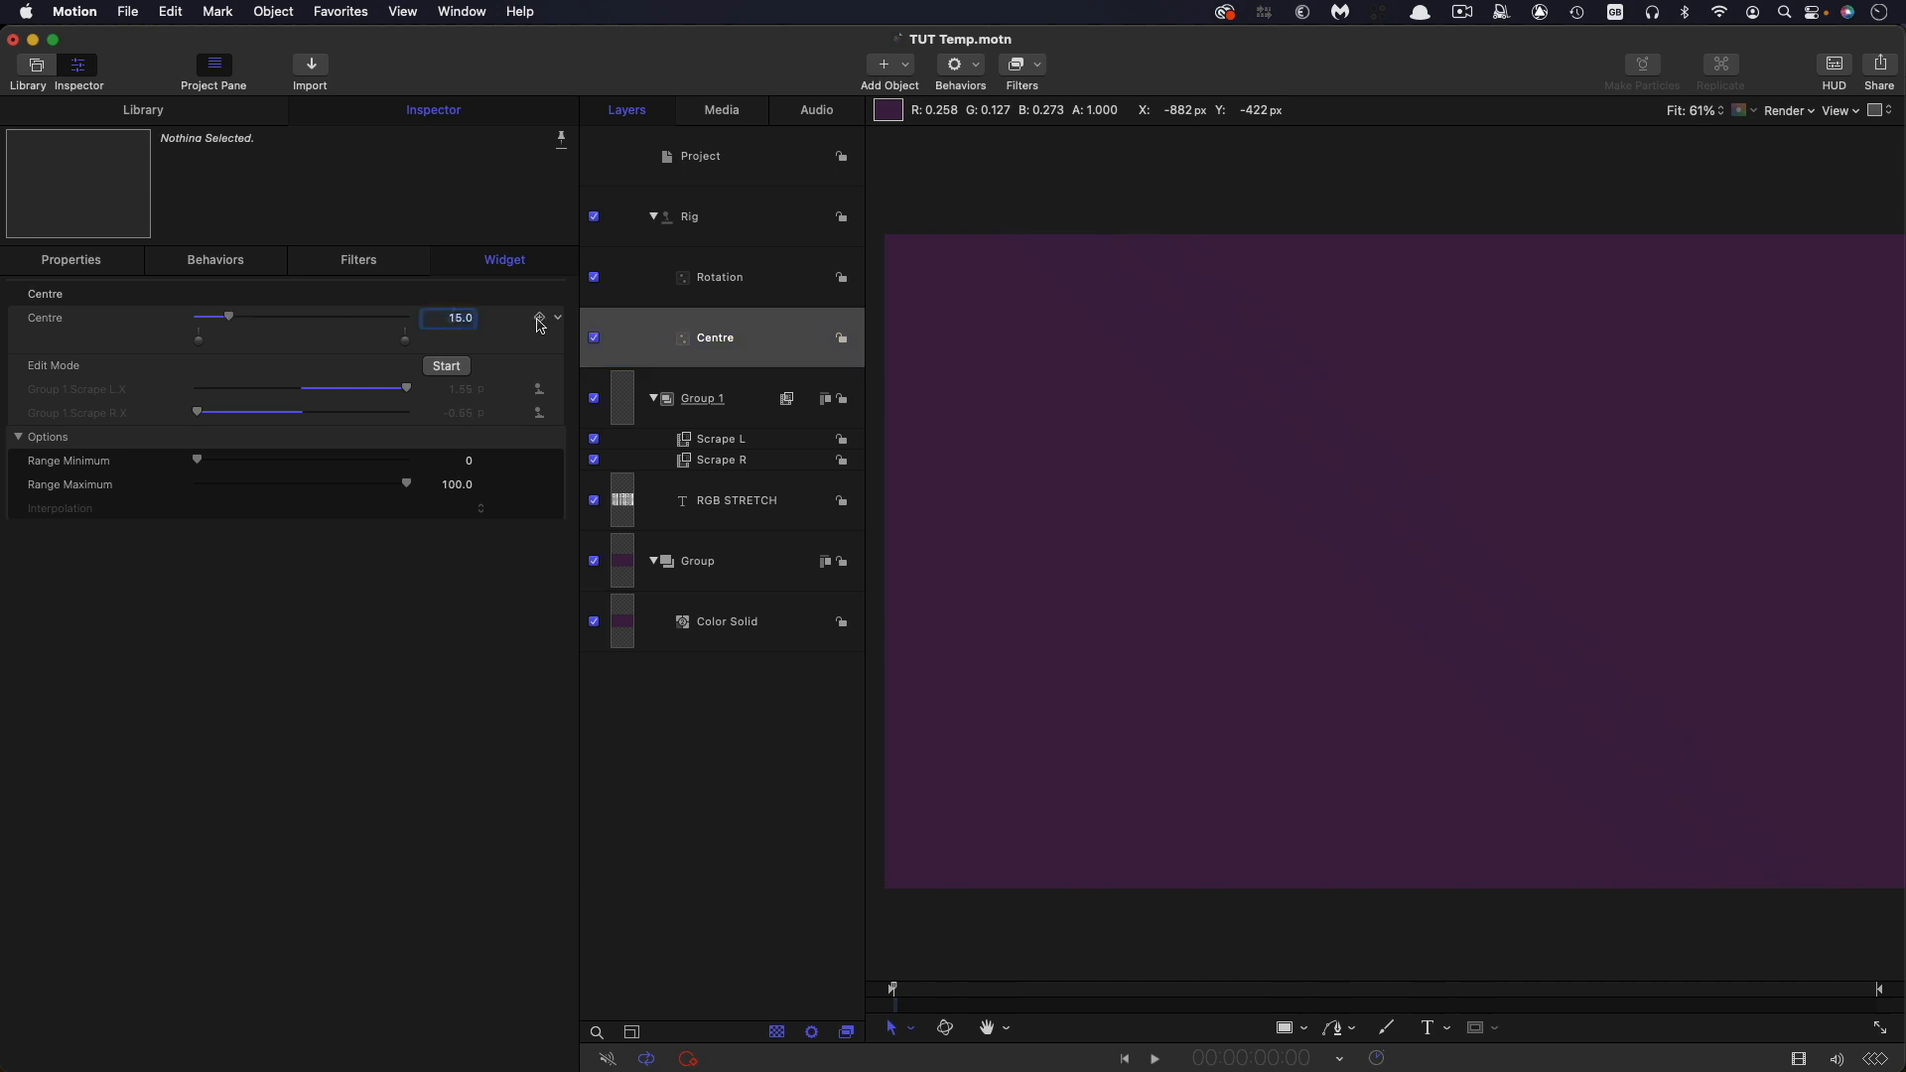
- Keyframe Centre at 15 at the start, then adjust it toward 75 later
{"action": "left_click", "coordinate": [540, 318]}
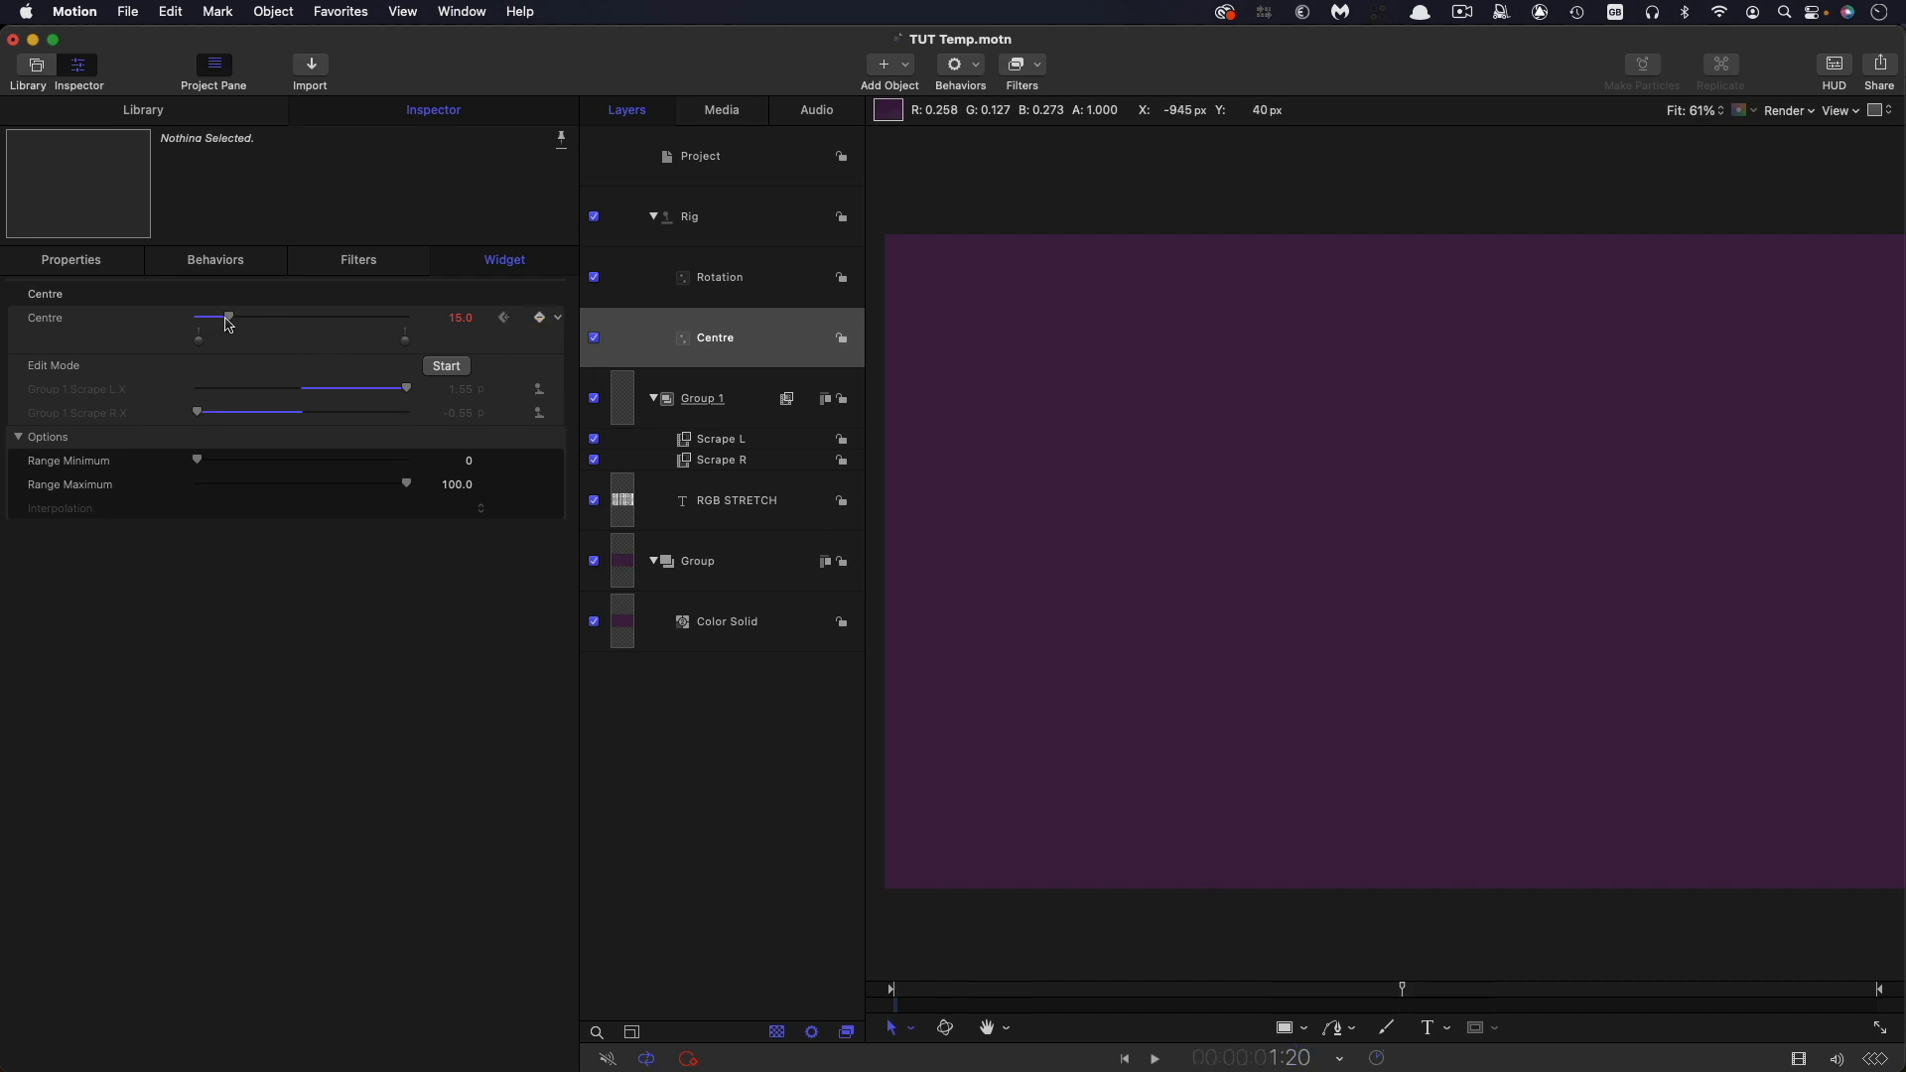
{"action": "left_click_drag", "start_coordinate": [228, 318], "coordinate": [300, 317]}
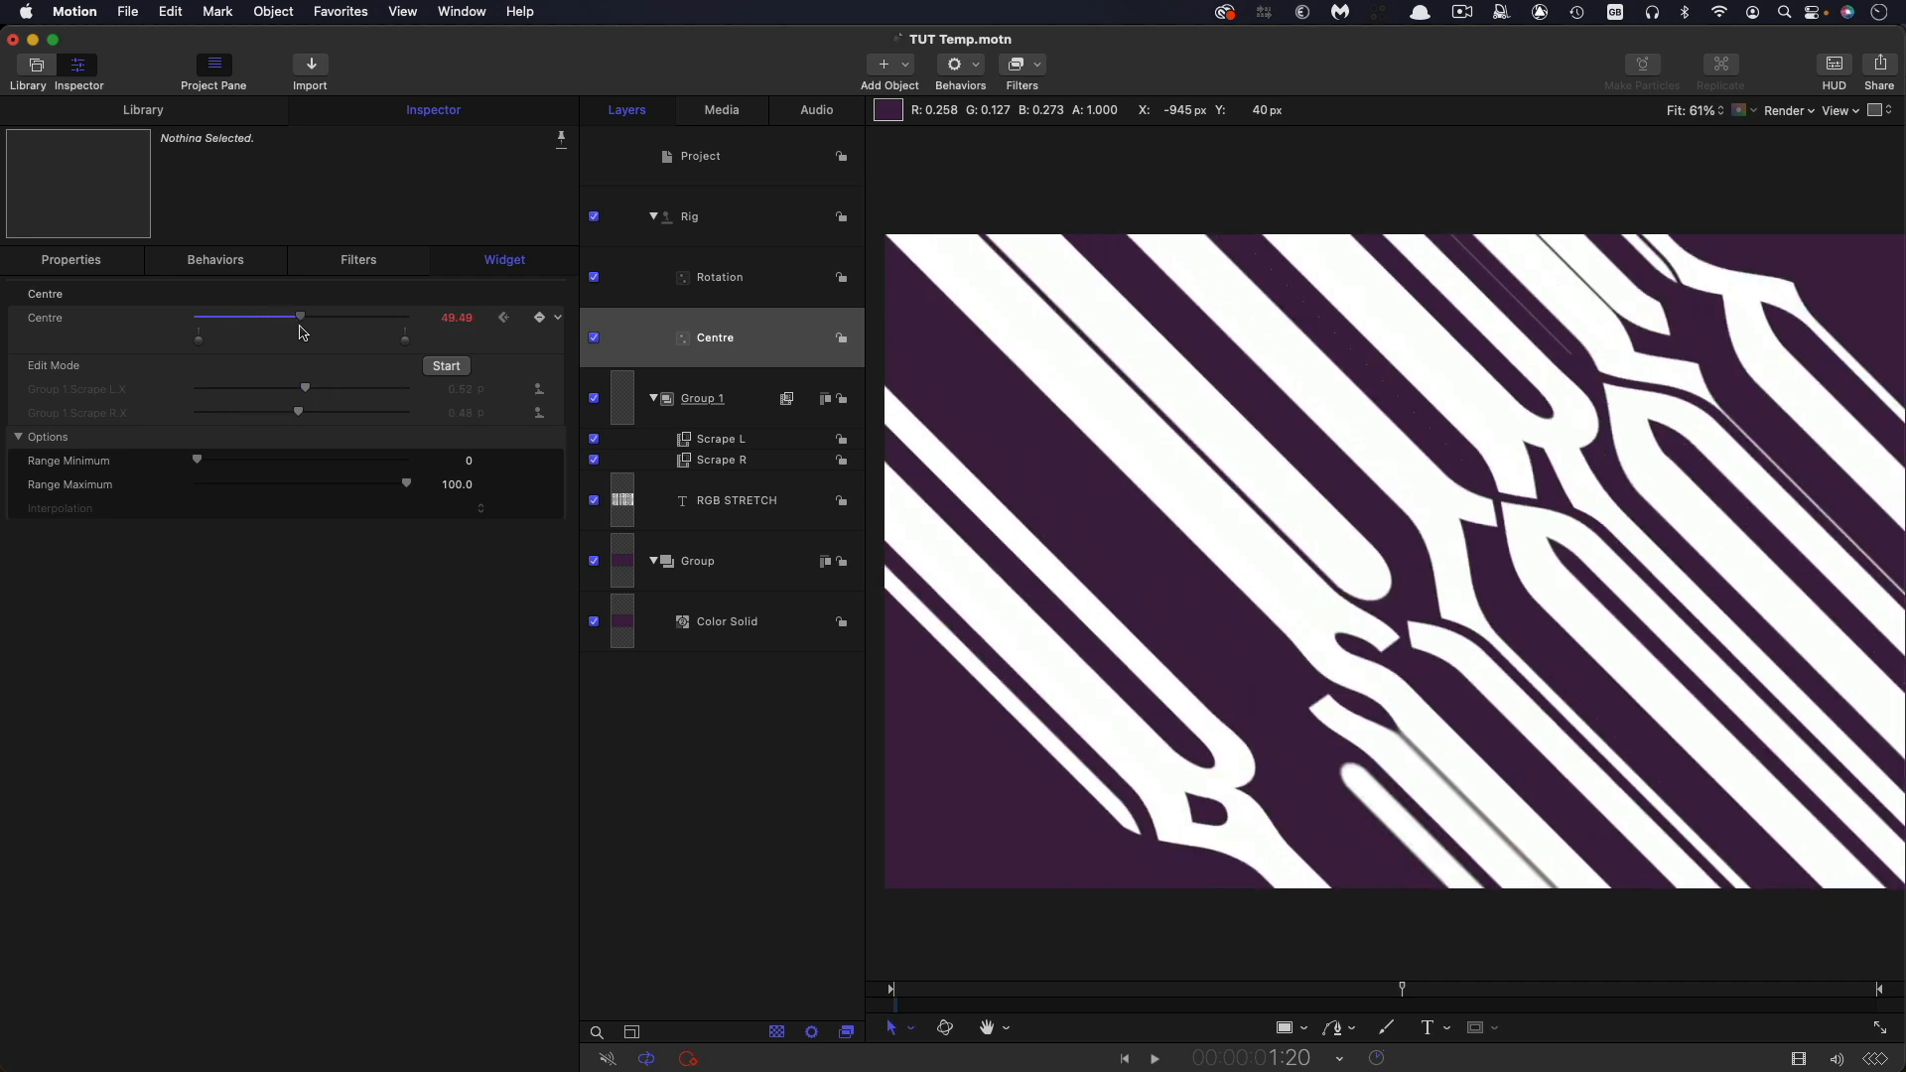
{"action": "left_click_drag", "start_coordinate": [300, 317], "coordinate": [353, 318]}
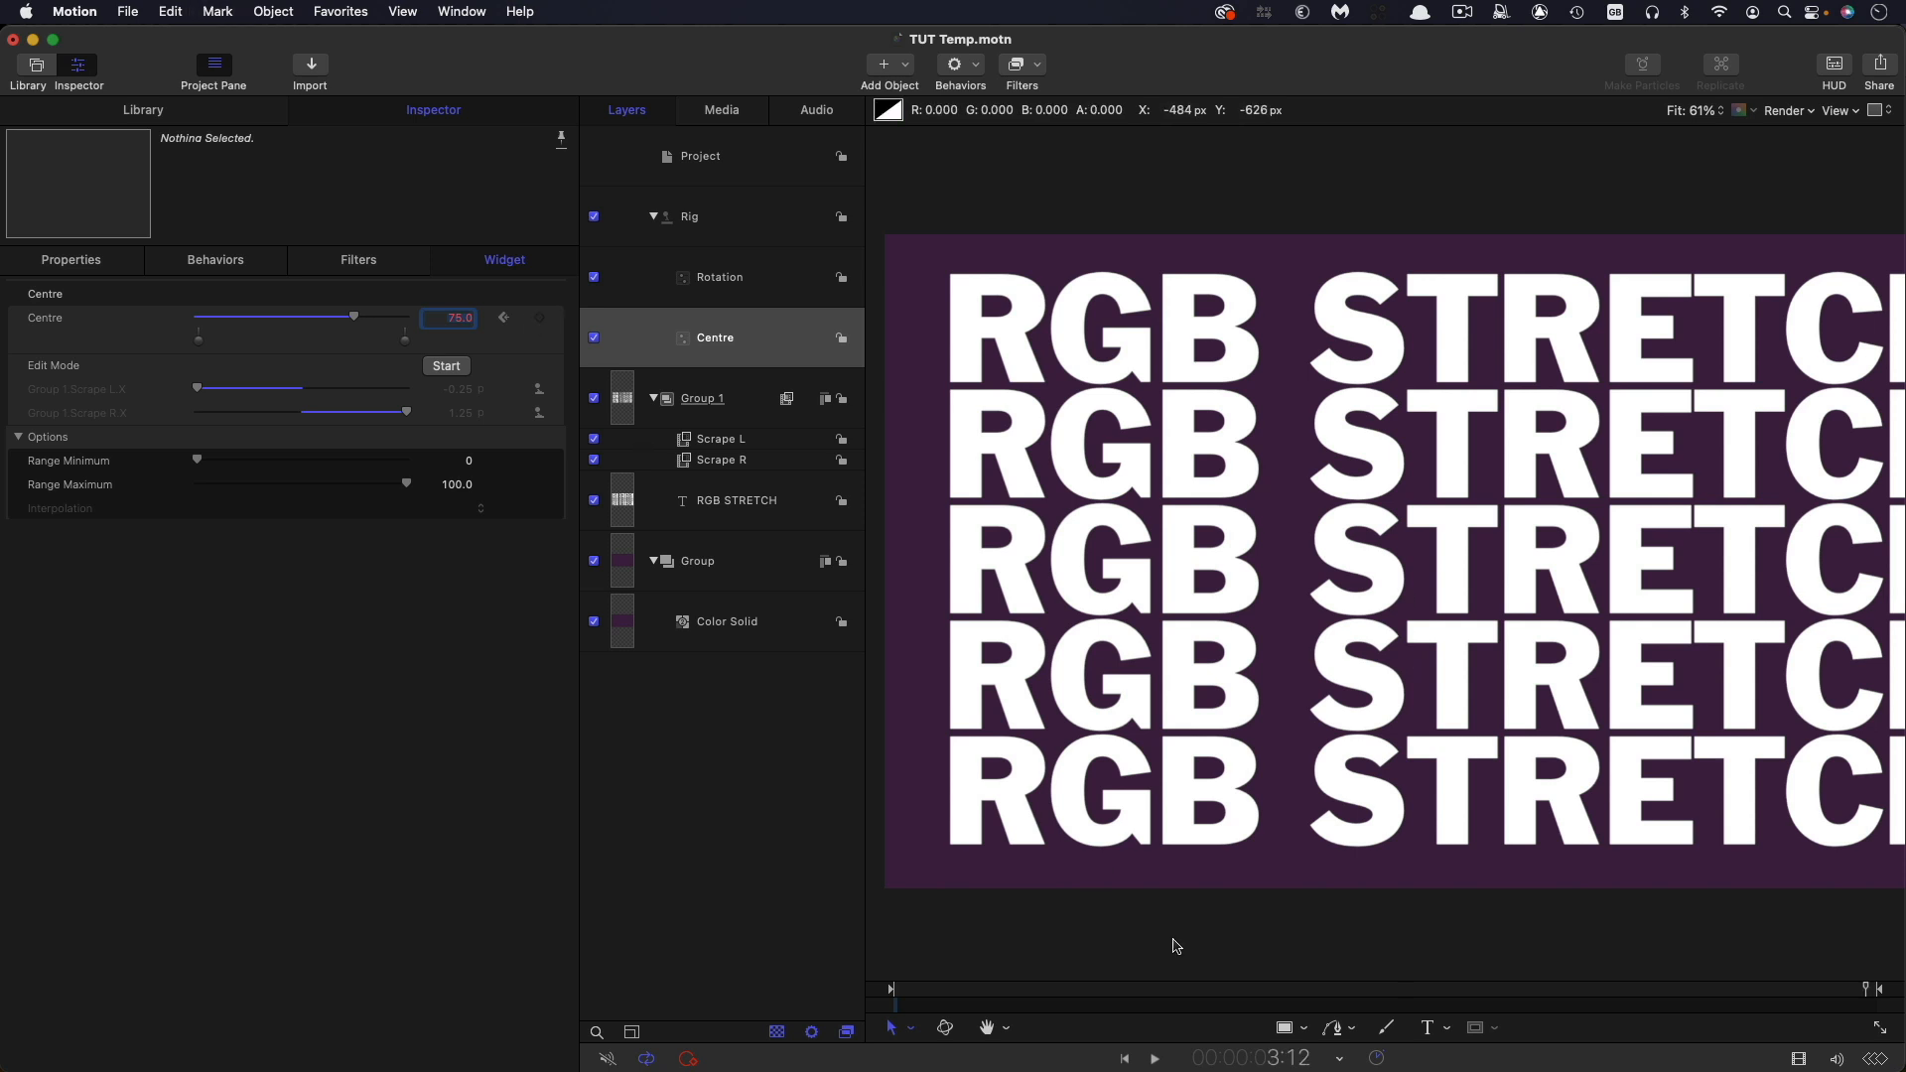
{"action": "left_click_drag", "start_coordinate": [352, 316], "coordinate": [338, 318]}
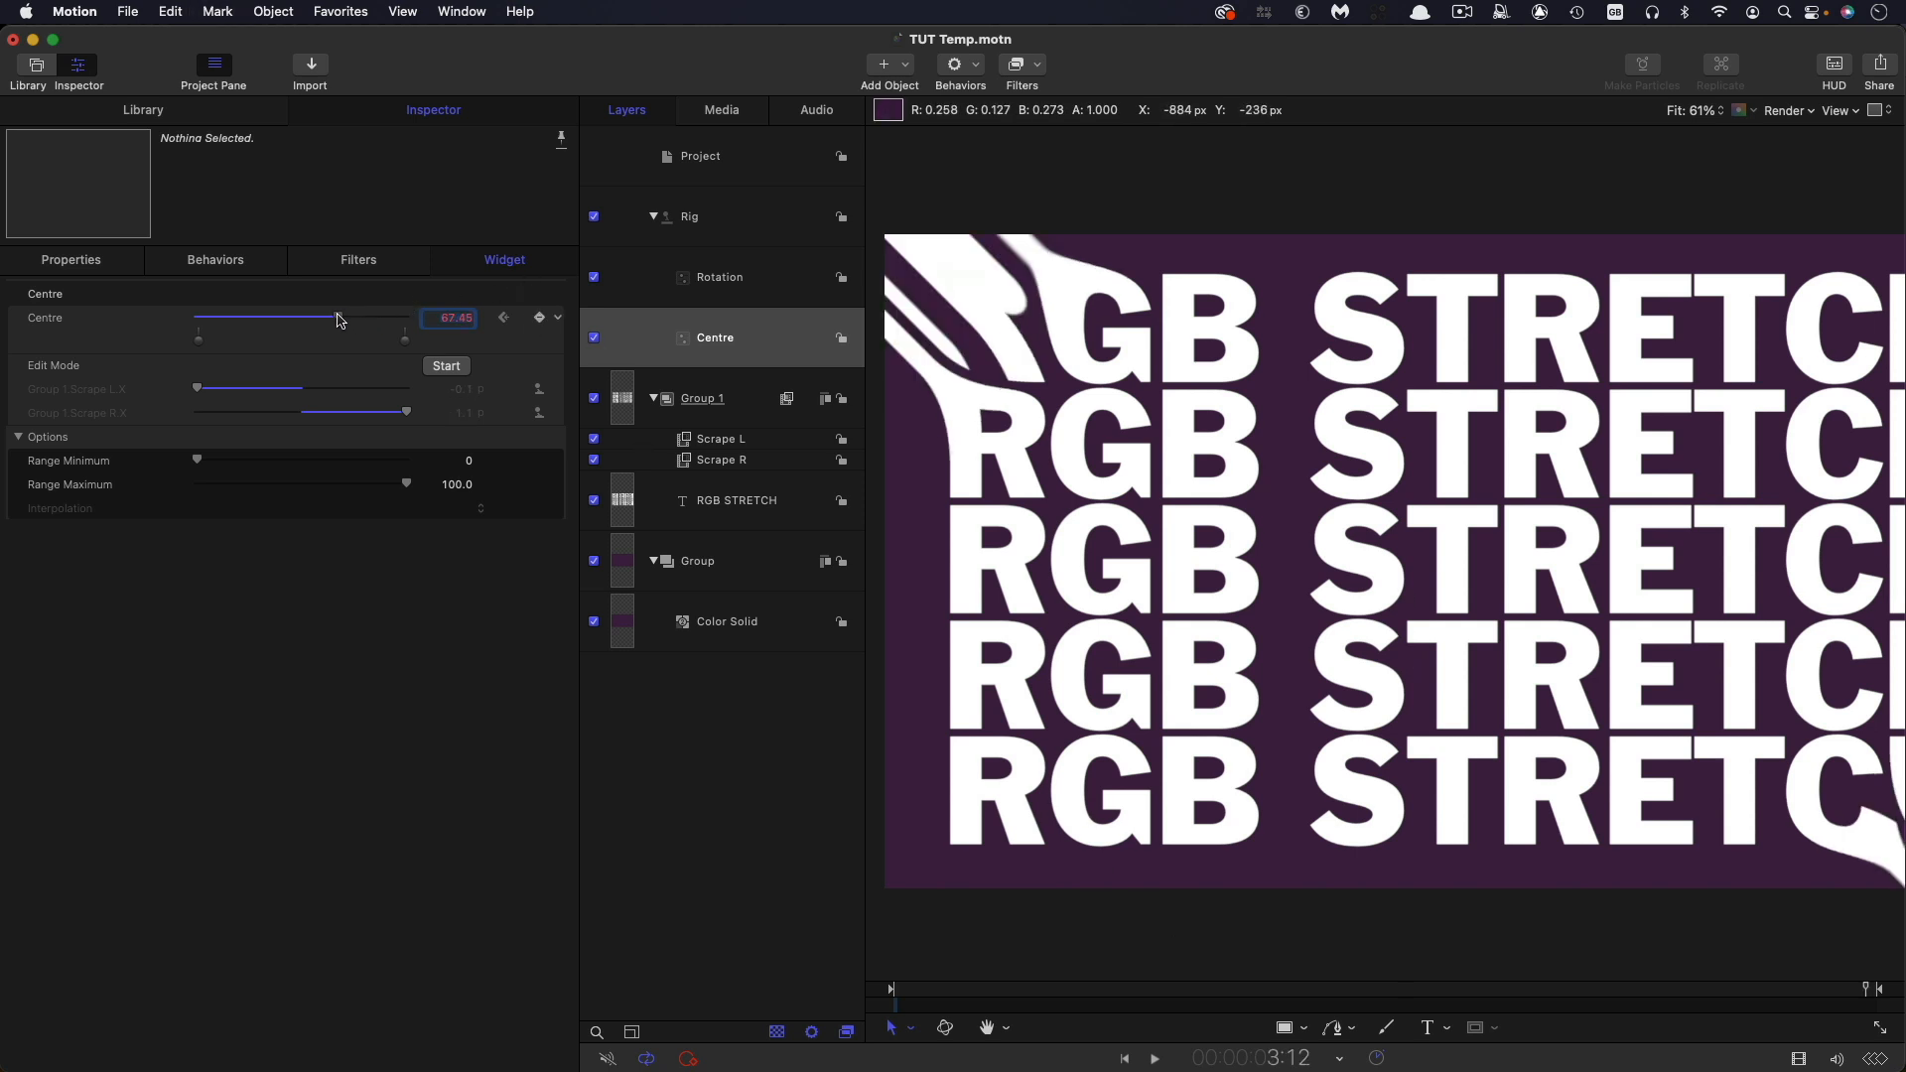
{"action": "left_click_drag", "start_coordinate": [340, 317], "coordinate": [285, 318]}
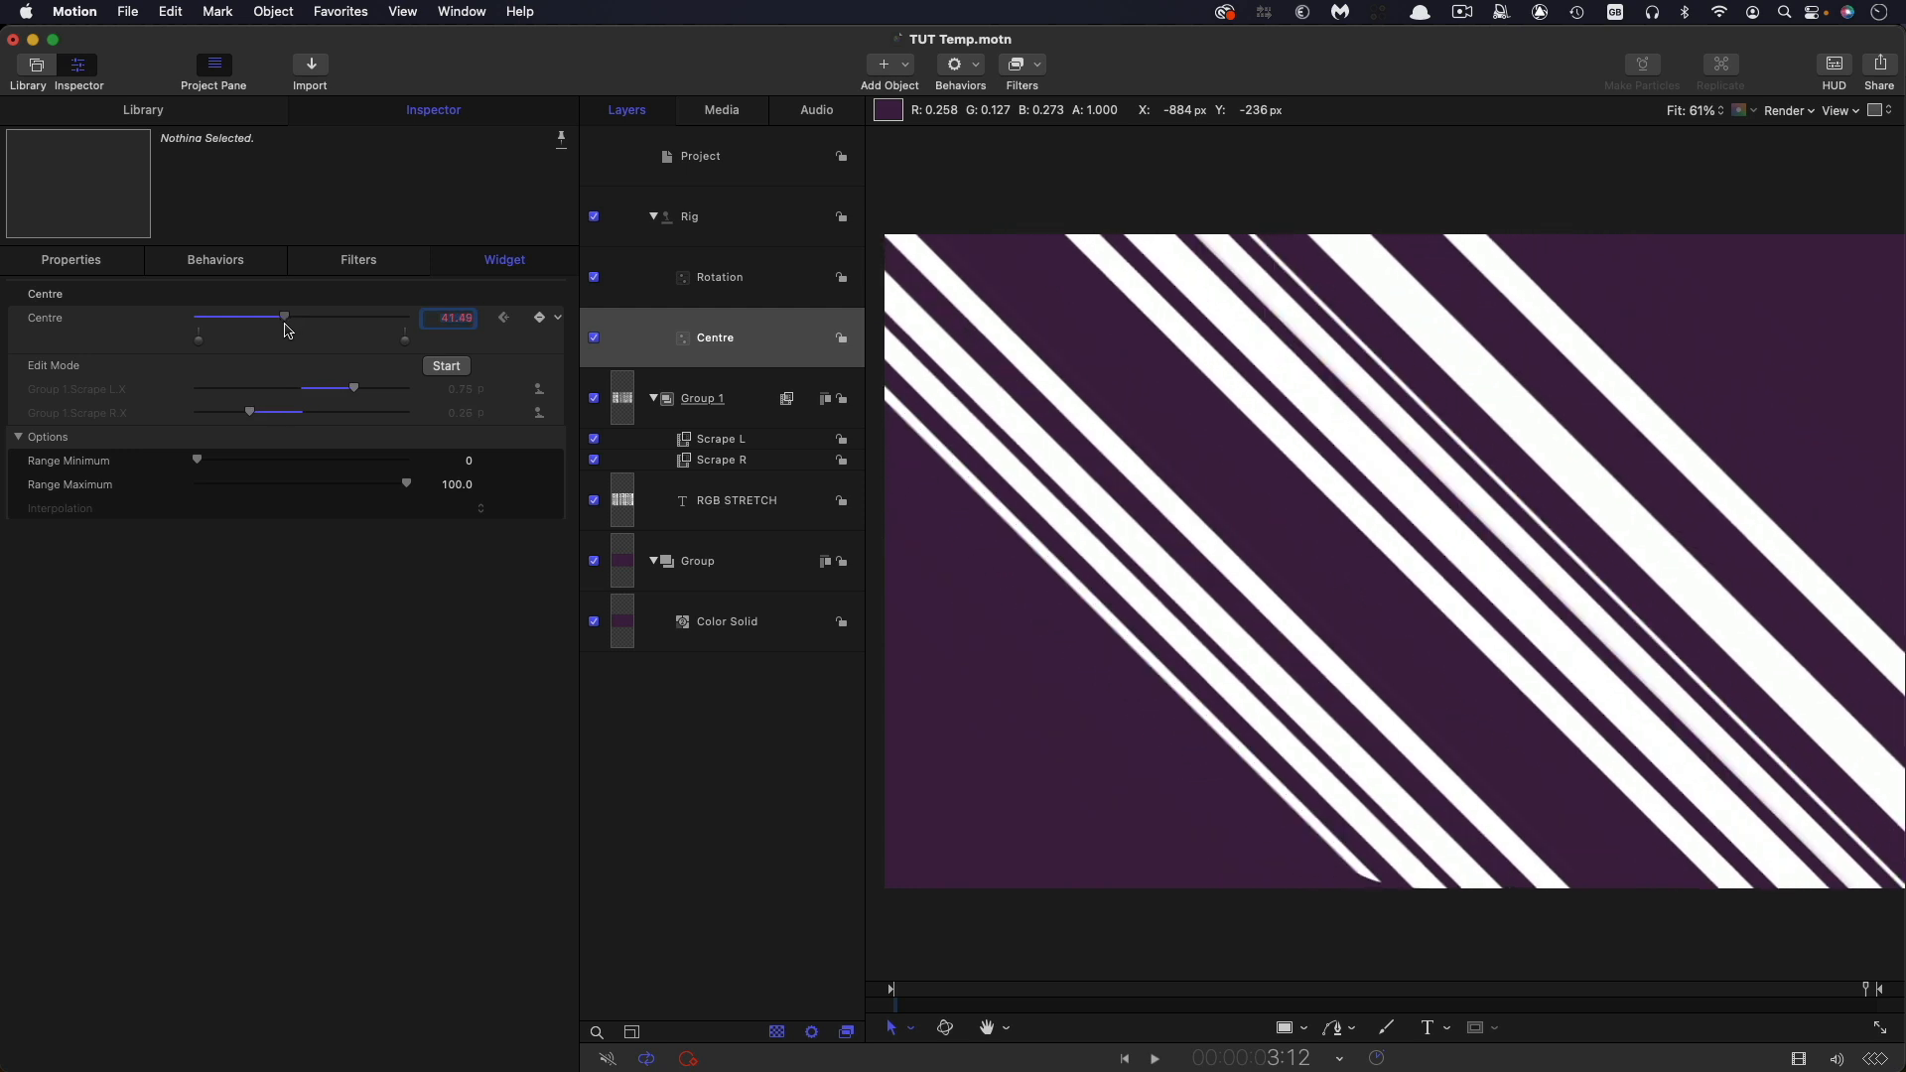
{"action": "left_click_drag", "start_coordinate": [285, 316], "coordinate": [262, 315]}
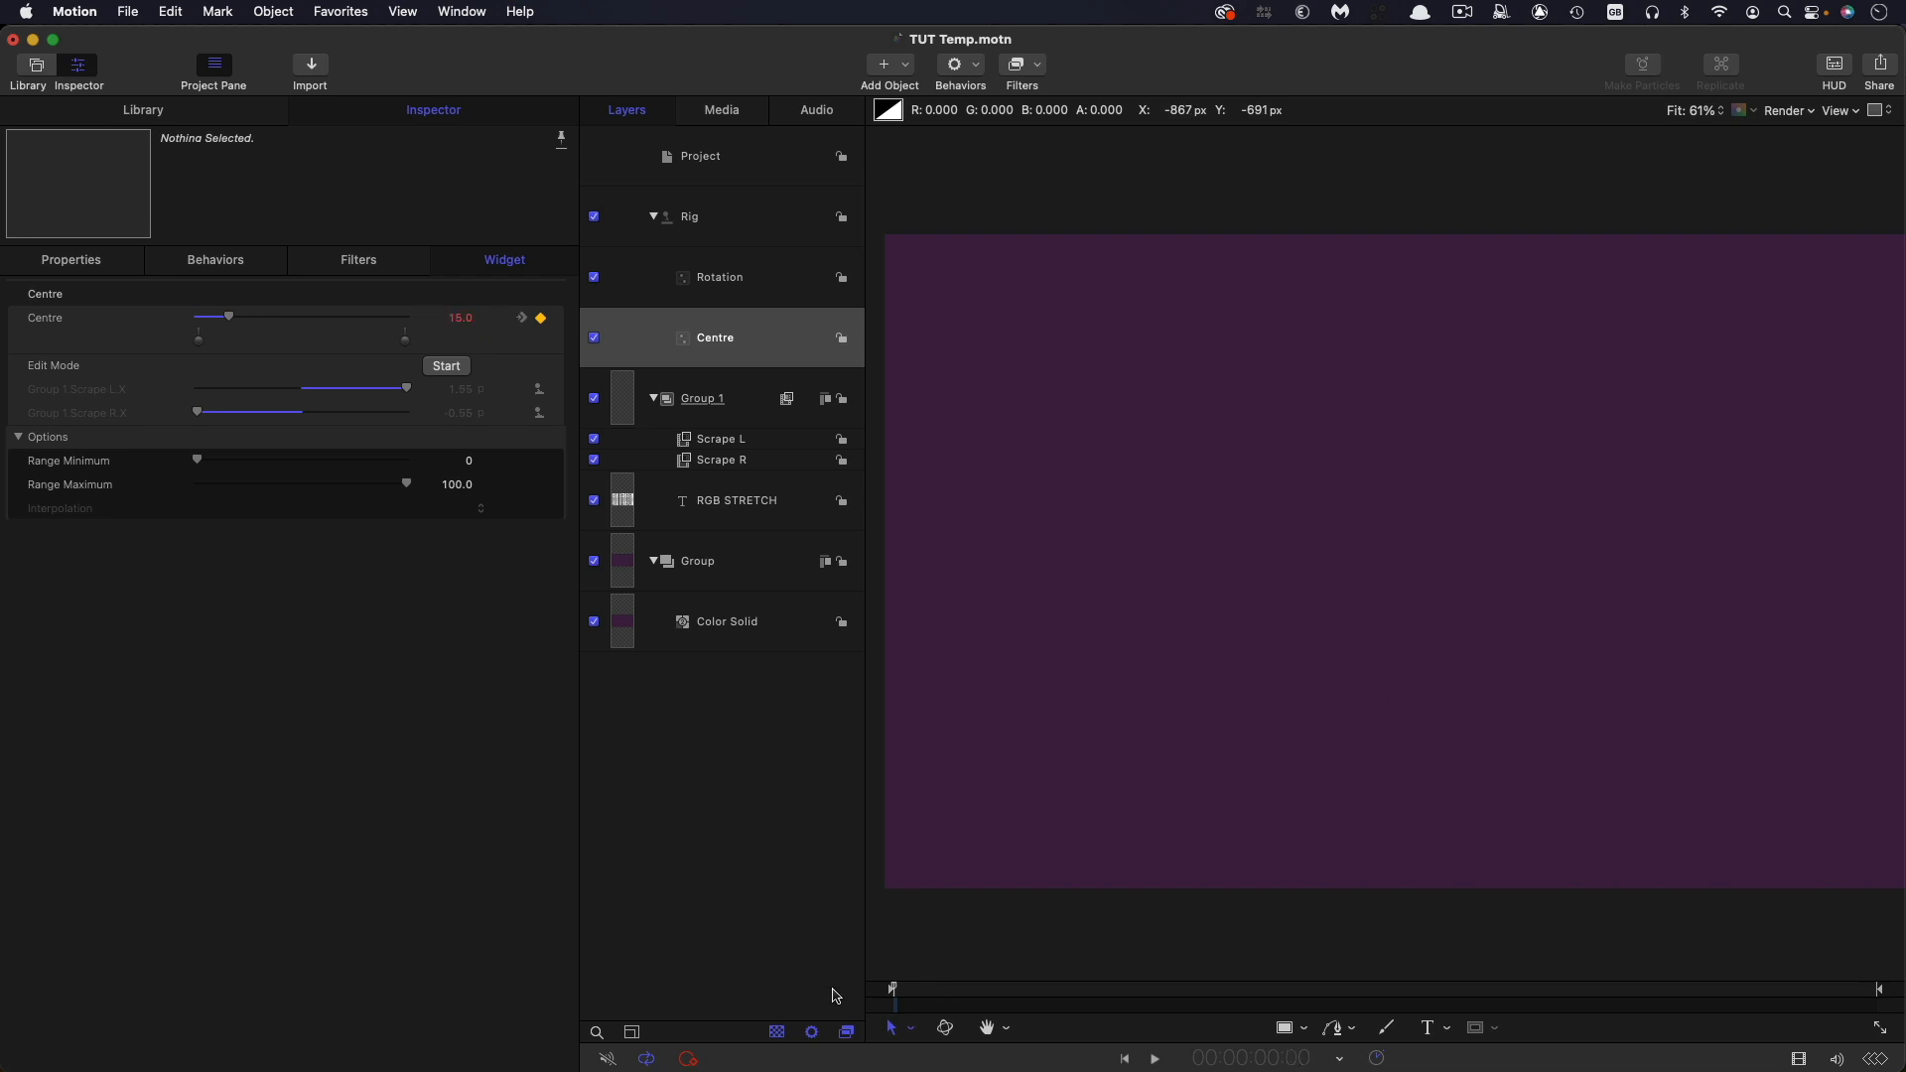
{"action": "left_click", "coordinate": [1153, 1059]}
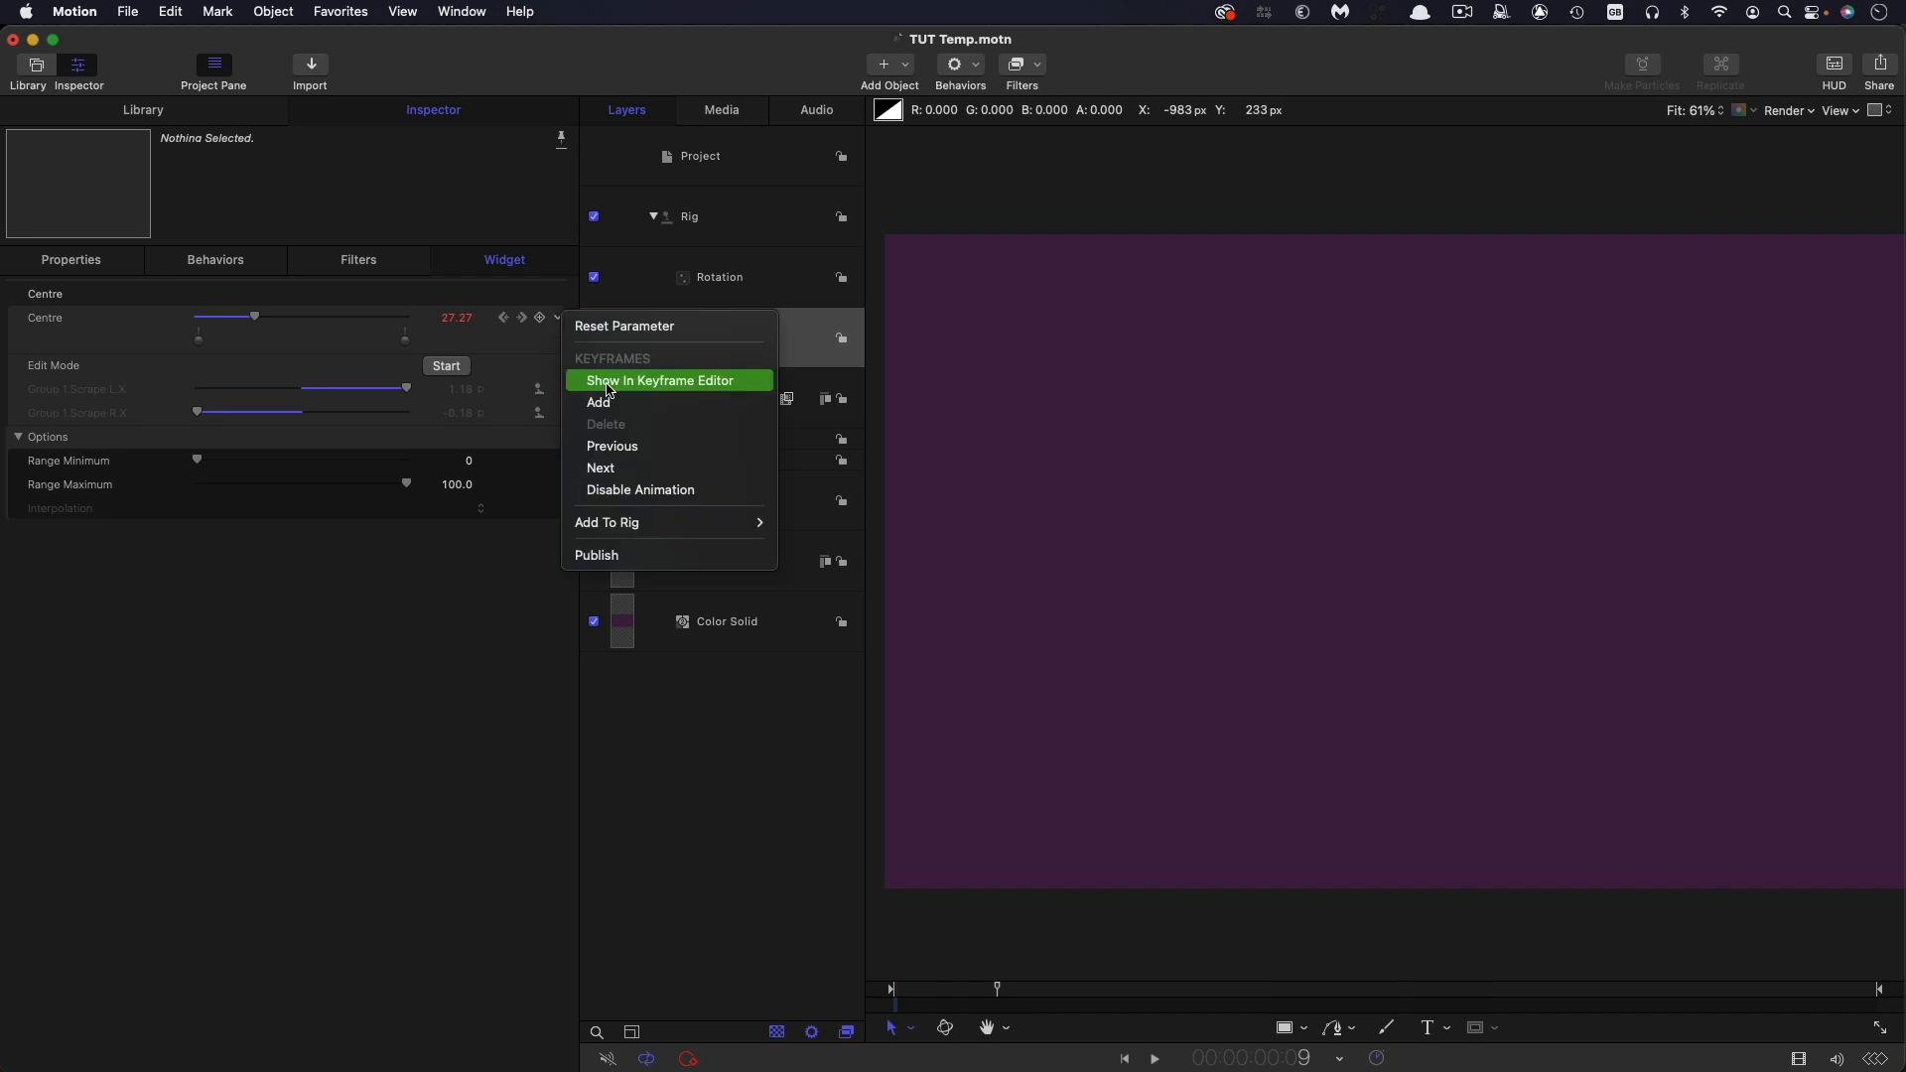
- Switch the whole Centre curve to Bezier interpolation in the Keyframe Editor, then hide it
{"action": "left_click", "coordinate": [665, 379]}
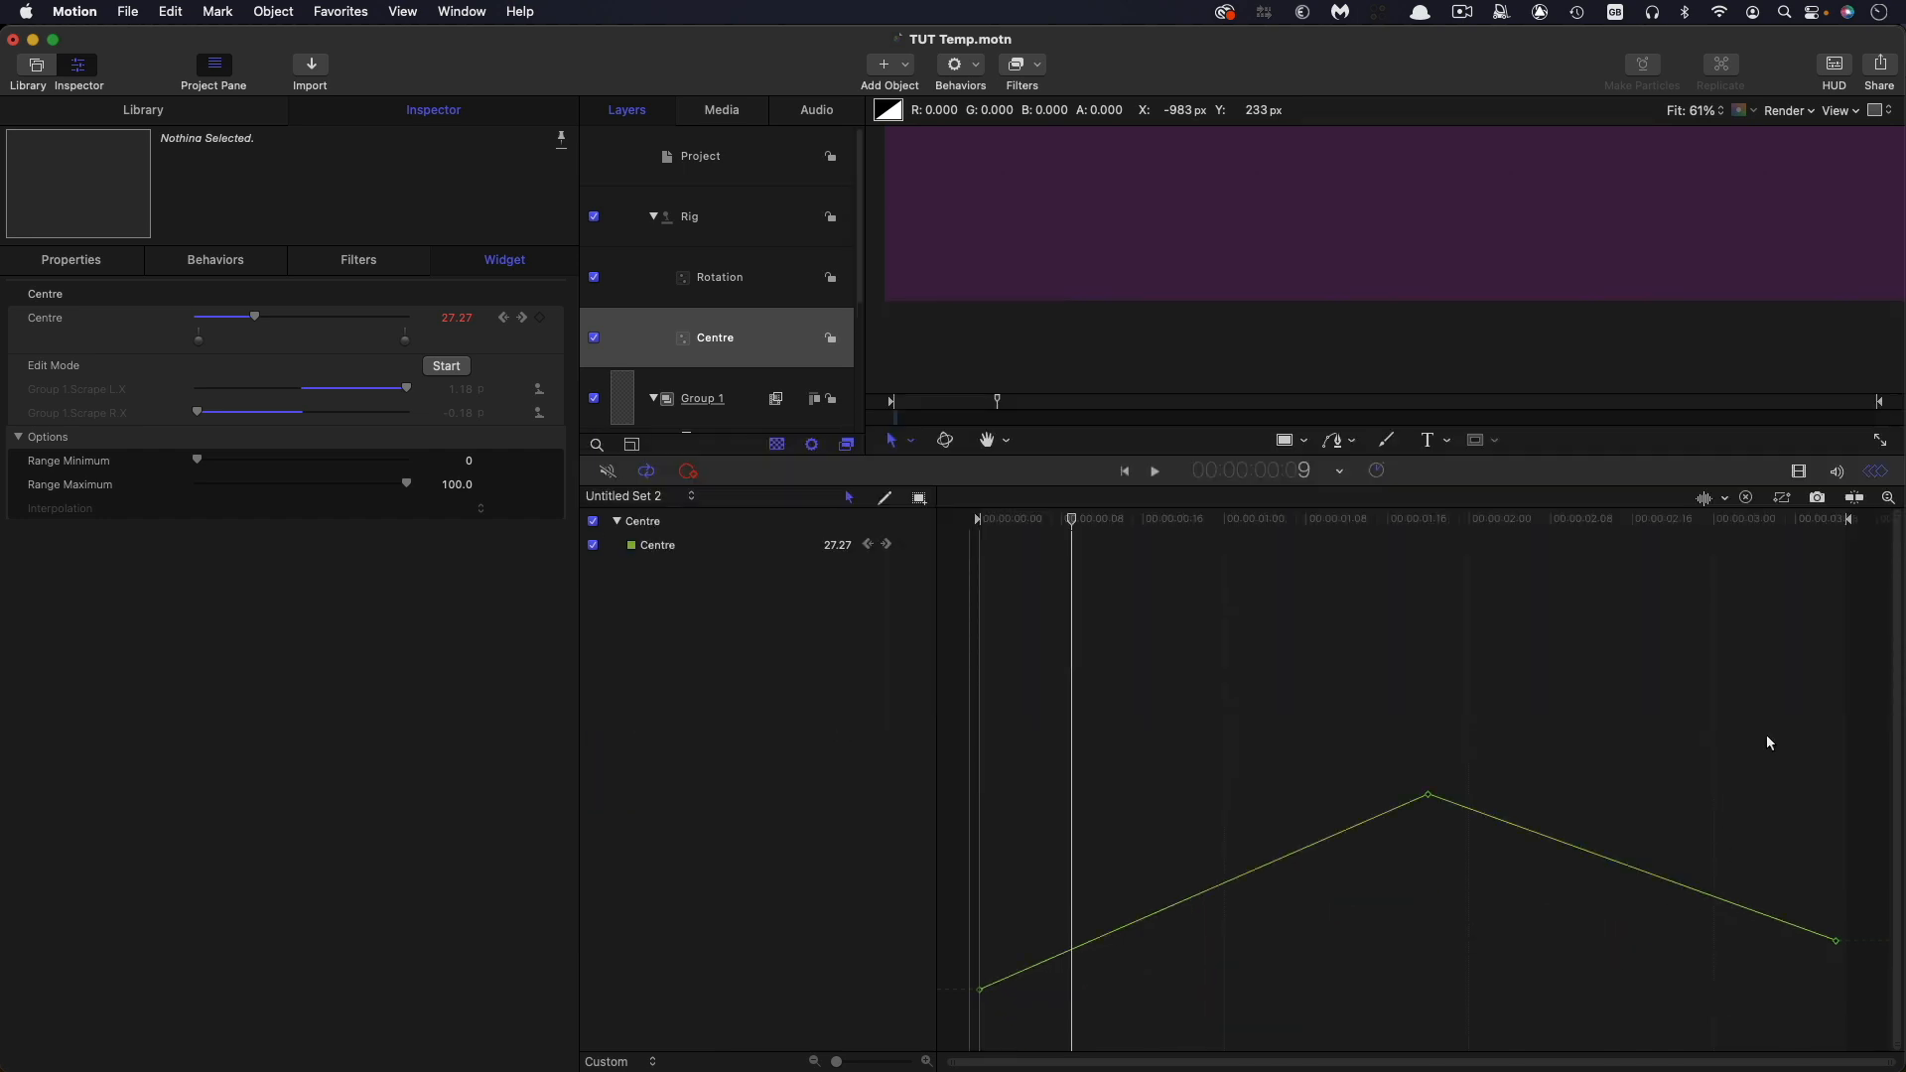
{"action": "mouse_move", "coordinate": [1853, 677]}
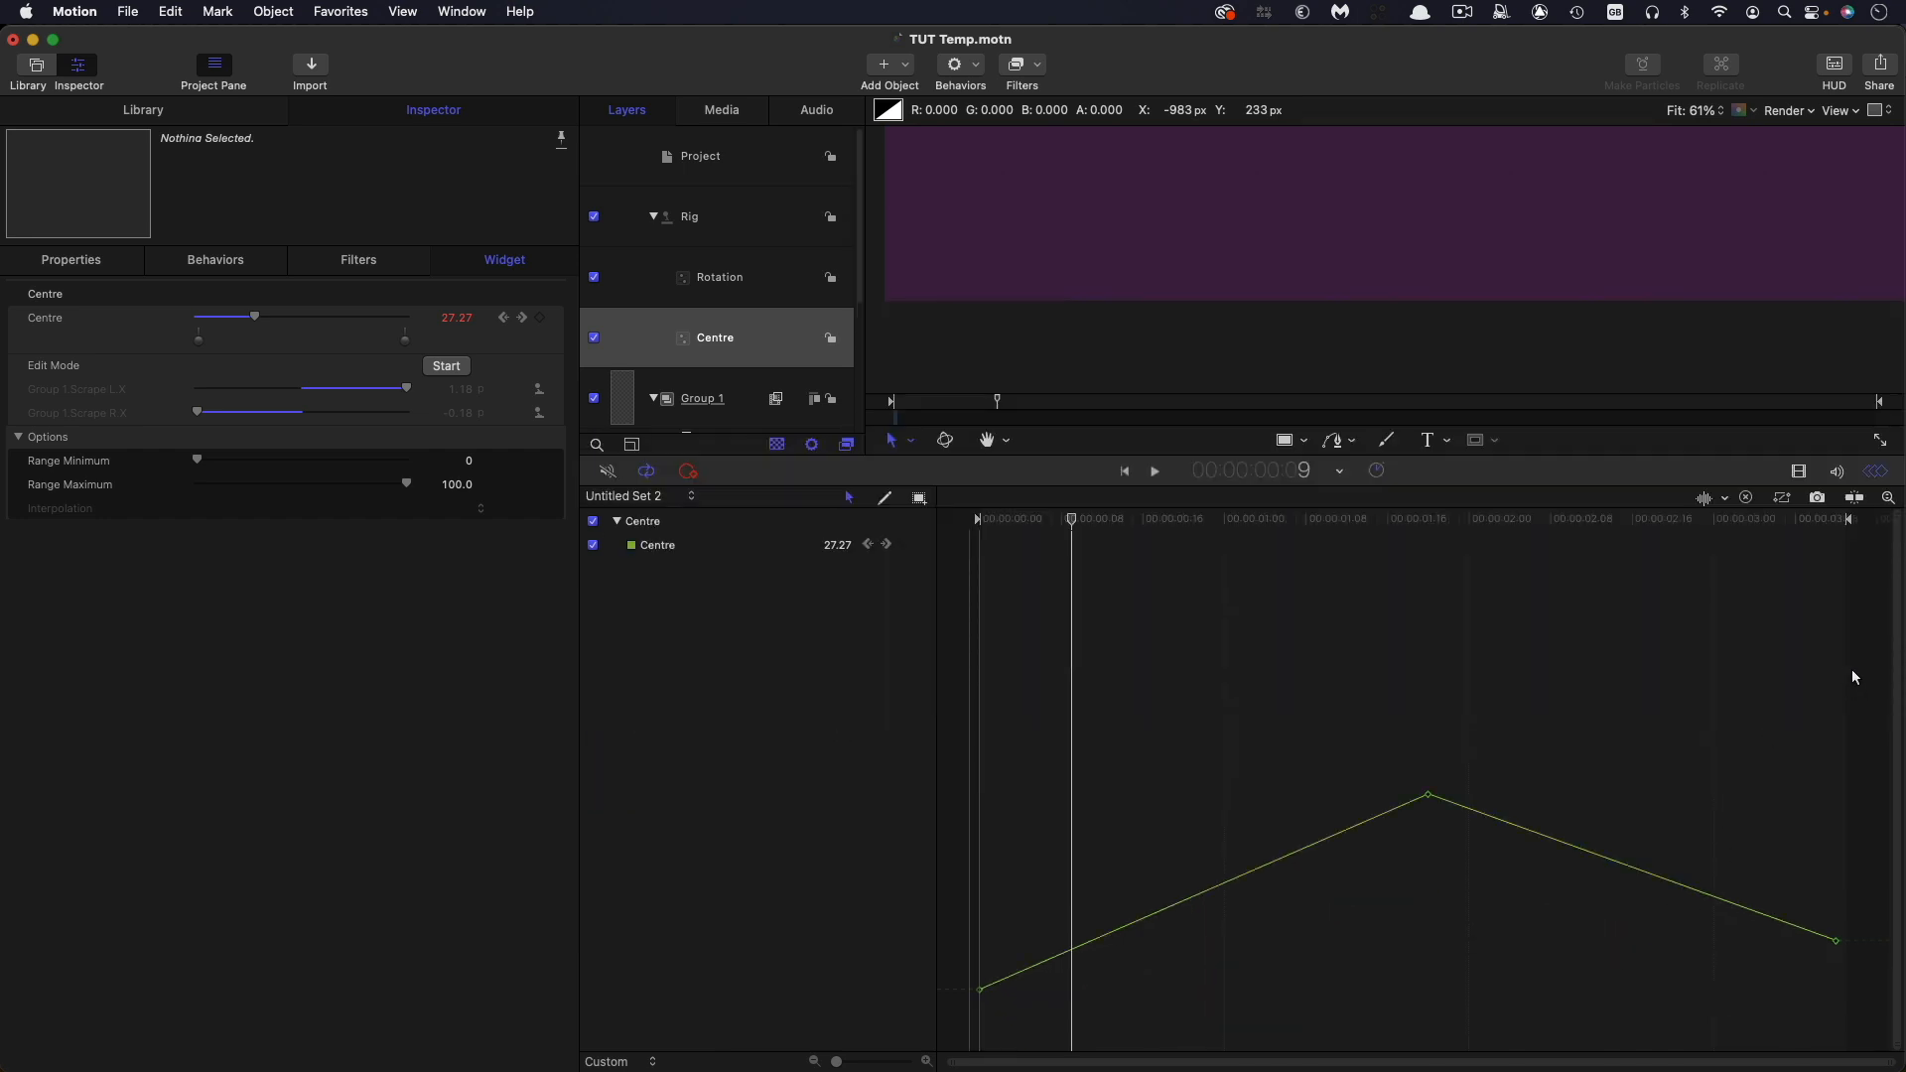
{"action": "left_click", "coordinate": [656, 545]}
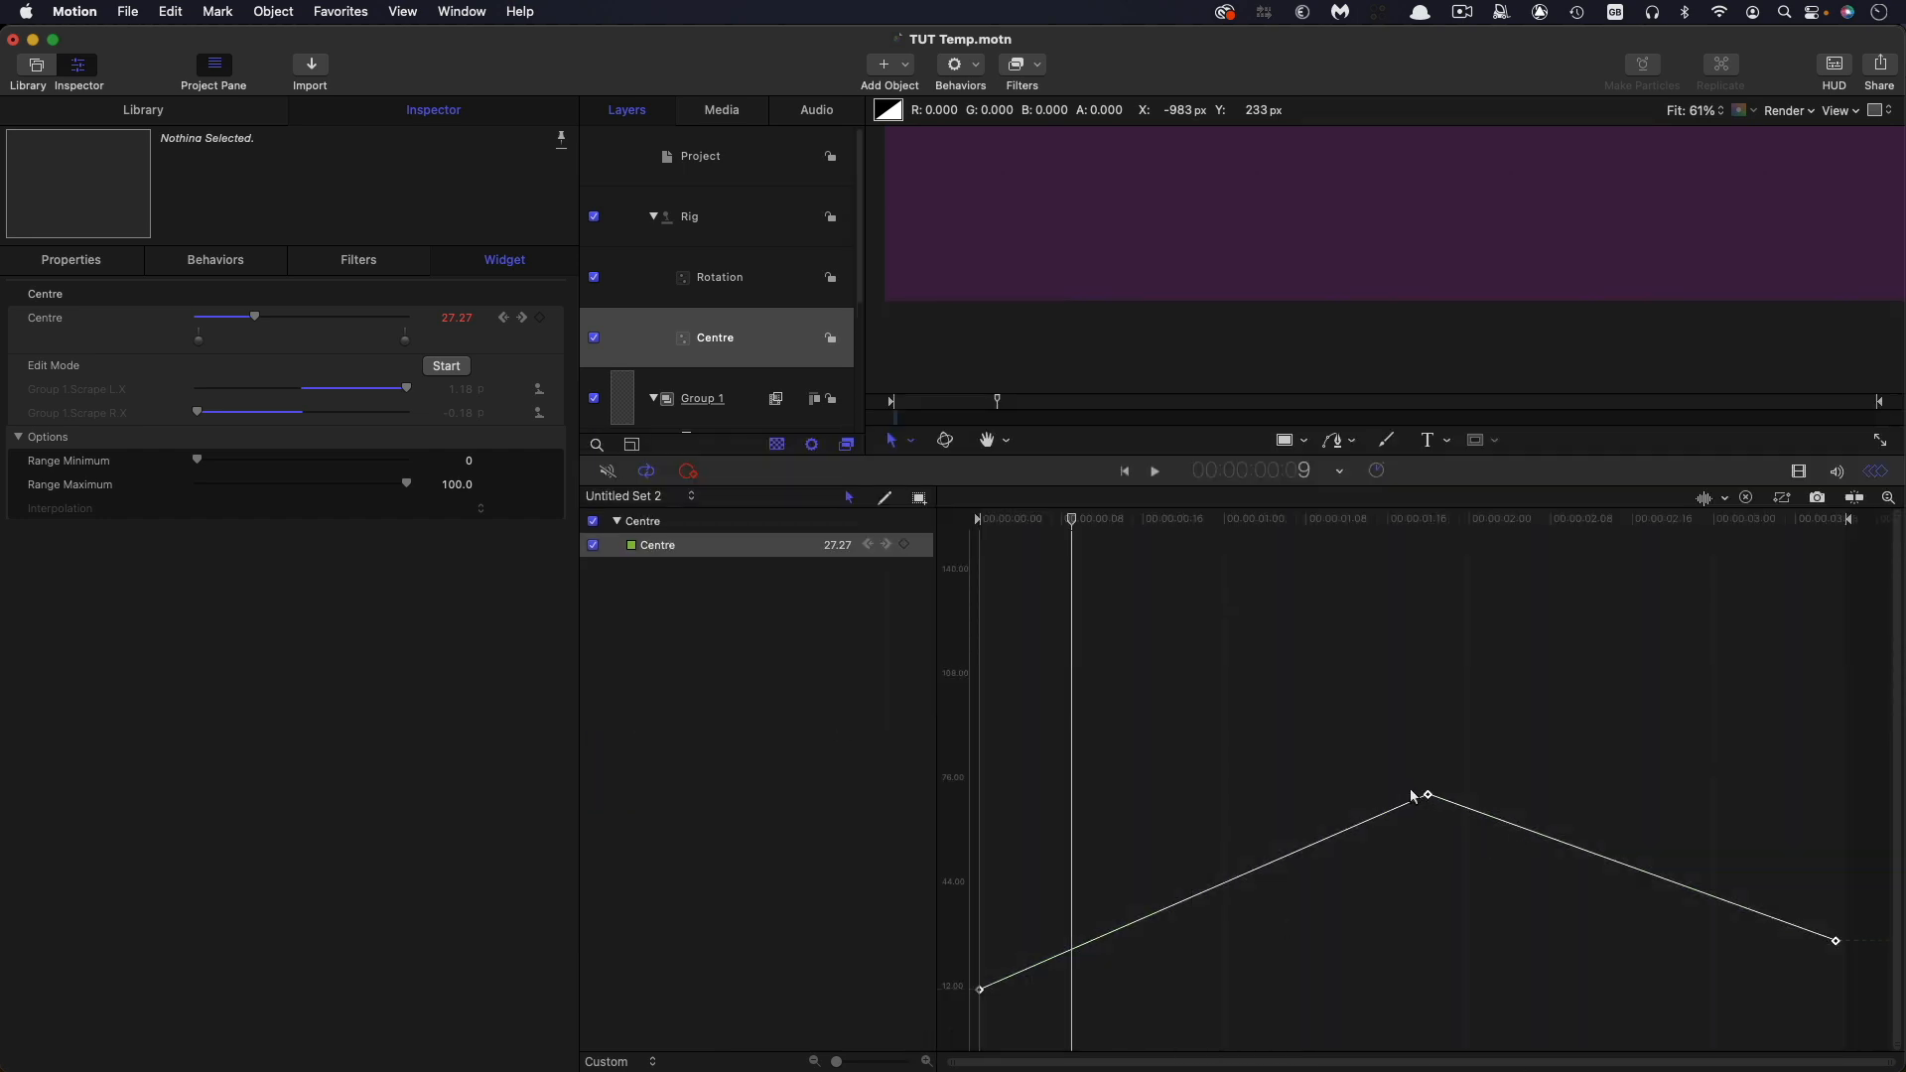
{"action": "right_click", "coordinate": [1425, 796]}
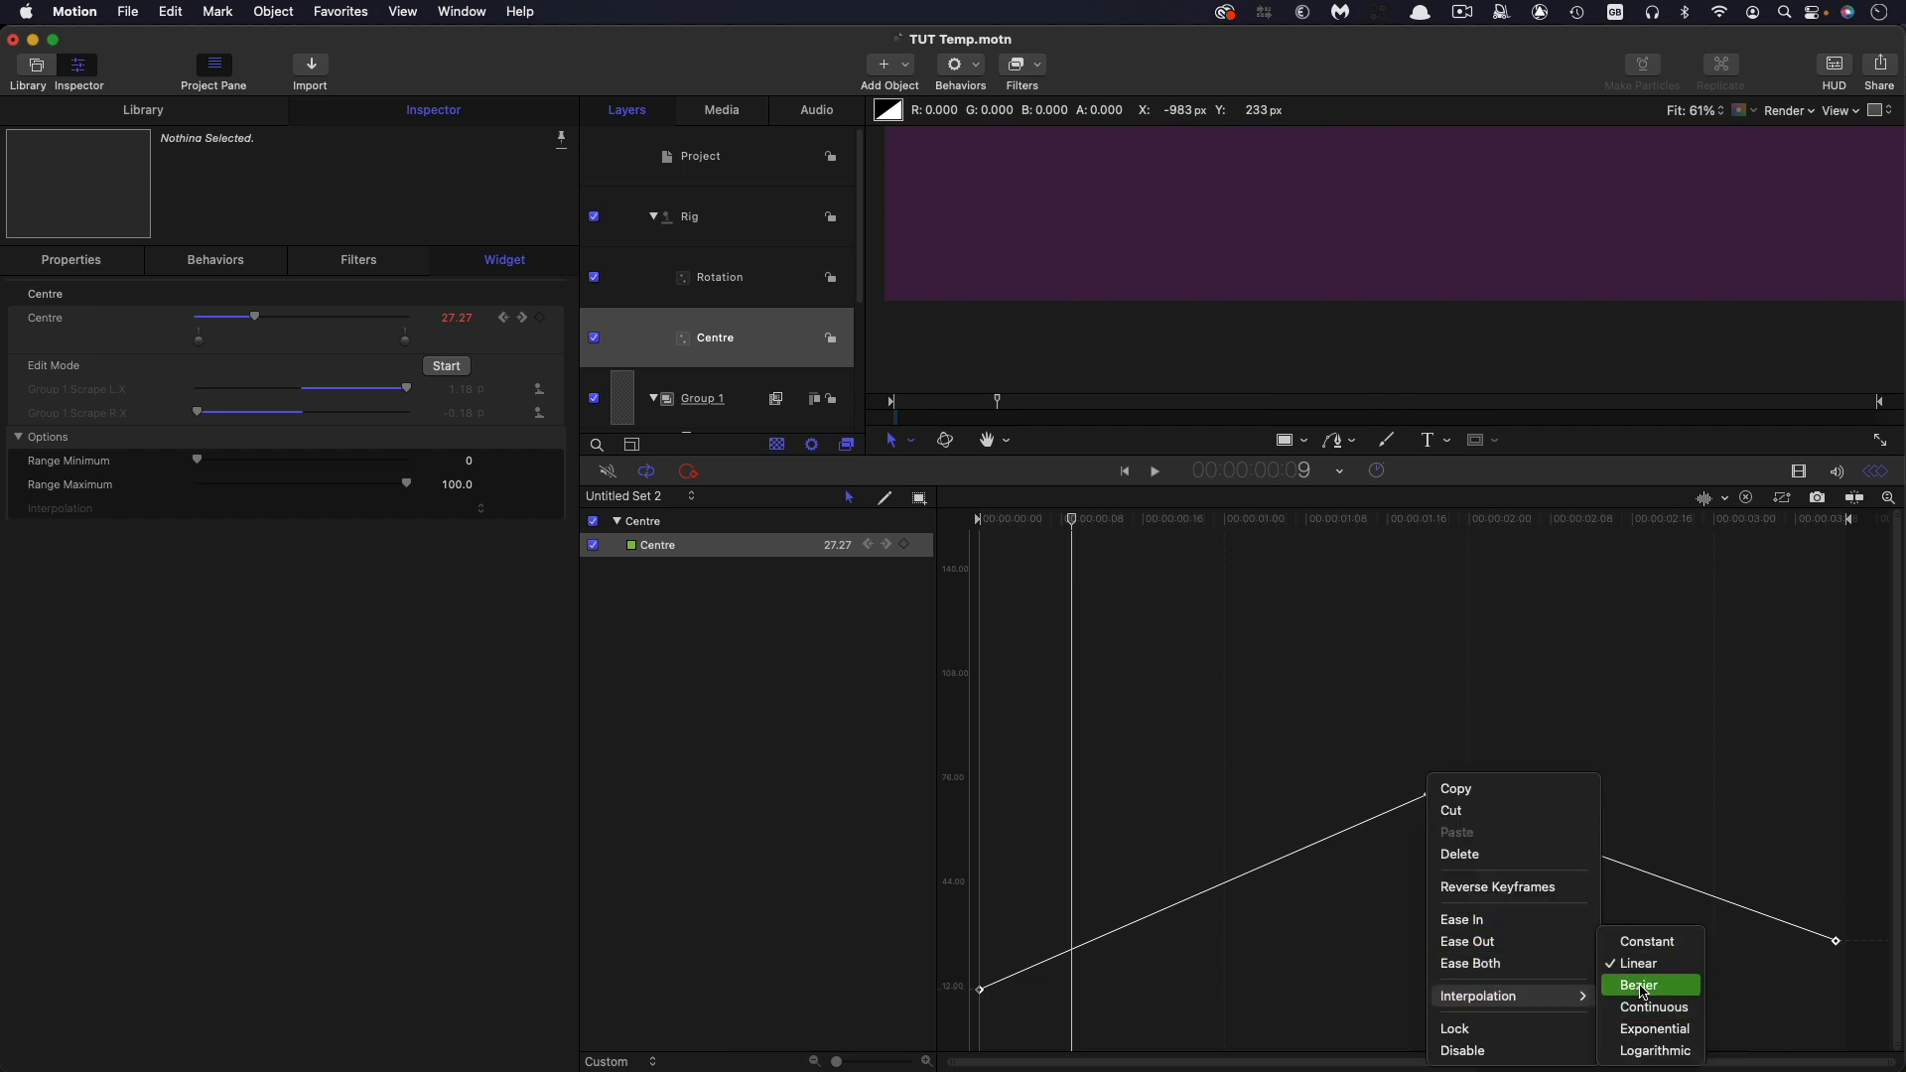
{"action": "left_click", "coordinate": [1639, 985]}
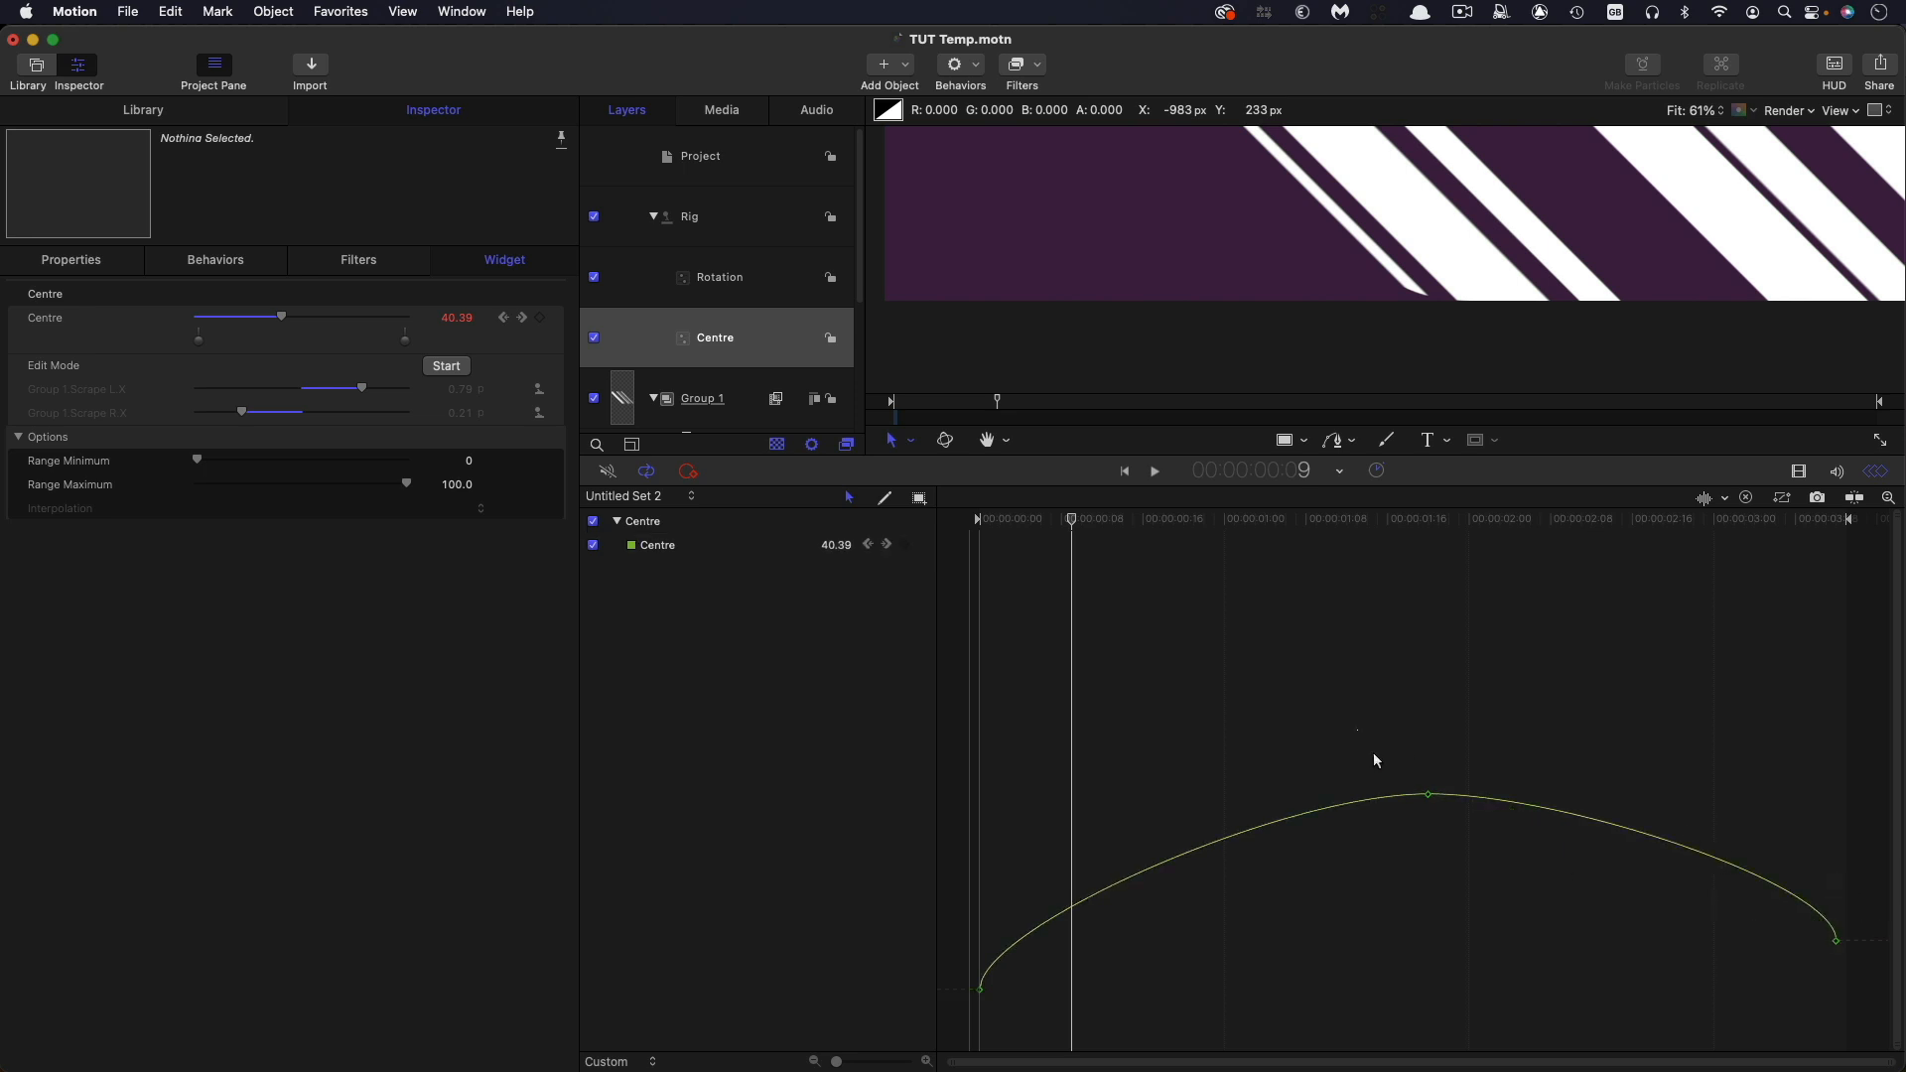
{"action": "left_click", "coordinate": [1429, 795]}
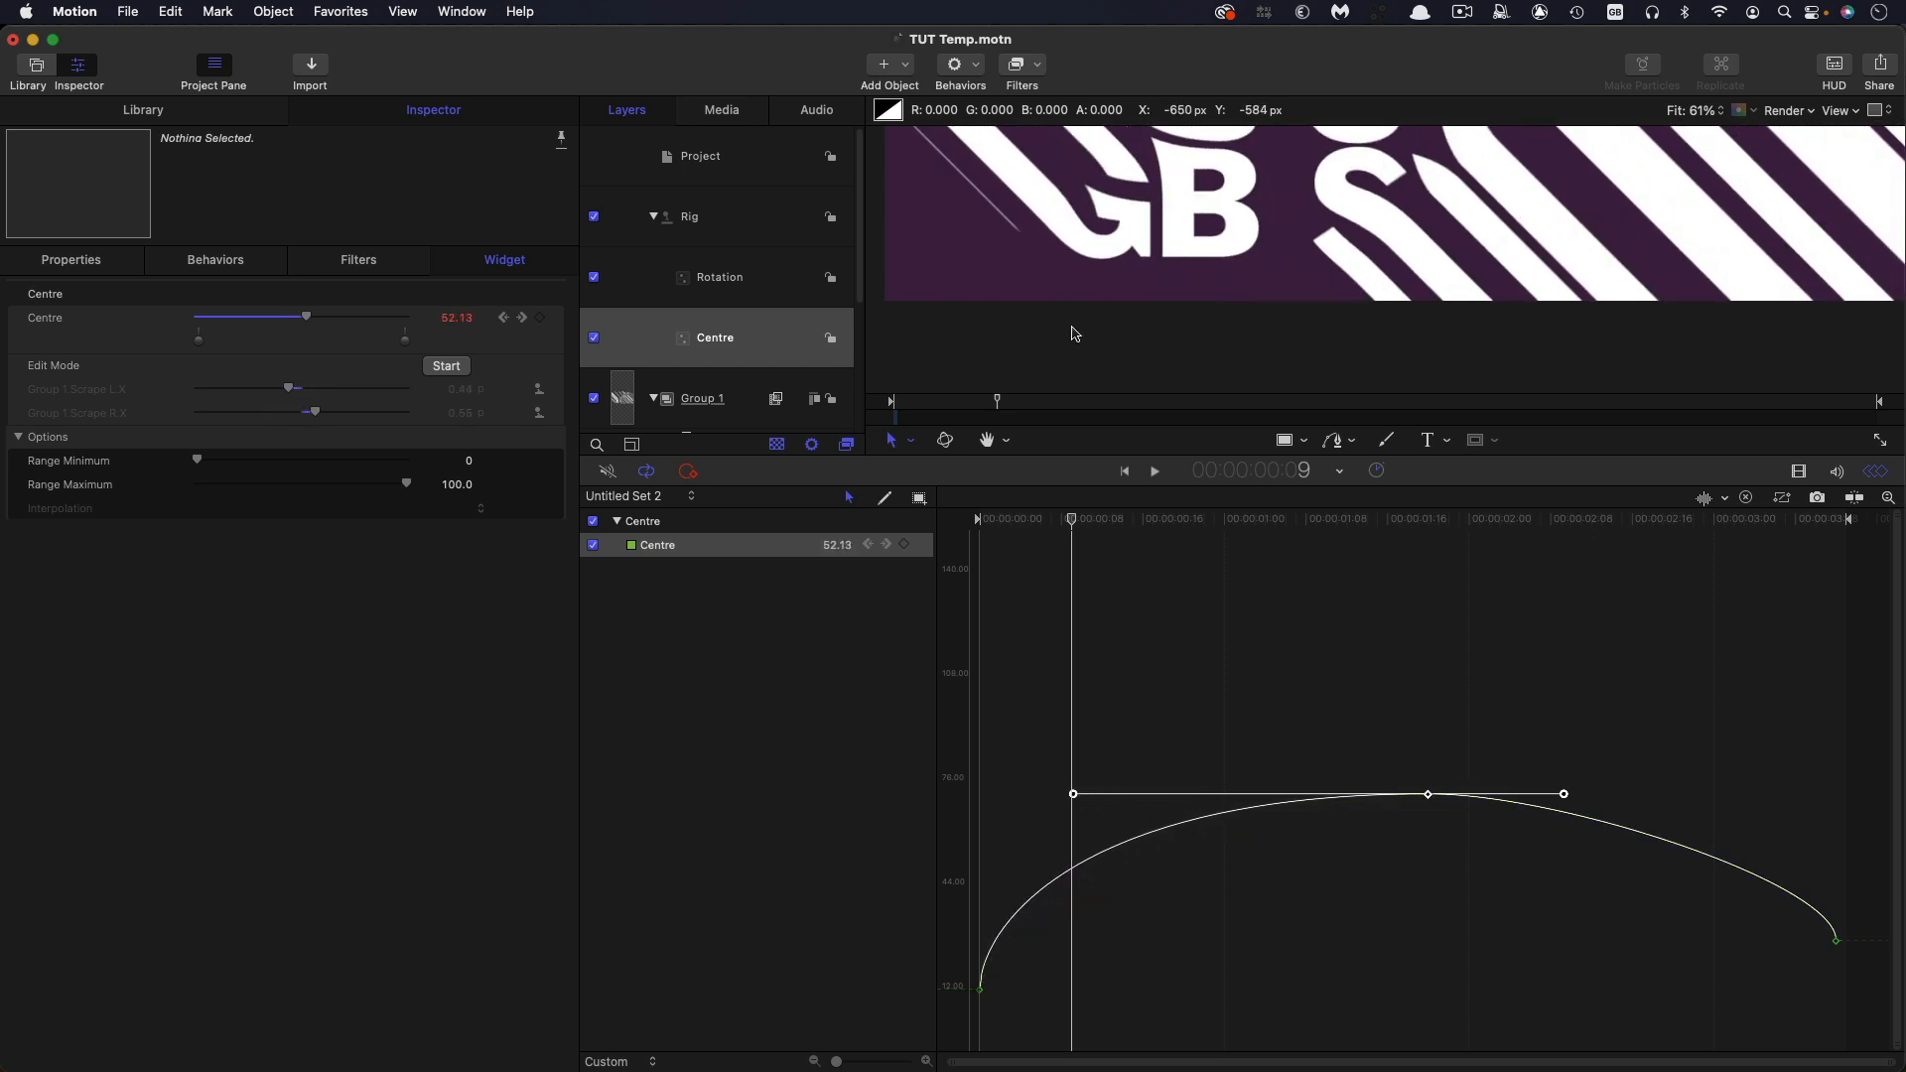
{"action": "left_click", "coordinate": [654, 397]}
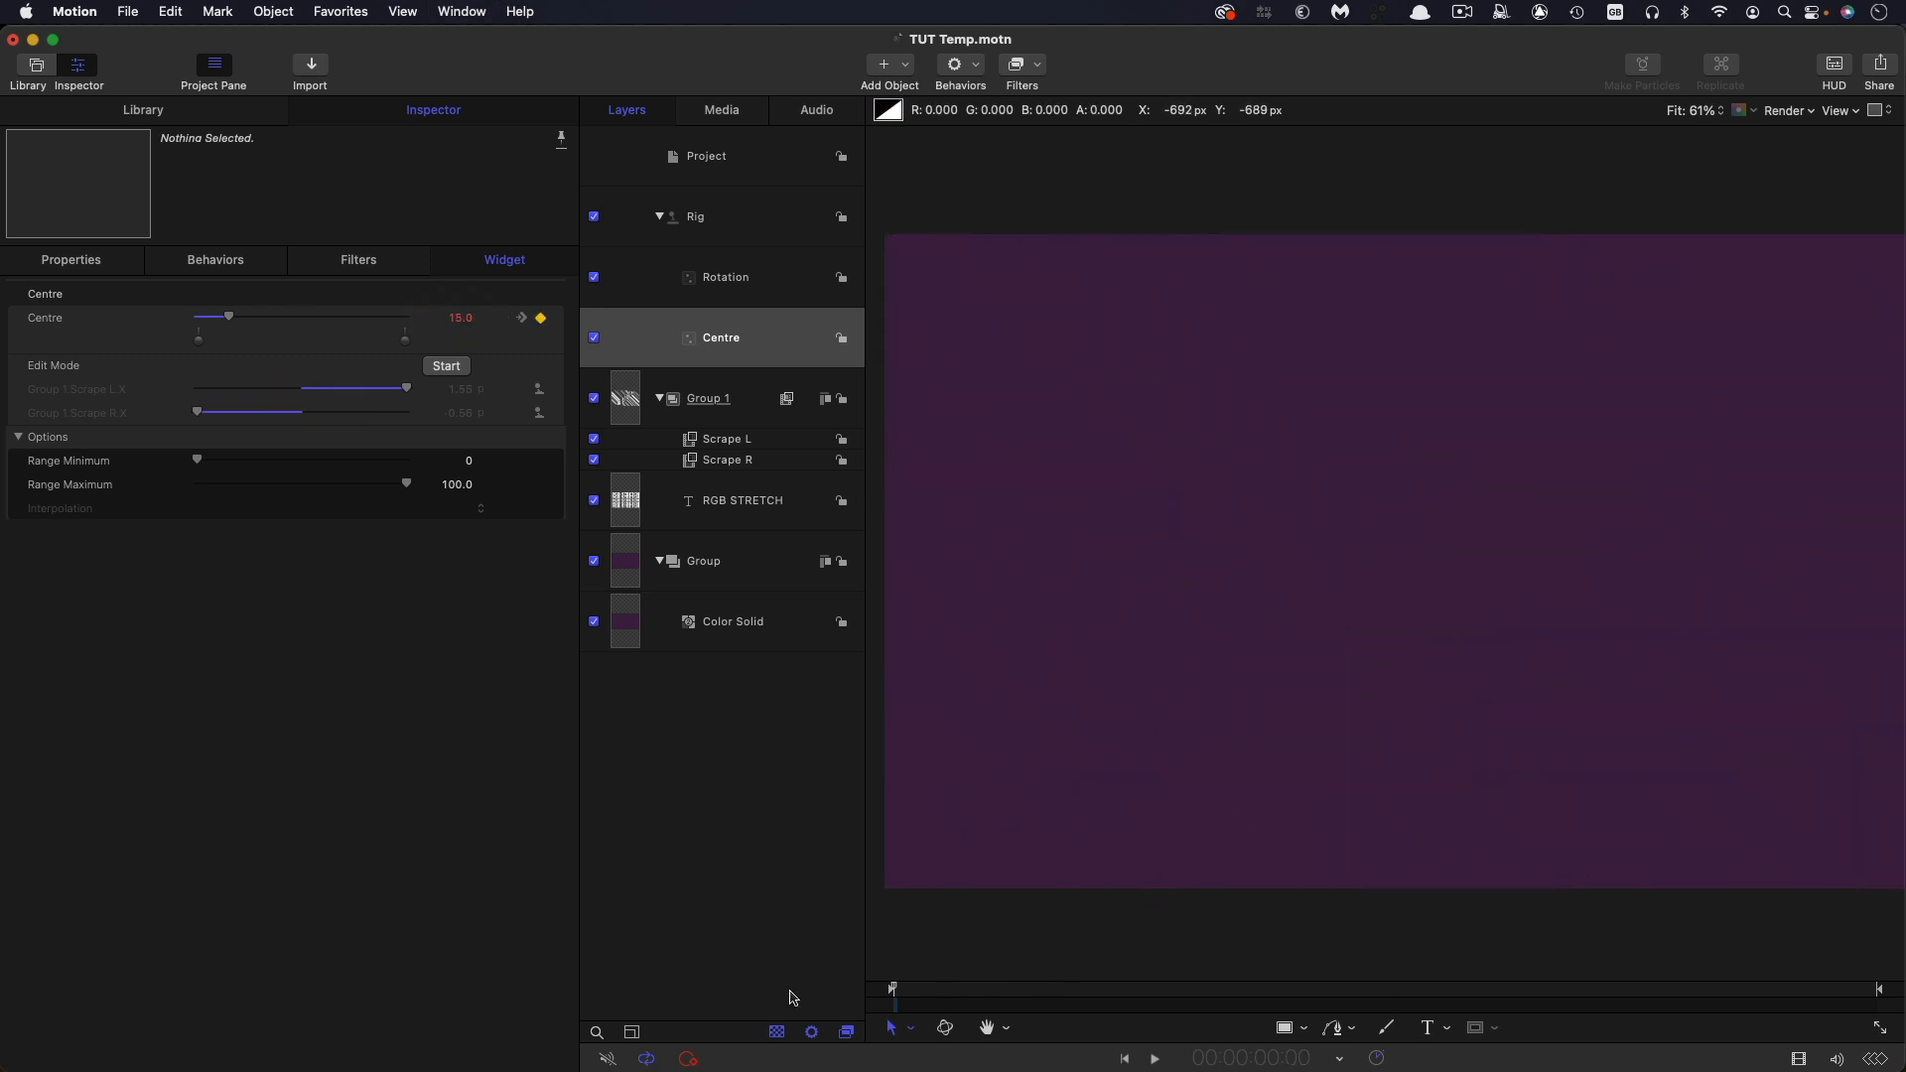
- Play and pause the stripe wipe preview, then move the playhead to a later frame
{"action": "left_click", "coordinate": [1151, 1057]}
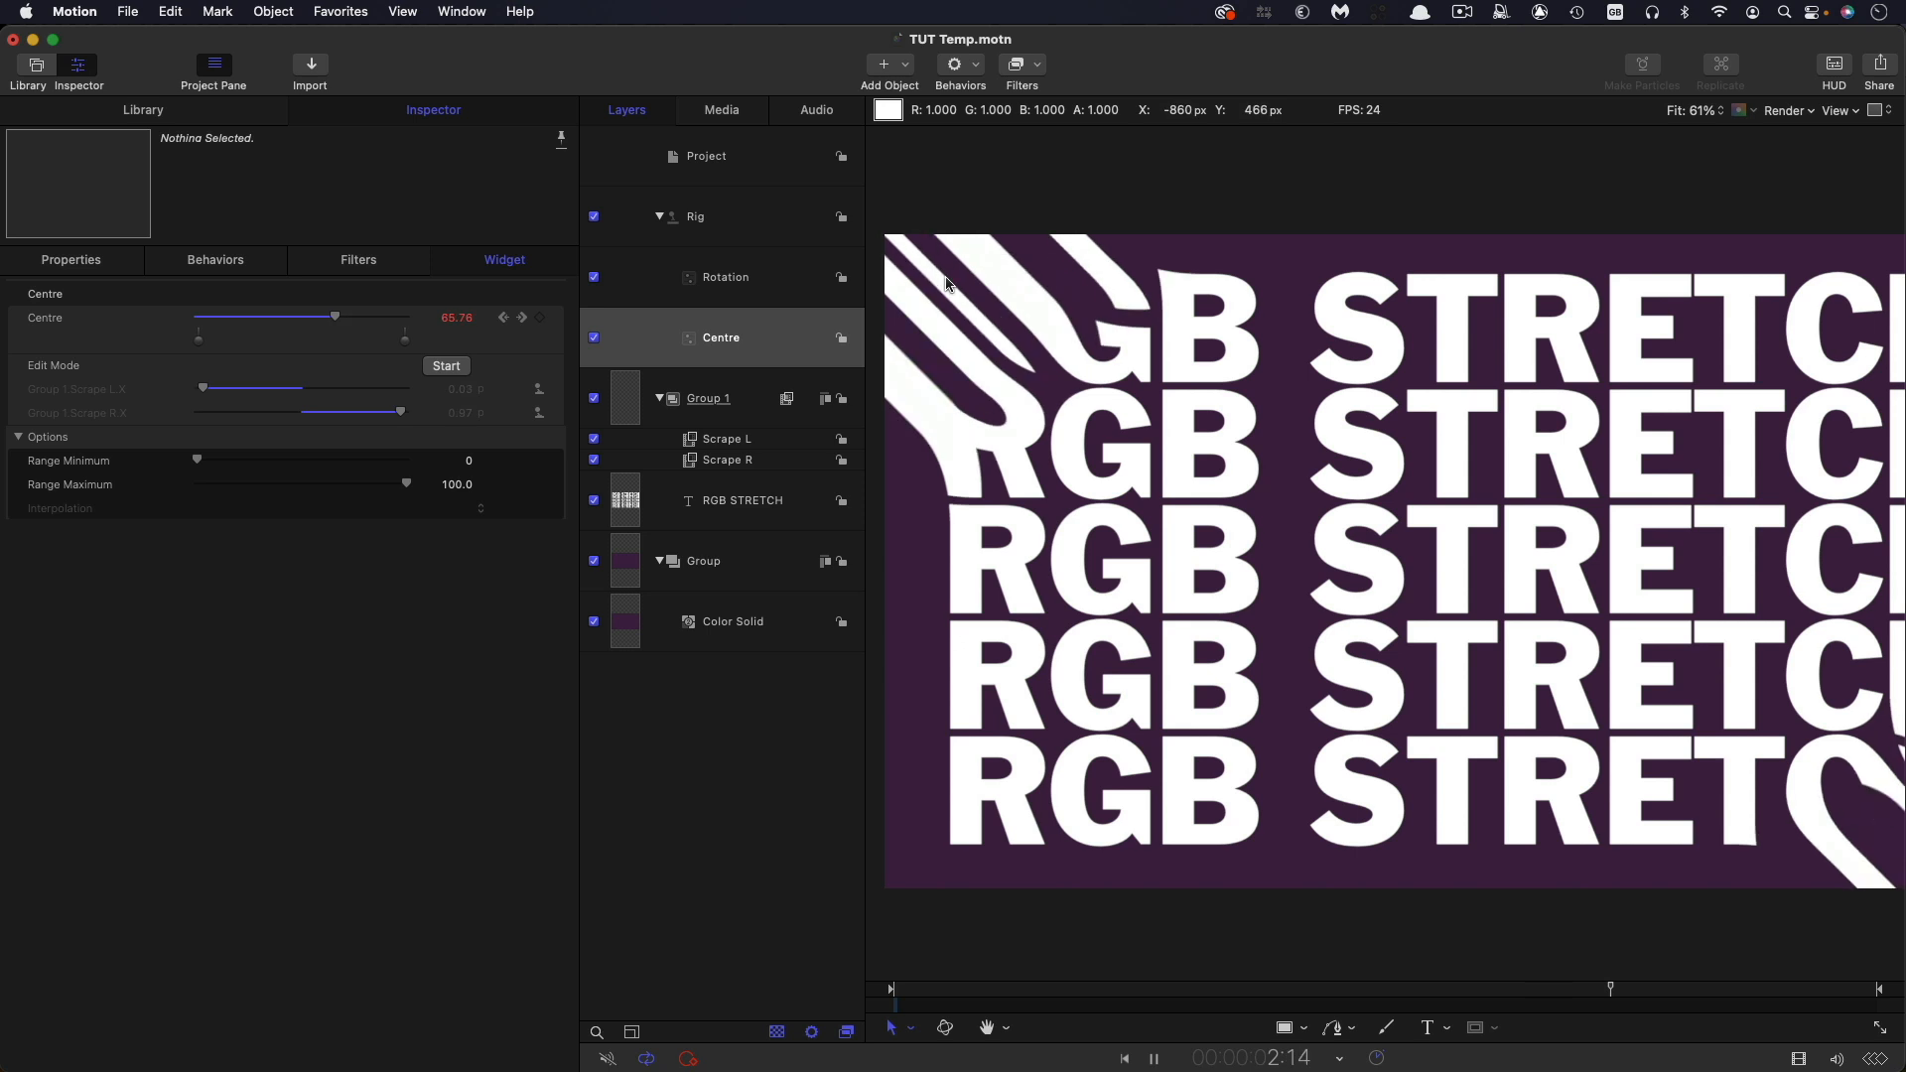
{"action": "left_click", "coordinate": [1153, 1057]}
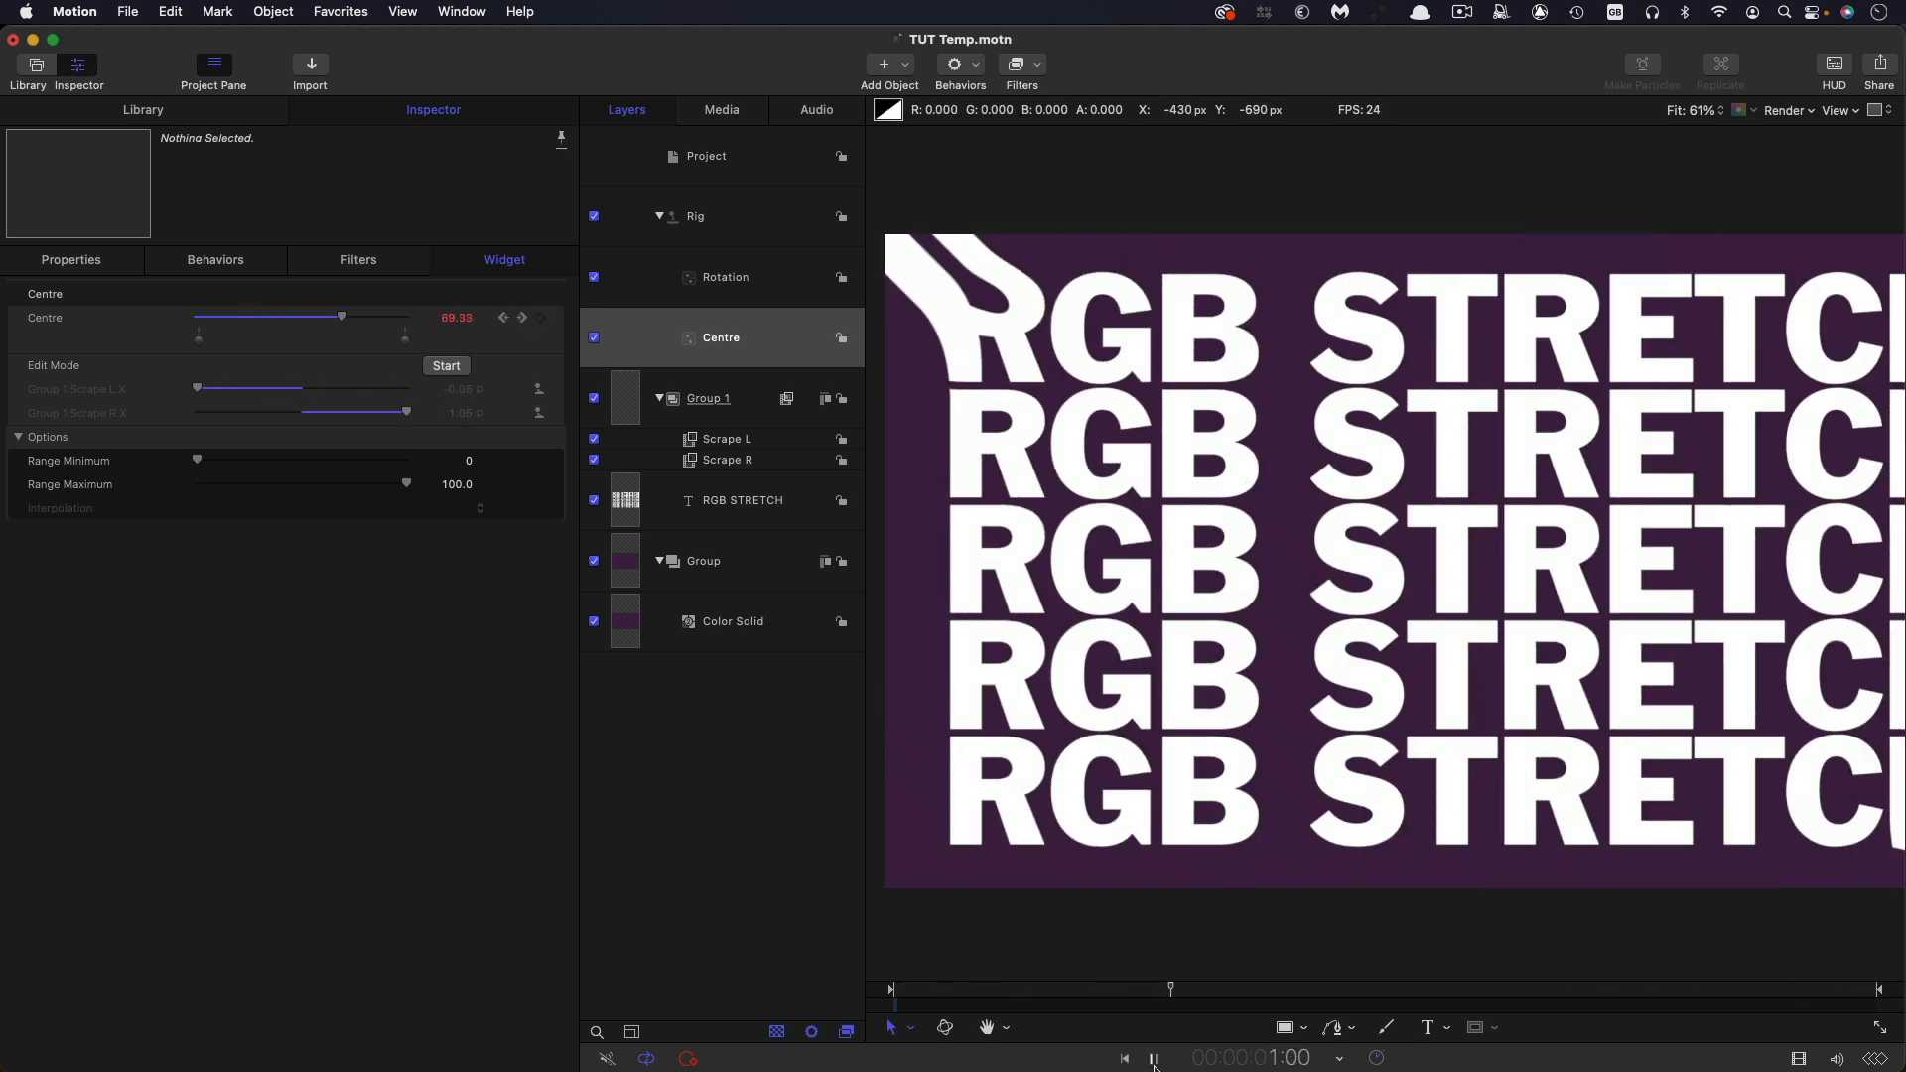
{"action": "left_click", "coordinate": [1153, 1057]}
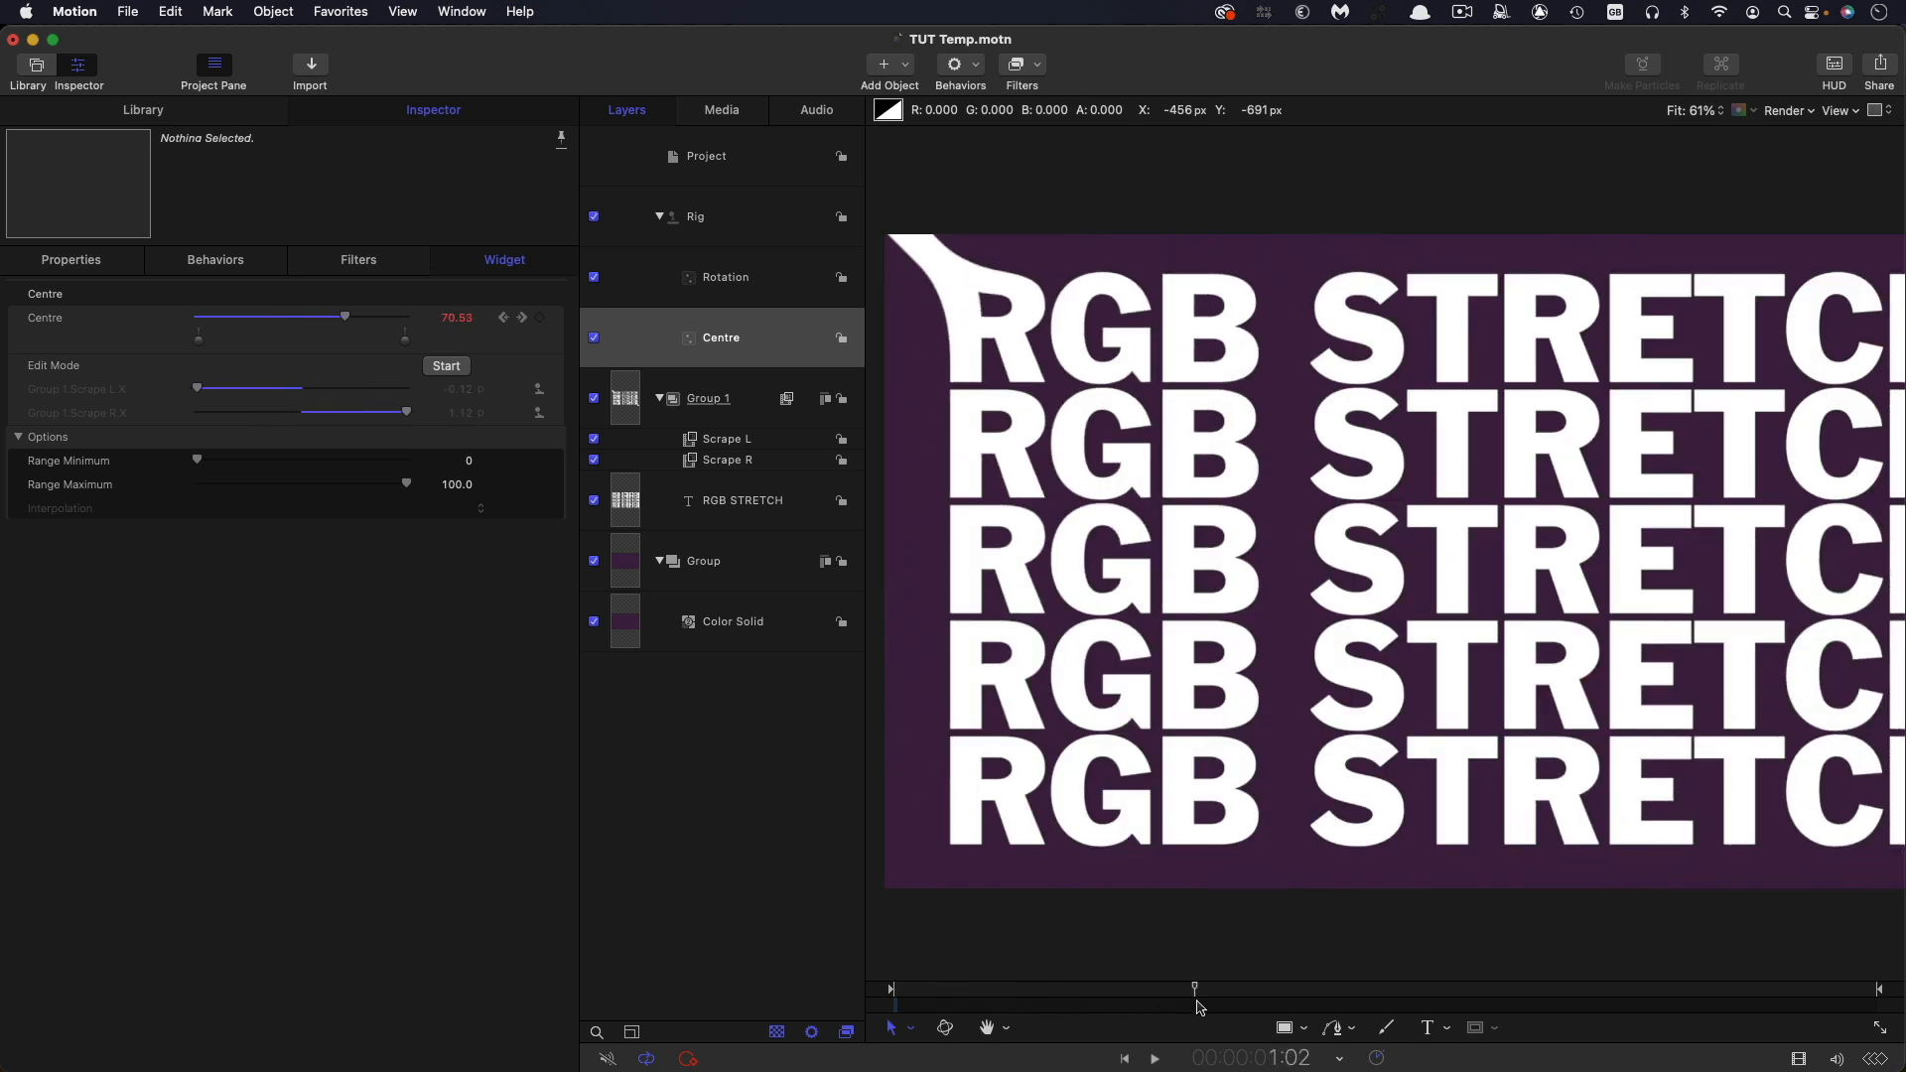
{"action": "left_click", "coordinate": [1250, 1056]}
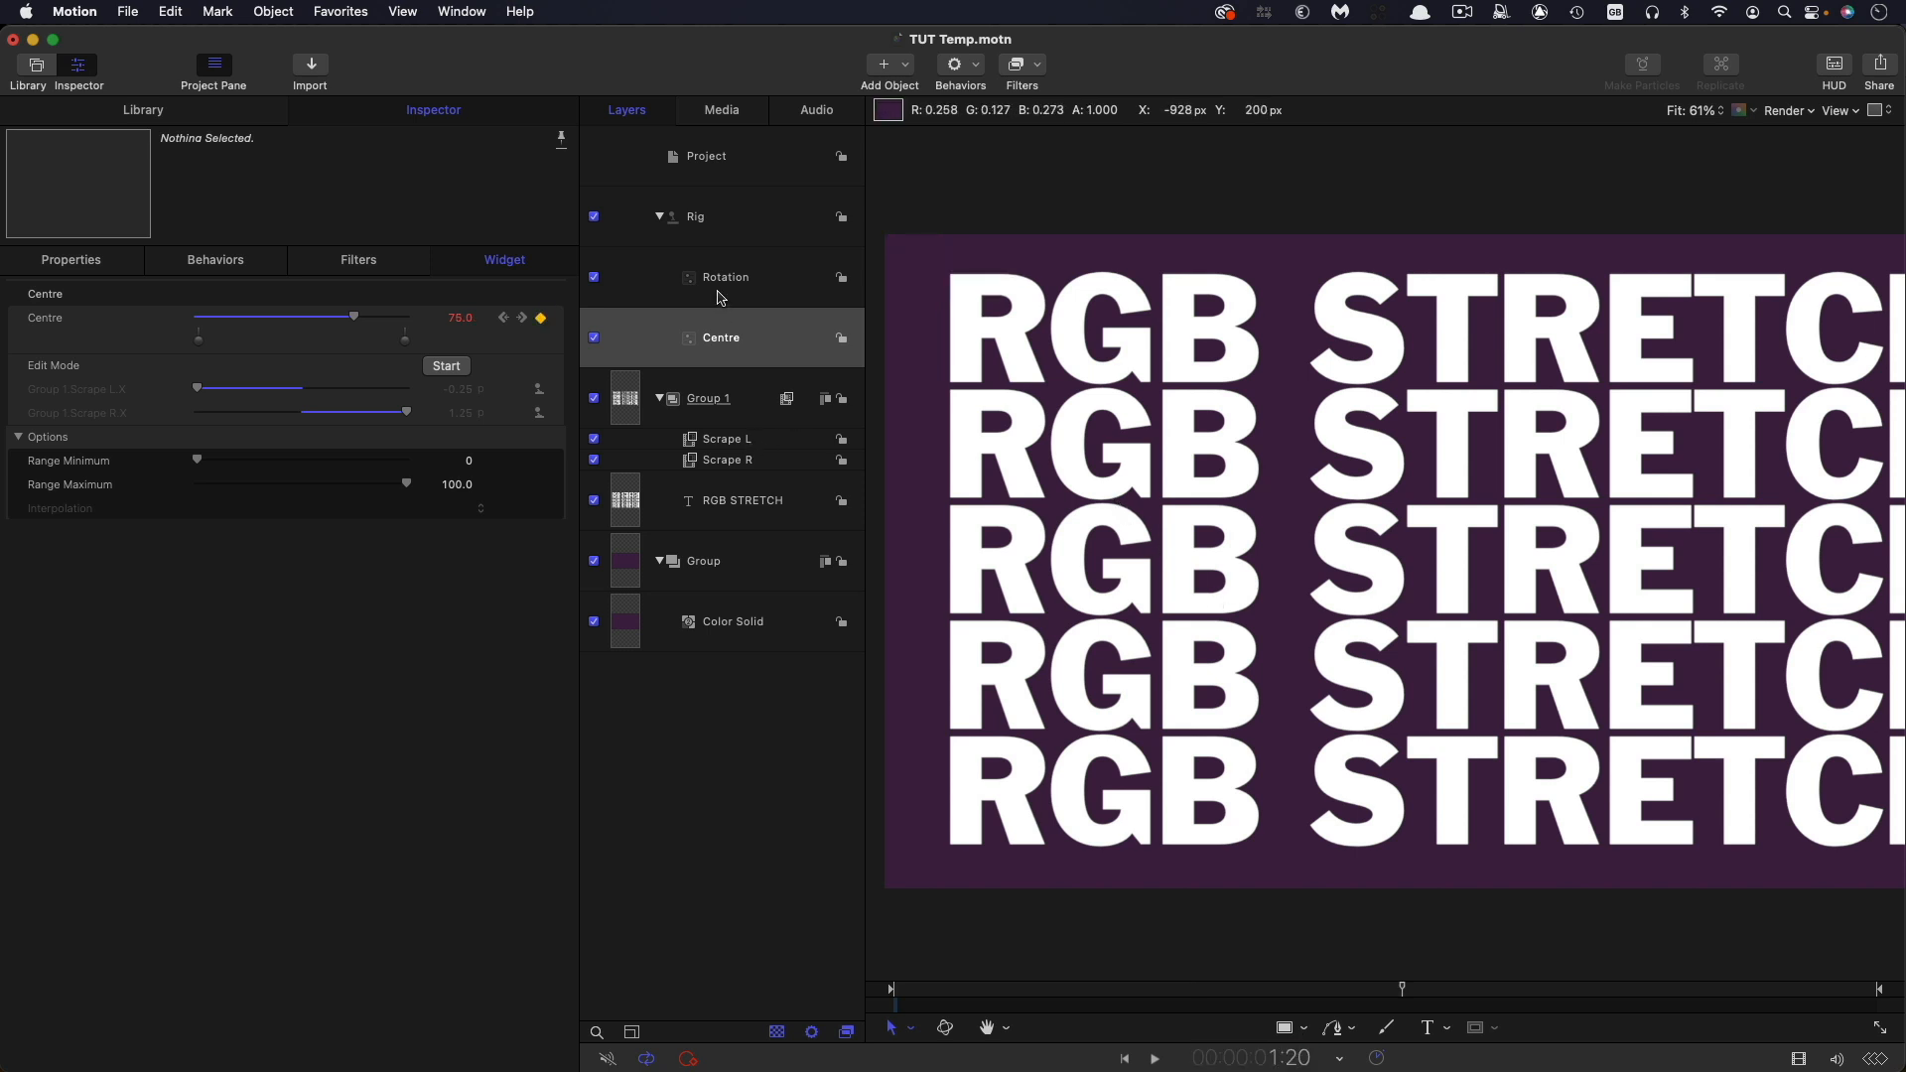
- Select the rig's Rotation widget and play back the rotation animation
{"action": "left_click", "coordinate": [724, 276]}
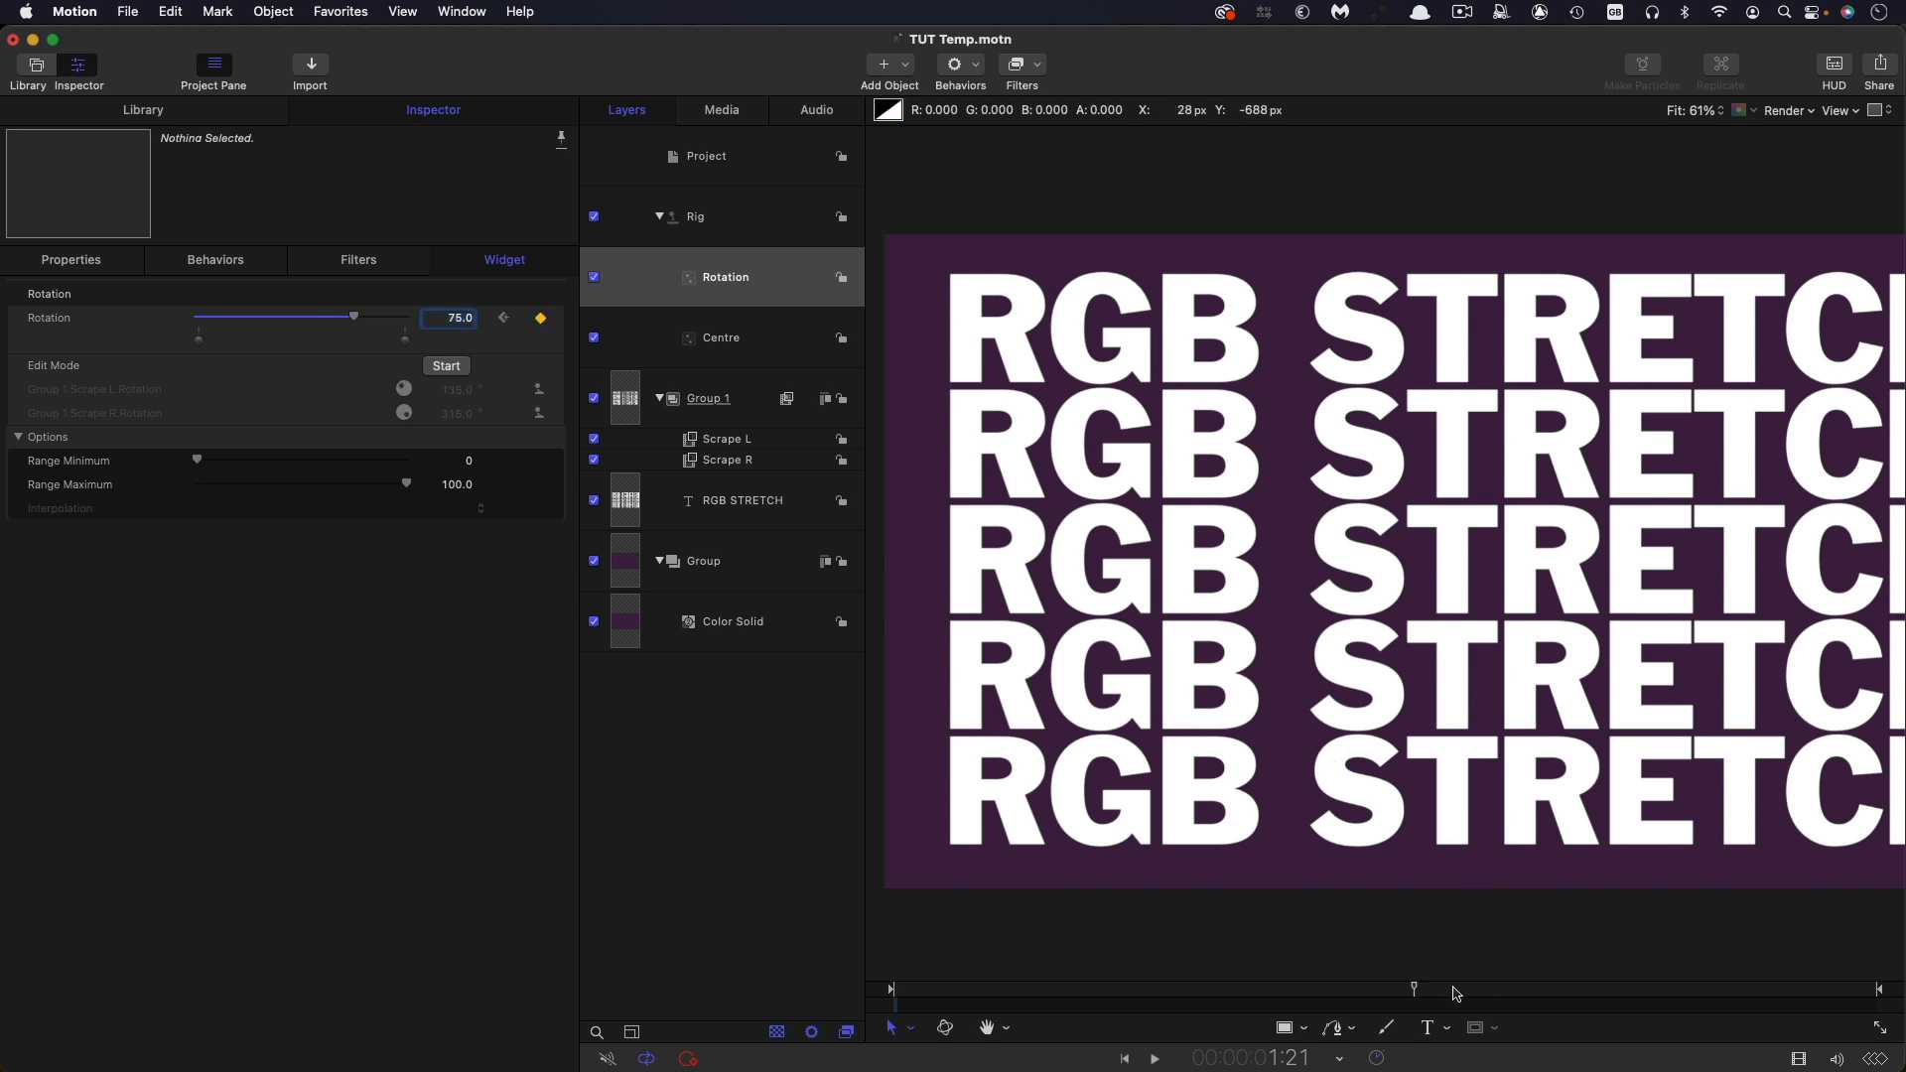
{"action": "left_click", "coordinate": [1153, 1057]}
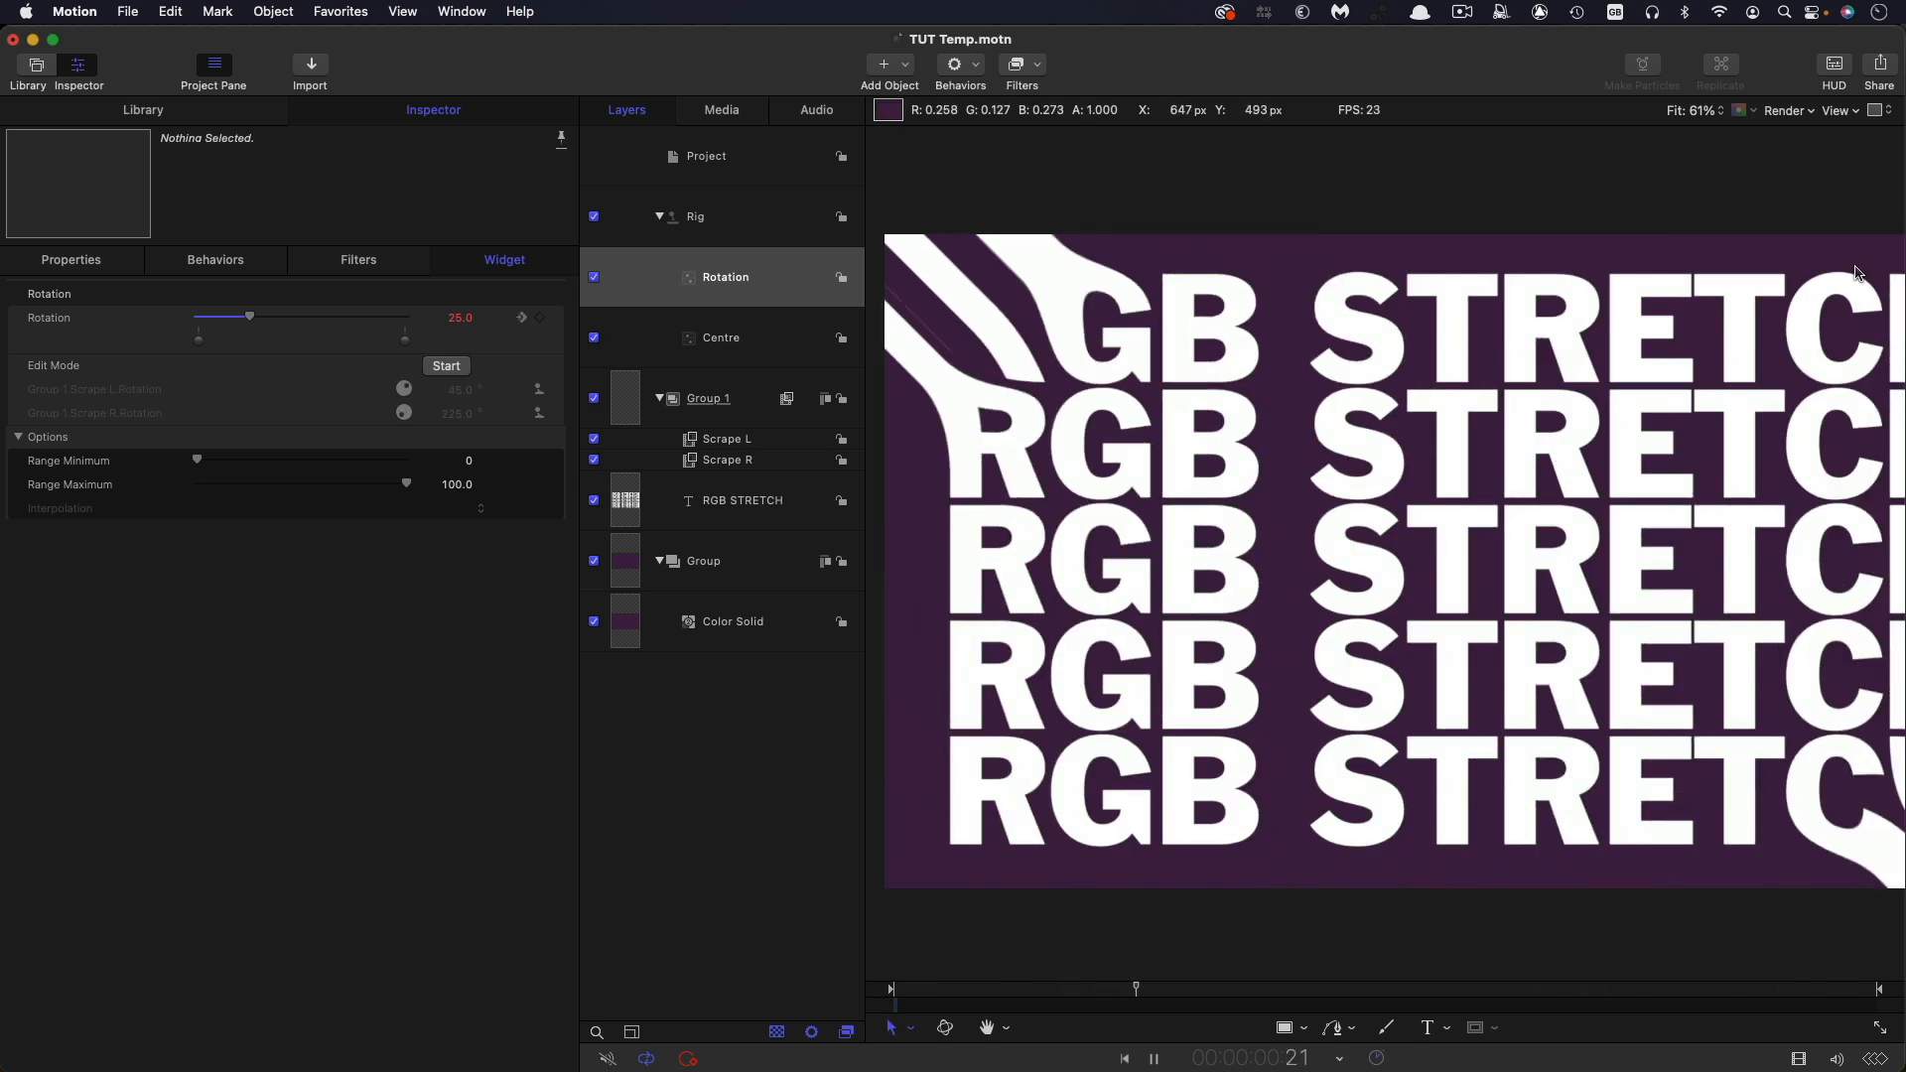
{"action": "left_click_drag", "start_coordinate": [250, 315], "coordinate": [353, 316]}
{"action": "type", "text": "Stretch"}
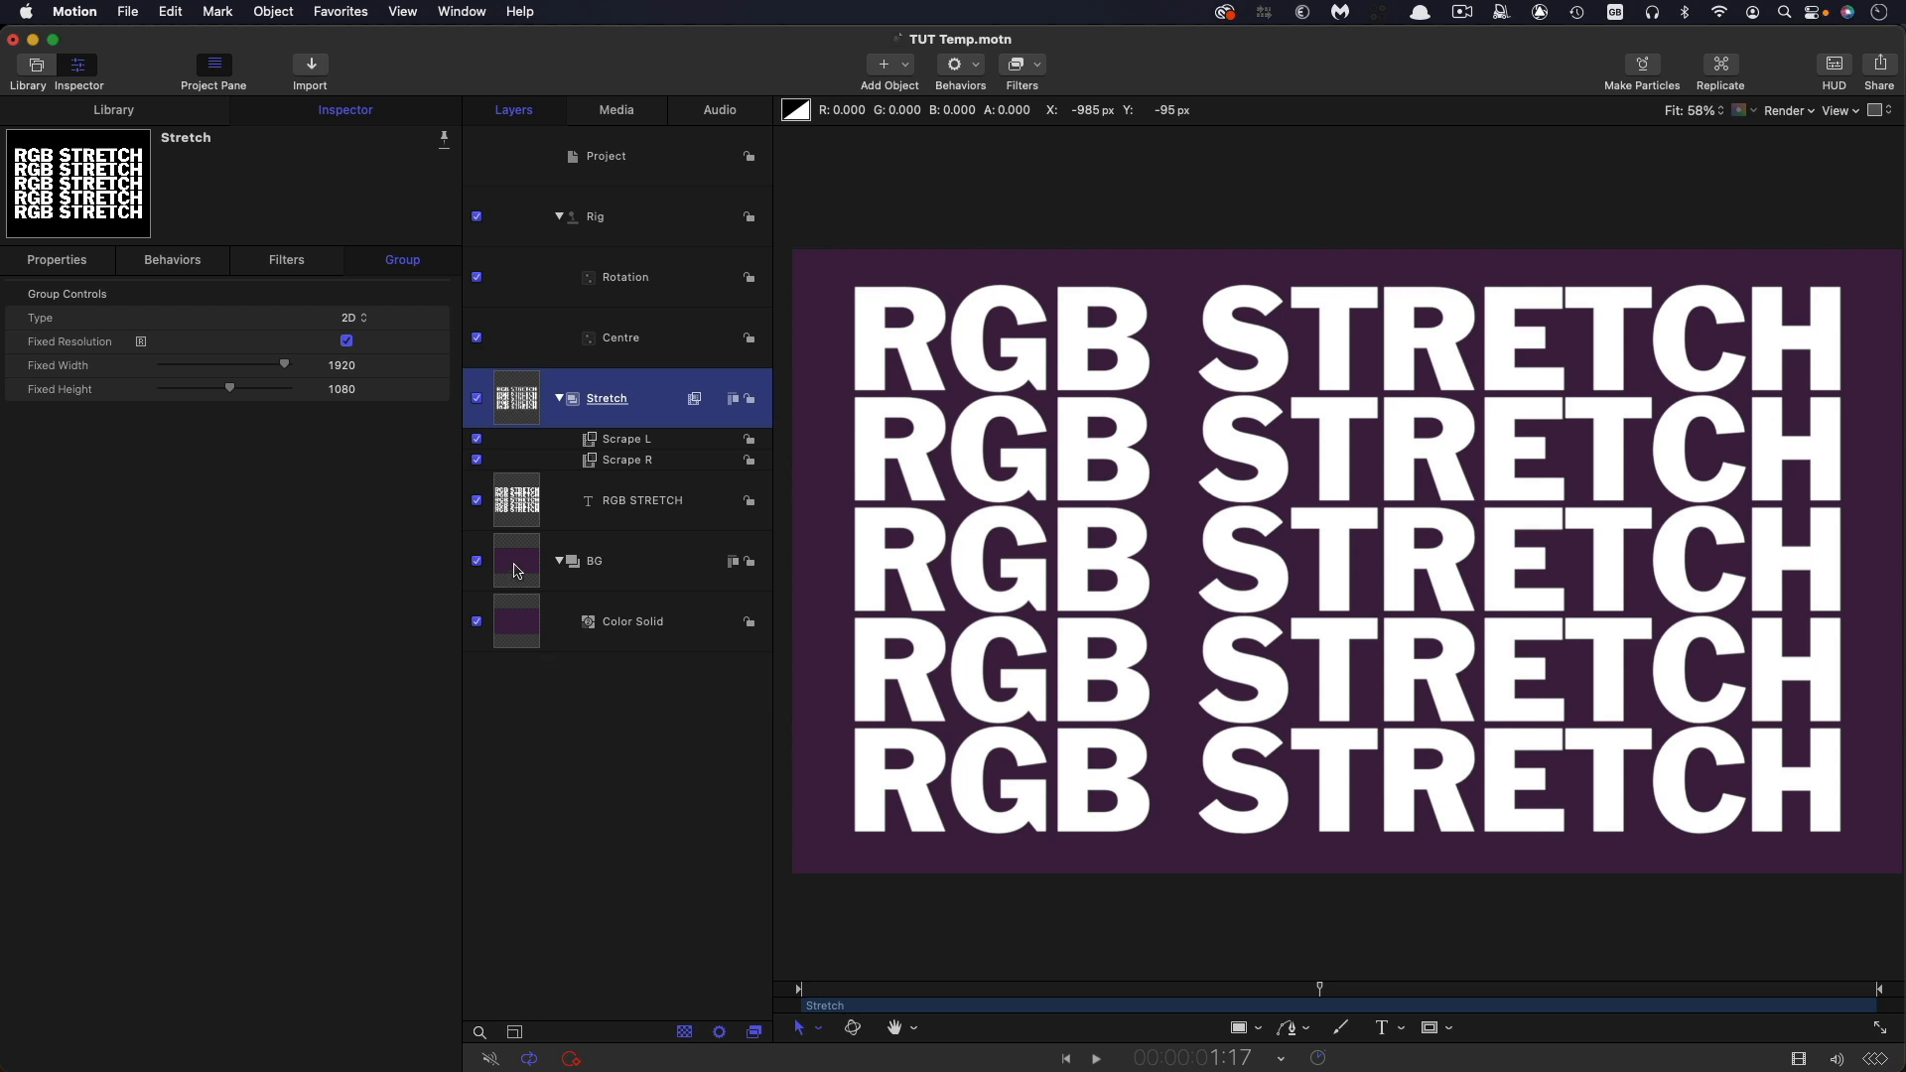
- Select the BG and Stretch groups and make a clone layer of Stretch
{"action": "left_click", "coordinate": [594, 560]}
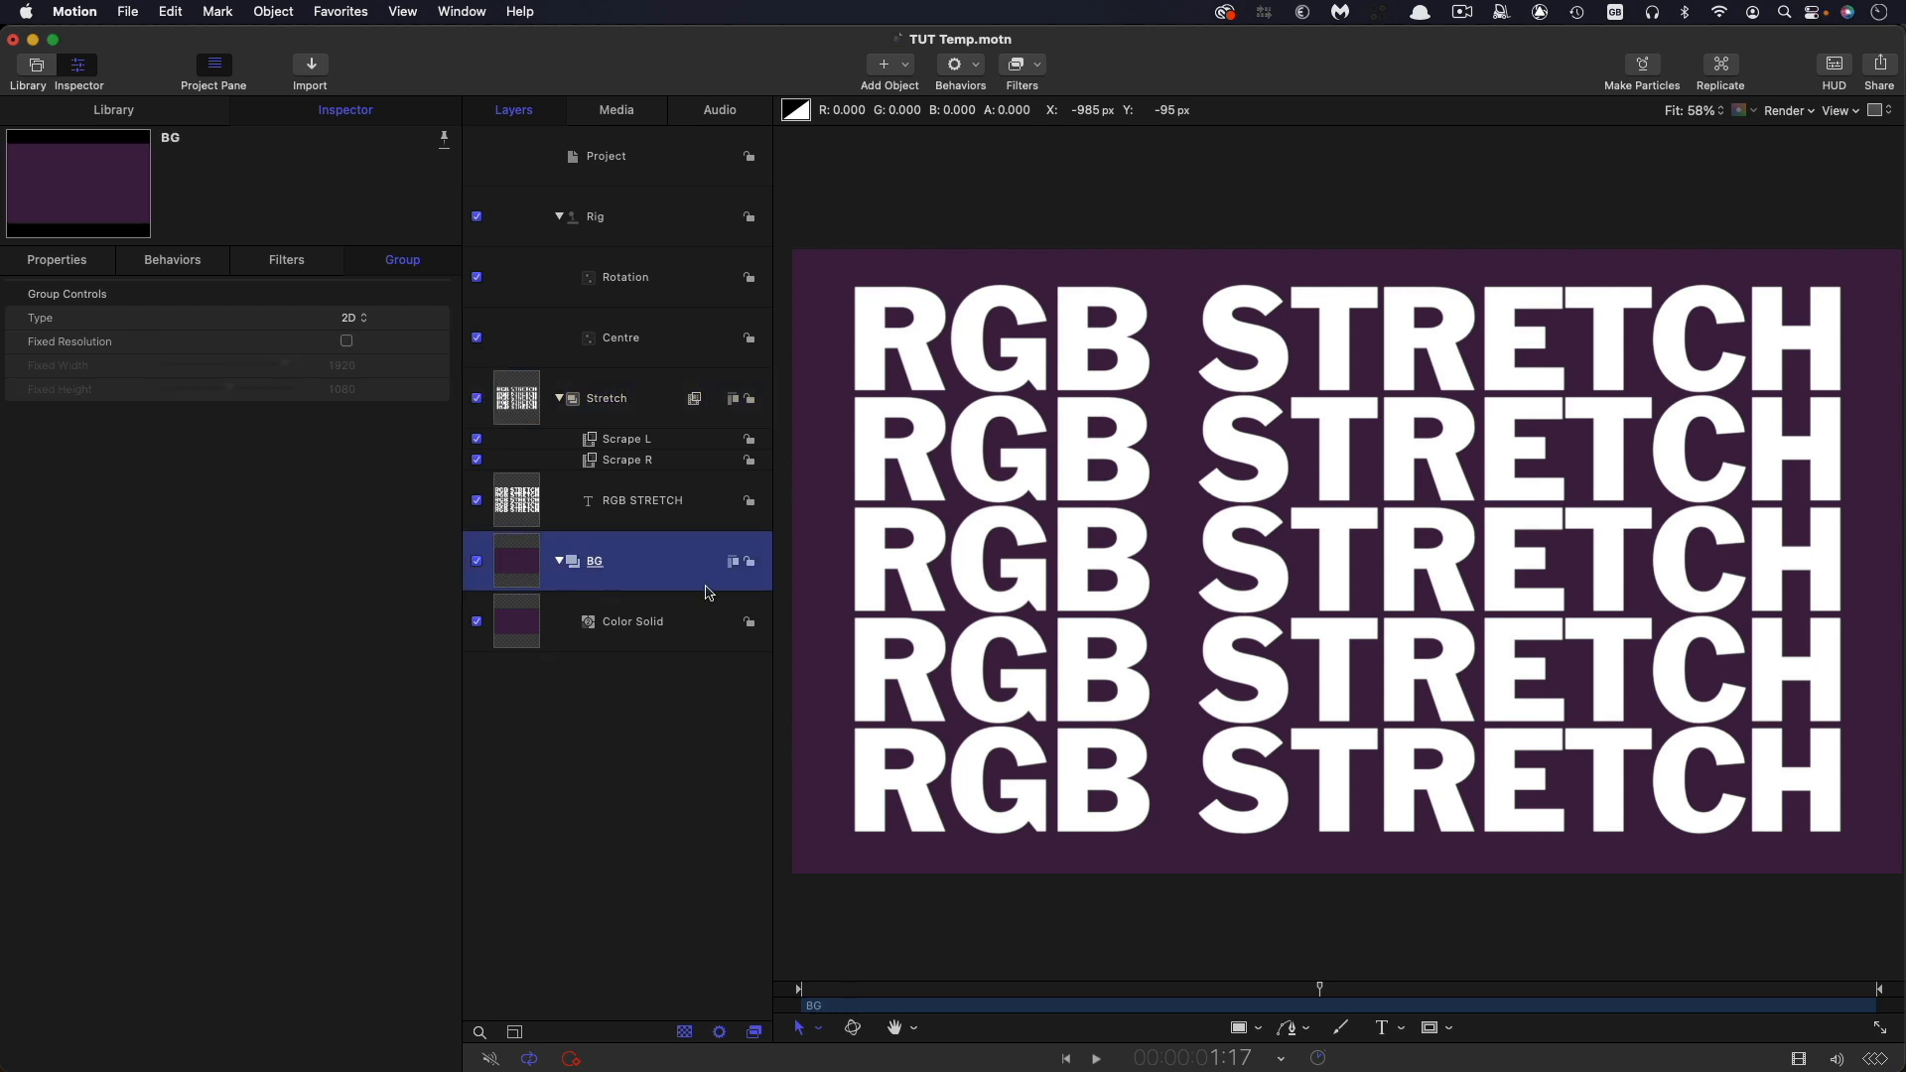
{"action": "left_click", "coordinate": [606, 397]}
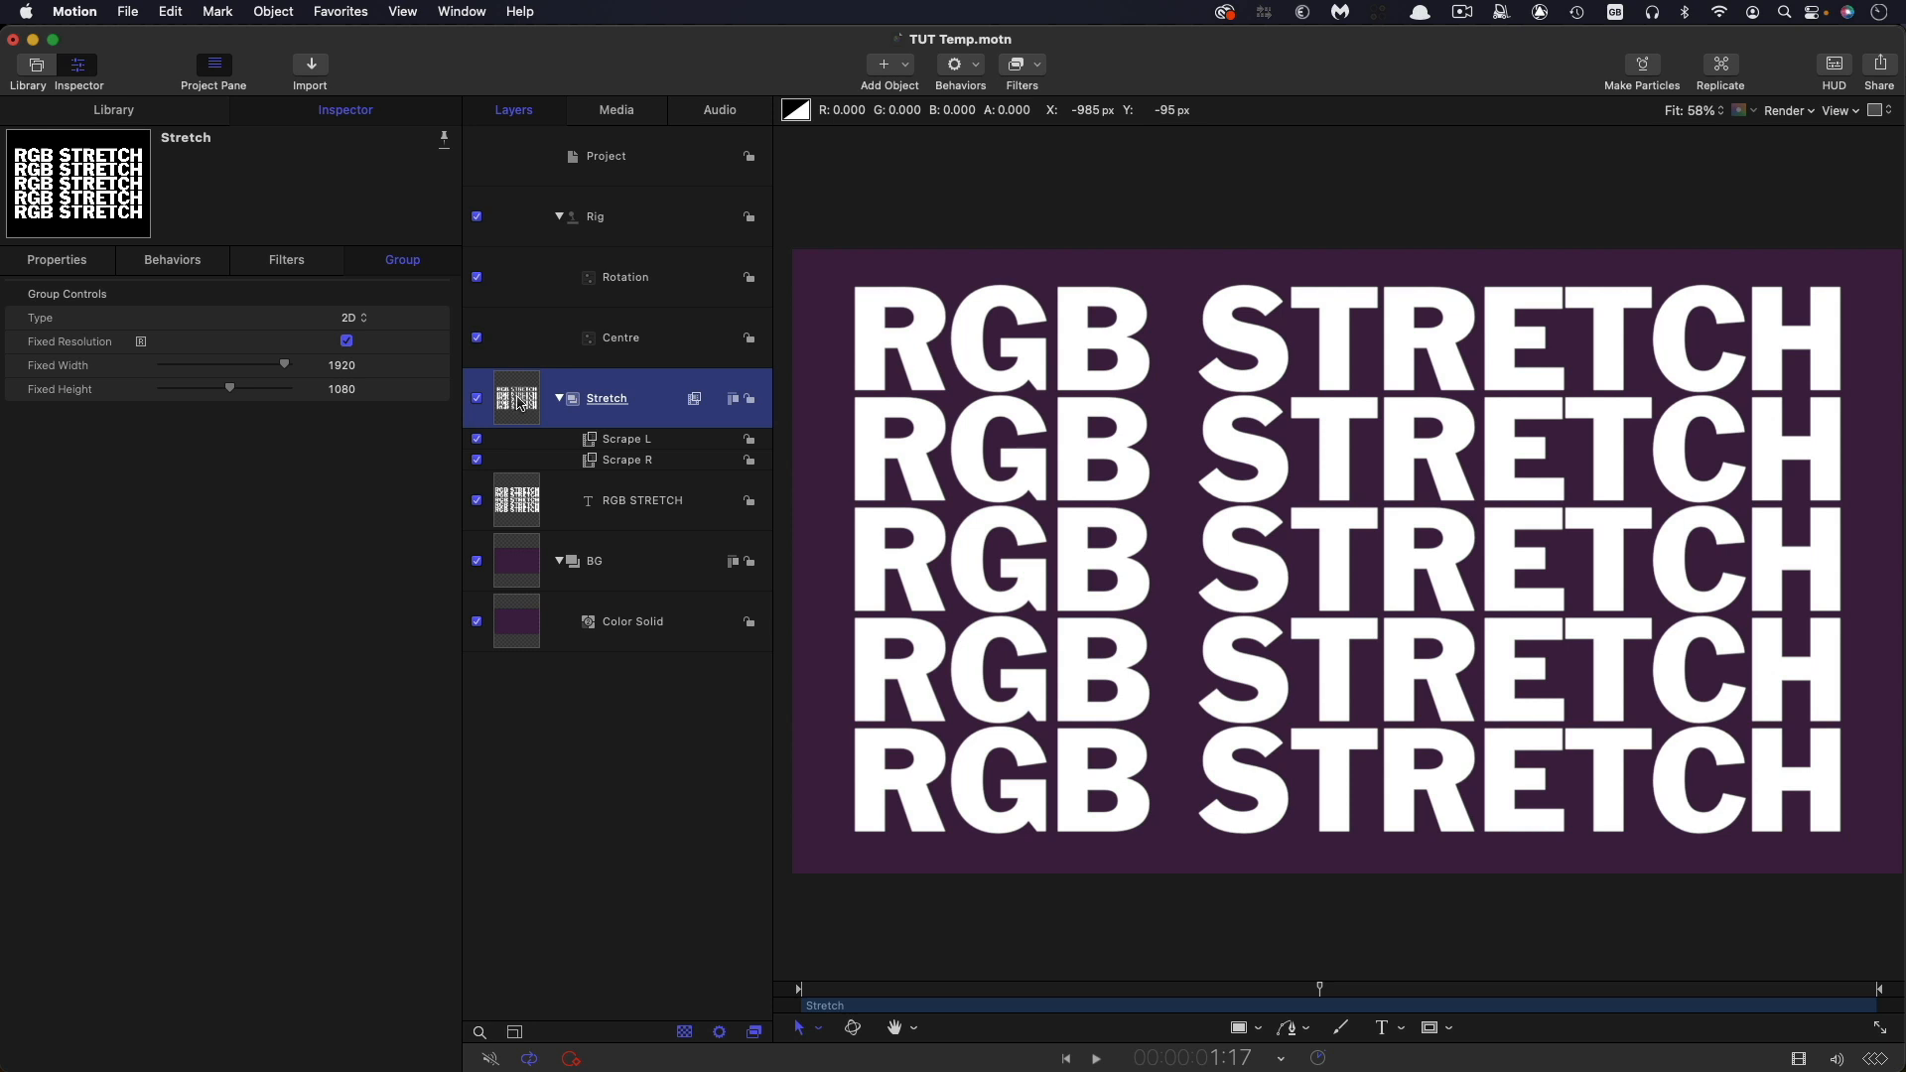
{"action": "right_click", "coordinate": [606, 397]}
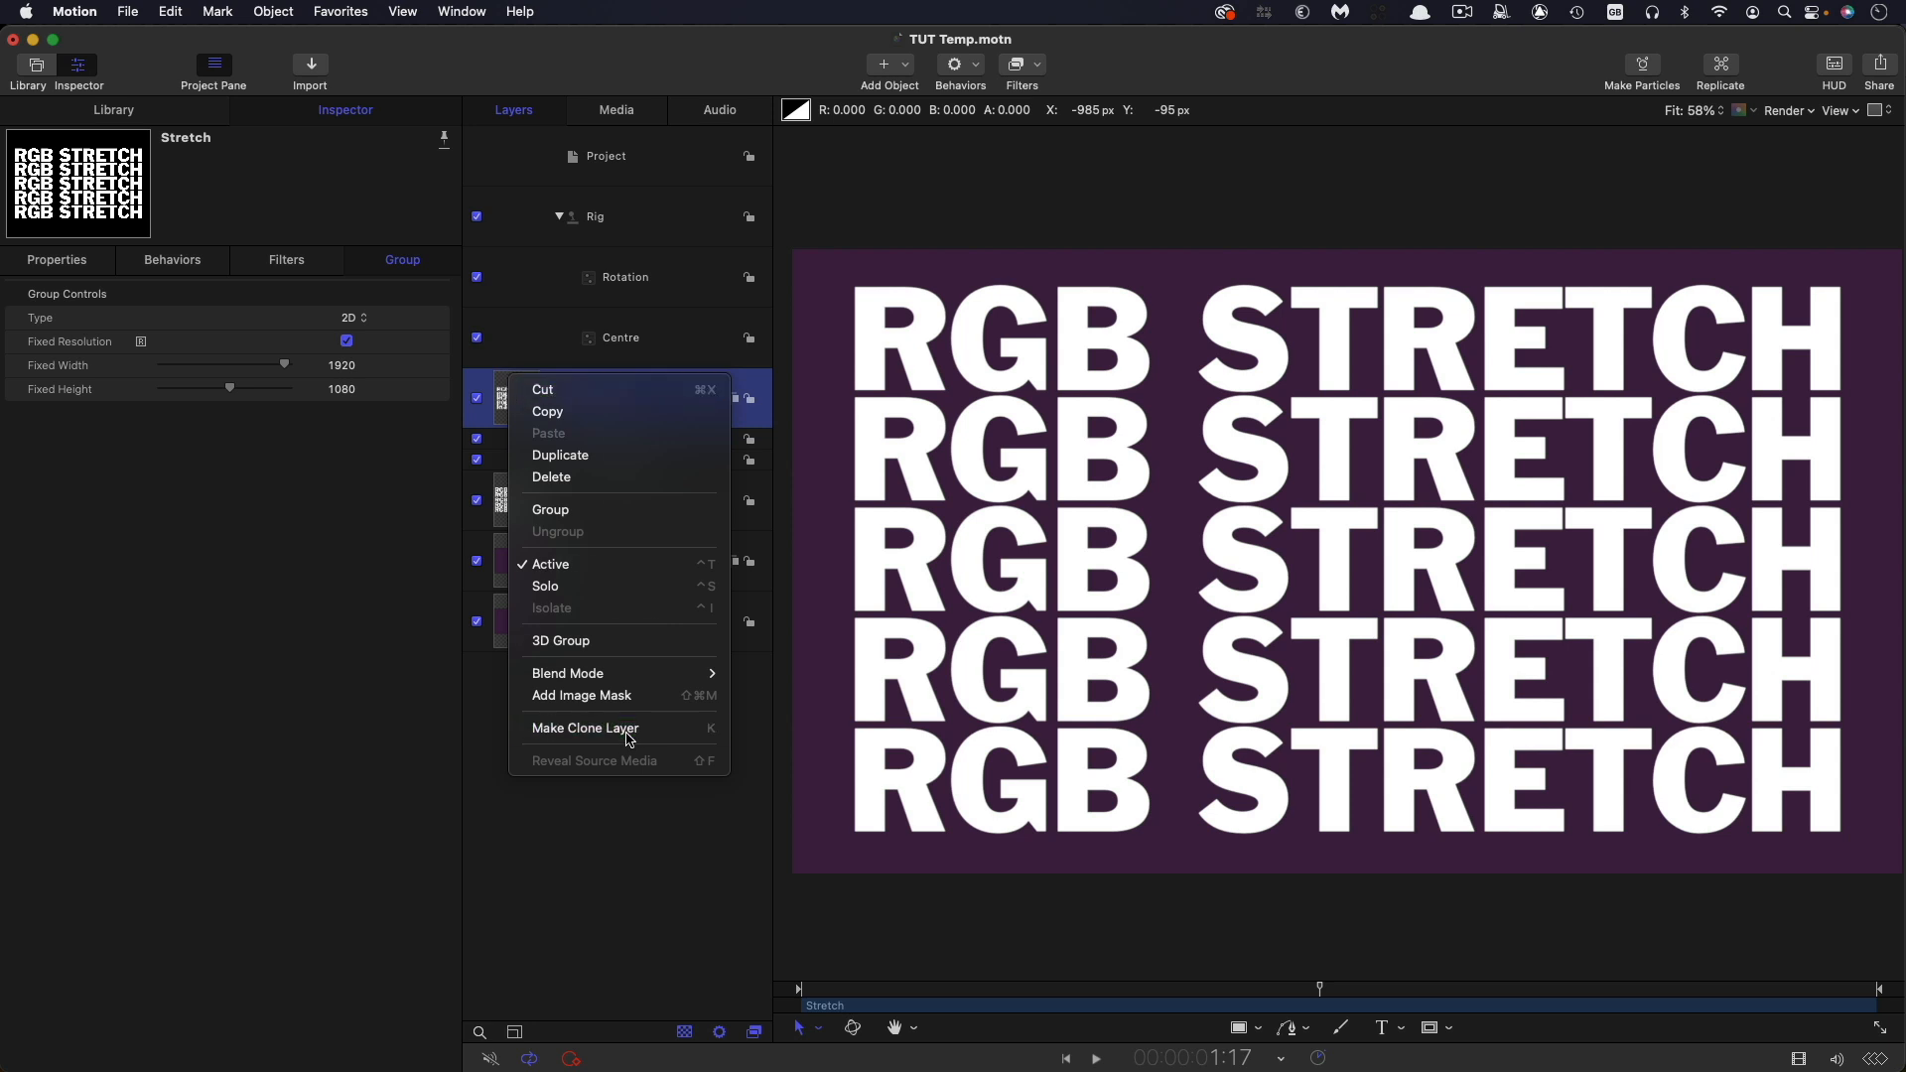
{"action": "left_click", "coordinate": [584, 728]}
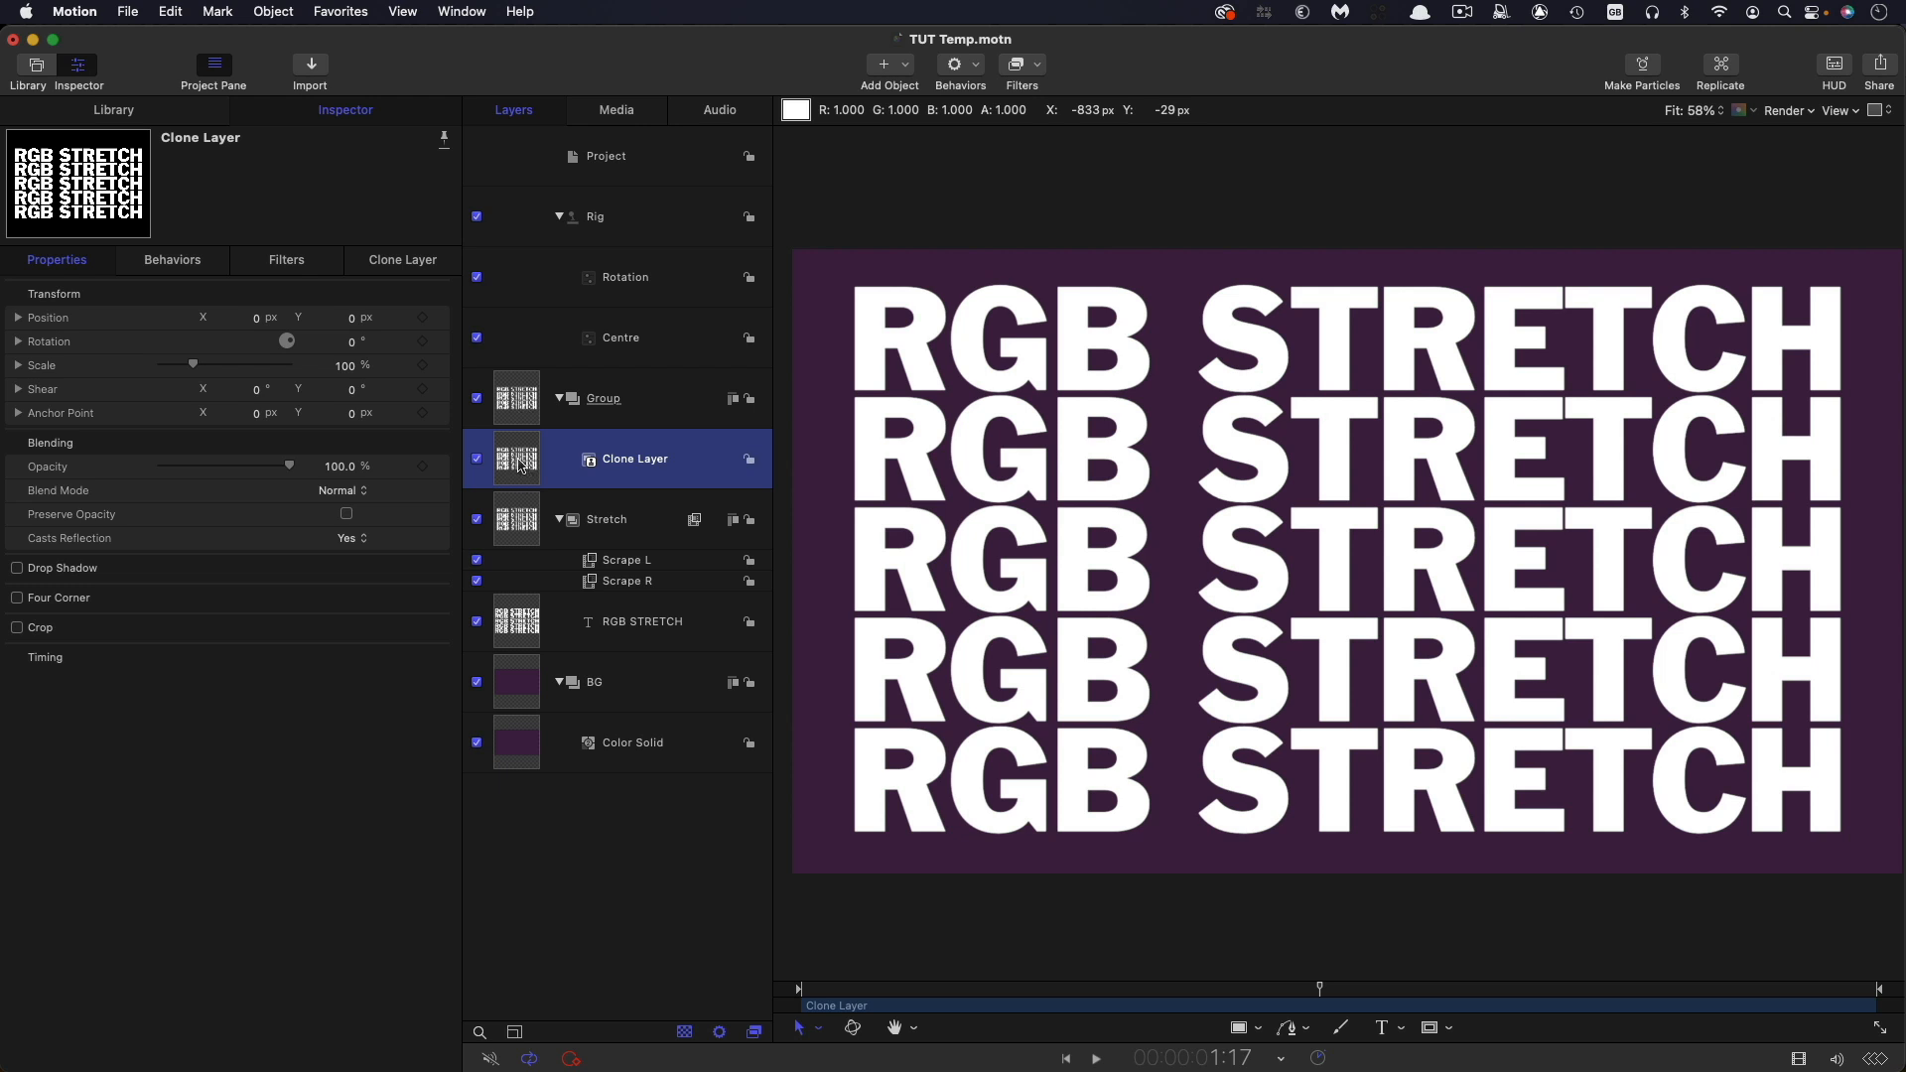
{"action": "mouse_move", "coordinate": [821, 212]}
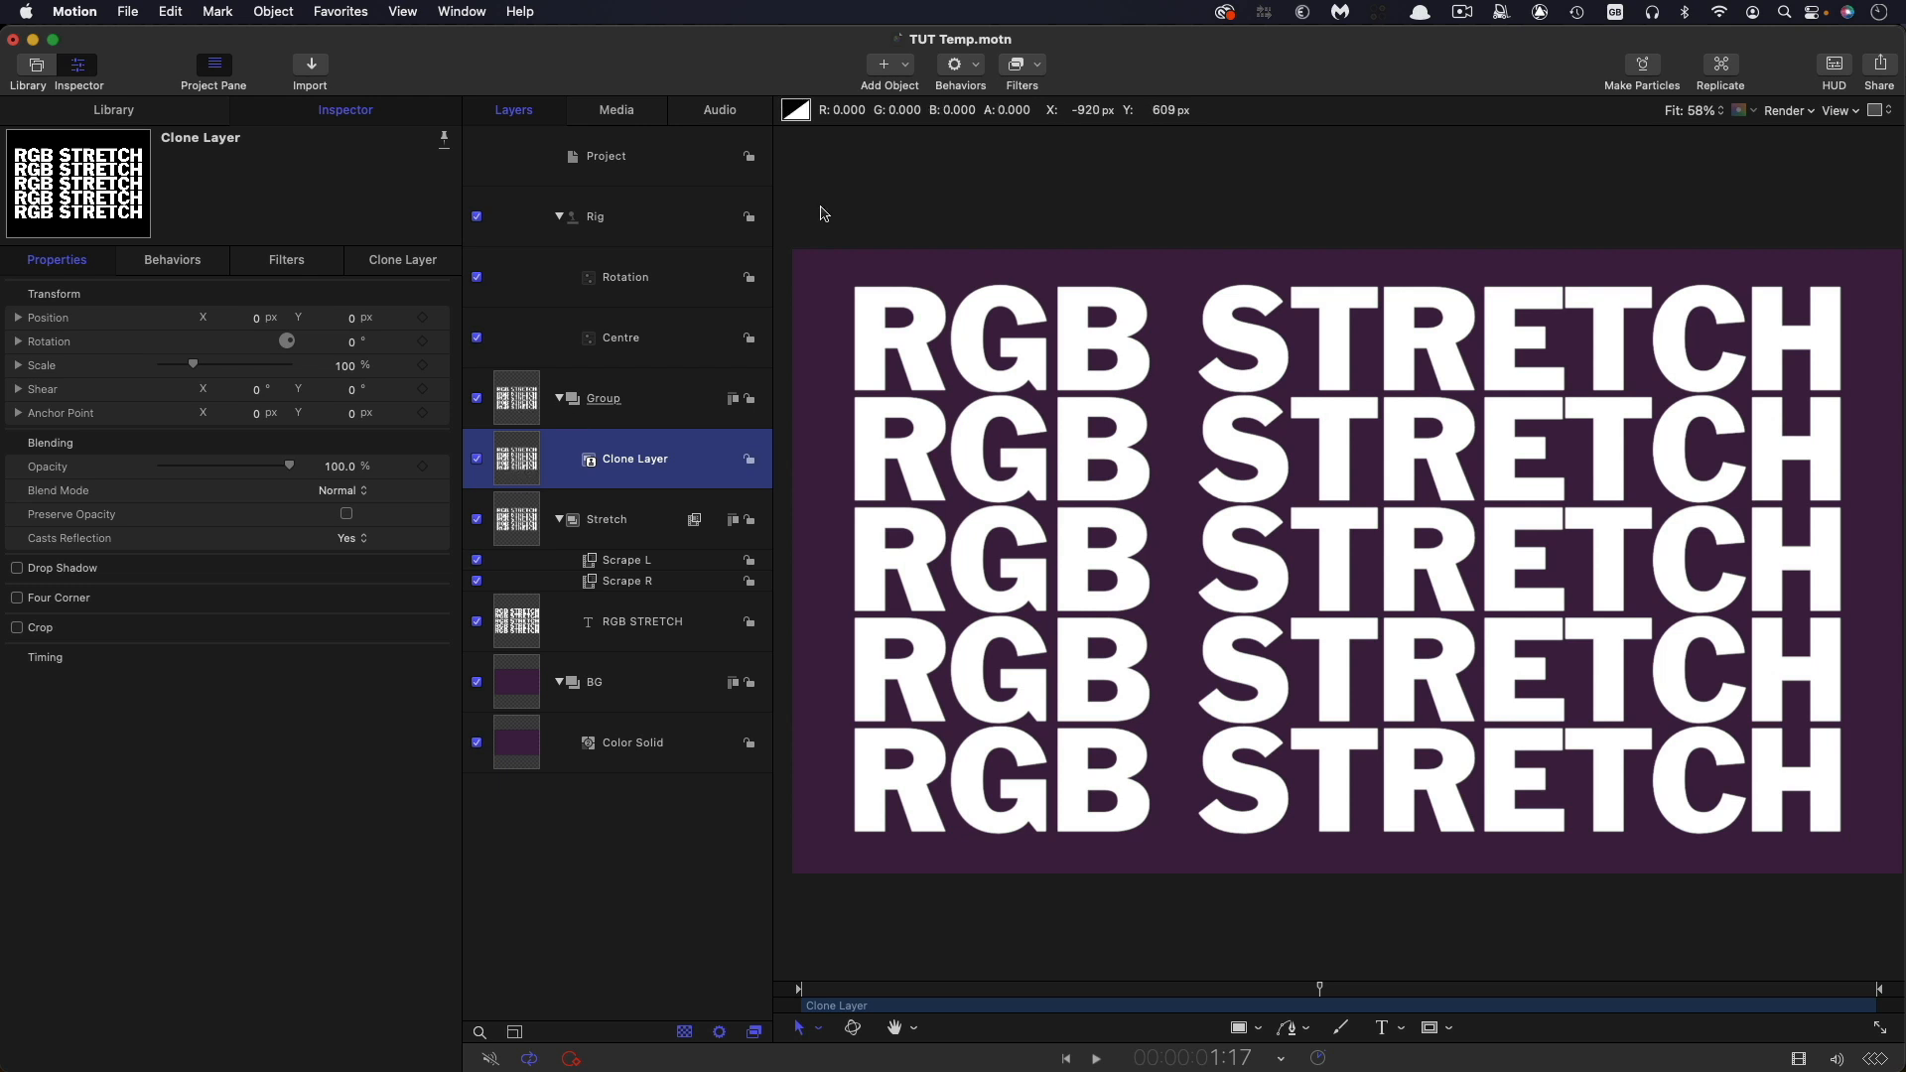
- Add a Channel Mixer filter to the clone and set Green-Green to 0
{"action": "left_click", "coordinate": [1013, 64]}
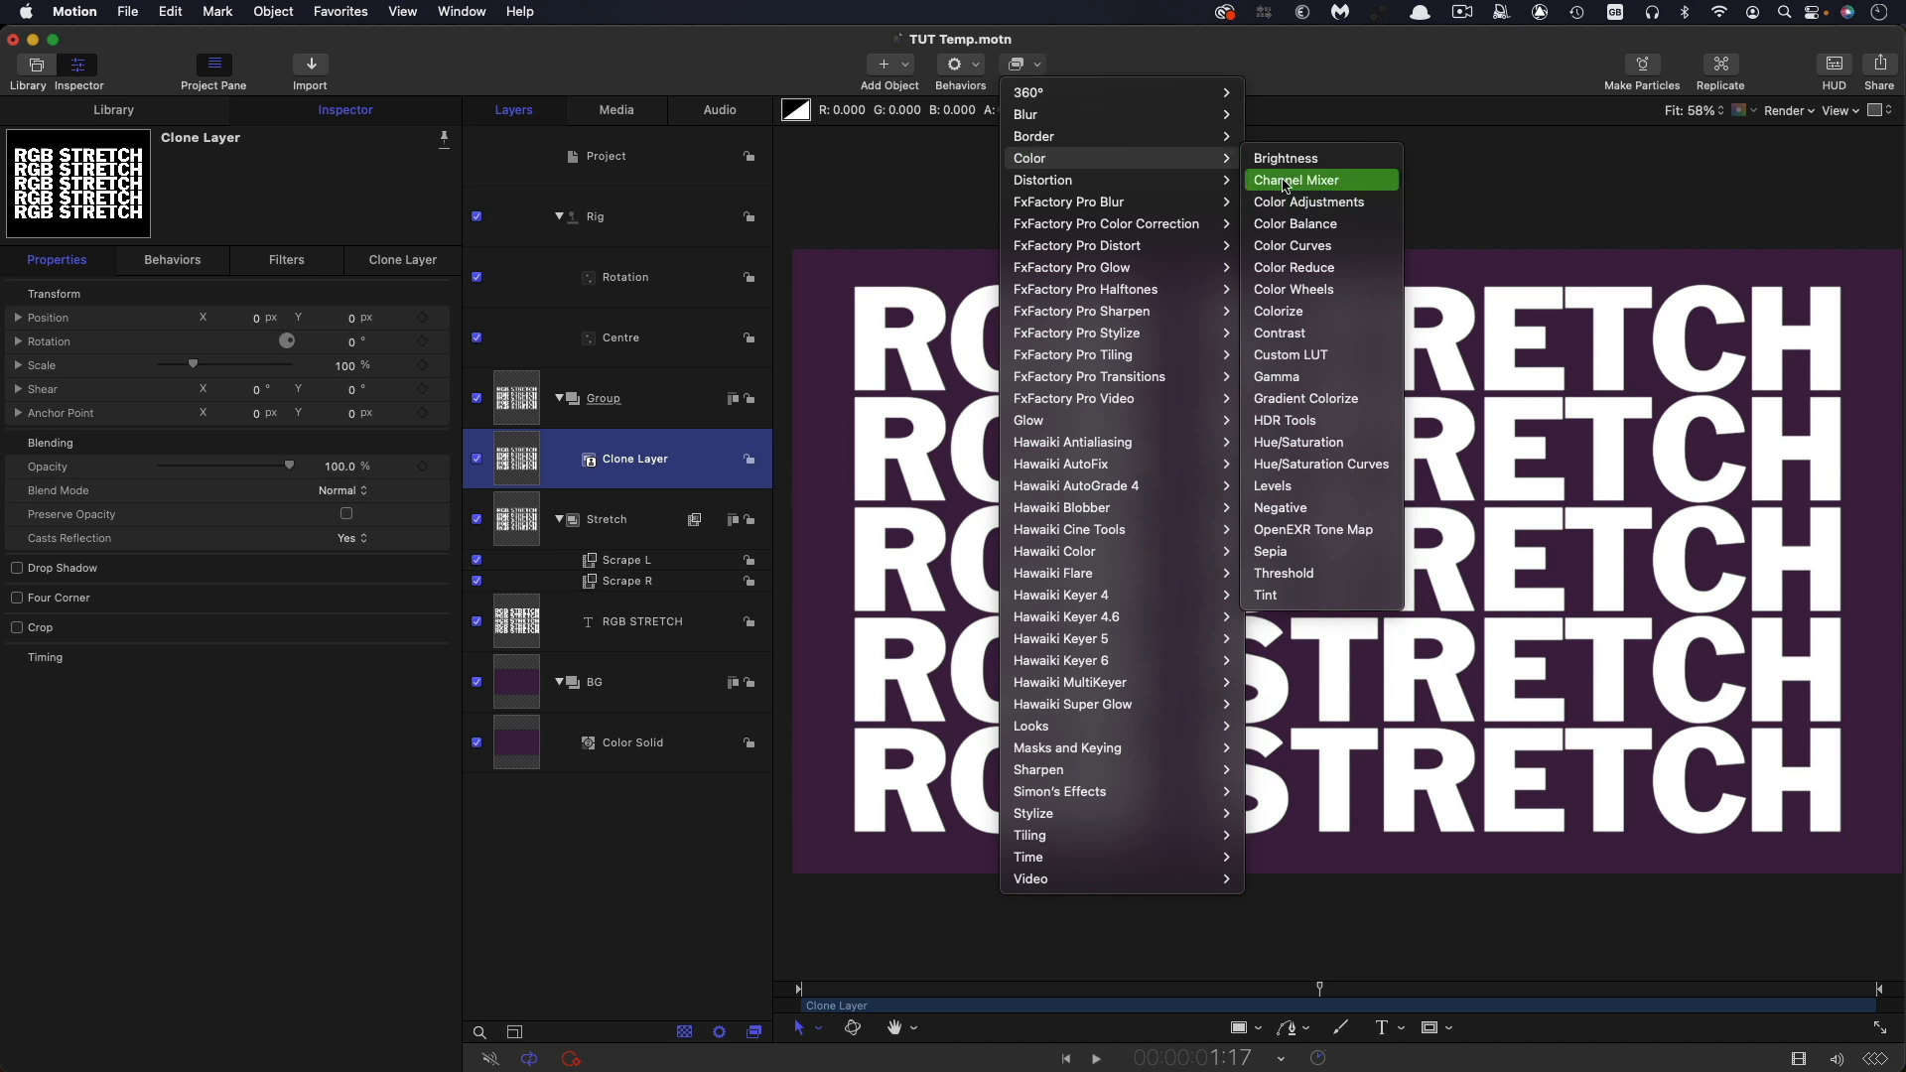
{"action": "left_click", "coordinate": [1297, 180]}
{"action": "type", "text": "Red"}
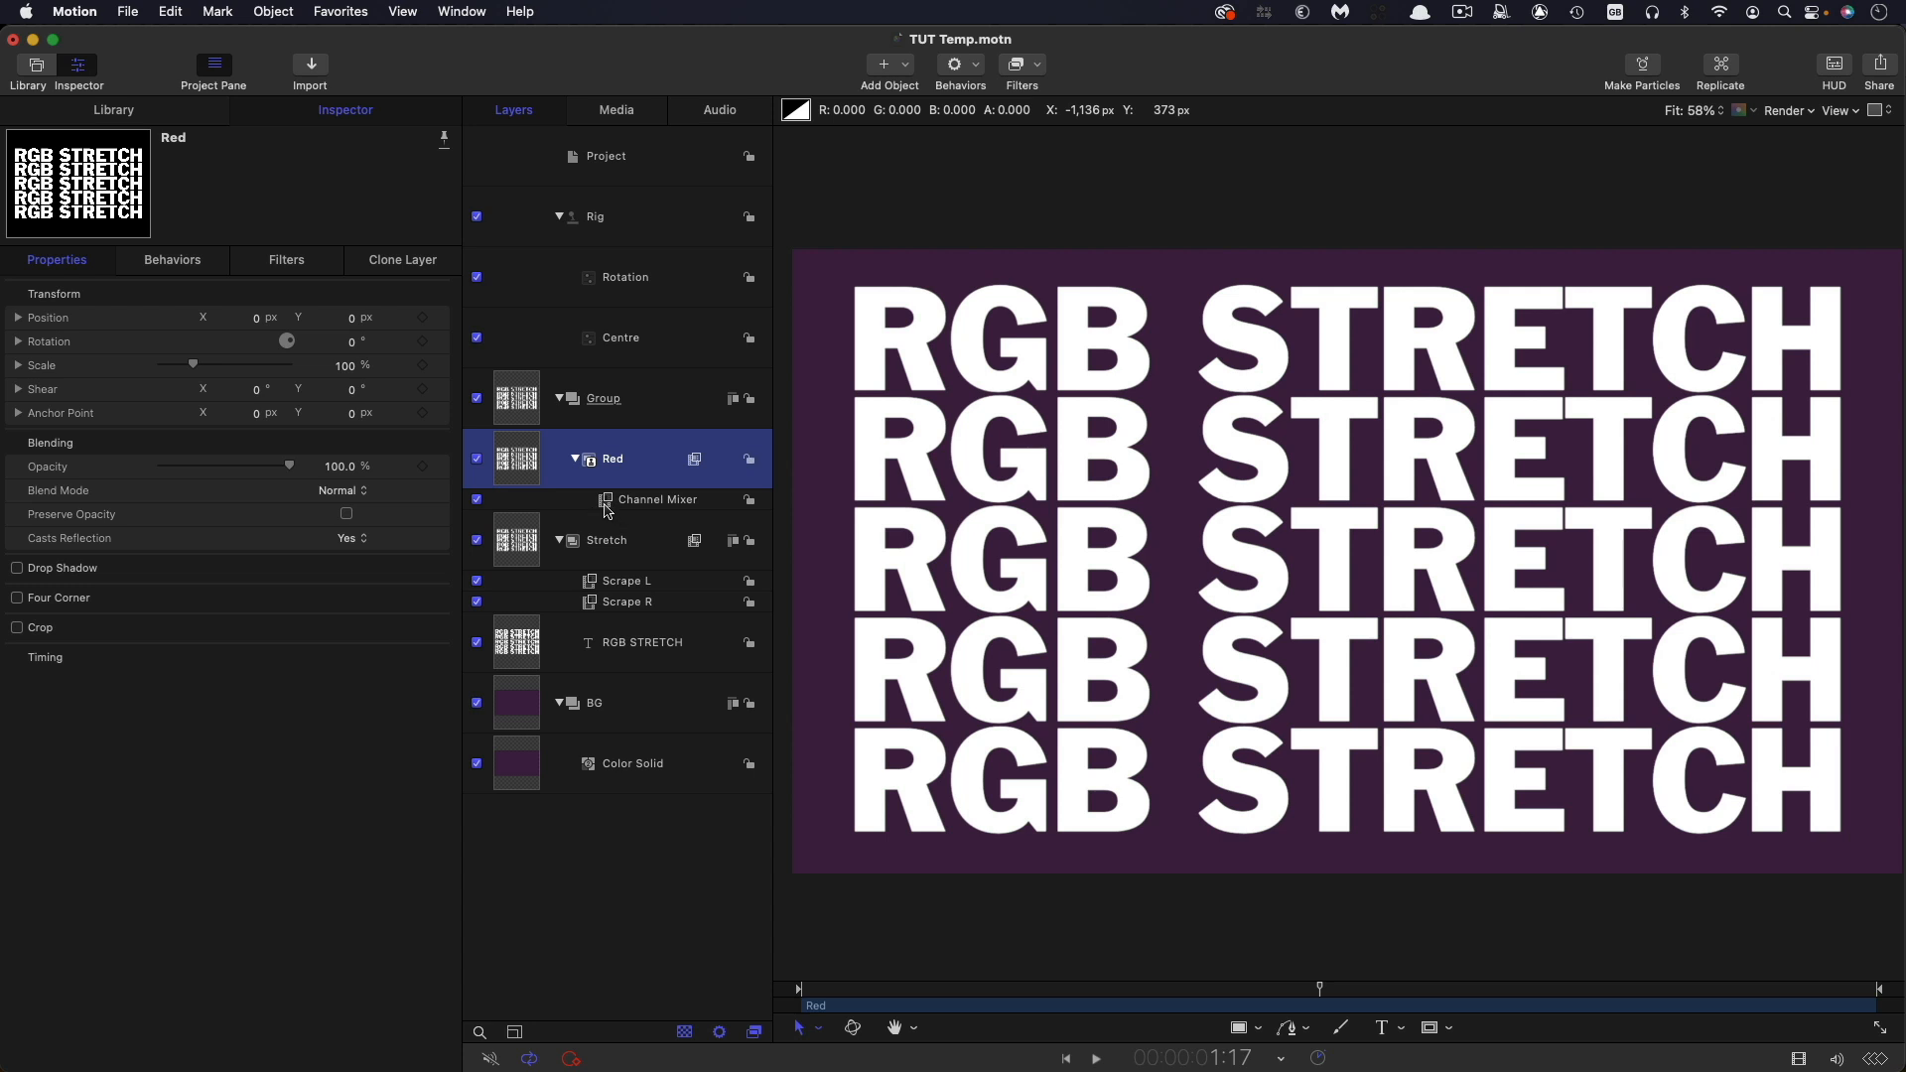
{"action": "left_click", "coordinate": [656, 500]}
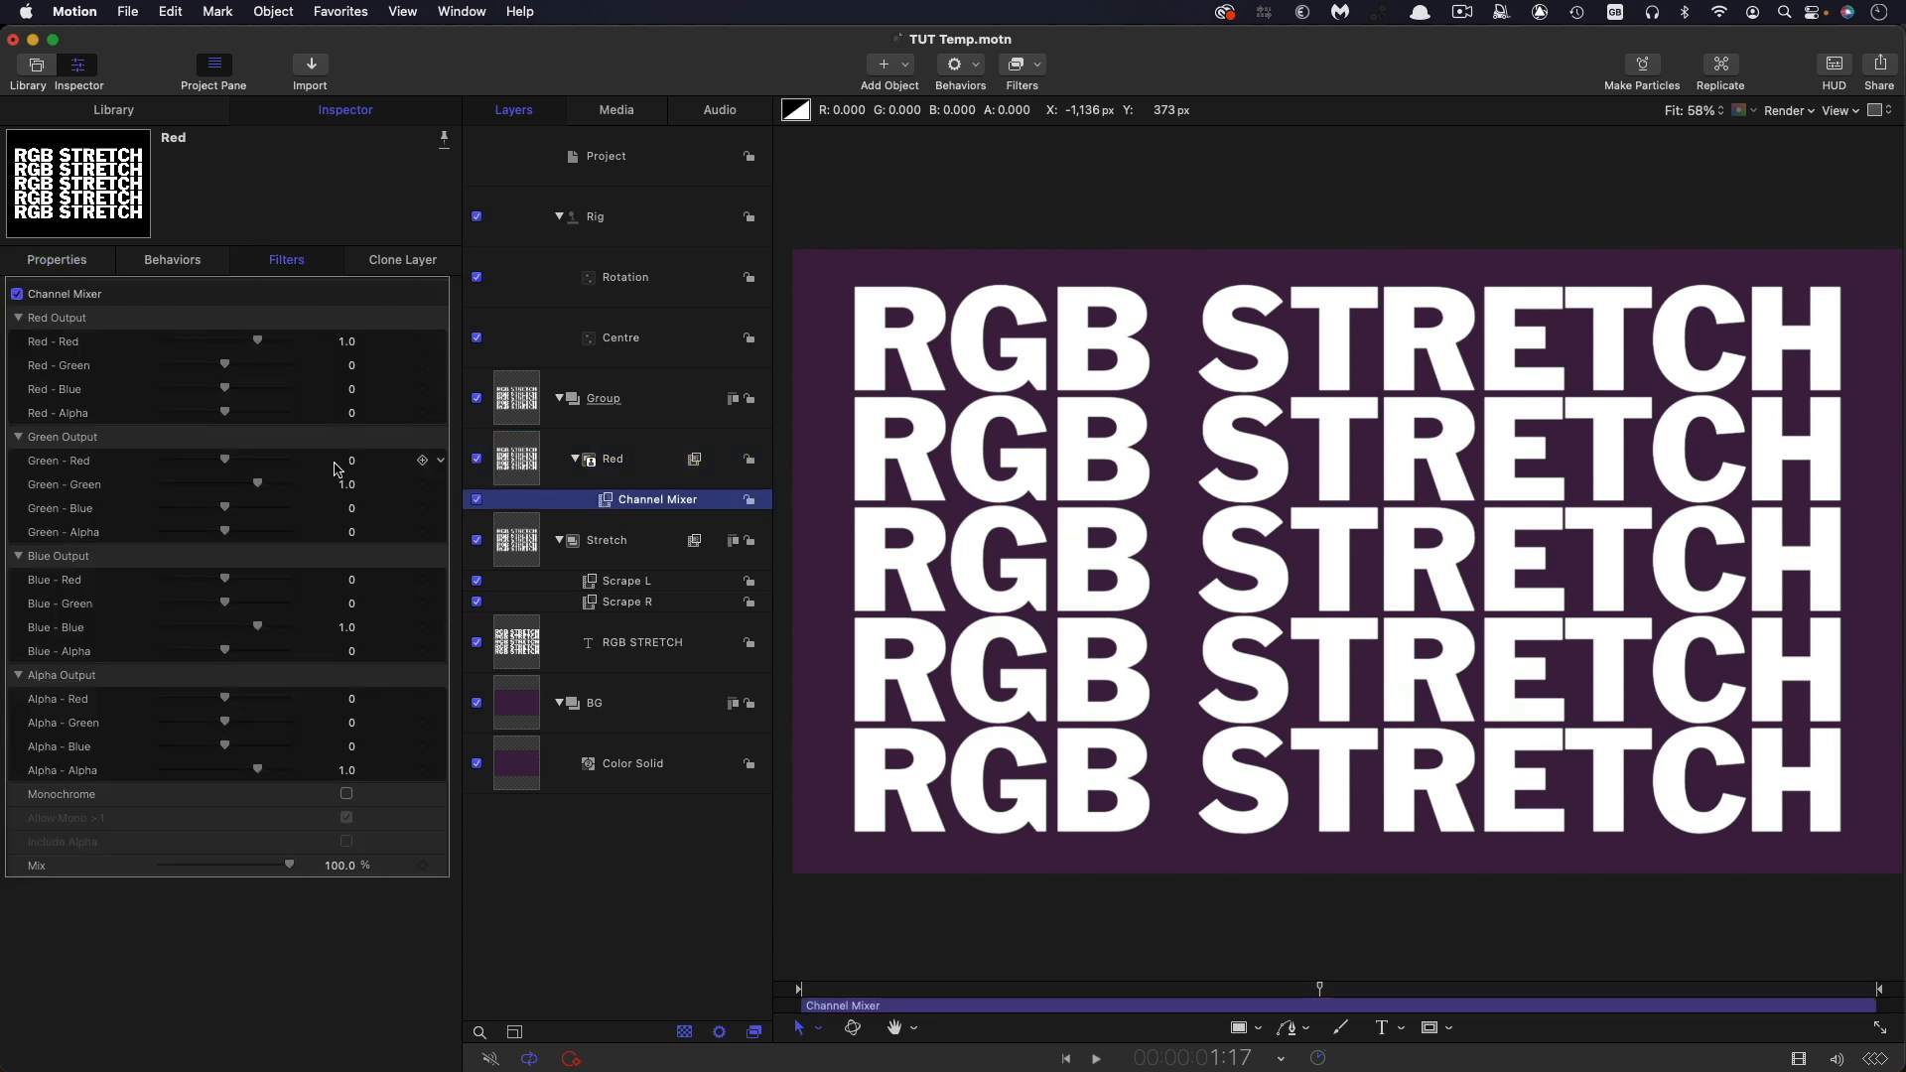
{"action": "double_click", "coordinate": [346, 484]}
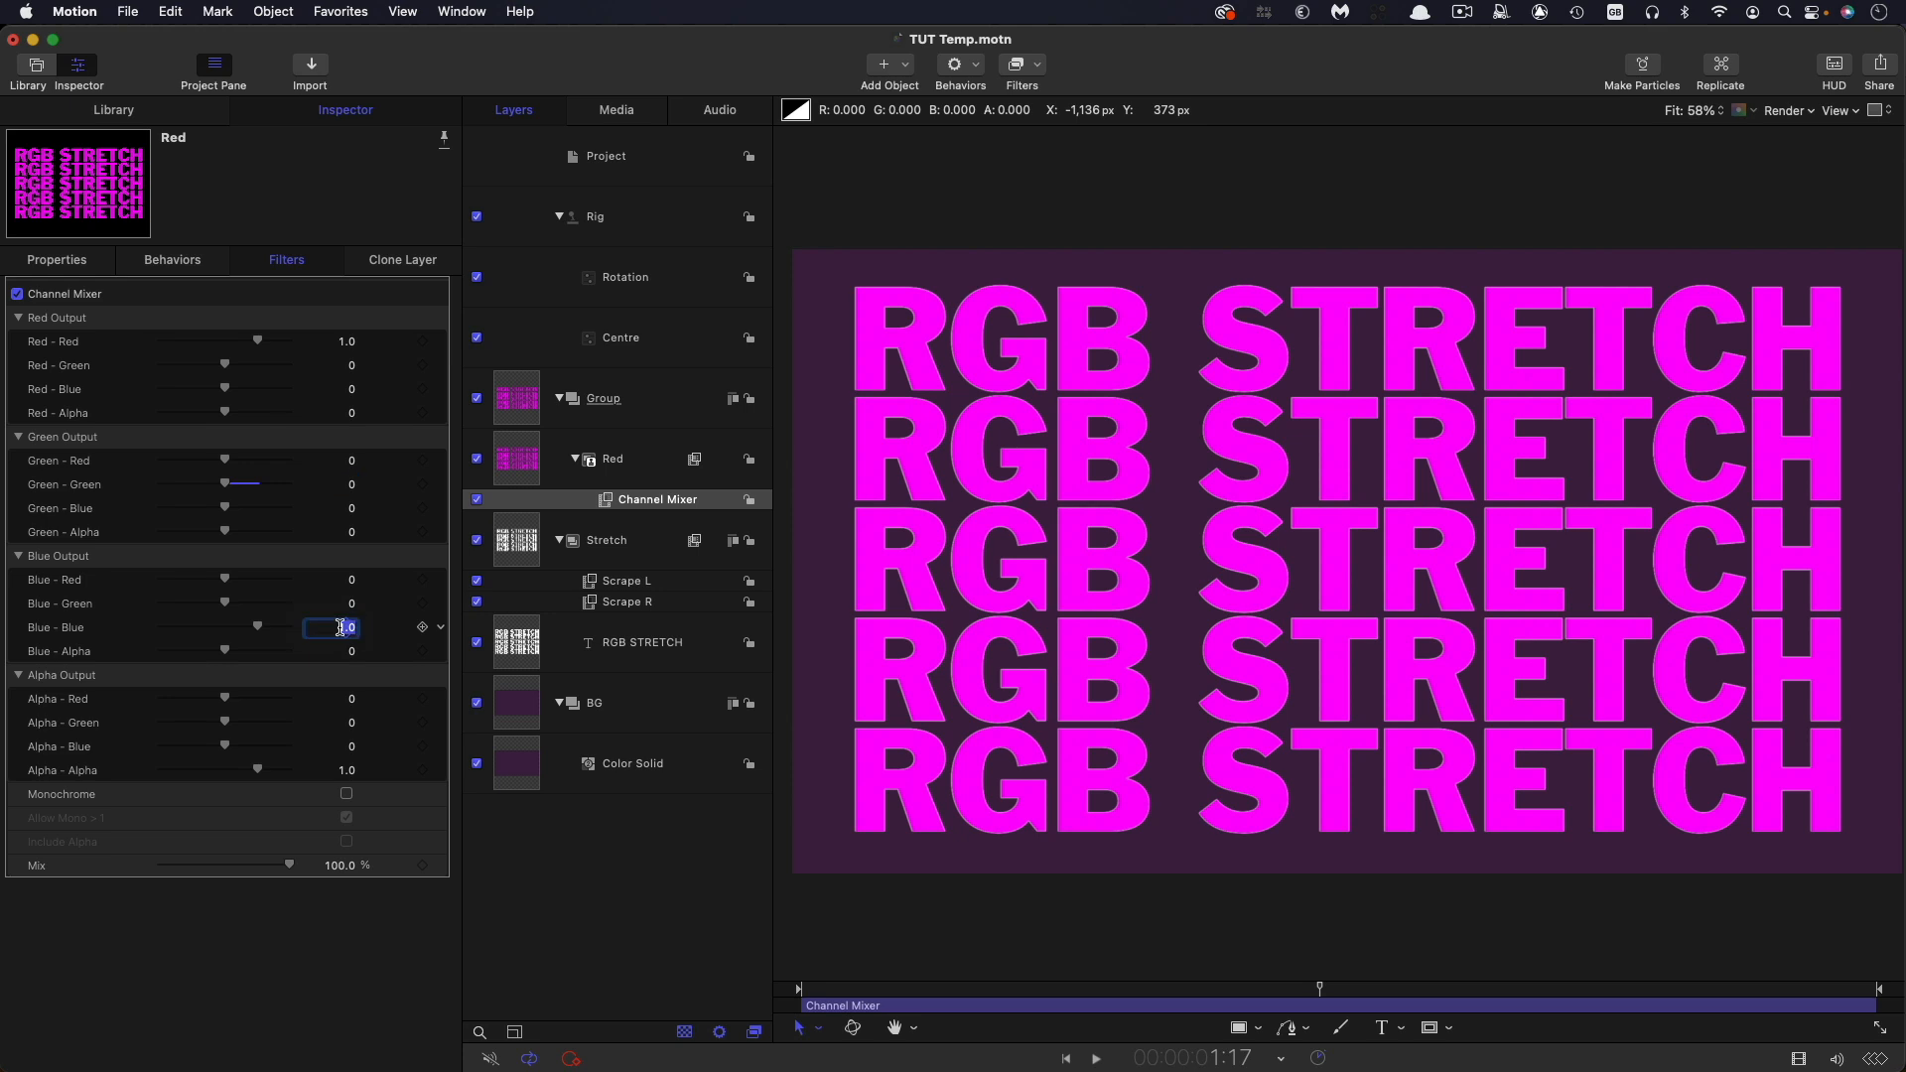
{"action": "type", "text": "0"}
{"action": "type", "text": "Green"}
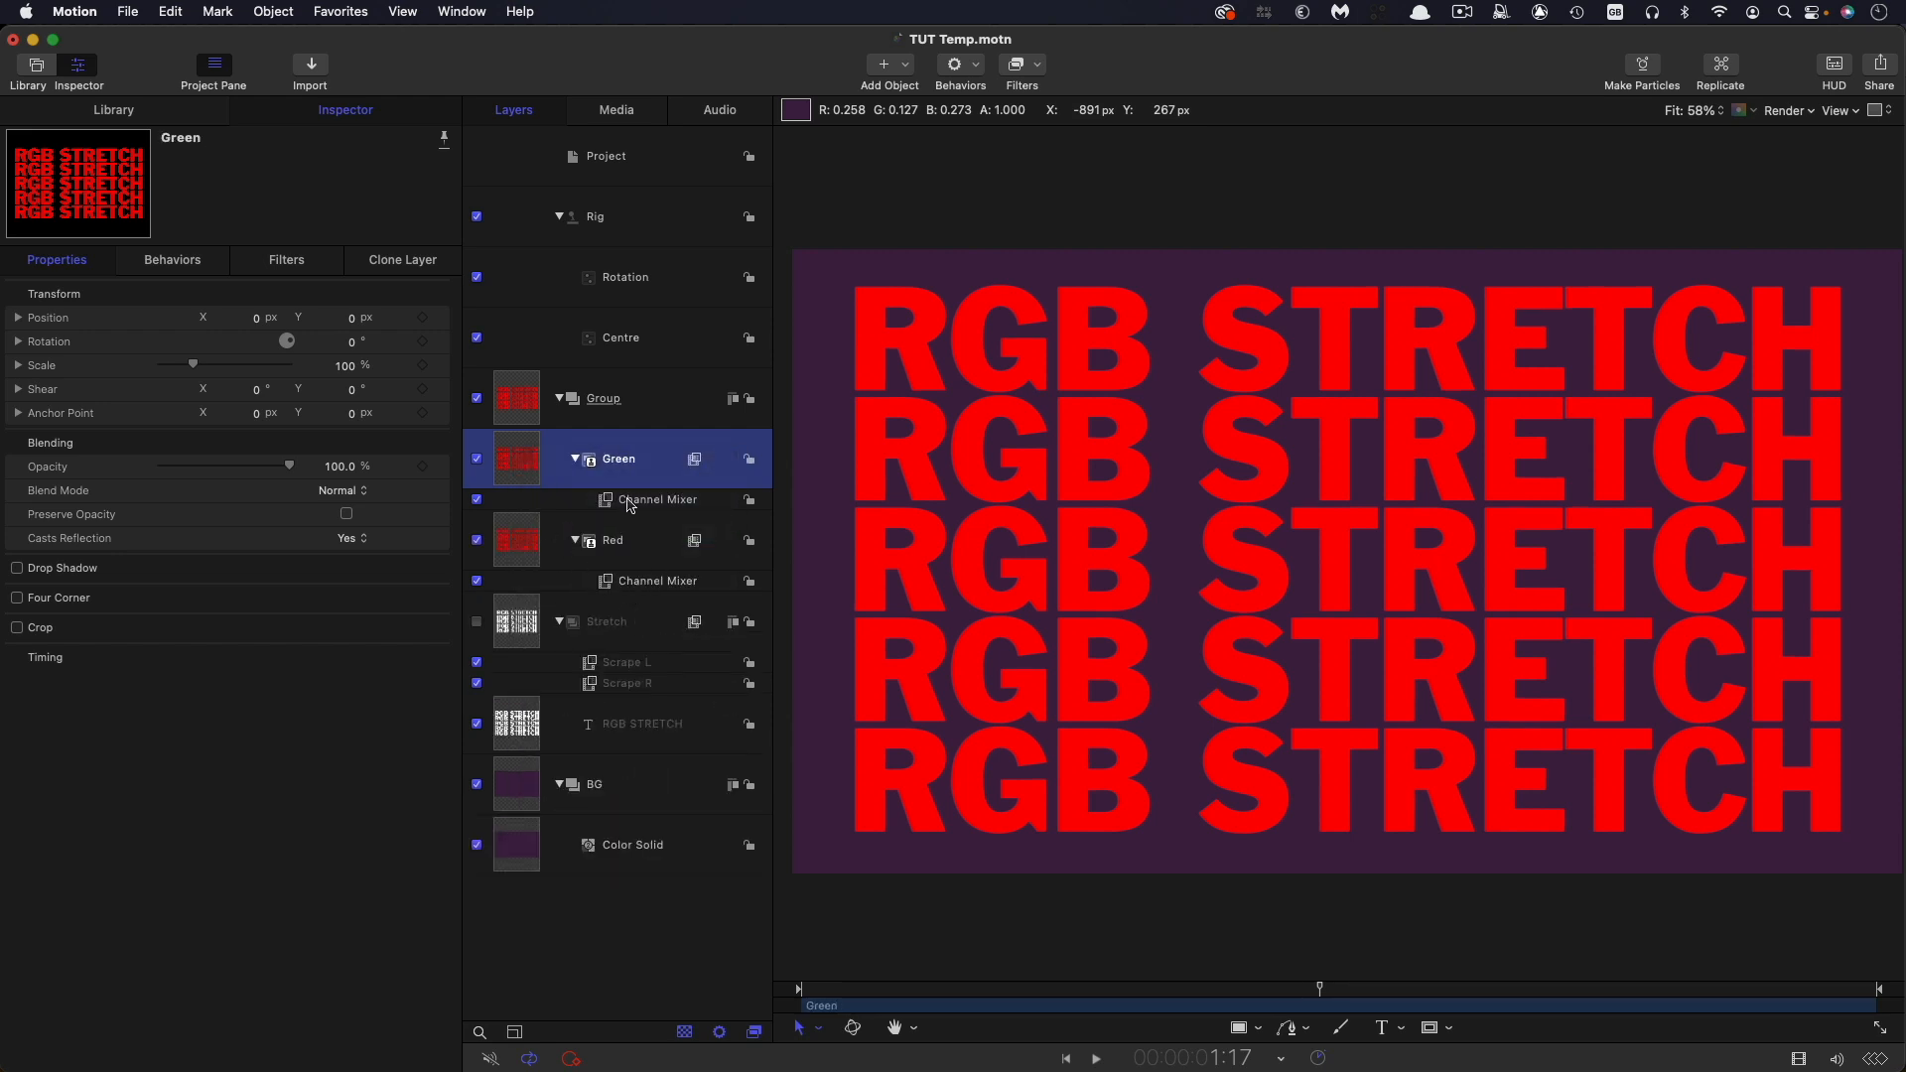
- Duplicate the Green clone as Blue, setting its Green-Green to 0 and Blue-Blue to 1.0
{"action": "left_click", "coordinate": [656, 498]}
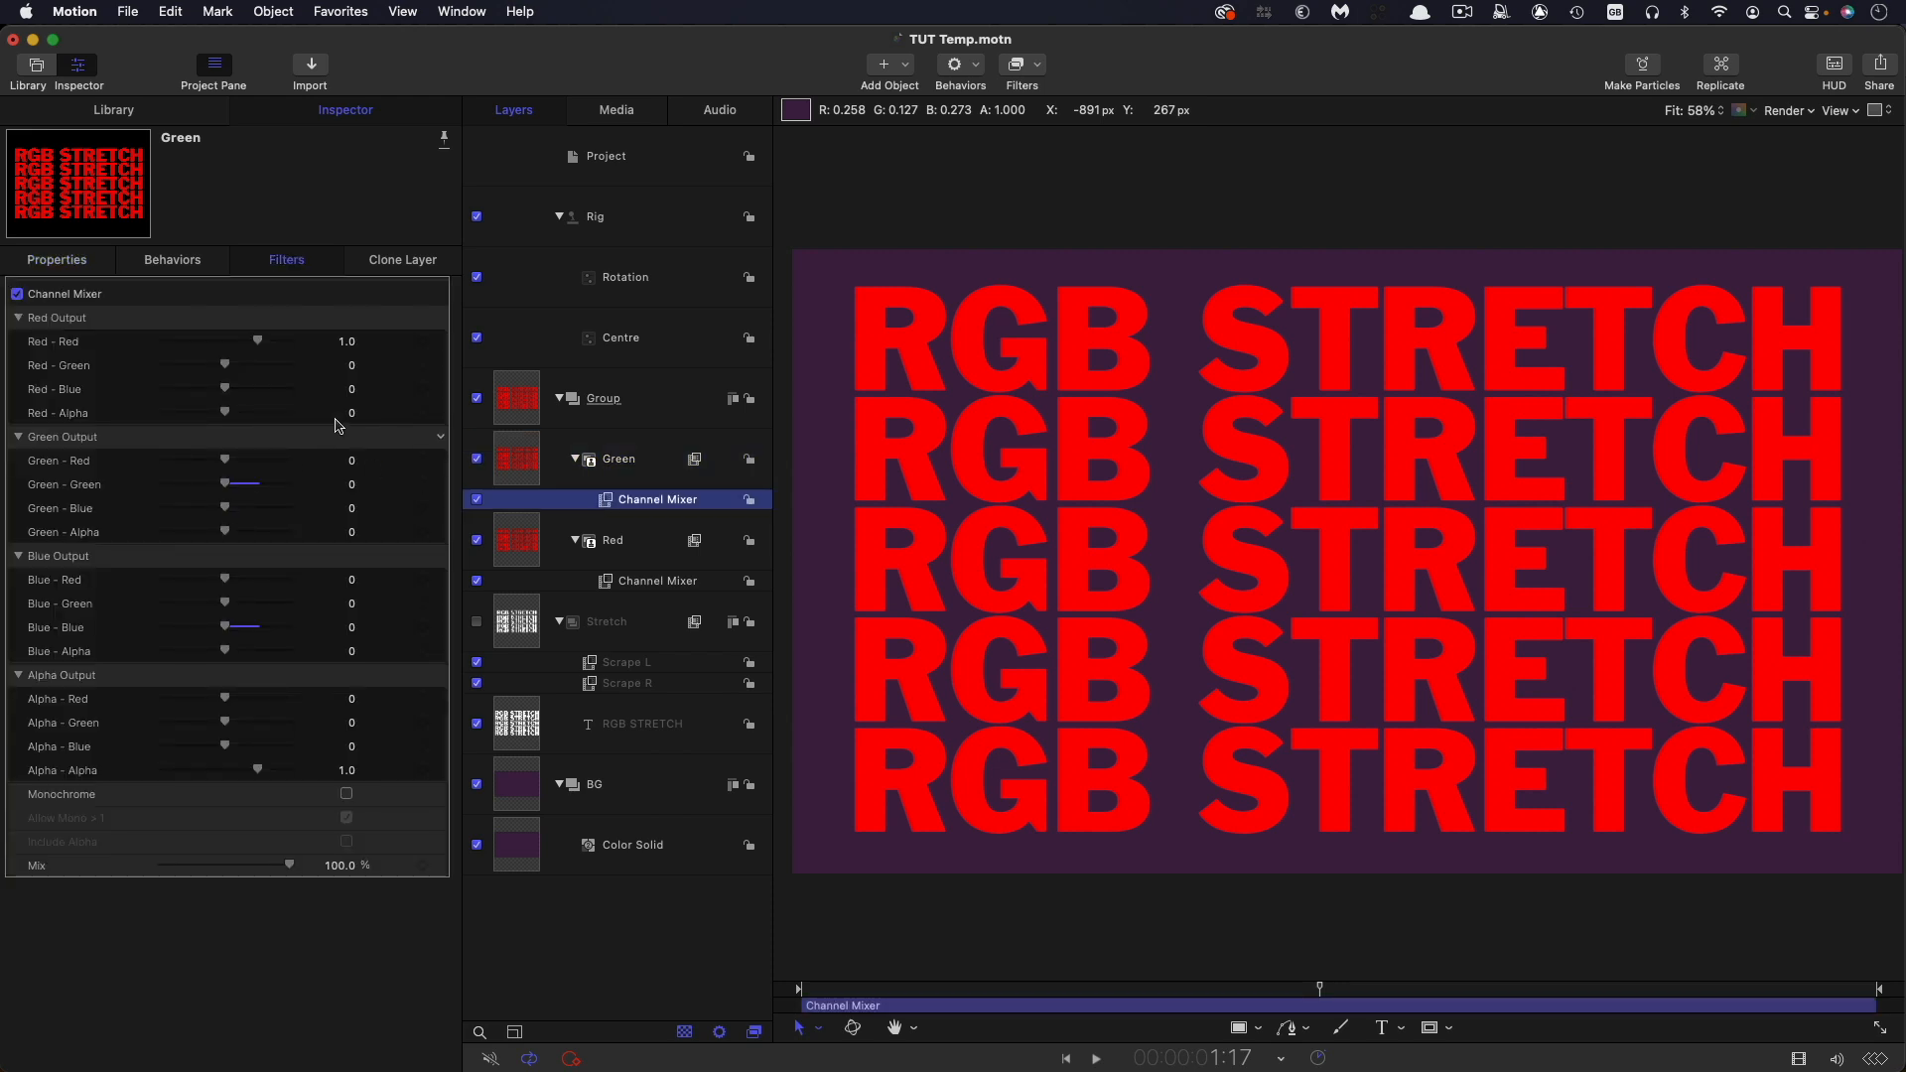
{"action": "double_click", "coordinate": [345, 341]}
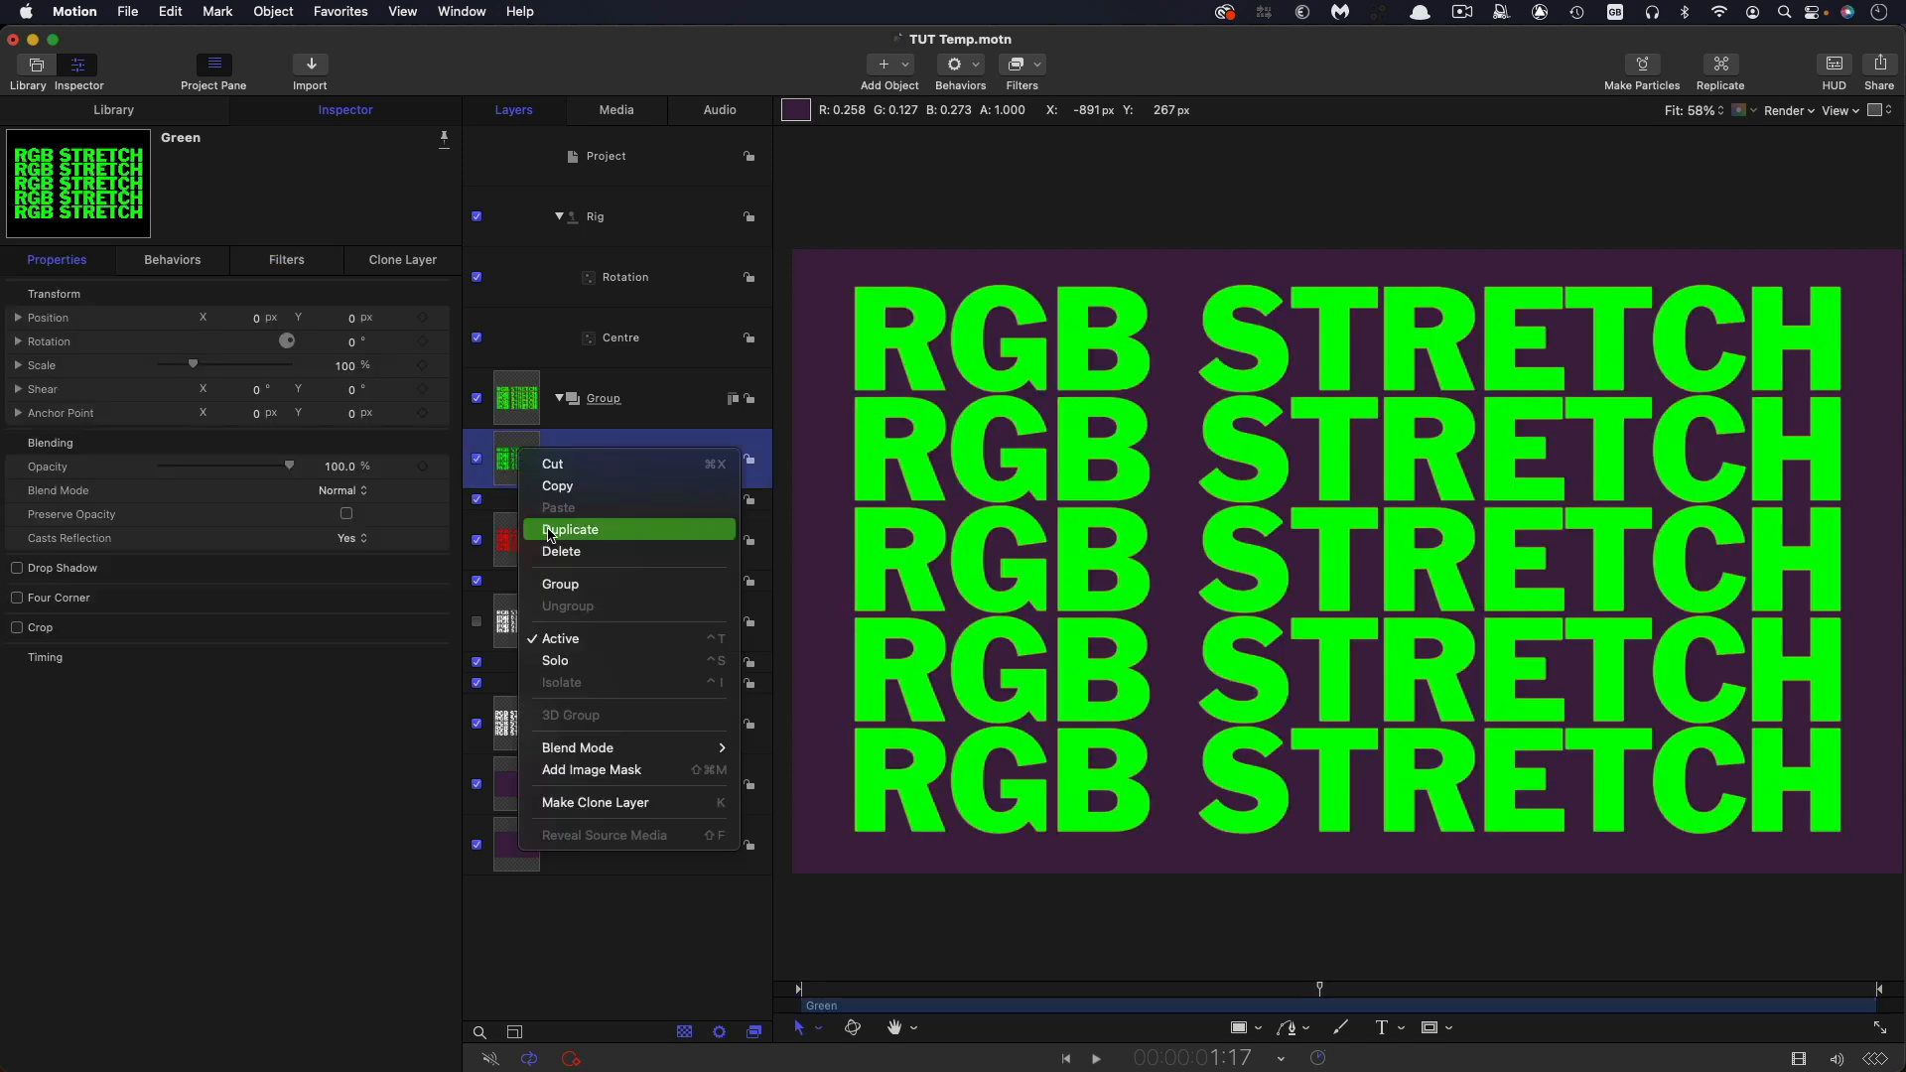
{"action": "left_click", "coordinate": [570, 529]}
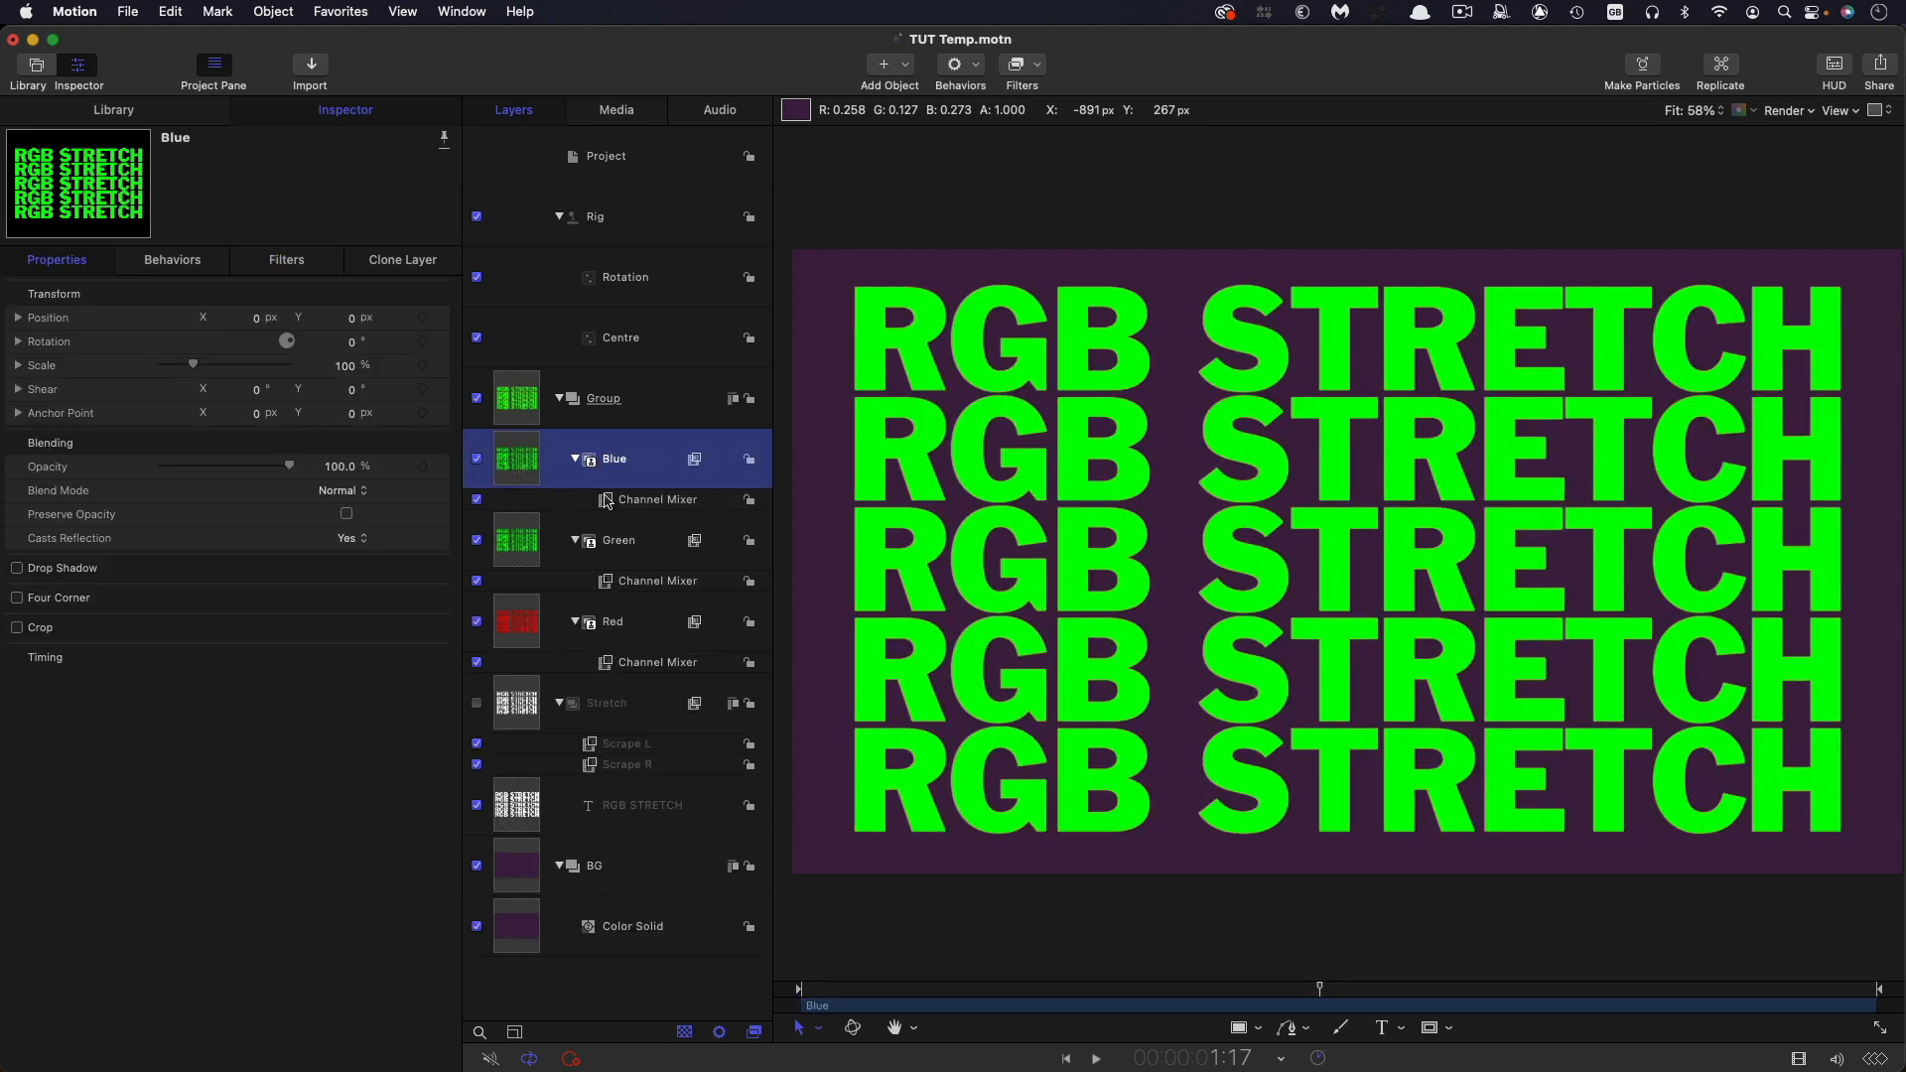
{"action": "left_click", "coordinate": [656, 499]}
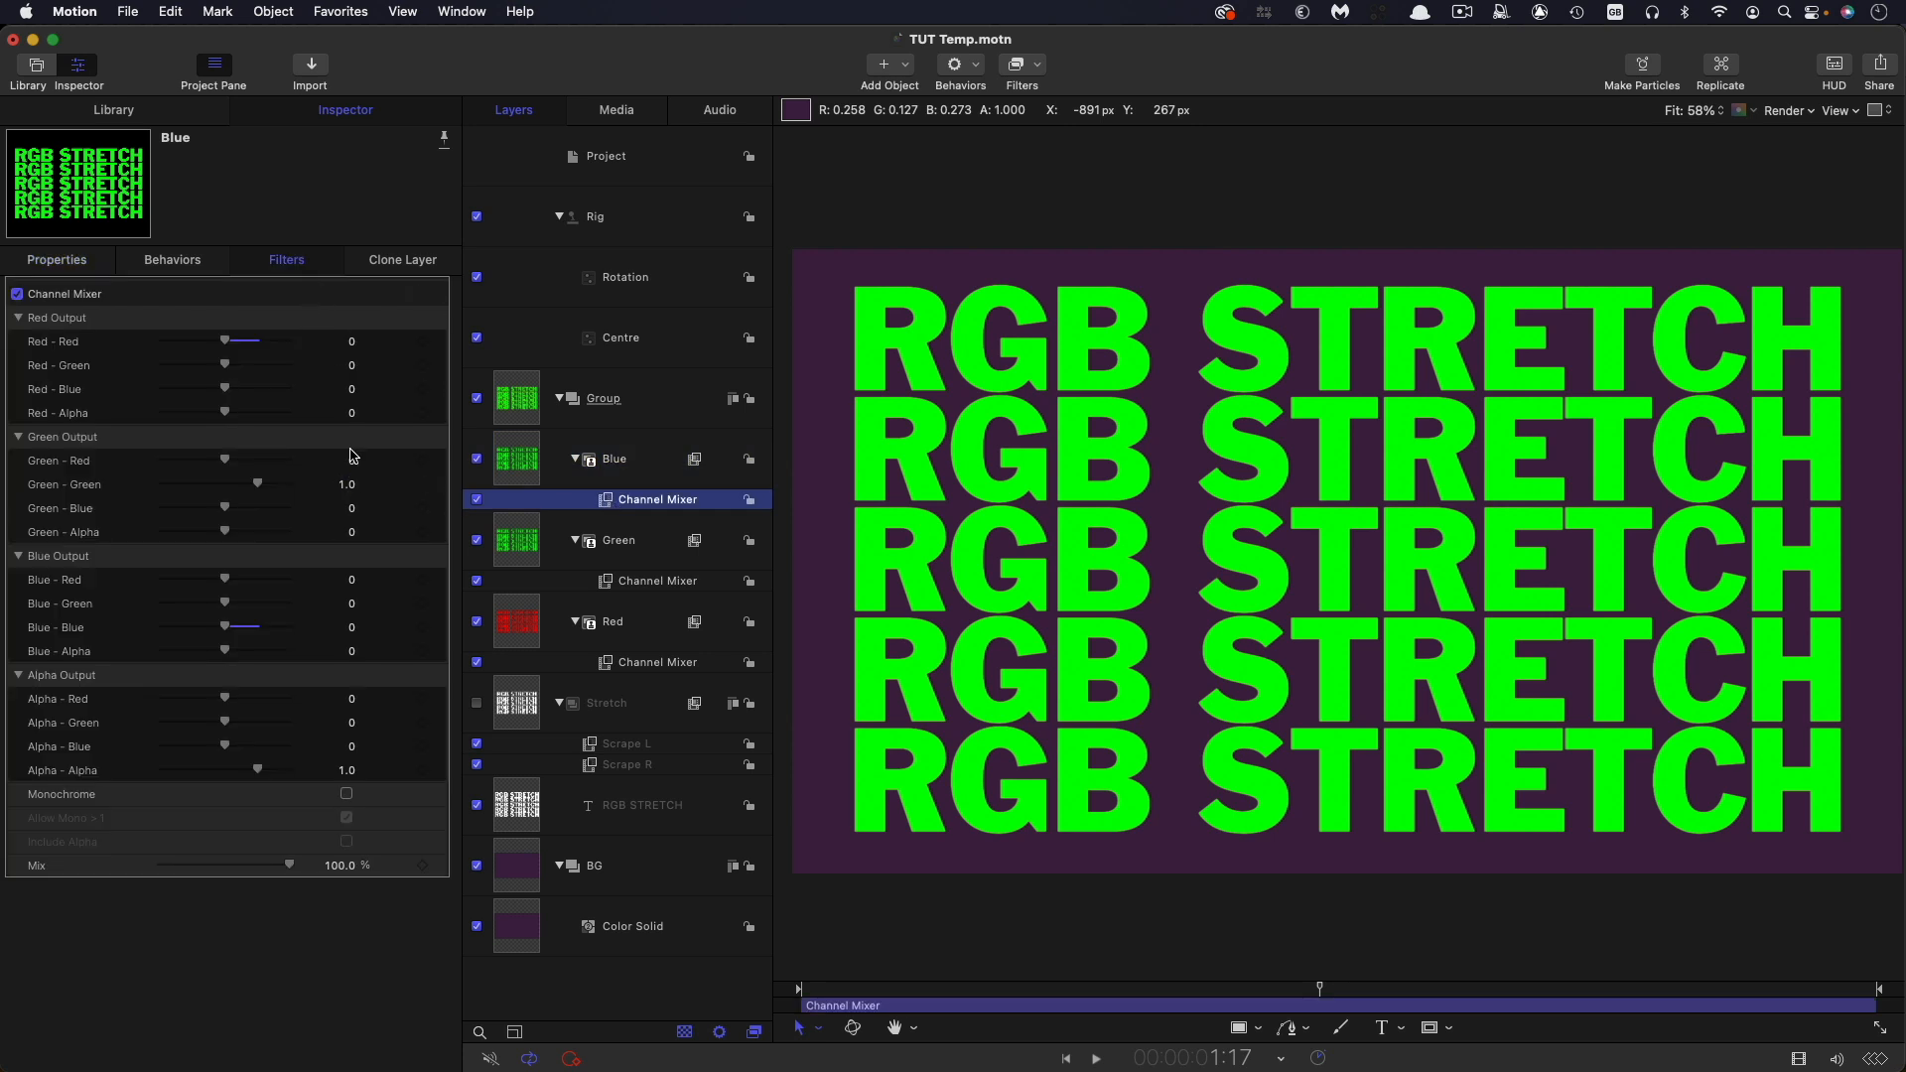
{"action": "double_click", "coordinate": [350, 483]}
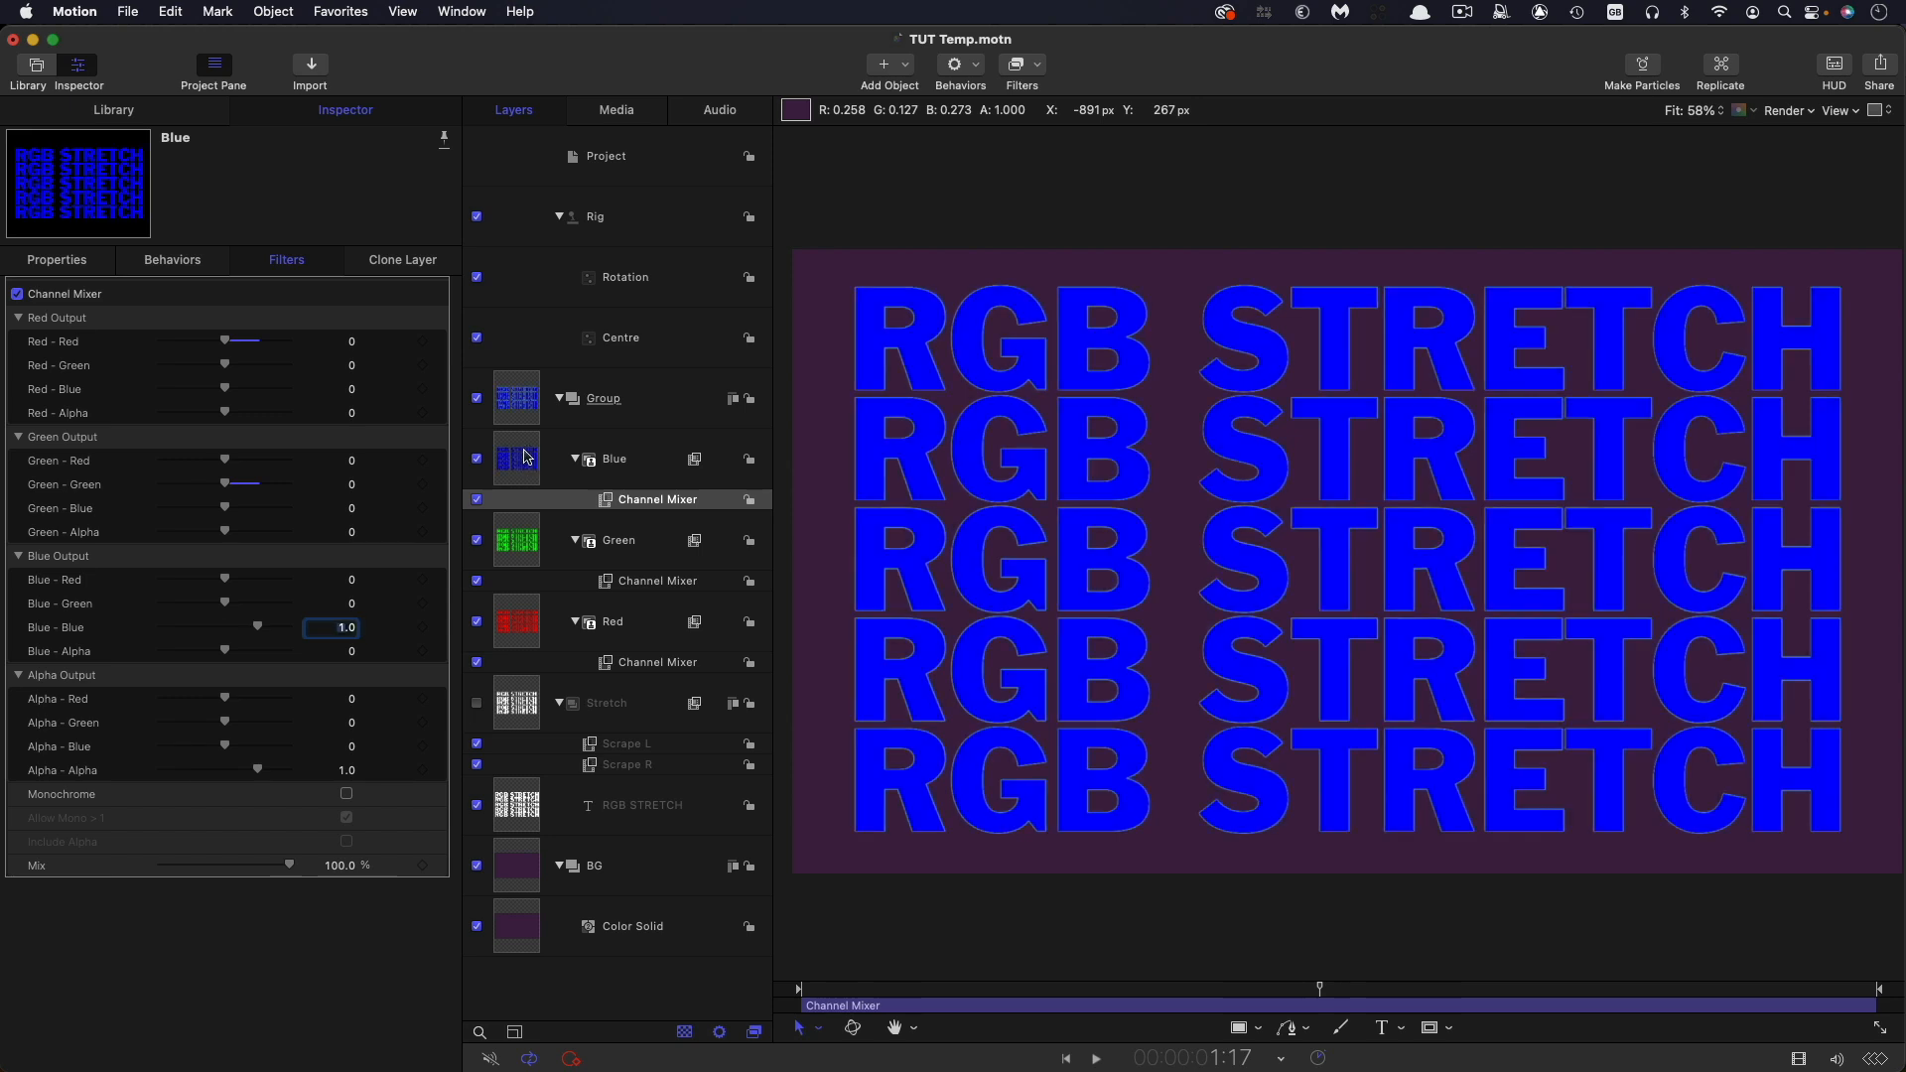
- Set the blend mode of both the Blue and Green layers to Linear Dodge
{"action": "left_click", "coordinate": [614, 459]}
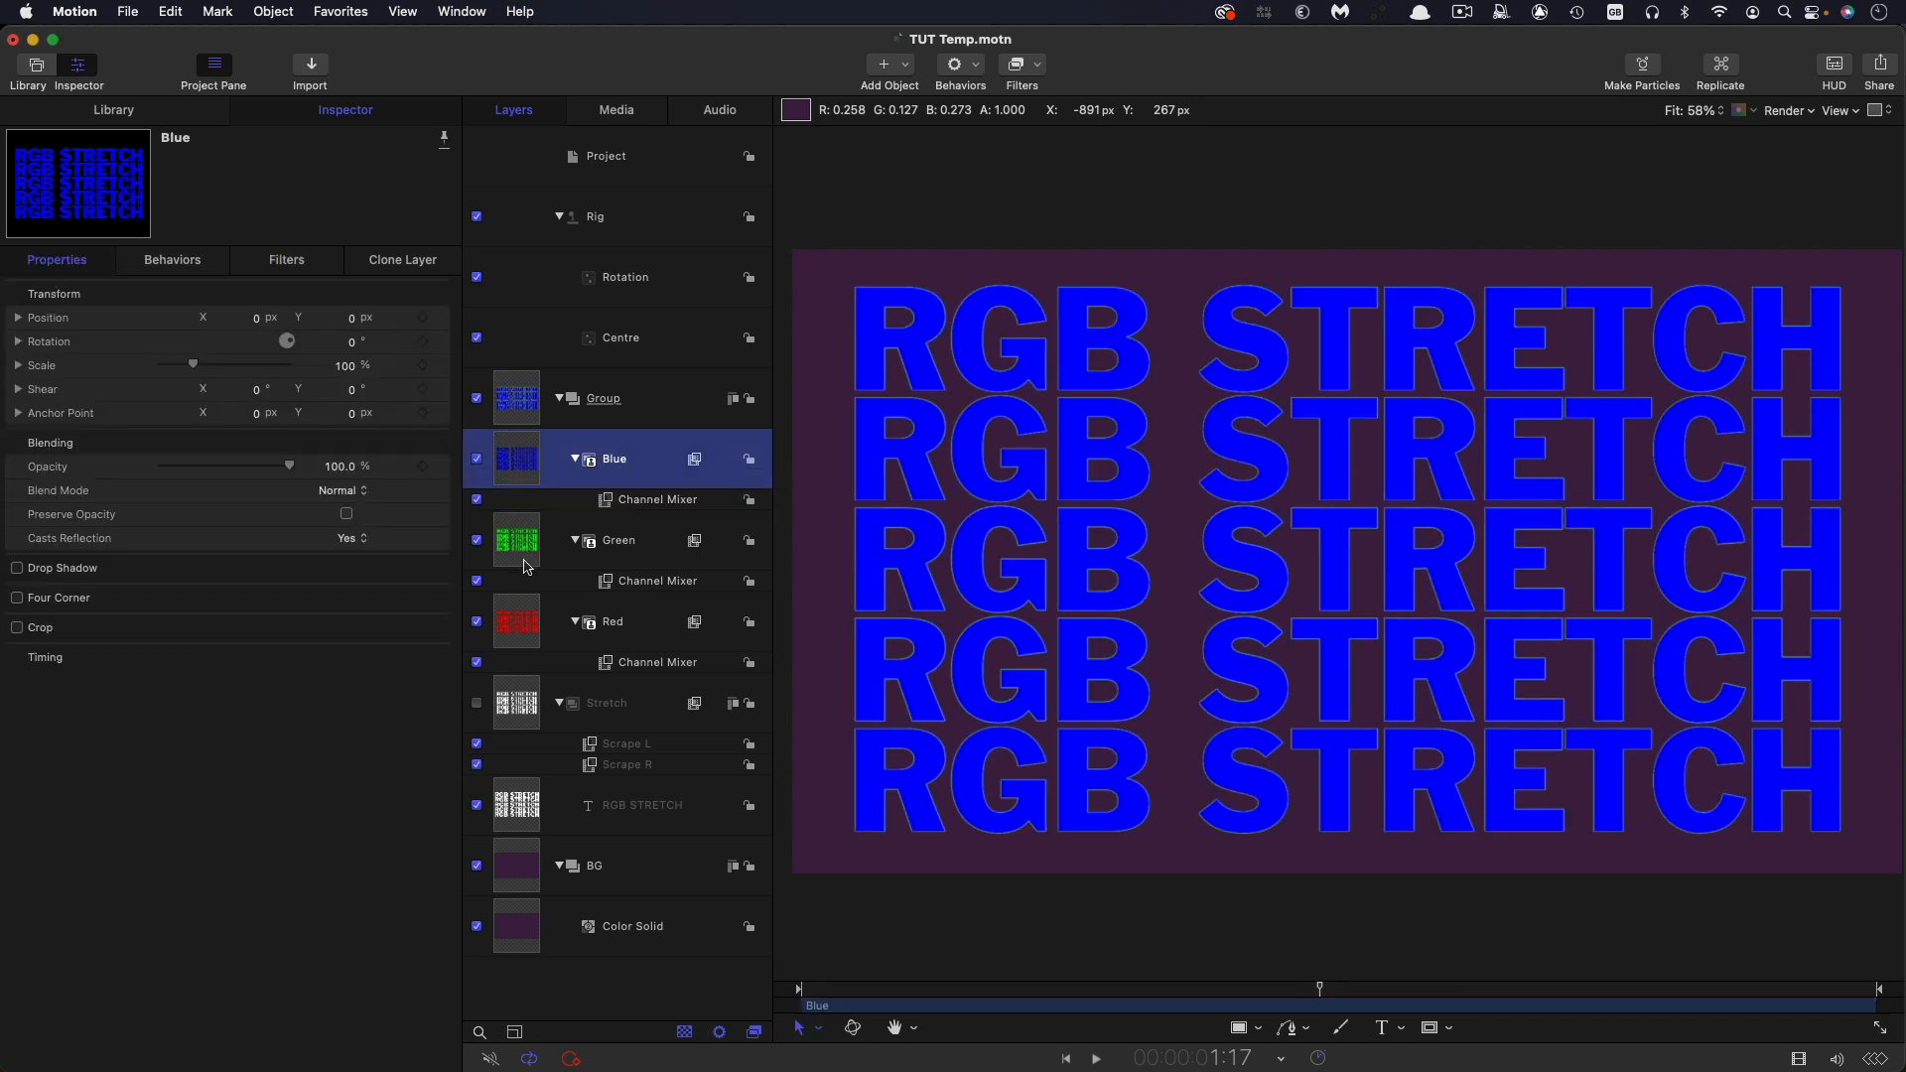
{"action": "left_click", "coordinate": [618, 540]}
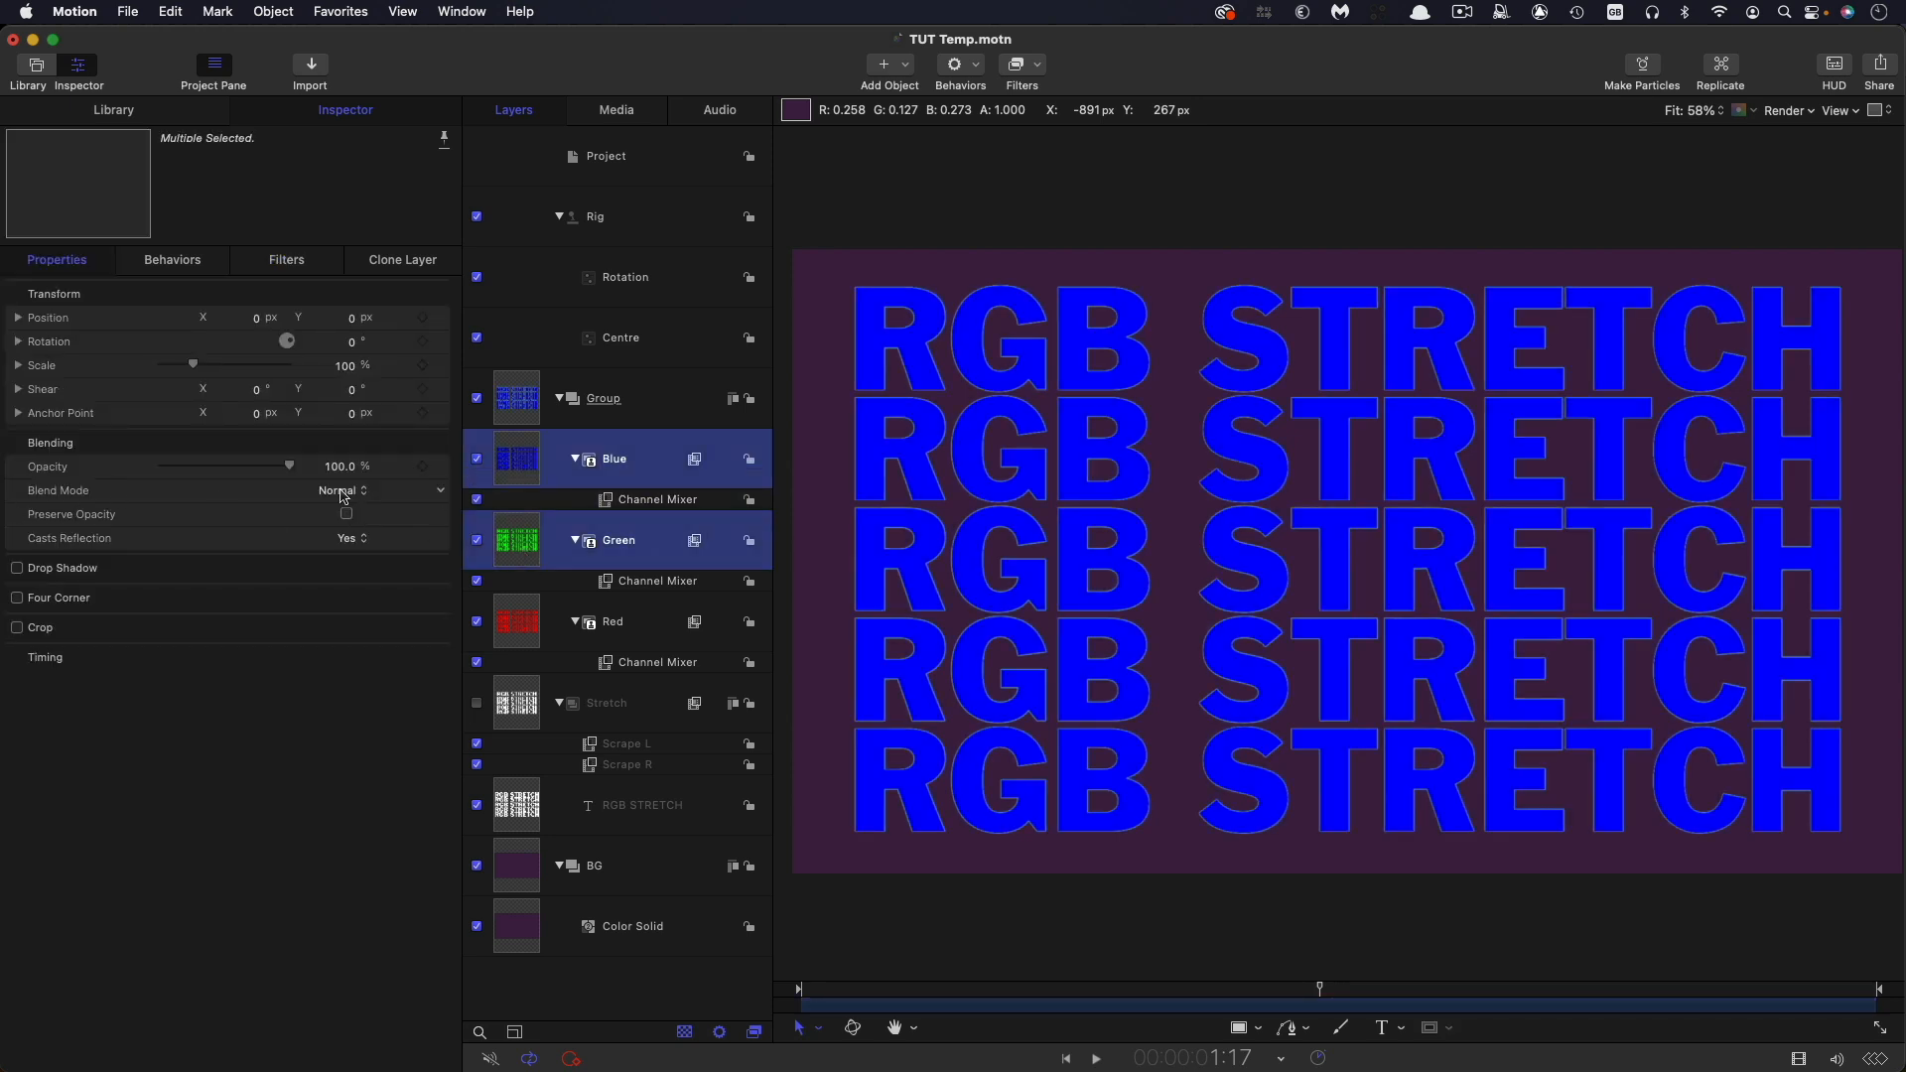
{"action": "left_click", "coordinate": [352, 490]}
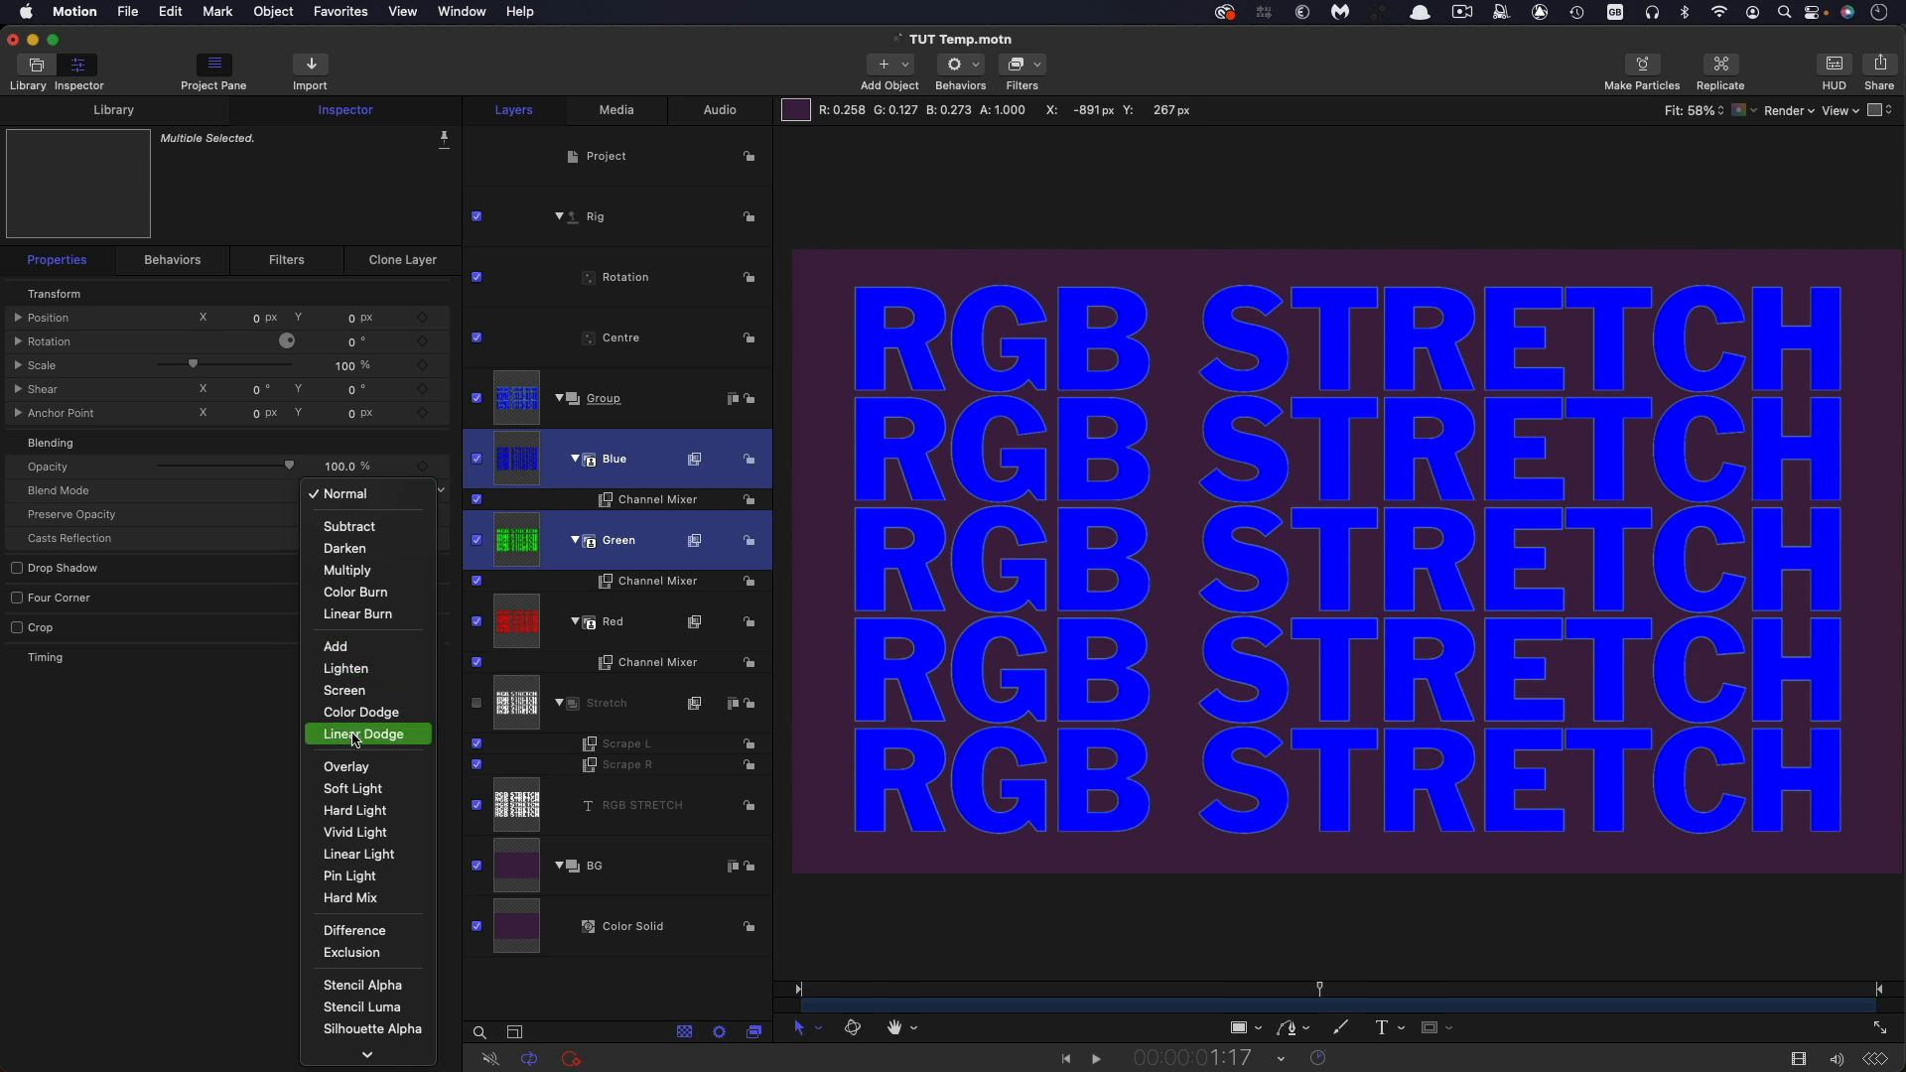
{"action": "left_click", "coordinate": [359, 733]}
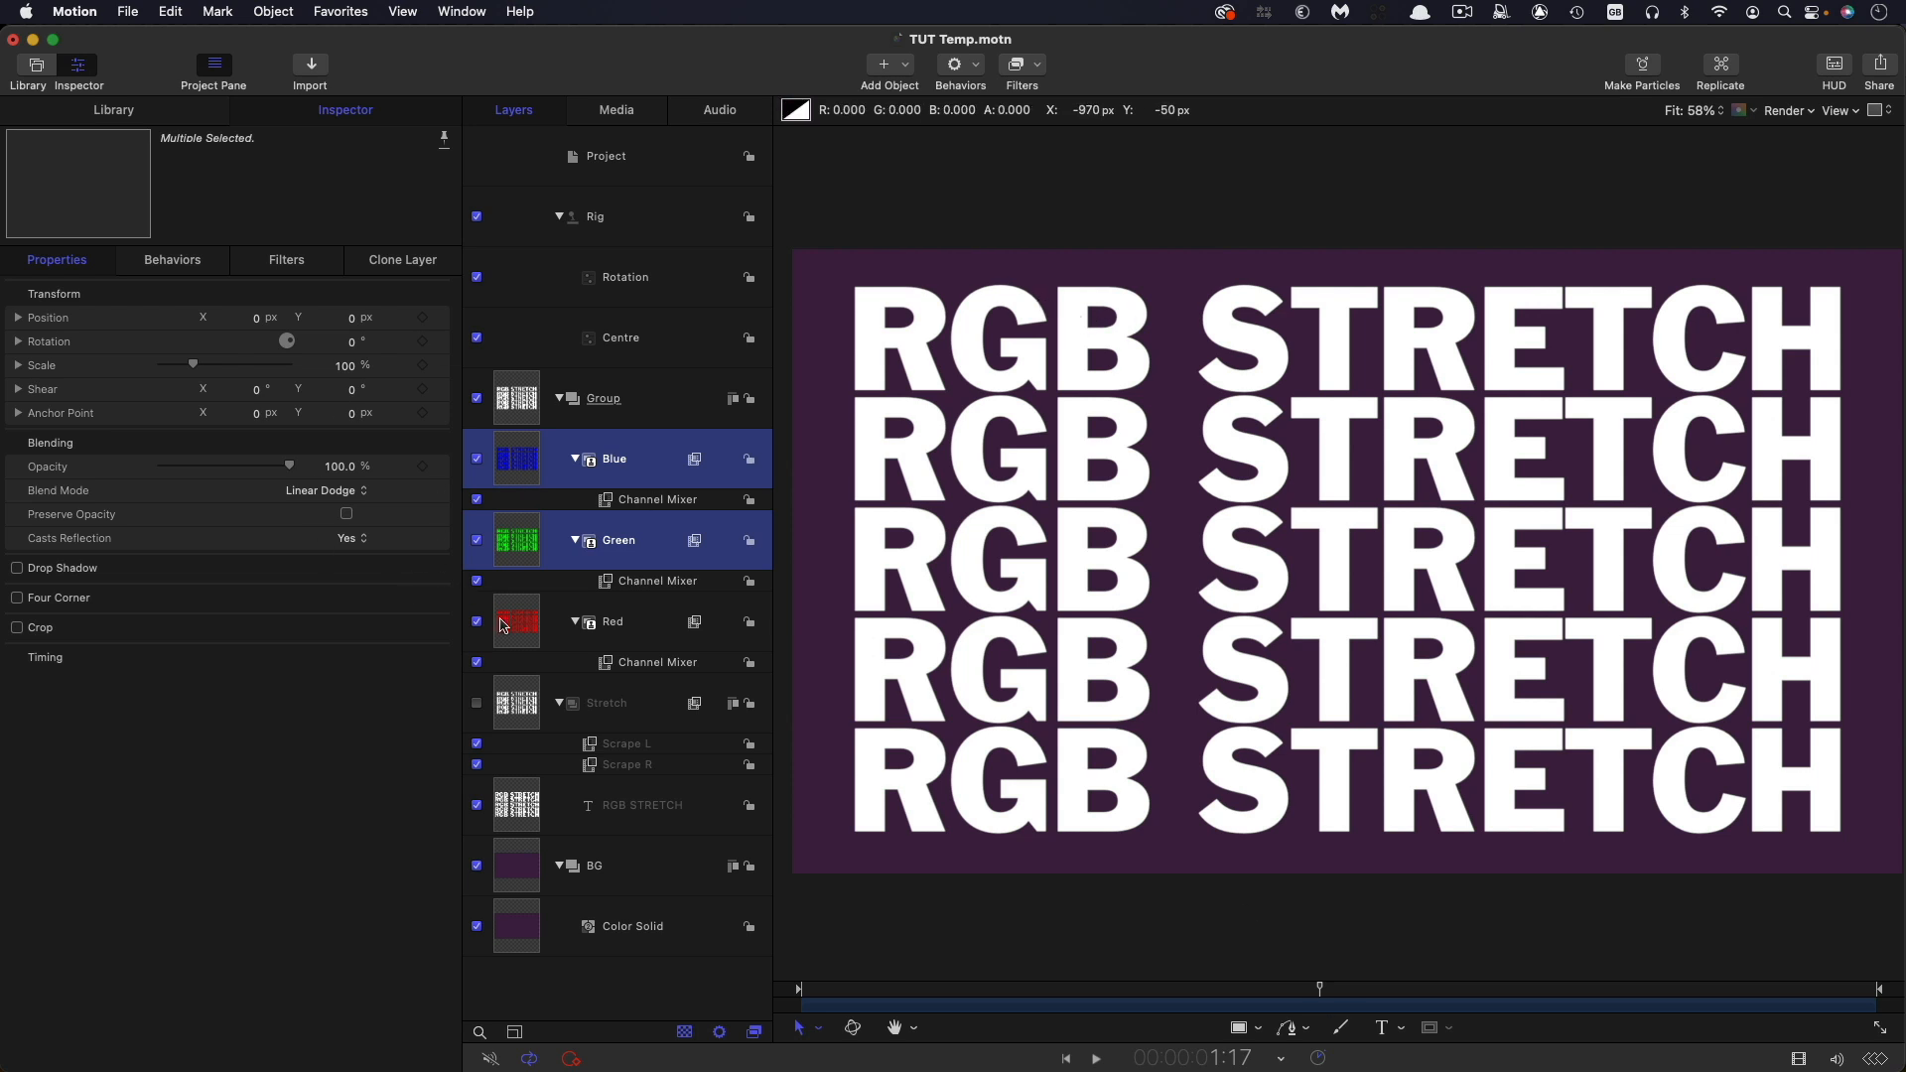
{"action": "mouse_move", "coordinate": [594, 681]}
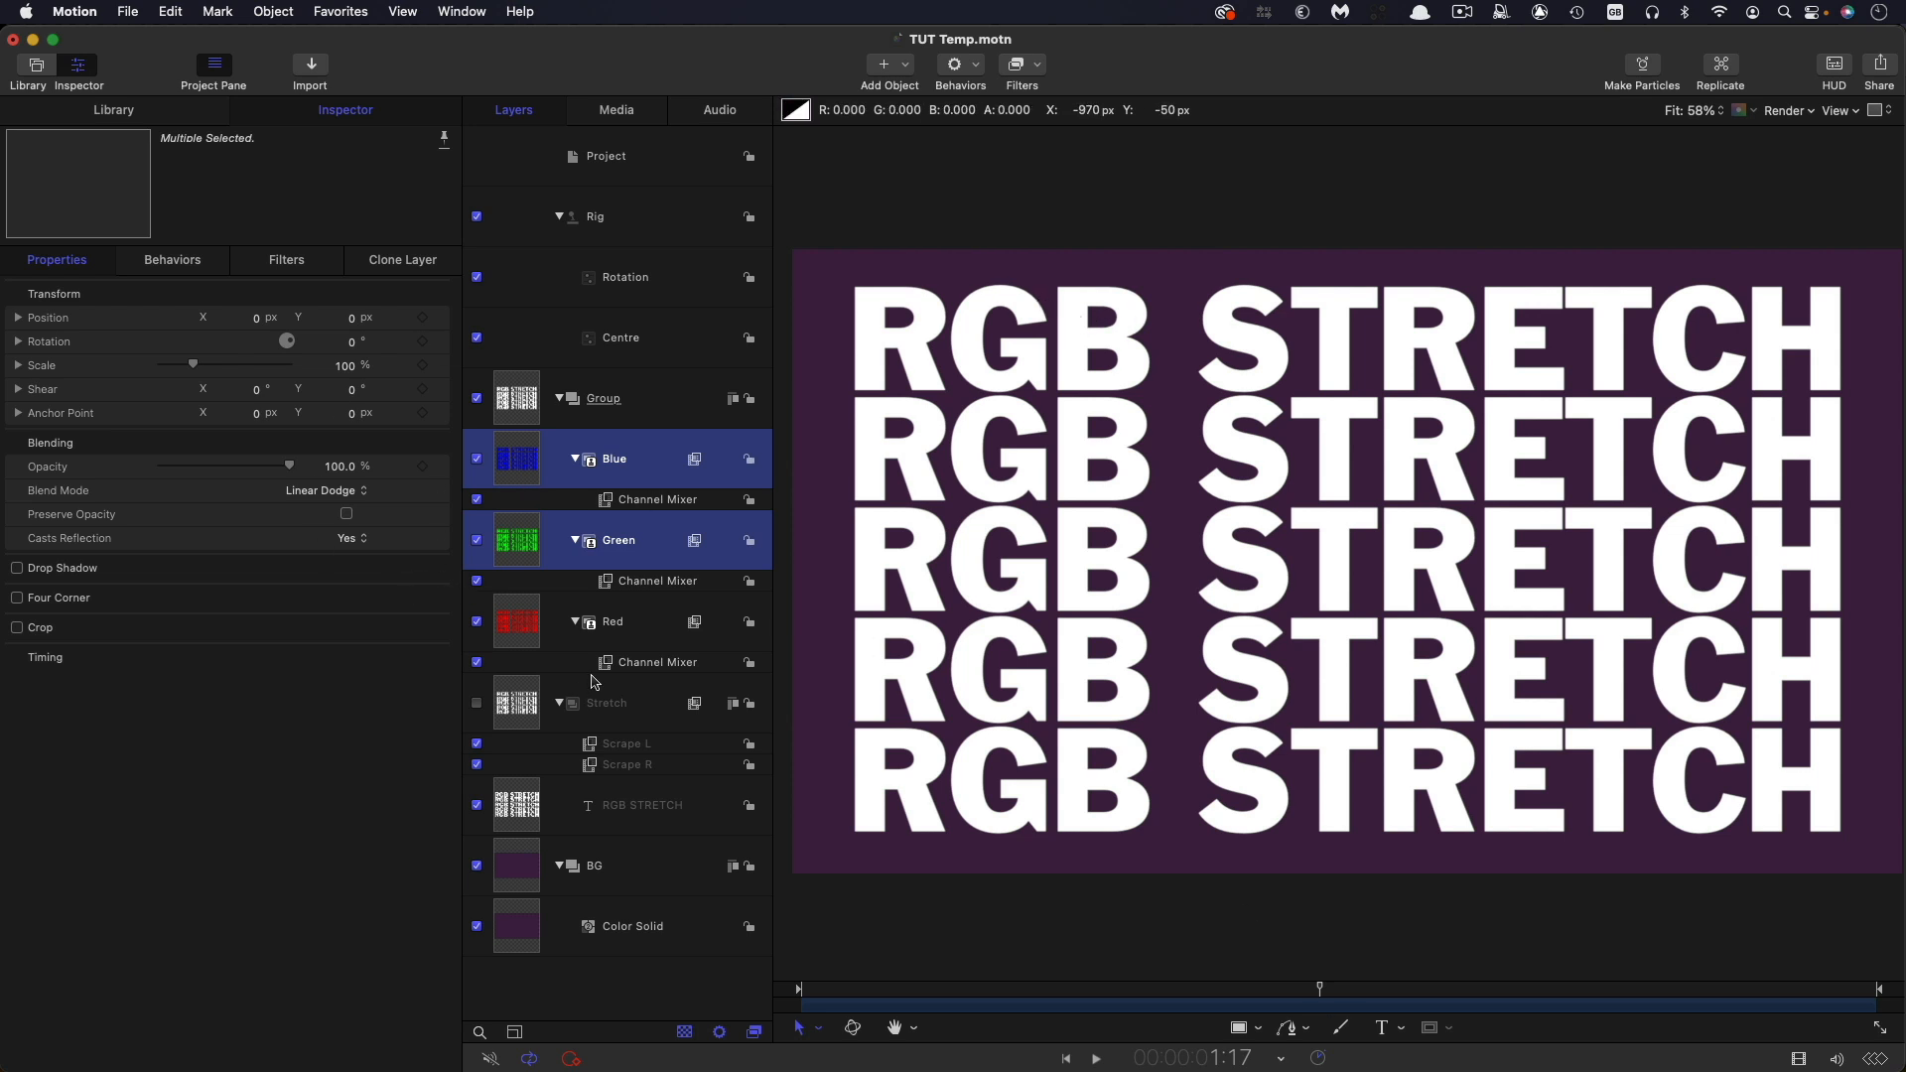
{"action": "mouse_move", "coordinate": [551, 638]}
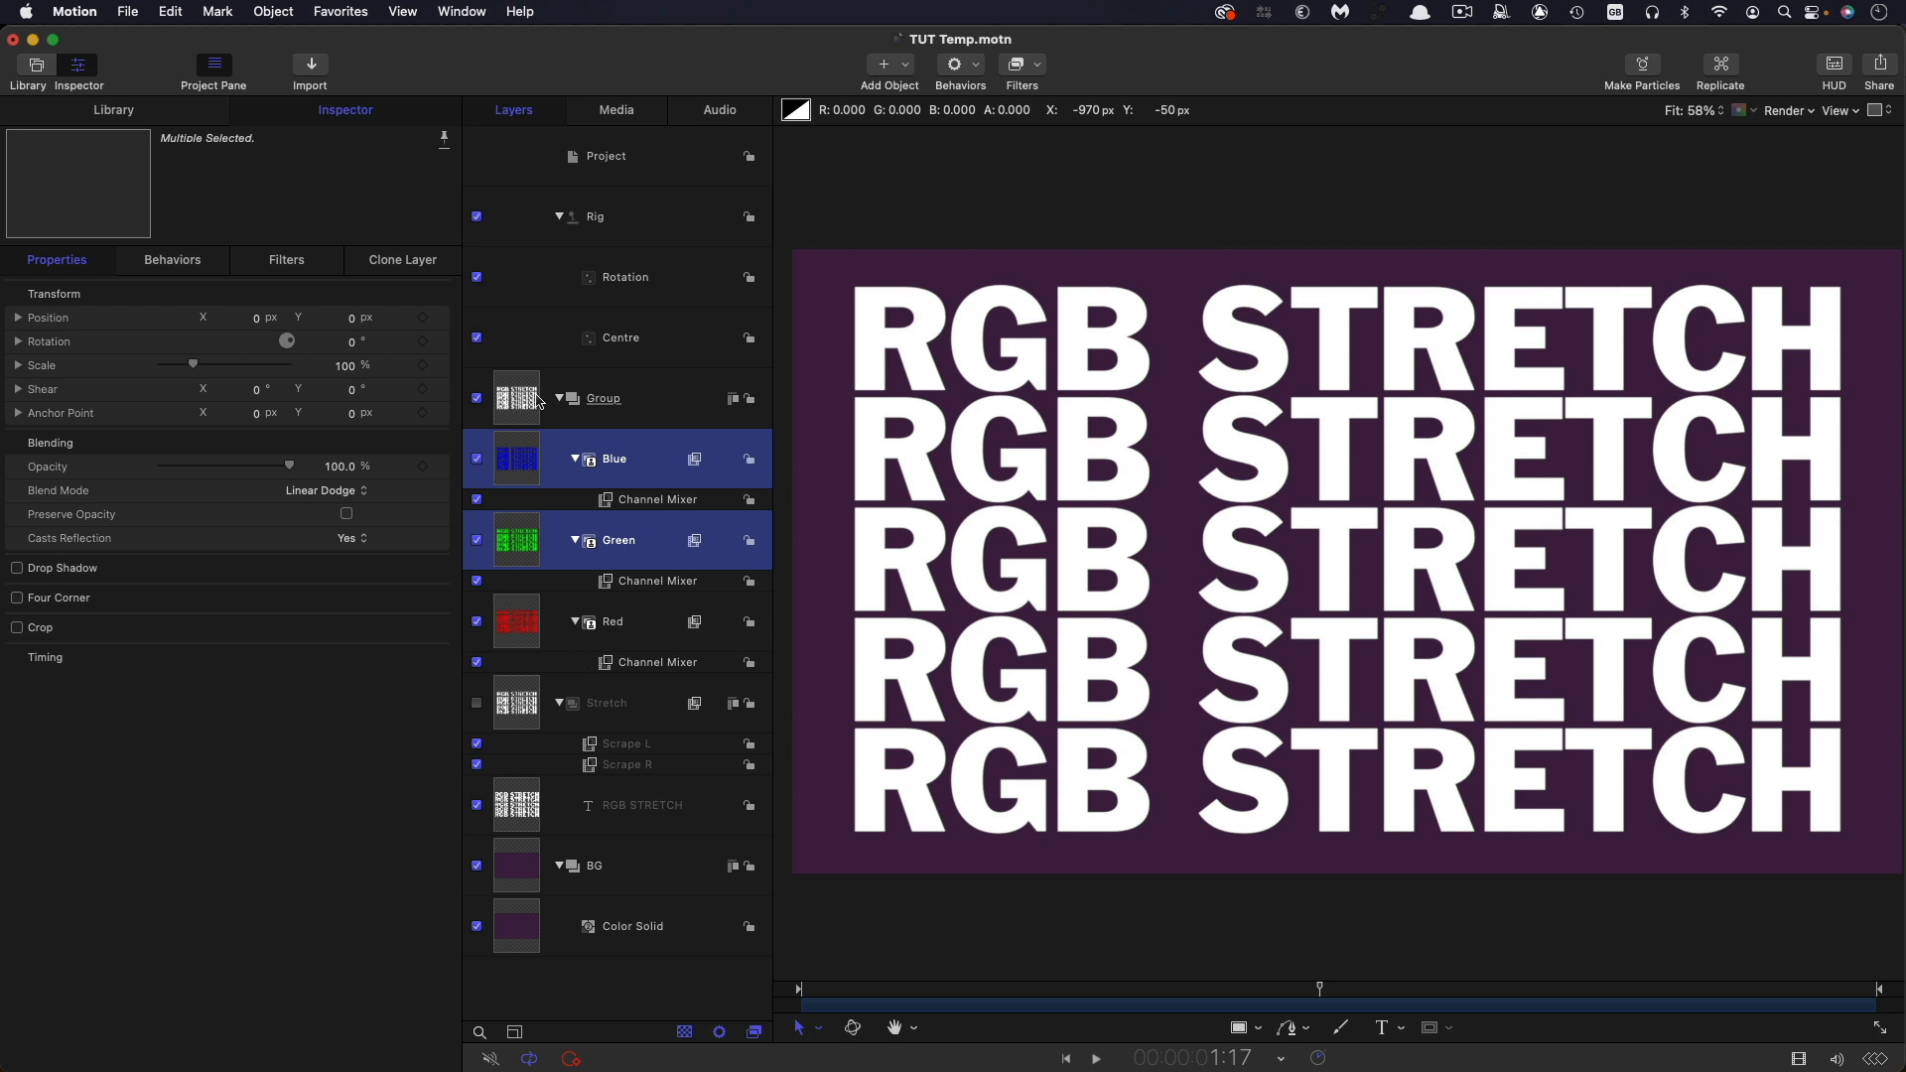
- Select the Red, Green and Blue layers and jump to an early frame to preview
{"action": "left_click", "coordinate": [612, 621]}
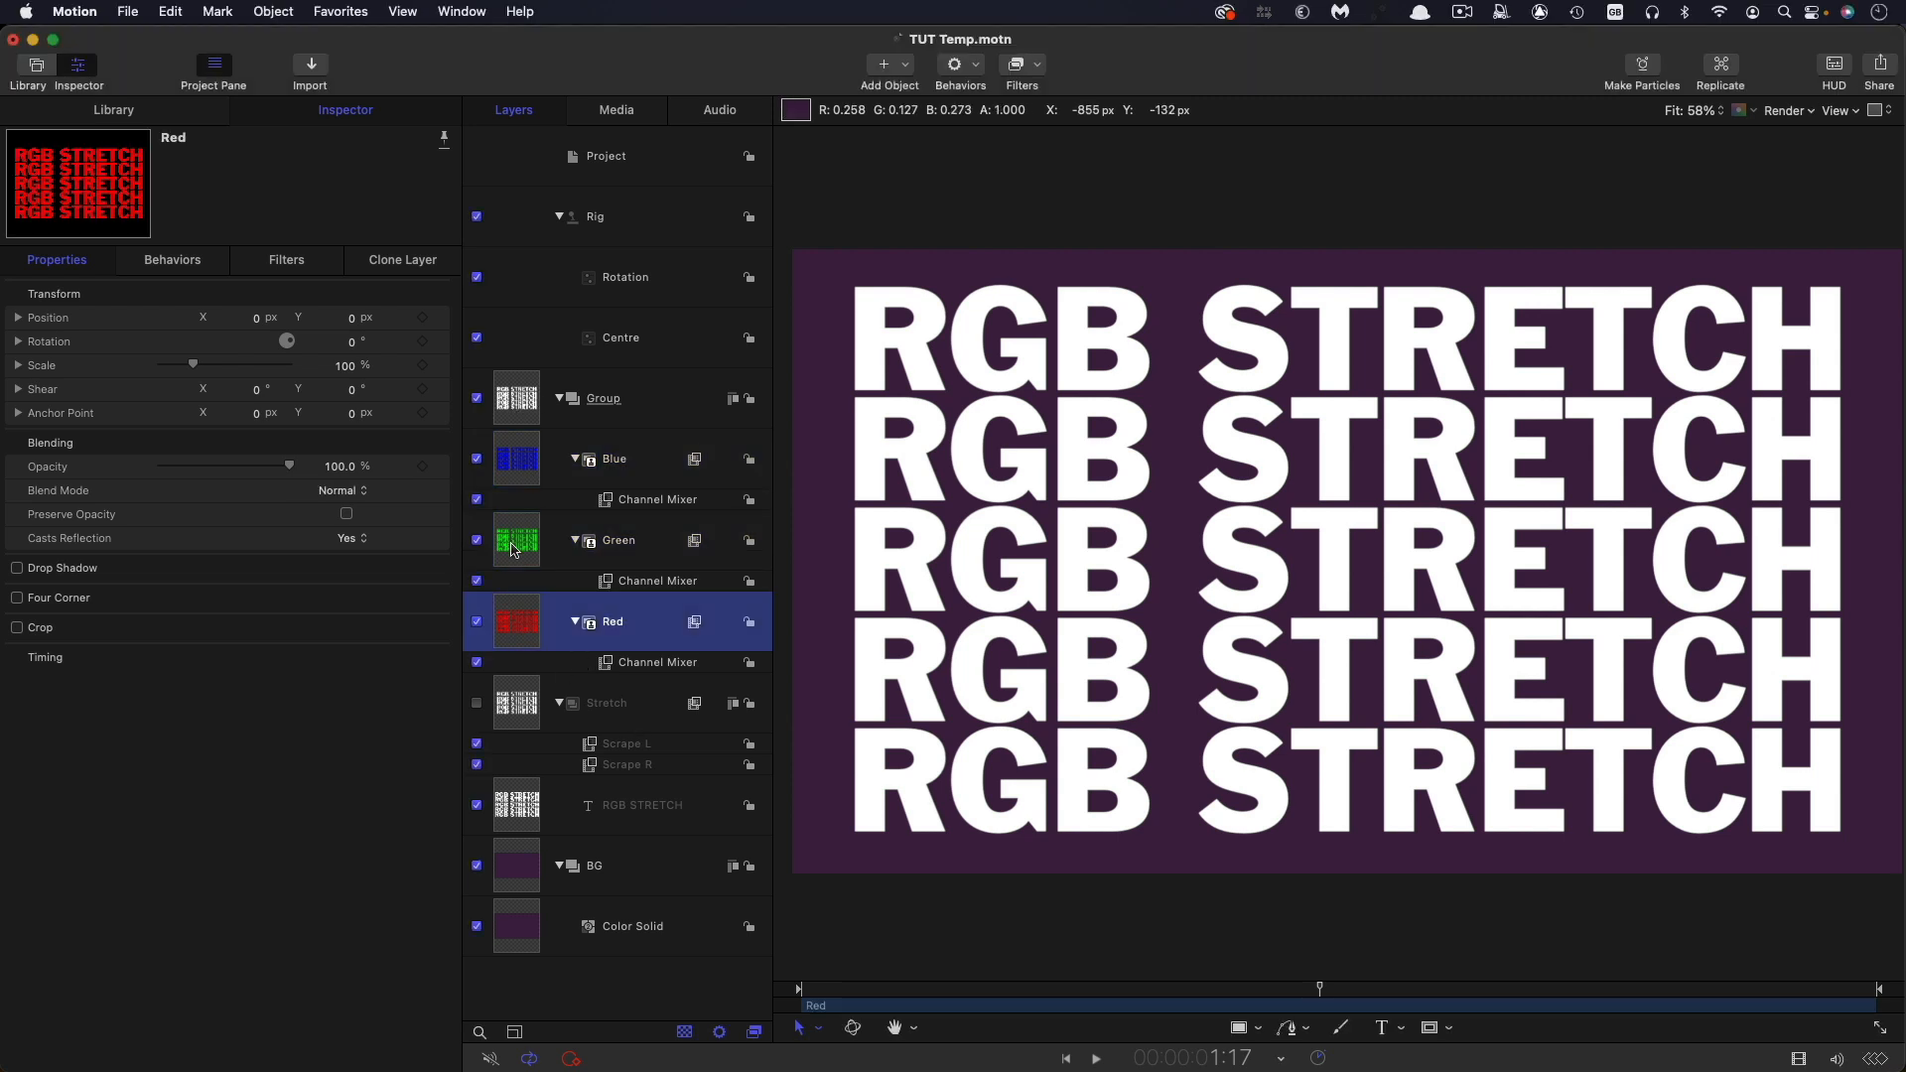
{"action": "left_click", "coordinate": [617, 540]}
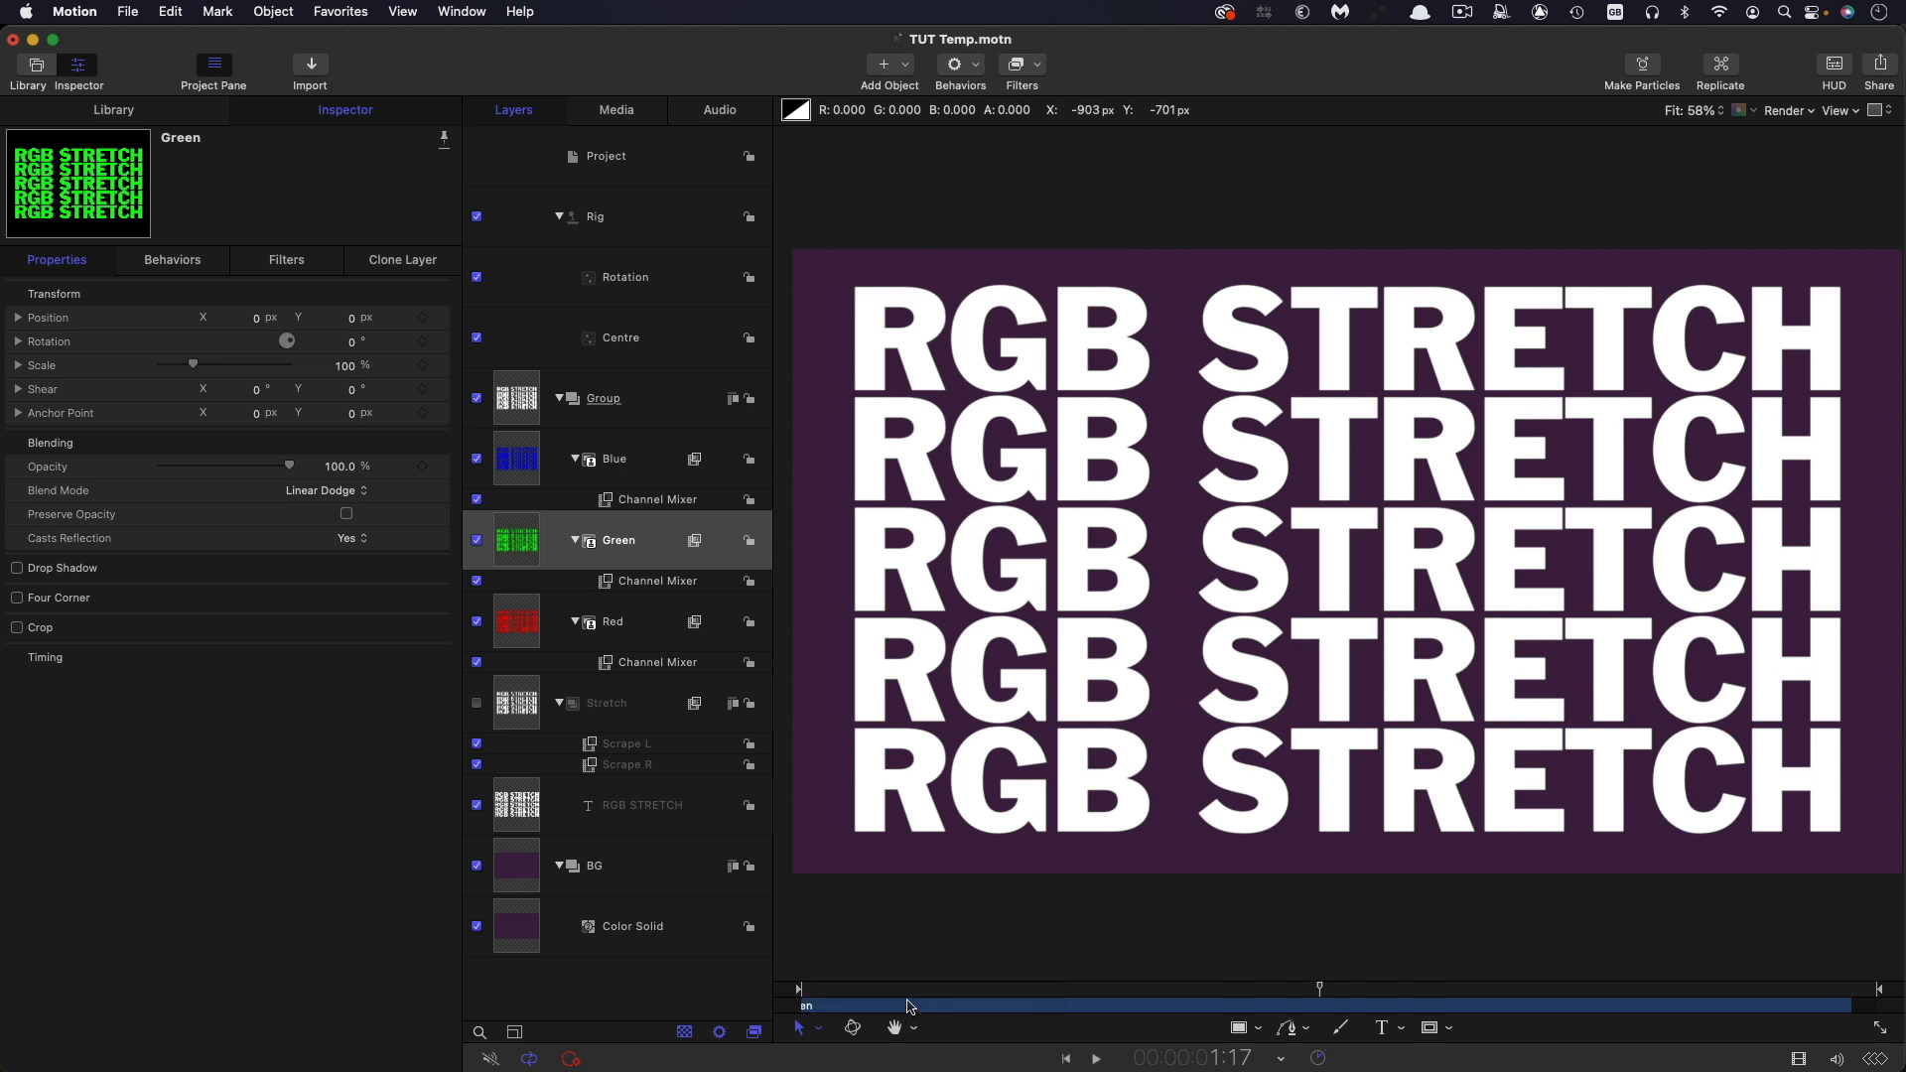
{"action": "left_click", "coordinate": [613, 458]}
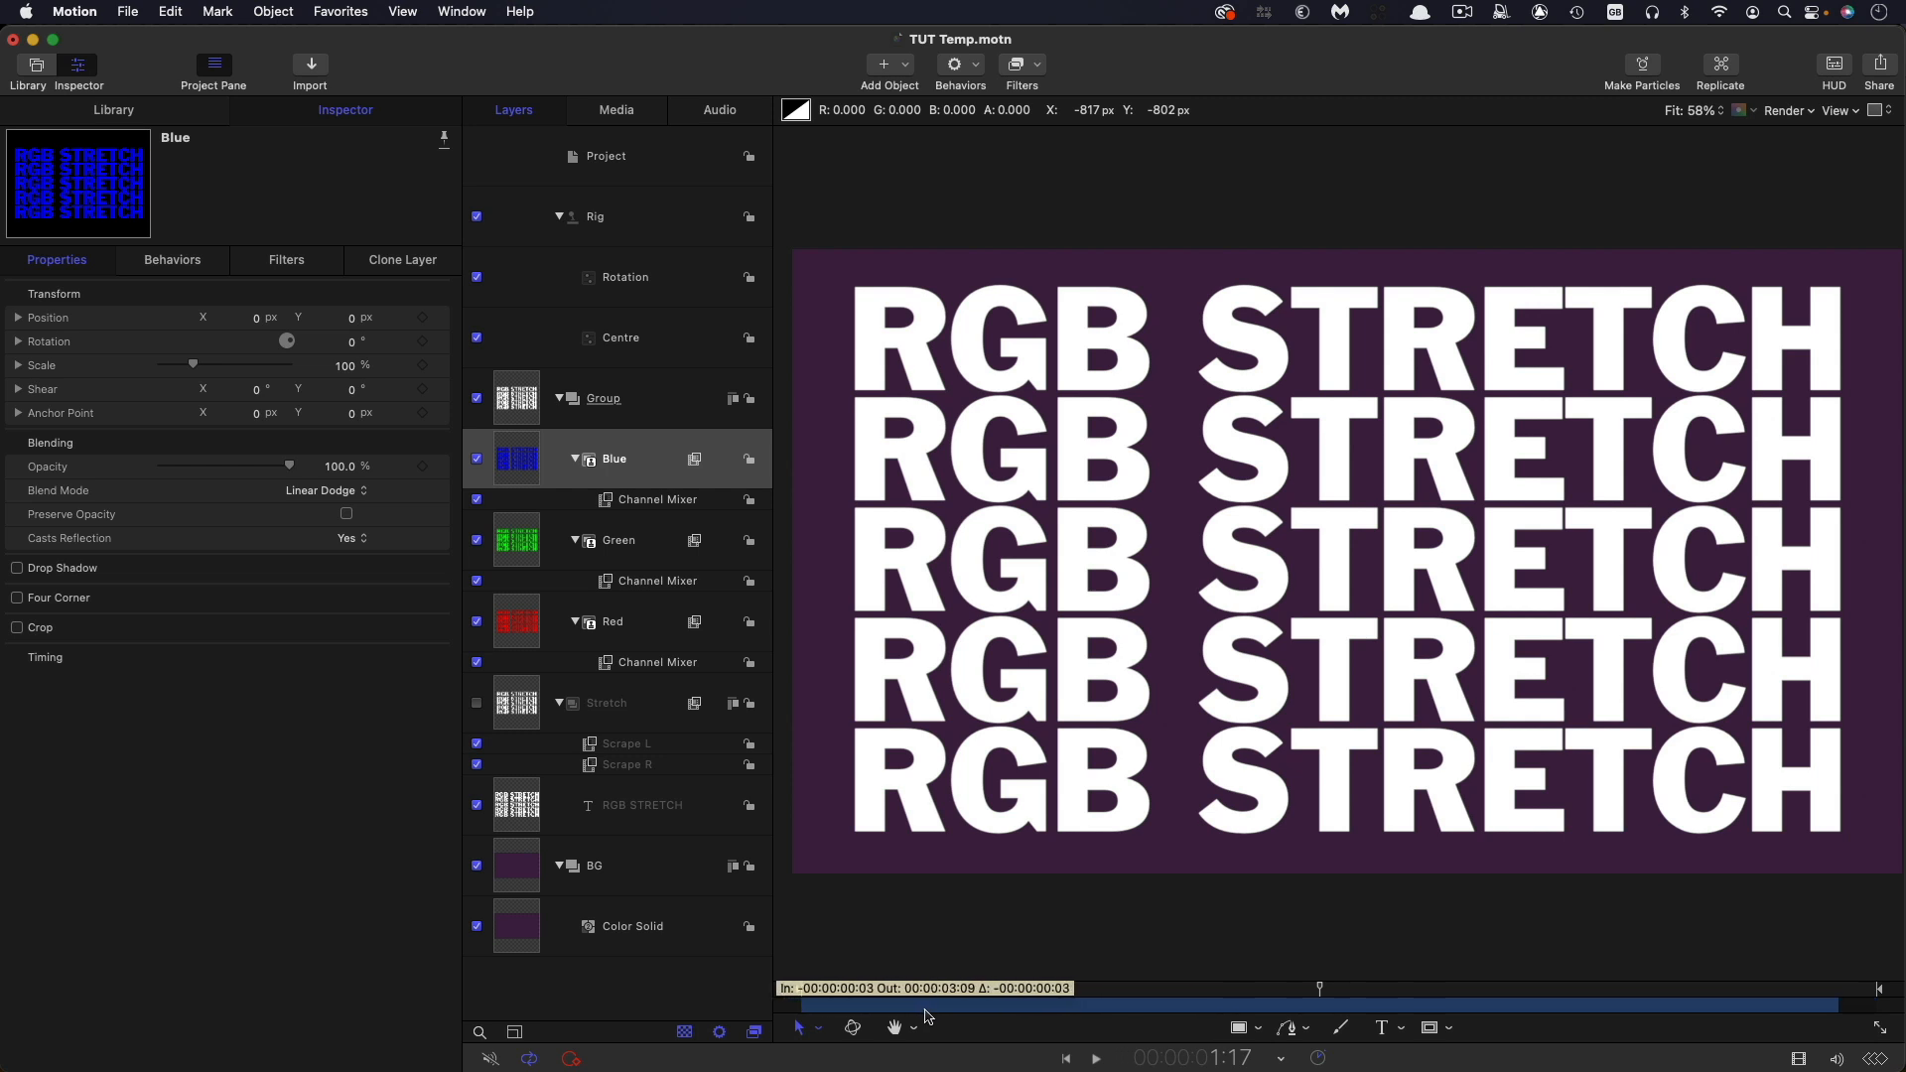
{"action": "mouse_move", "coordinate": [1176, 1032]}
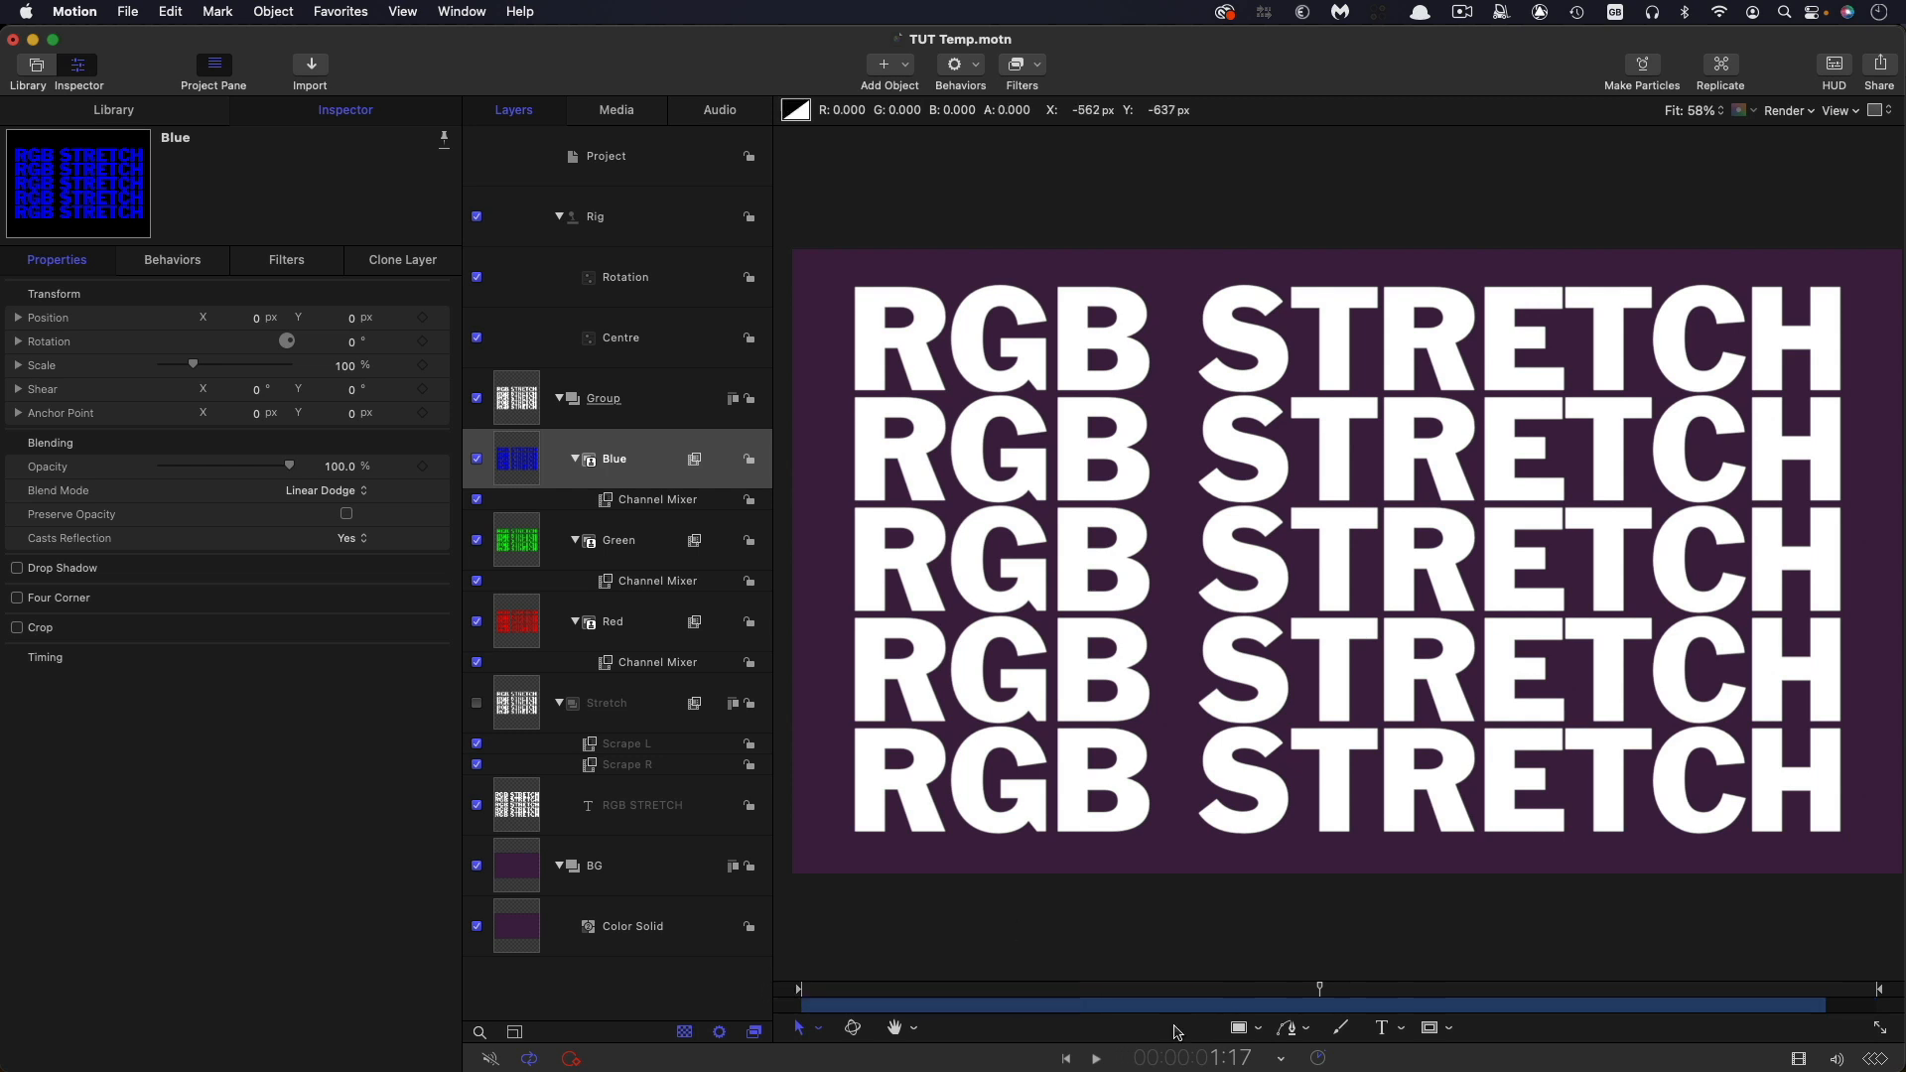
{"action": "mouse_move", "coordinate": [885, 993]}
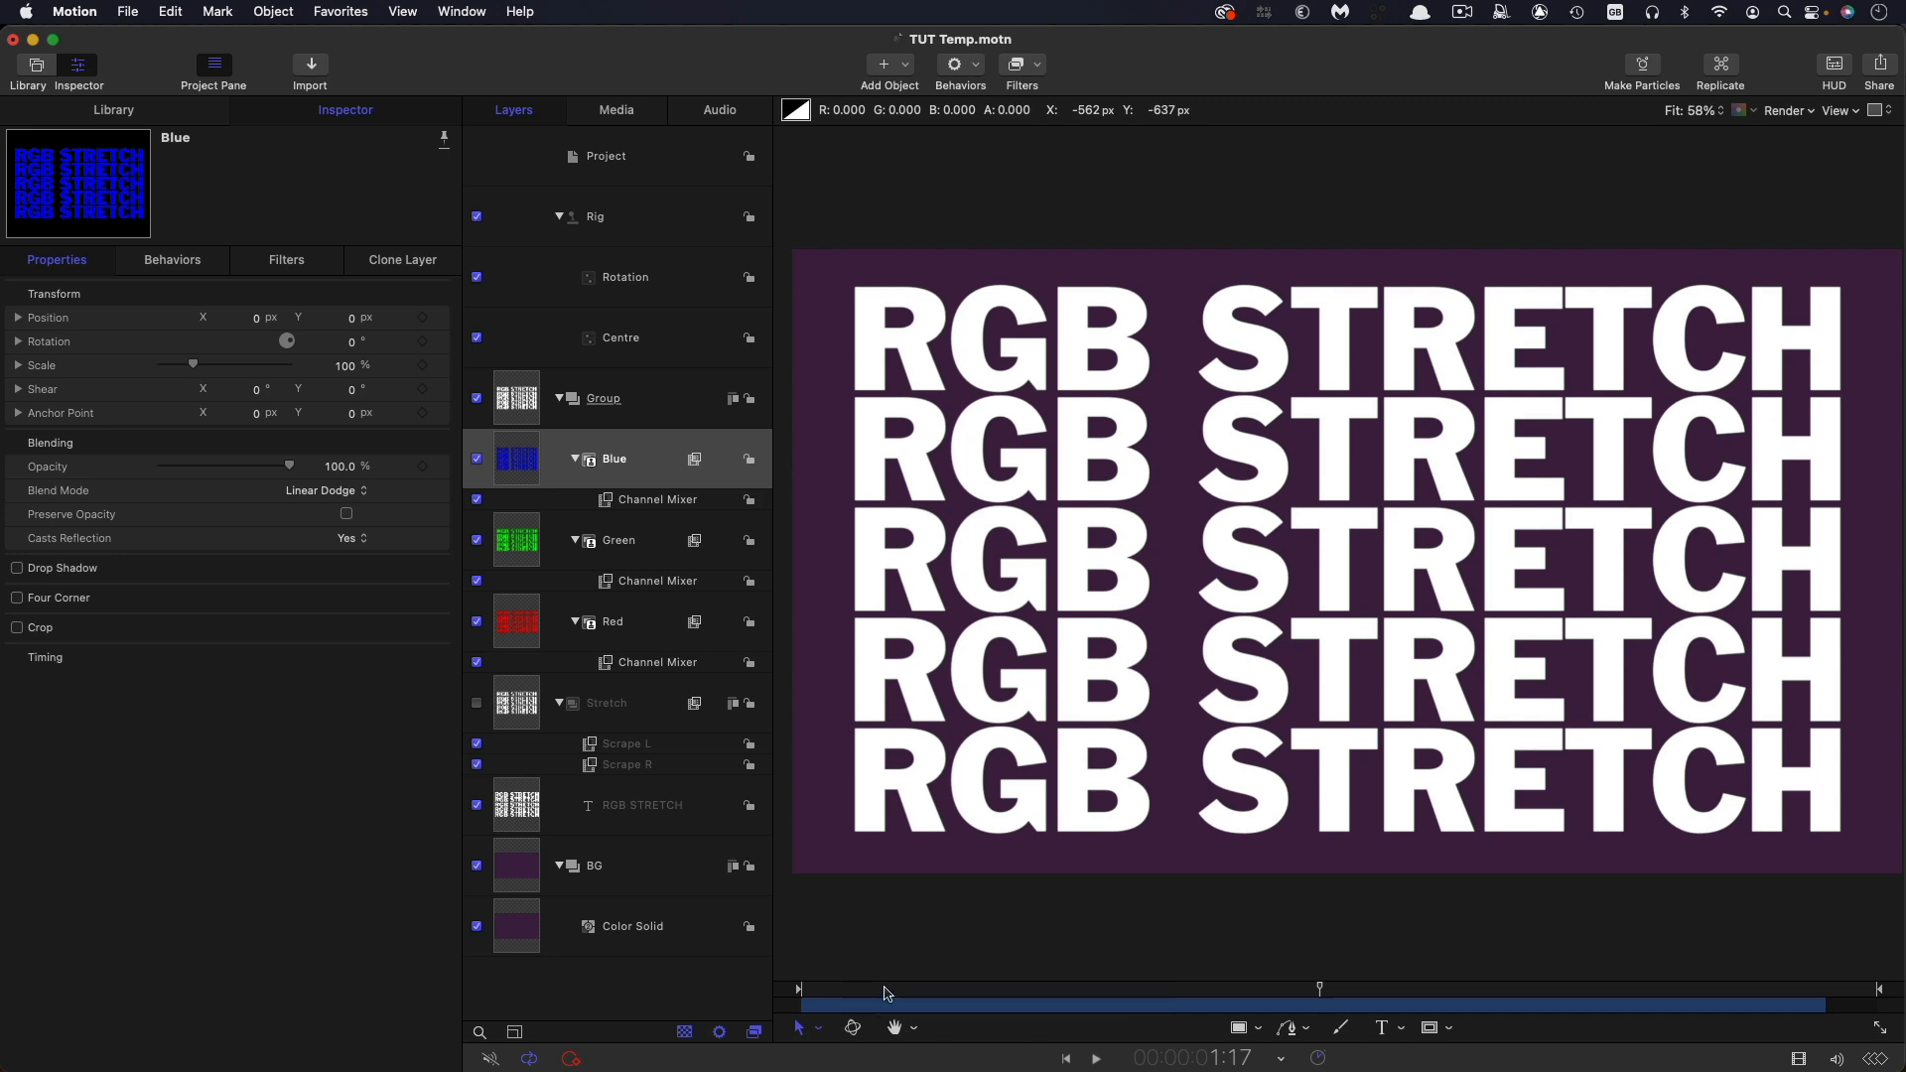
{"action": "left_click", "coordinate": [1093, 1057]}
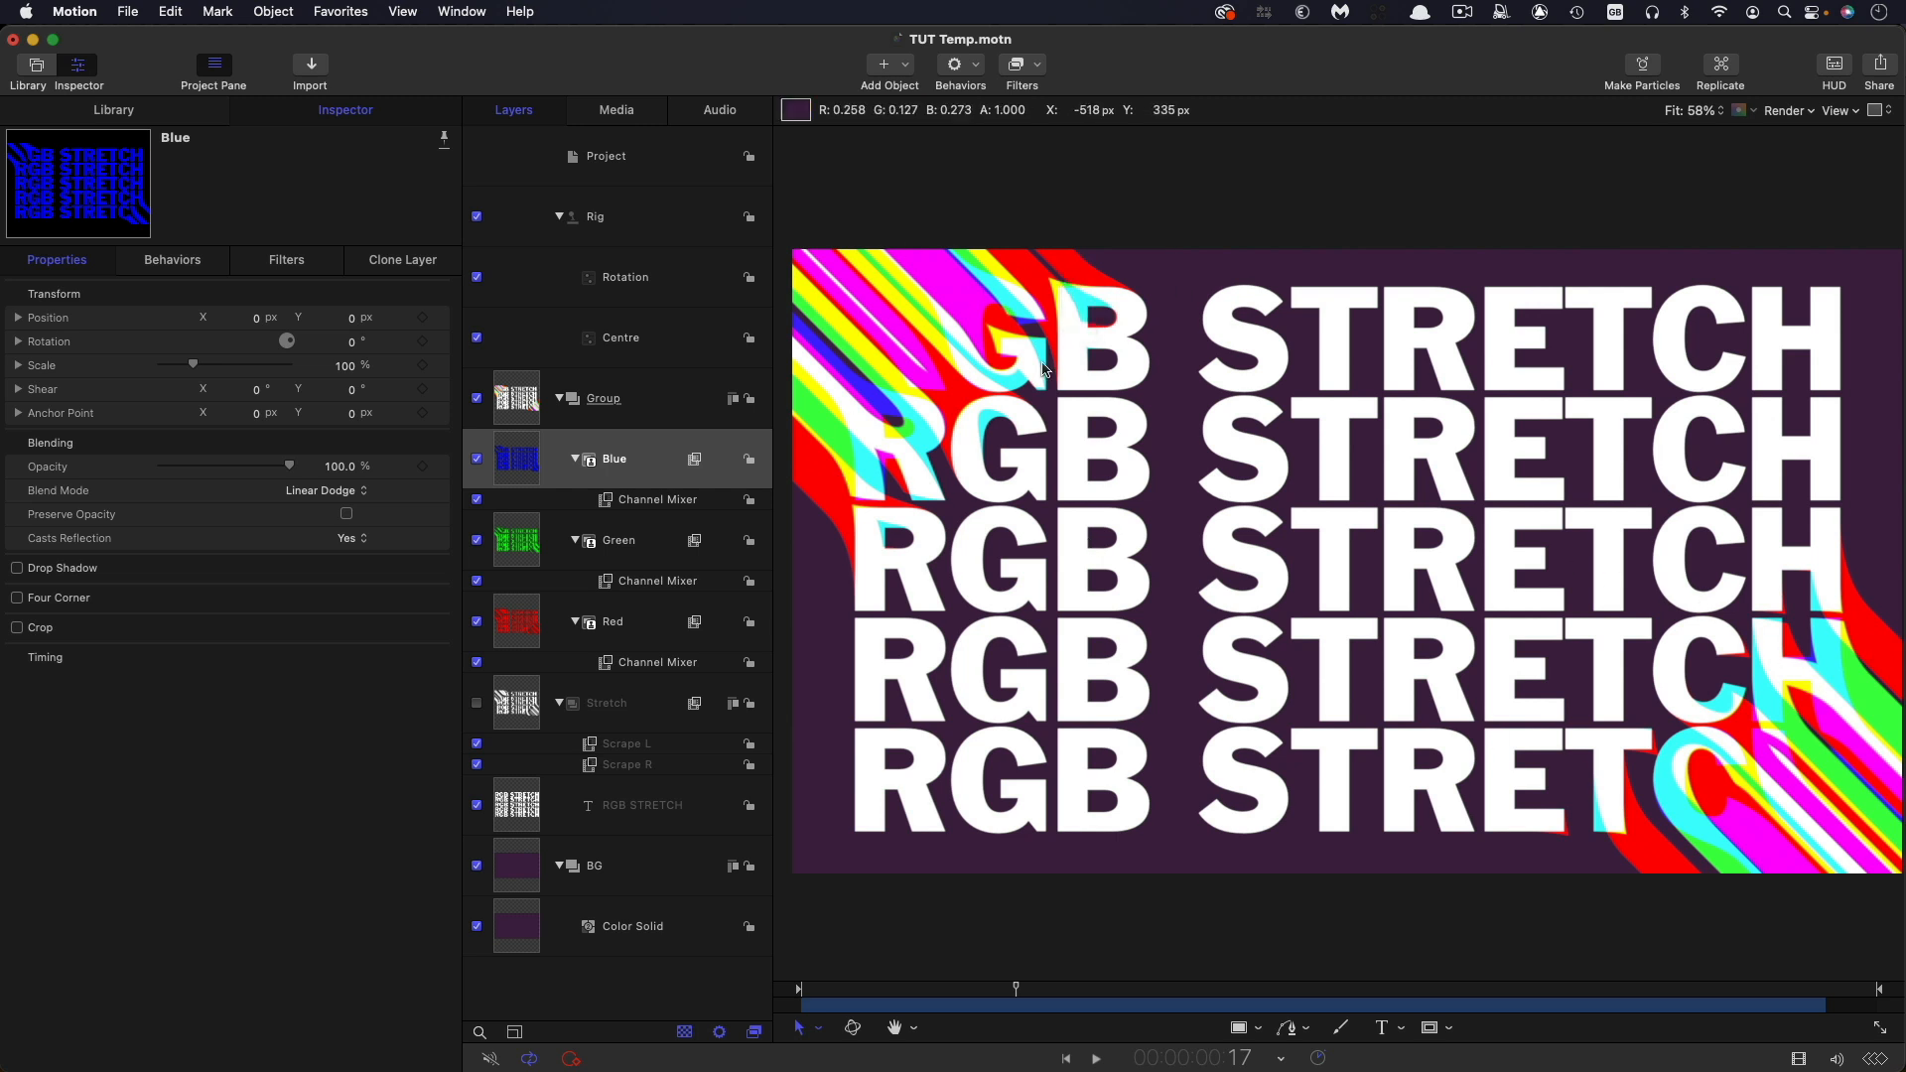
{"action": "mouse_move", "coordinate": [845, 499]}
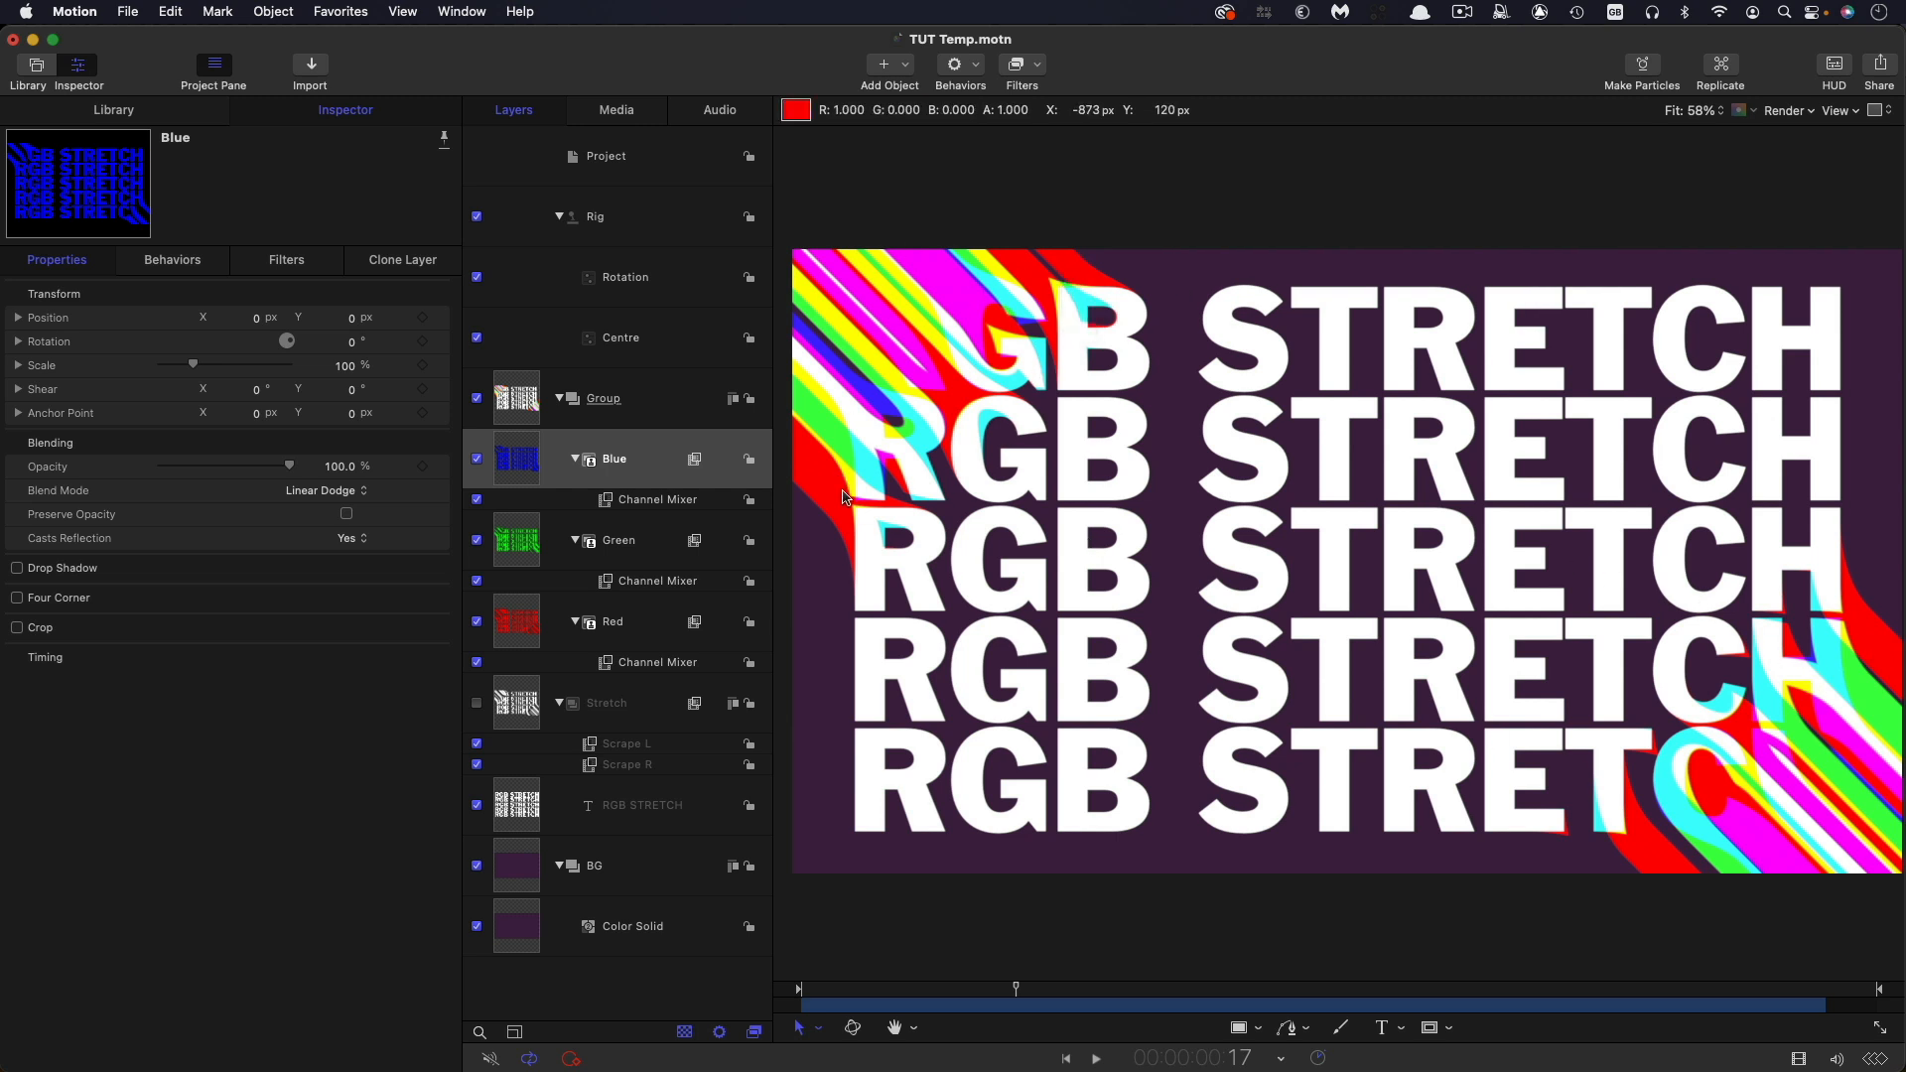
{"action": "left_click", "coordinate": [611, 622]}
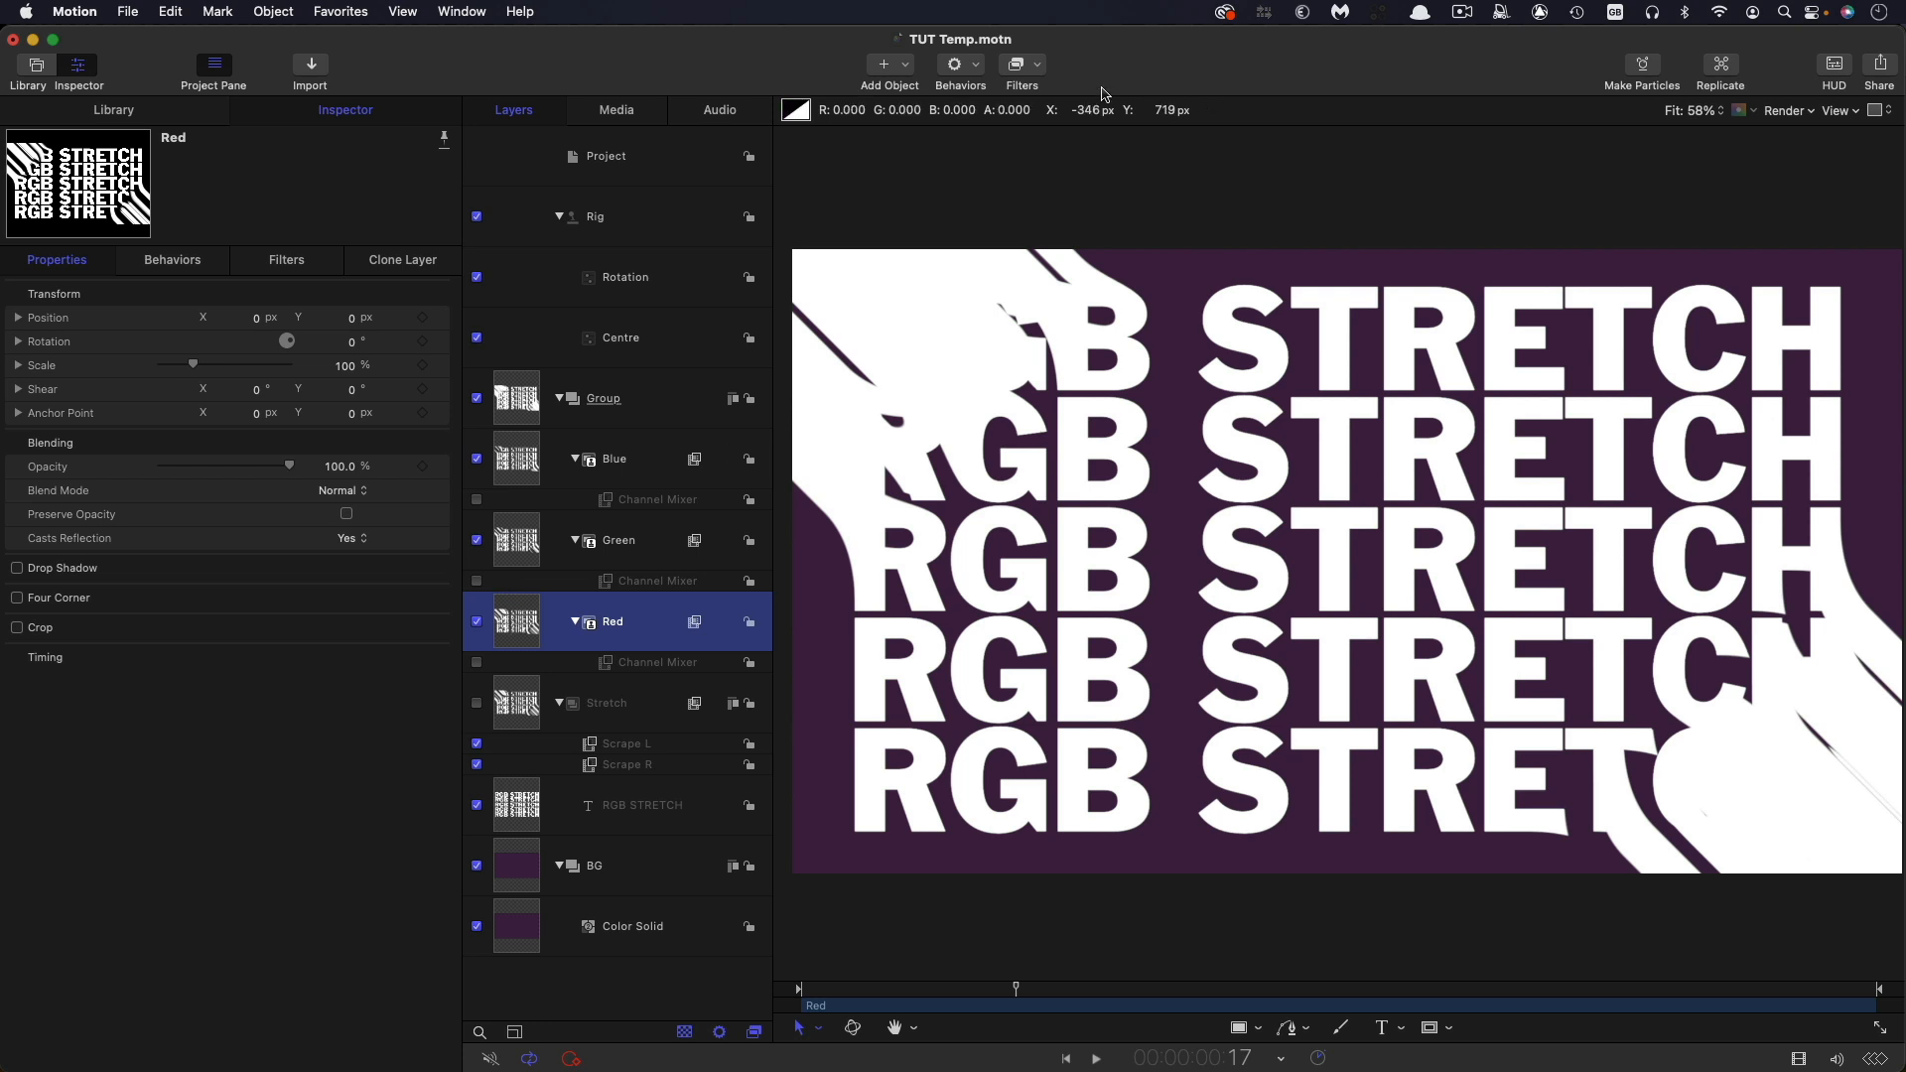
- Add a Colorize filter to the Red layer, opening and closing its Remap Black colour picker
{"action": "left_click", "coordinate": [1020, 70]}
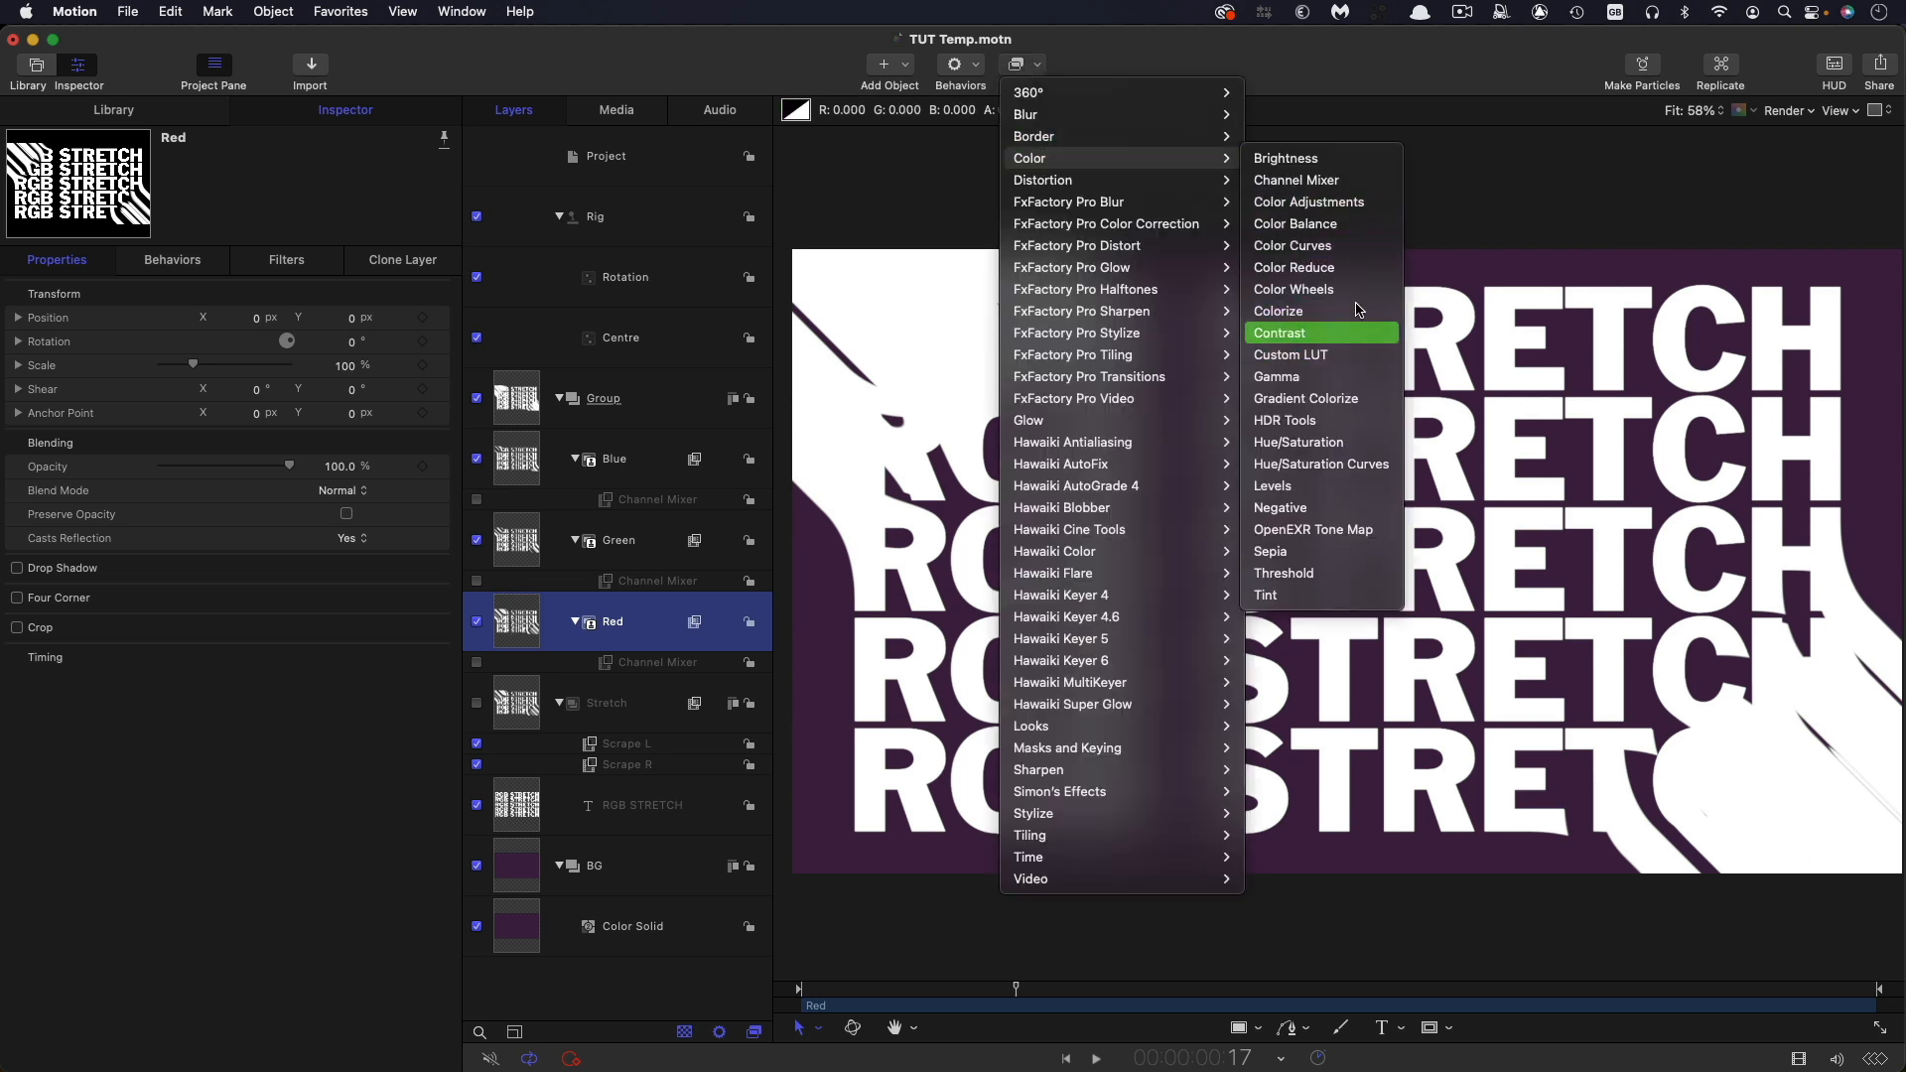
{"action": "left_click", "coordinate": [1278, 310]}
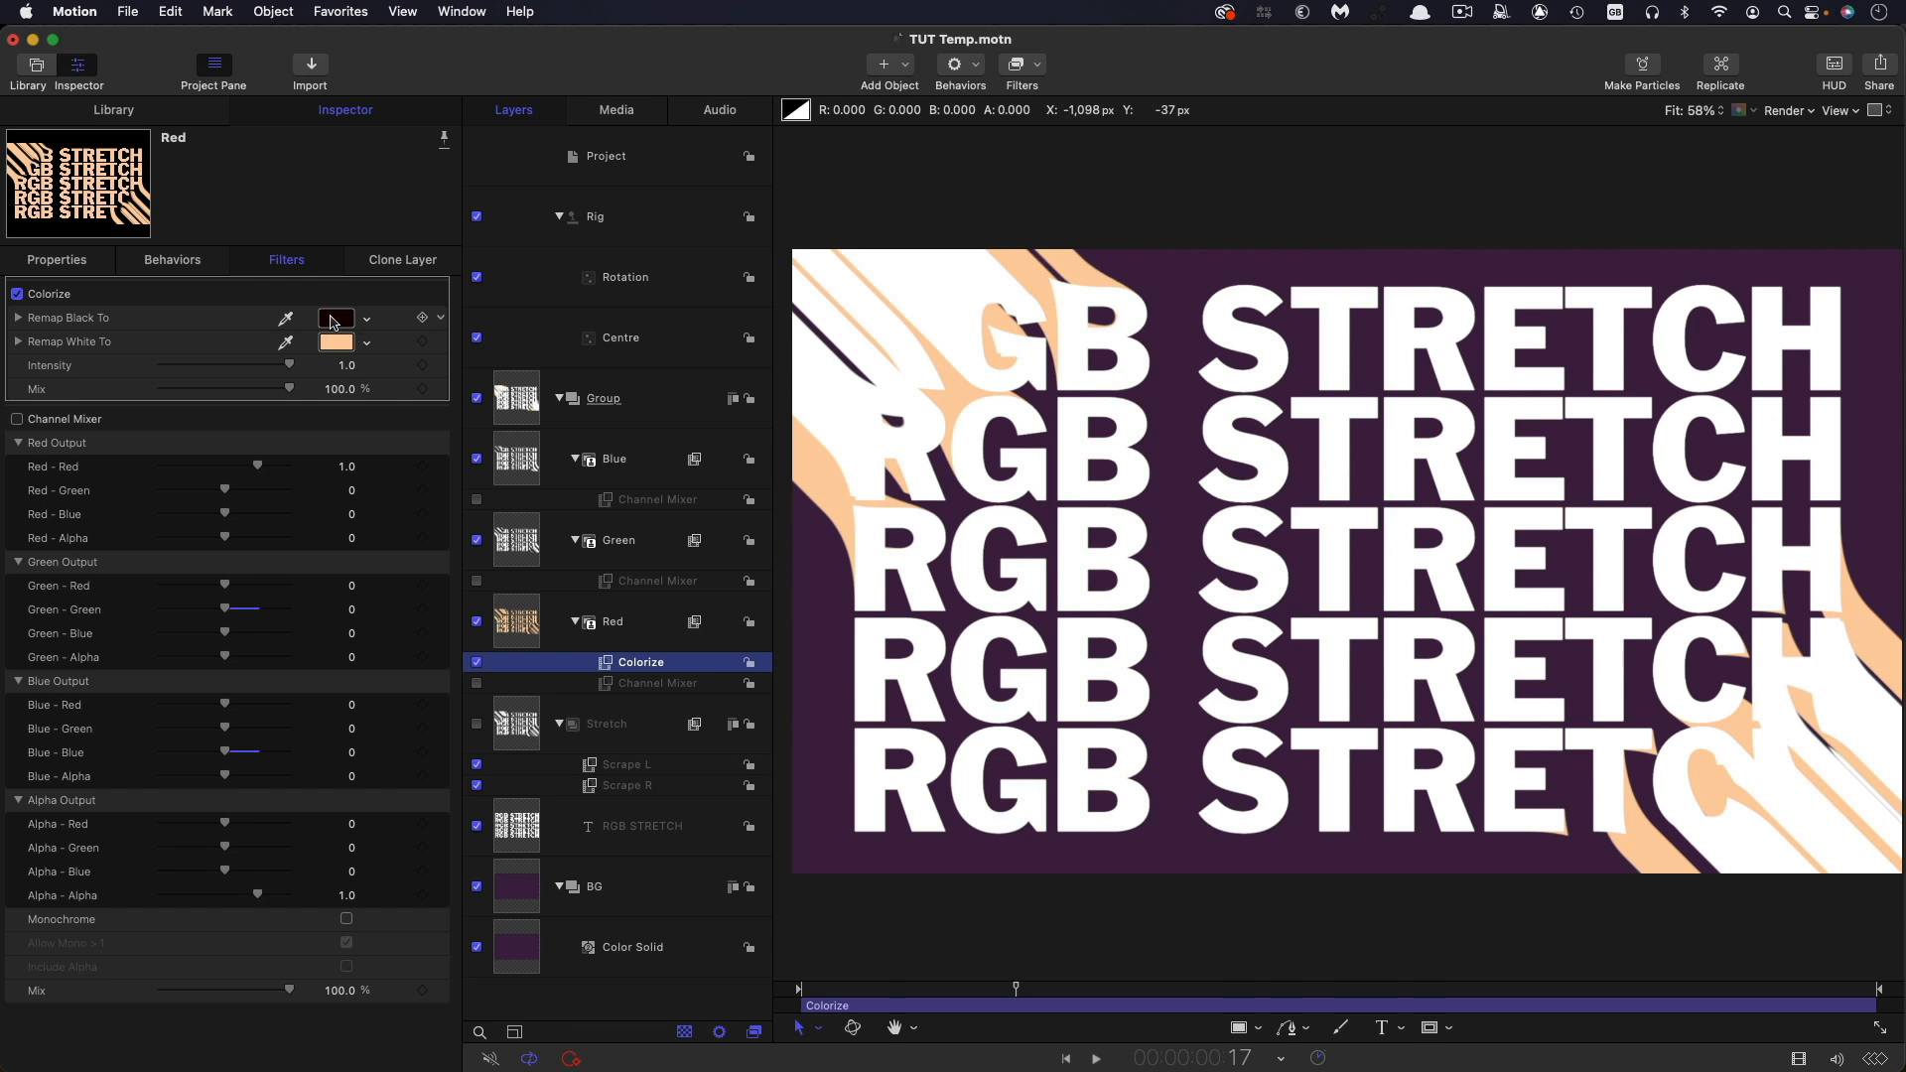
{"action": "left_click", "coordinate": [336, 318]}
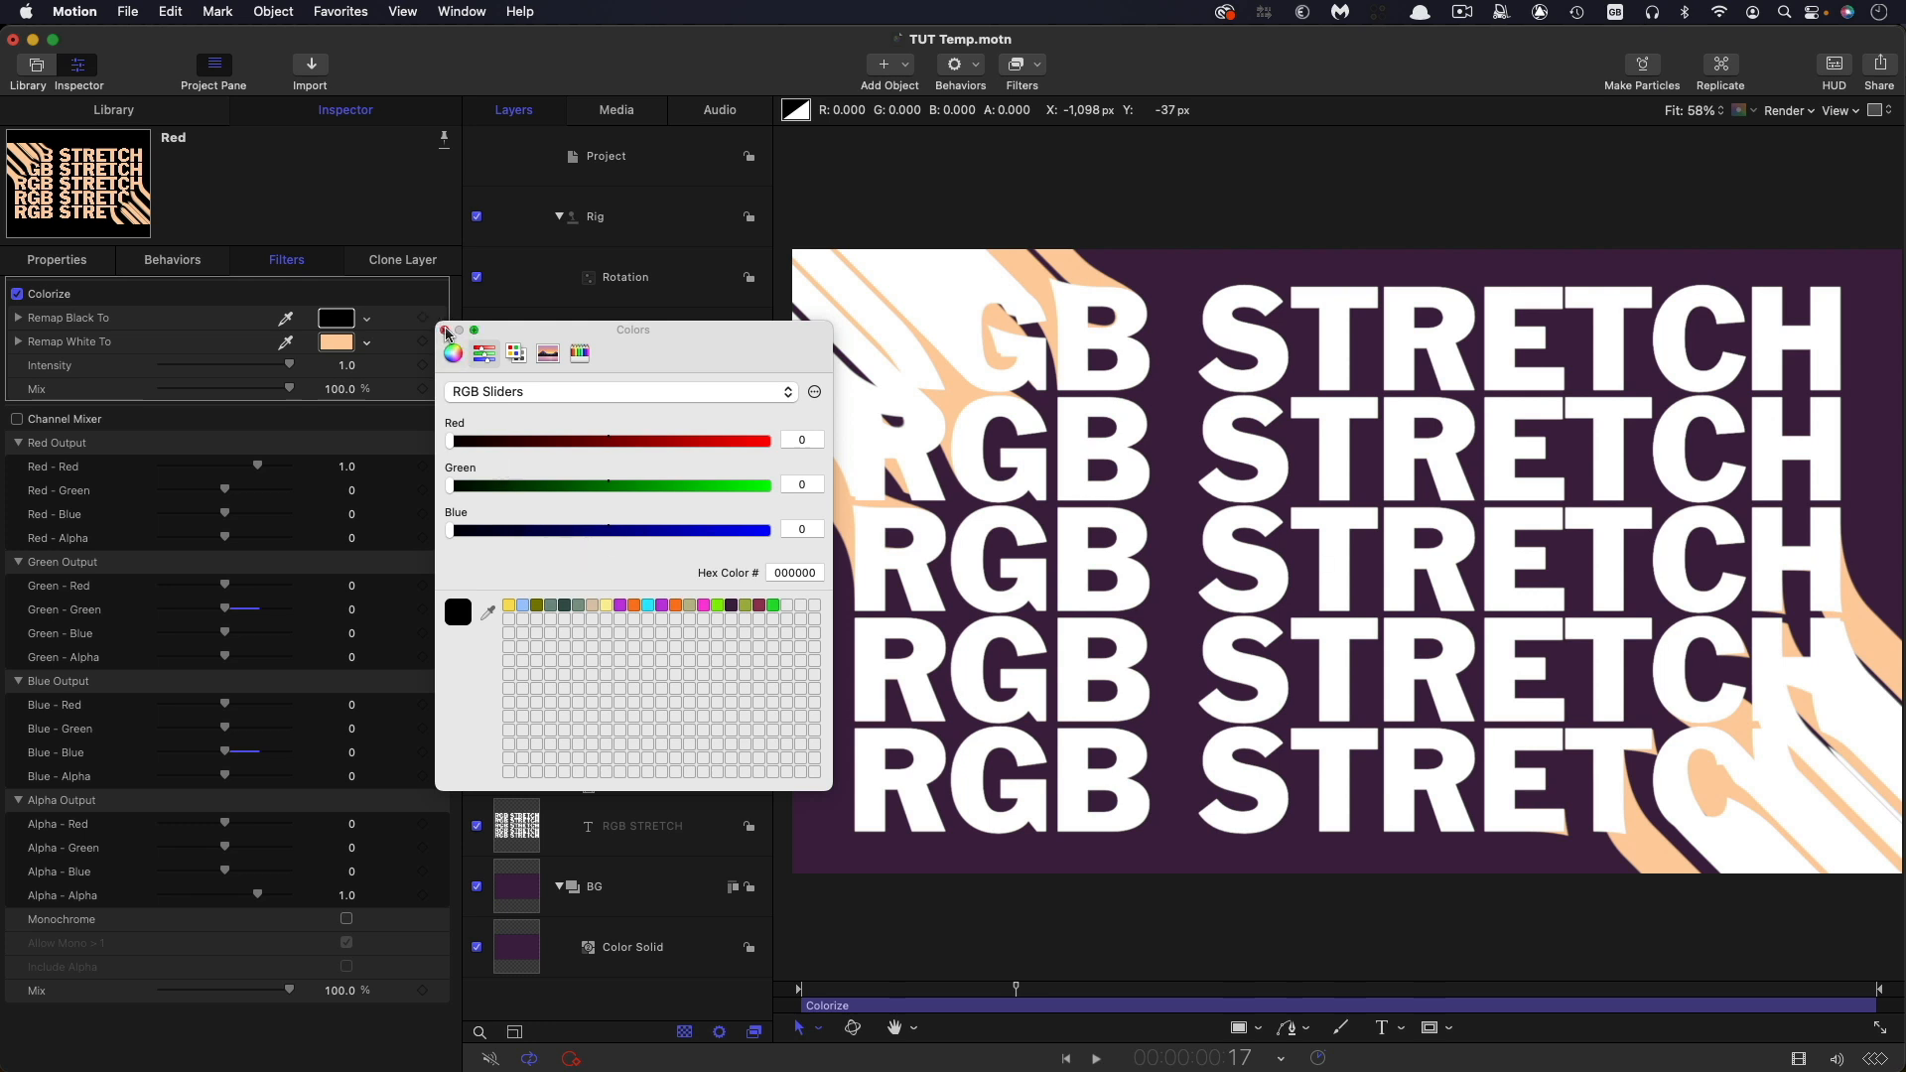
{"action": "left_click", "coordinate": [452, 329]}
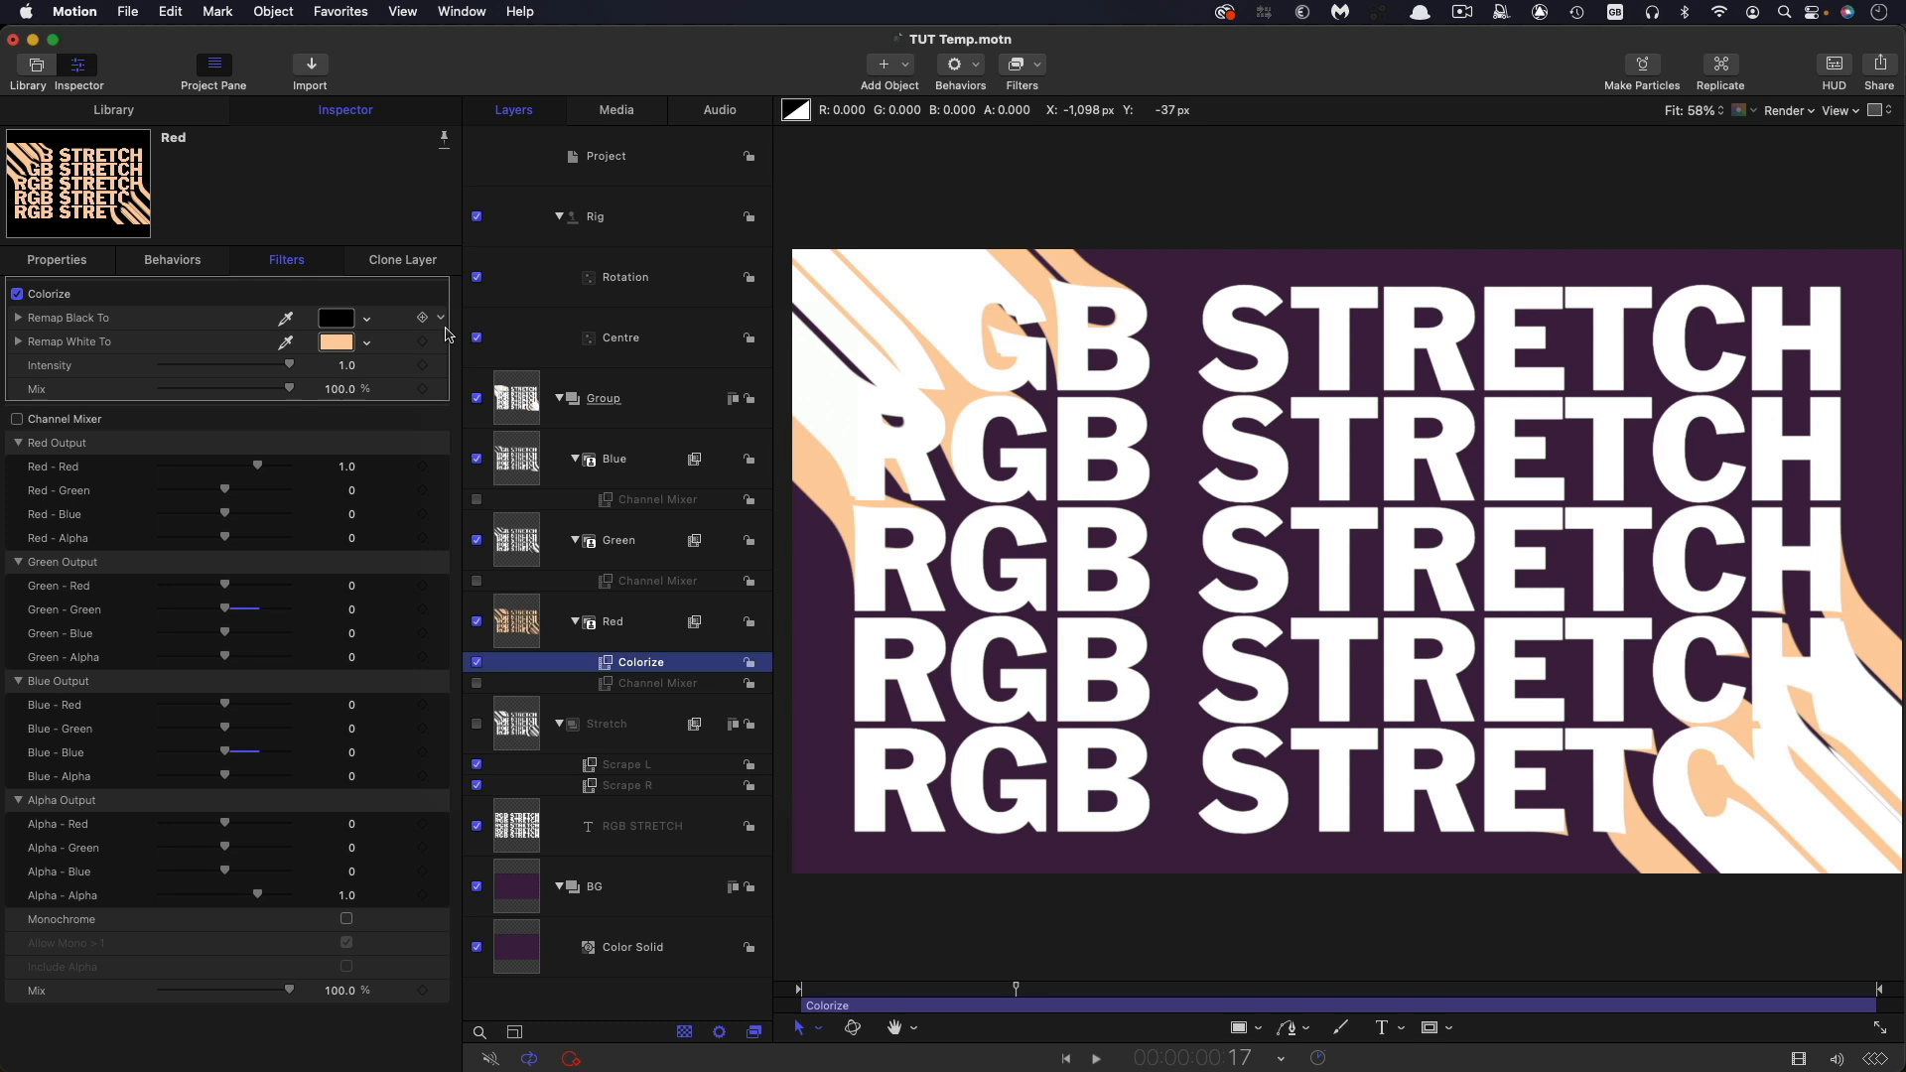
{"action": "mouse_move", "coordinate": [920, 751]}
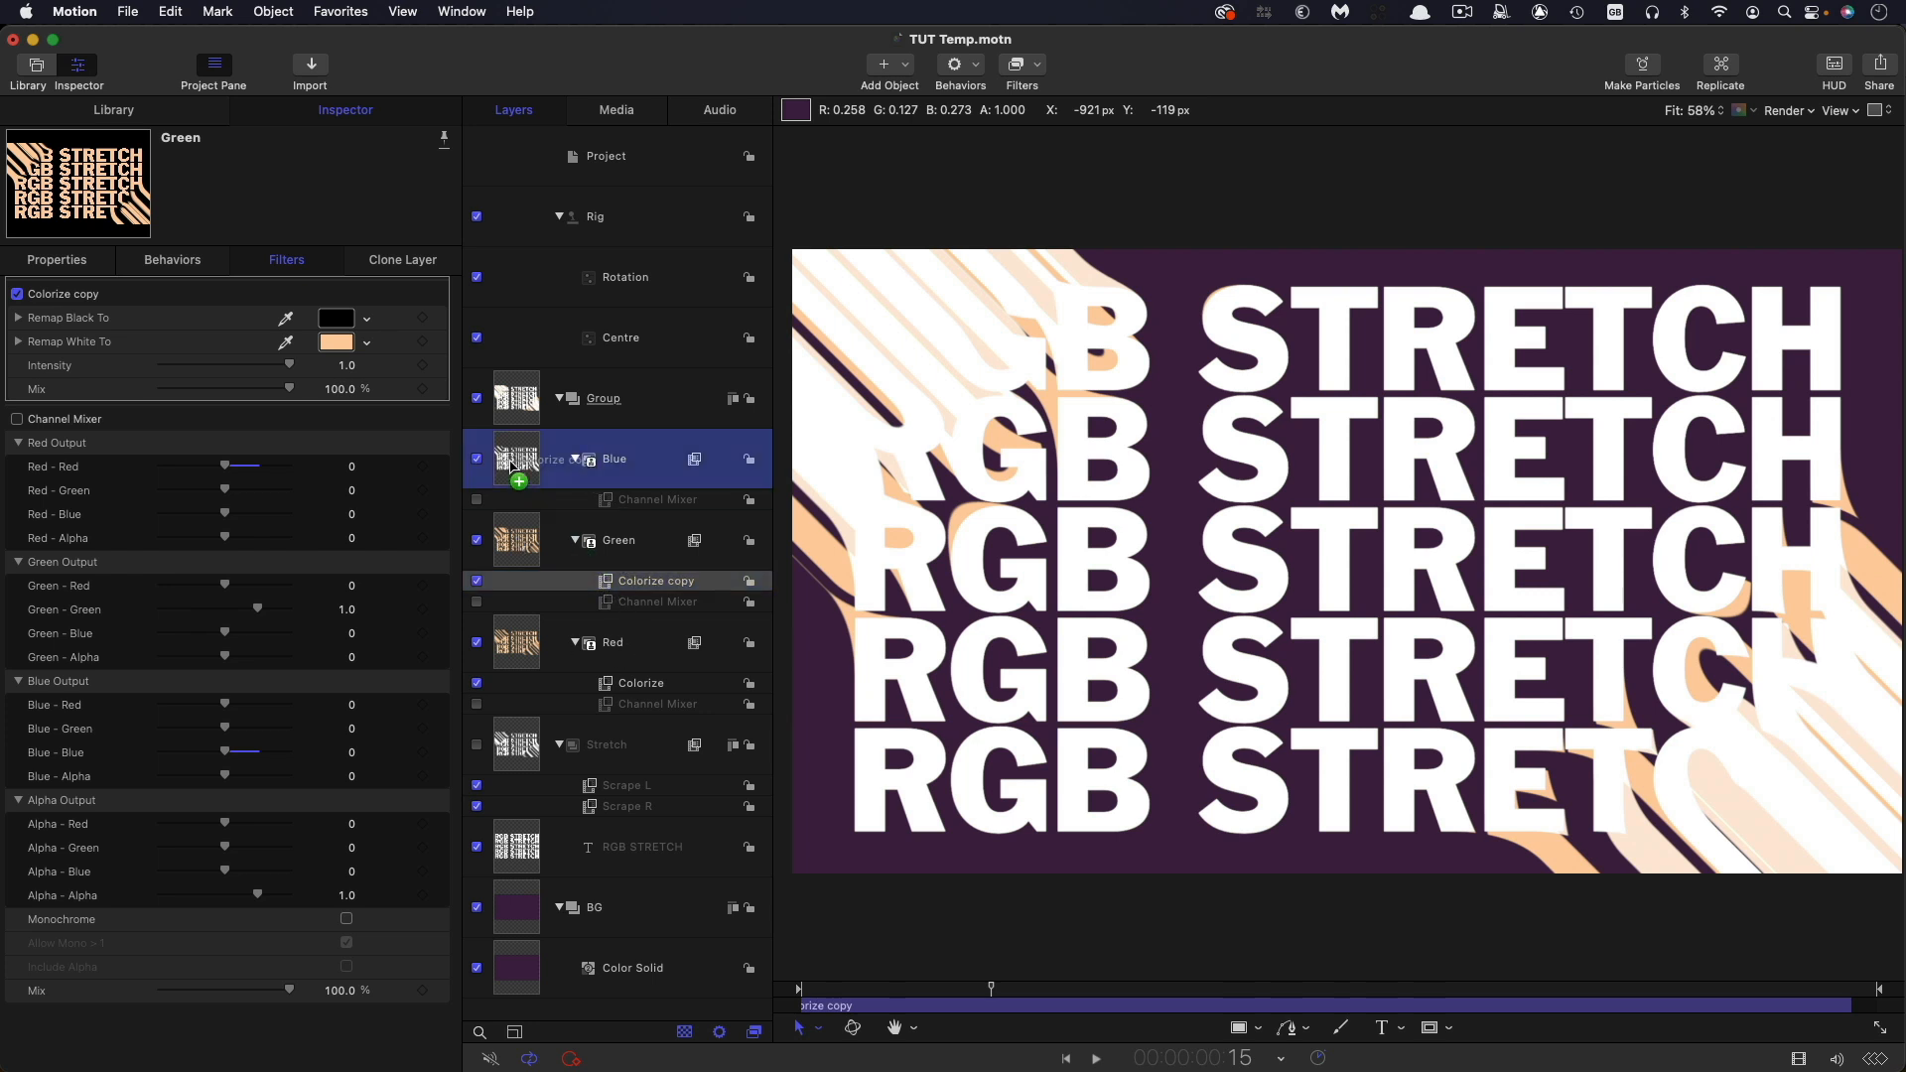
- Copy Colorize onto the Green and Blue layers and change each layer's tint colour
{"action": "left_click", "coordinate": [604, 397]}
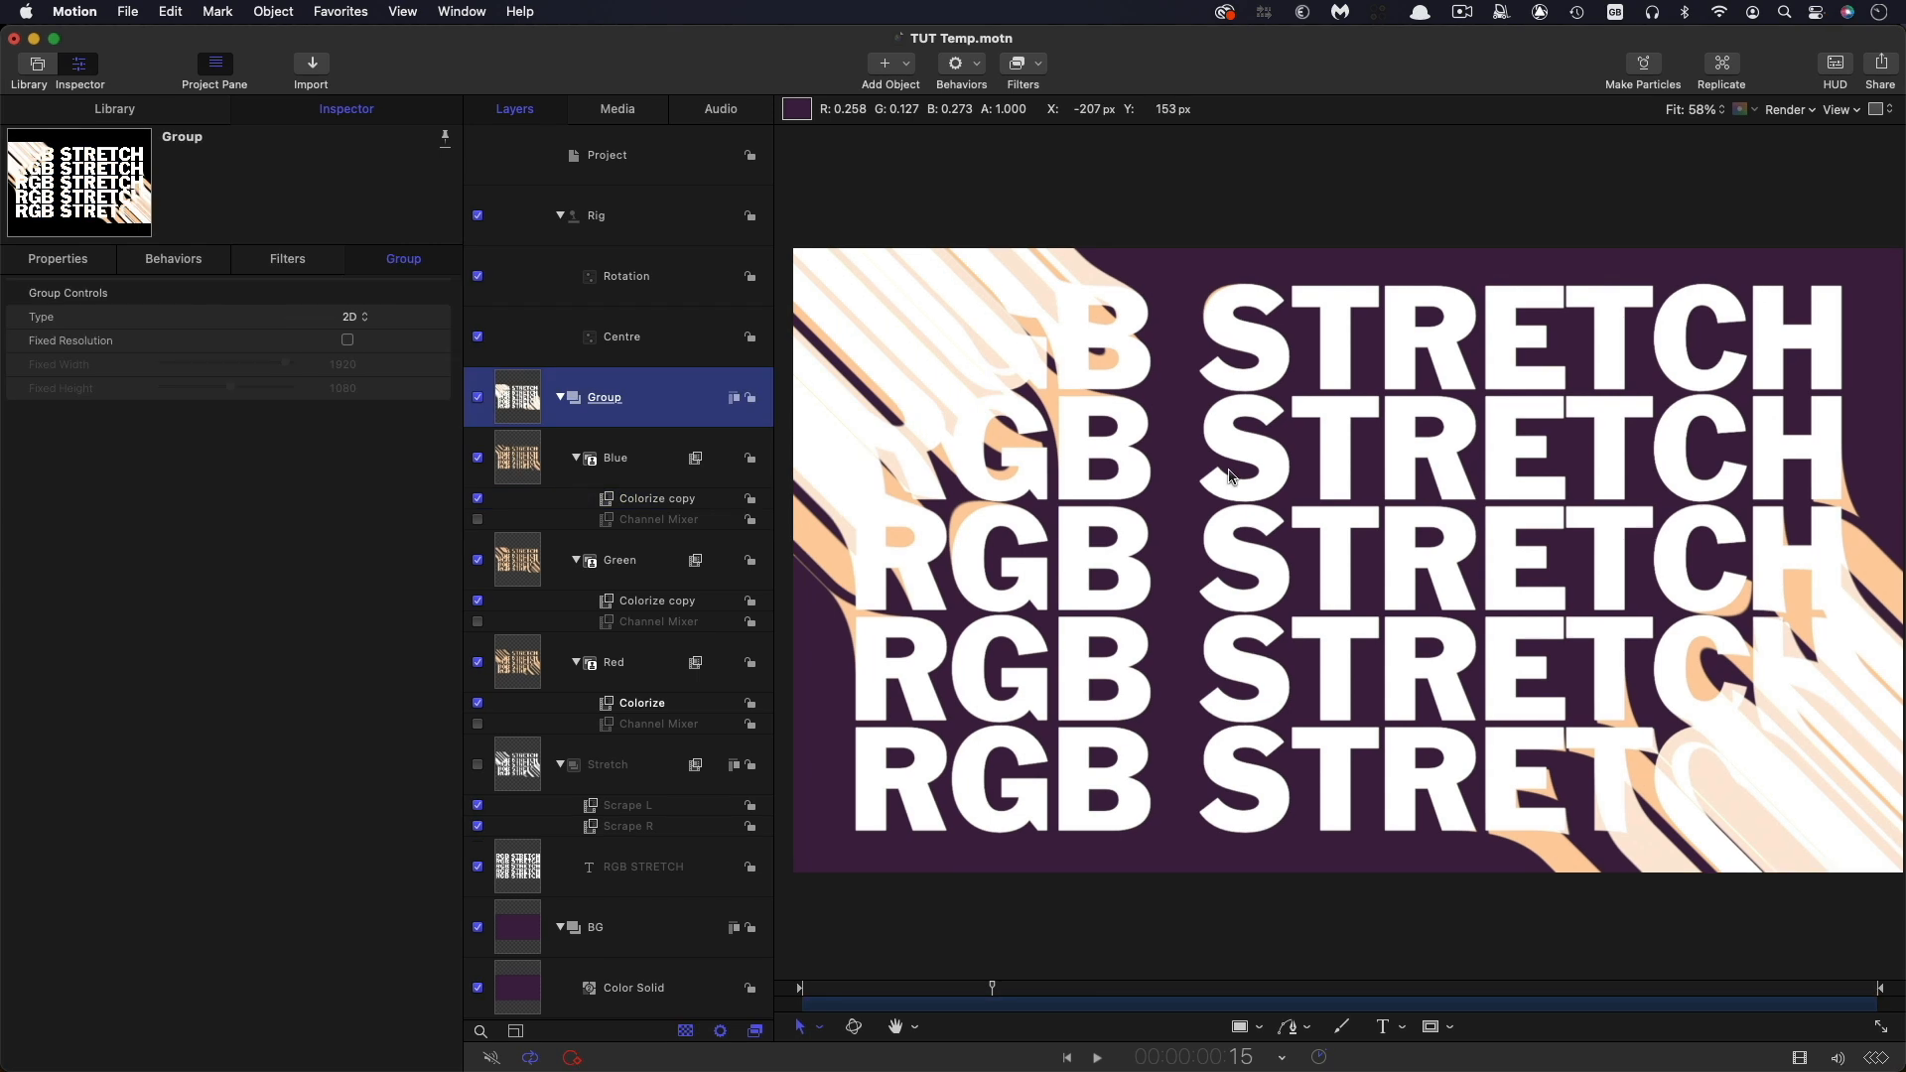
{"action": "mouse_move", "coordinate": [910, 559]}
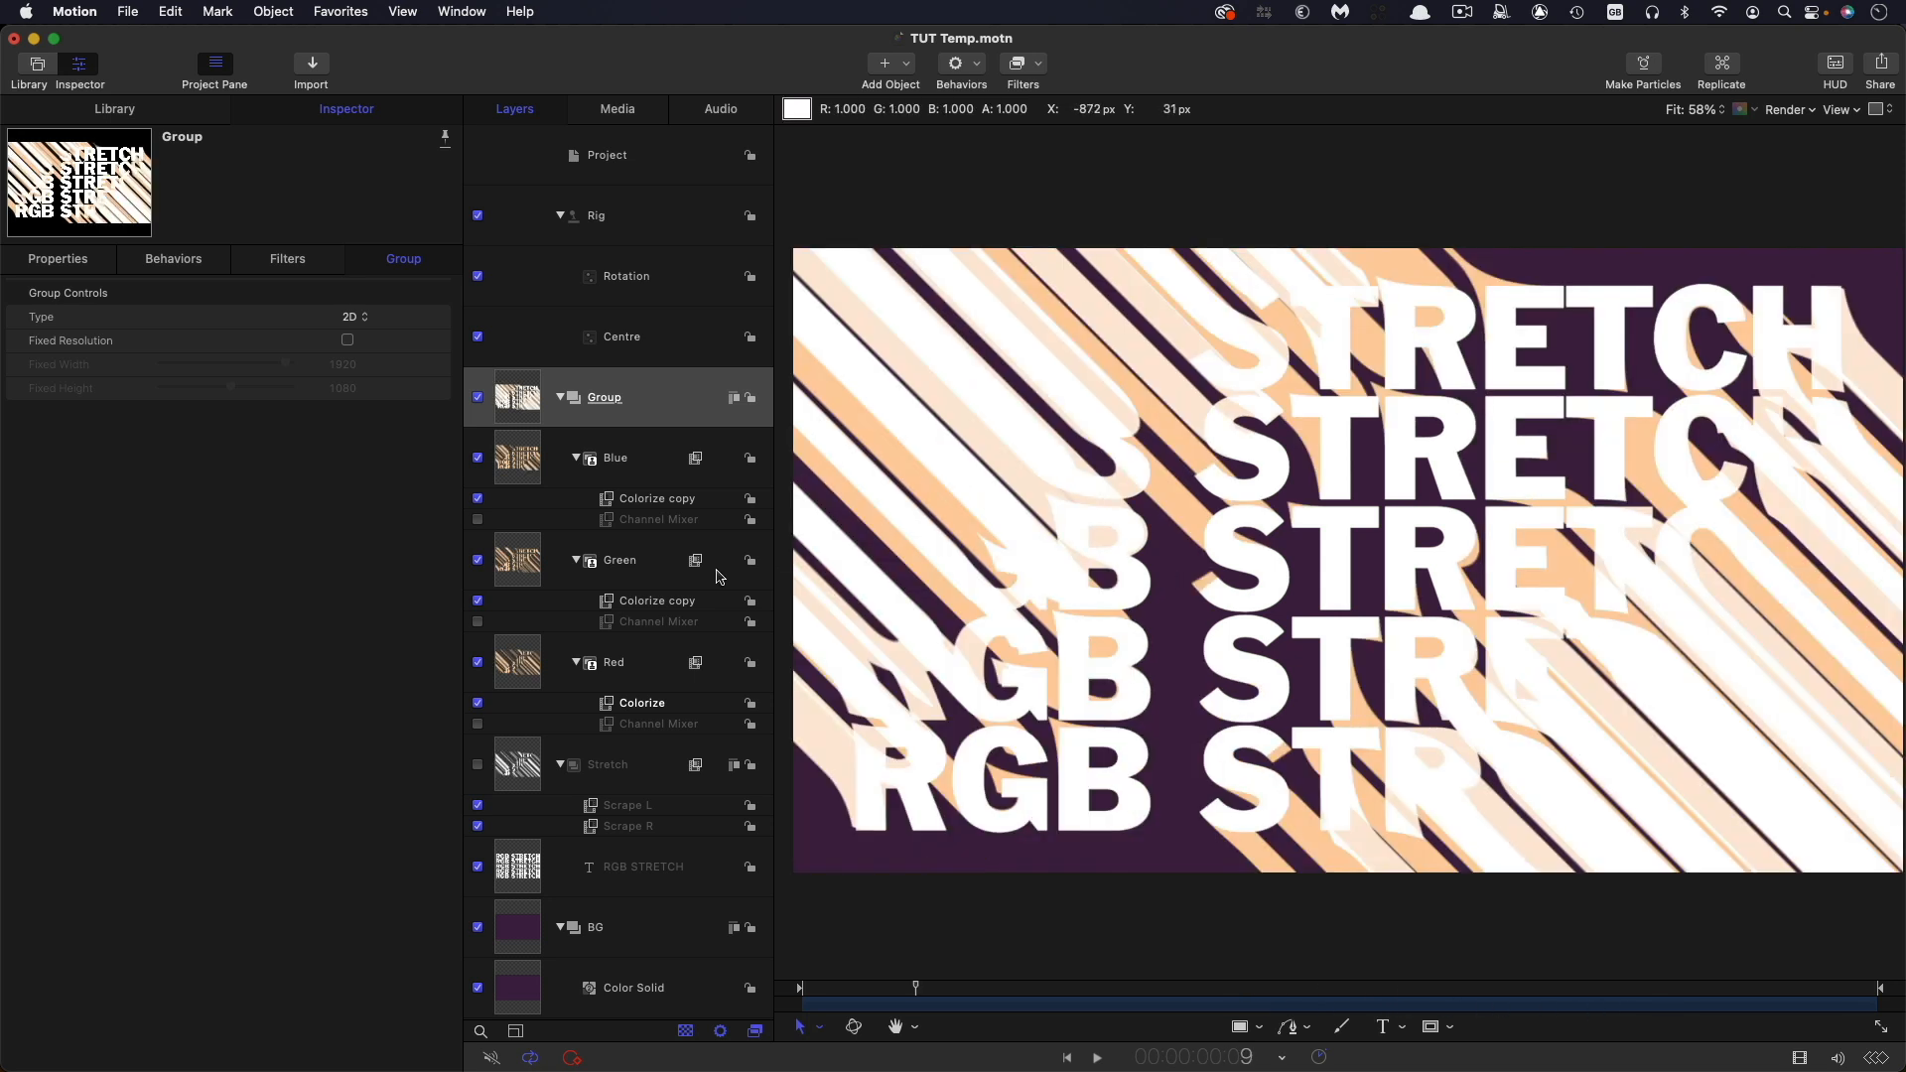
{"action": "mouse_move", "coordinate": [608, 717]}
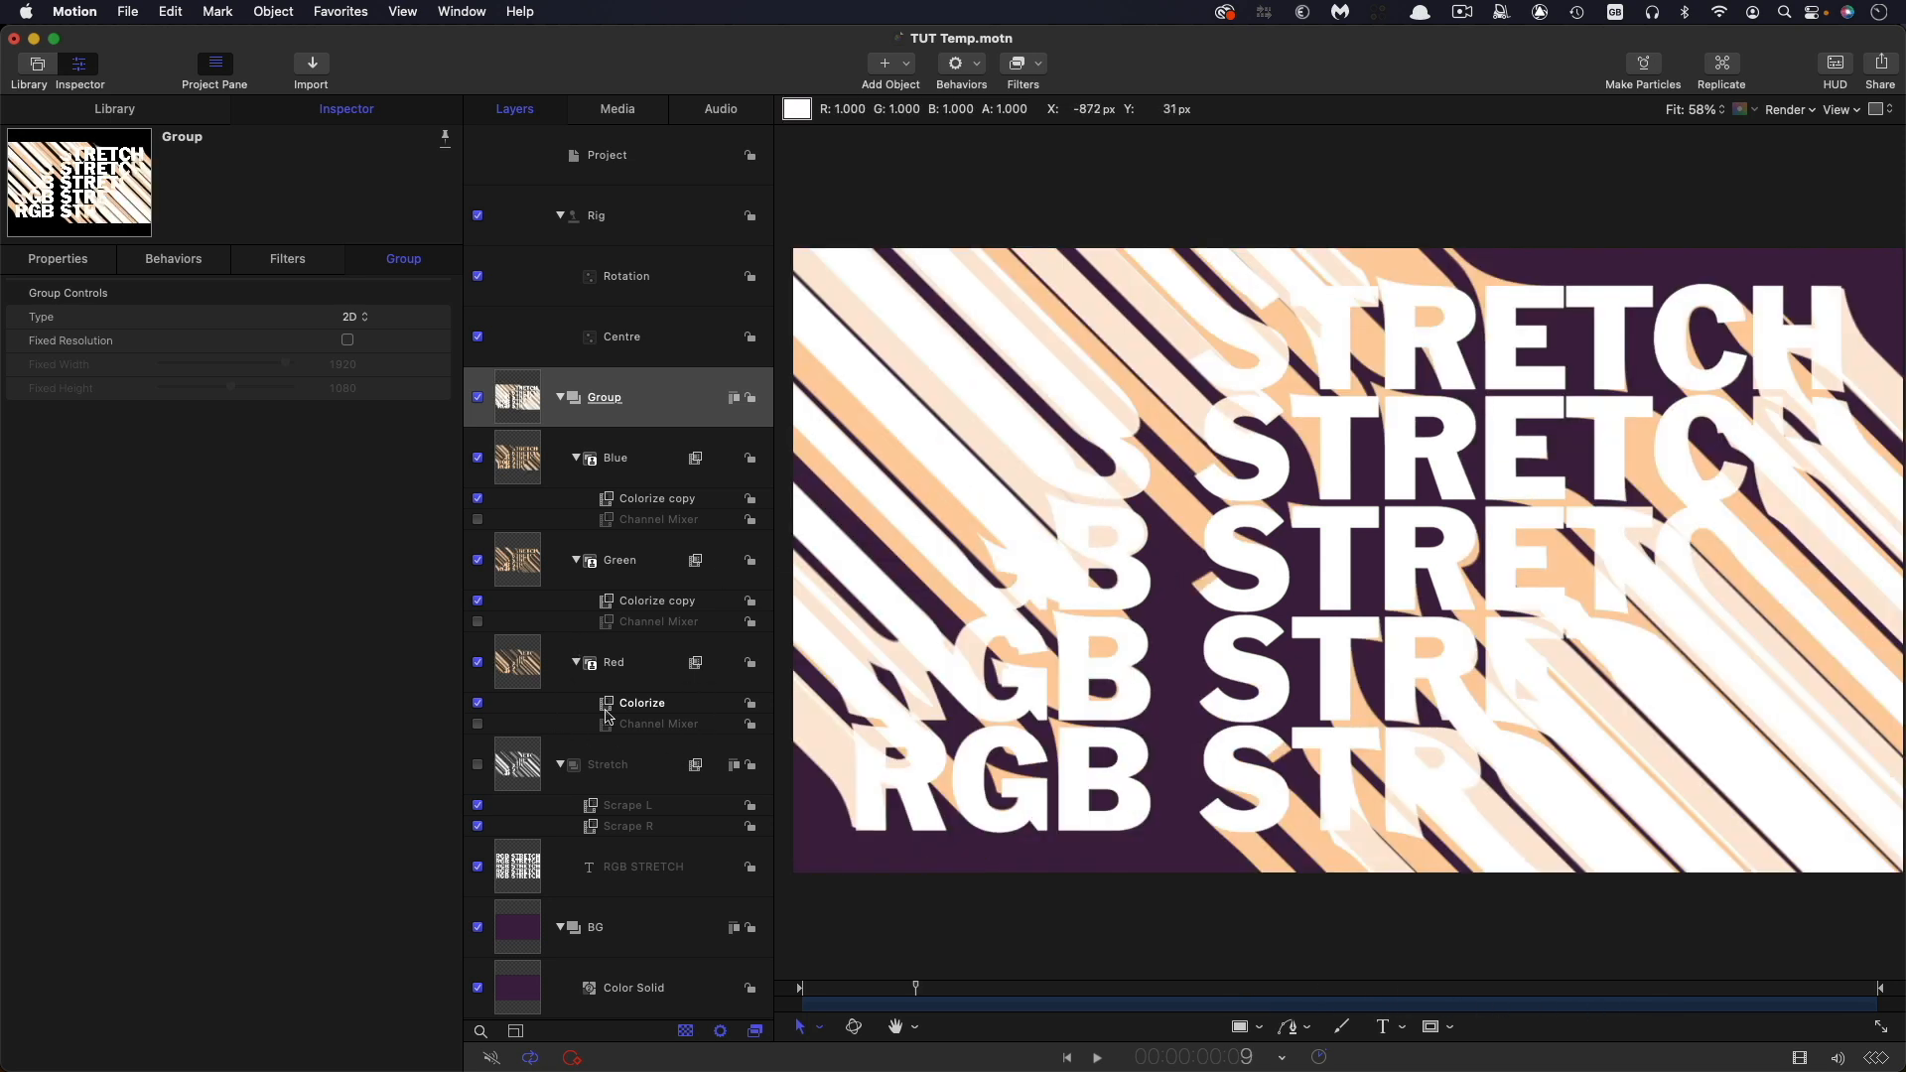
{"action": "left_click", "coordinate": [602, 397]}
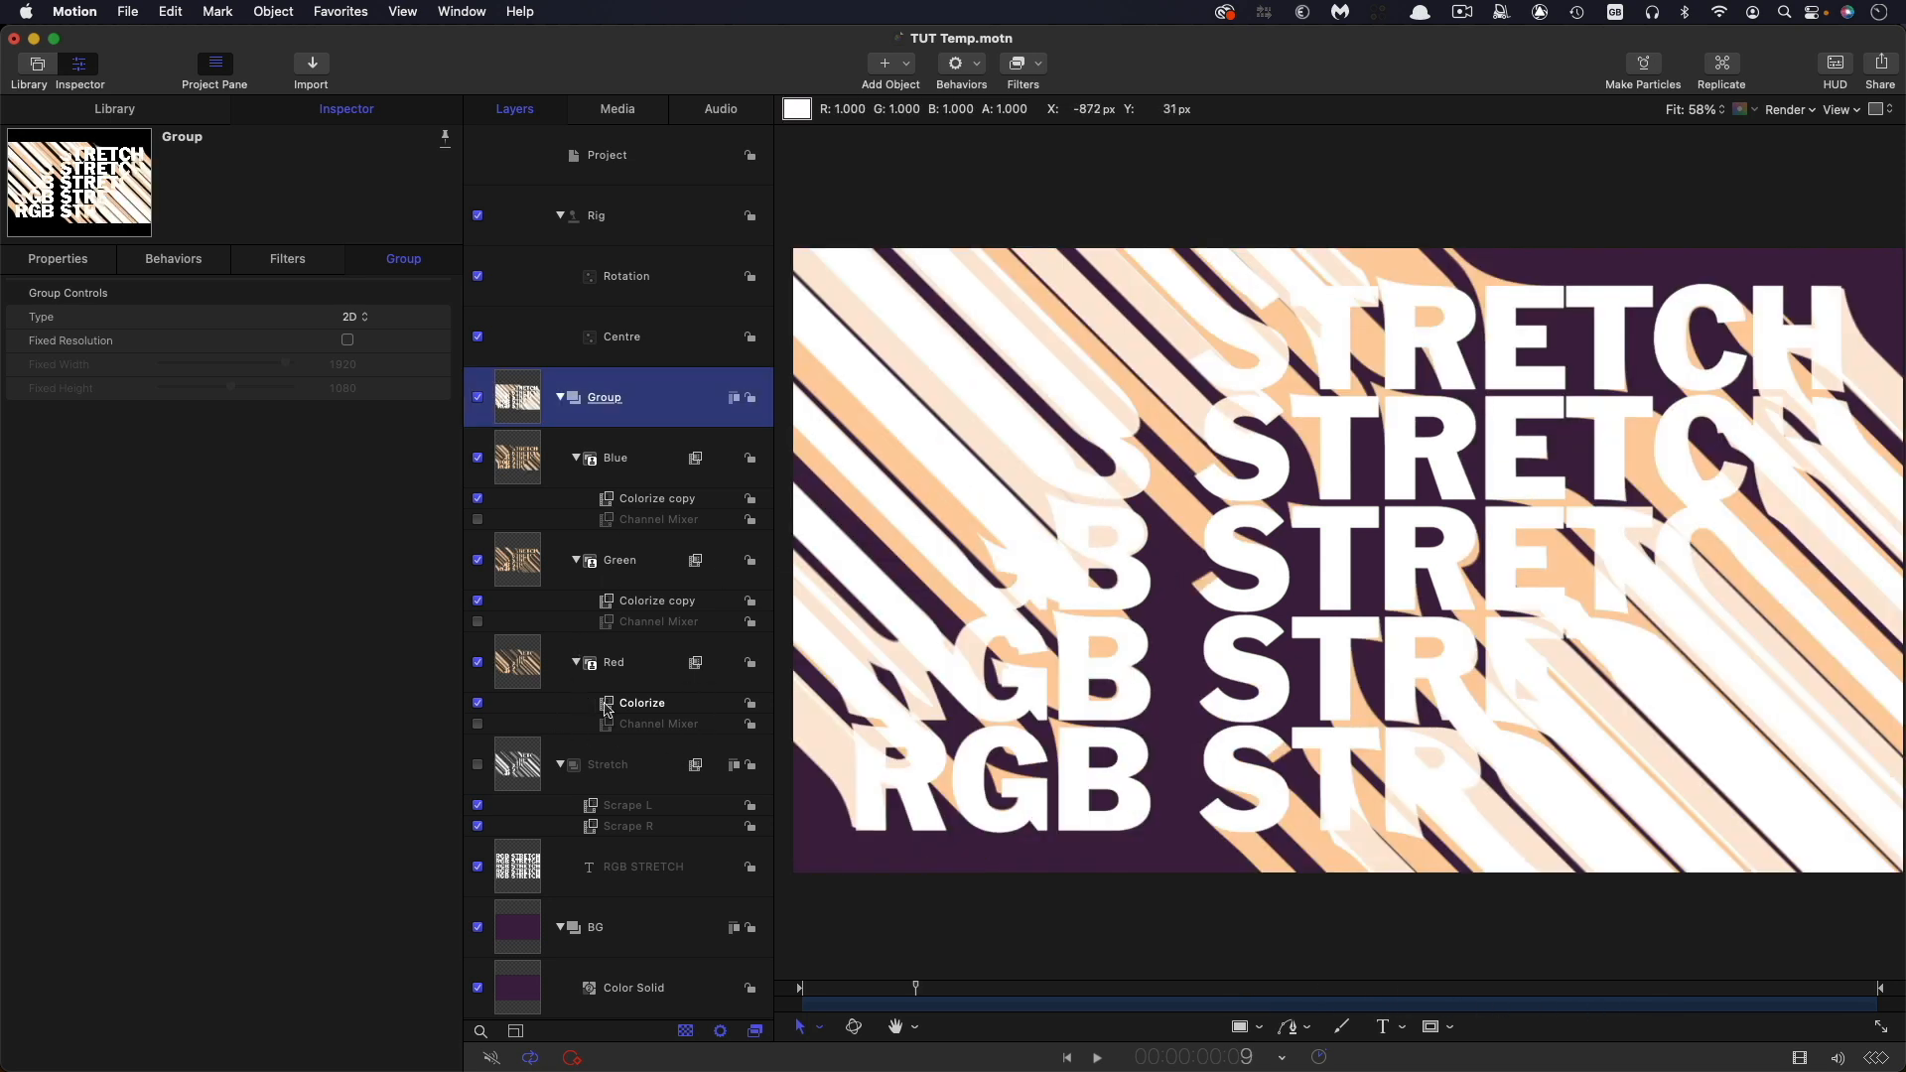
{"action": "left_click", "coordinate": [337, 340]}
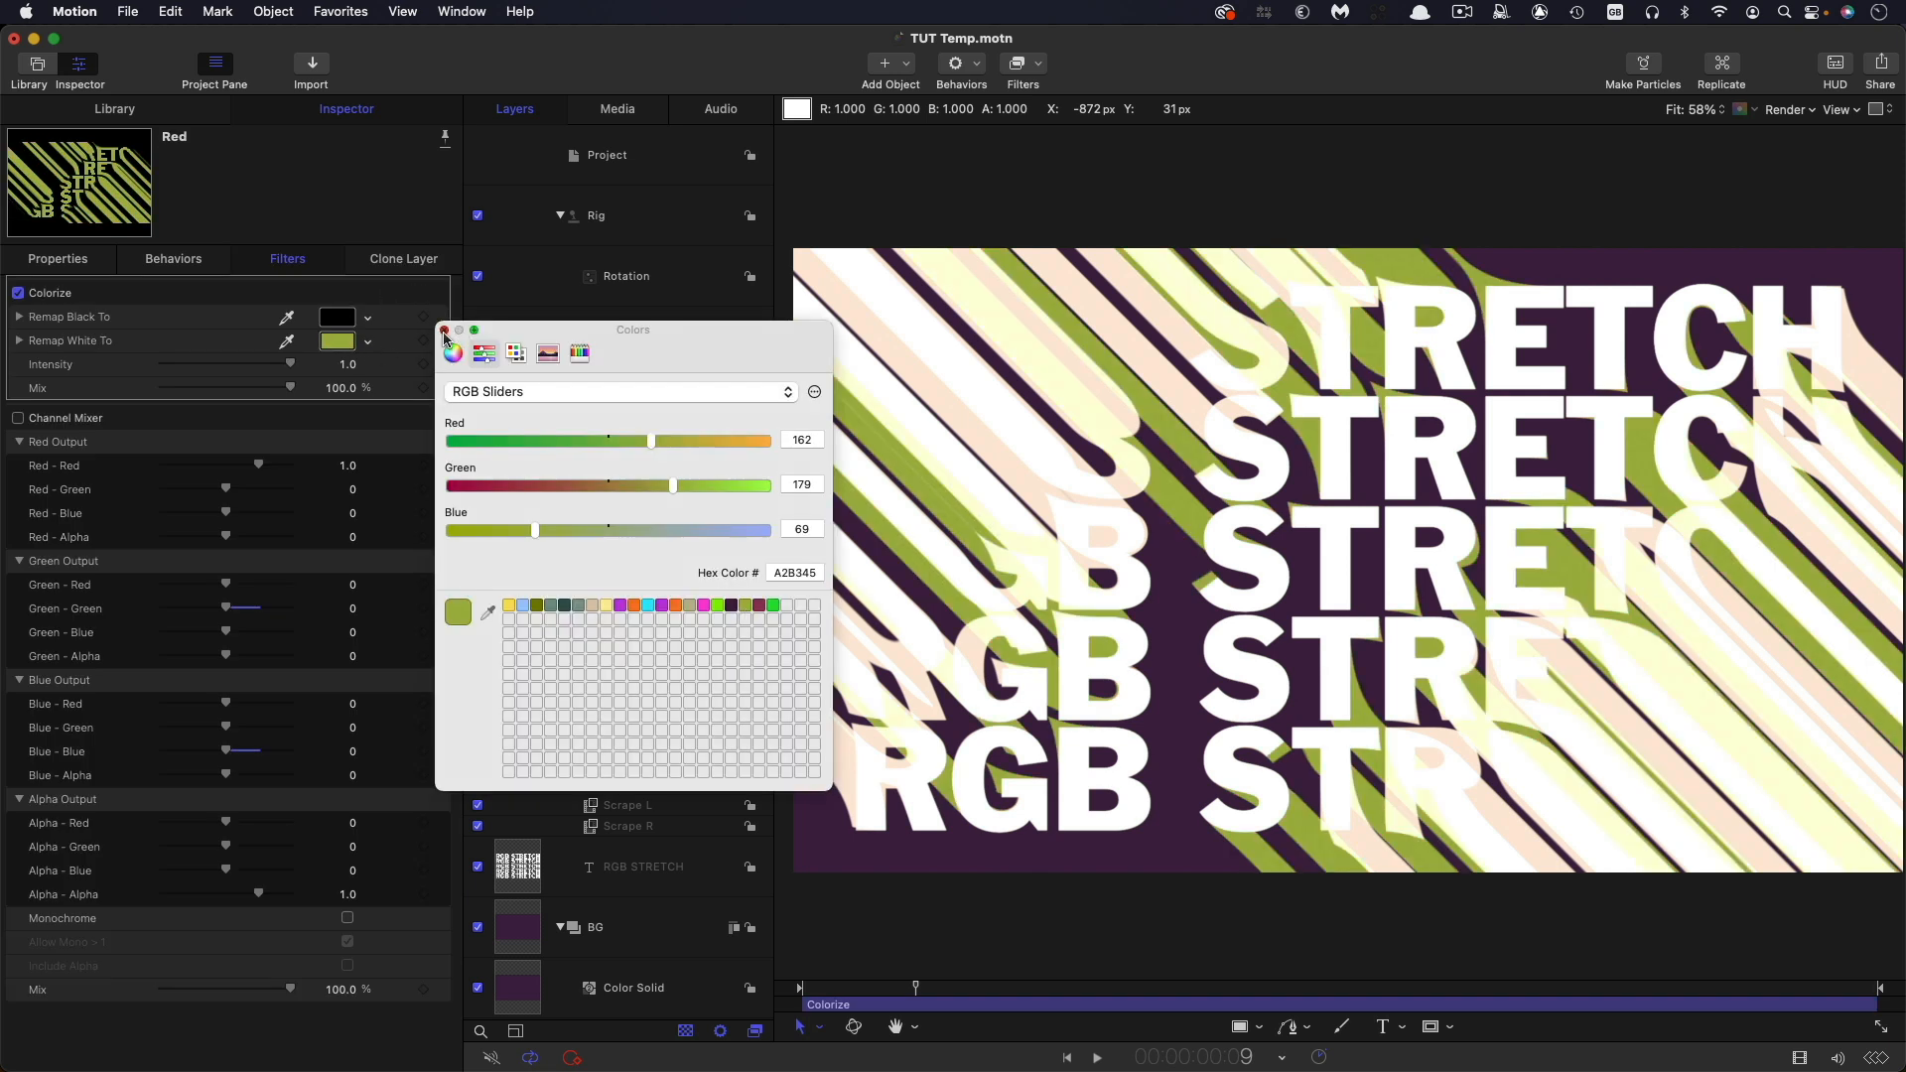
{"action": "left_click", "coordinate": [450, 344]}
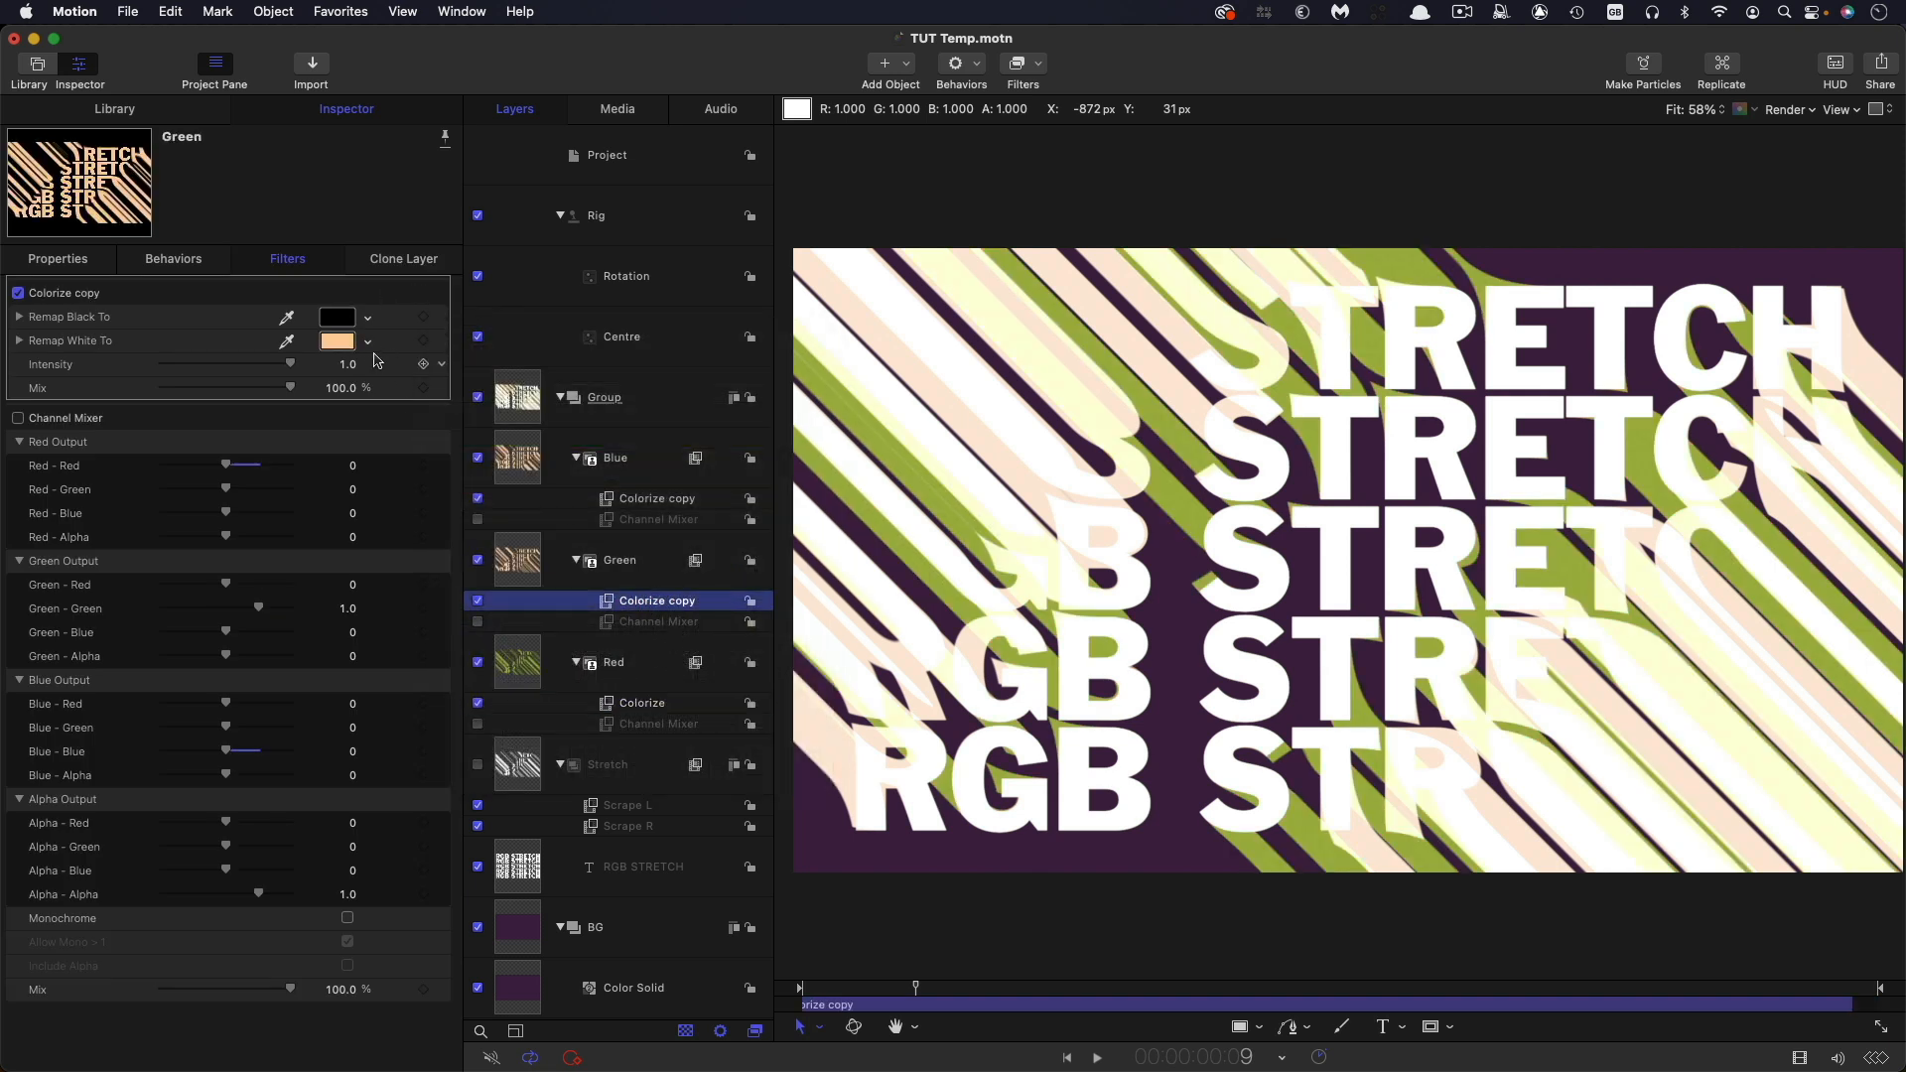
{"action": "left_click", "coordinate": [336, 341]}
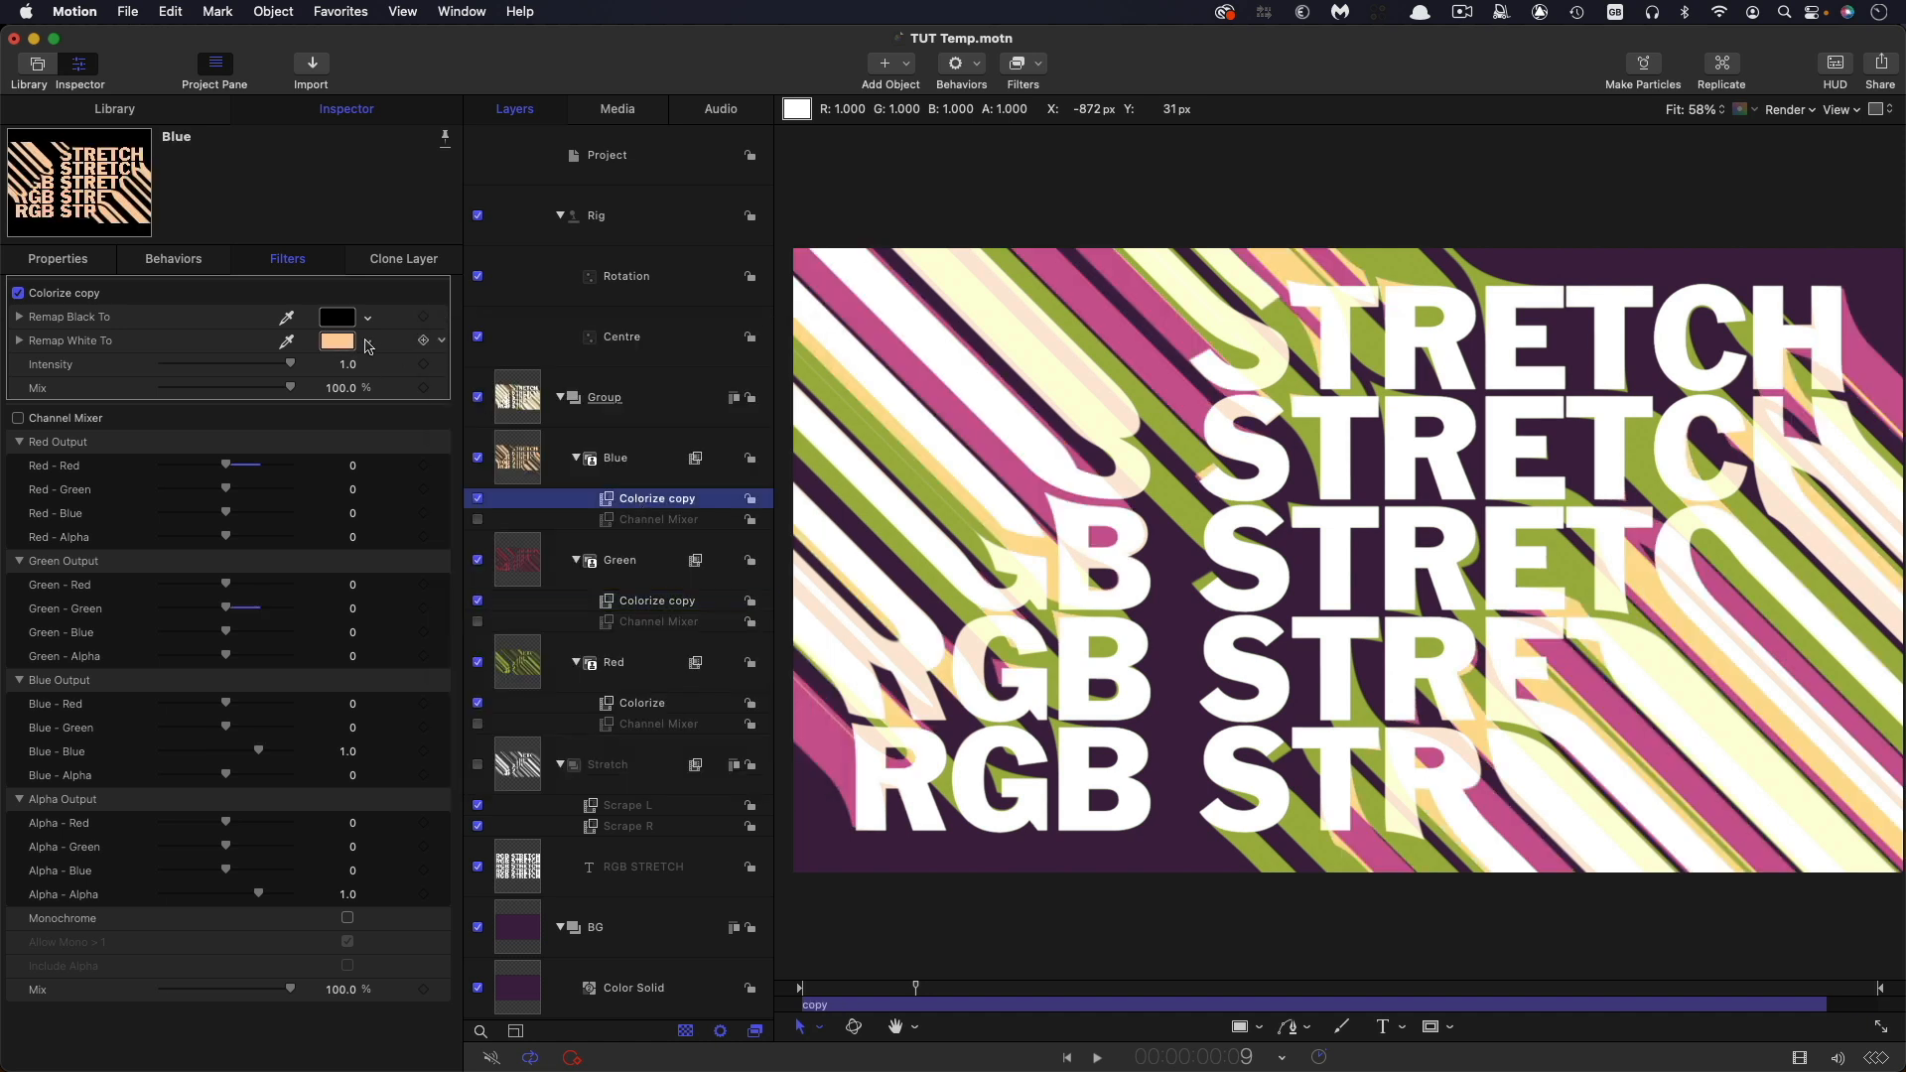
{"action": "left_click", "coordinate": [337, 341]}
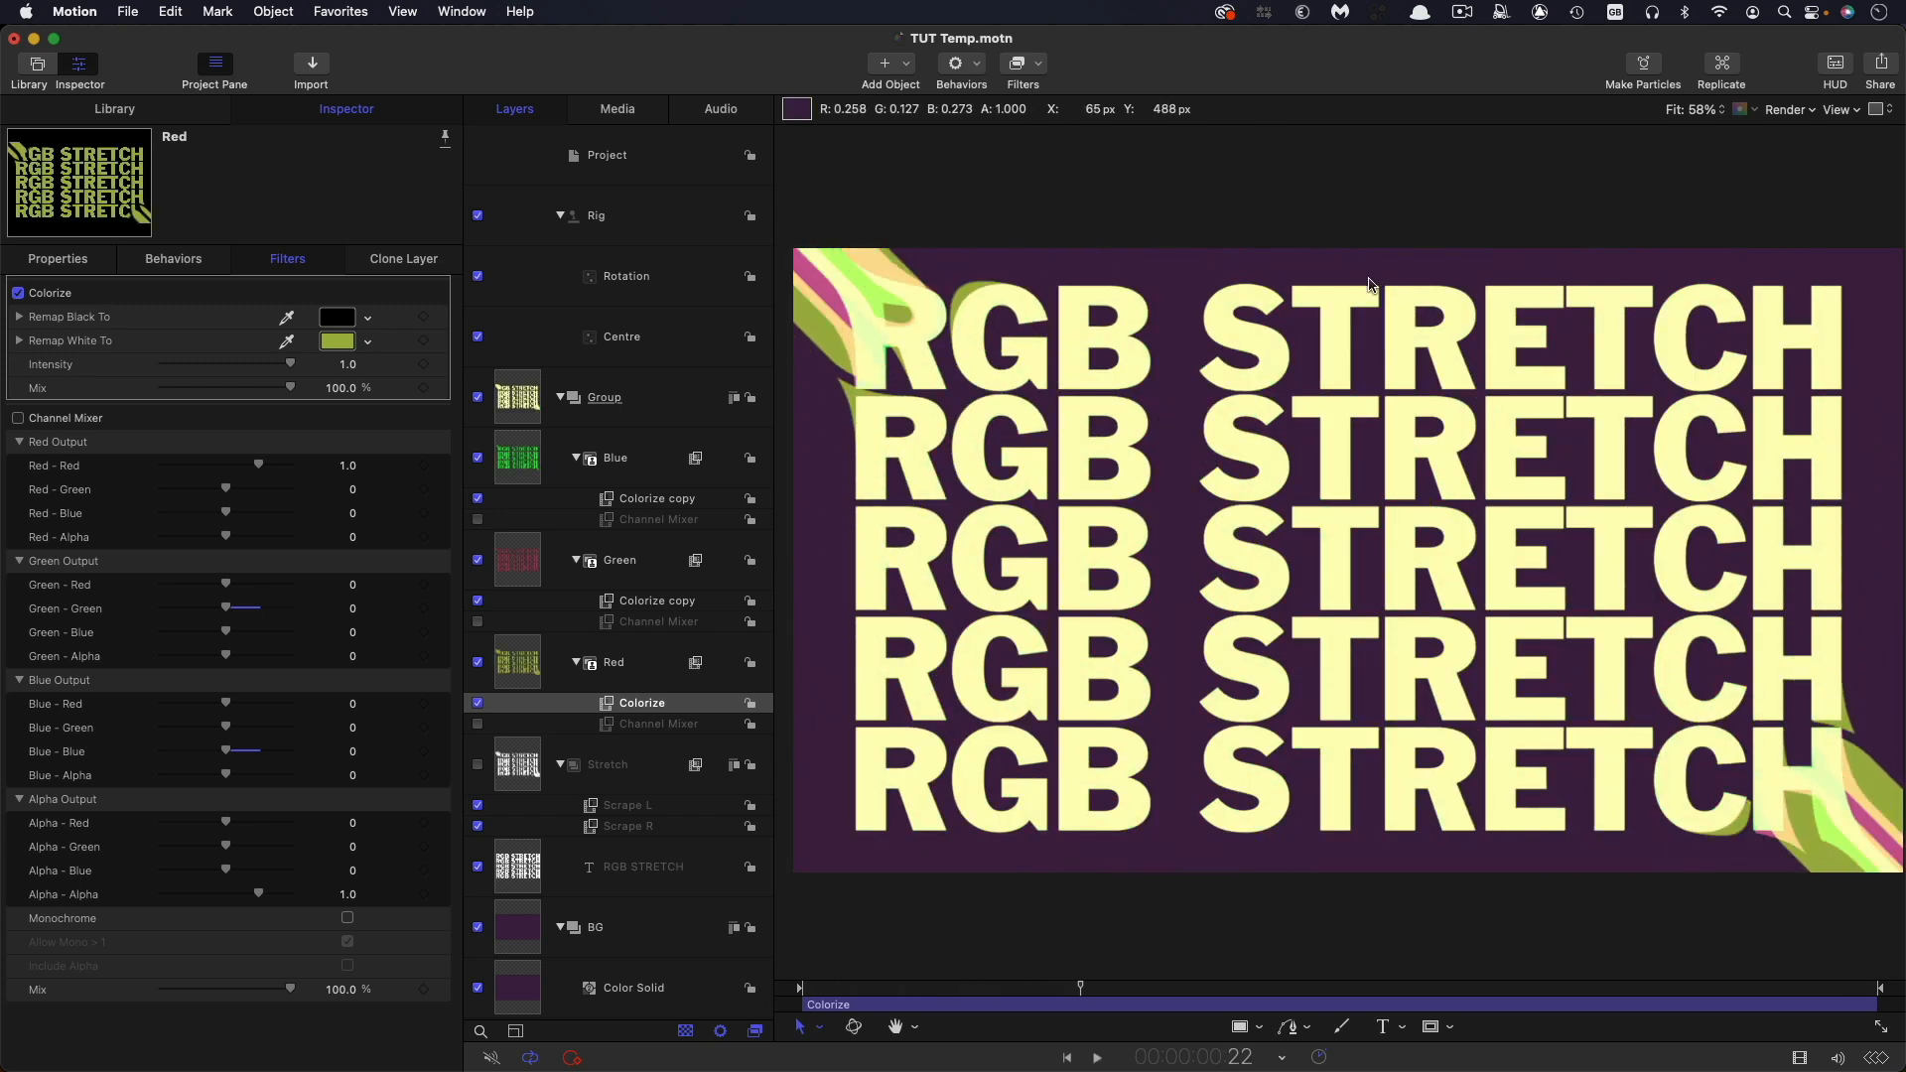
{"action": "mouse_move", "coordinate": [1076, 314]}
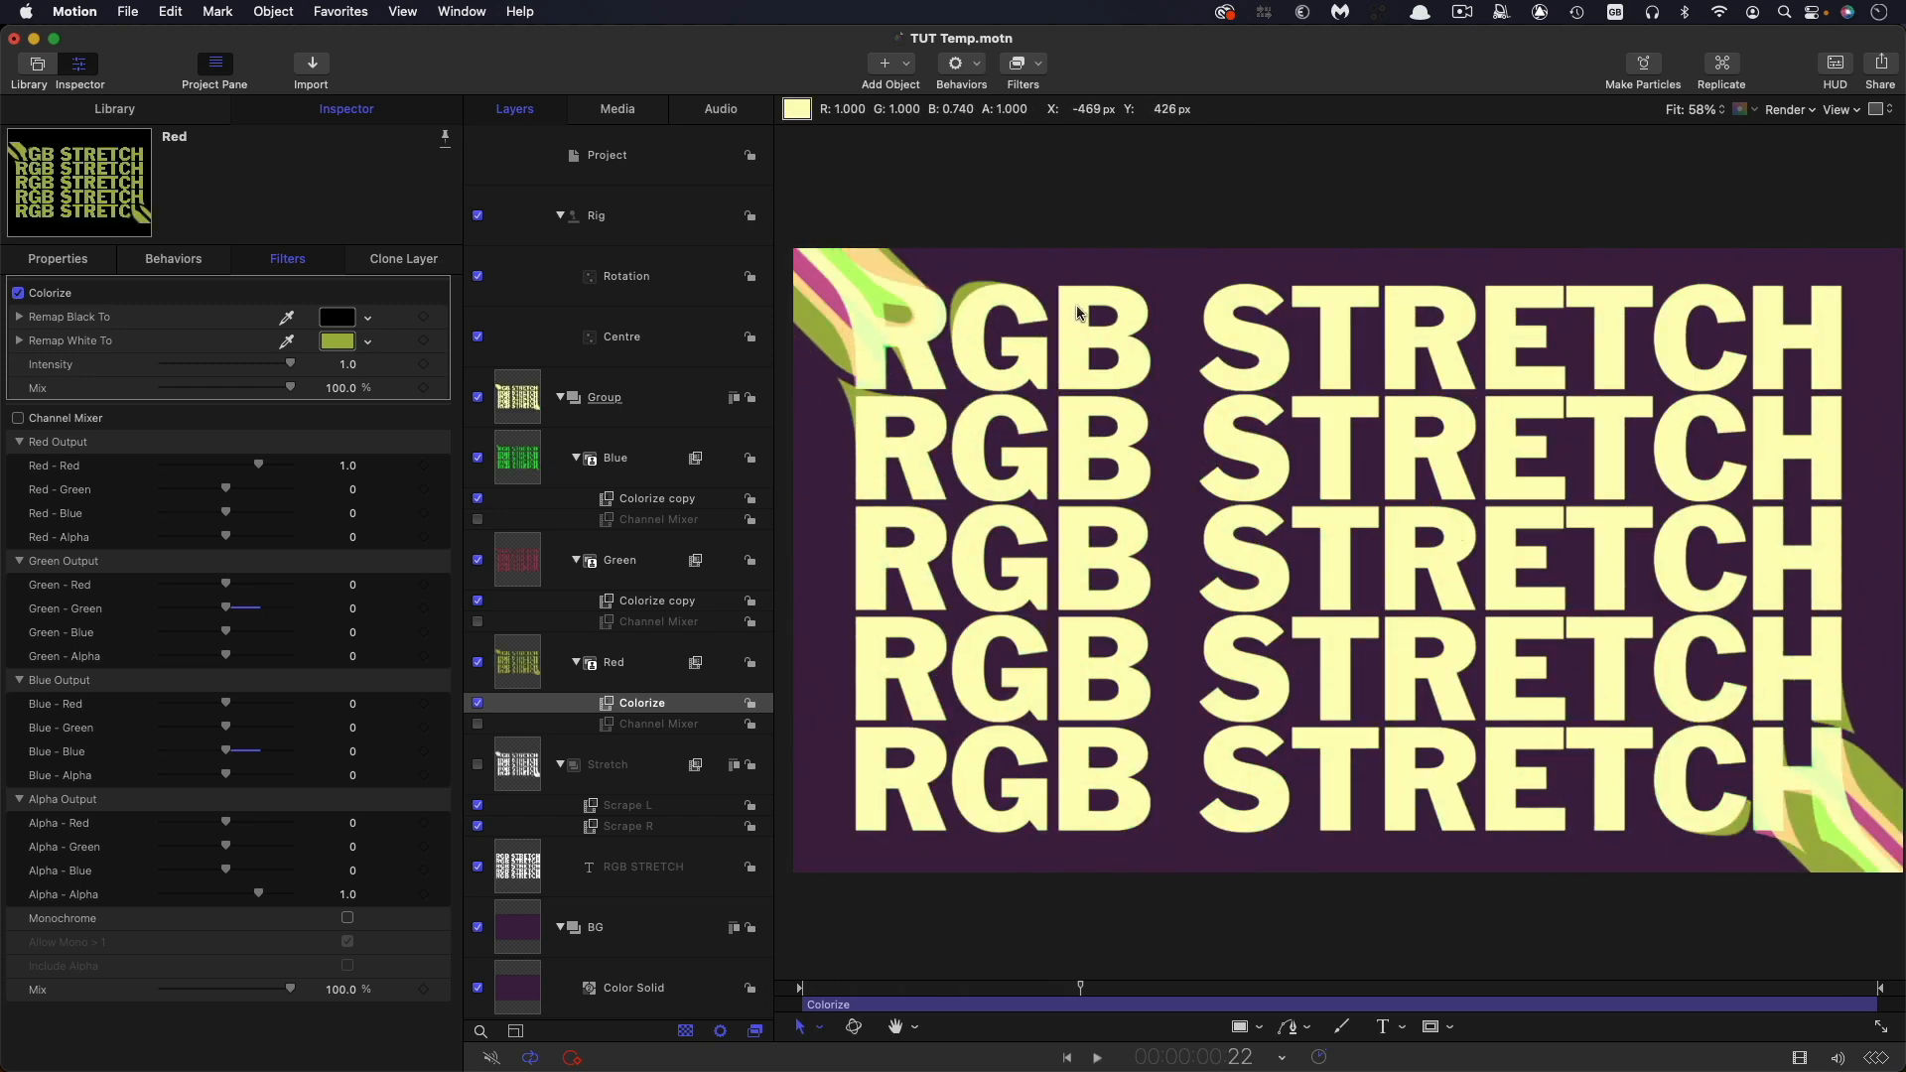
{"action": "mouse_move", "coordinate": [1100, 994]}
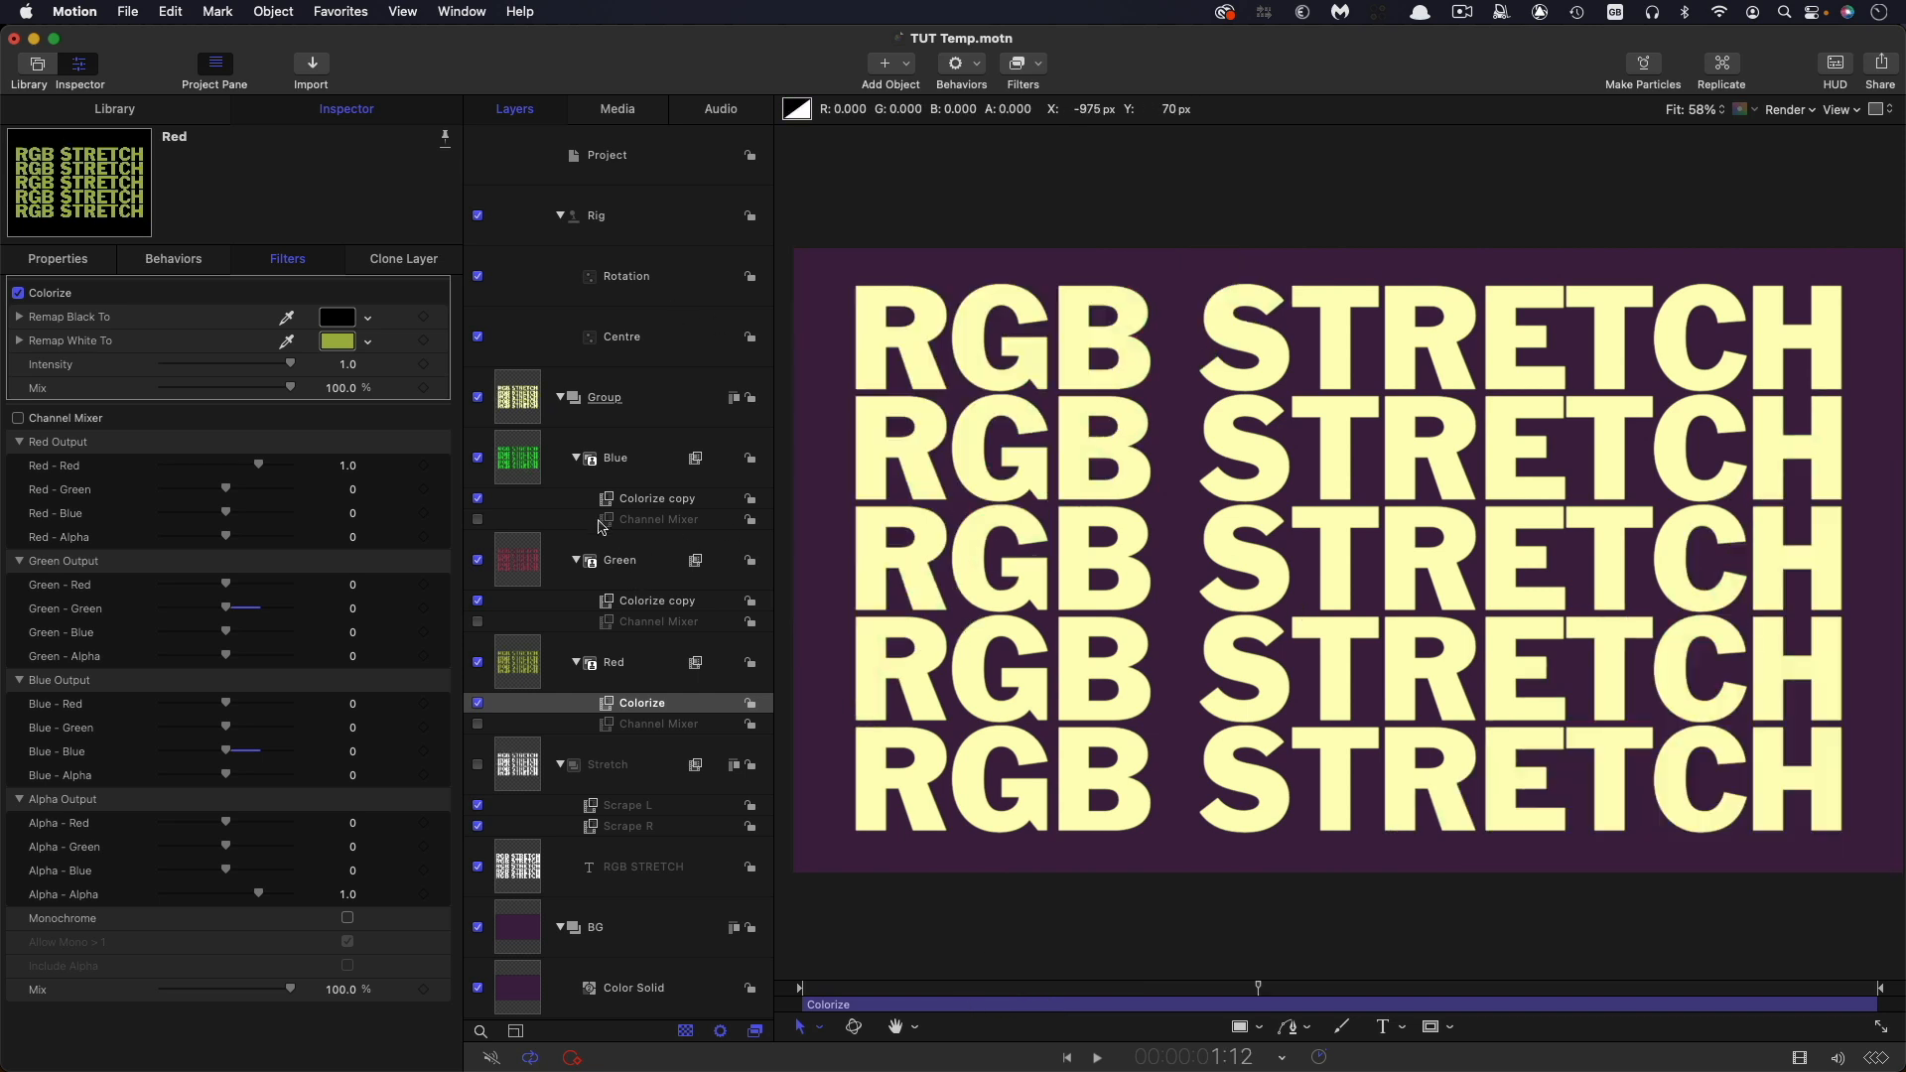
{"action": "mouse_move", "coordinate": [1246, 1006]}
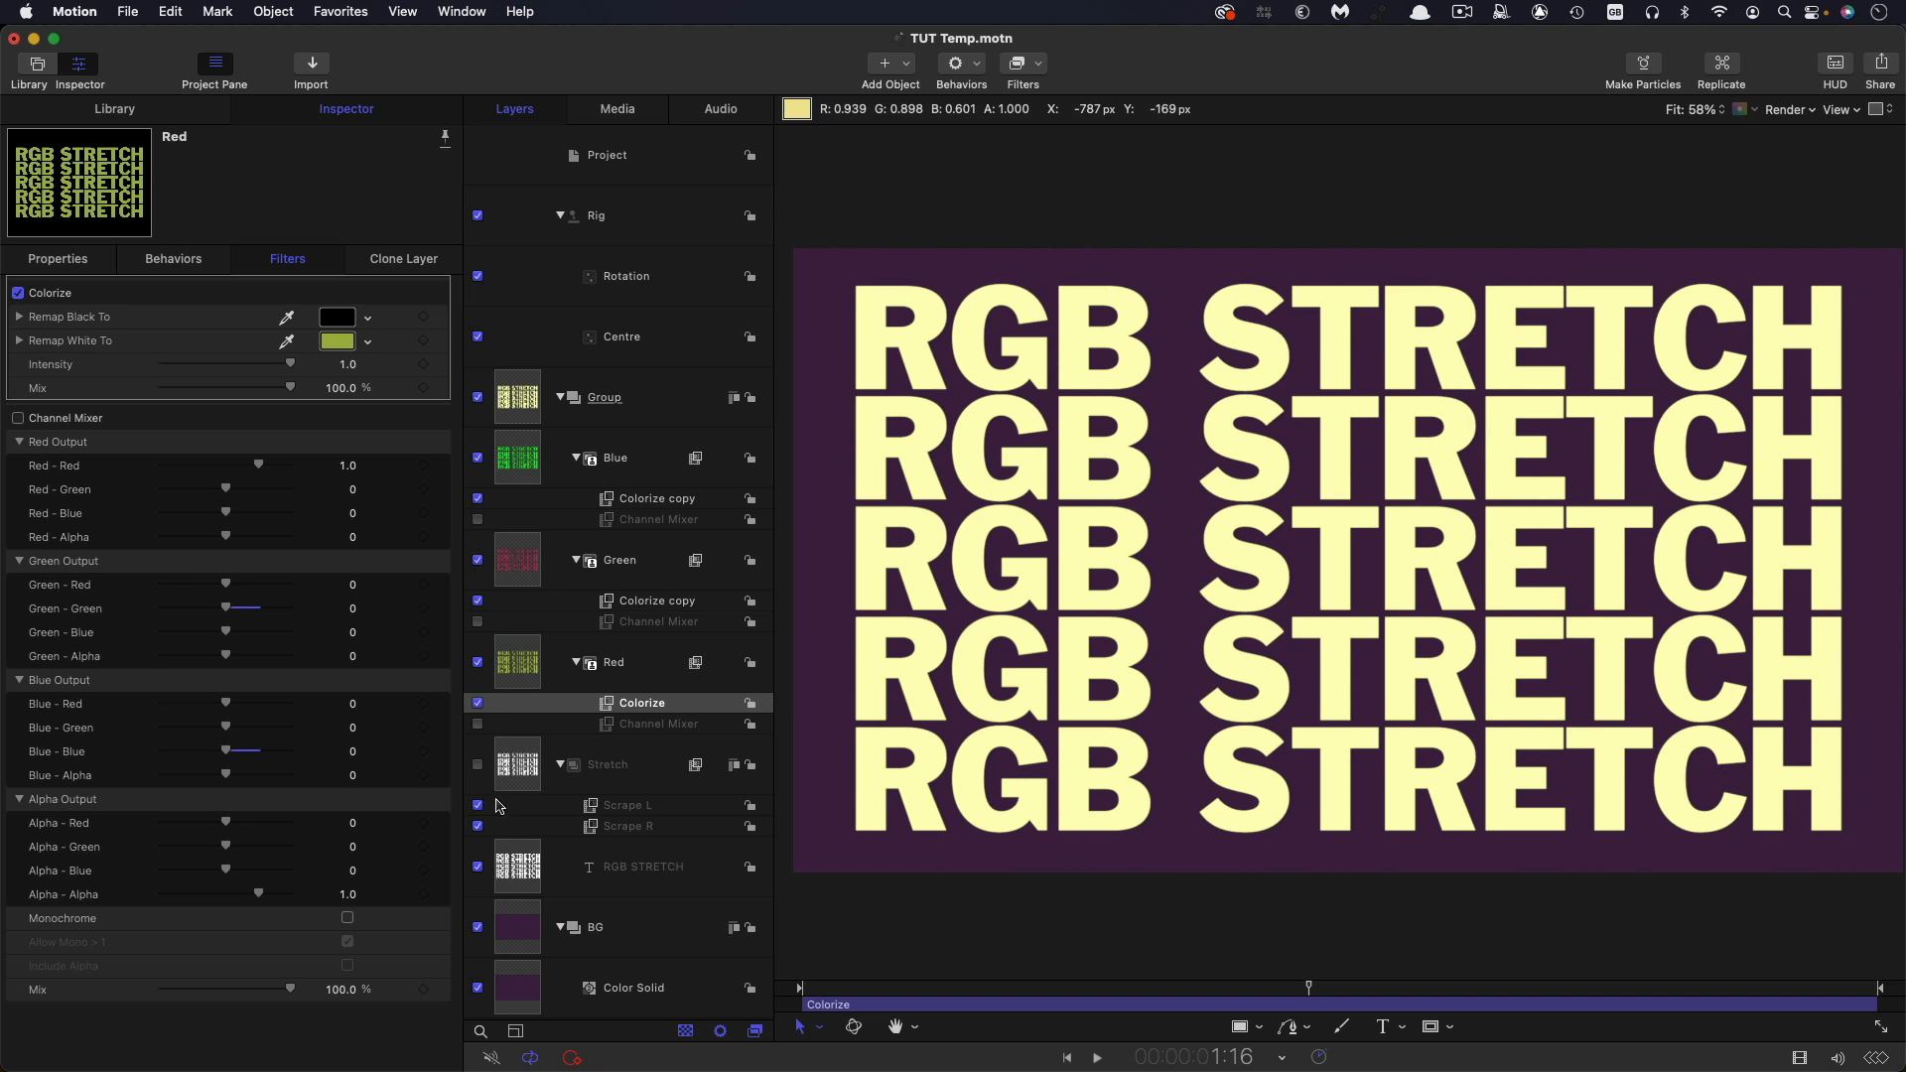
- Uncheck the Red clone's Colorize filter, turning its stripe white
{"action": "left_click", "coordinate": [338, 340]}
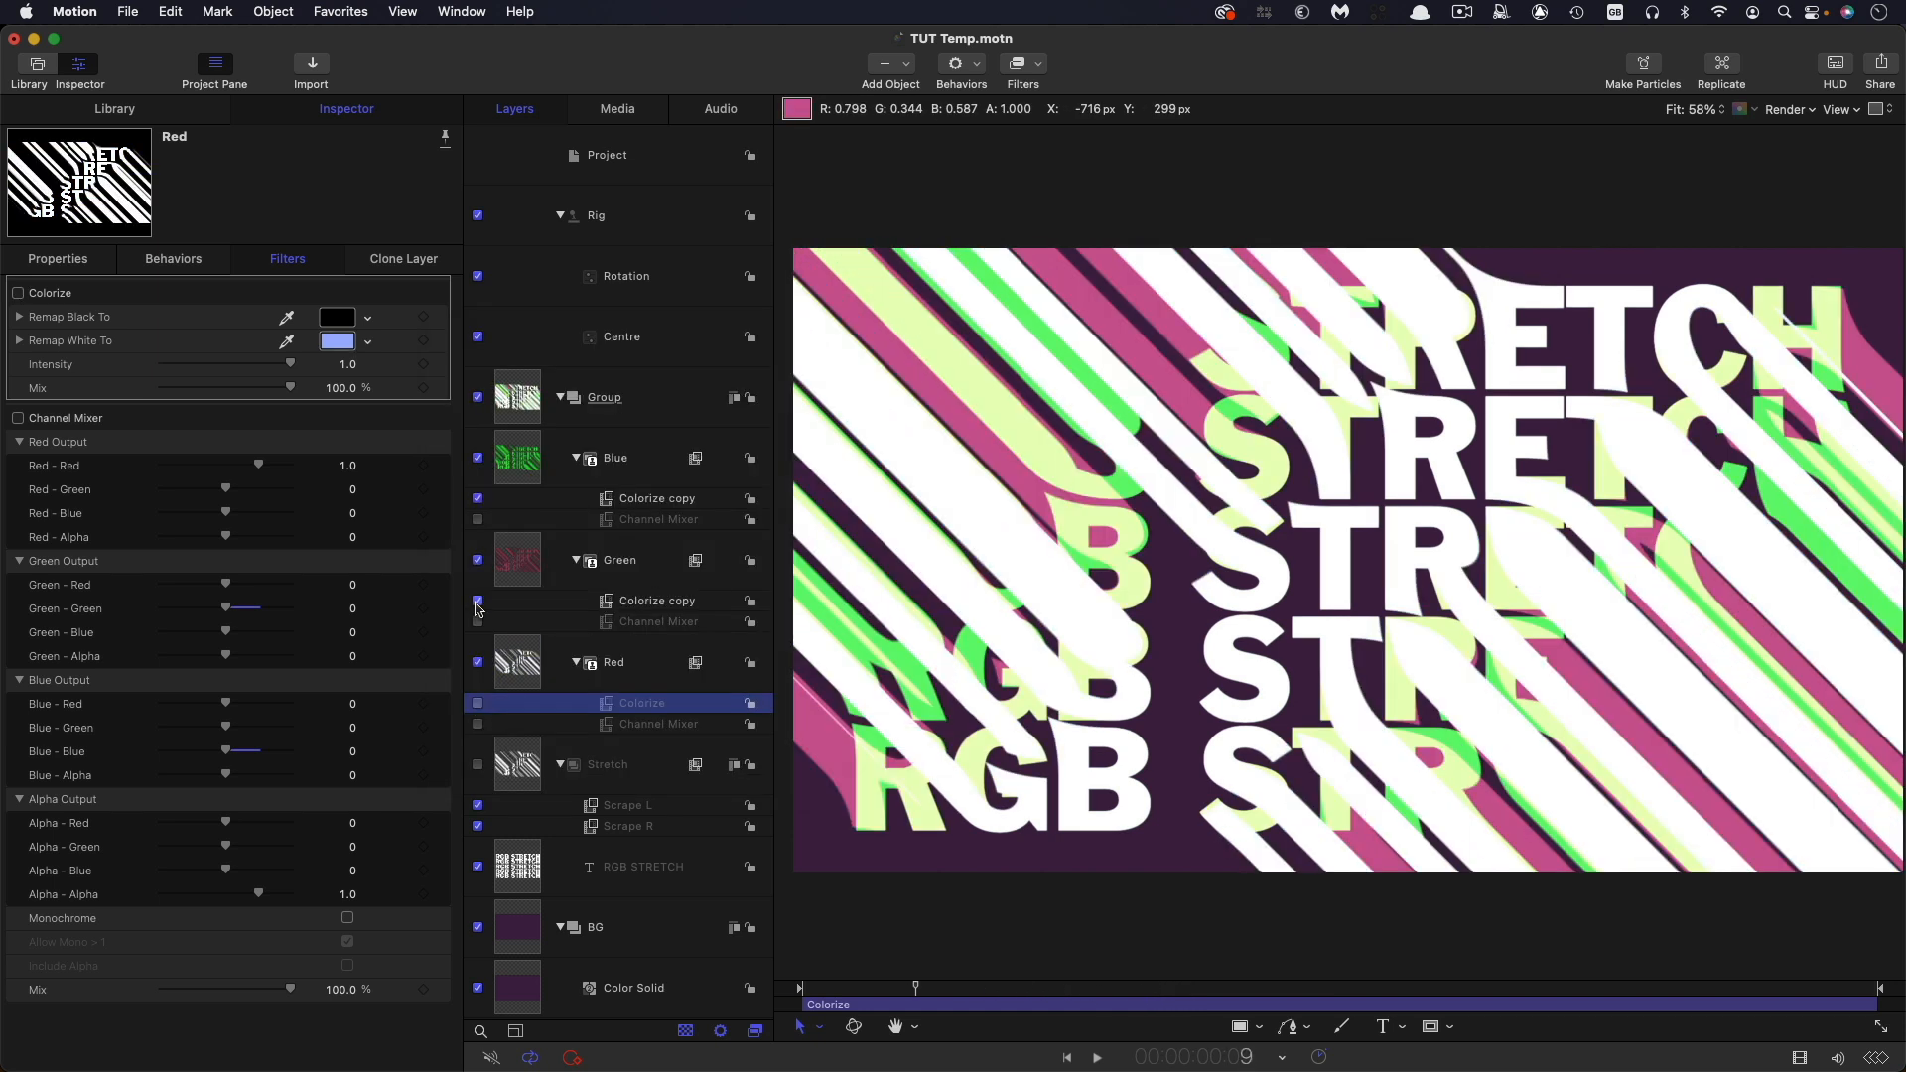
- Disable the Green clone's Colorize filter and re-enable the clones' Channel Mixer filters
{"action": "left_click", "coordinate": [478, 498]}
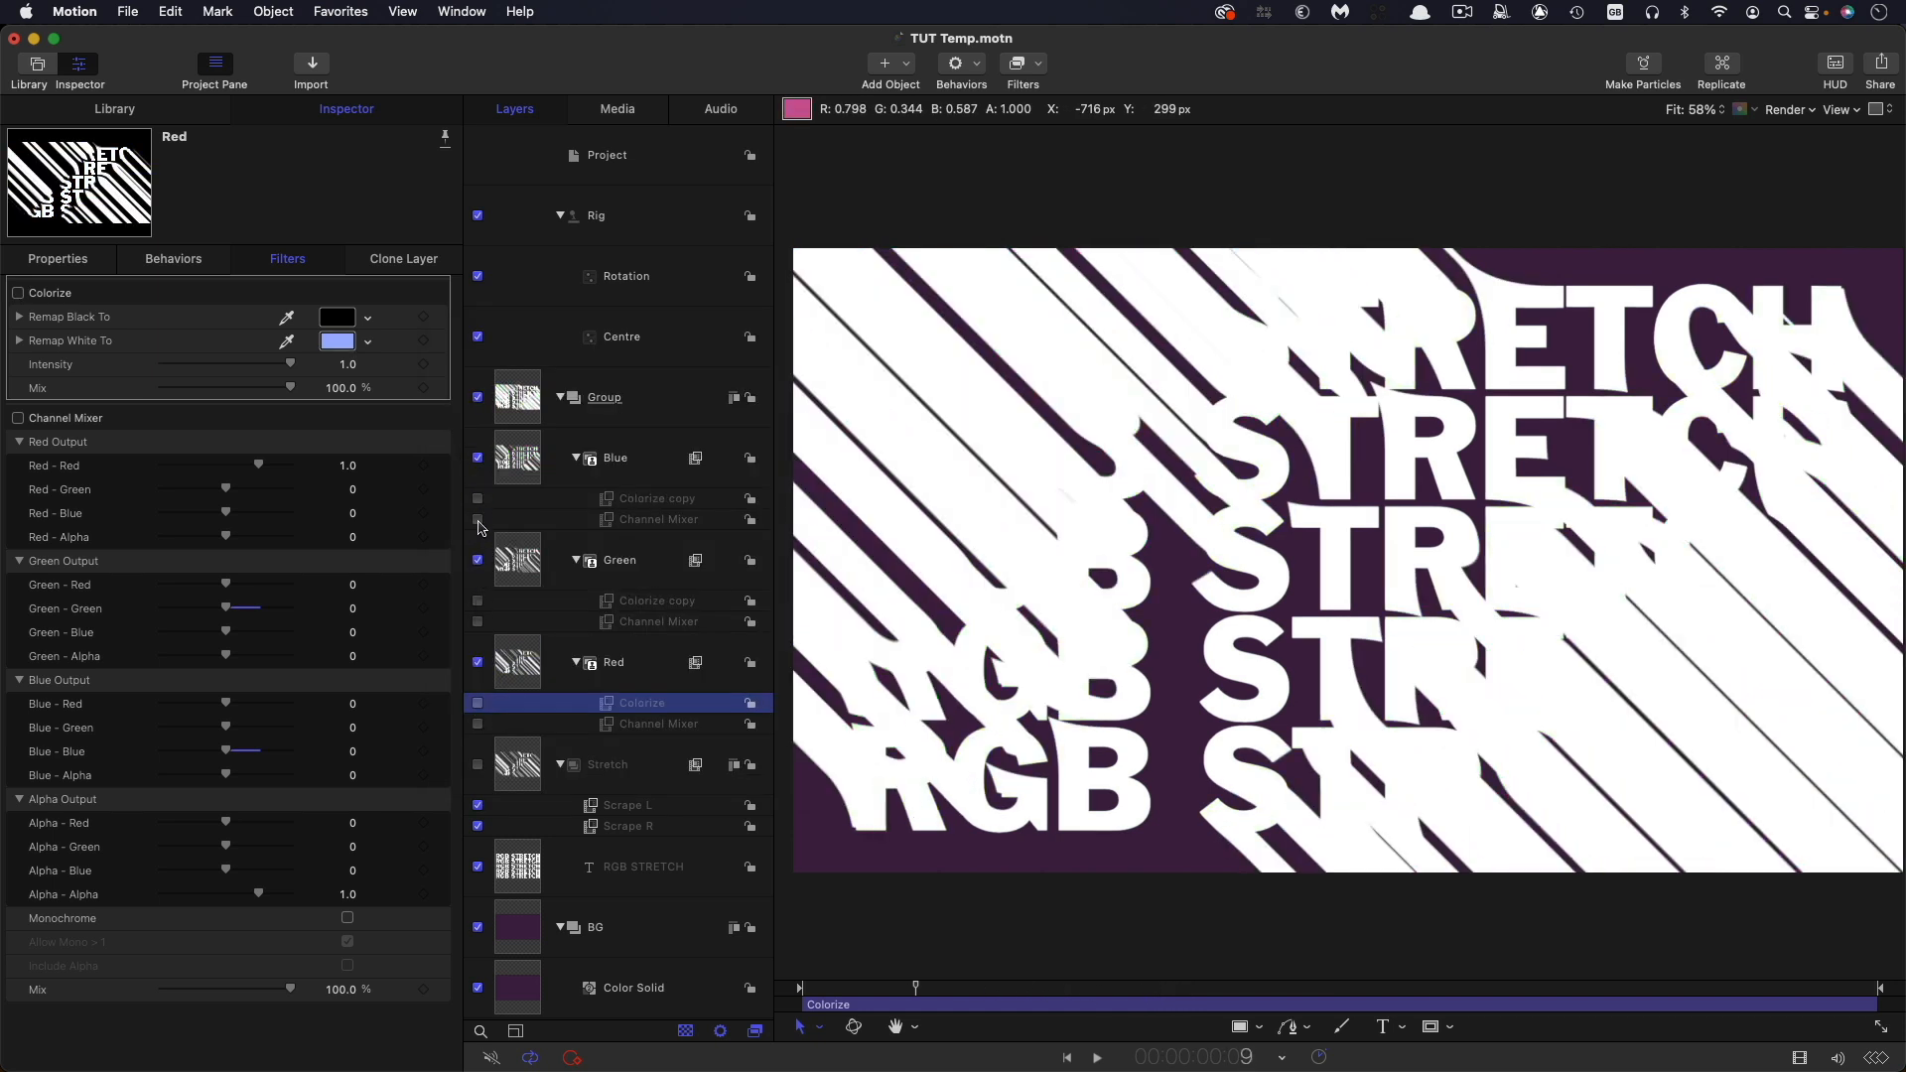
{"action": "left_click", "coordinate": [477, 523]}
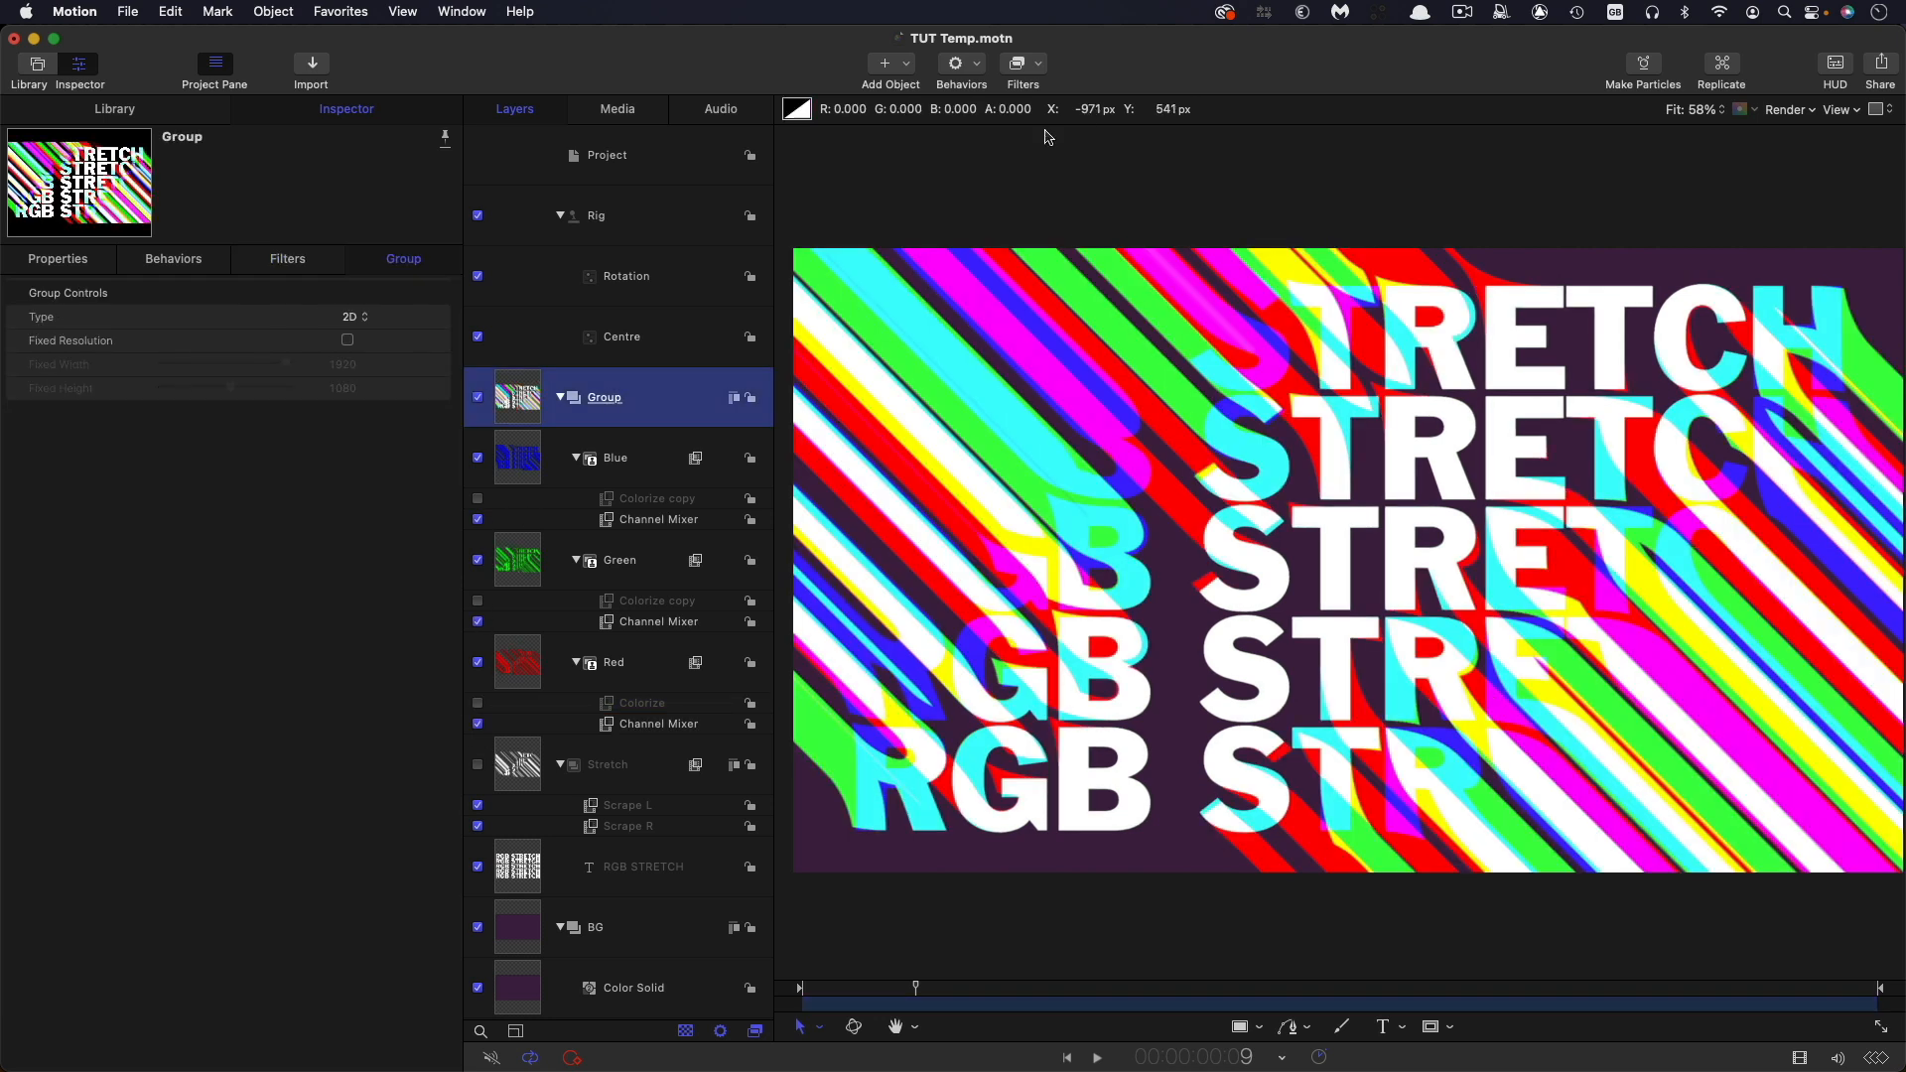
{"action": "left_click", "coordinate": [1023, 64]}
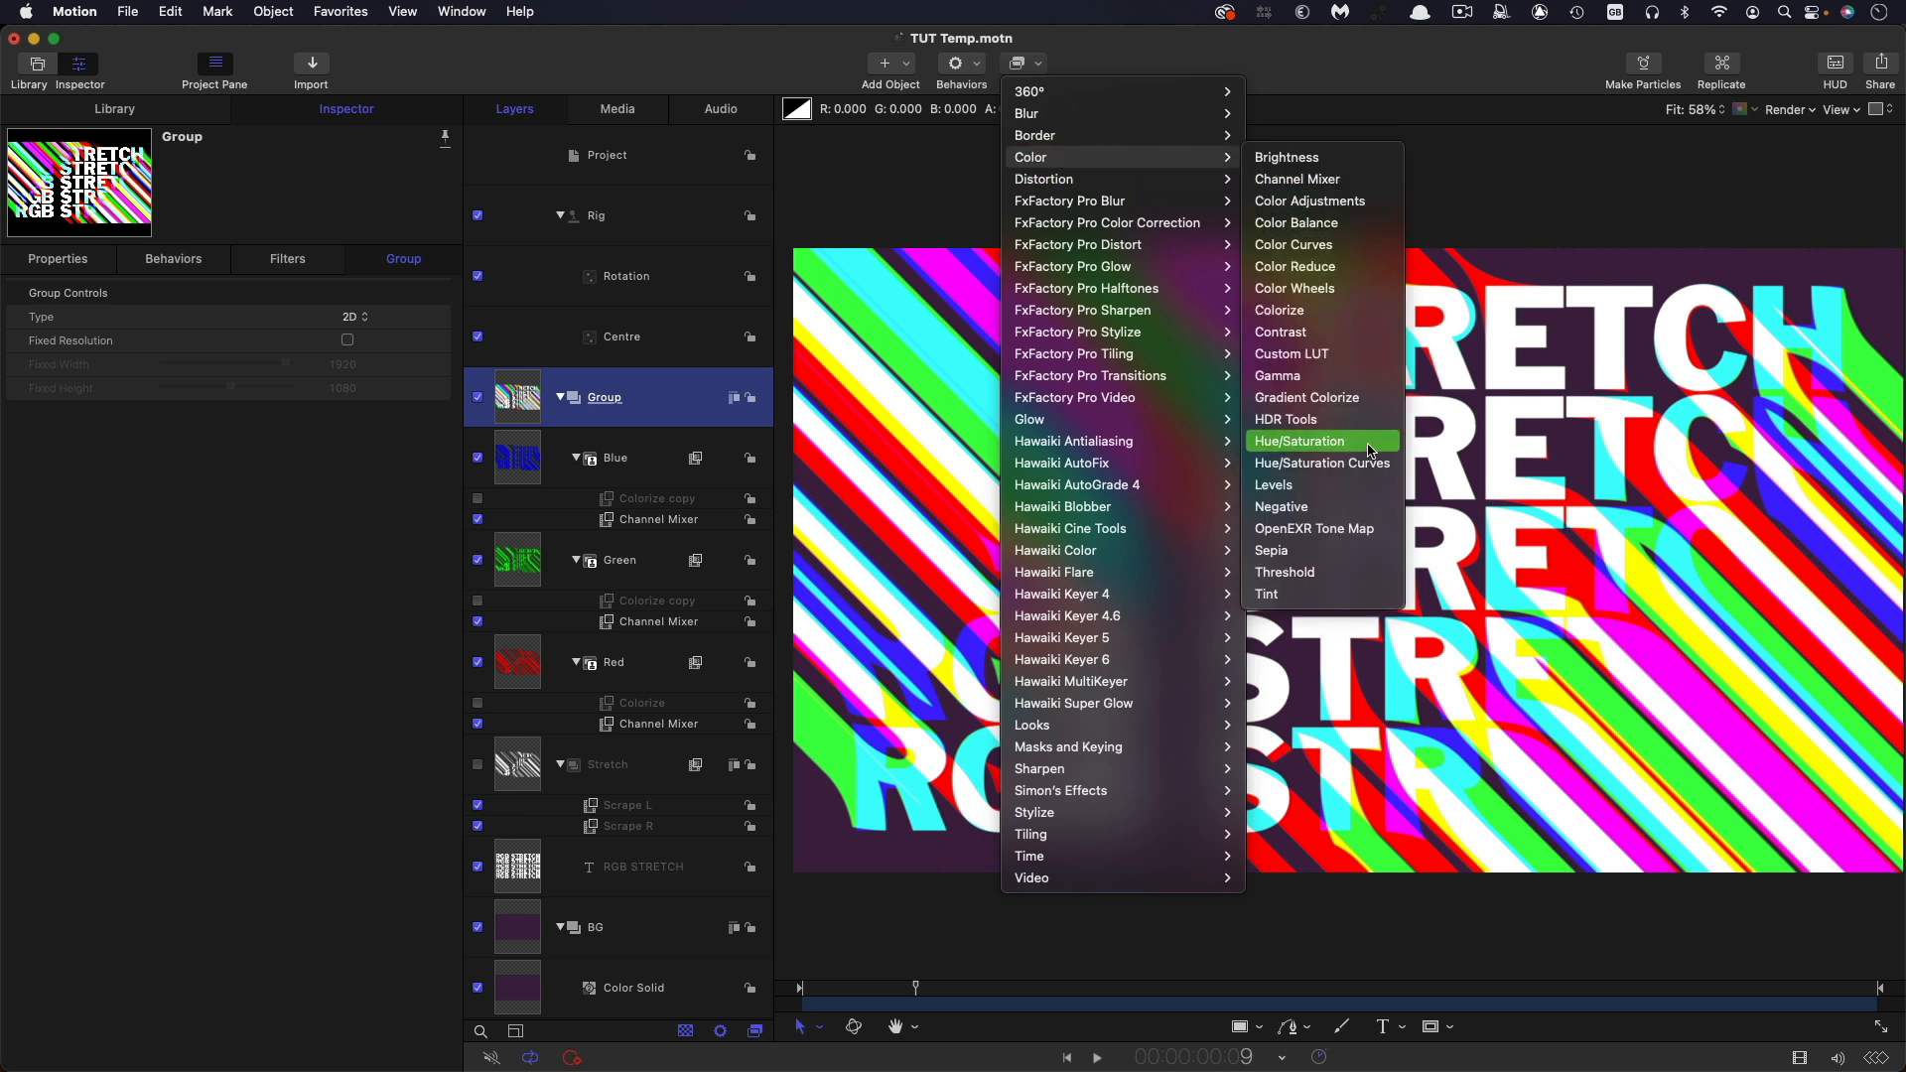
- Add Hue/Saturation to Group: hue 89°, saturation about -0.58, value slightly adjusted
{"action": "left_click", "coordinate": [1300, 441]}
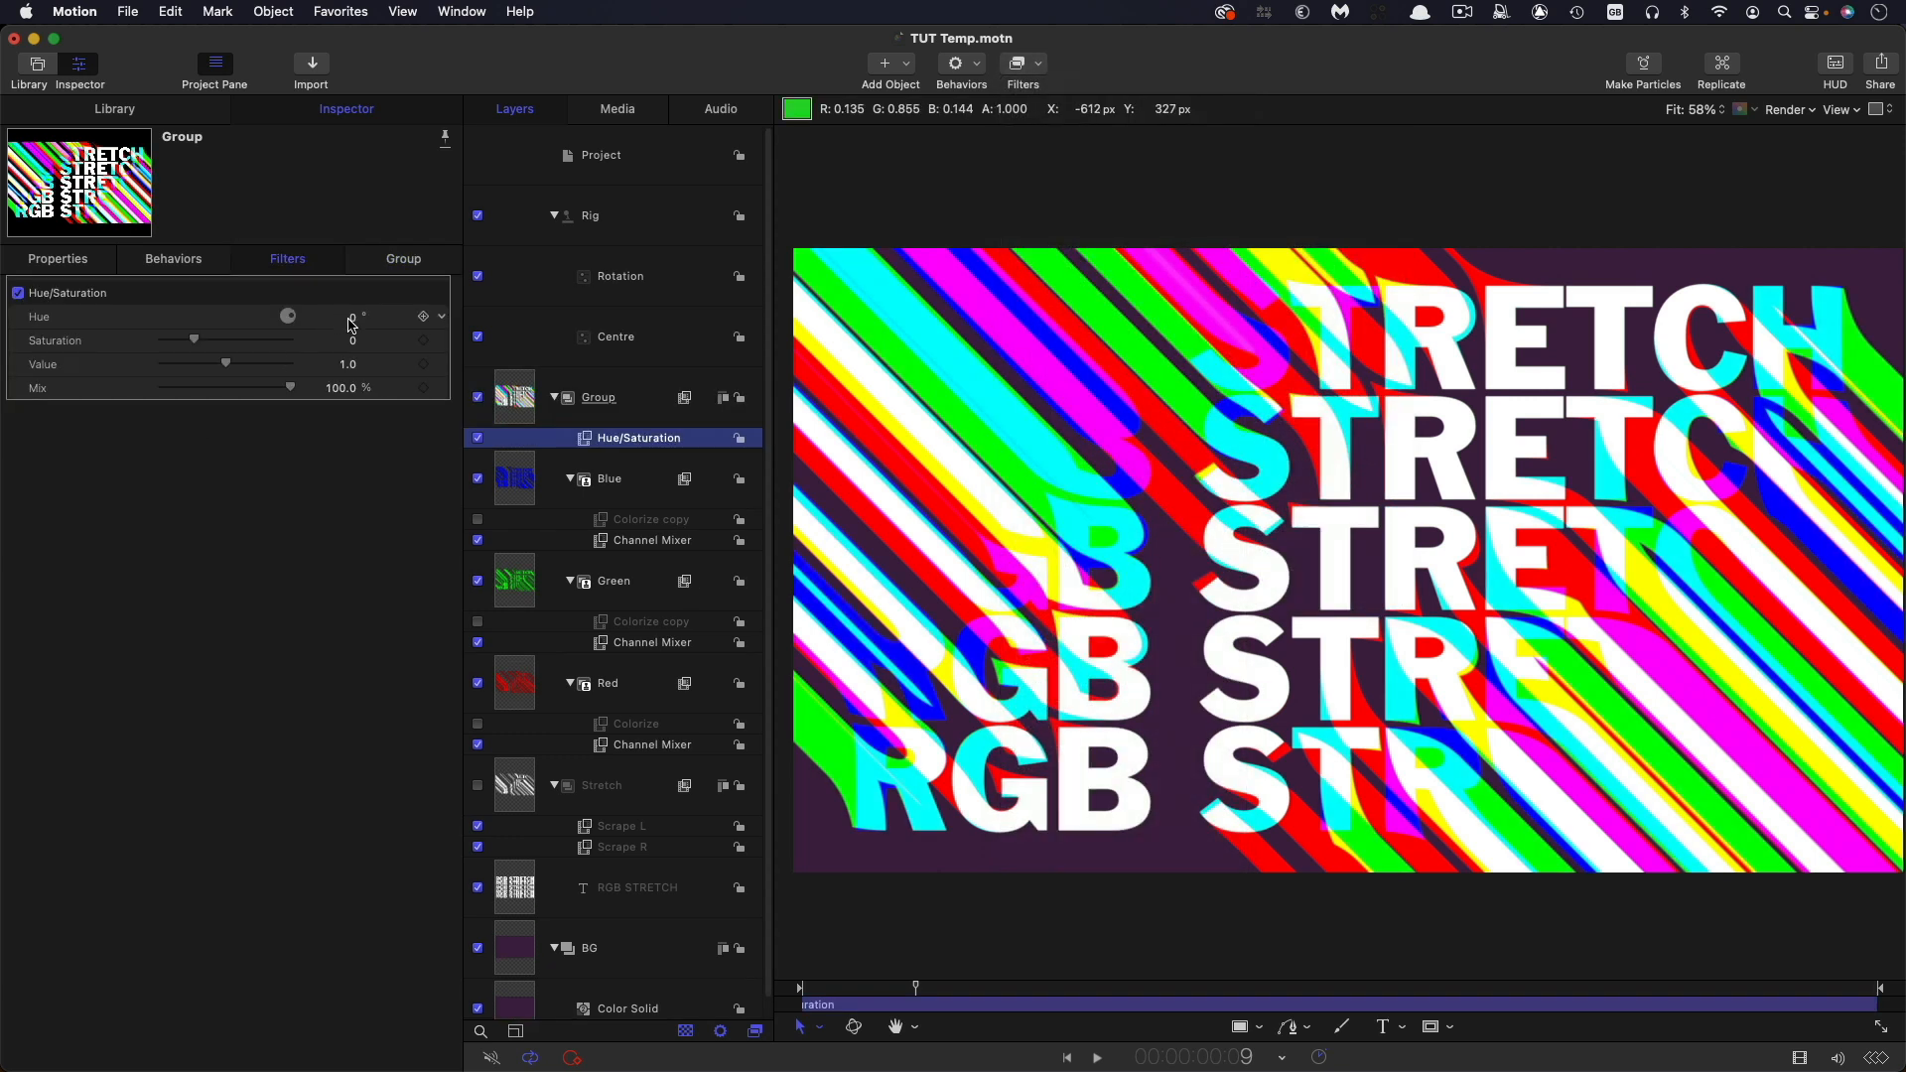
{"action": "left_click_drag", "start_coordinate": [288, 315], "coordinate": [352, 315]}
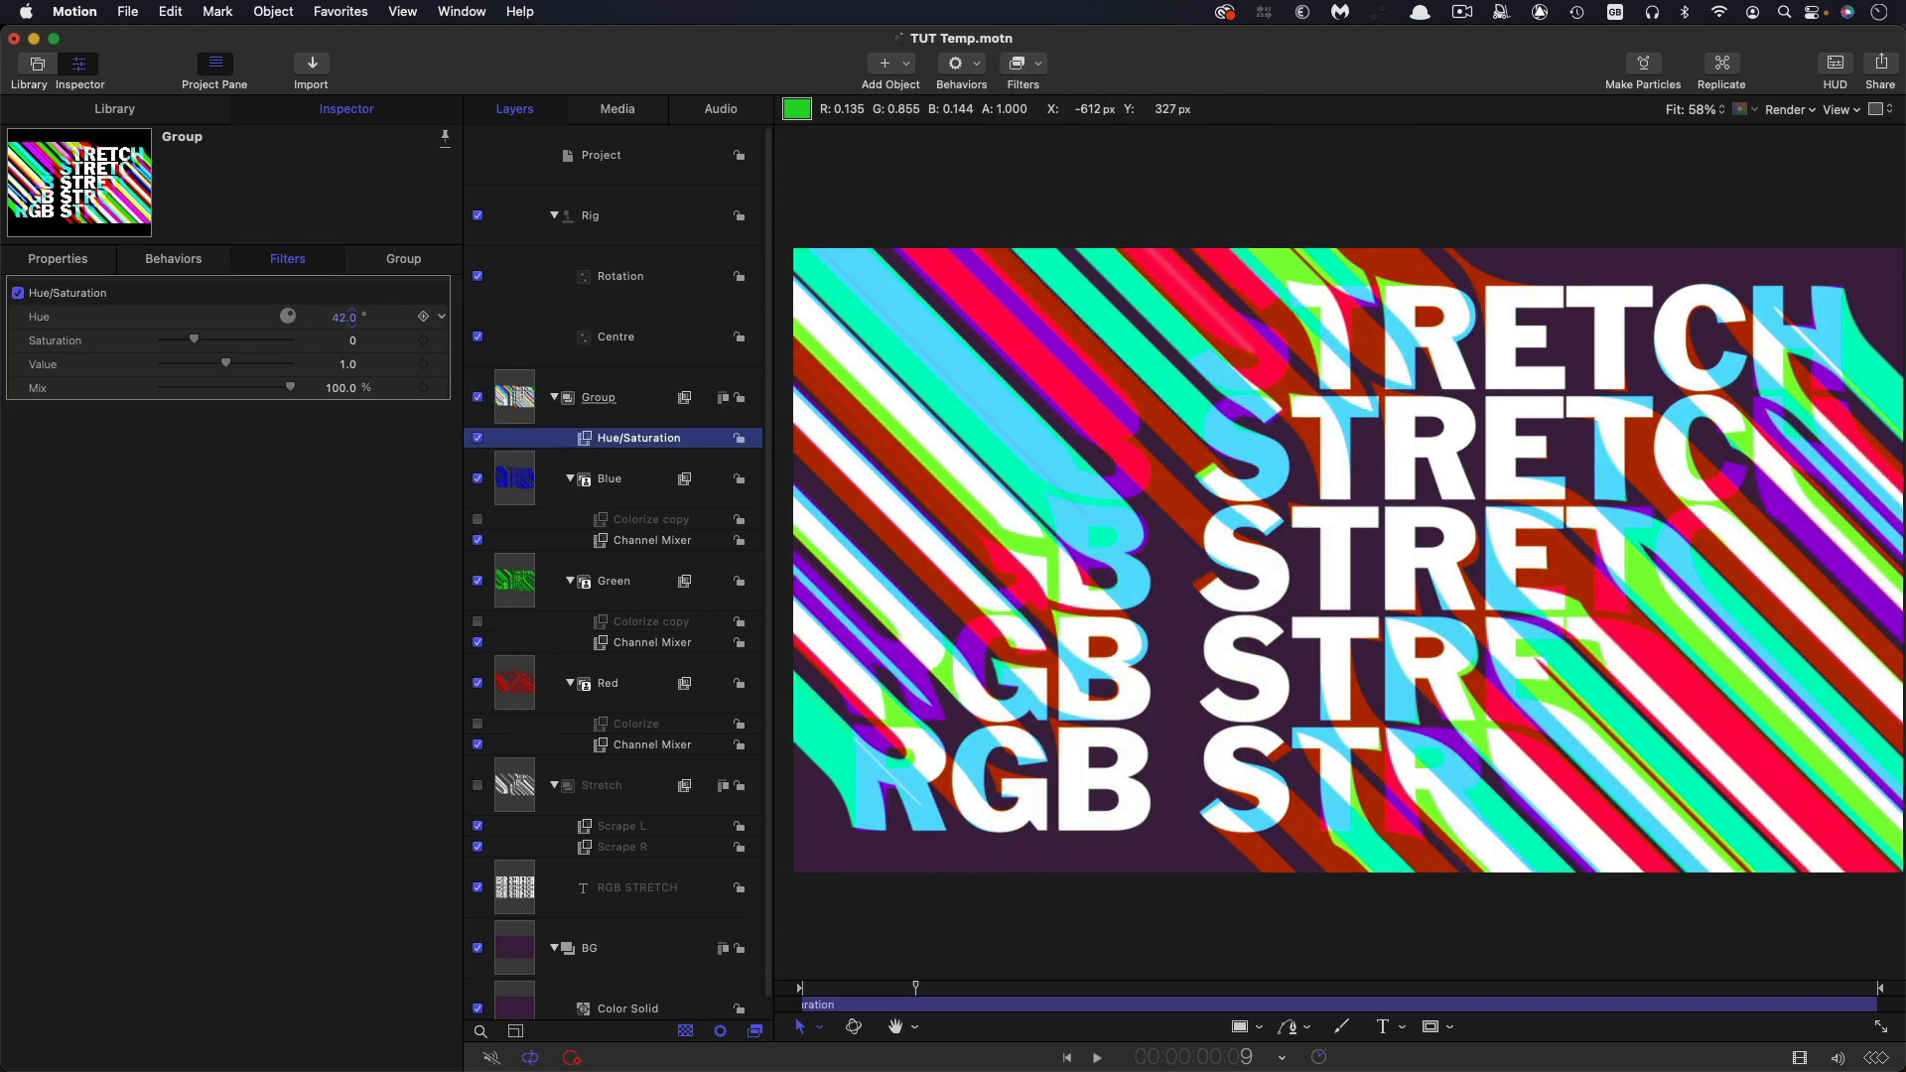
{"action": "left_click_drag", "start_coordinate": [287, 315], "coordinate": [353, 315]}
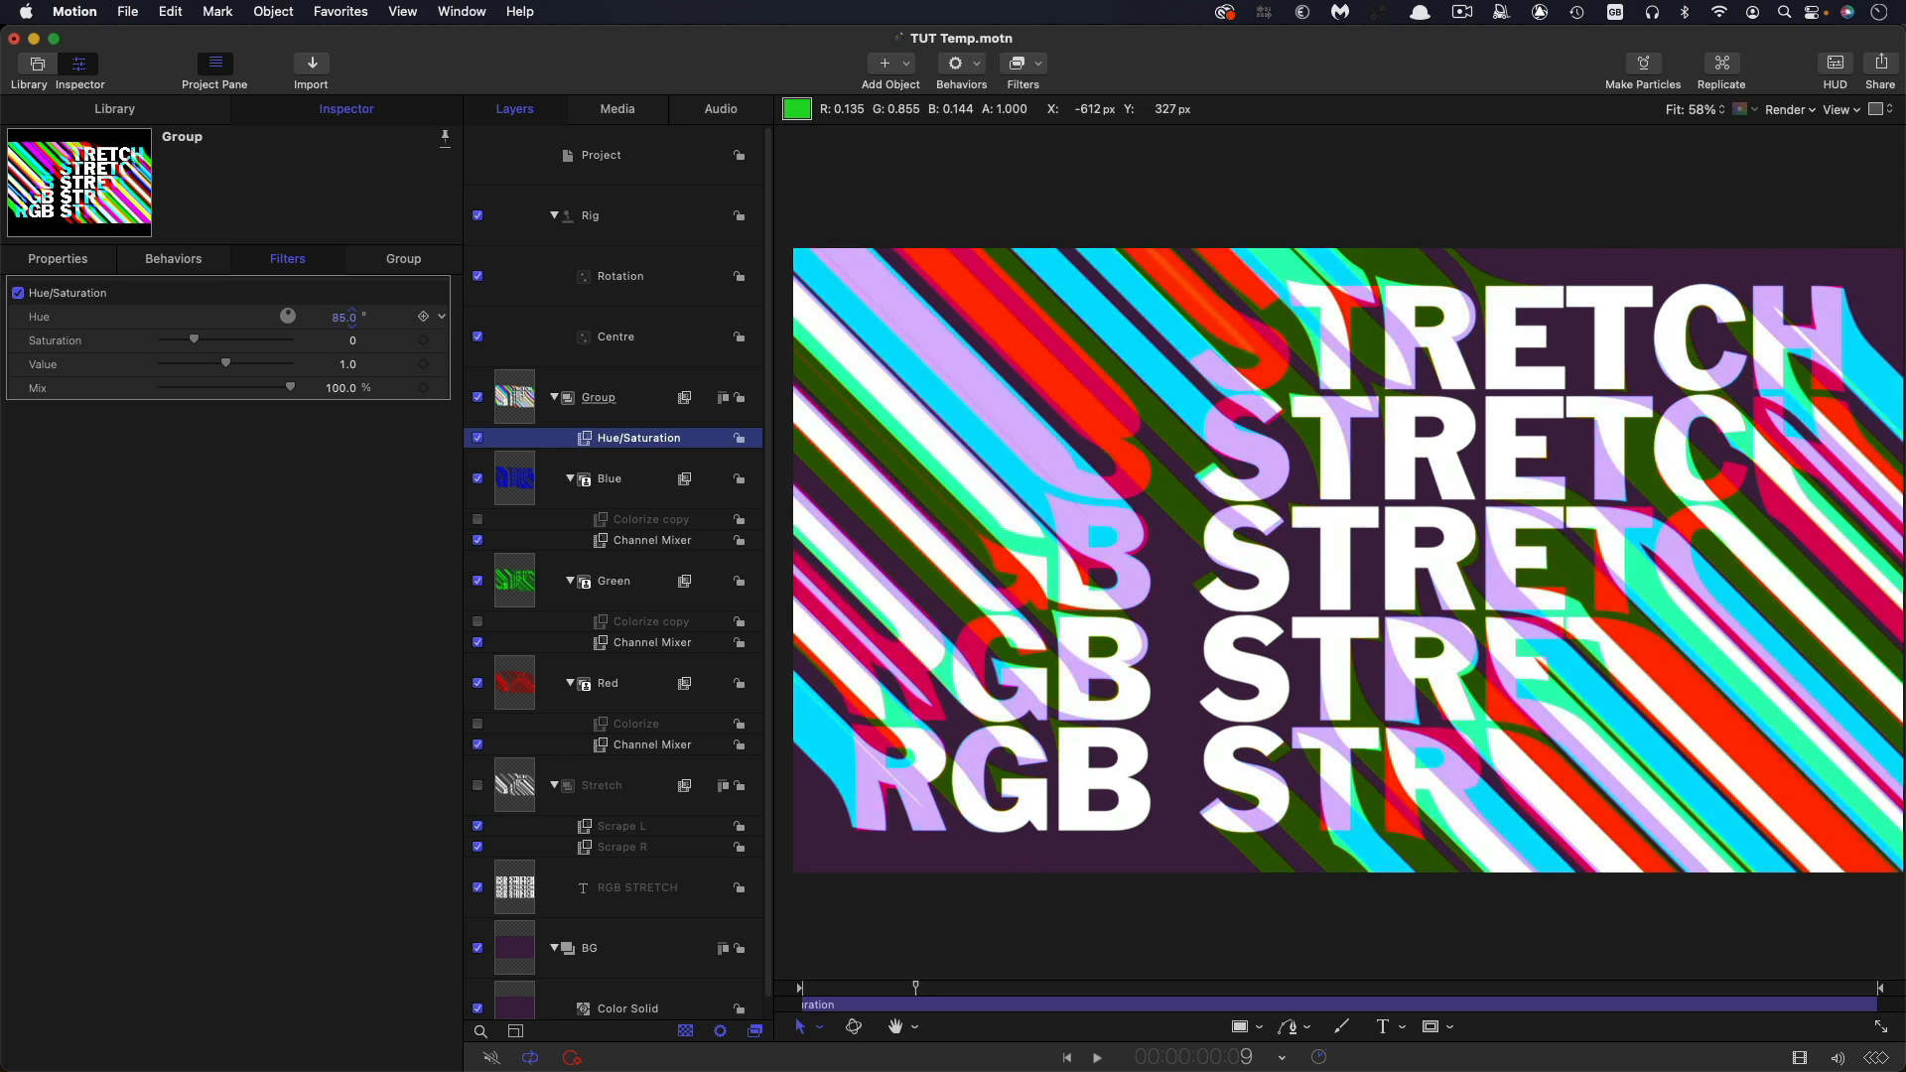
{"action": "left_click_drag", "start_coordinate": [287, 316], "coordinate": [287, 316]}
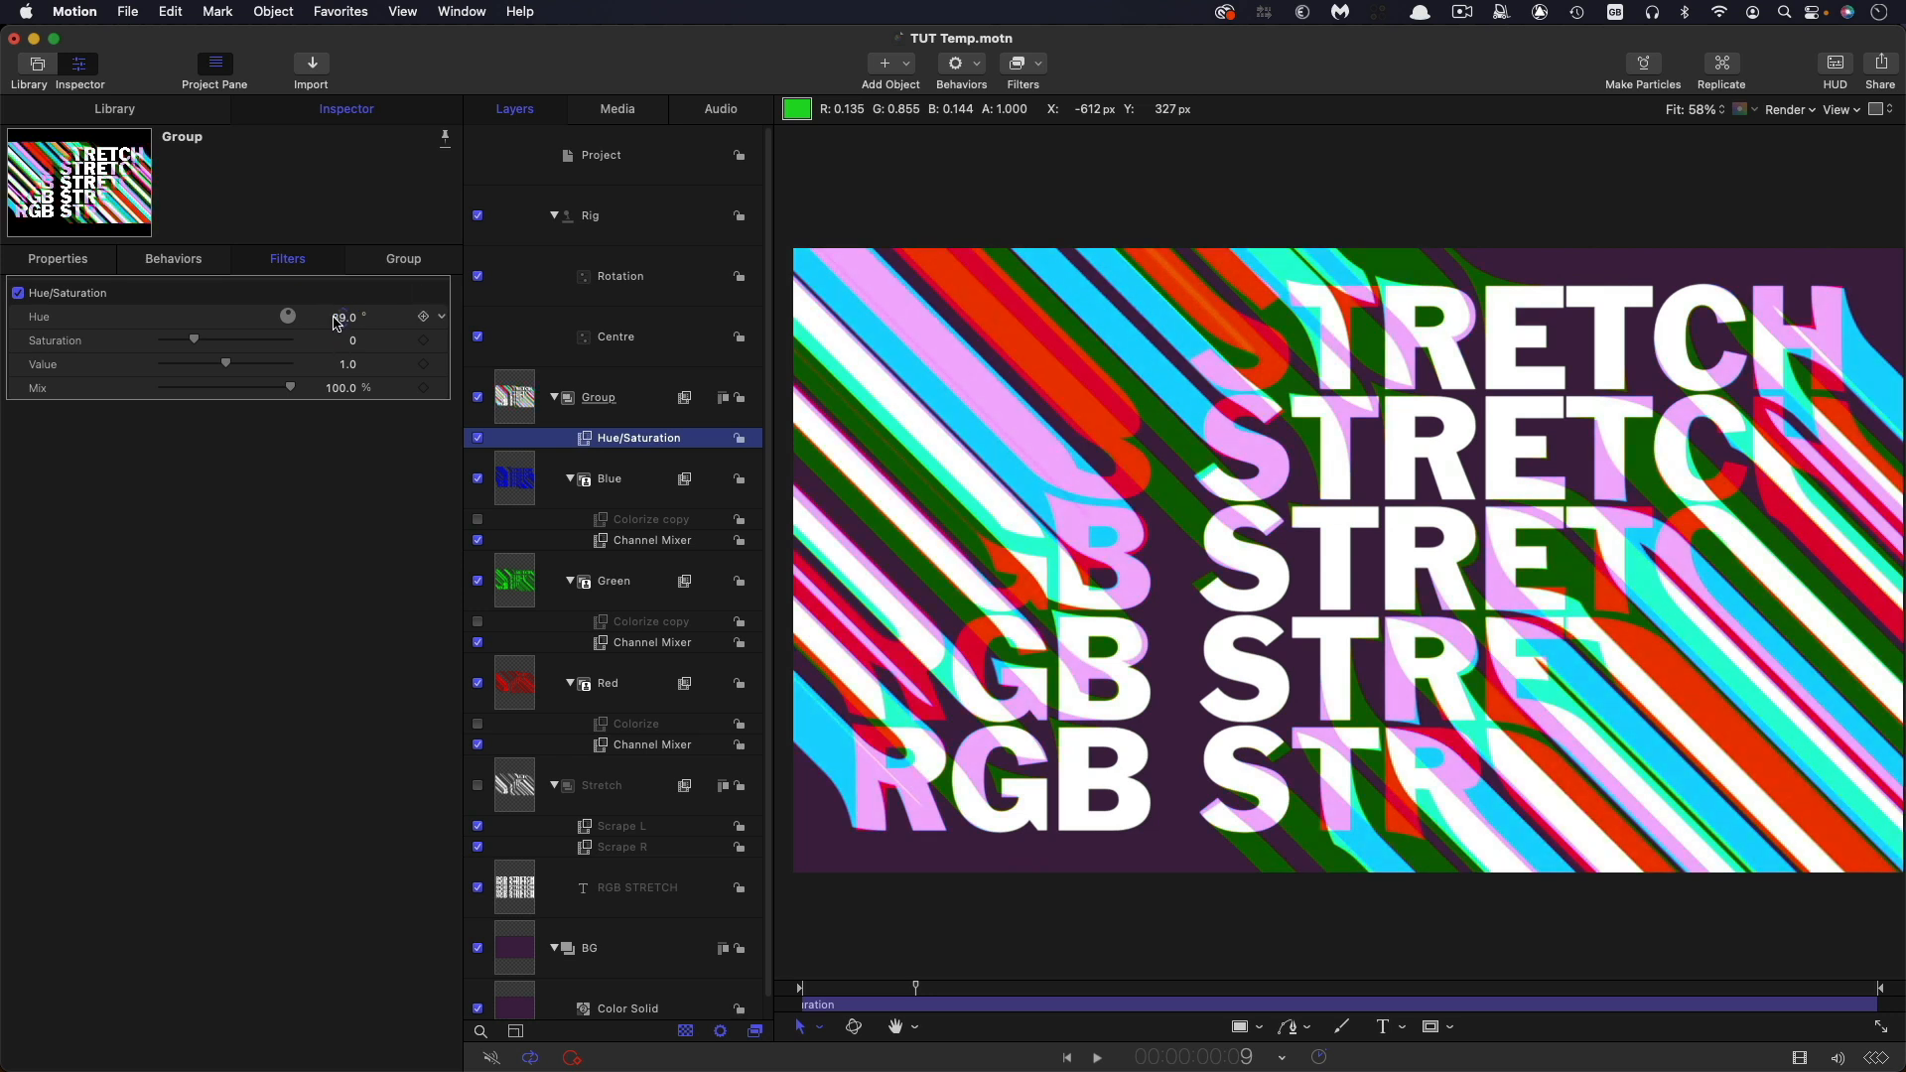
{"action": "left_click_drag", "start_coordinate": [192, 340], "coordinate": [185, 340]}
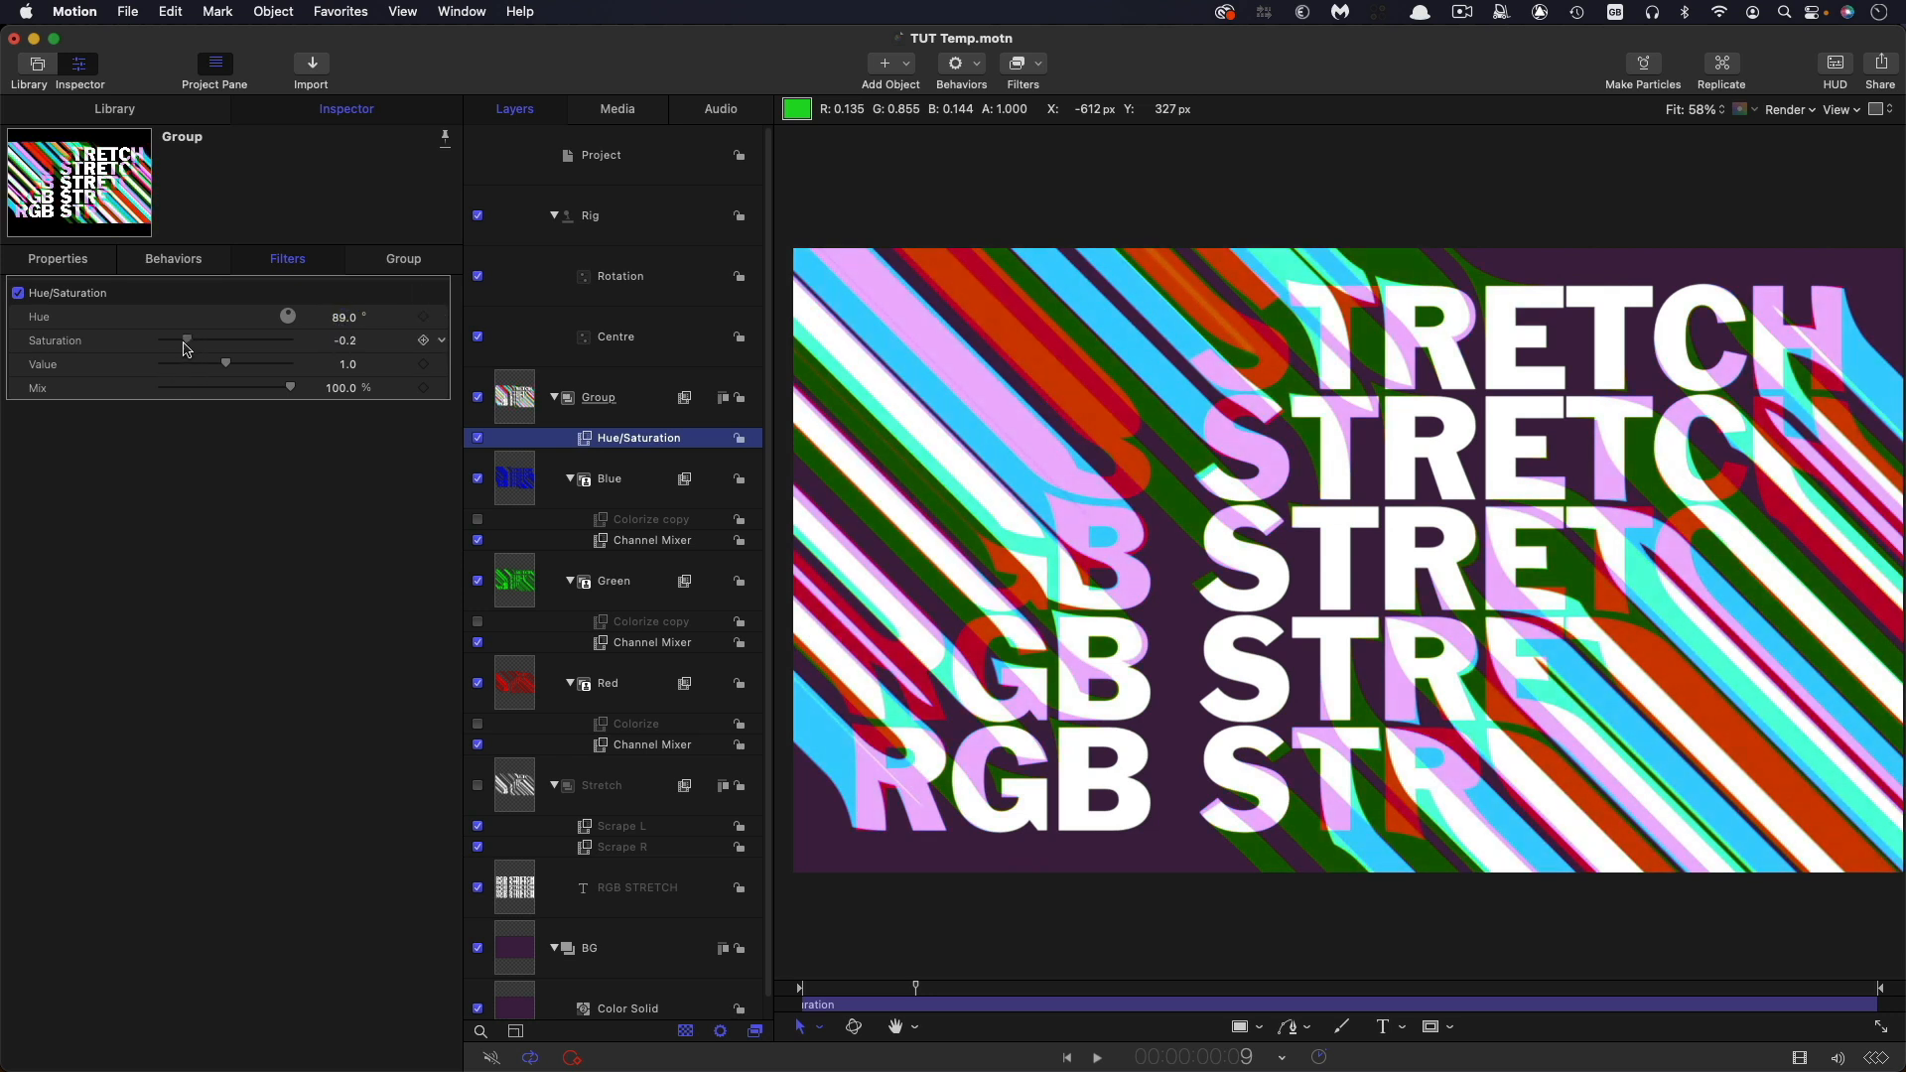
{"action": "left_click_drag", "start_coordinate": [186, 341], "coordinate": [174, 341]}
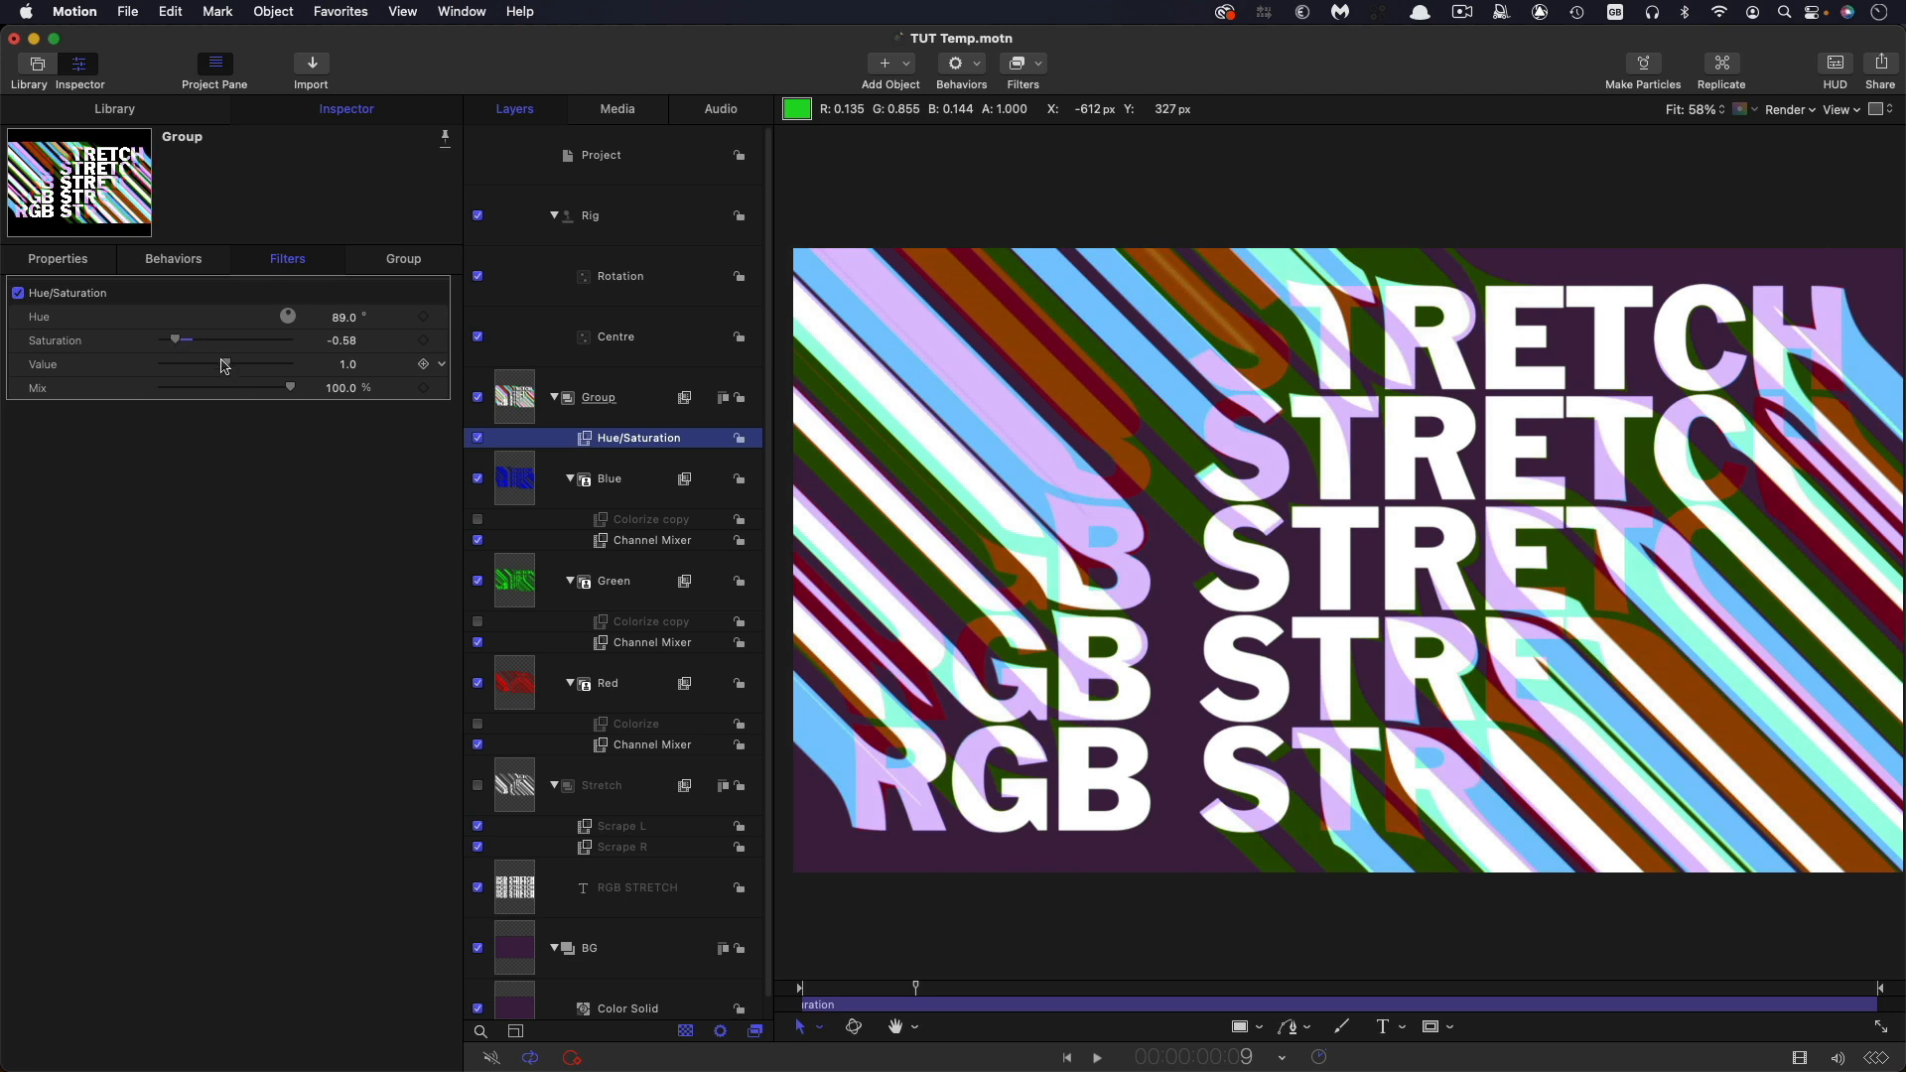
{"action": "left_click_drag", "start_coordinate": [222, 364], "coordinate": [240, 365]}
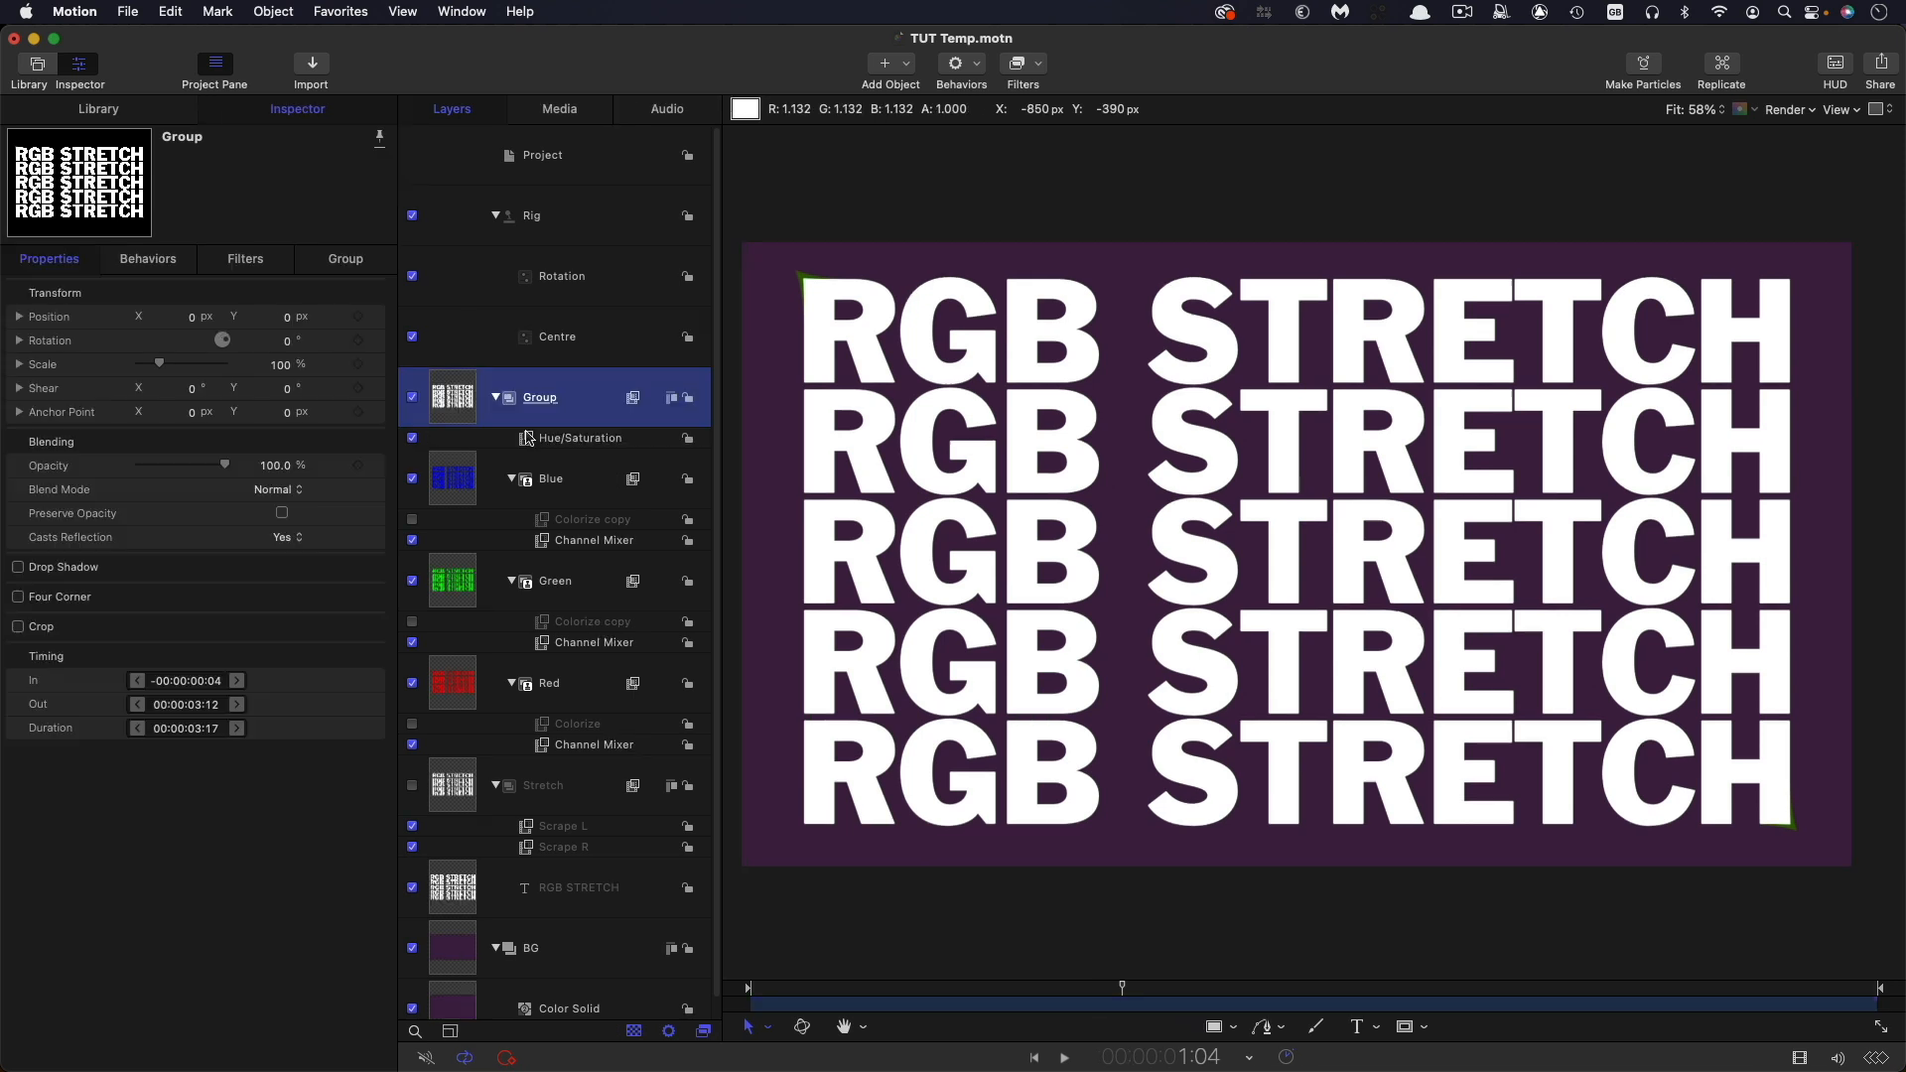
{"action": "left_click", "coordinate": [277, 488]}
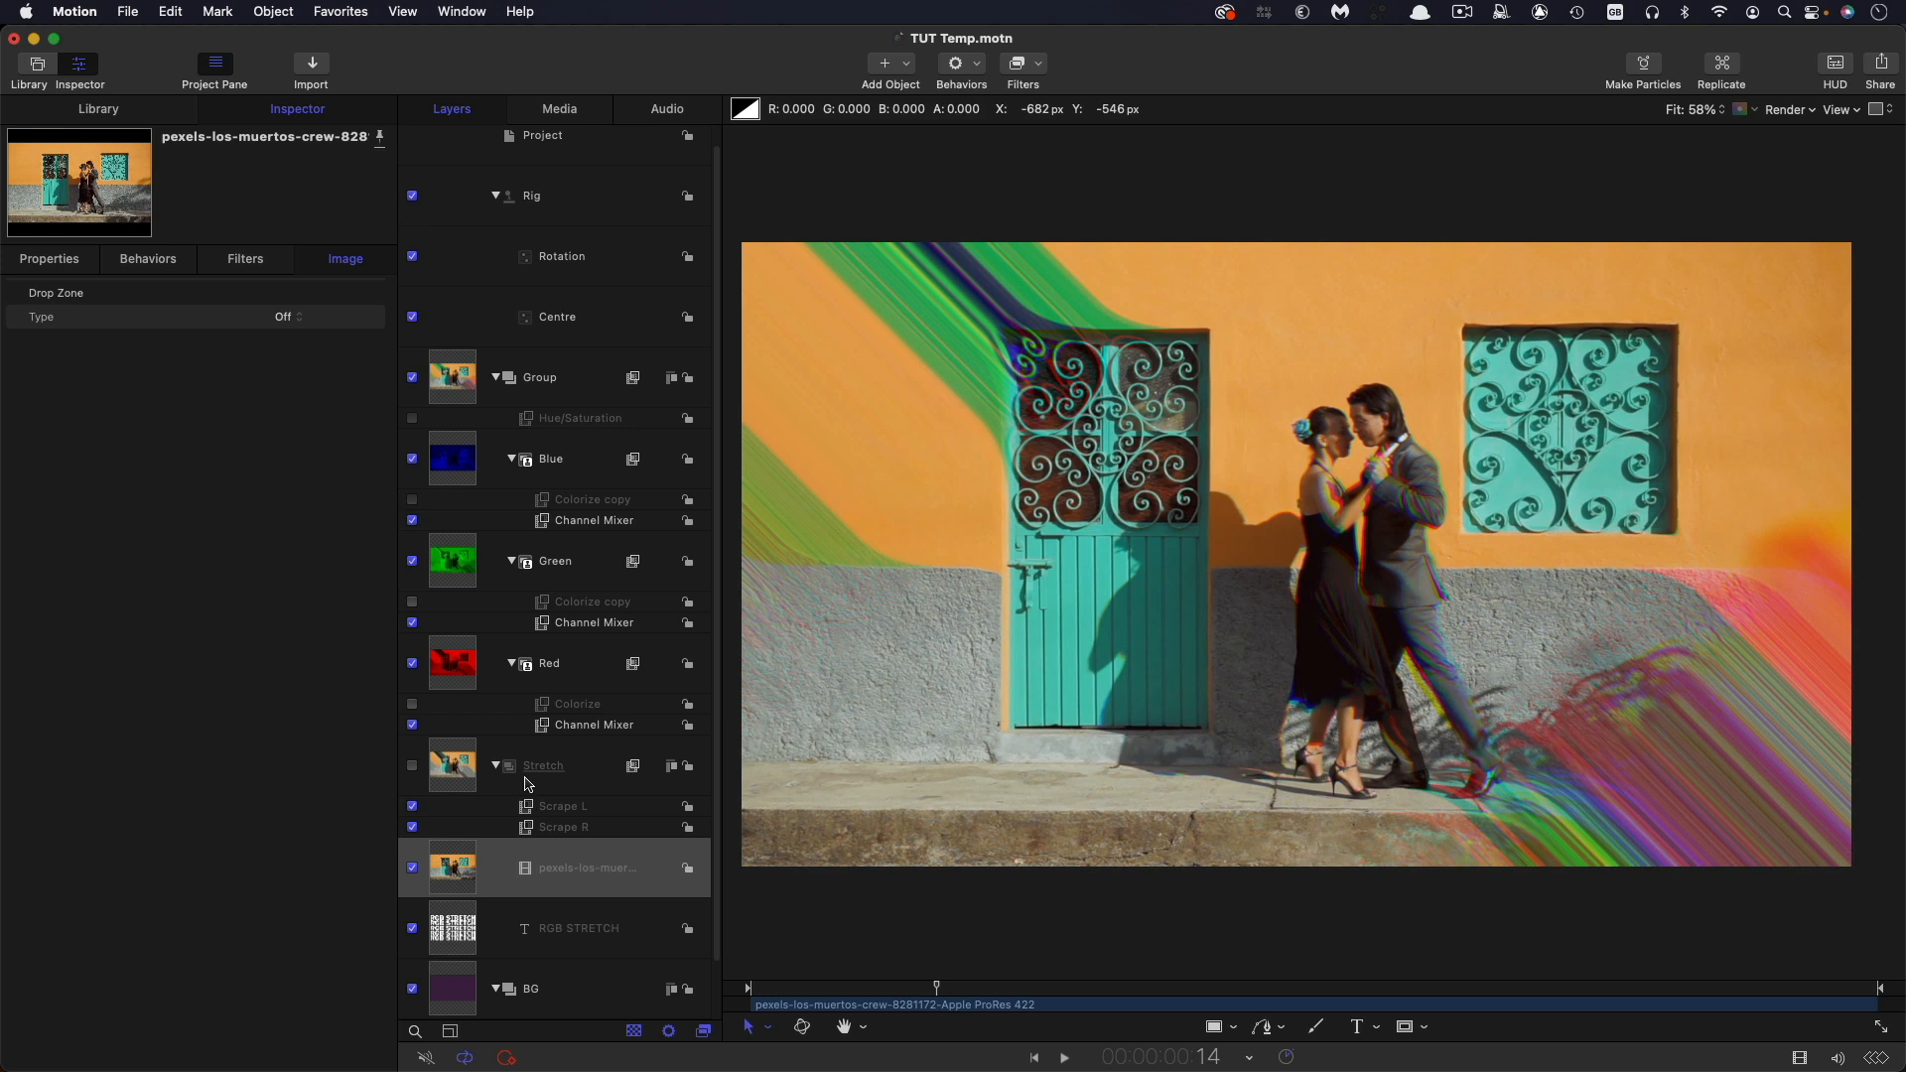
{"action": "left_click", "coordinate": [542, 764]}
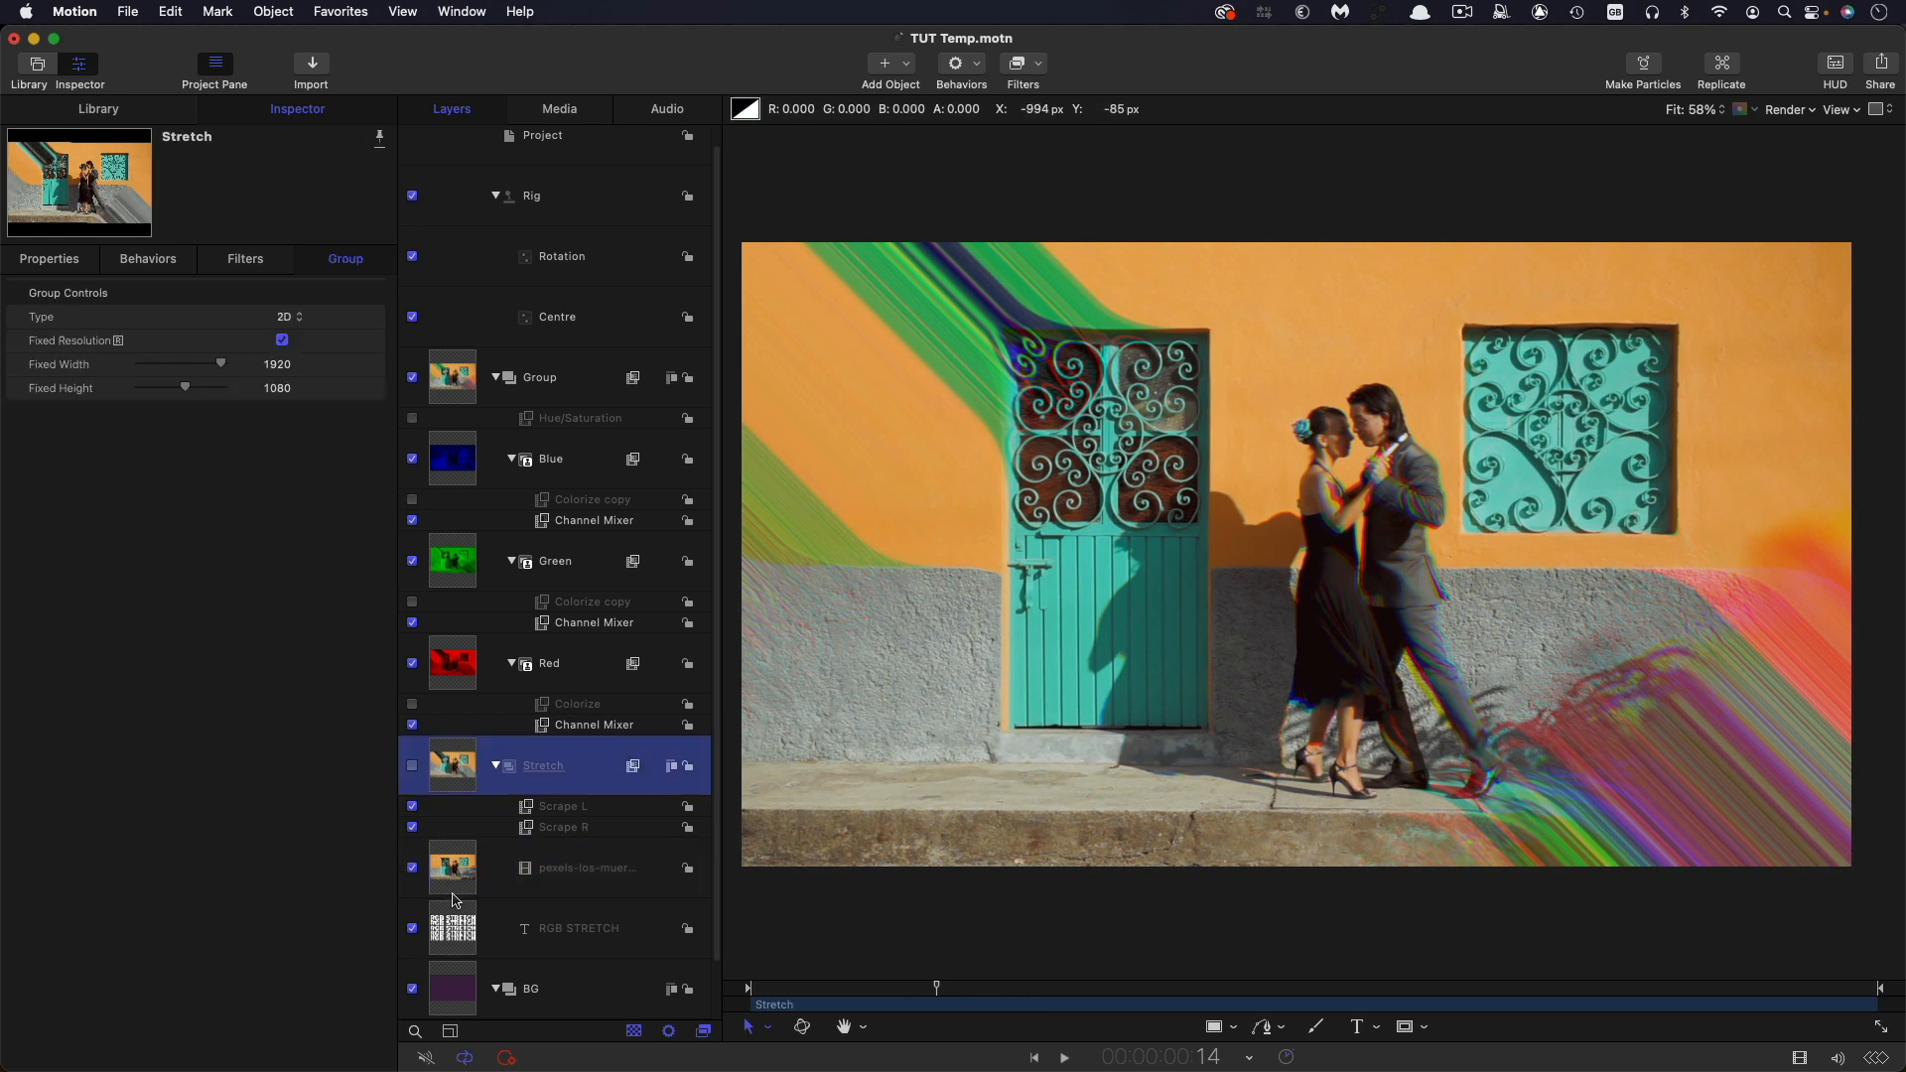
{"action": "mouse_move", "coordinate": [461, 937]}
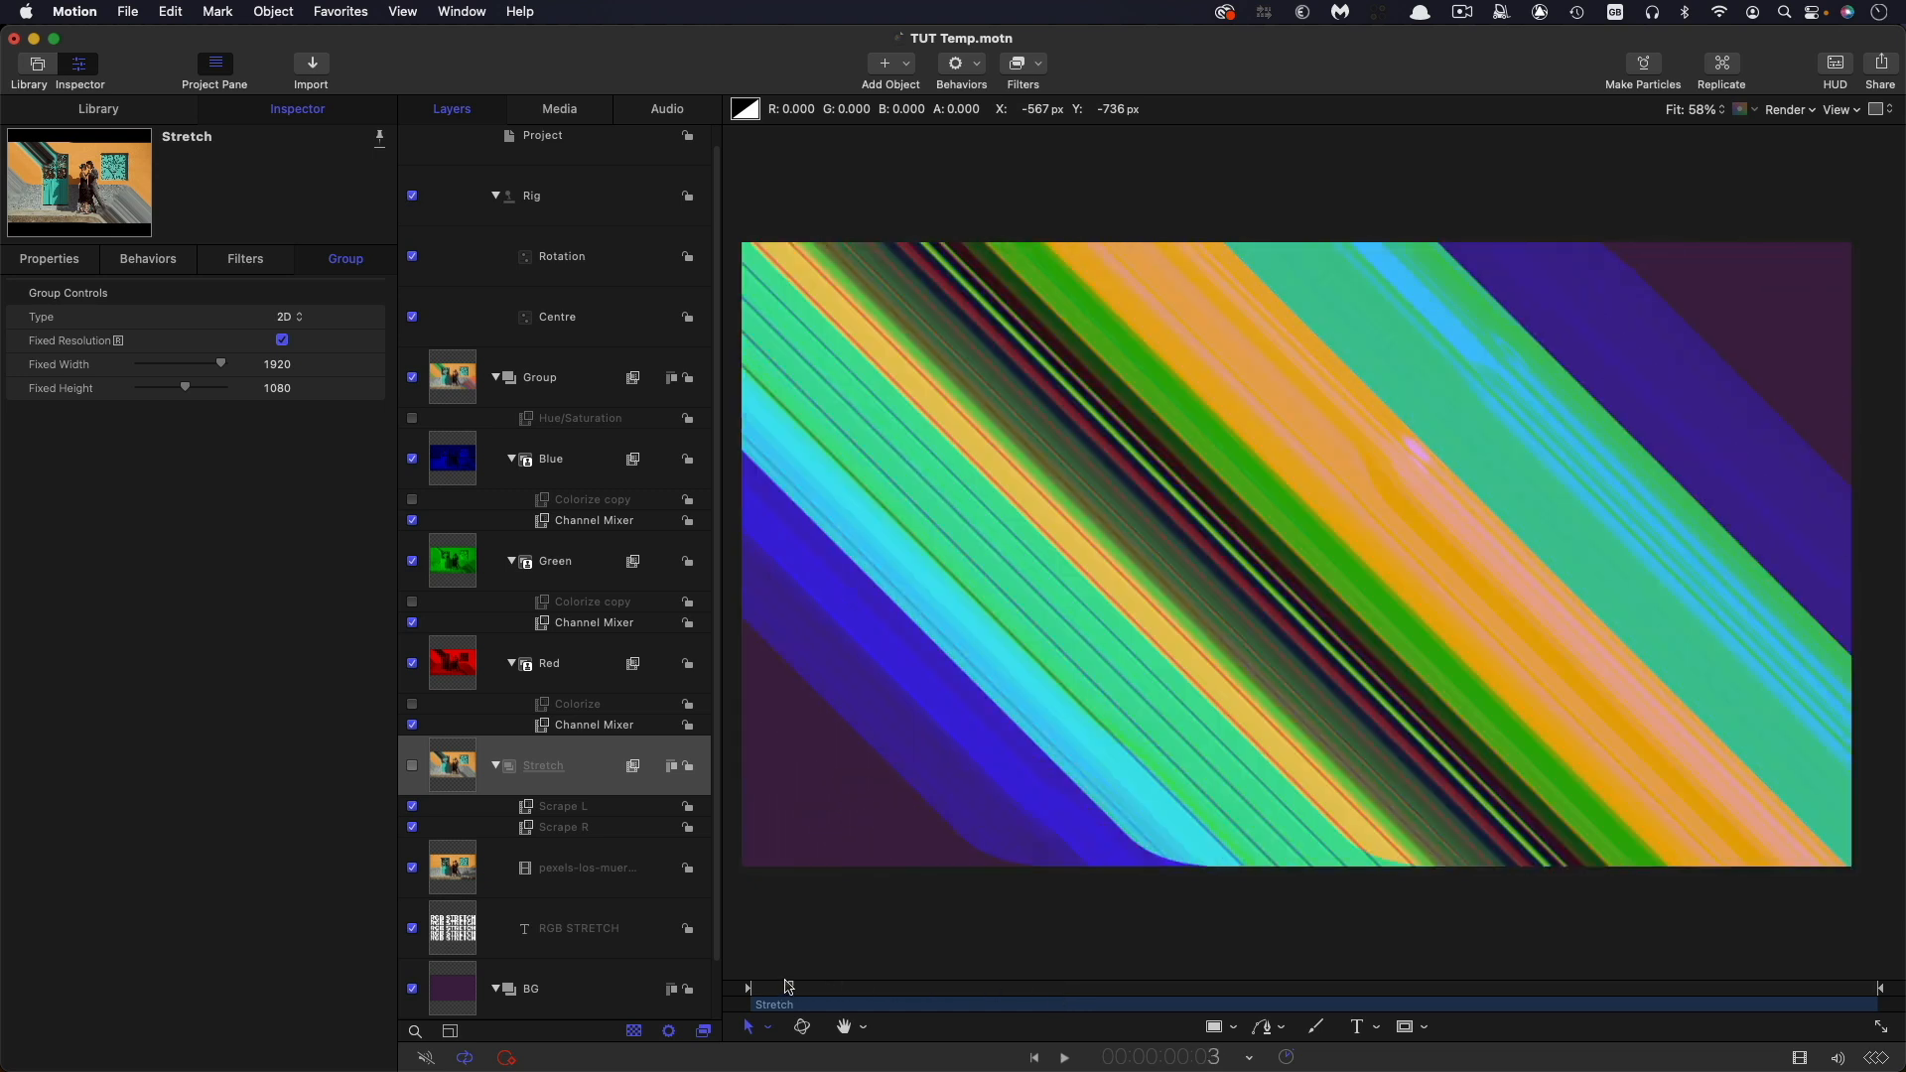
{"action": "left_click", "coordinate": [1061, 1056]}
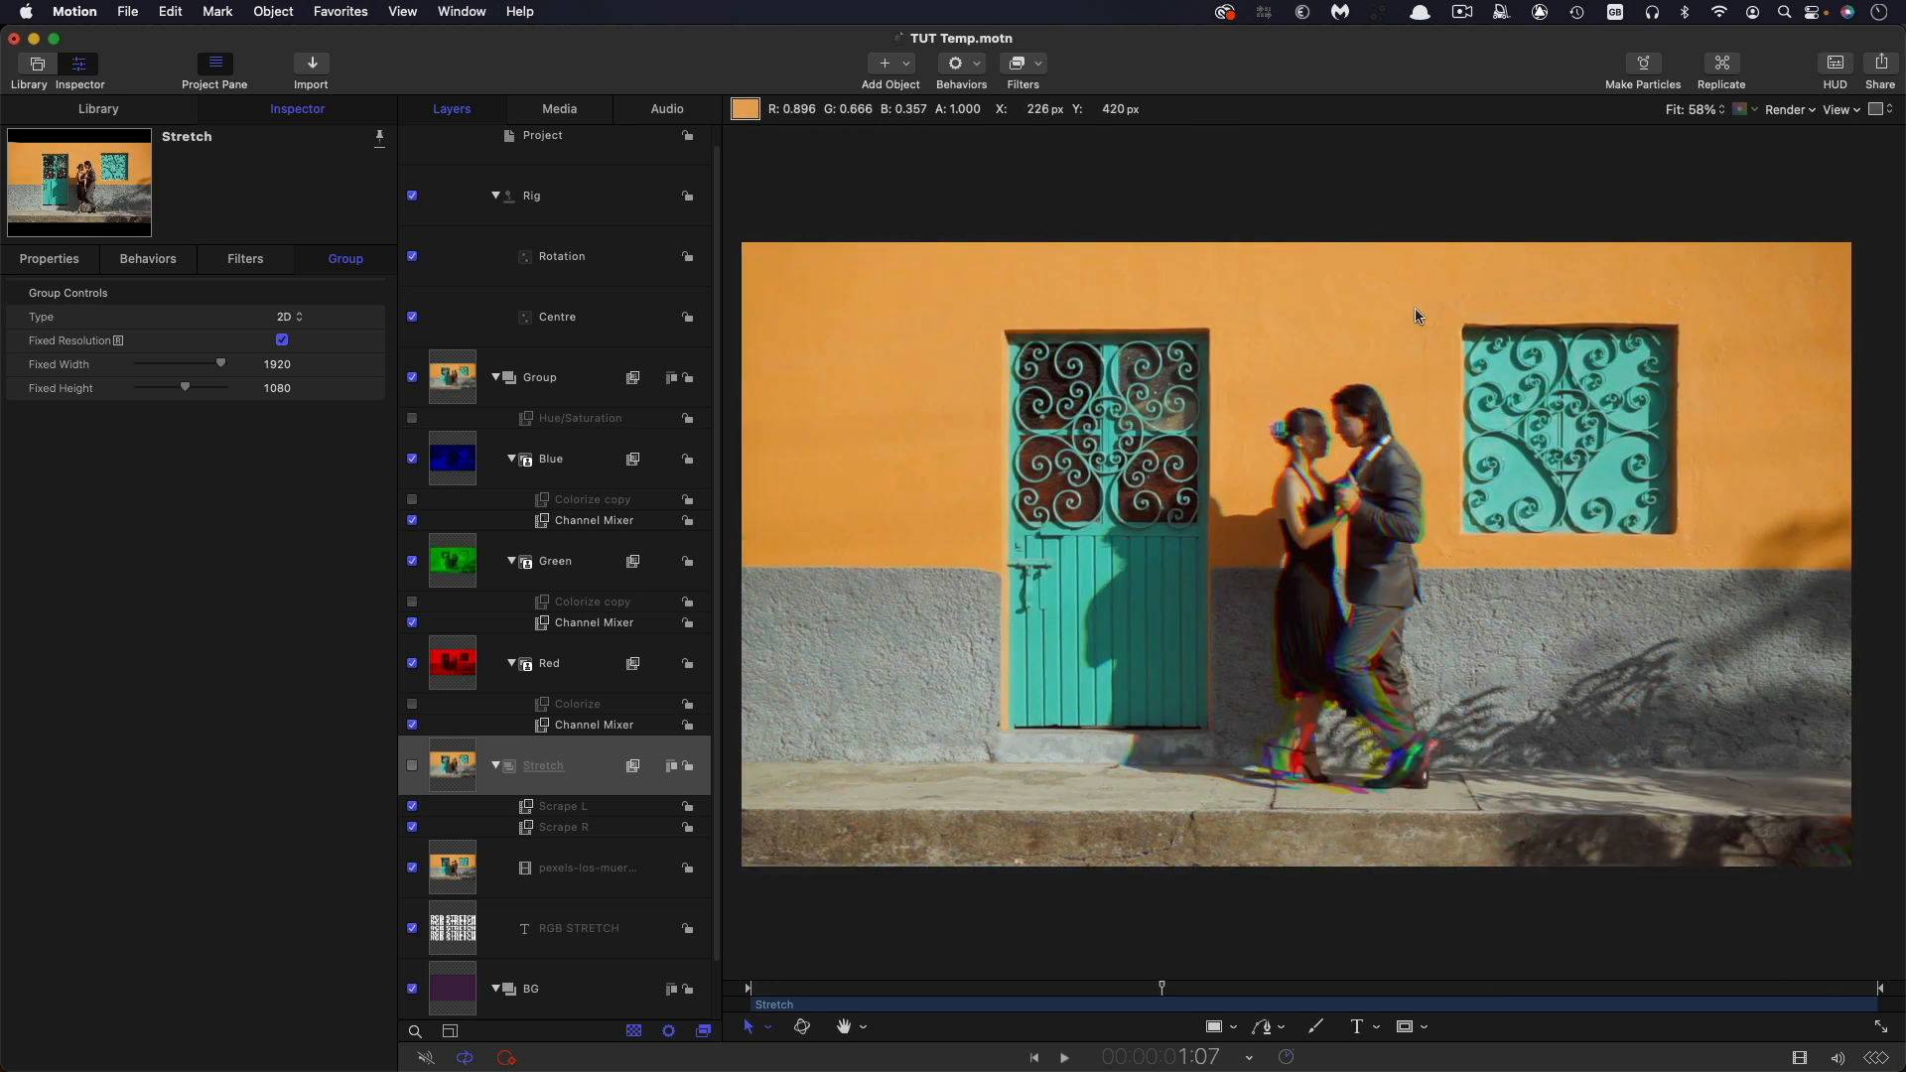
{"action": "mouse_move", "coordinate": [1159, 237]}
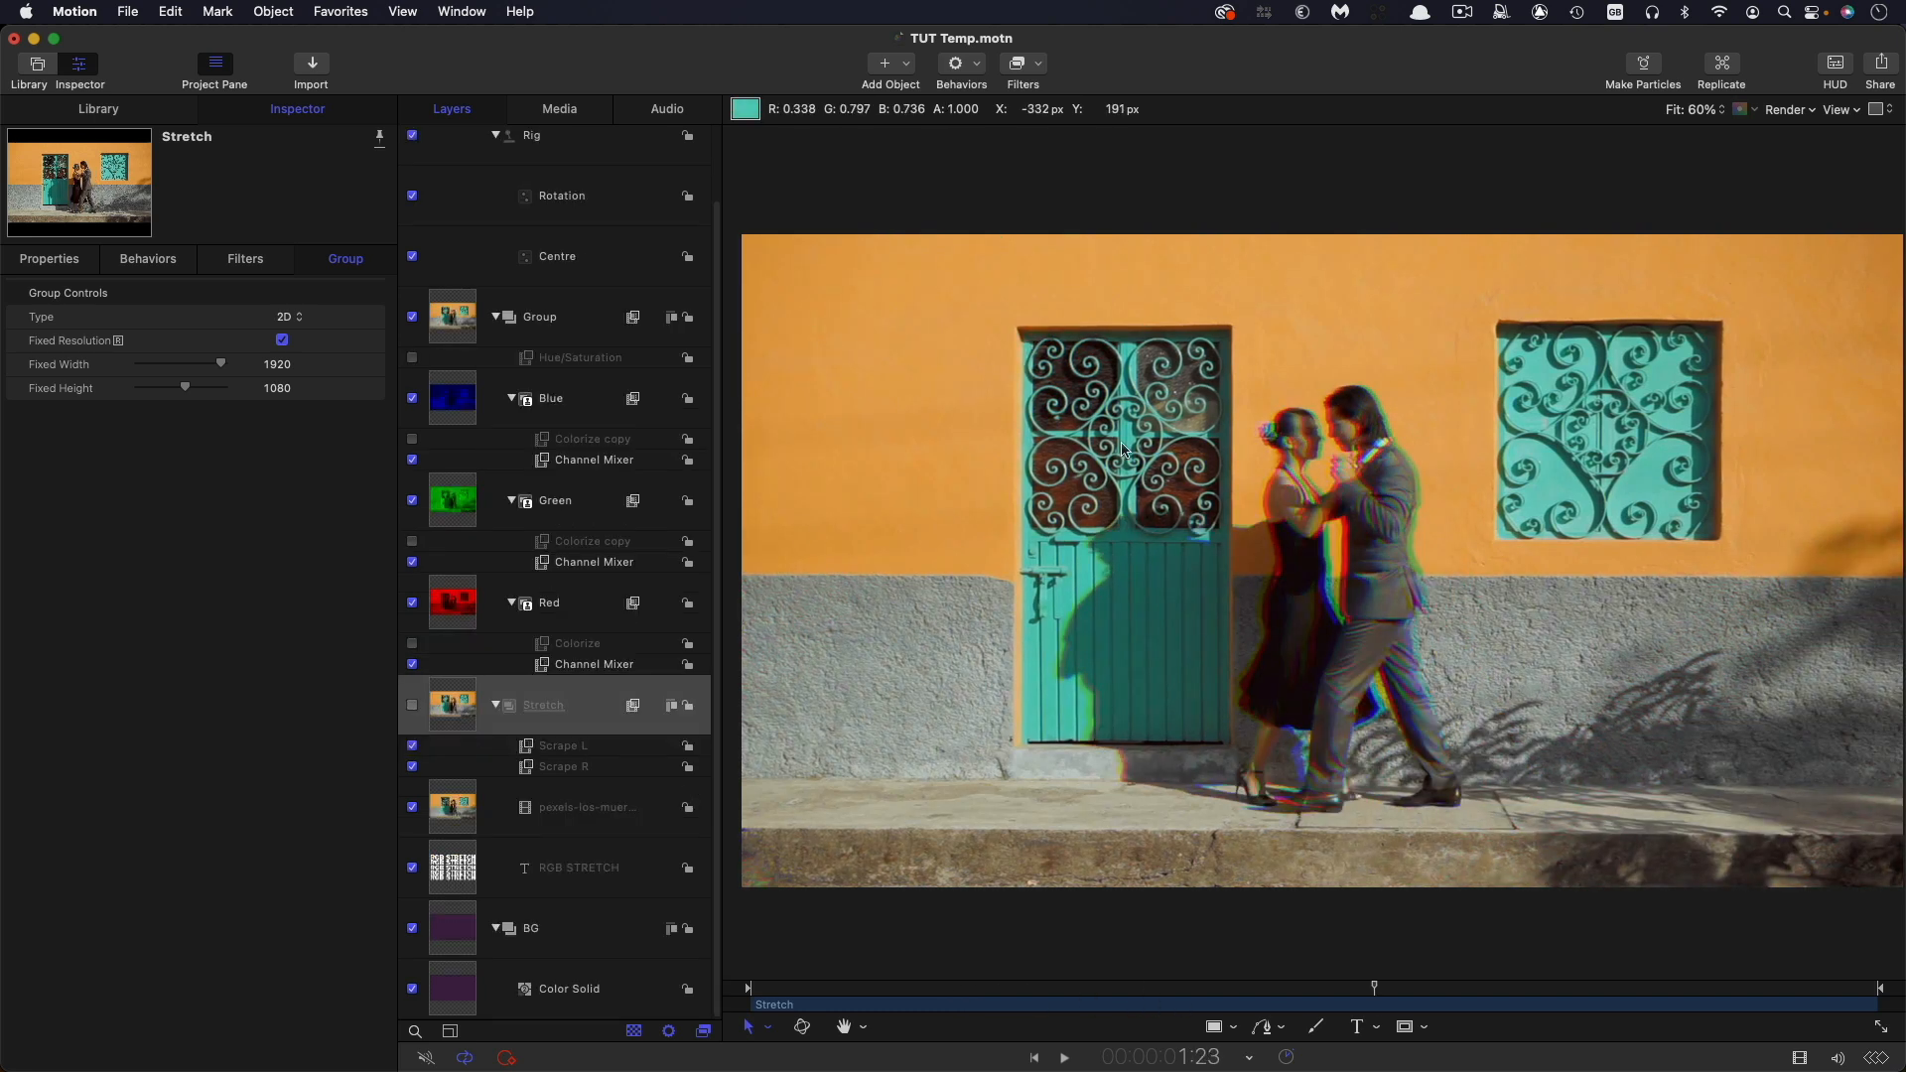
{"action": "mouse_move", "coordinate": [472, 691]}
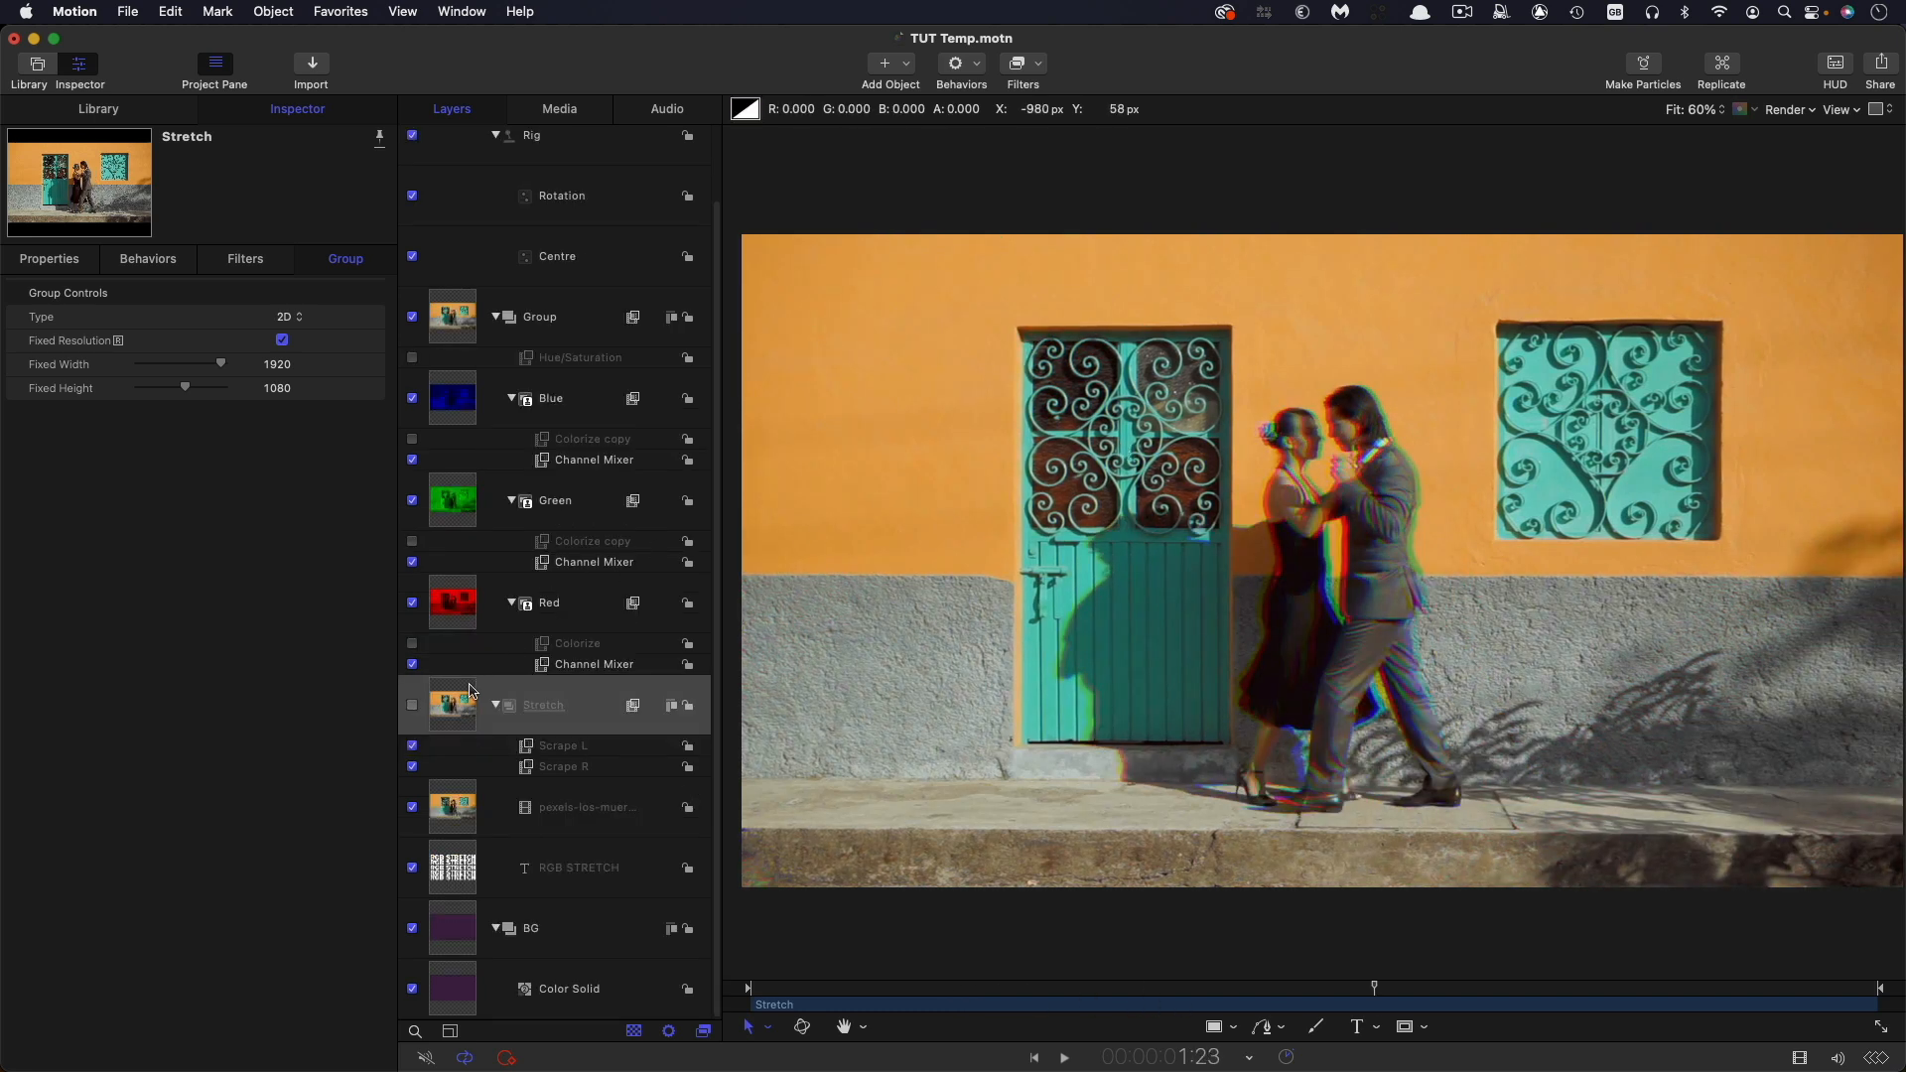
- Select the Green clone and set its Timing End Condition to Hold
{"action": "left_click", "coordinate": [548, 602]}
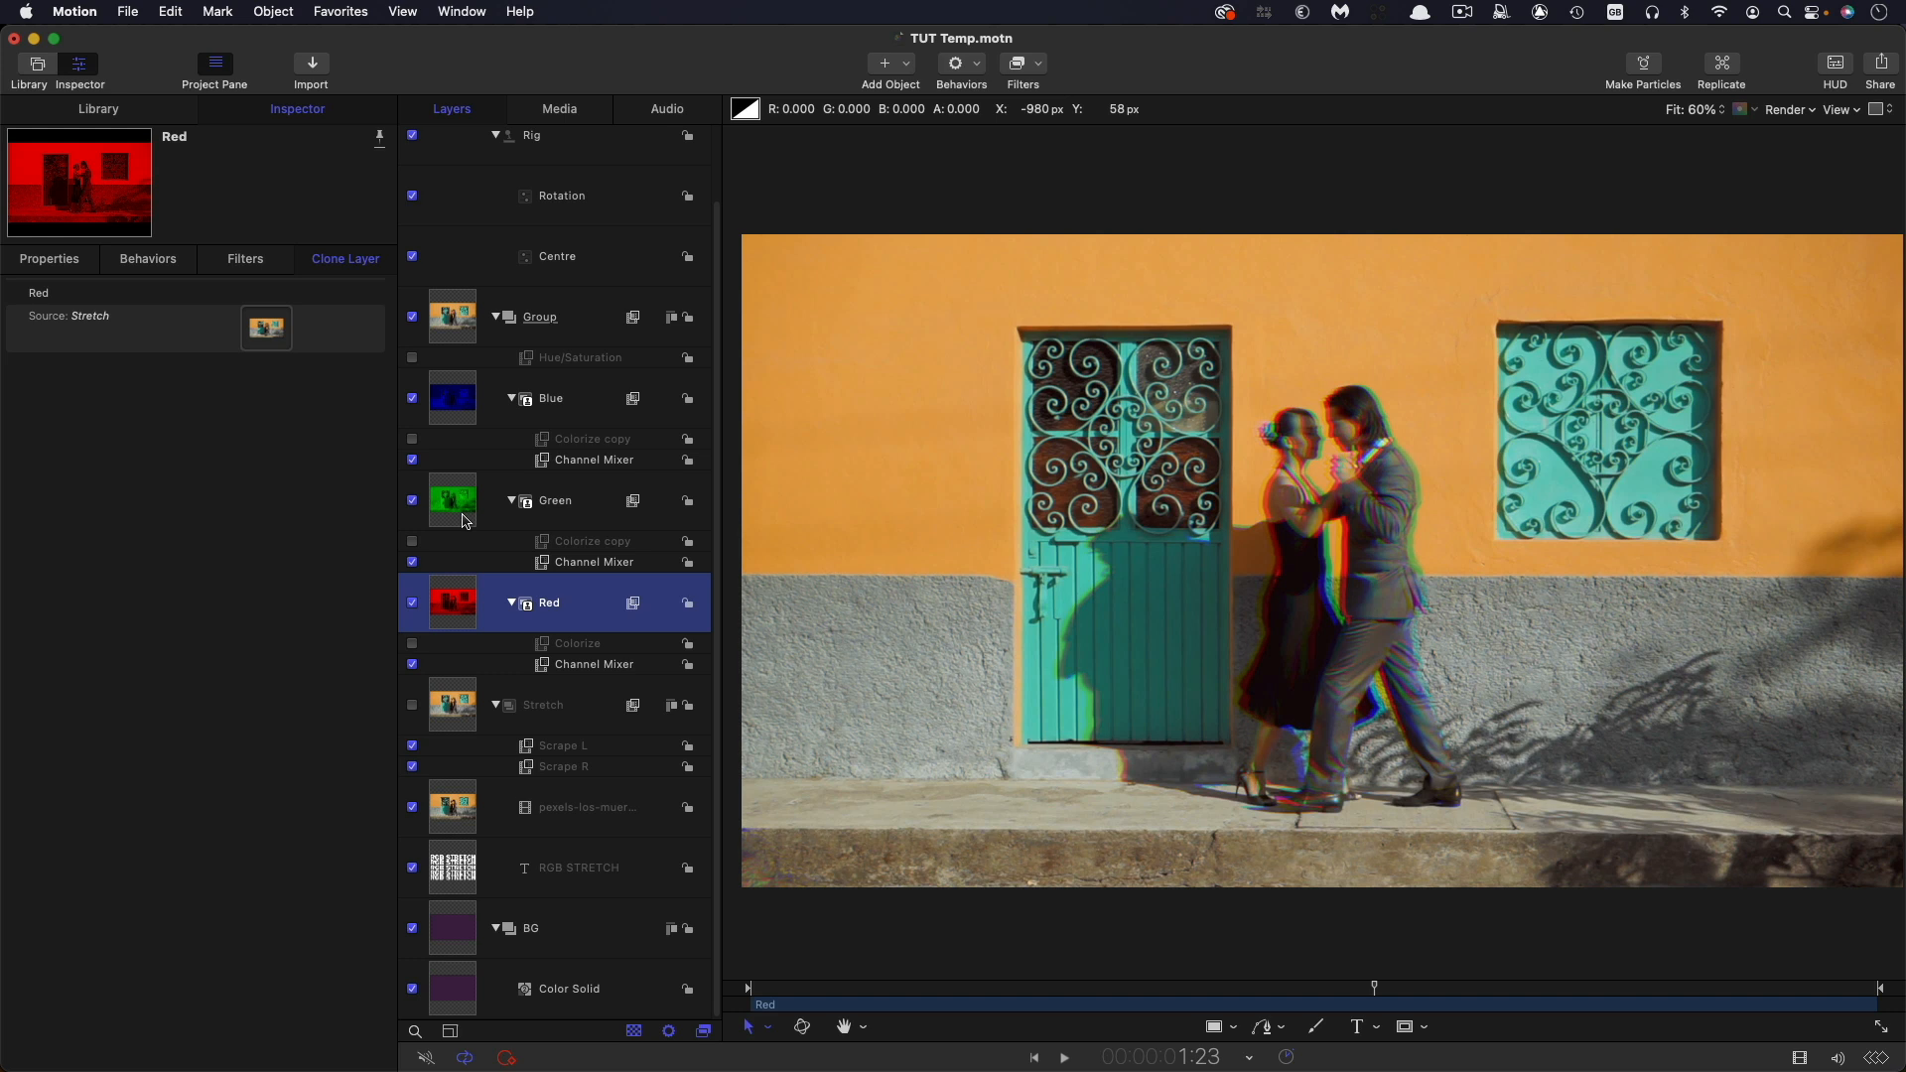
{"action": "left_click", "coordinate": [554, 500]}
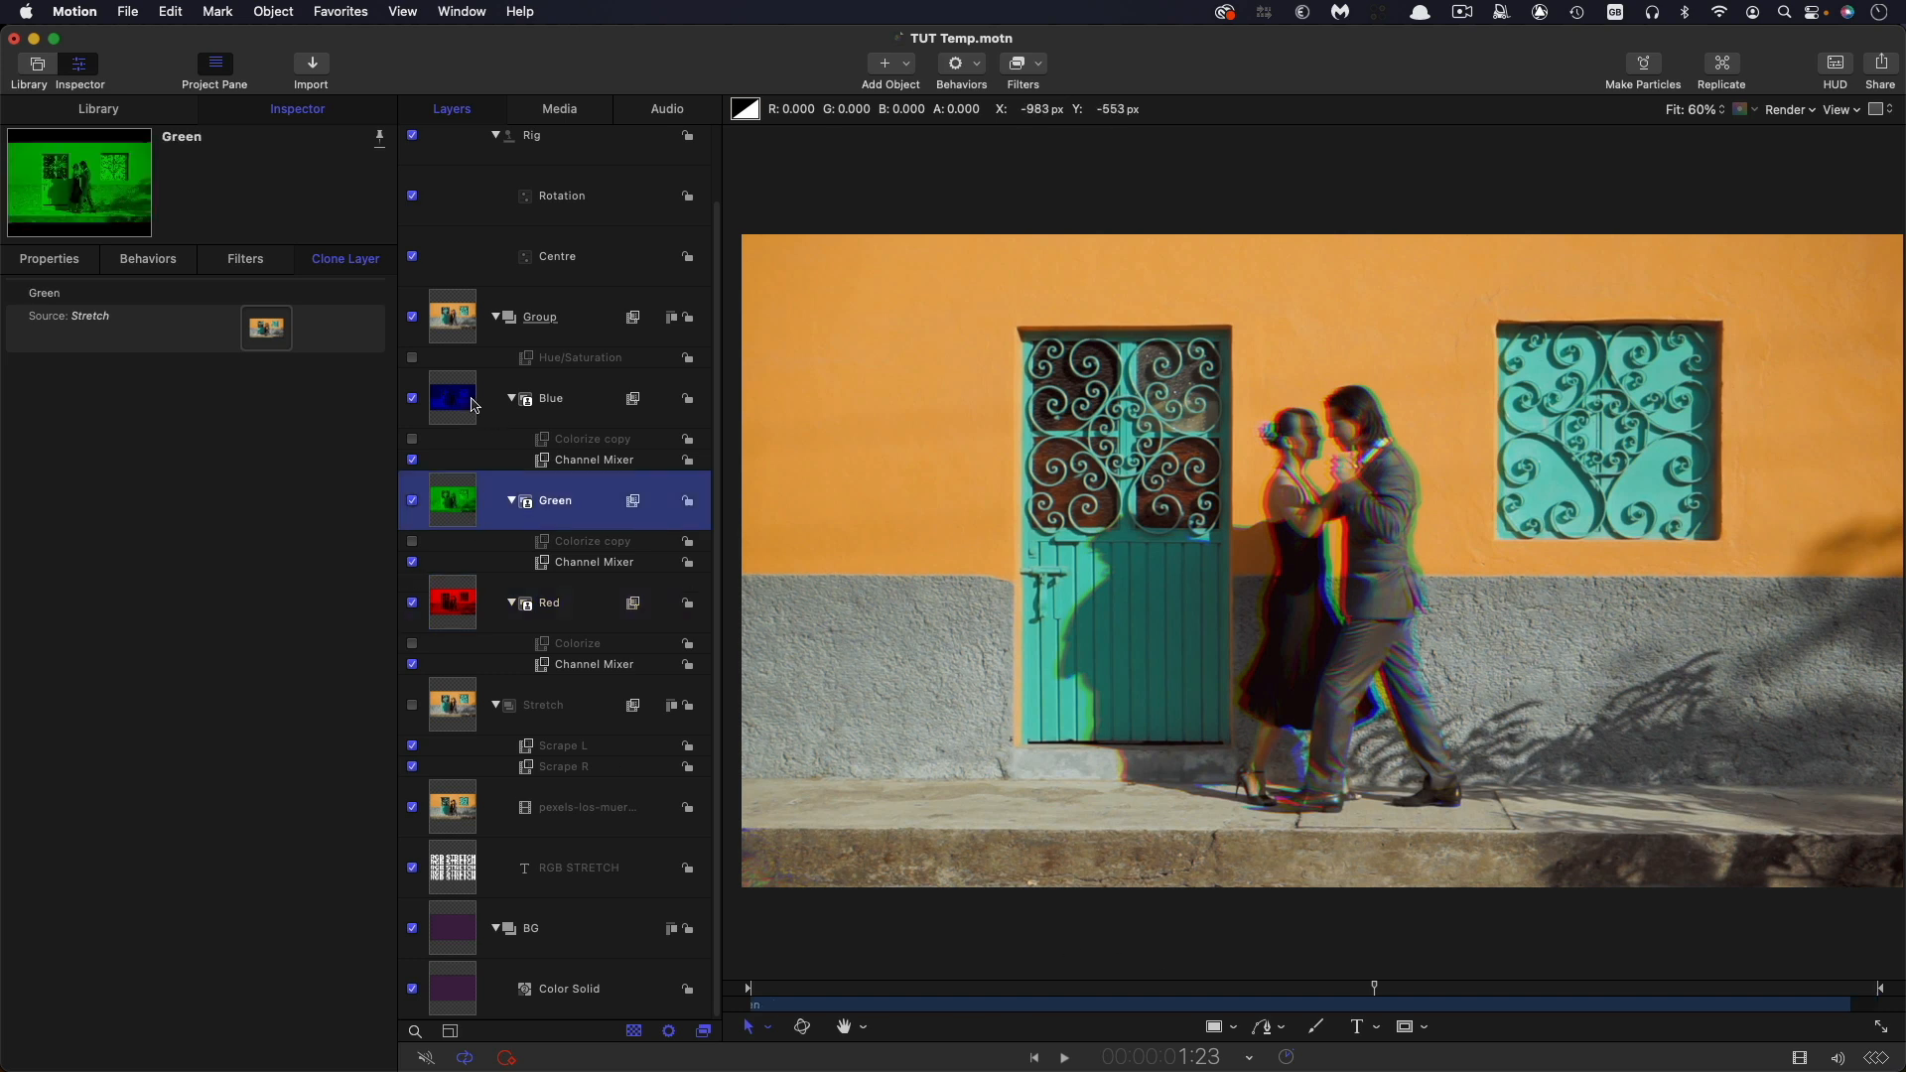
{"action": "left_click", "coordinate": [549, 397]}
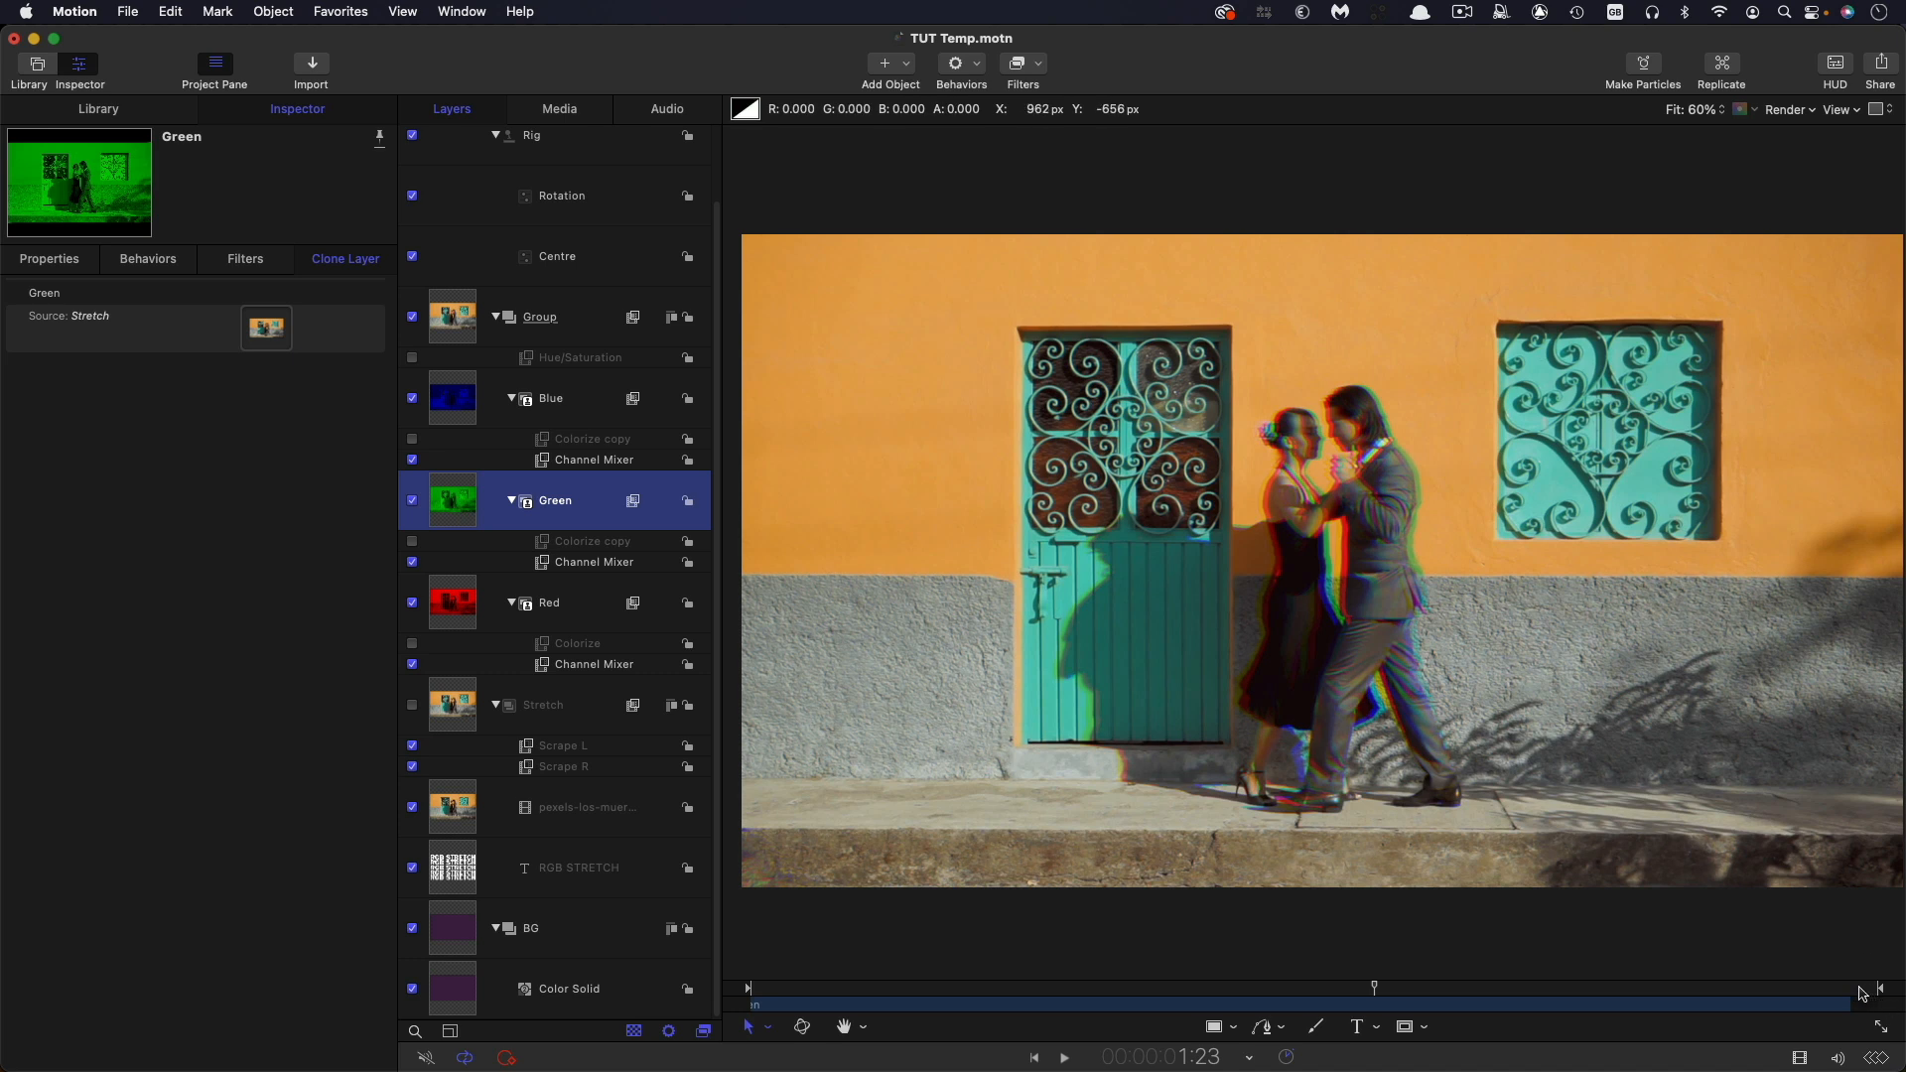
{"action": "mouse_move", "coordinate": [1877, 989]}
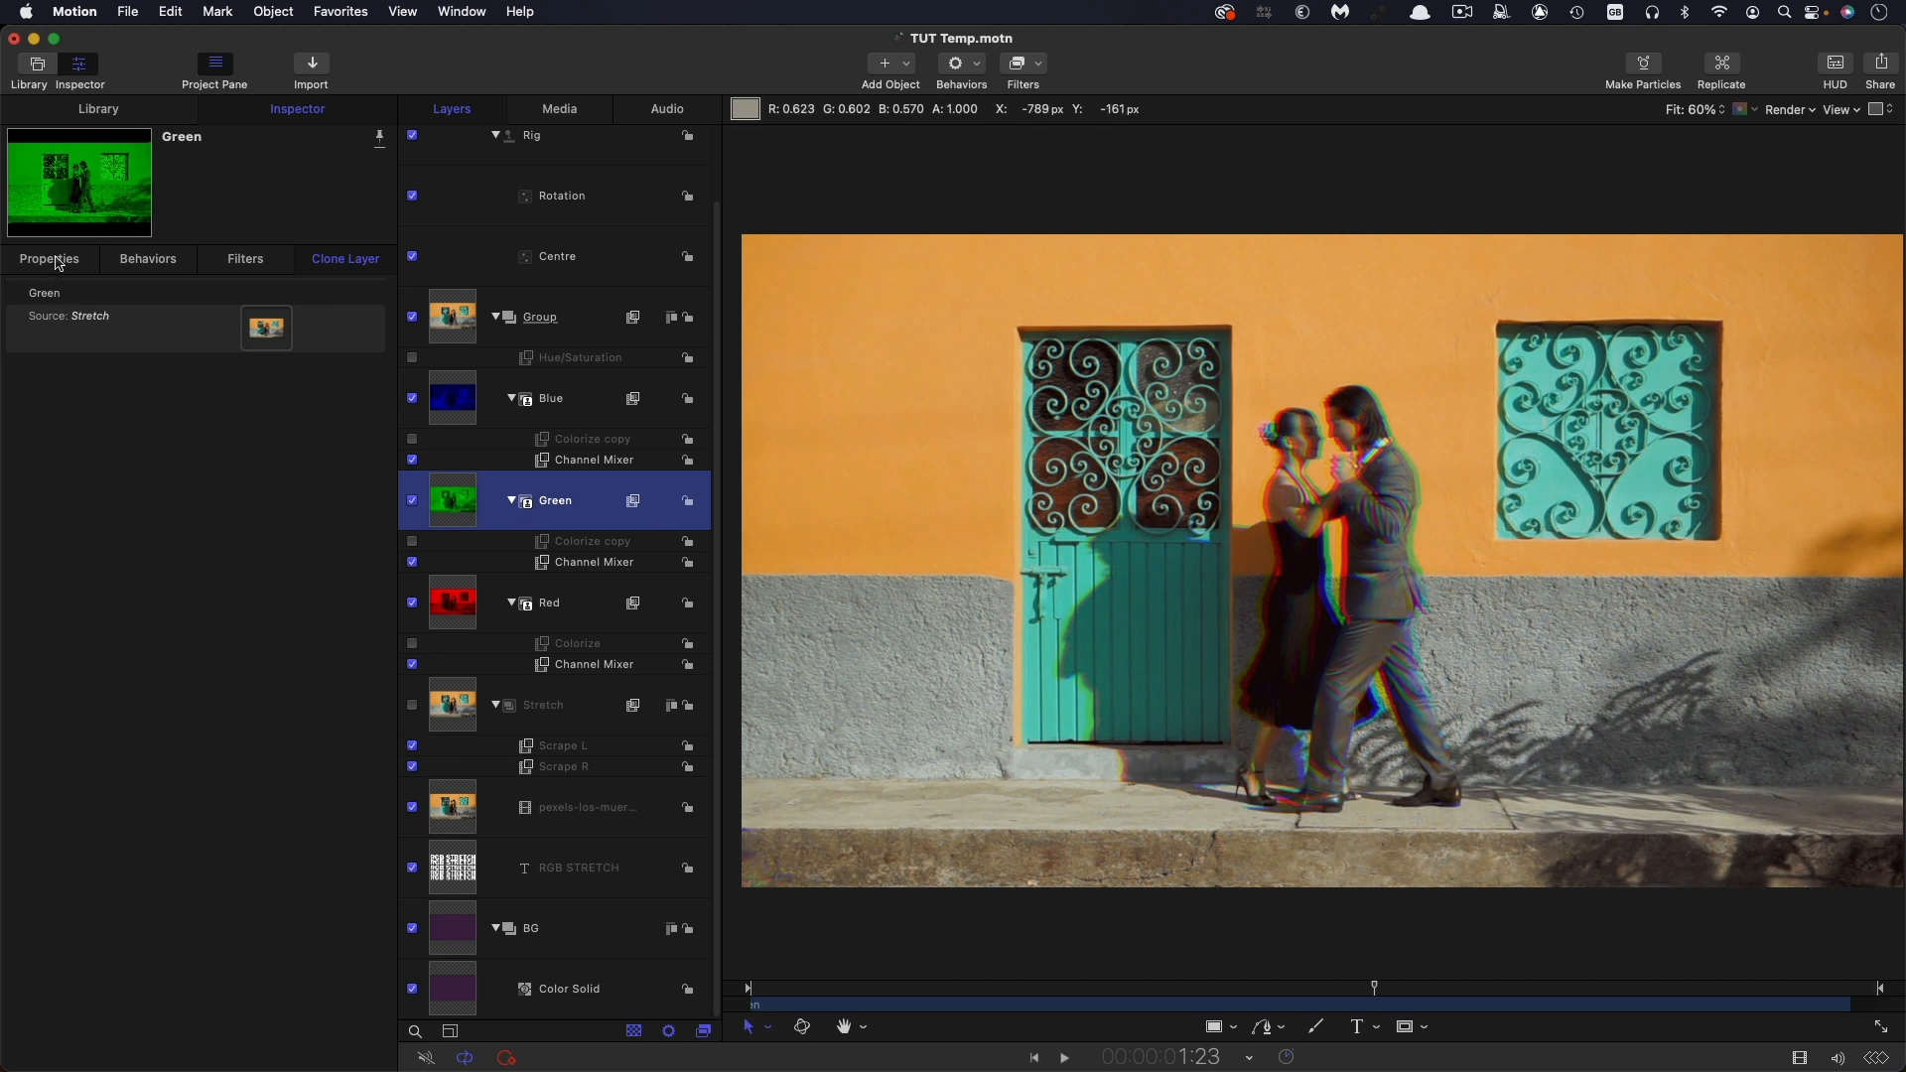
{"action": "left_click", "coordinate": [48, 259]}
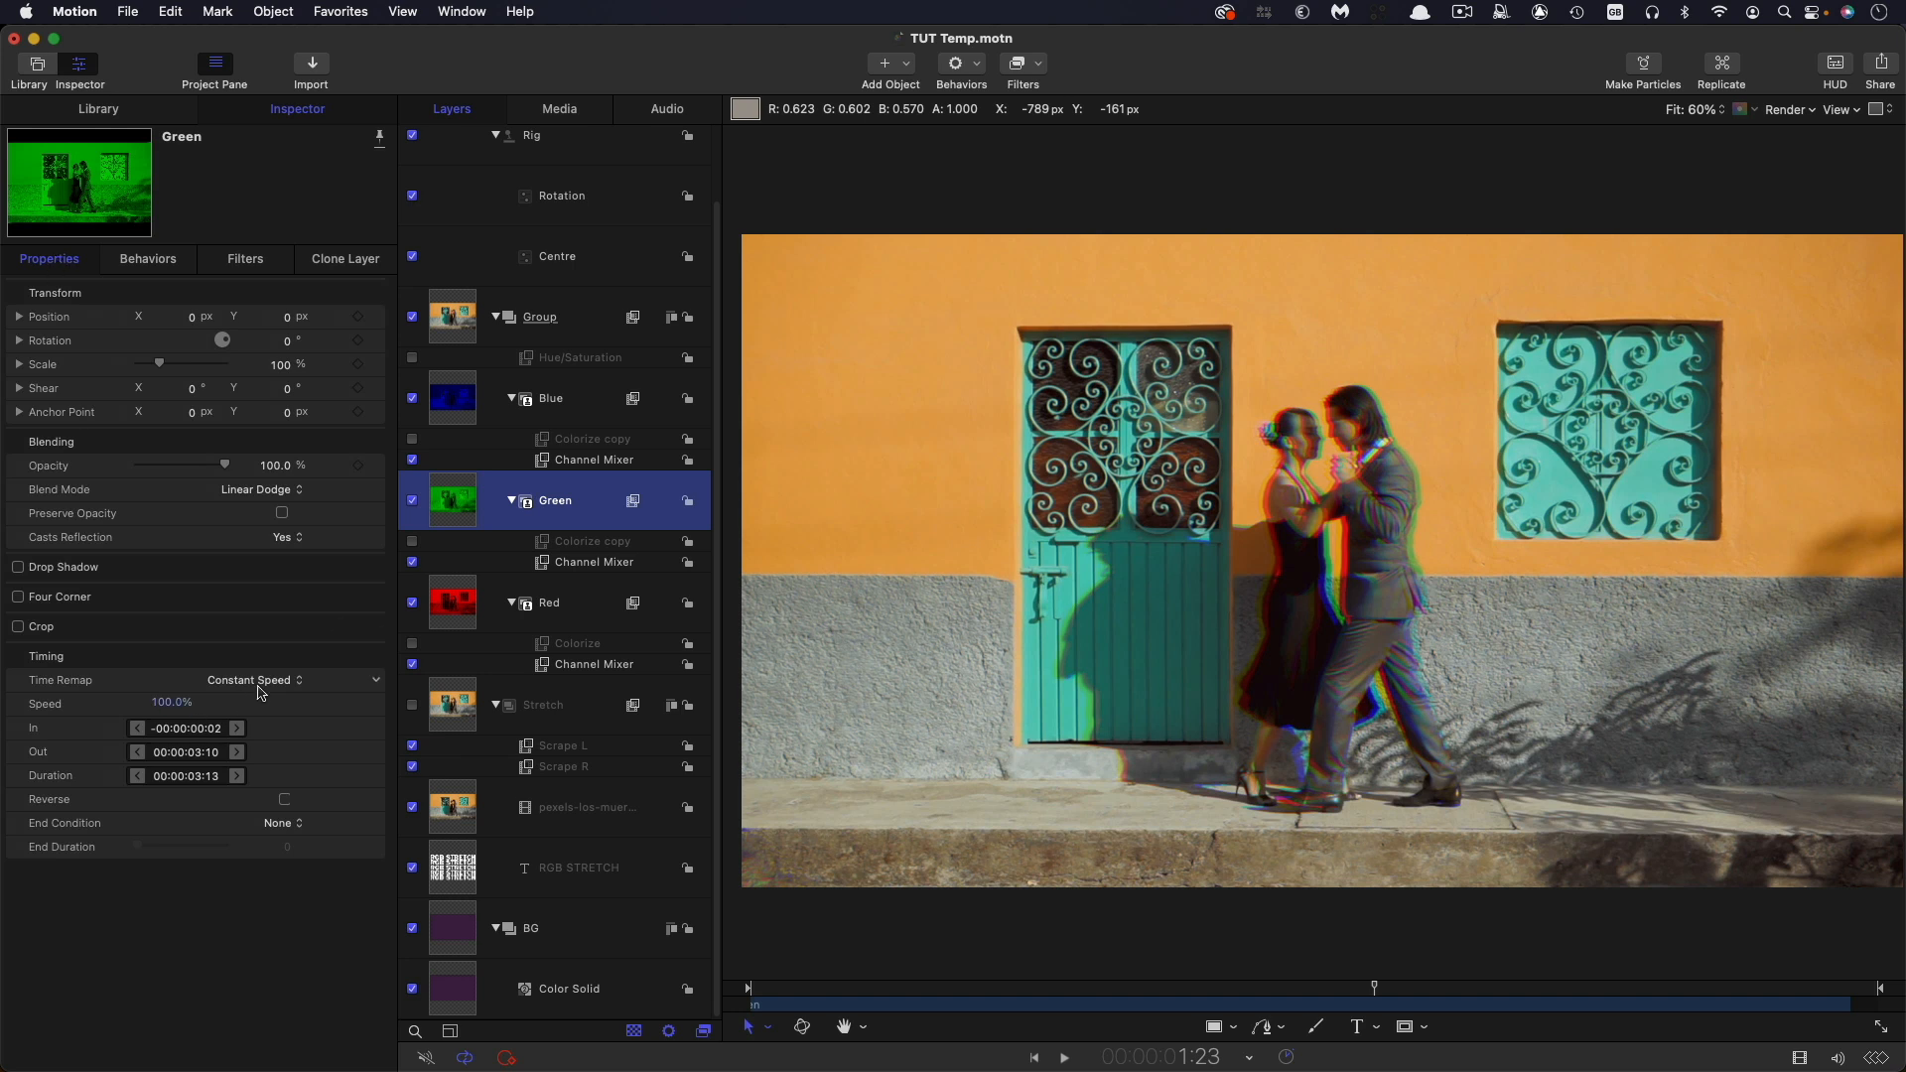
{"action": "mouse_move", "coordinate": [265, 827]}
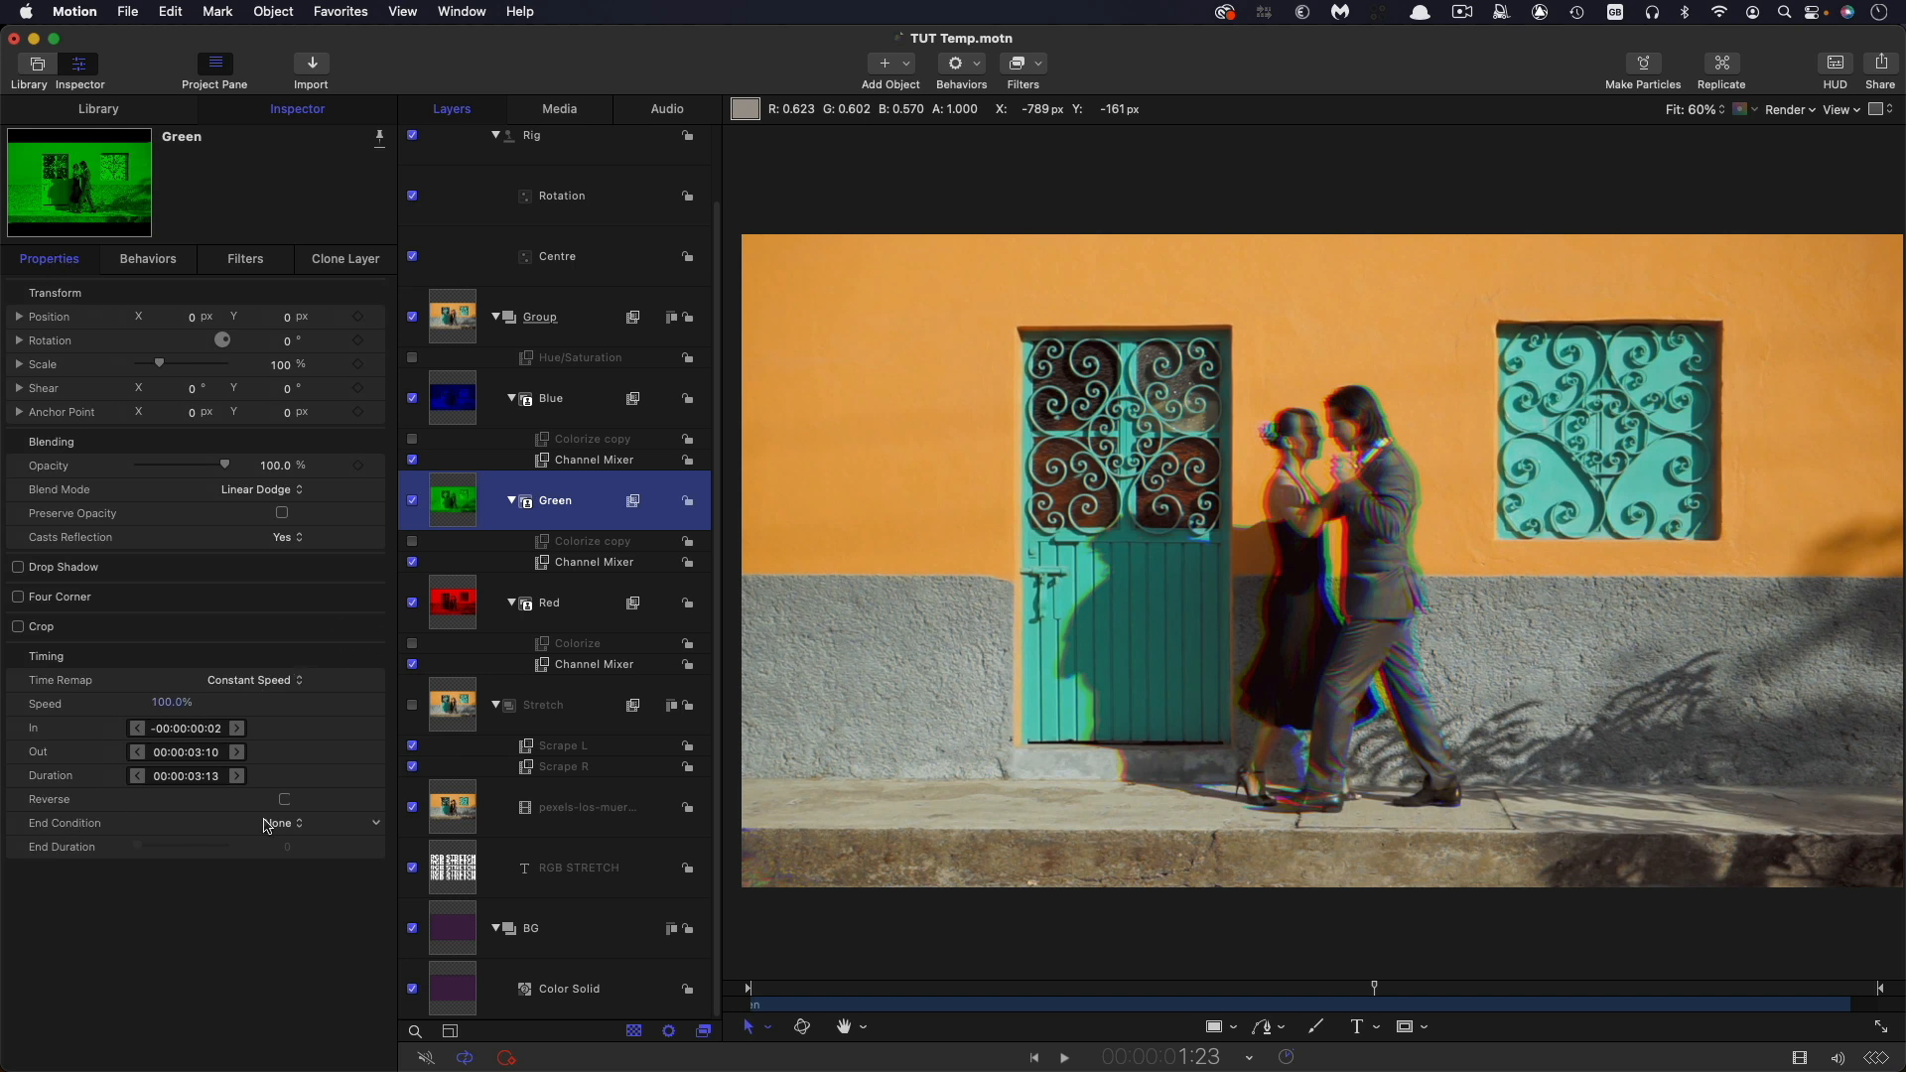
{"action": "left_click", "coordinate": [282, 823]}
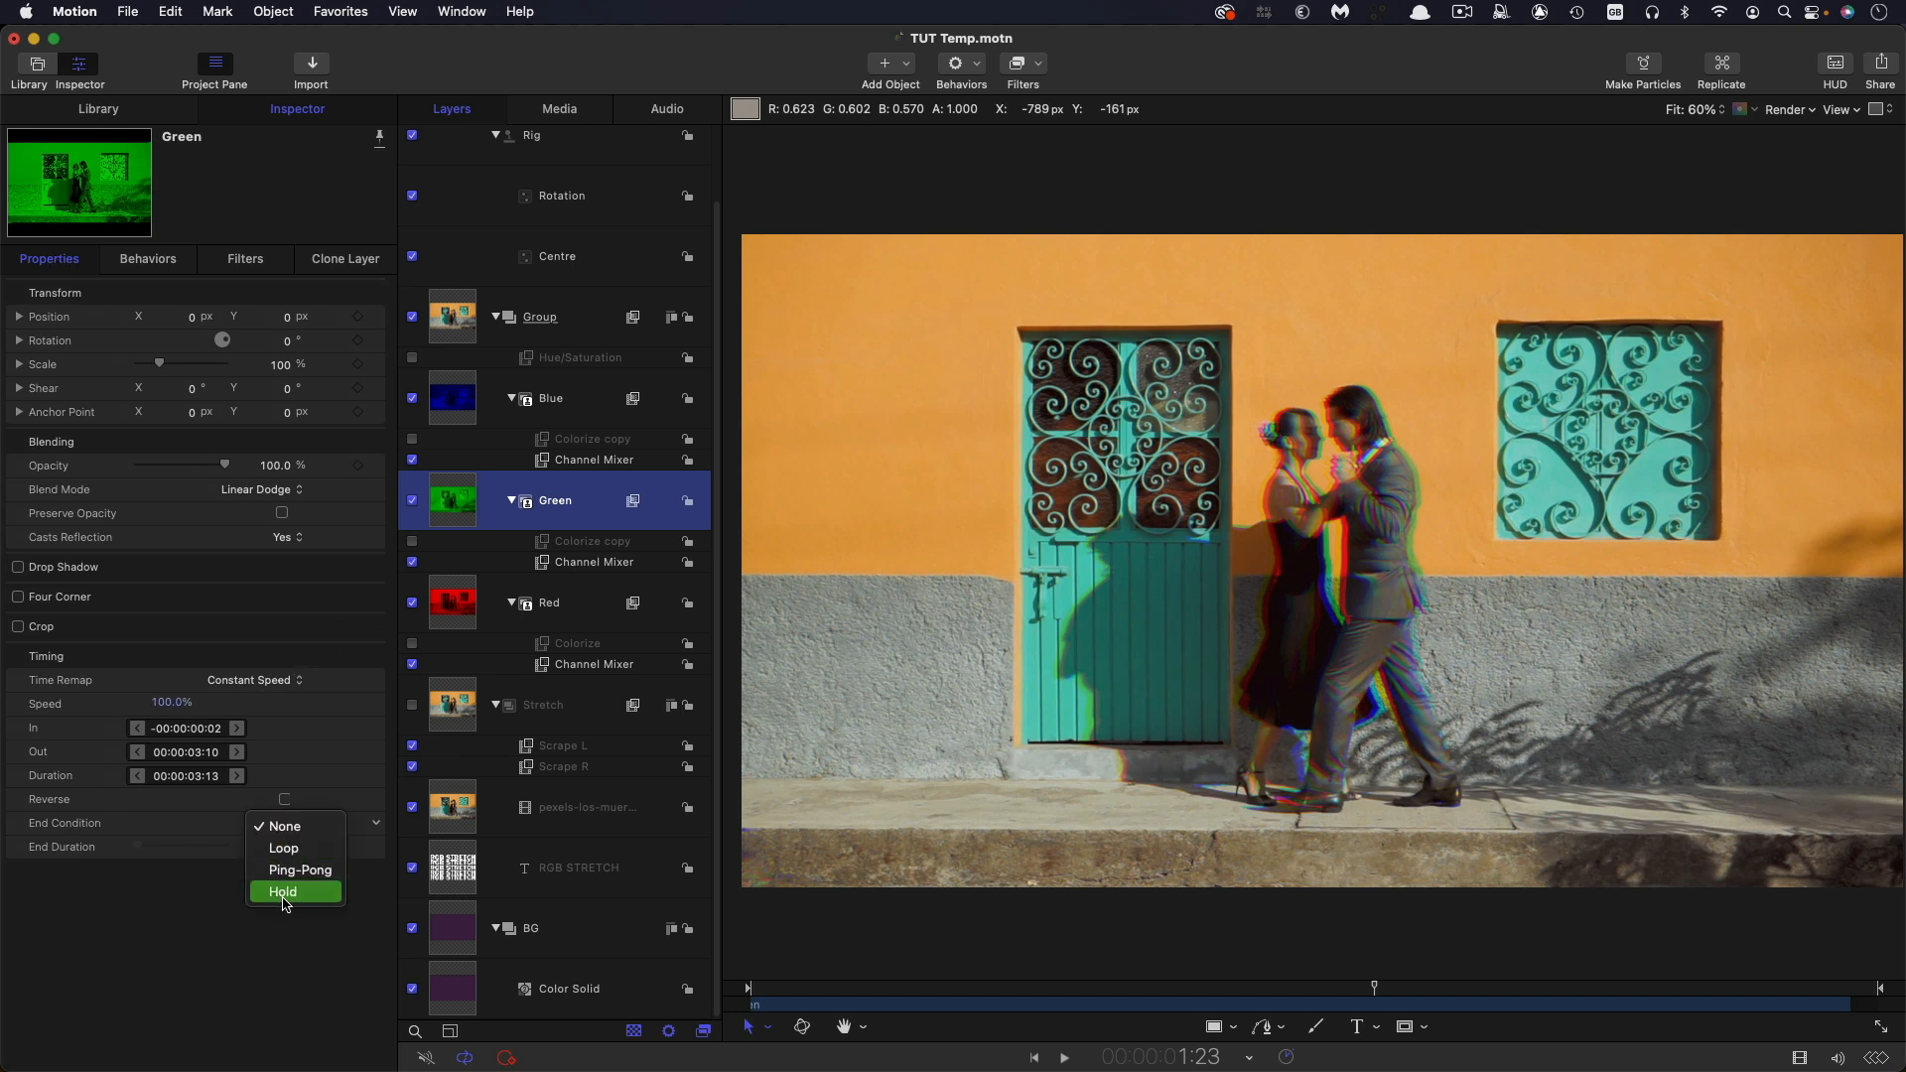
{"action": "left_click", "coordinate": [282, 892]}
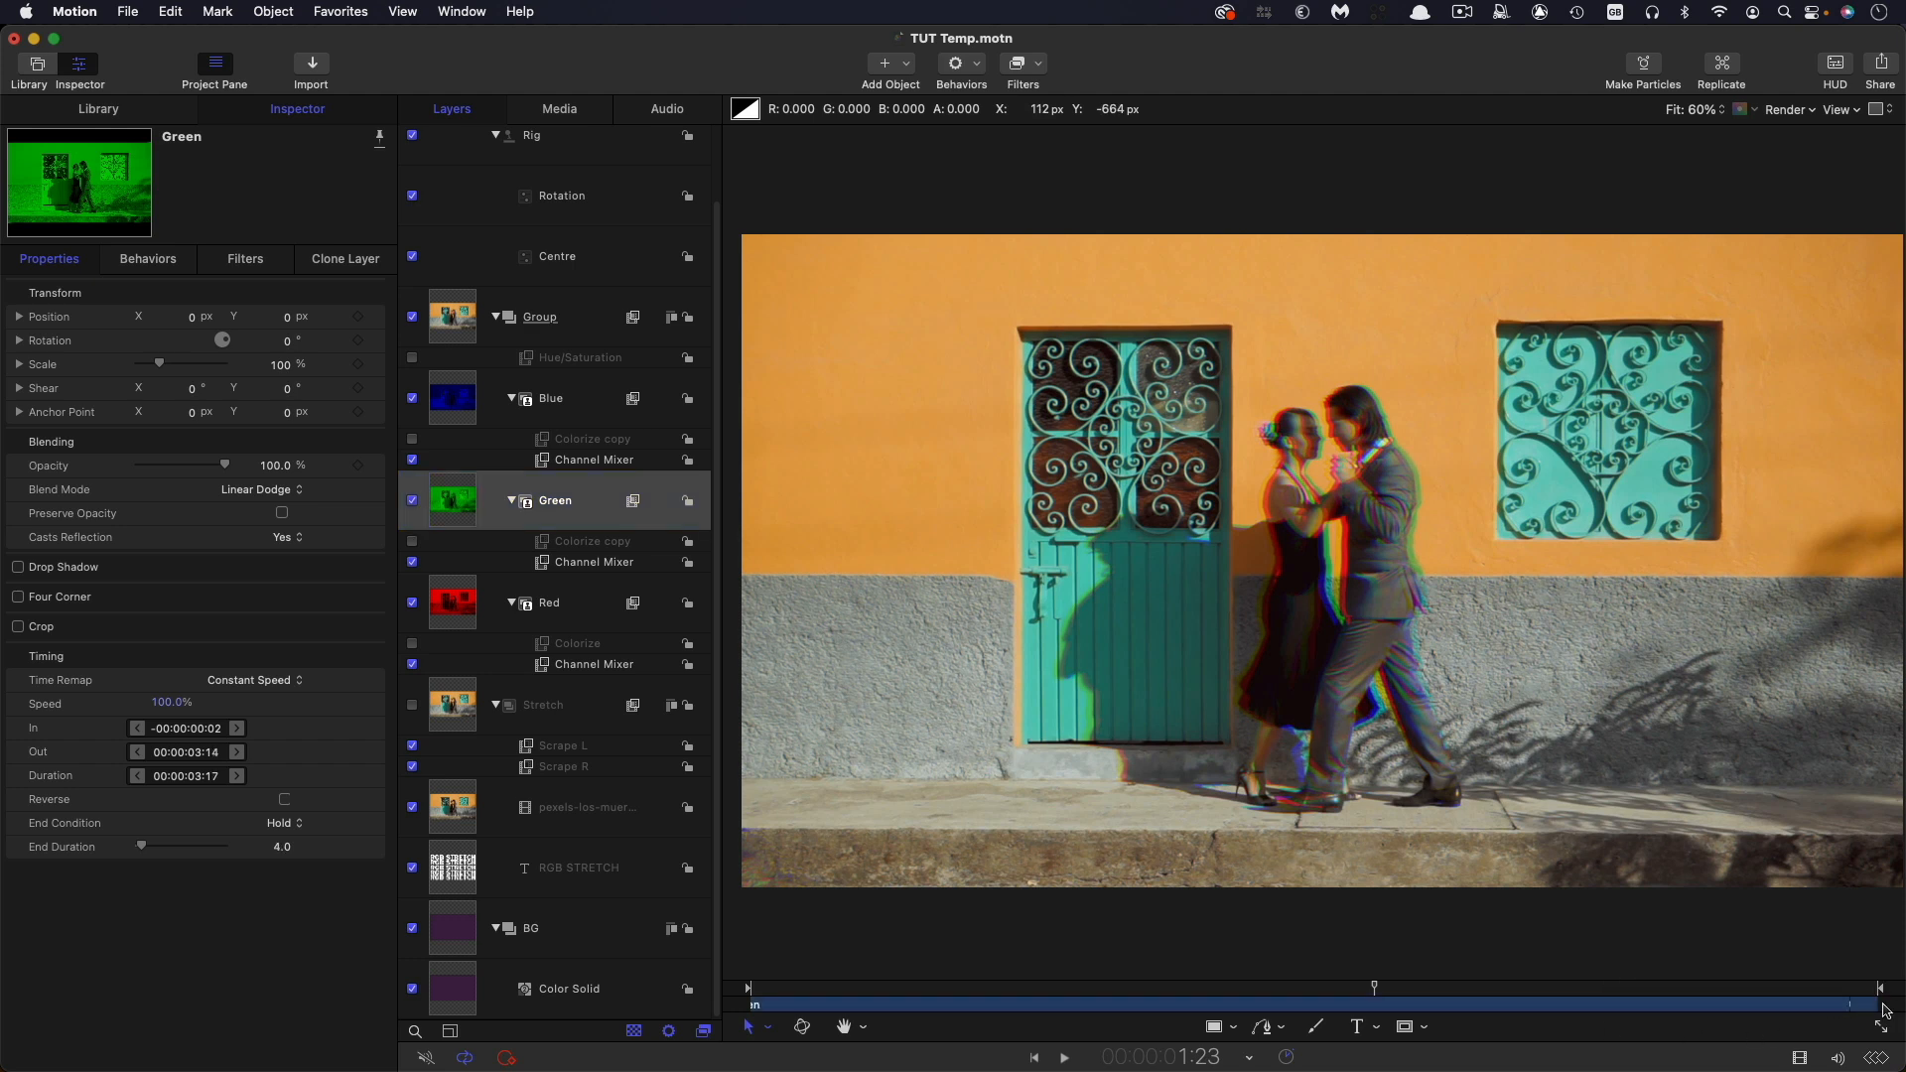
{"action": "mouse_move", "coordinate": [1869, 996]}
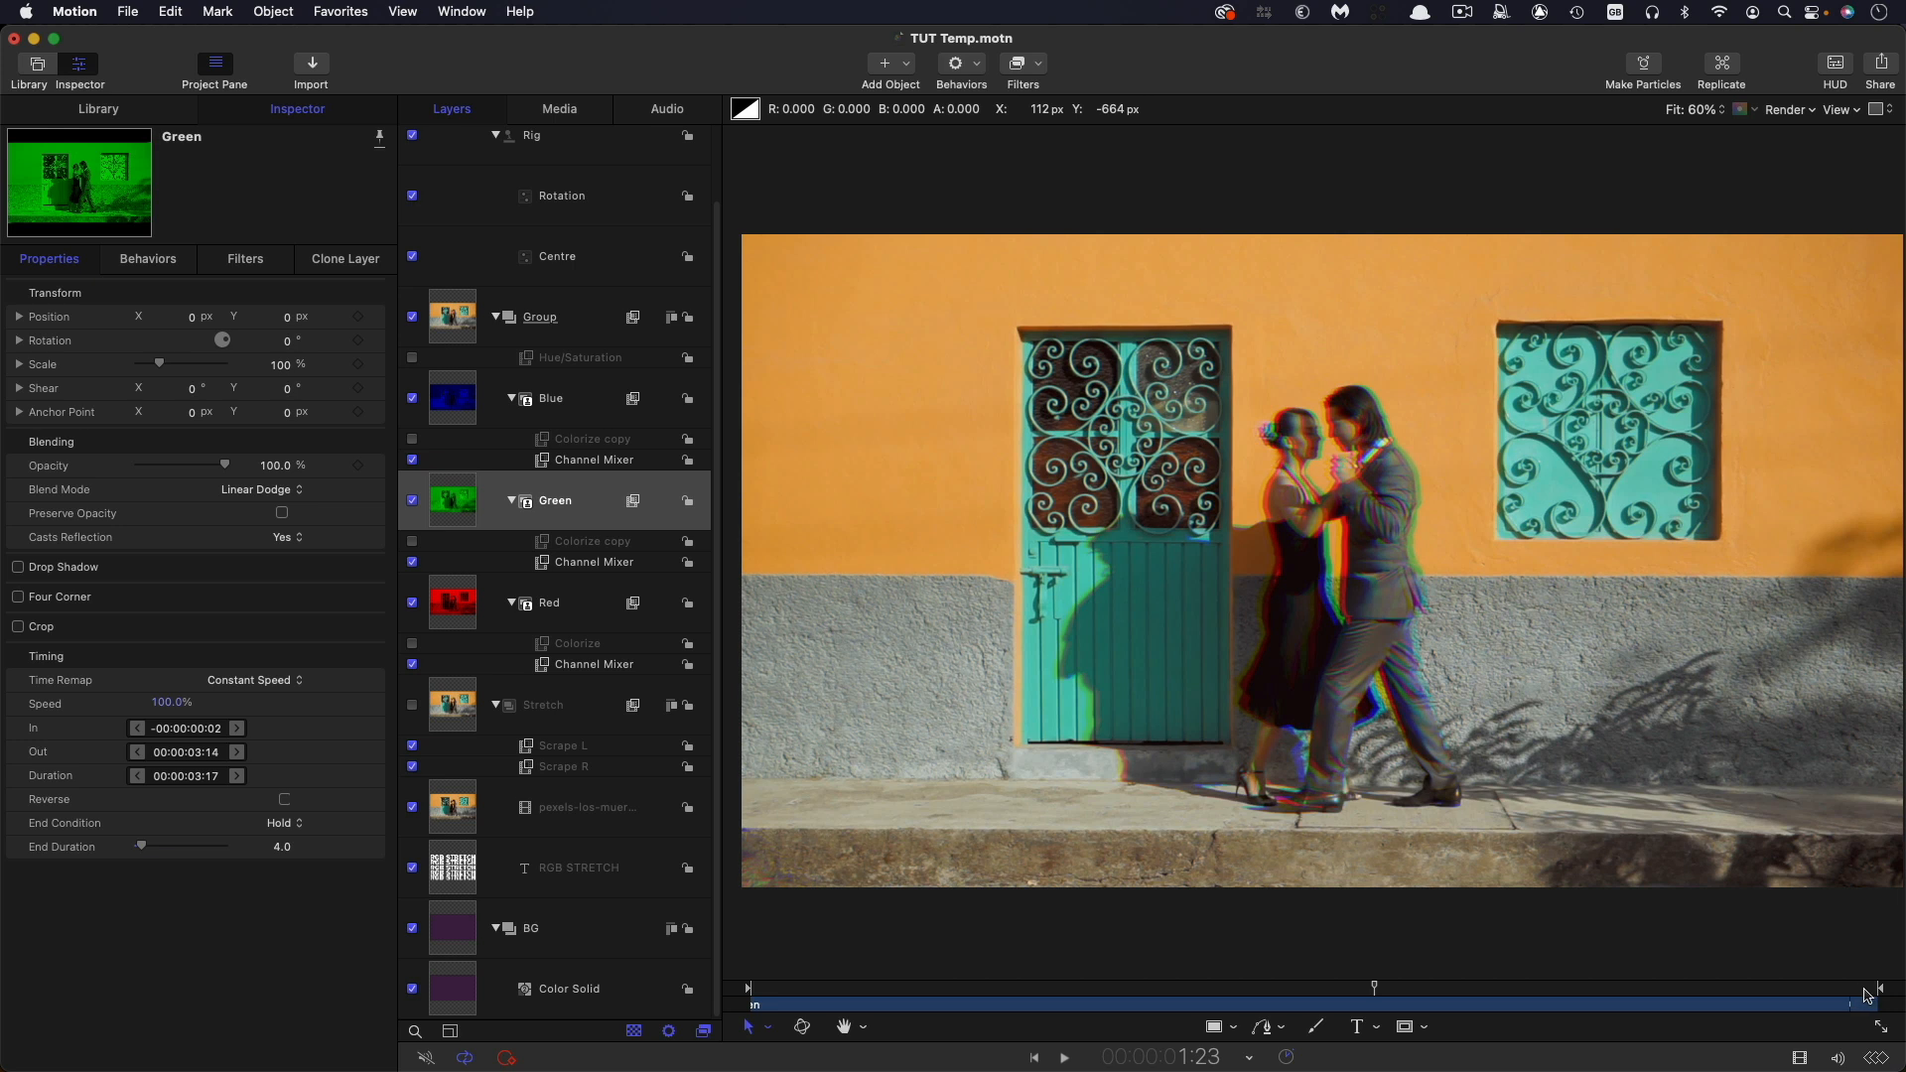
{"action": "left_click", "coordinate": [552, 397]}
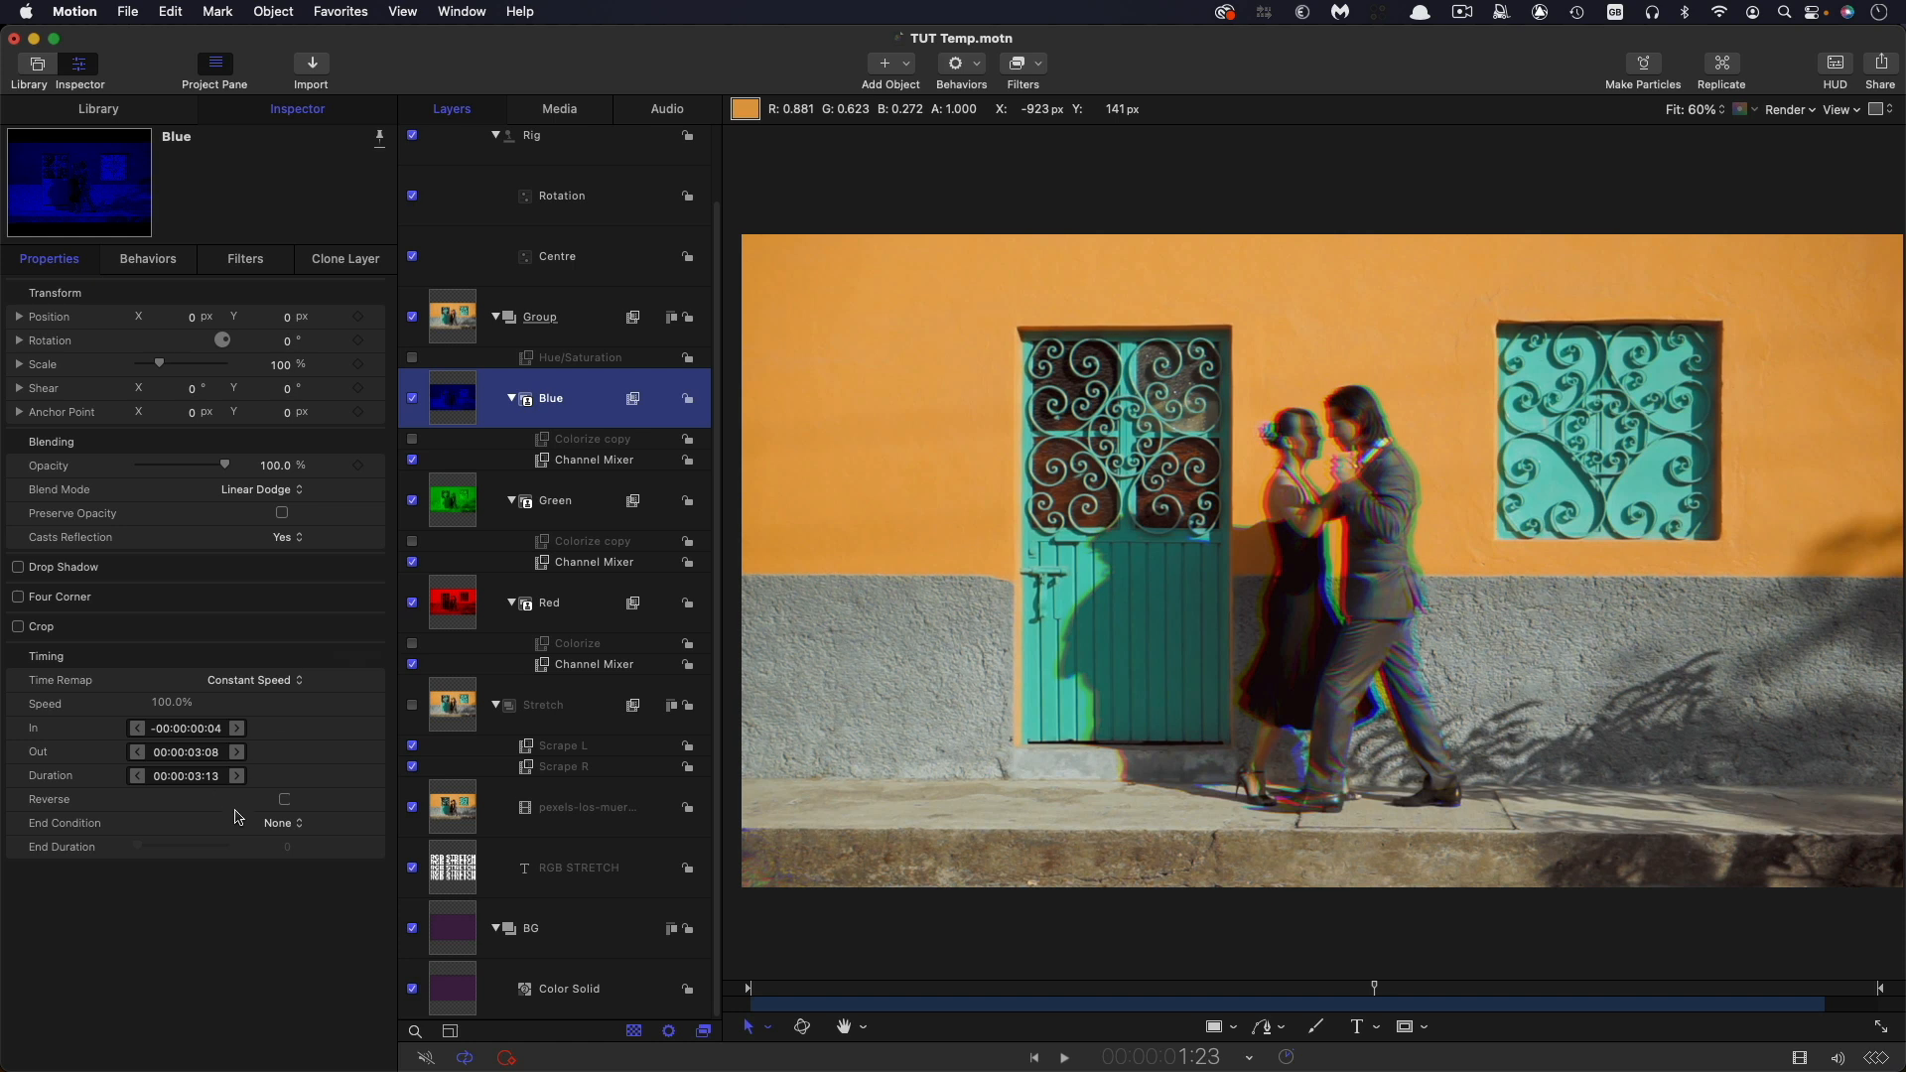
- Set the Blue clone's Timing End Condition to Hold
{"action": "left_click", "coordinate": [281, 823]}
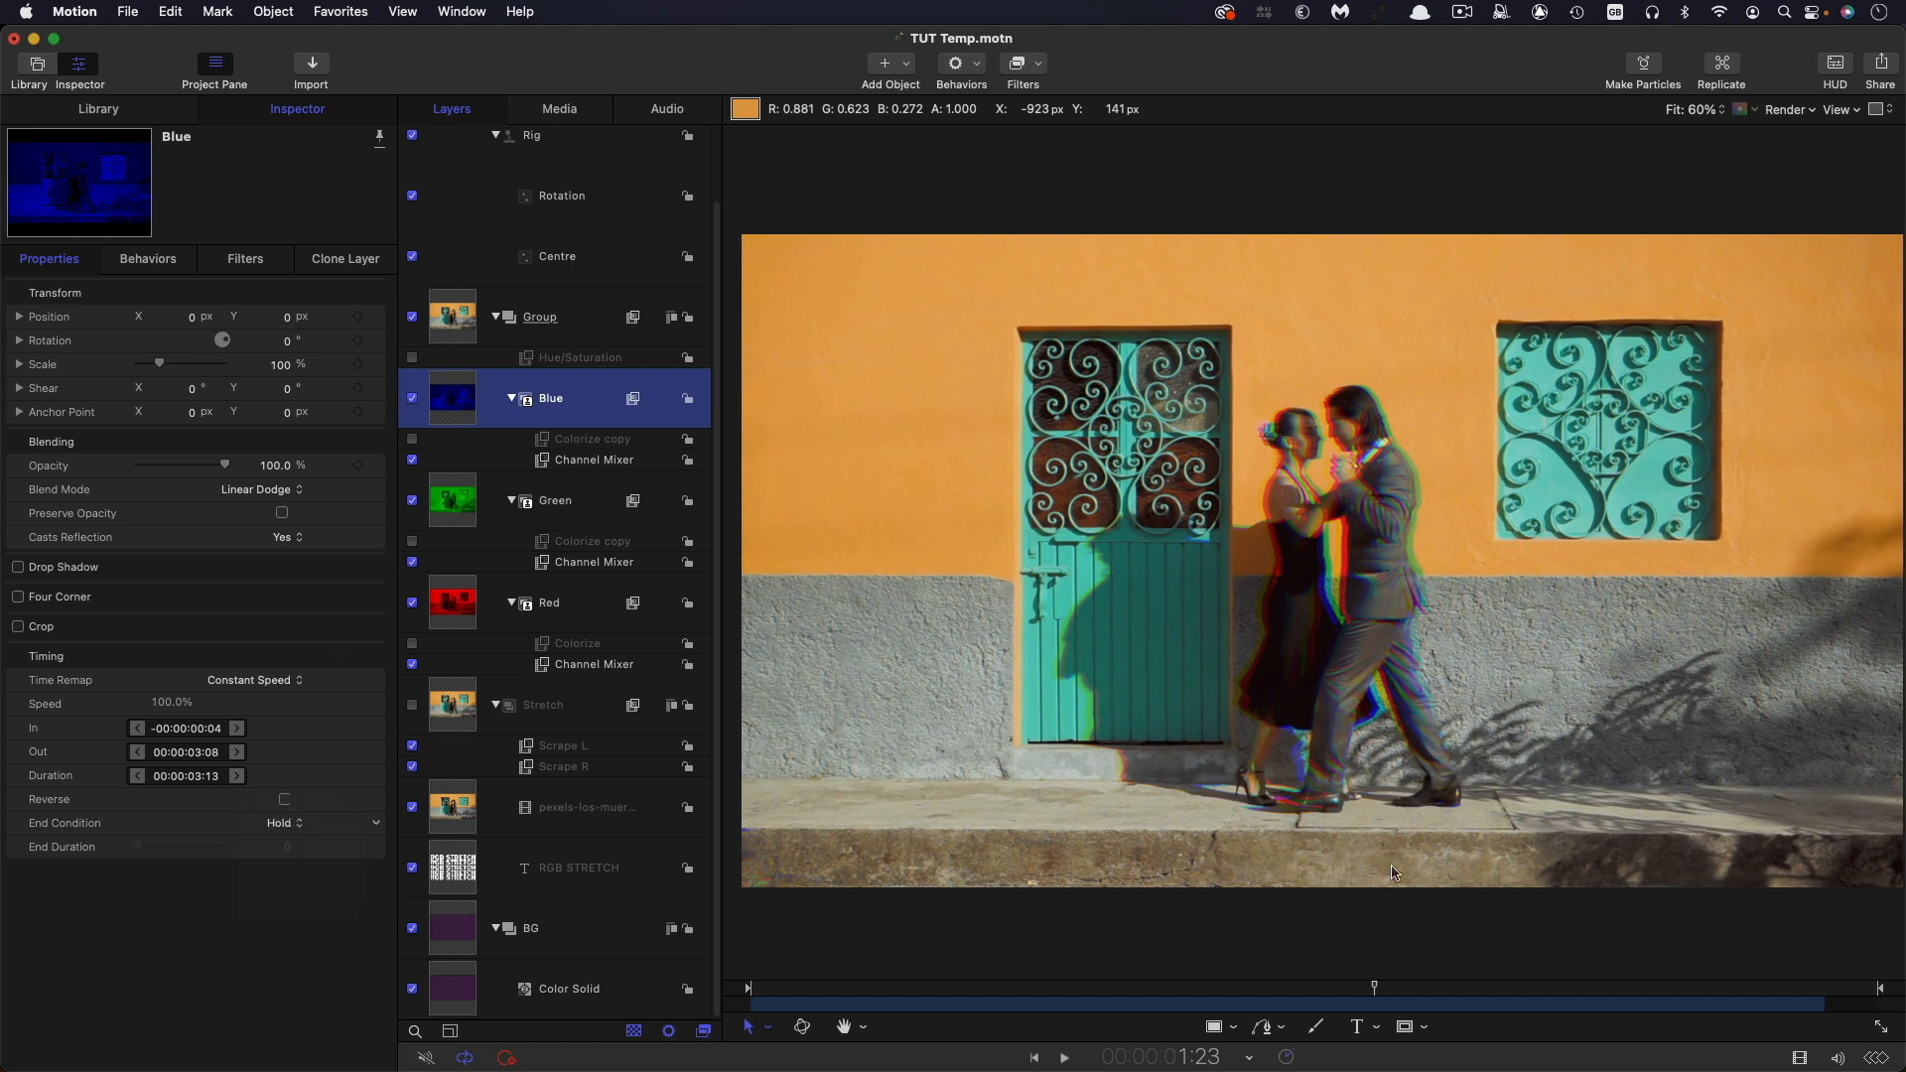